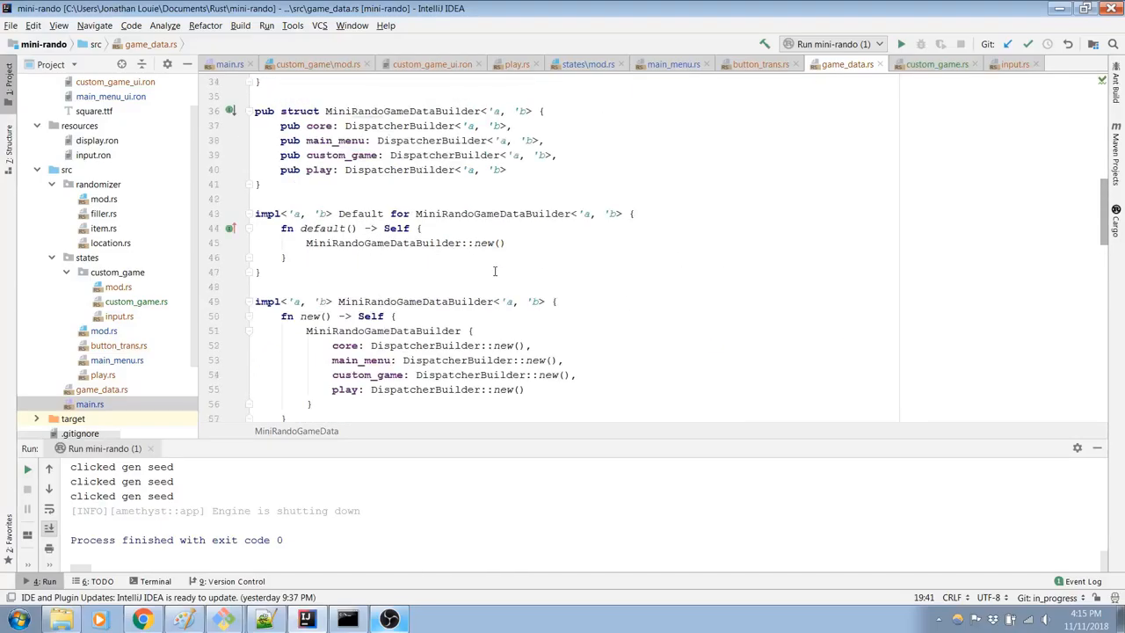
Step: Open main_menu.rs and scroll through the MainMenu state
left_click(673, 63)
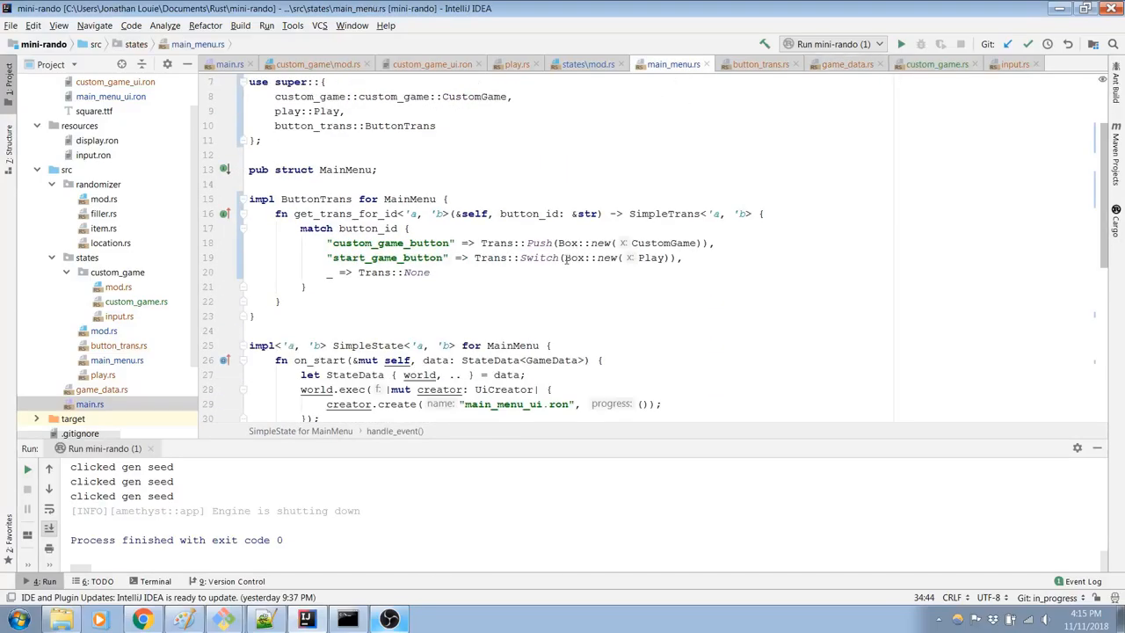
scroll("down", 3)
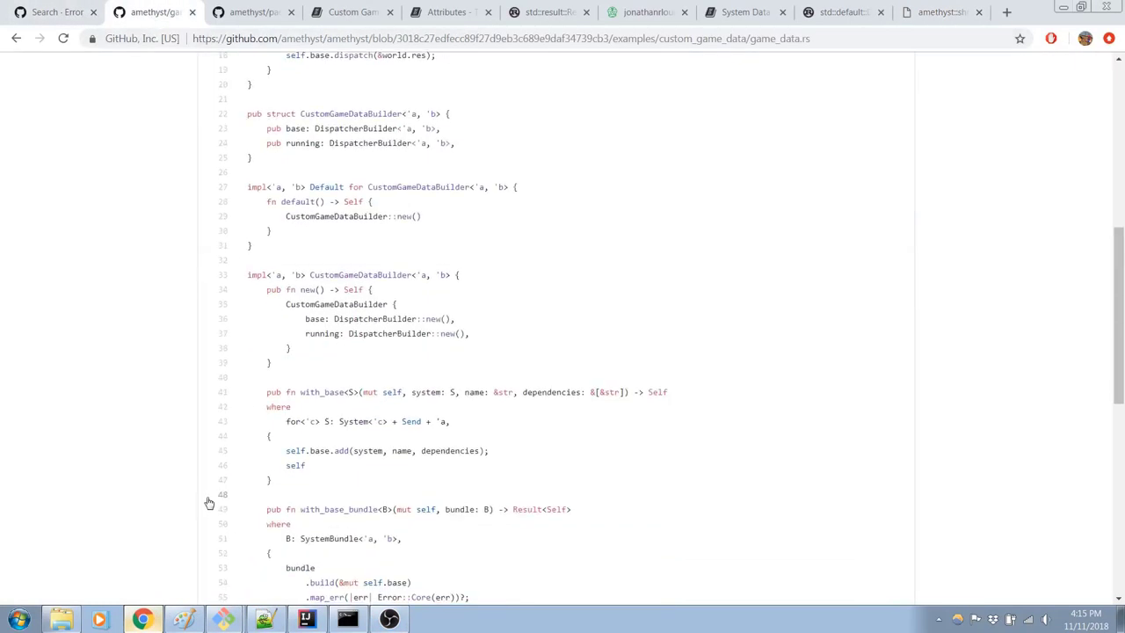
Step: Read the game_data.rs example, then the guide's CustomGameDataBuilder usage
scroll("down", 3)
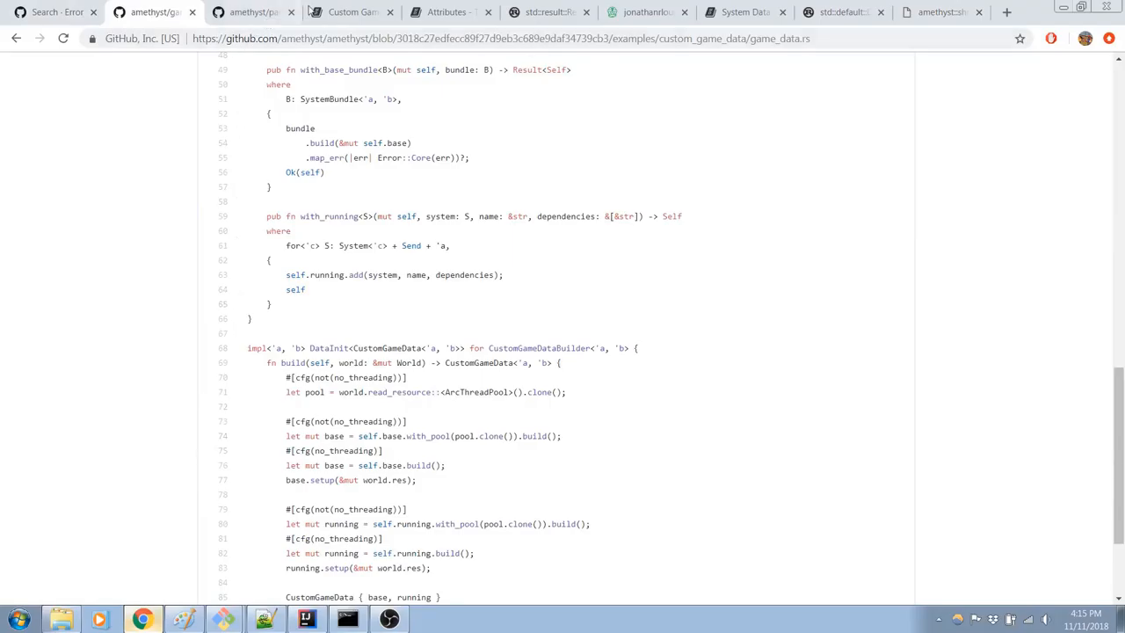
left_click(351, 12)
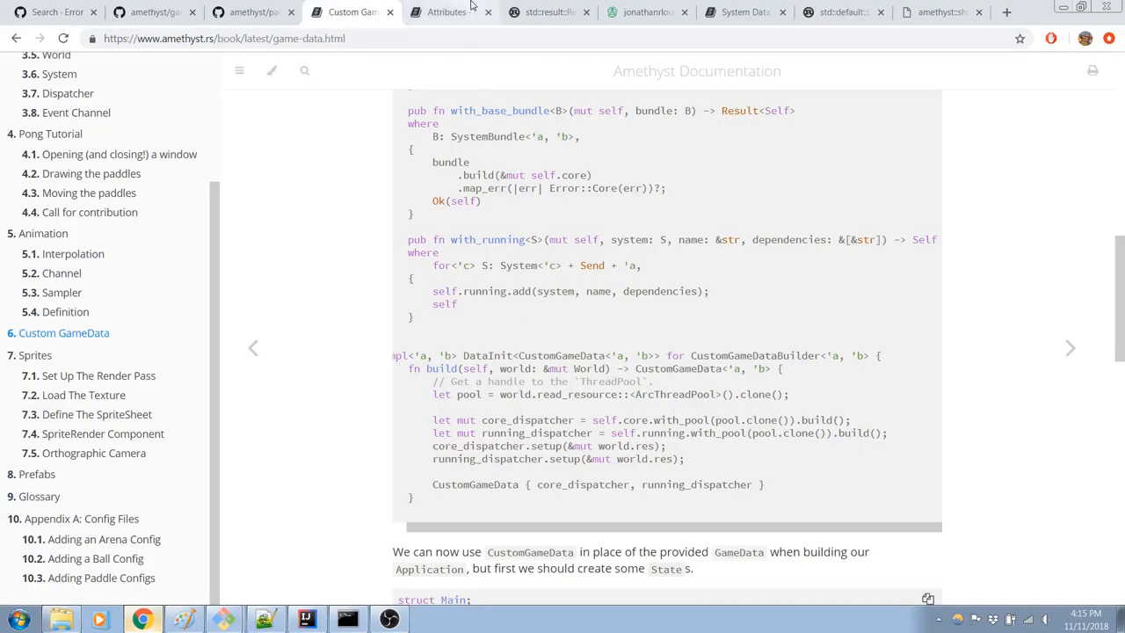
scroll("down", 3)
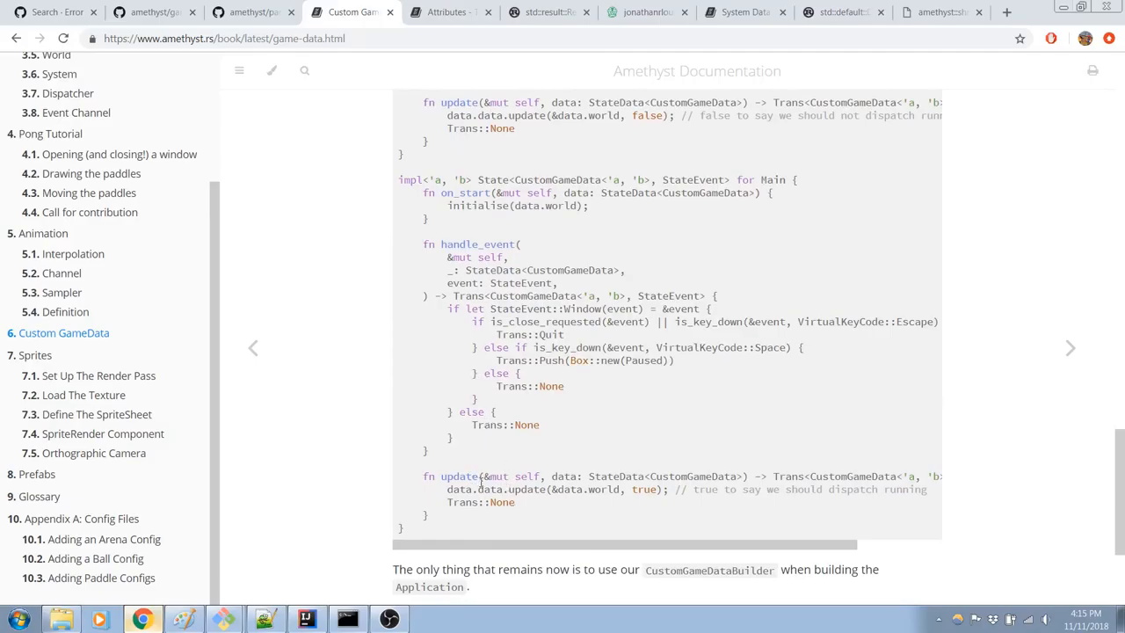
mouse_move(625, 521)
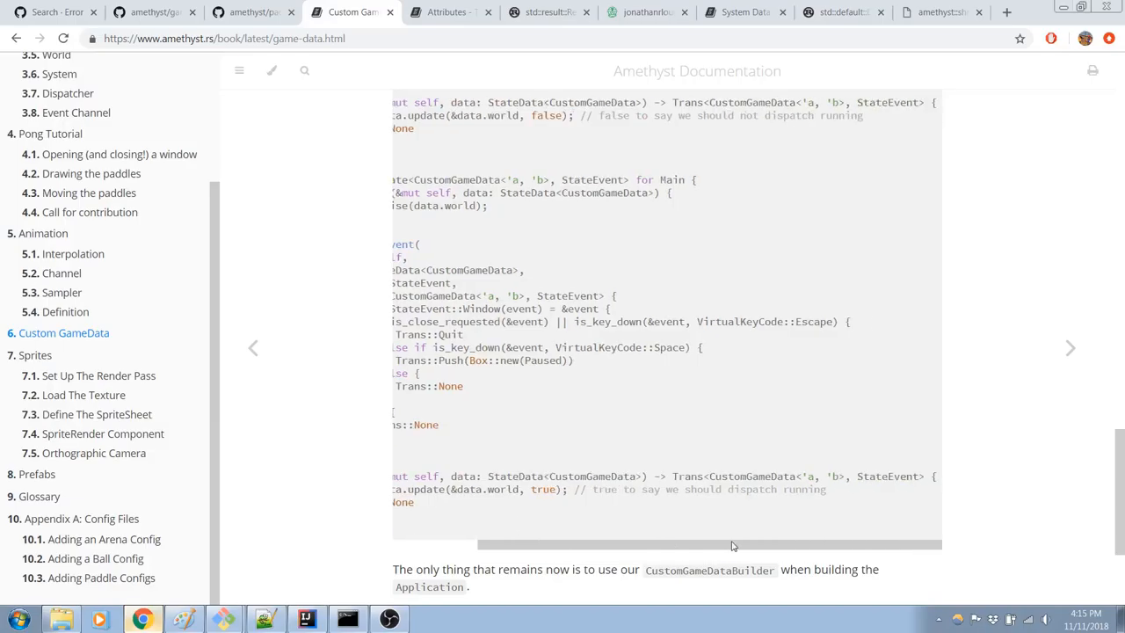
scroll("down", 3)
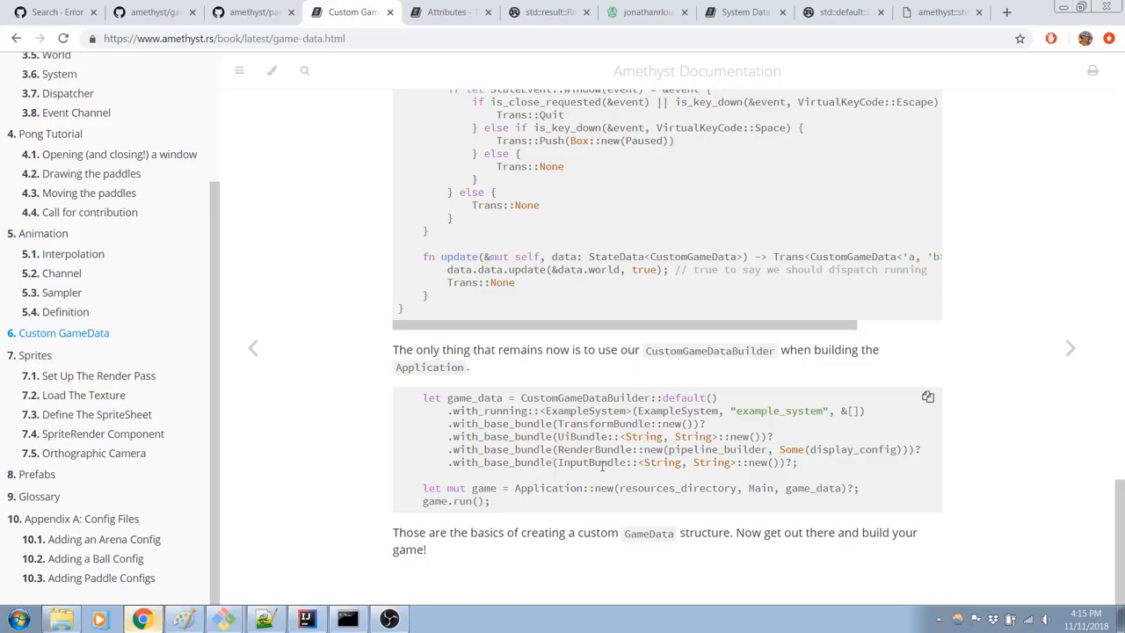
scroll("up", 3)
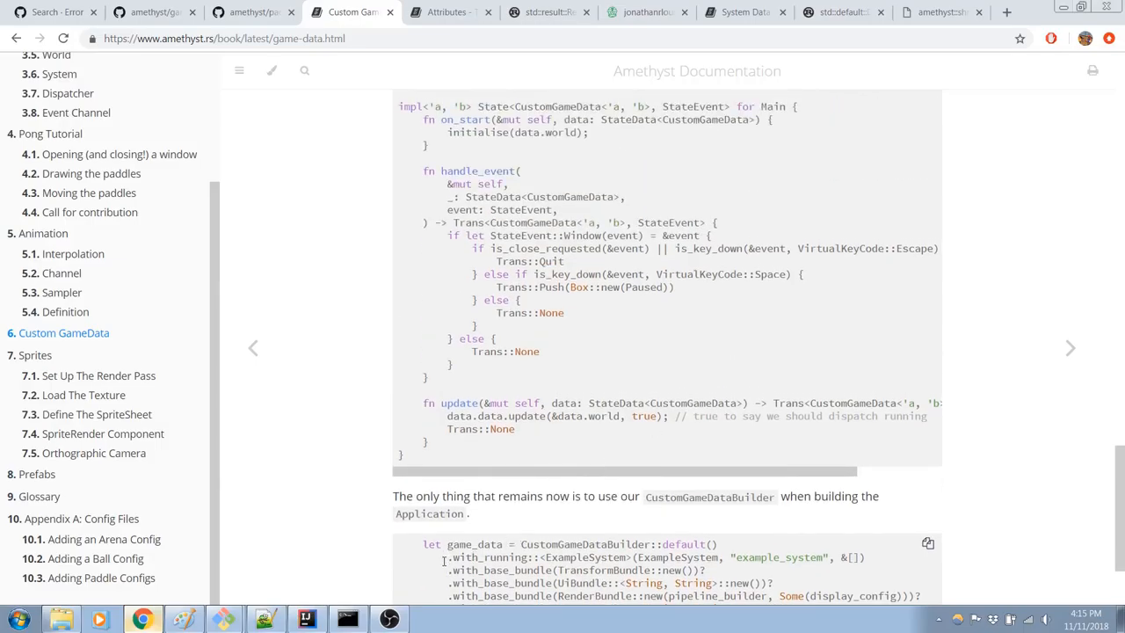
scroll("up", 3)
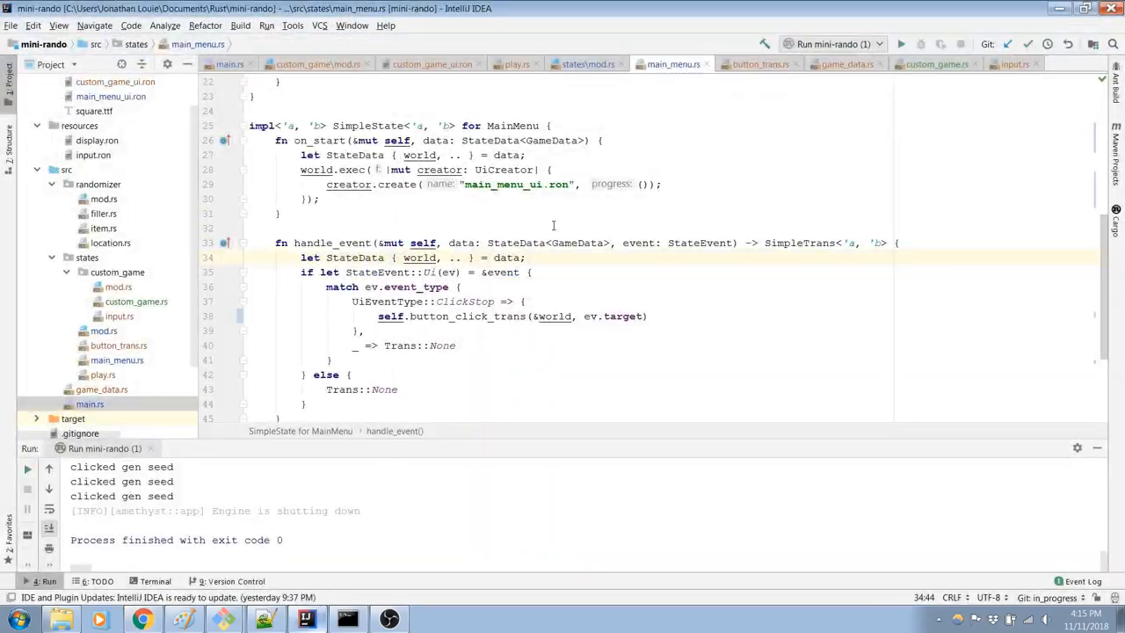
Step: Check input.rs, then view main.rs at its GameDataBuilder bundle chain
left_click(1015, 64)
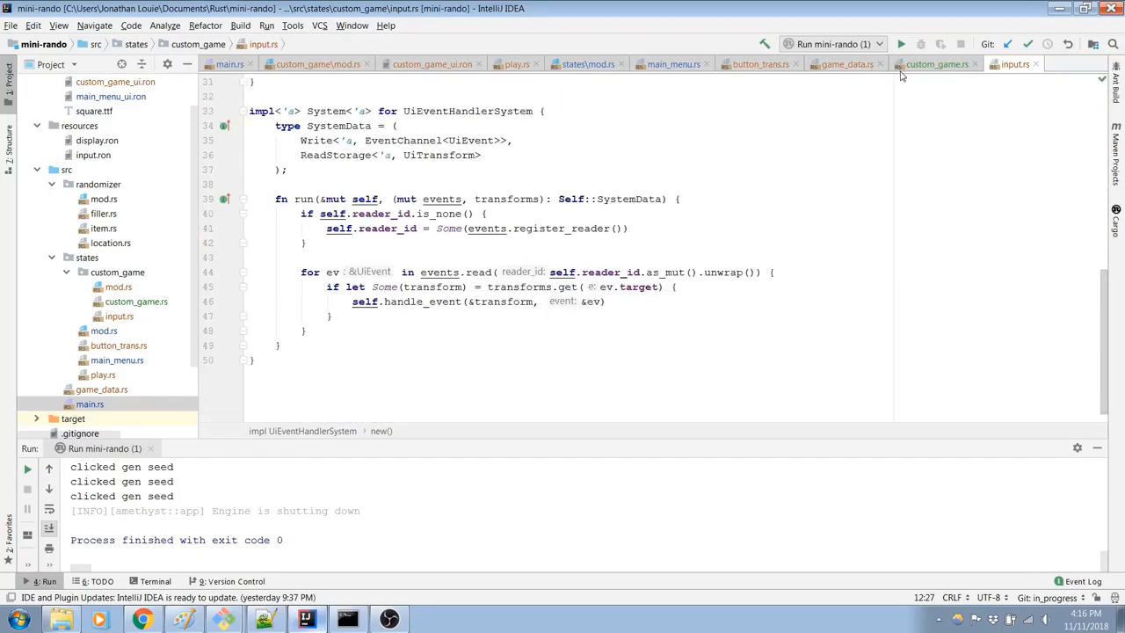
mouse_move(665, 71)
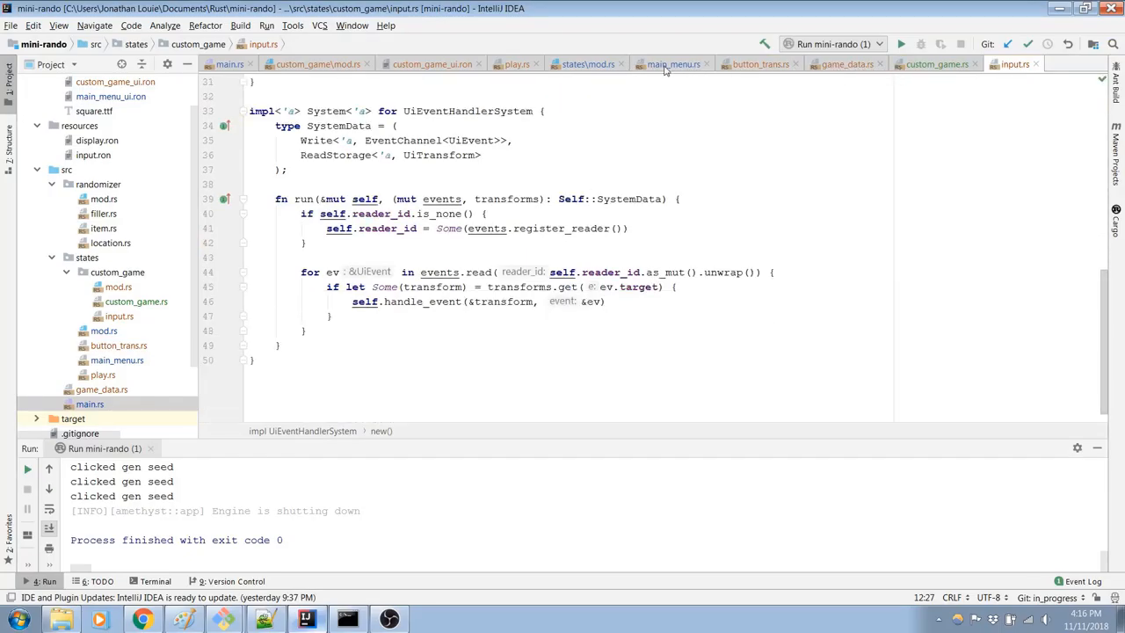
left_click(229, 64)
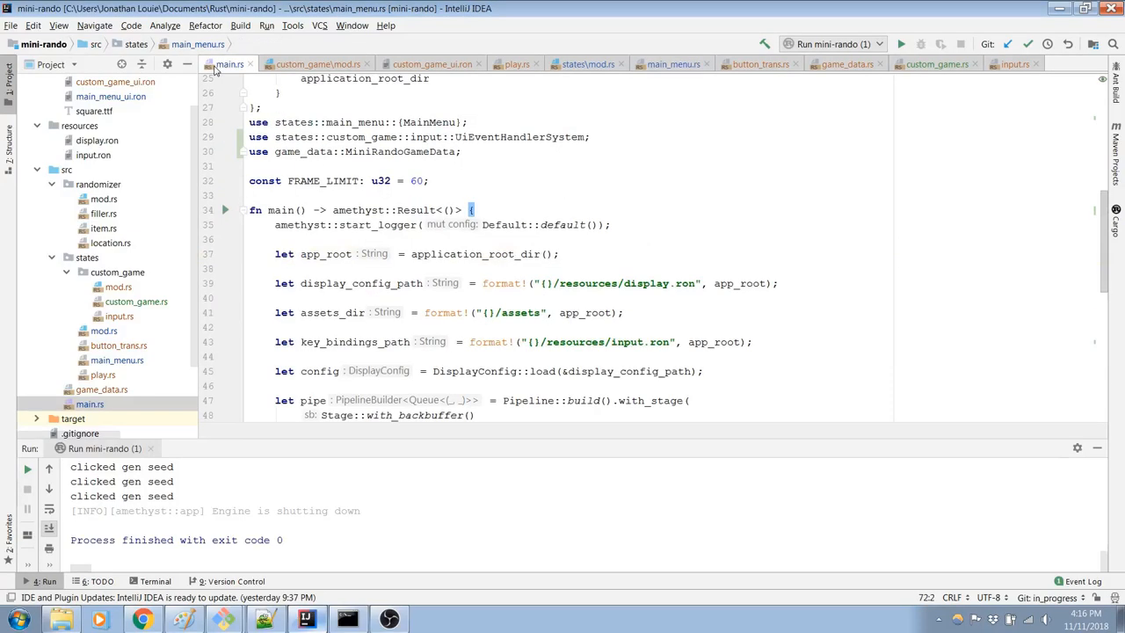
scroll("down", 3)
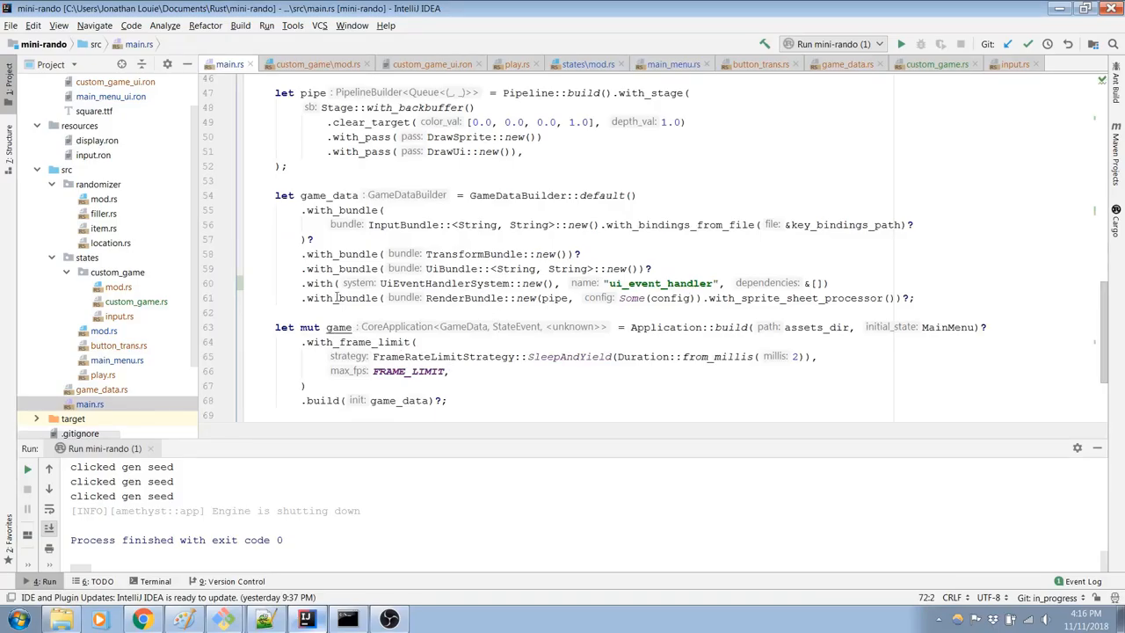
Step: Change line 60's .with to .with_custom_game, then review game_data.rs, button_trans.rs and input.rs
left_click(334, 283)
type("_")
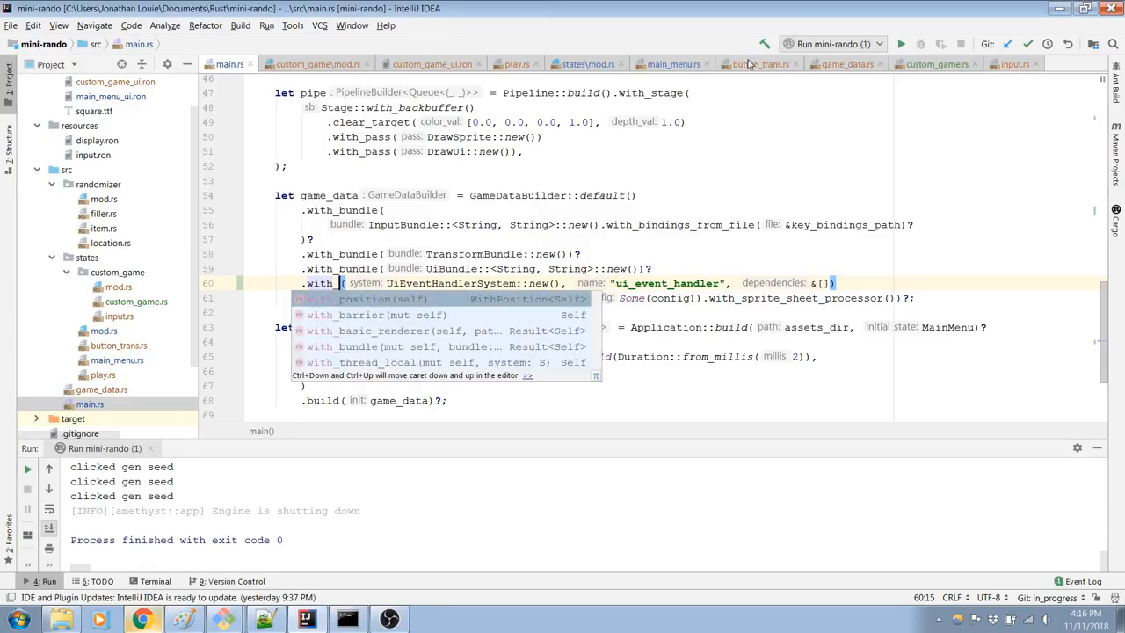
mouse_move(664, 72)
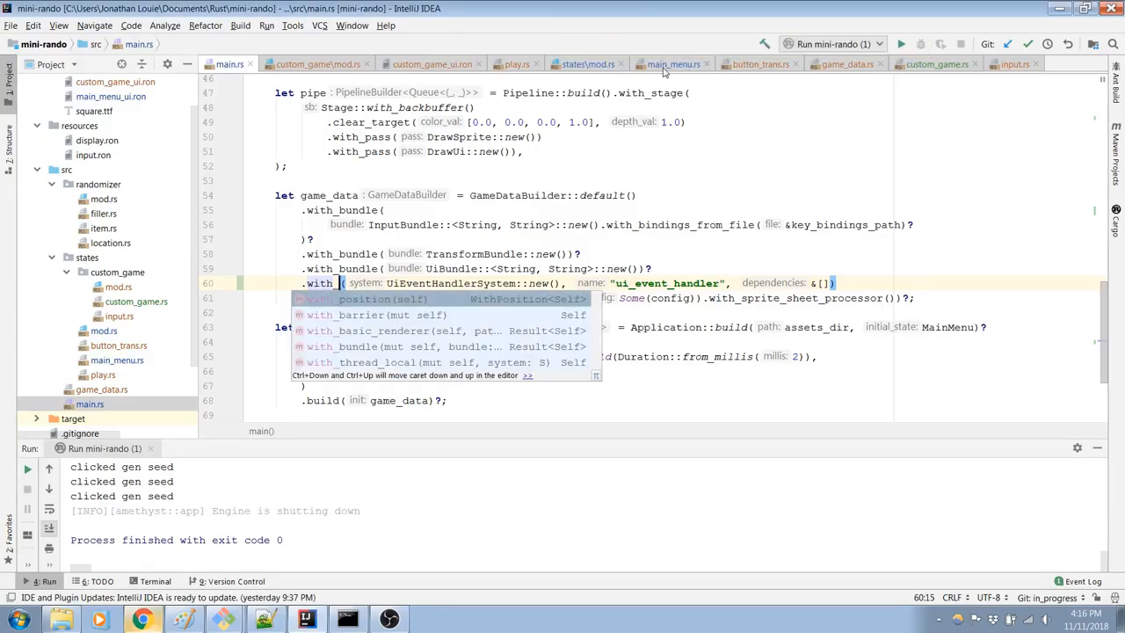
mouse_move(673, 64)
type("cus")
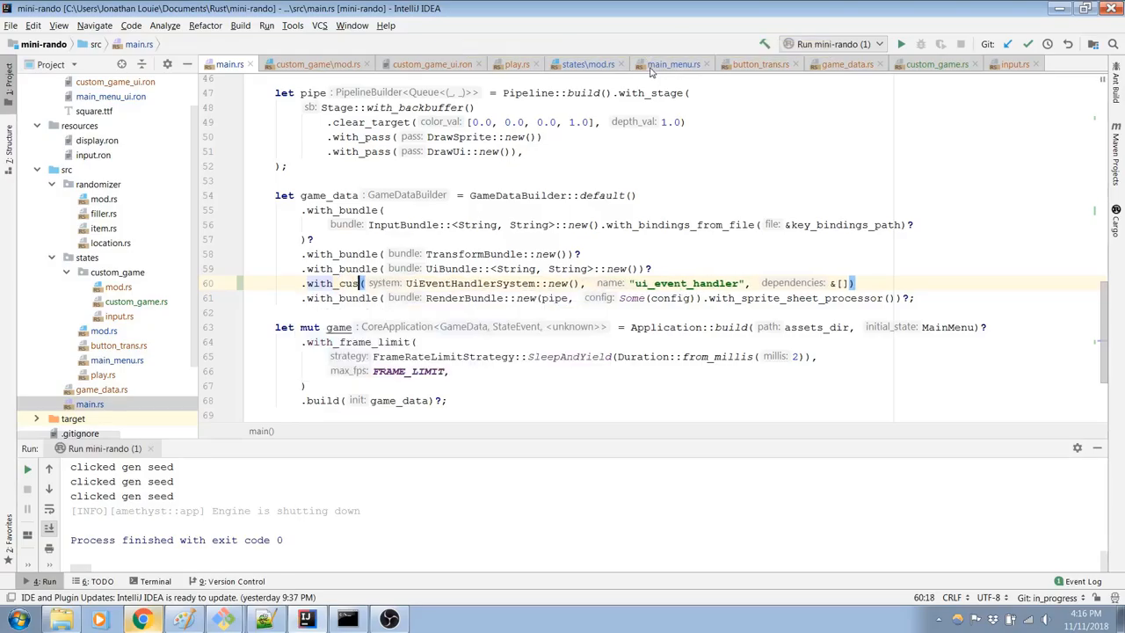
type("tom_game")
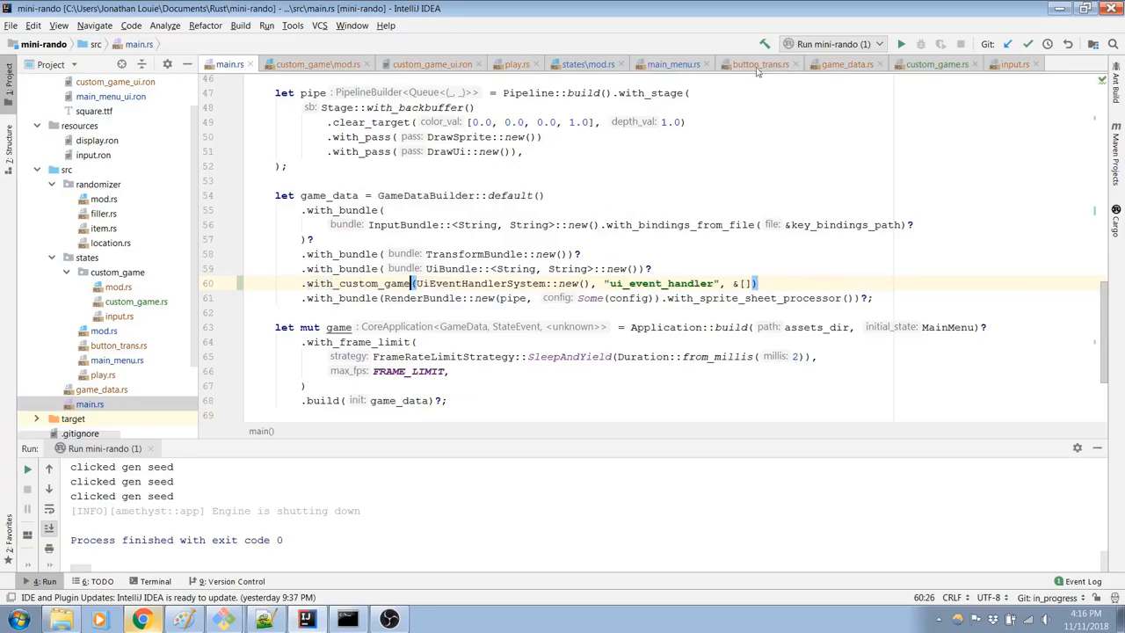
mouse_move(708, 70)
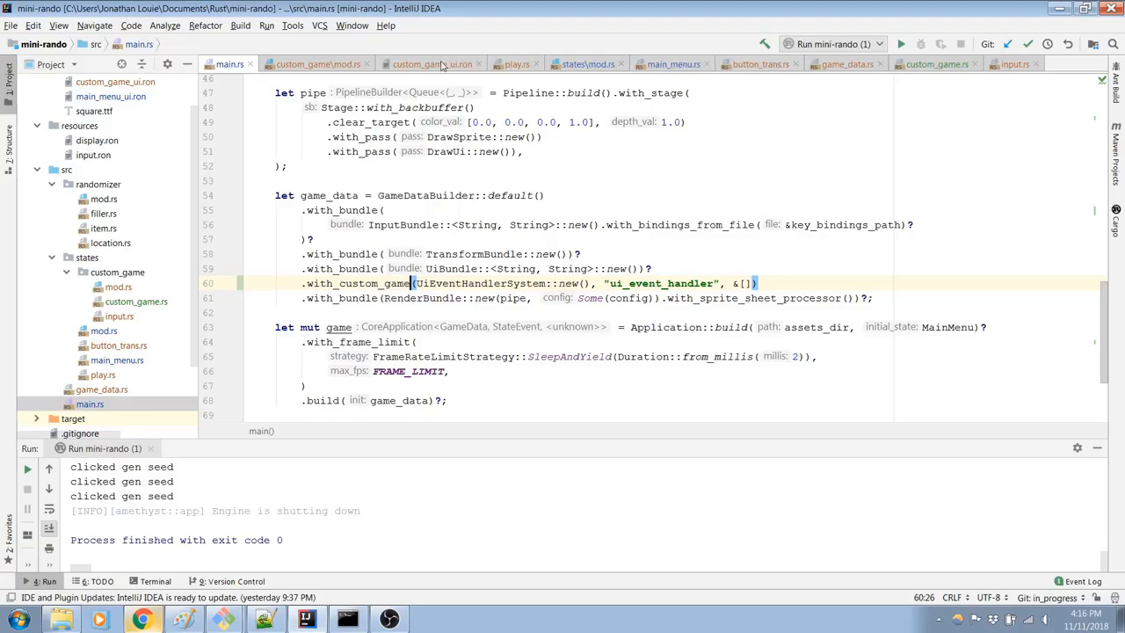
left_click(842, 64)
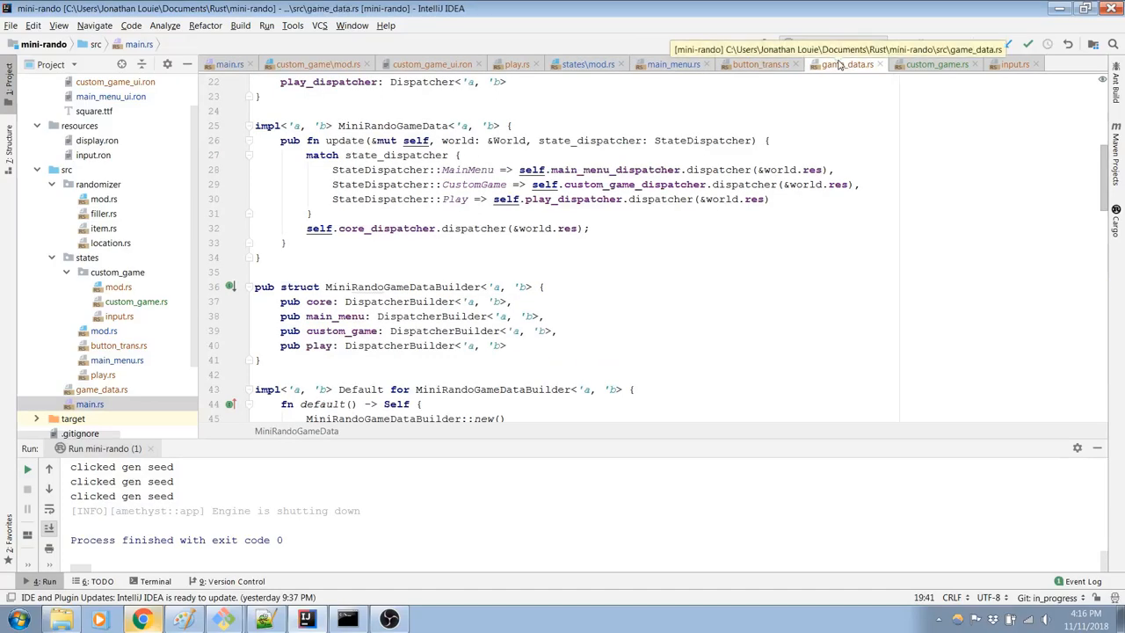
mouse_move(769, 66)
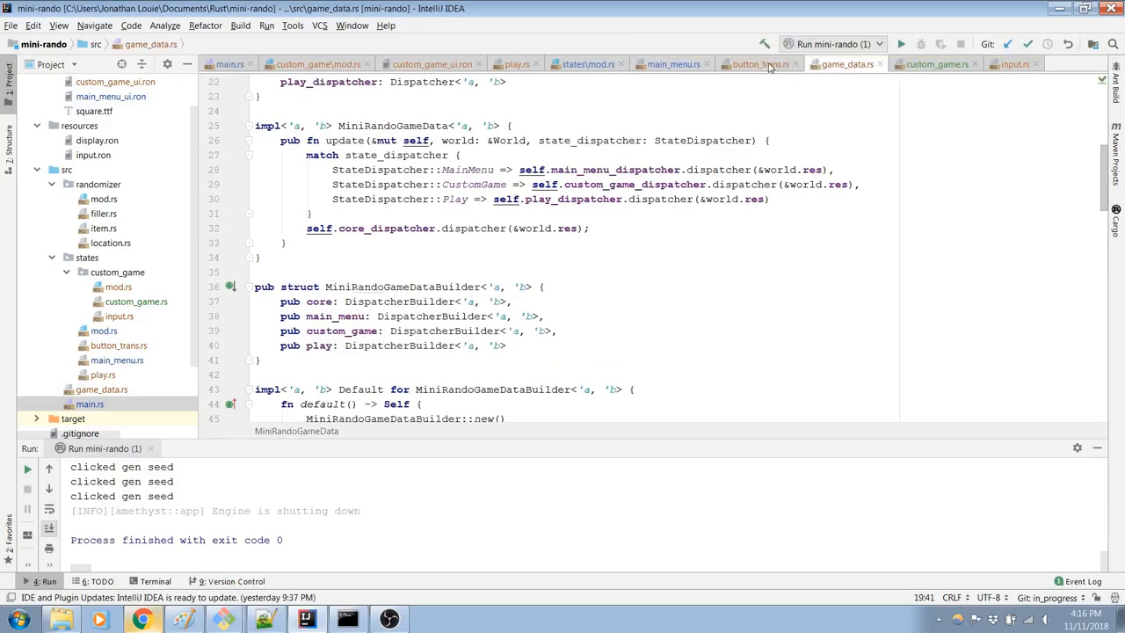
left_click(1013, 63)
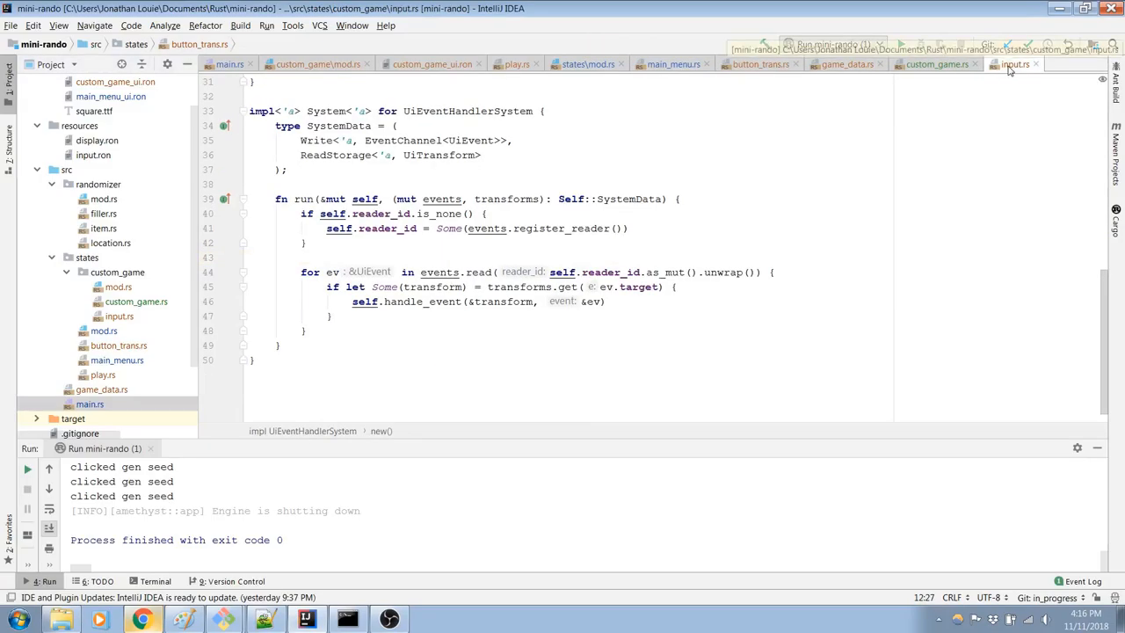
left_click(1015, 64)
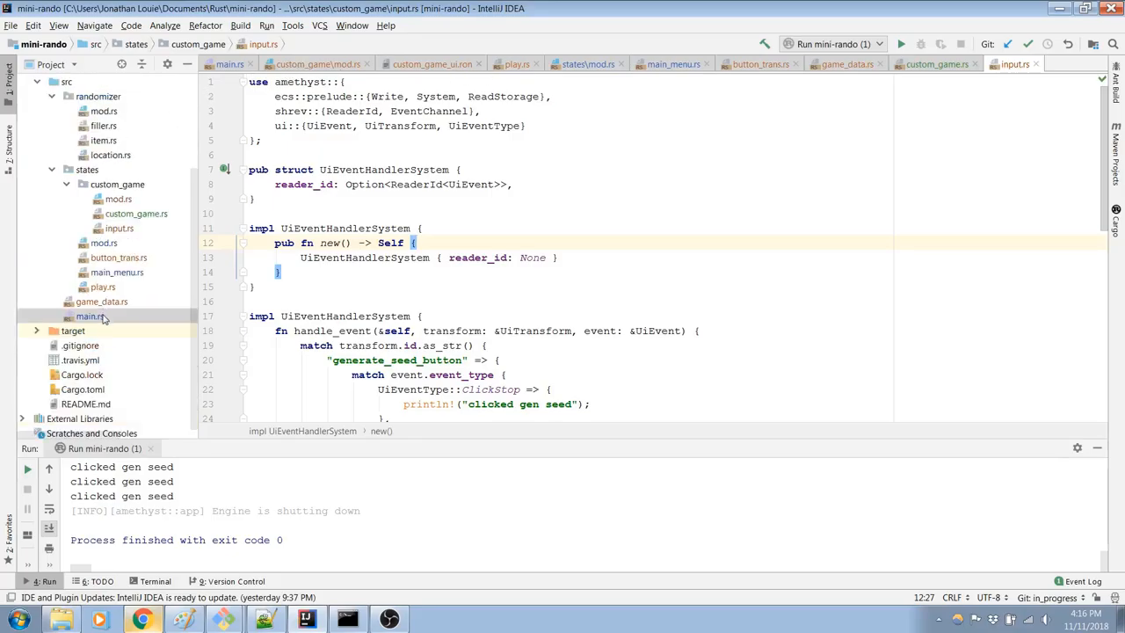
left_click(102, 301)
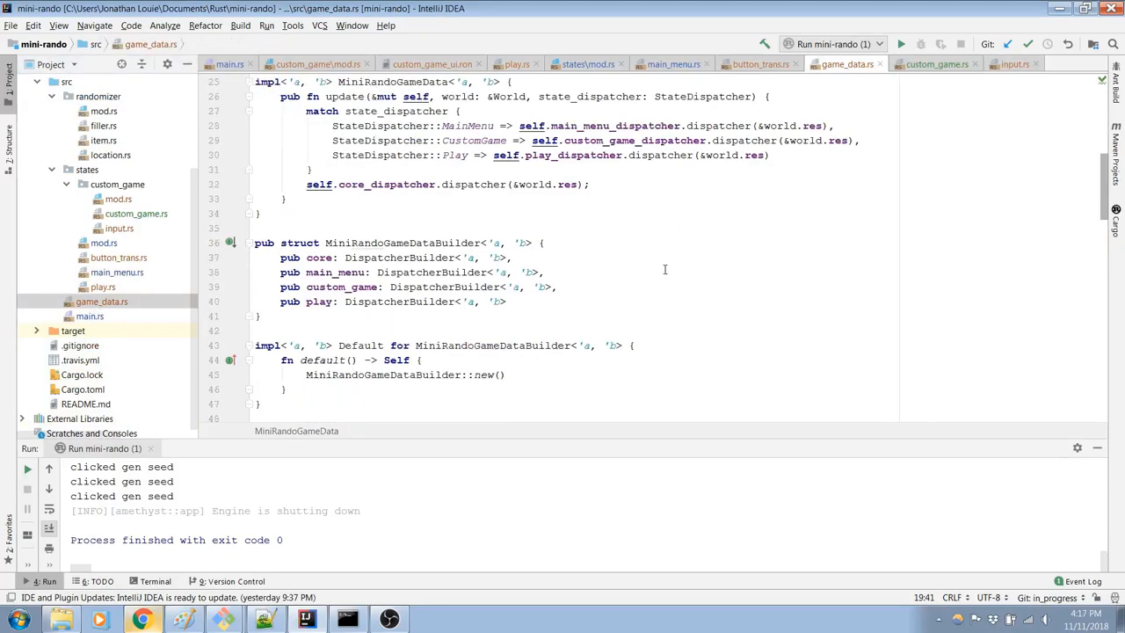
scroll("up", 3)
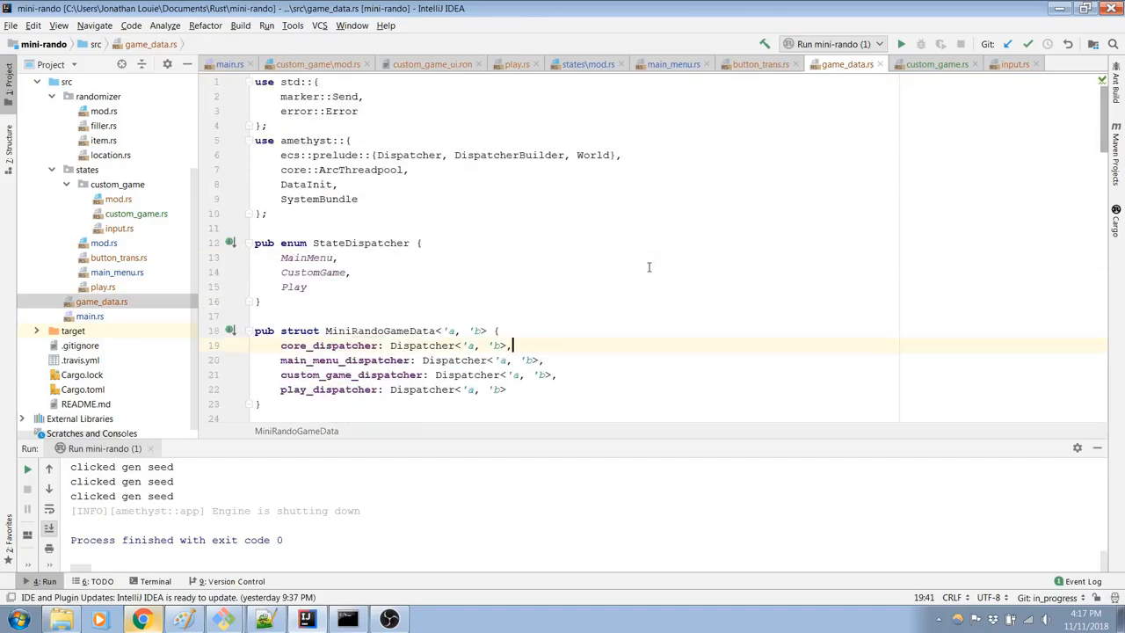
mouse_move(646, 268)
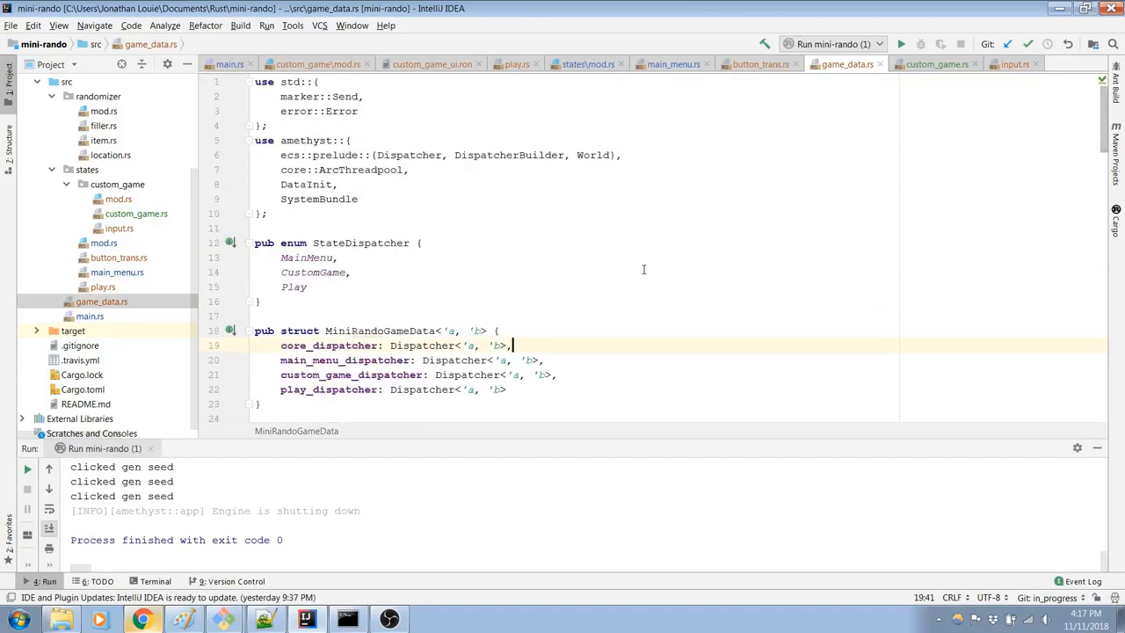
scroll("down", 3)
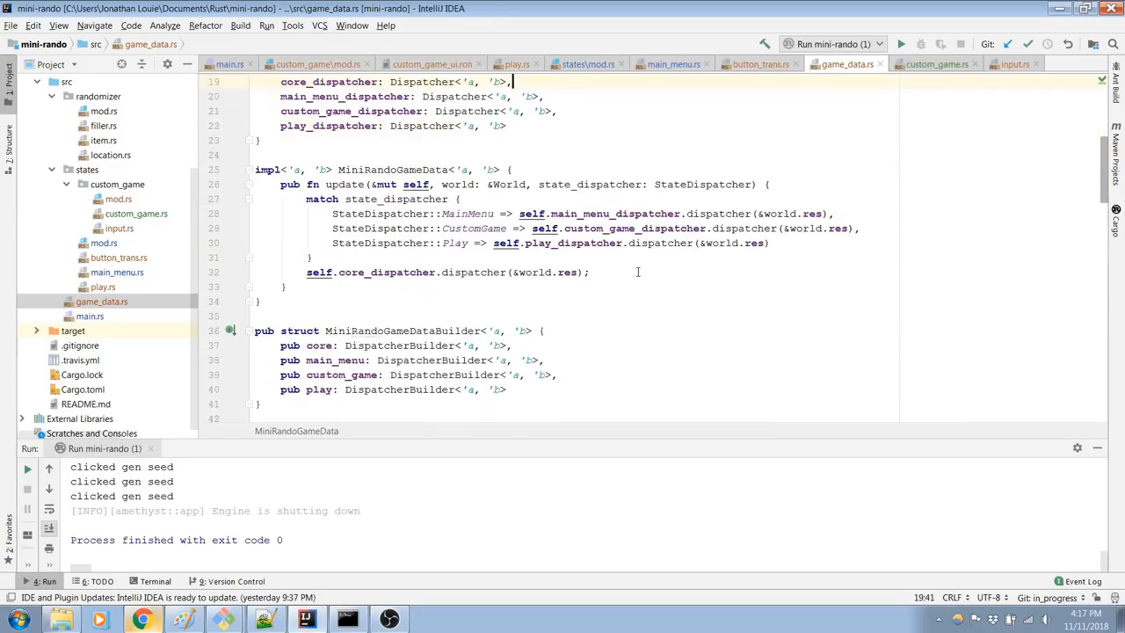
scroll("down", 3)
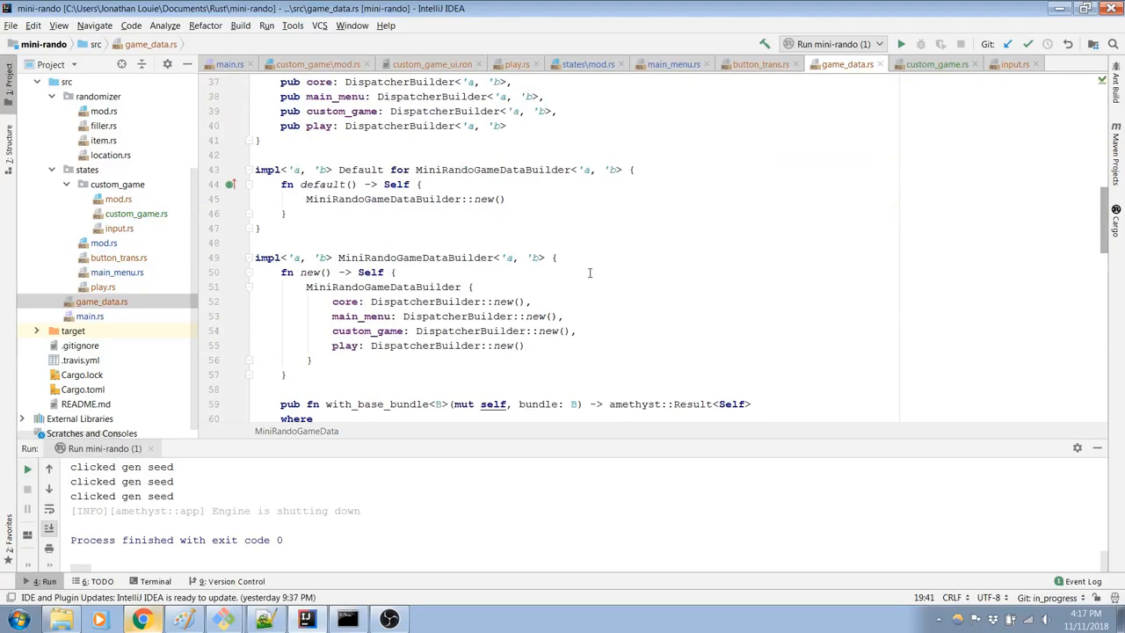
scroll("down", 3)
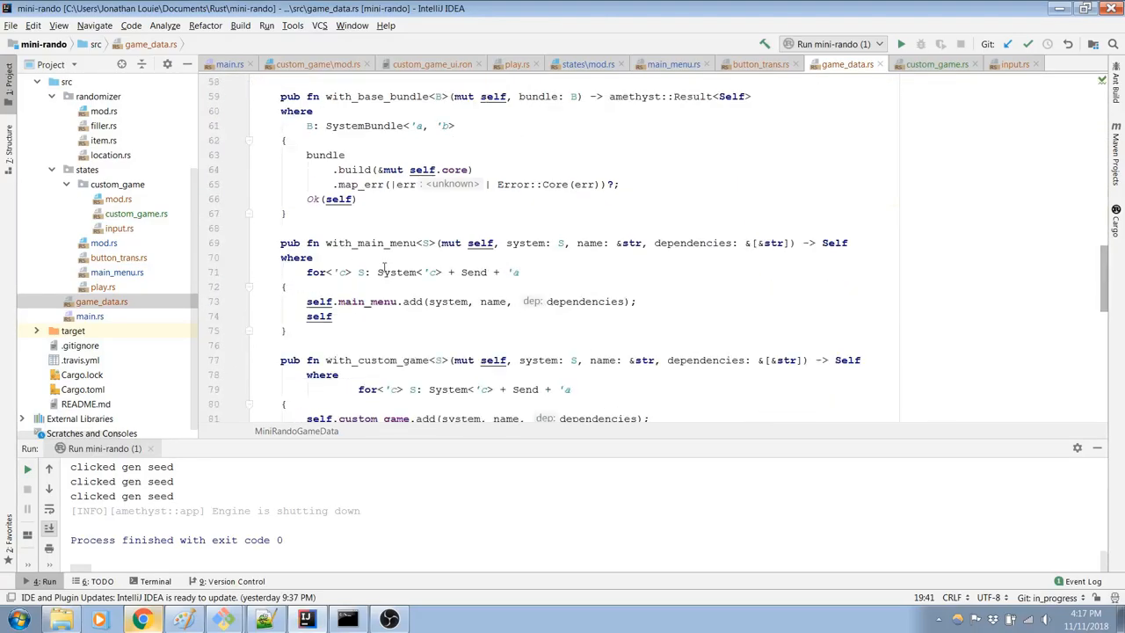
scroll("down", 3)
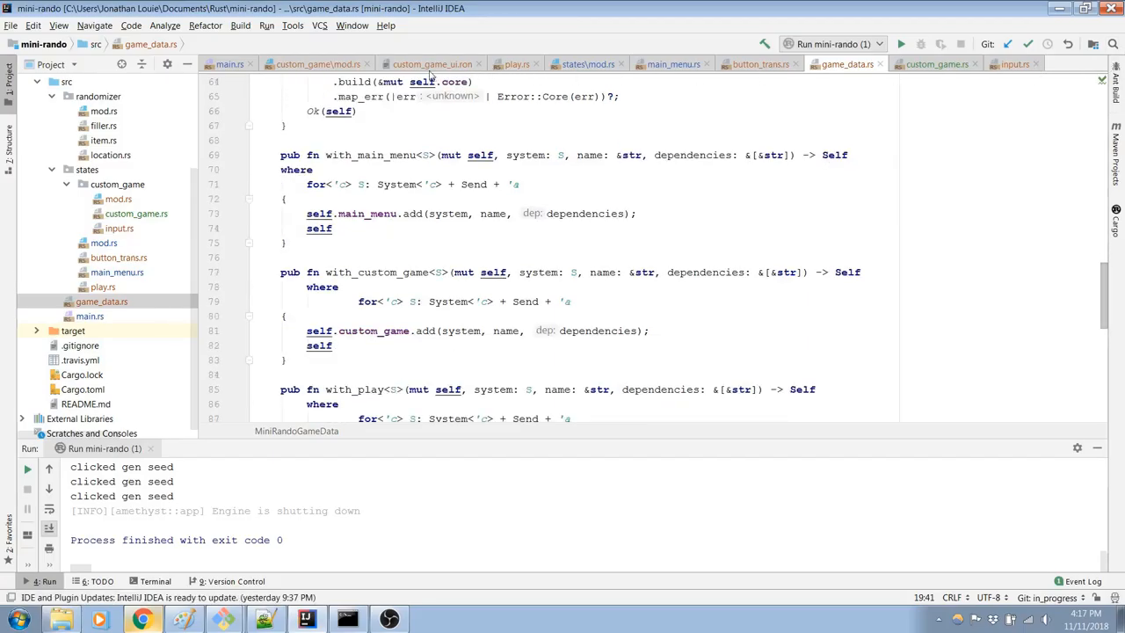
left_click(228, 63)
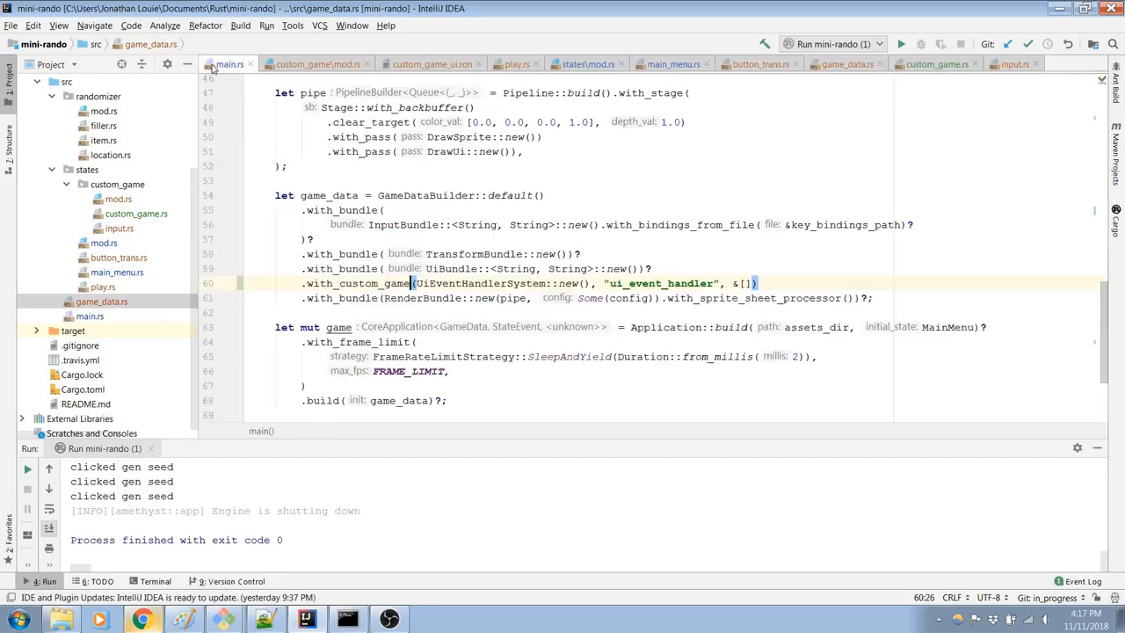
left_click(231, 63)
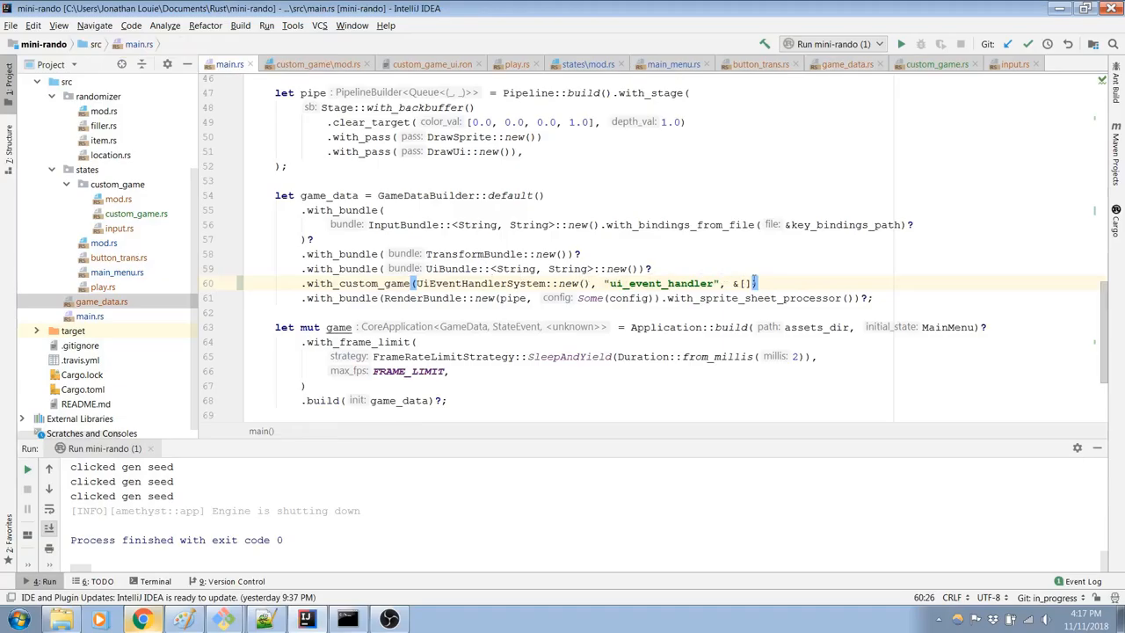
mouse_move(769, 283)
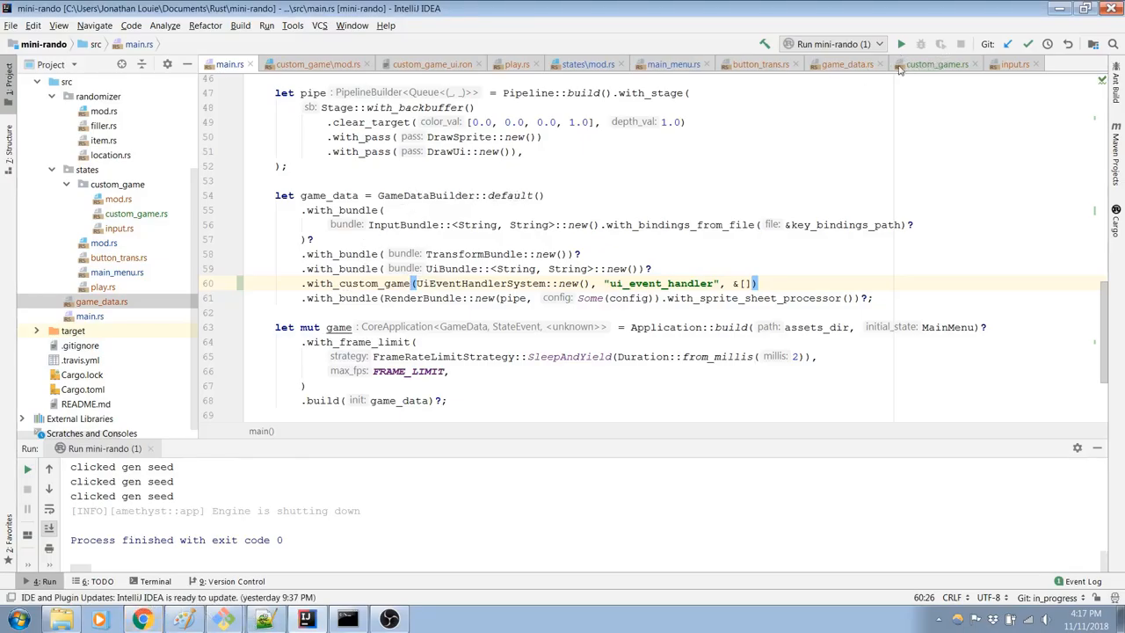
left_click(846, 63)
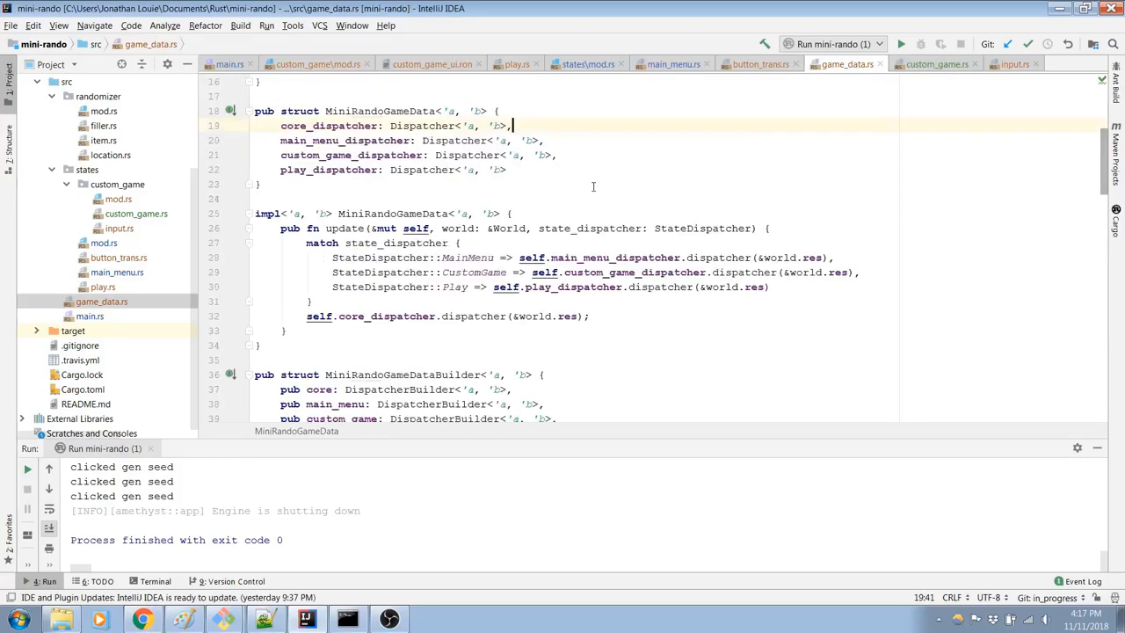
mouse_move(607, 192)
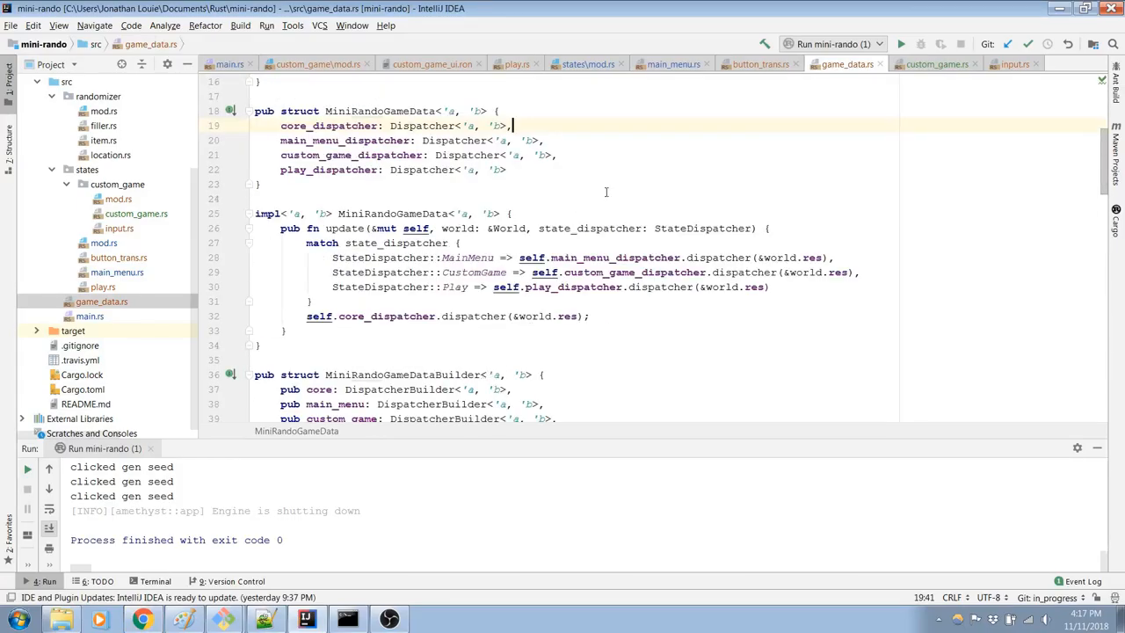
left_click(230, 63)
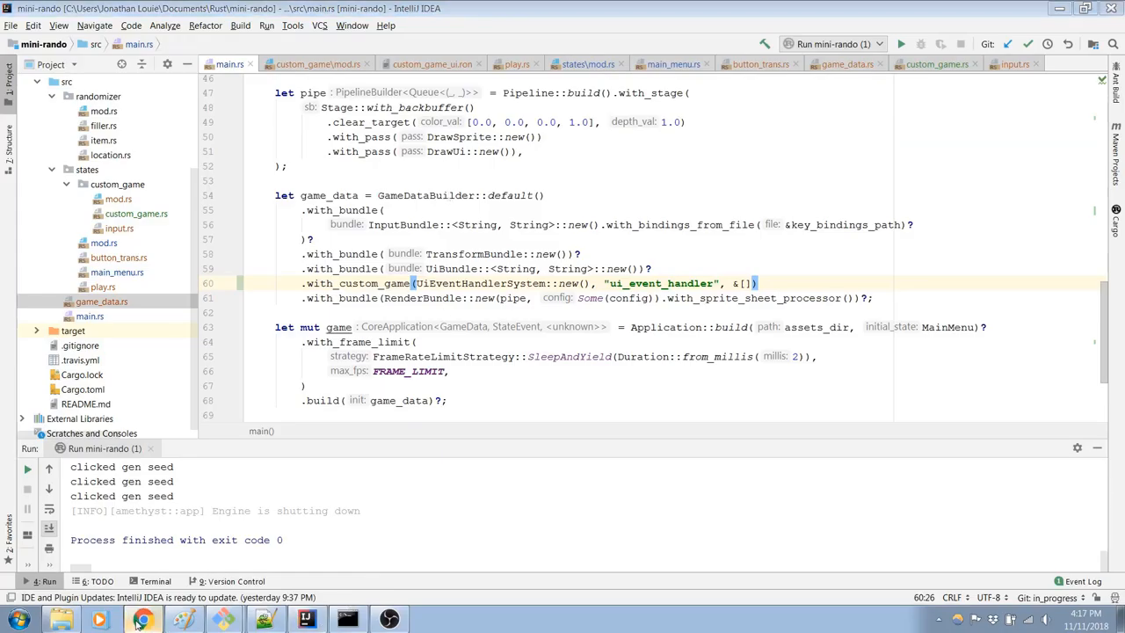
Step: Scroll the Custom GameData guide to its handle_event and update State examples
left_click(142, 619)
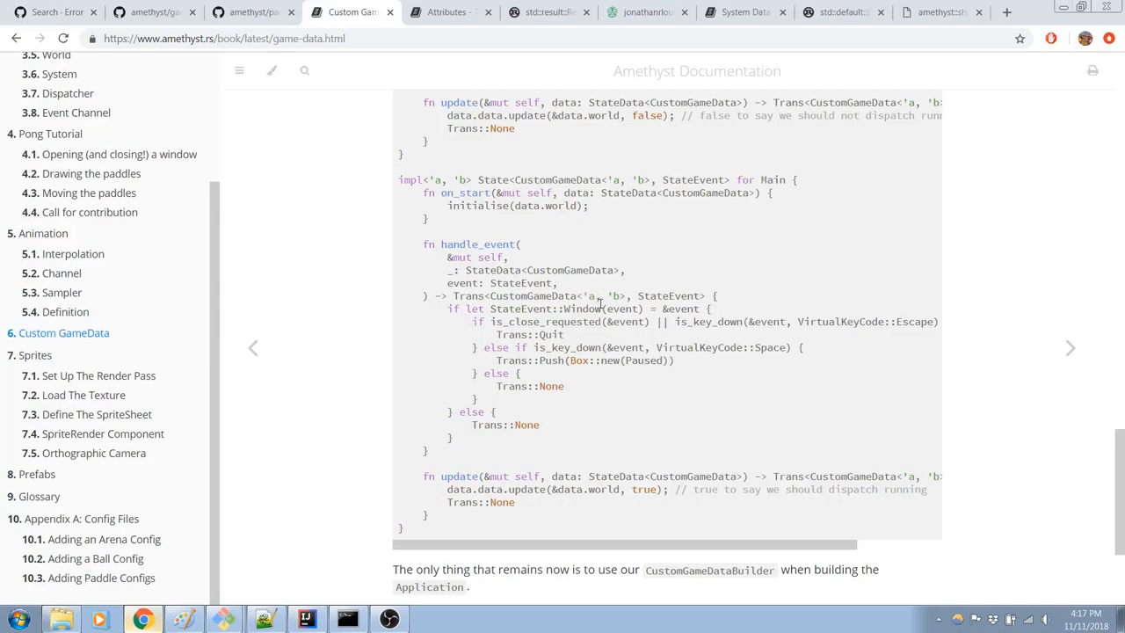
scroll("down", 3)
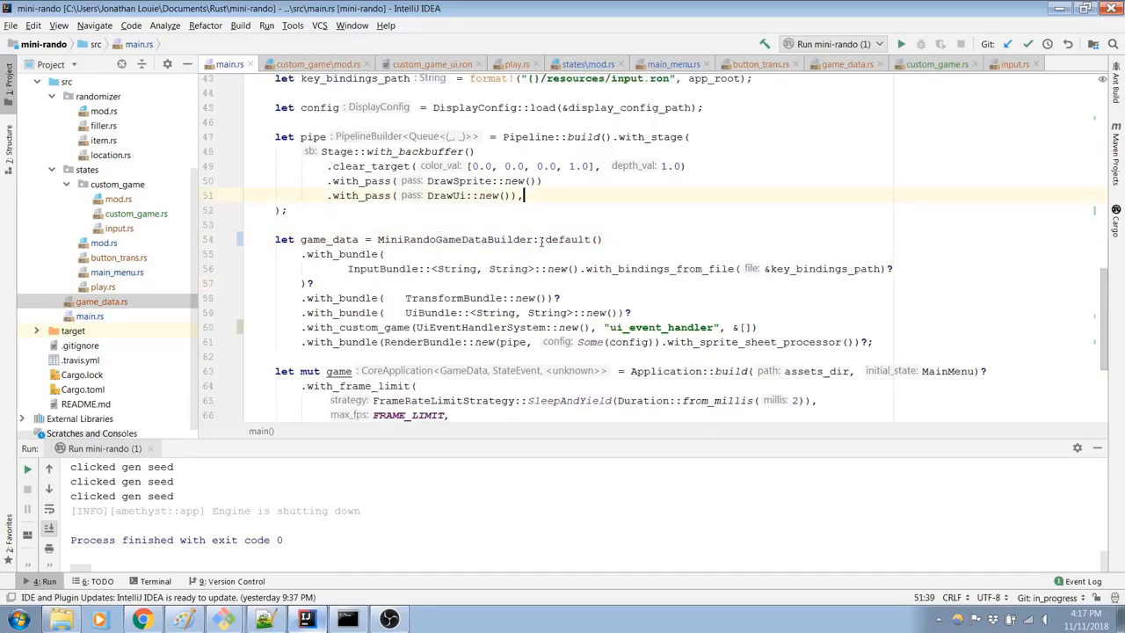
Step: Swap GameDataBuilder for MiniRandoGameDataBuilder in main.rs, checking the guide's builder example
scroll("up", 3)
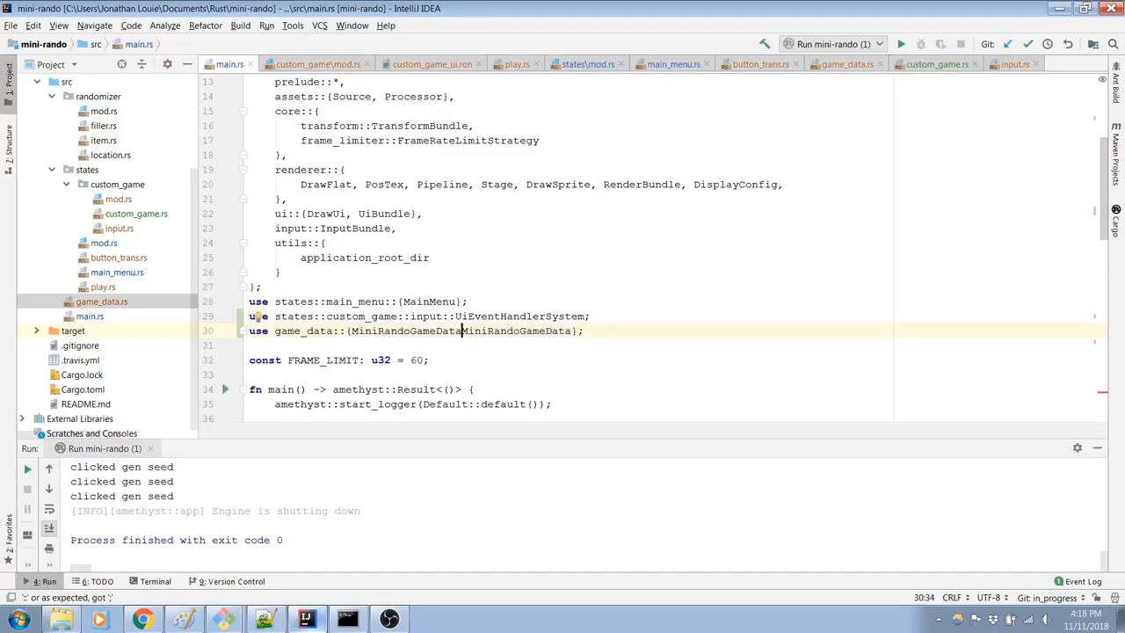
scroll("down", 3)
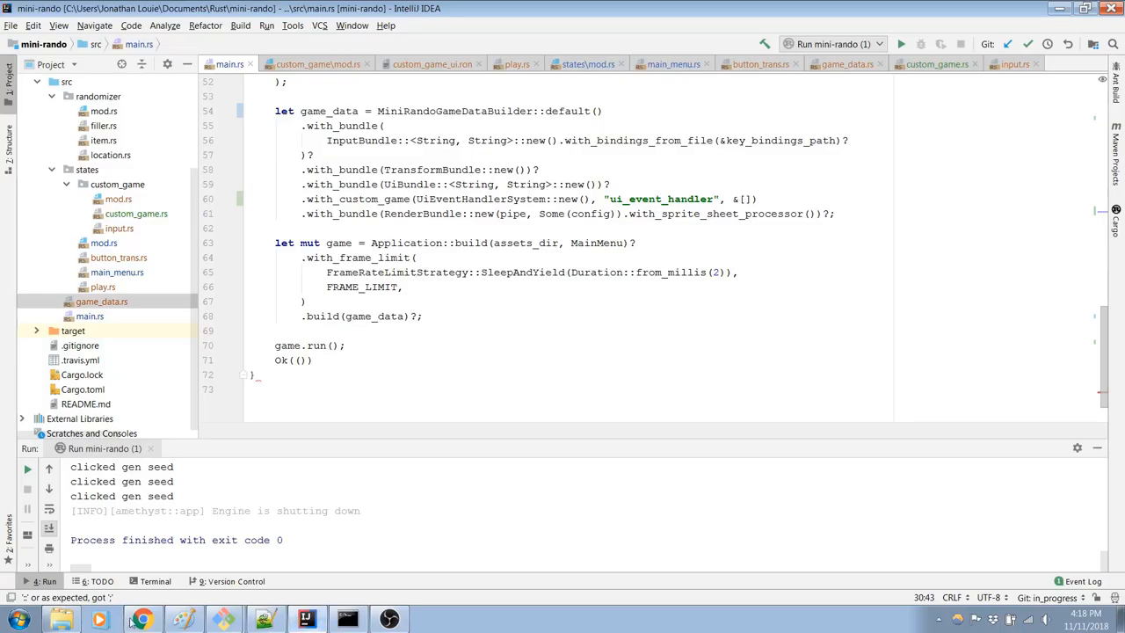
left_click(141, 620)
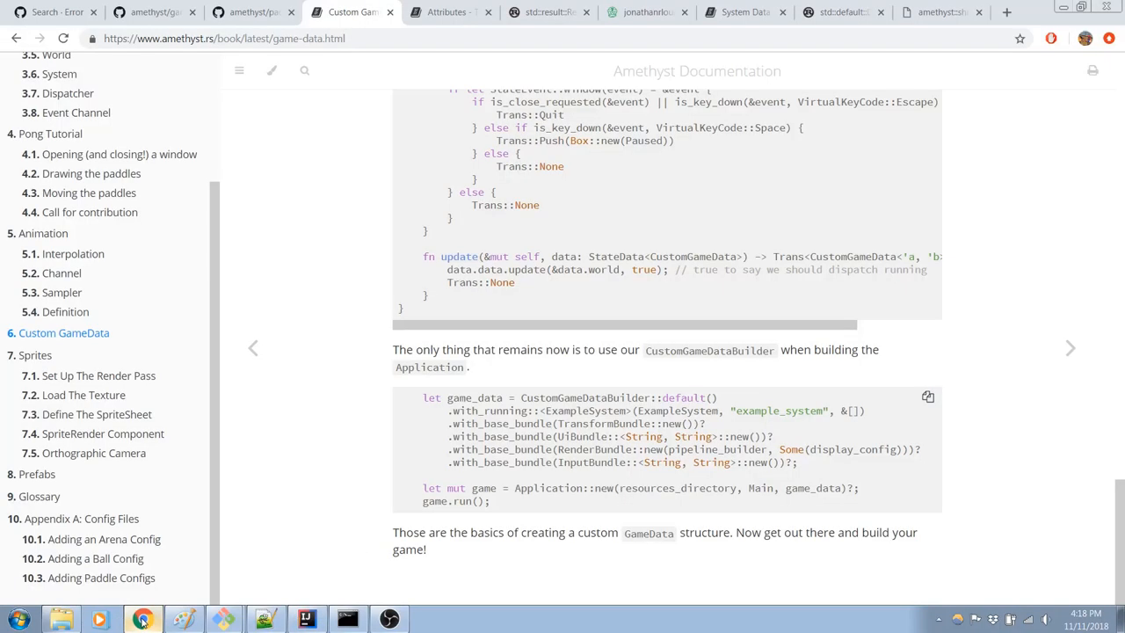
left_click(307, 619)
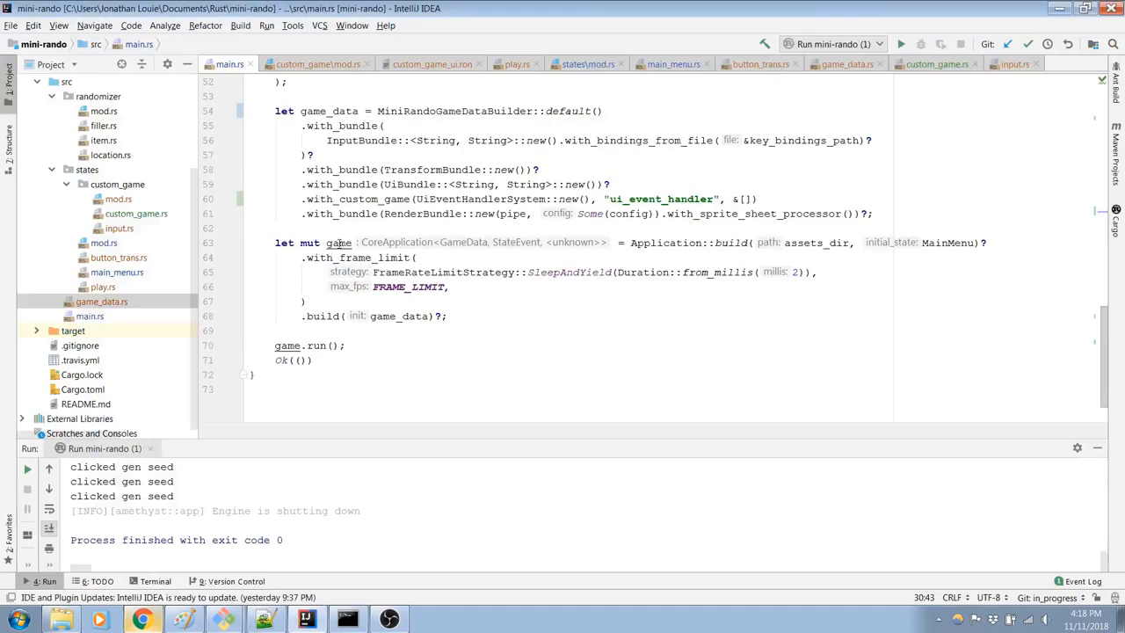
Step: Rename bundle calls to .with_base_bundle and move with_custom_game(UiEventHandlerSystem) below RenderBundle
left_click(333, 125)
type("_base")
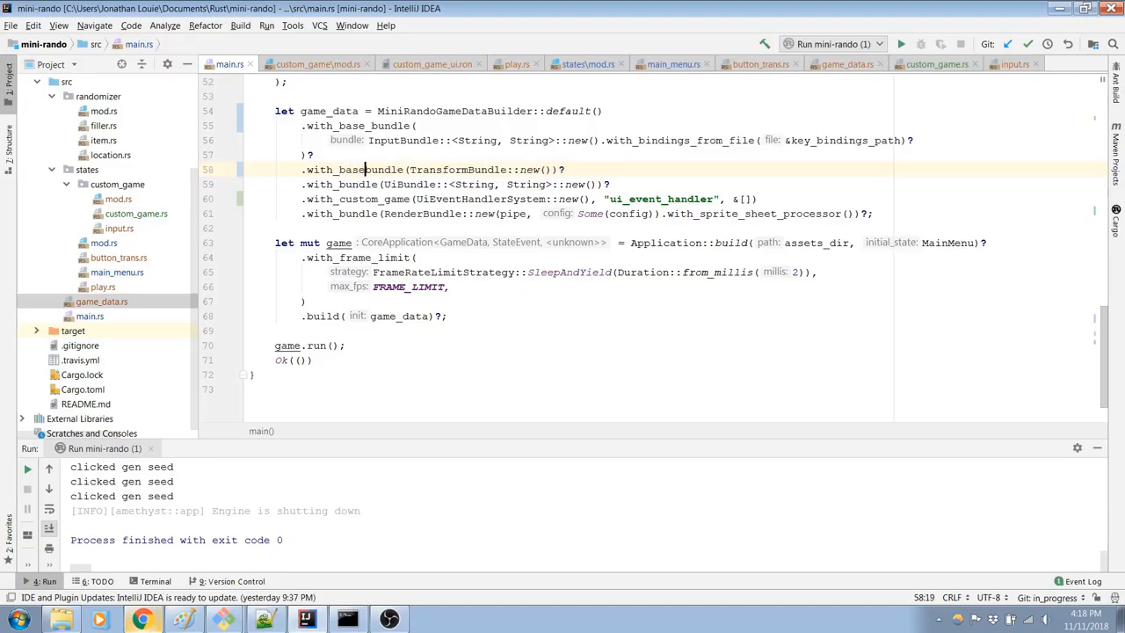
left_click(318, 184)
type("_base")
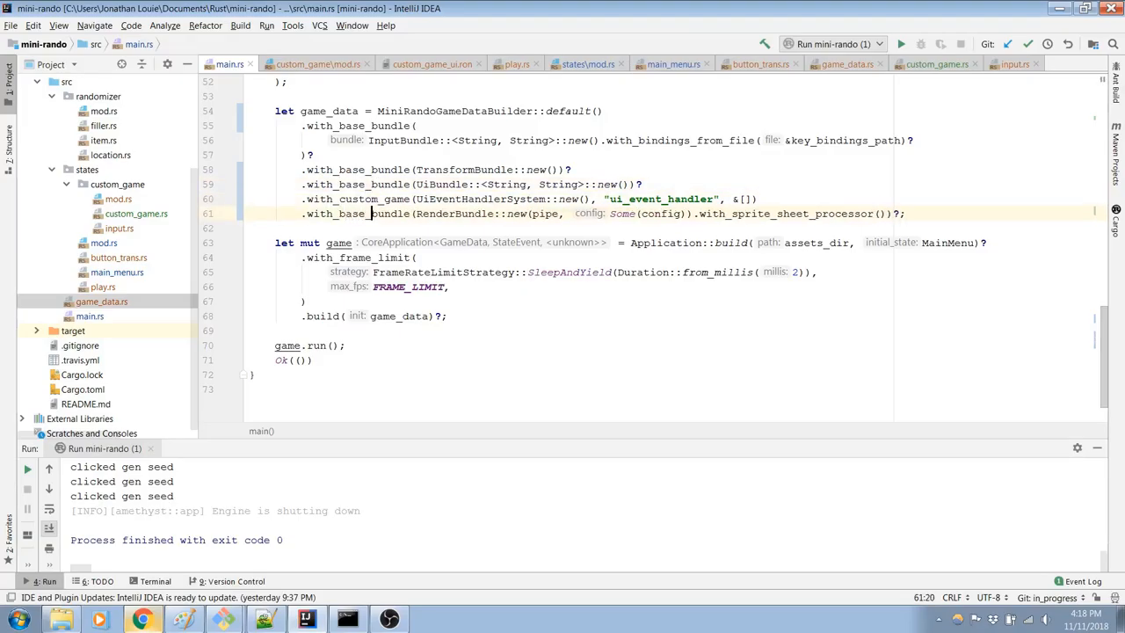
mouse_move(777, 193)
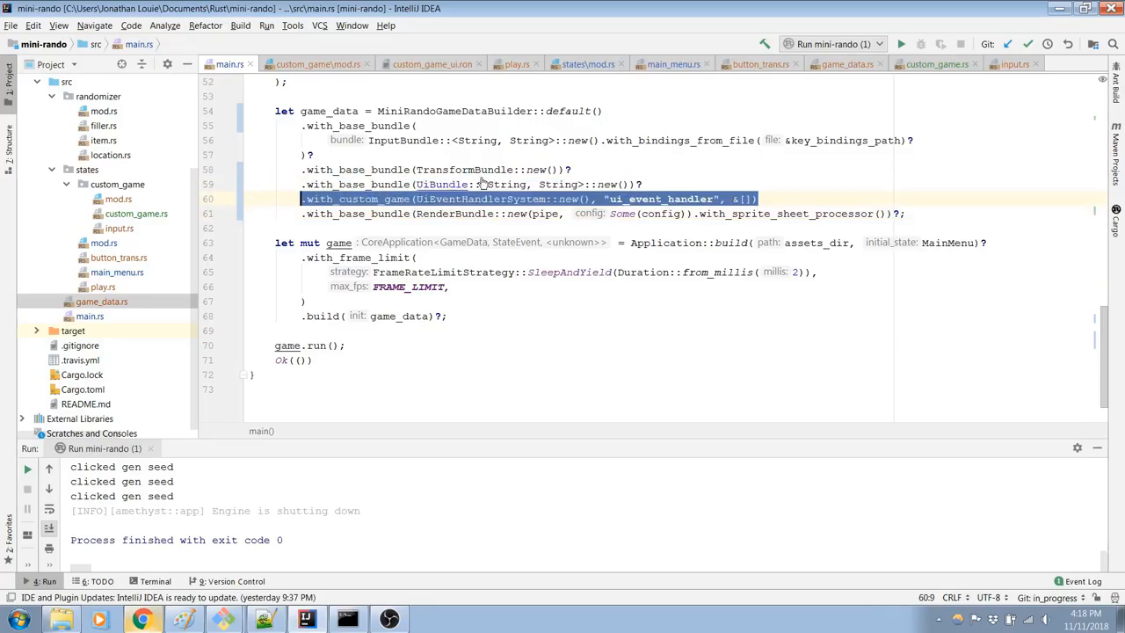
key("Delete")
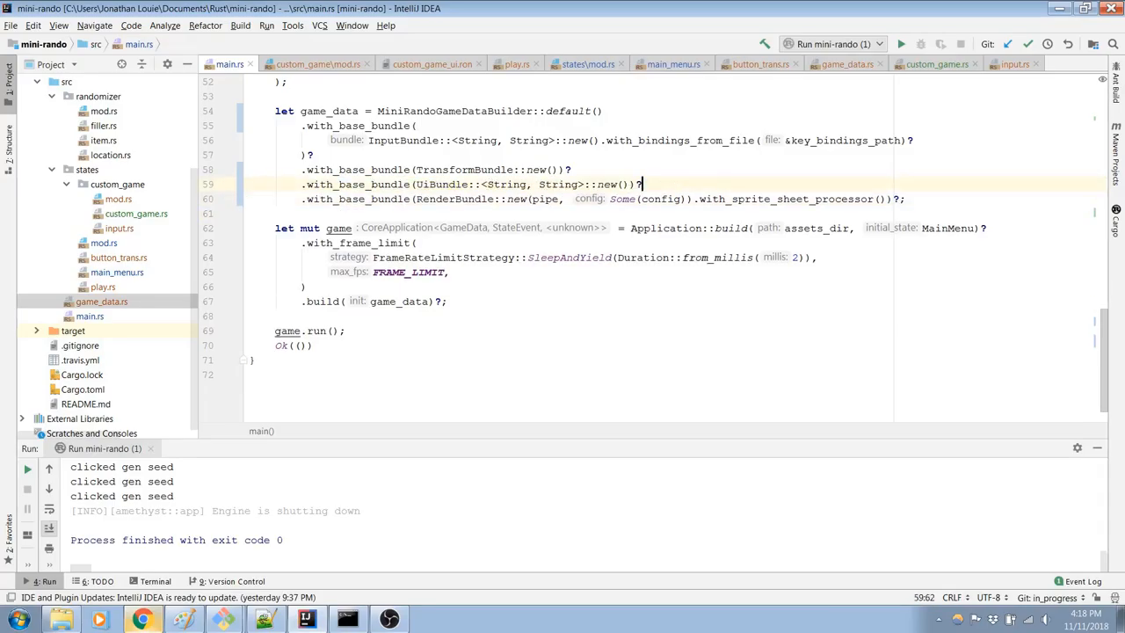
left_click(301, 228)
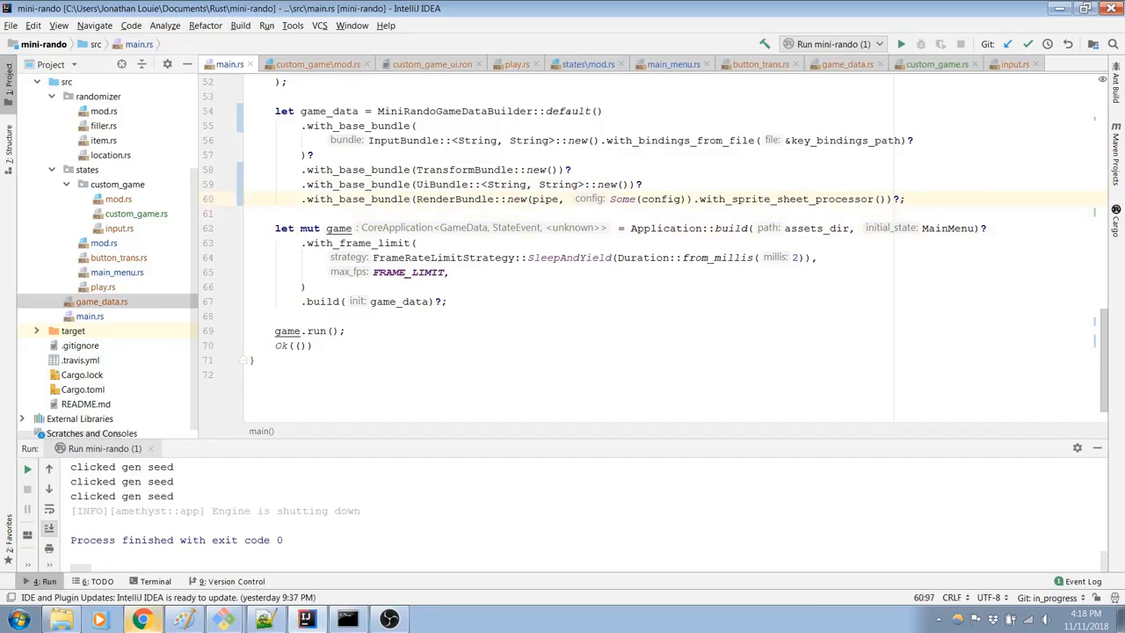
type(".with_custom_game(UiEventHandlerSystem::new(), \"ui_event_handler\", &[]);")
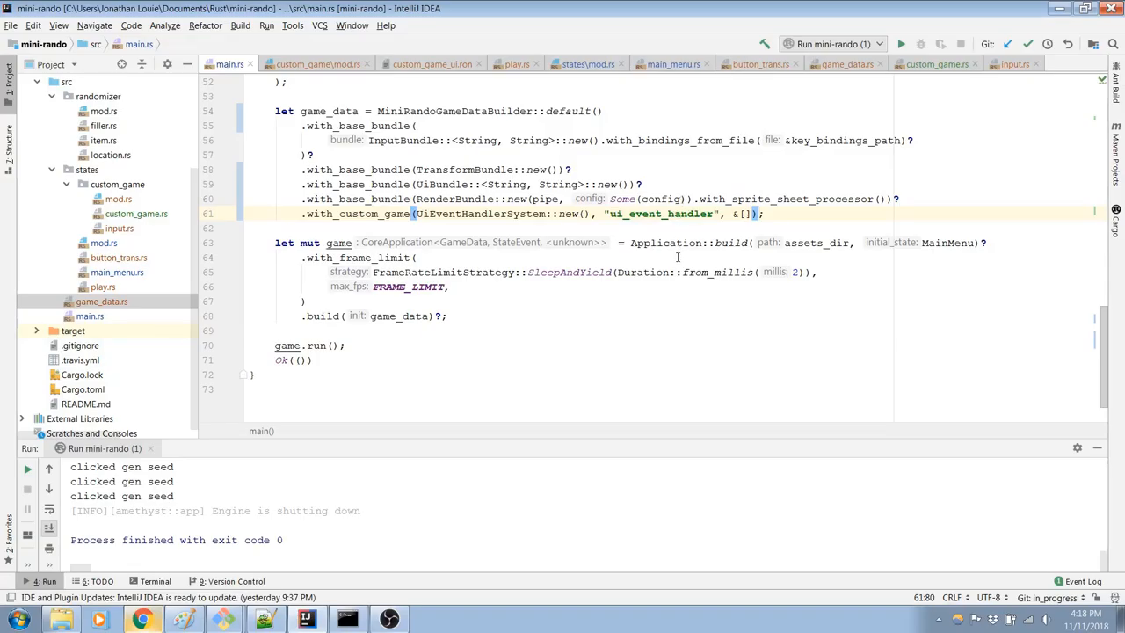
Step: Compare the guide's CustomGameDataBuilder and State update examples against main.rs
scroll("up", 3)
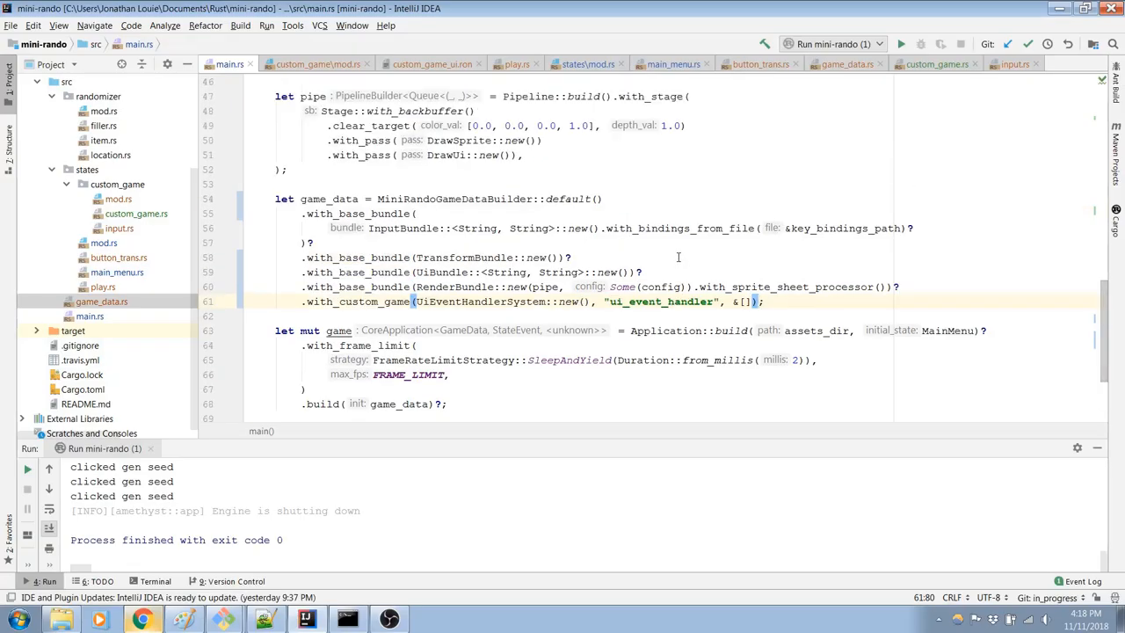
left_click(936, 63)
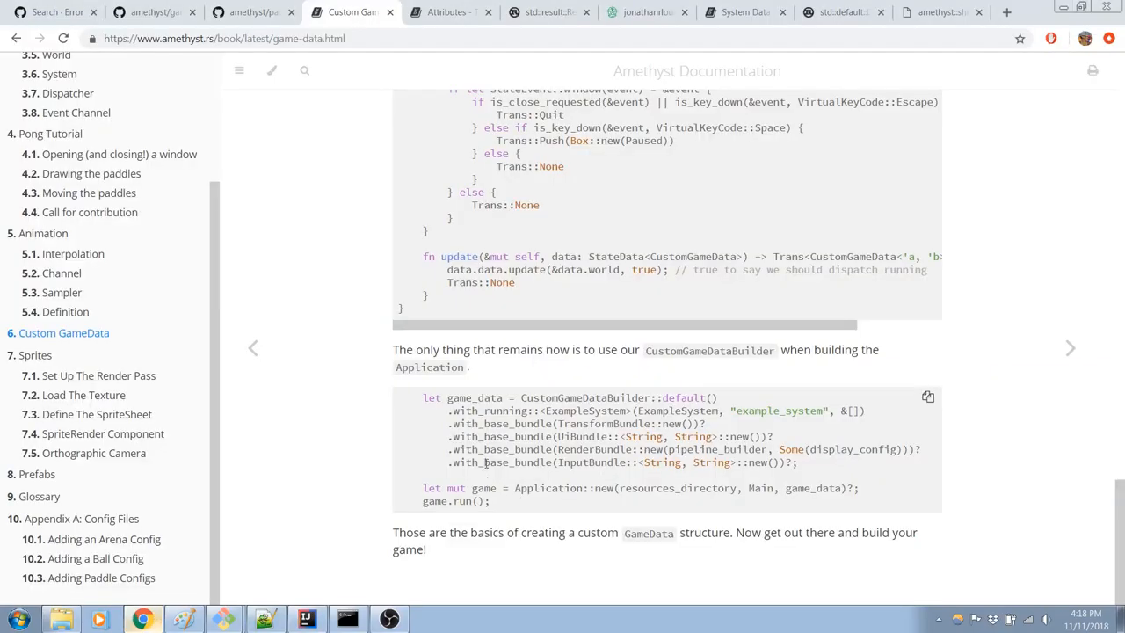
scroll("up", 3)
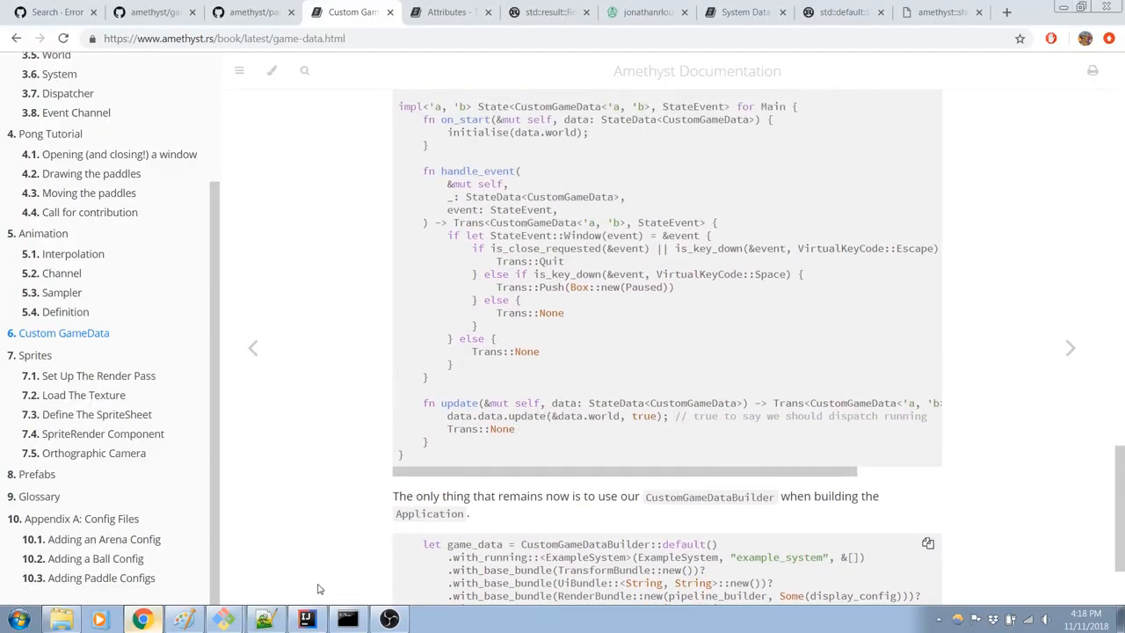
left_click(306, 618)
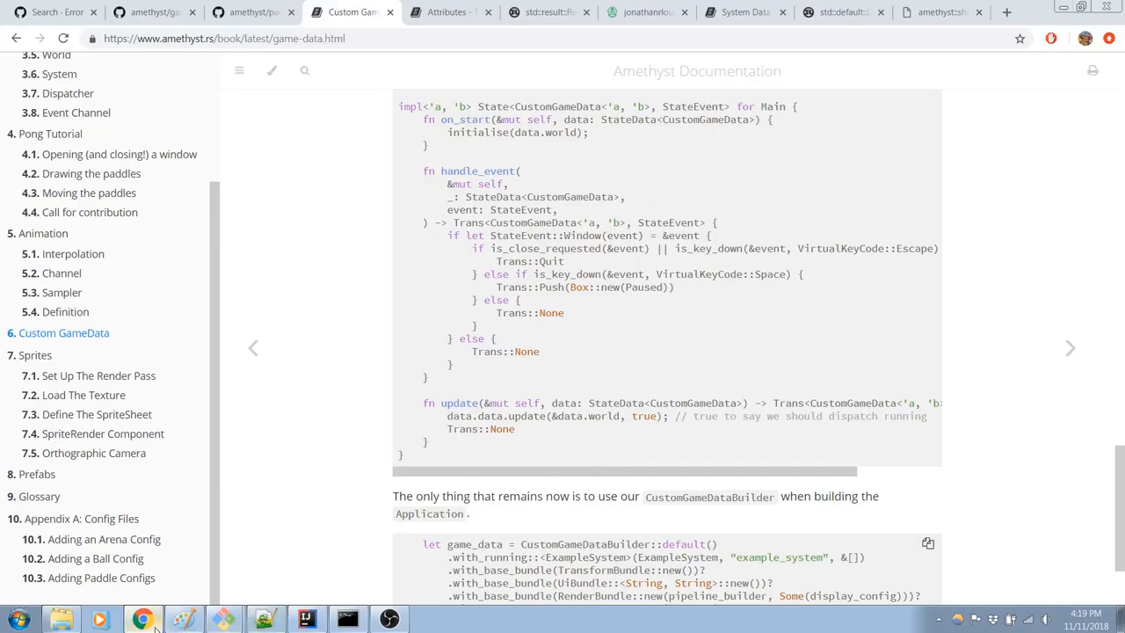
left_click(305, 619)
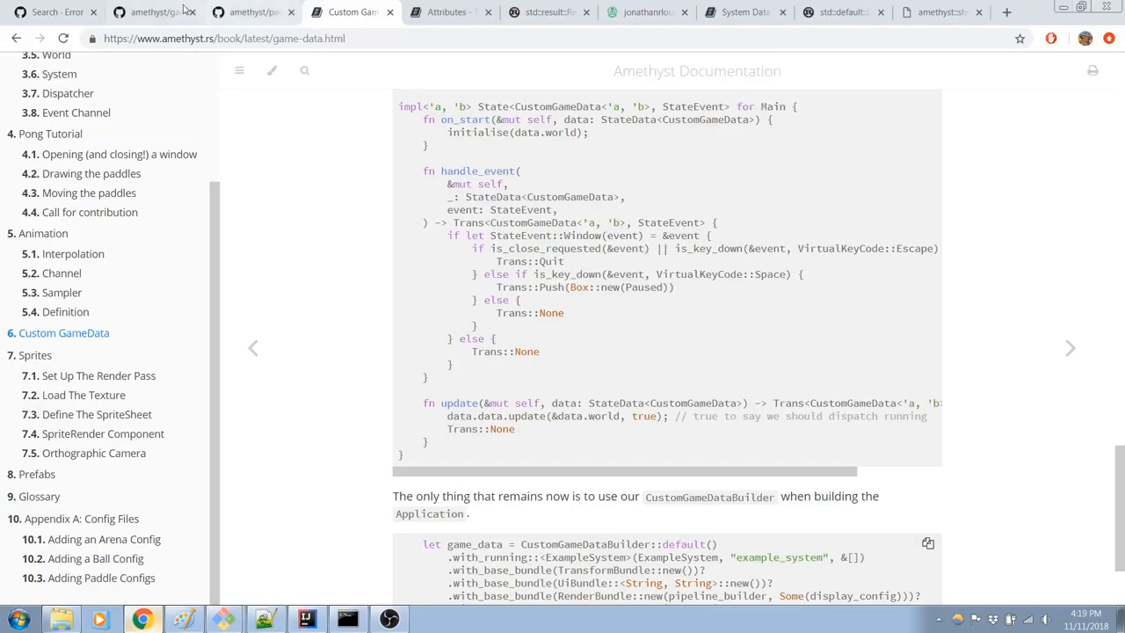
Step: Go from the GitHub Error search results into the amethyst repository's src folder
left_click(149, 12)
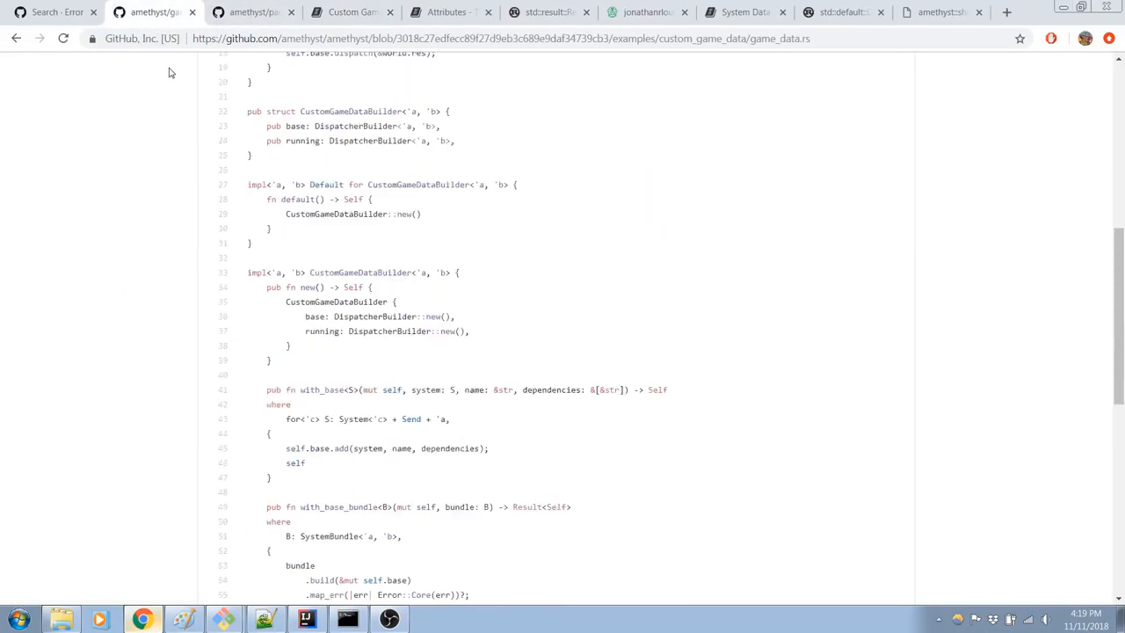
left_click(53, 11)
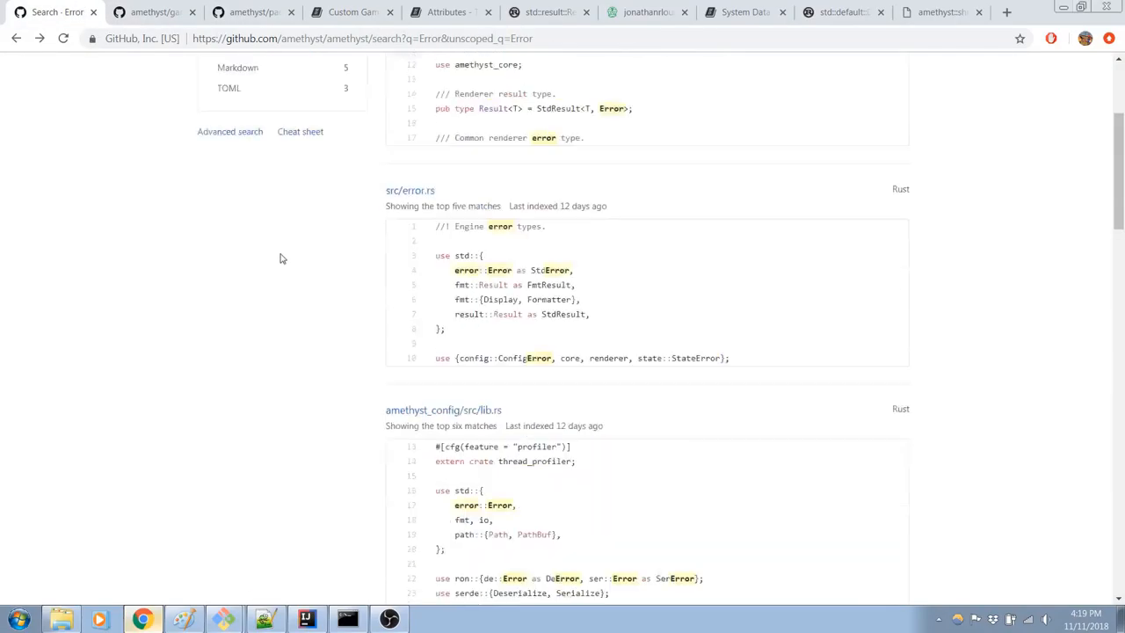
scroll("up", 3)
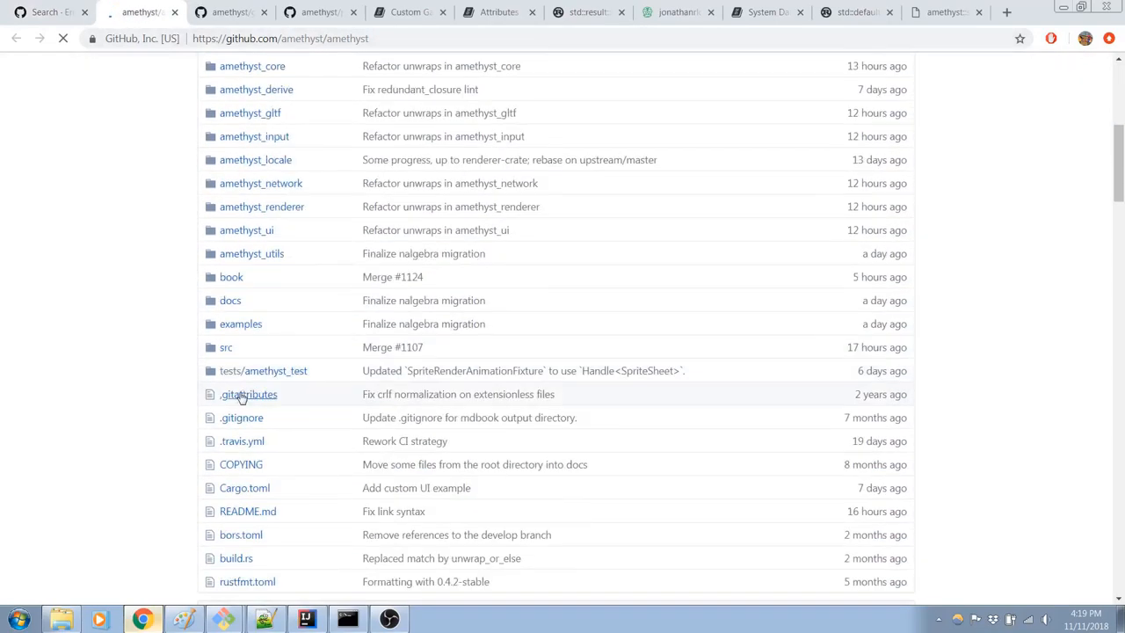
left_click(226, 346)
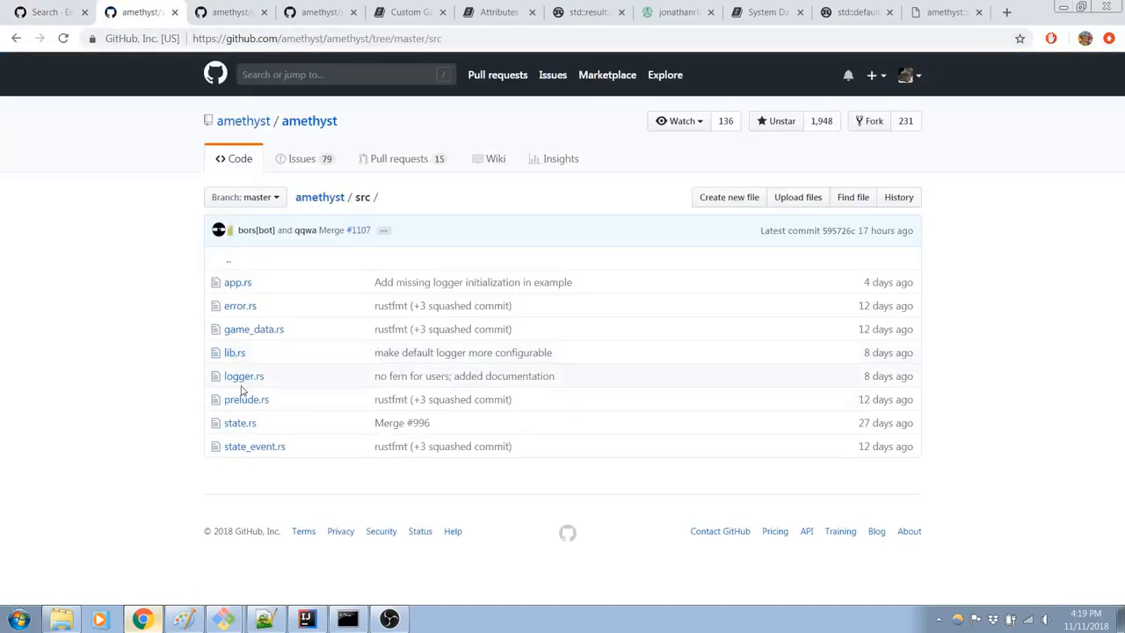
mouse_move(262, 352)
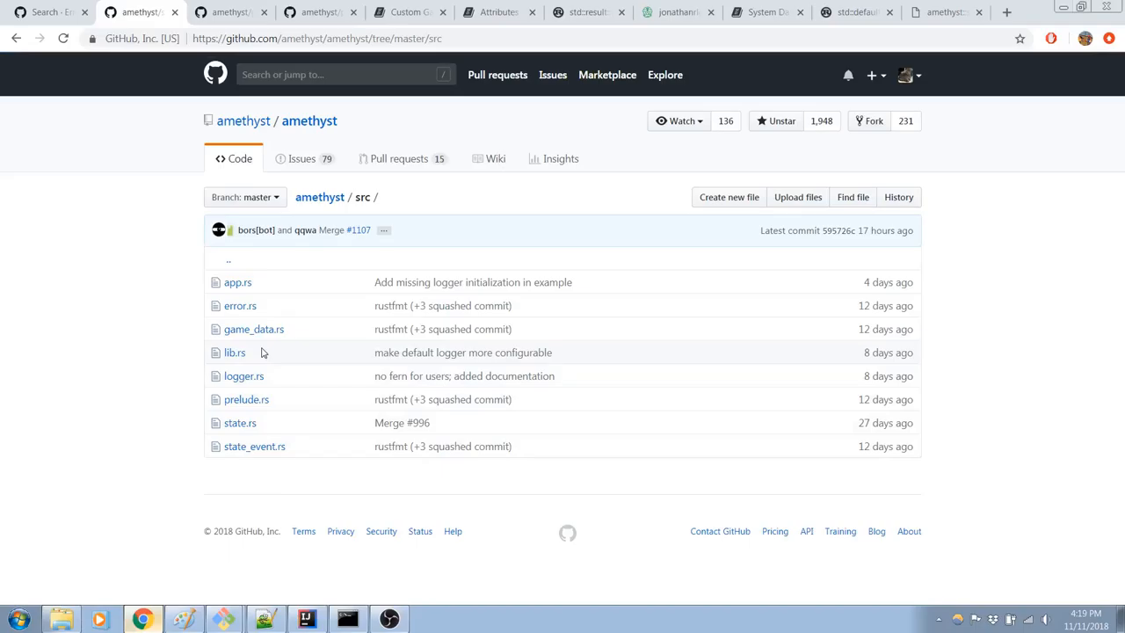
mouse_move(240, 423)
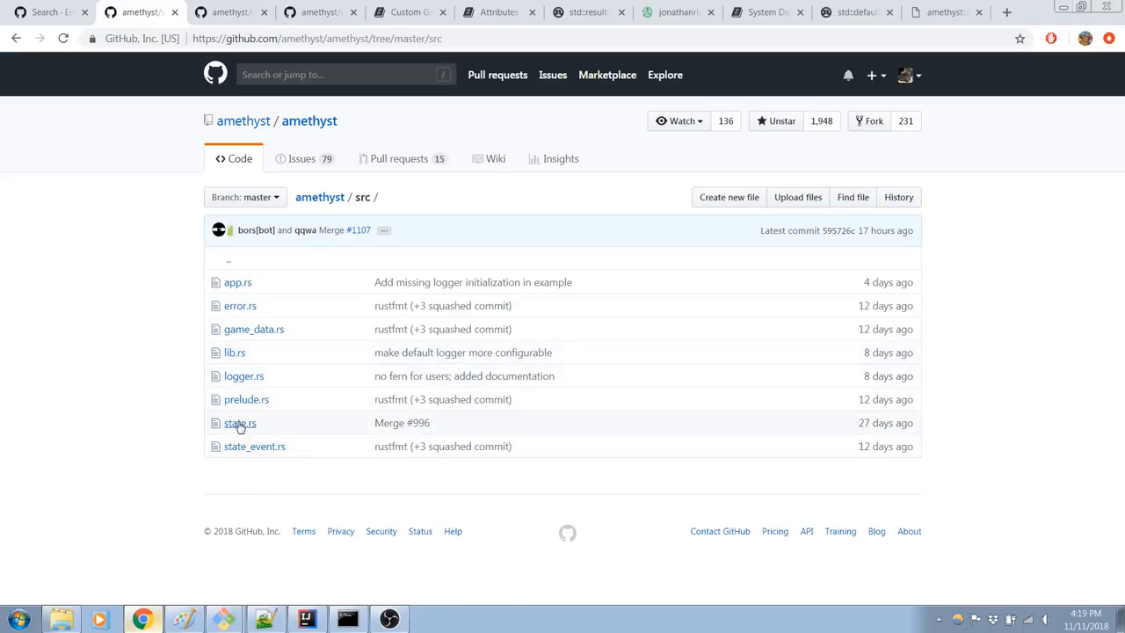
mouse_move(238, 328)
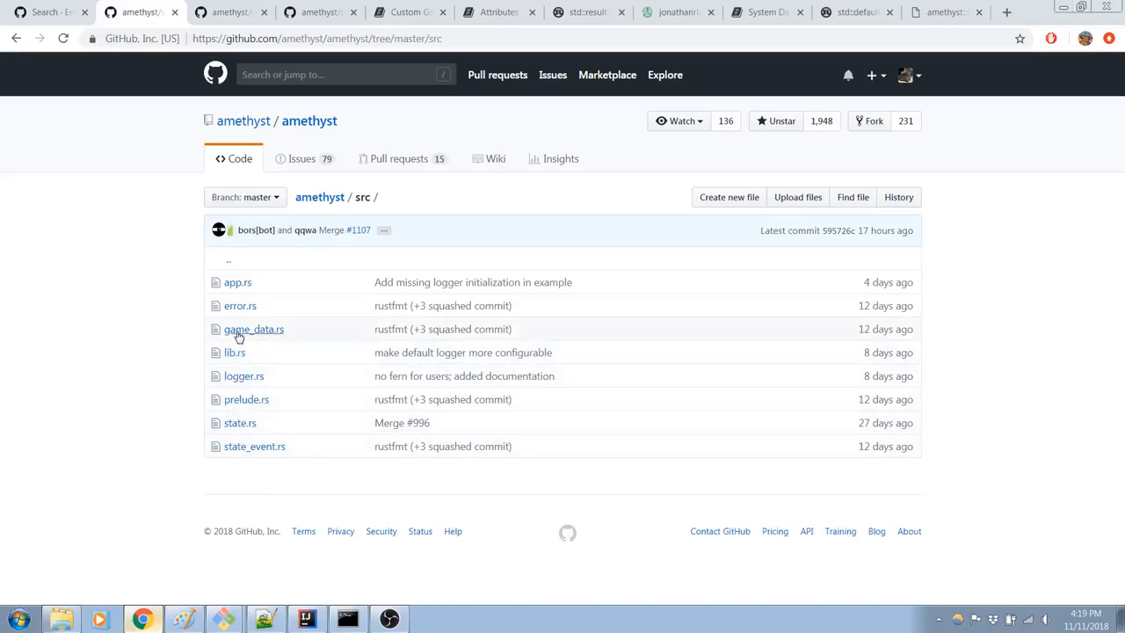
mouse_move(240, 429)
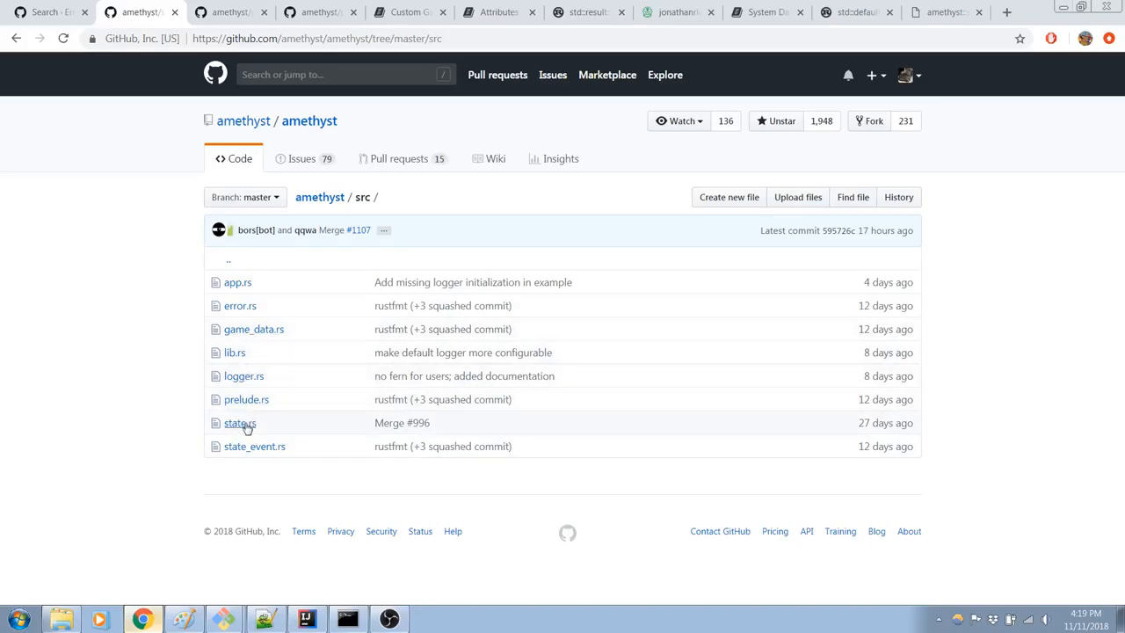
mouse_move(273, 430)
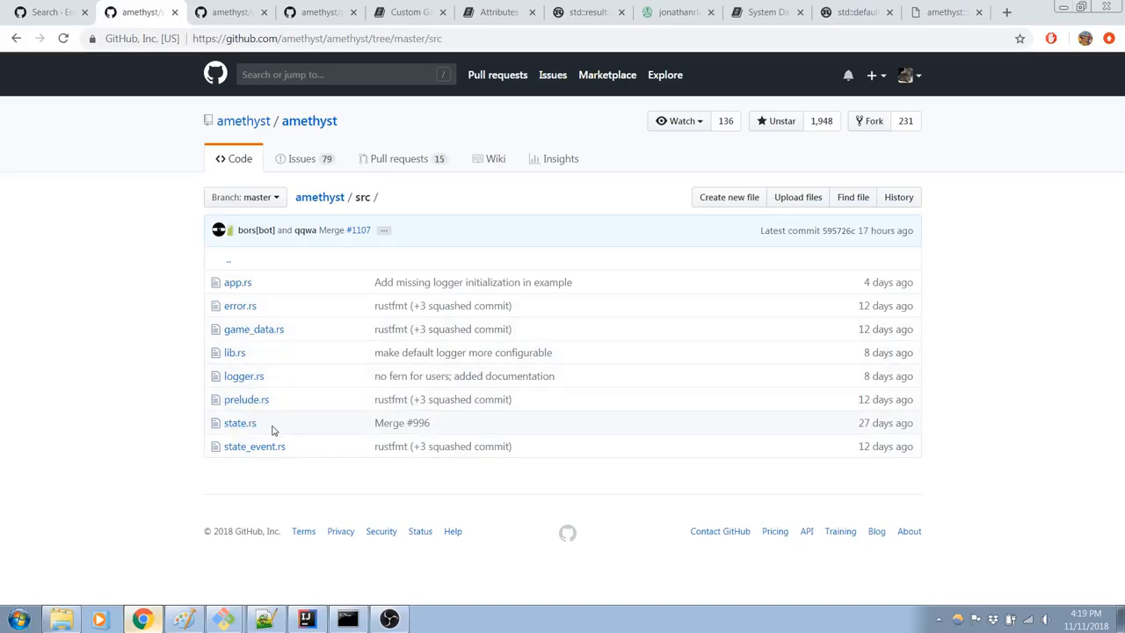
mouse_move(240, 422)
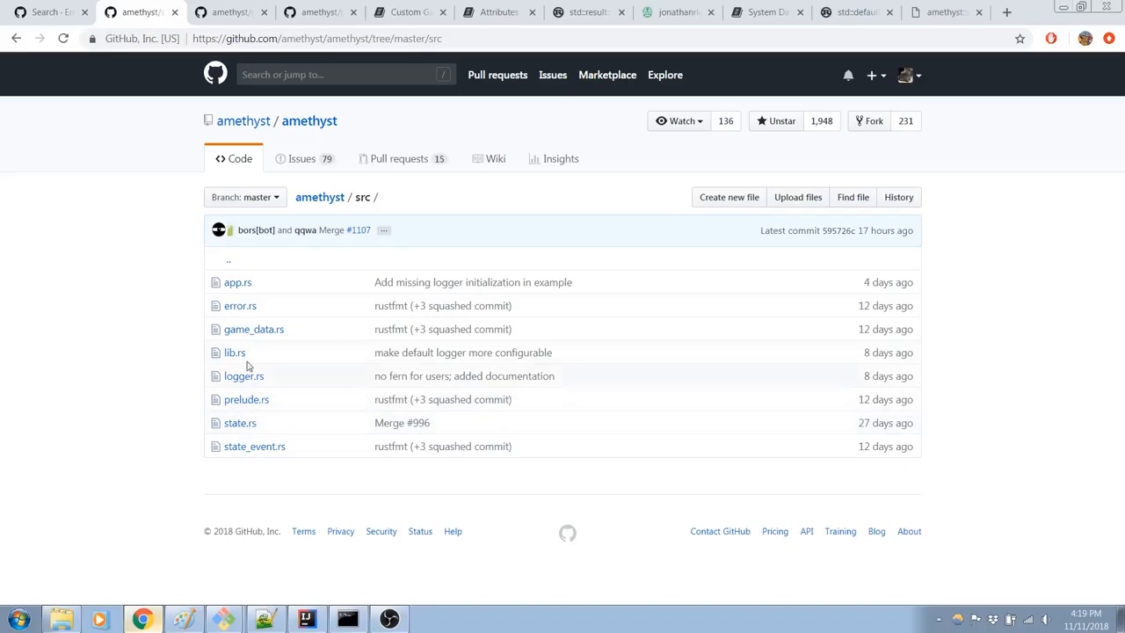
mouse_move(254, 329)
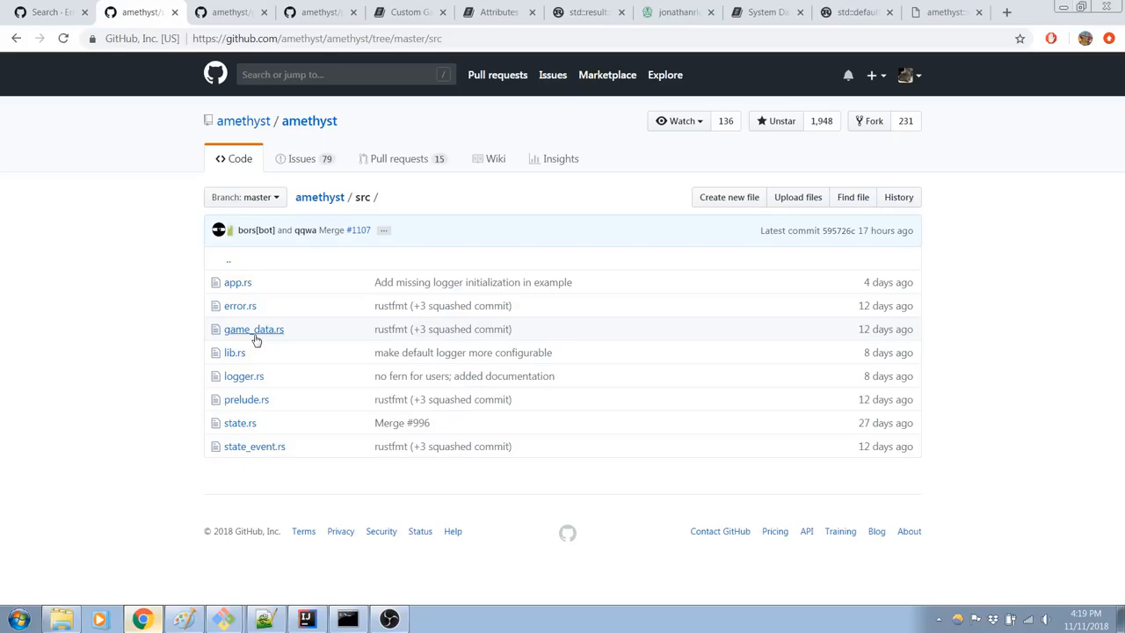
mouse_move(308, 325)
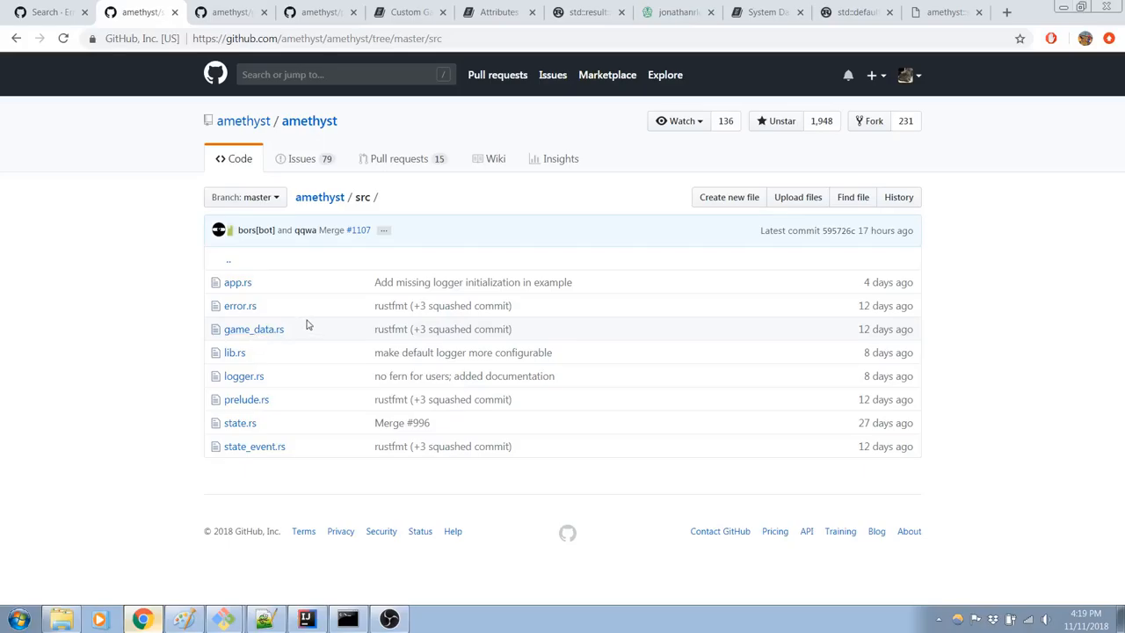
mouse_move(296, 423)
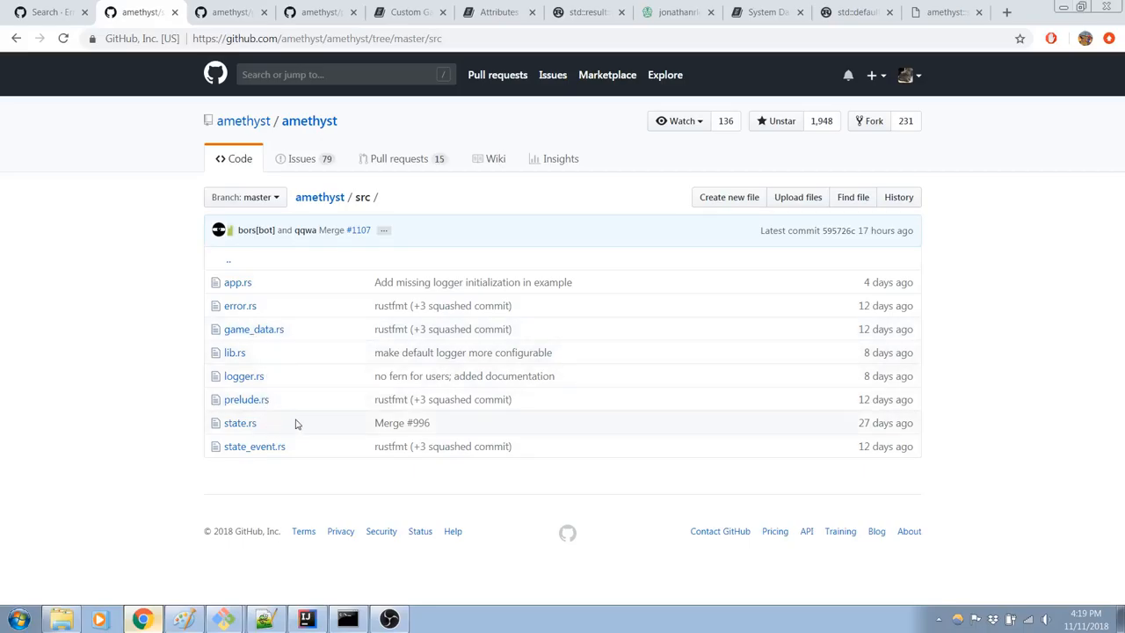
mouse_move(303, 427)
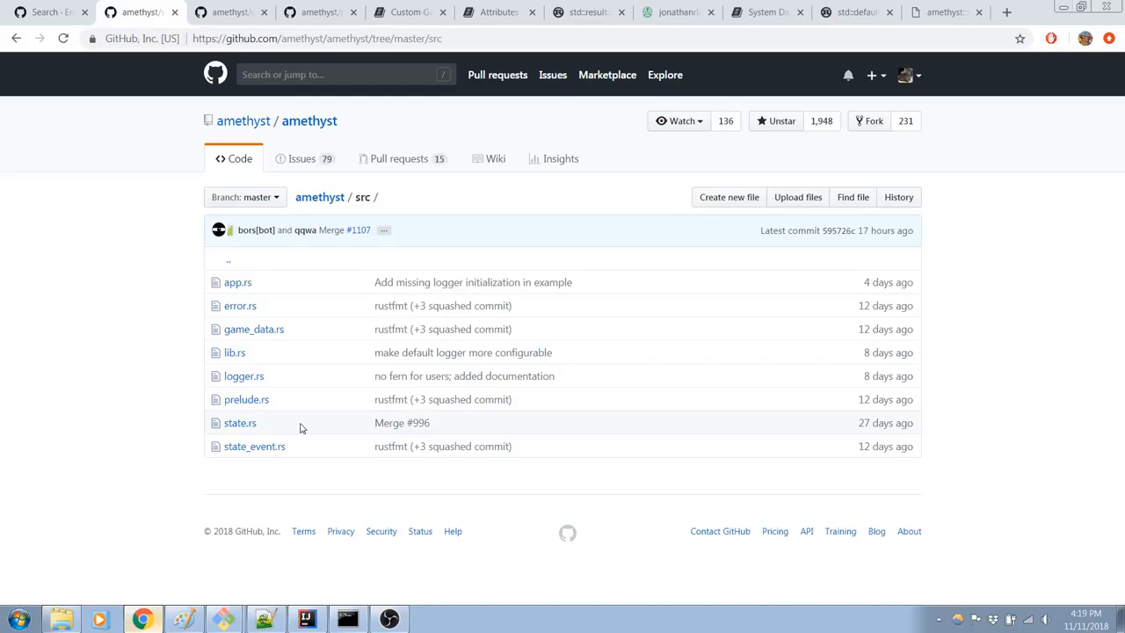
mouse_move(239, 423)
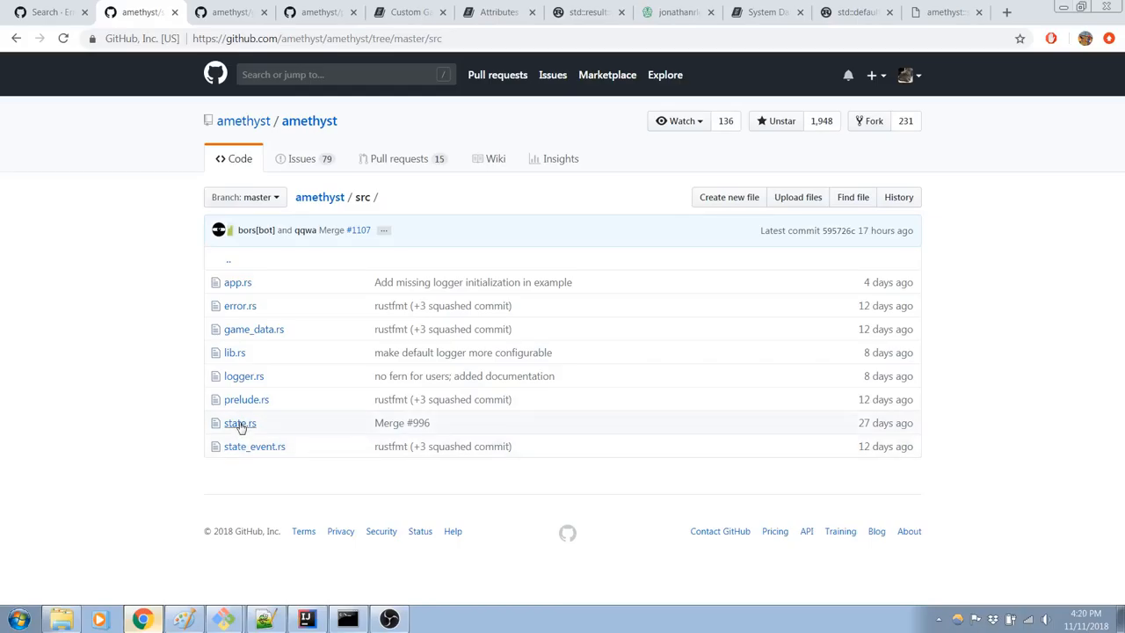
Step: Open amethyst's state.rs and scroll through its source
left_click(240, 423)
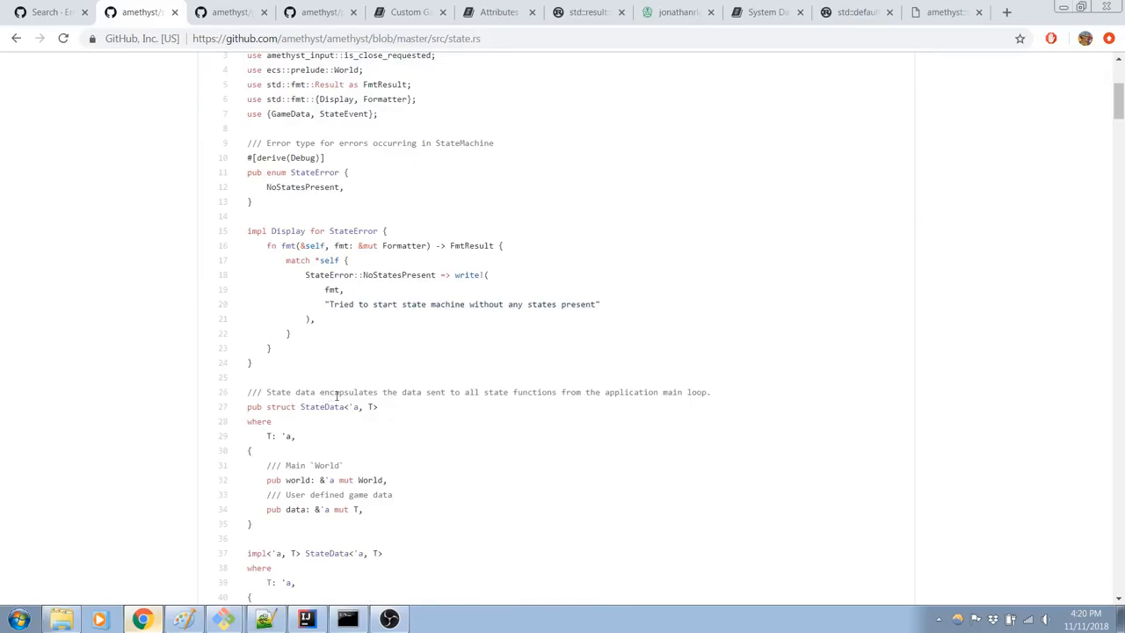
scroll("down", 3)
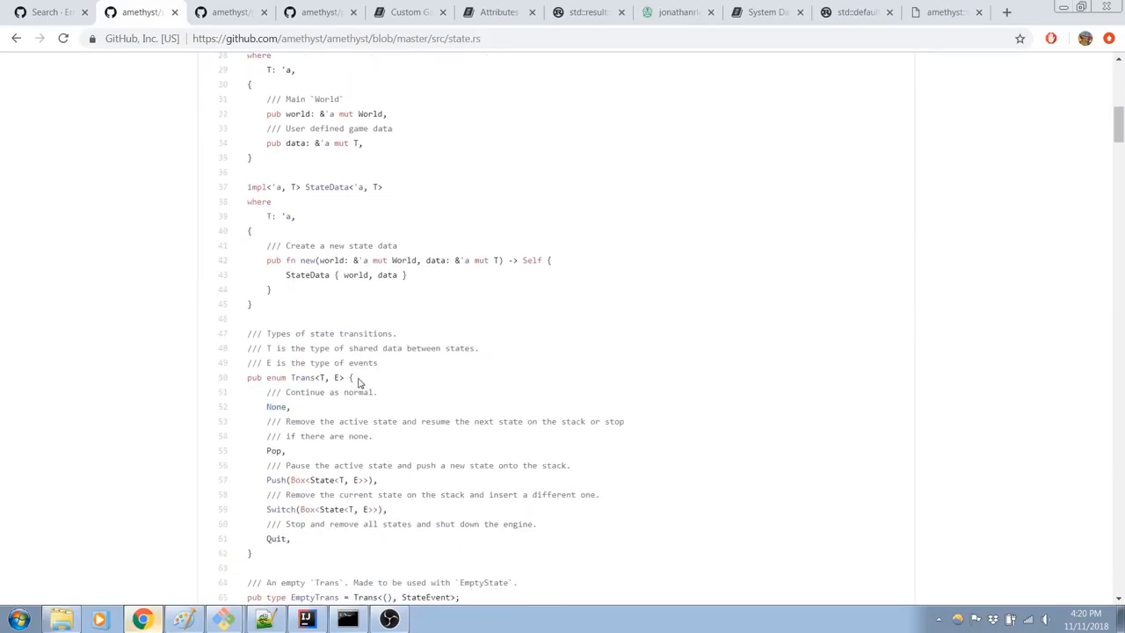
scroll("down", 3)
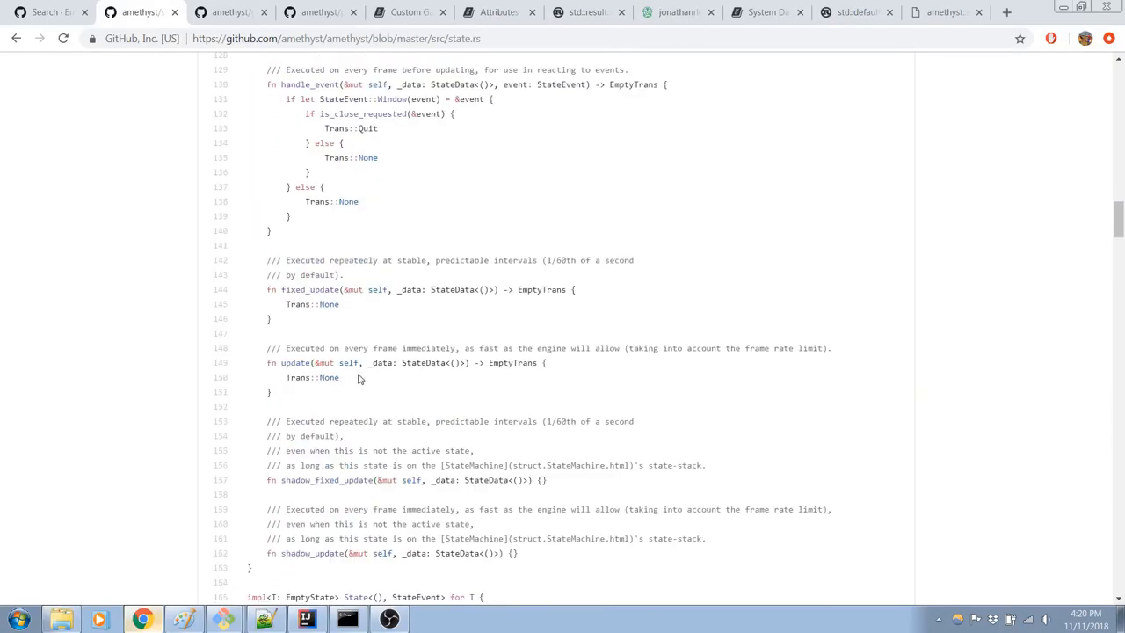
scroll("down", 3)
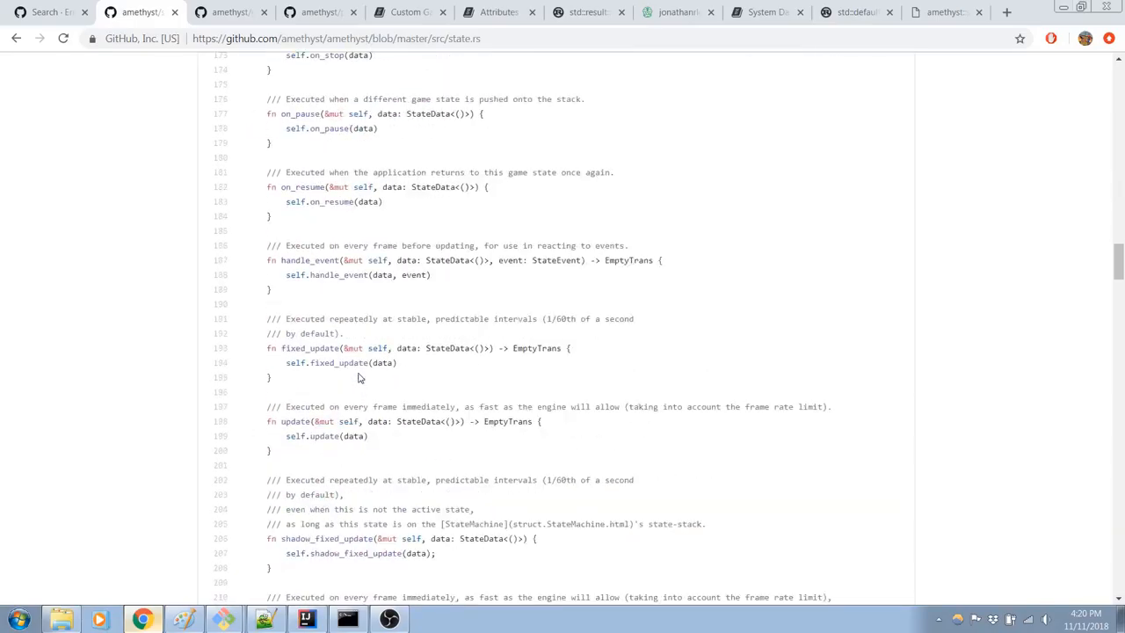
scroll("down", 3)
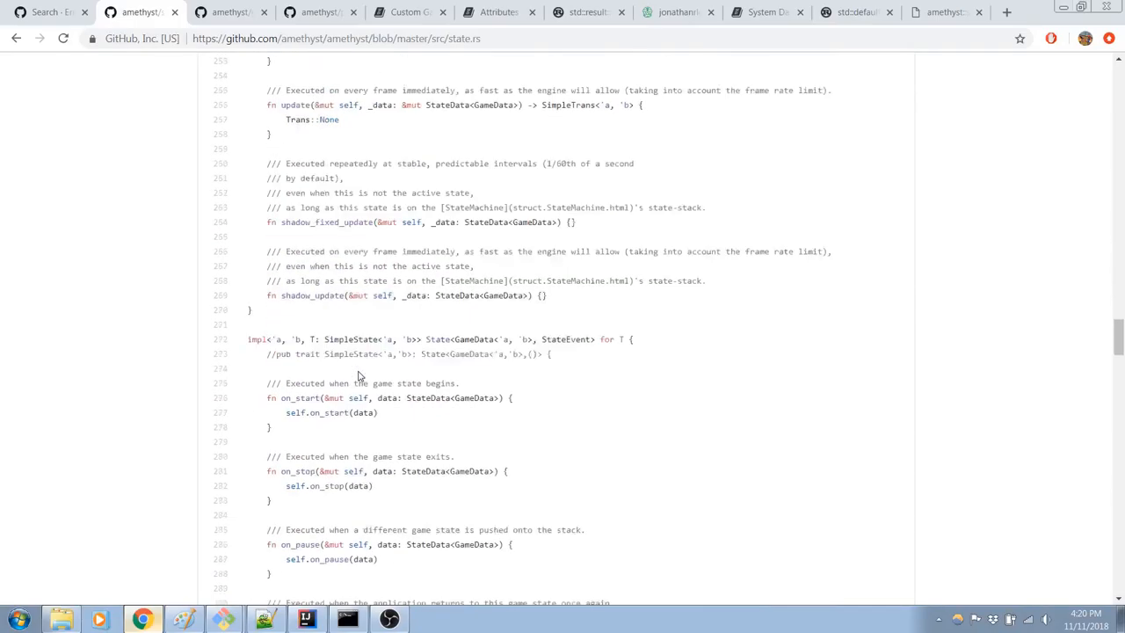
scroll("down", 3)
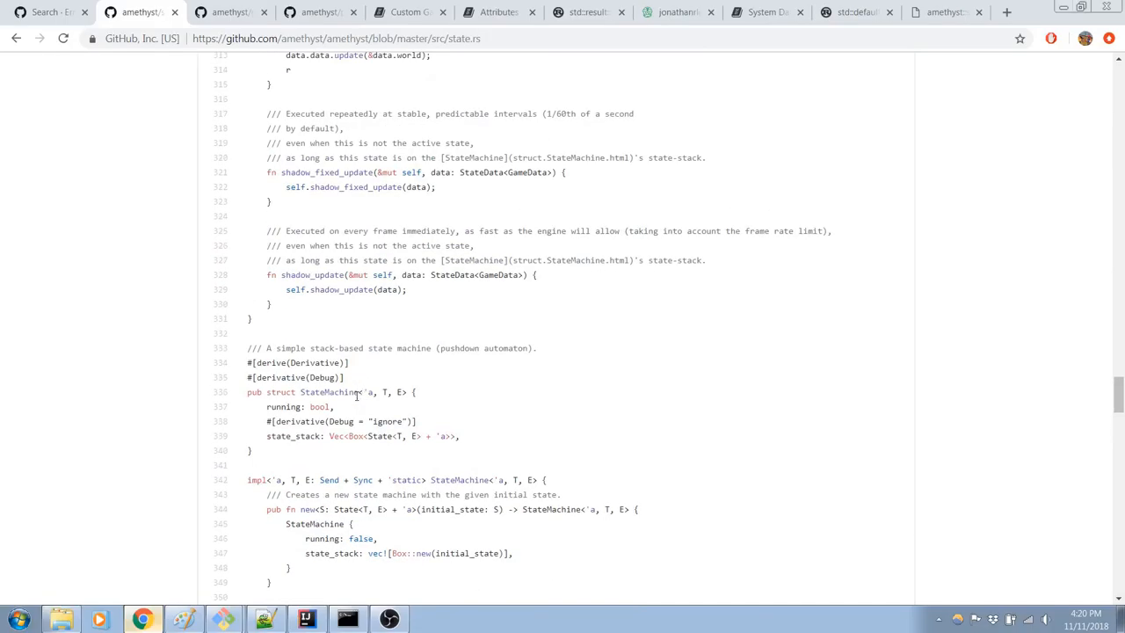
scroll("down", 3)
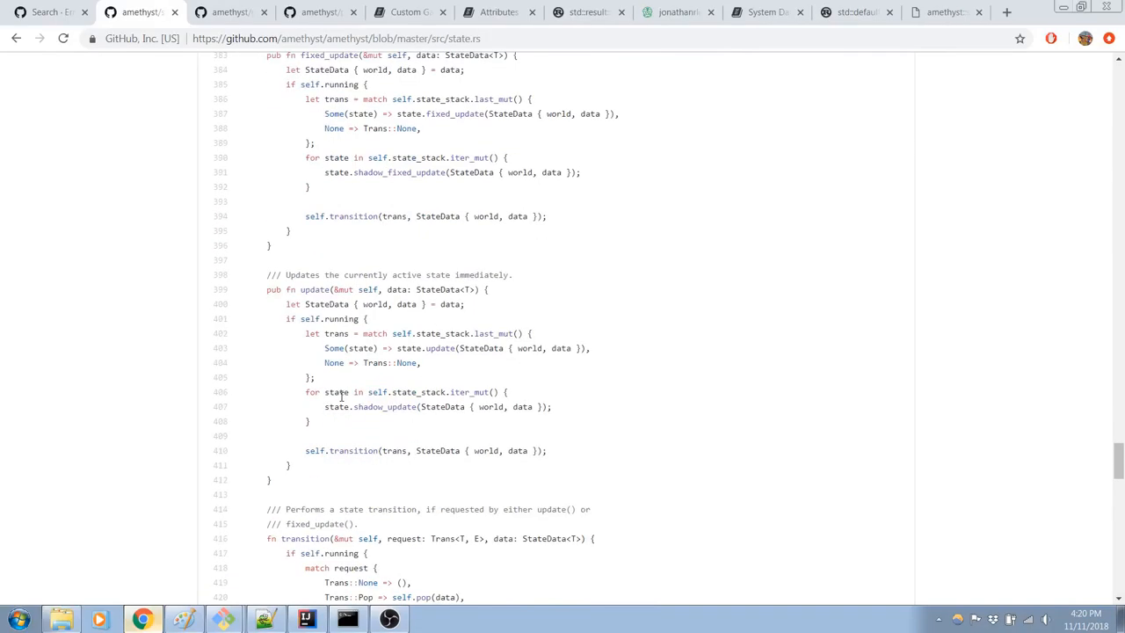
scroll("down", 3)
type("Simple")
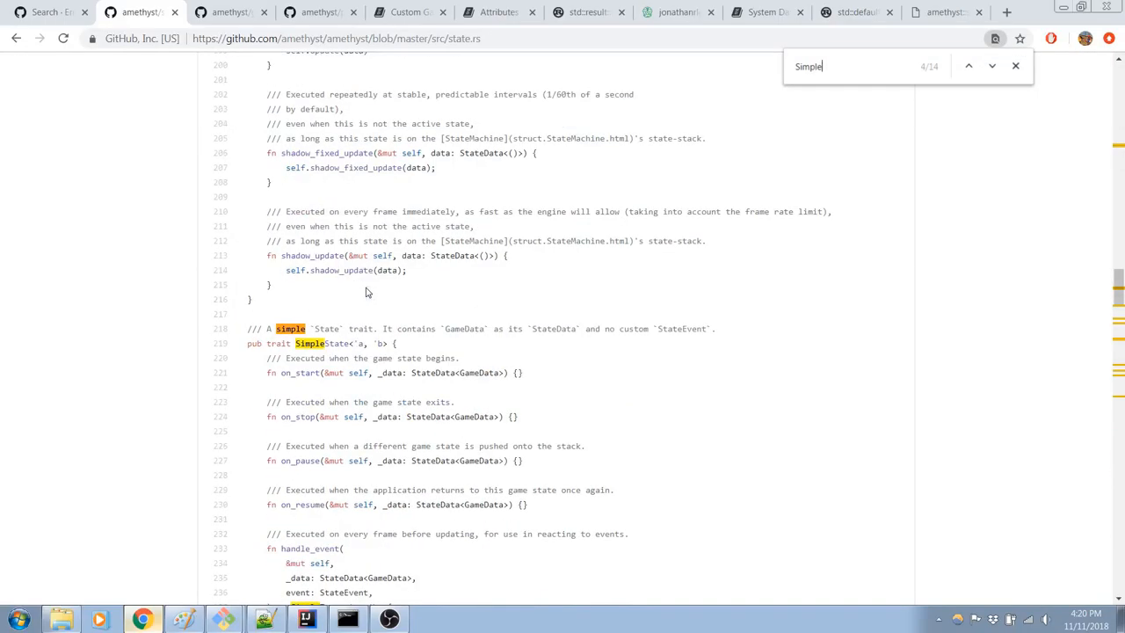
Step: Jump to the next 'Simple' match and review the State and EmptyState traits in state.rs
left_click(992, 66)
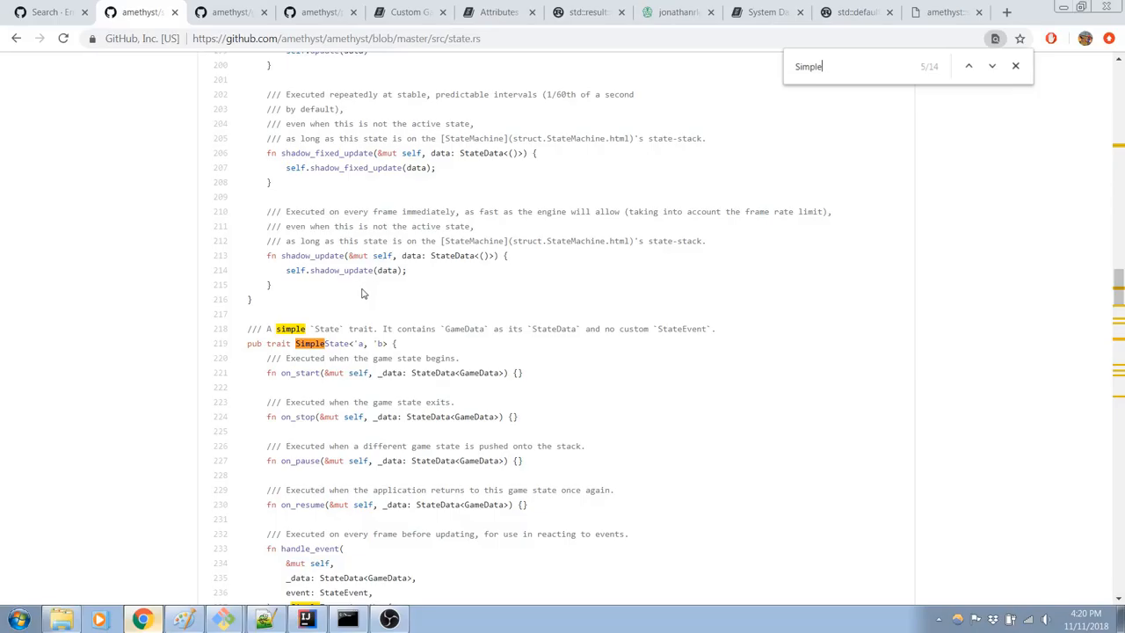
scroll("down", 3)
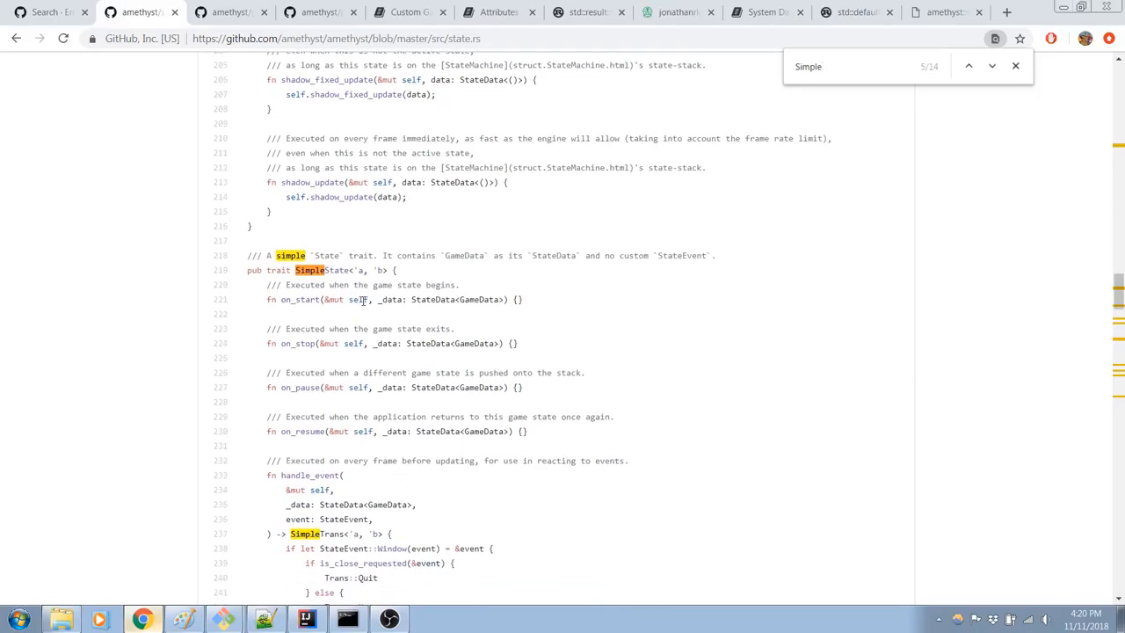
scroll("down", 3)
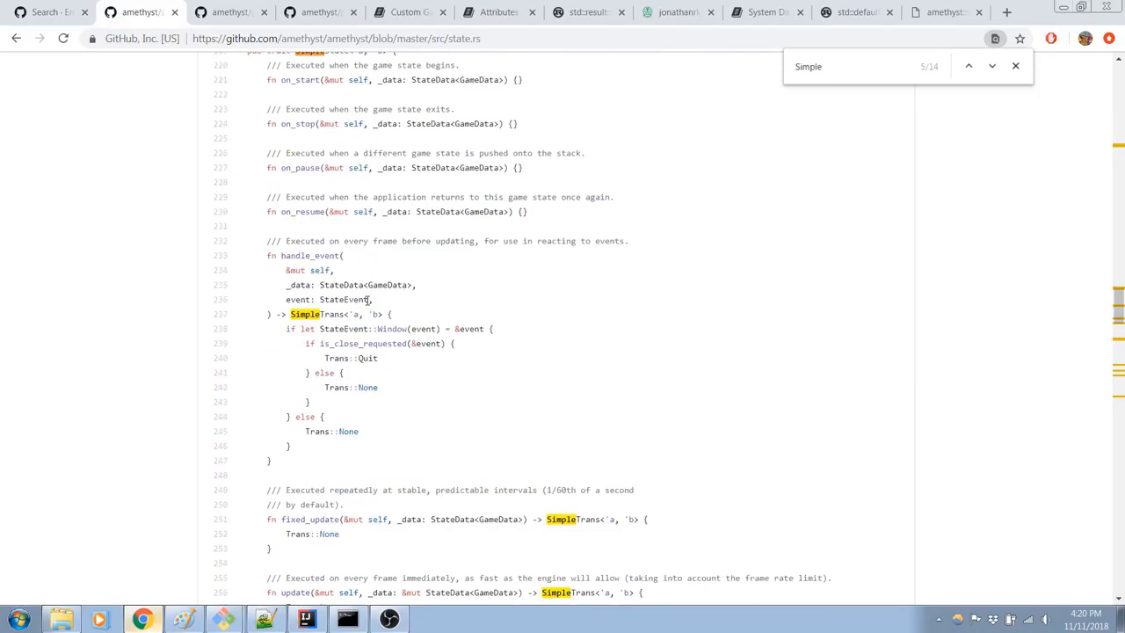
mouse_move(361, 323)
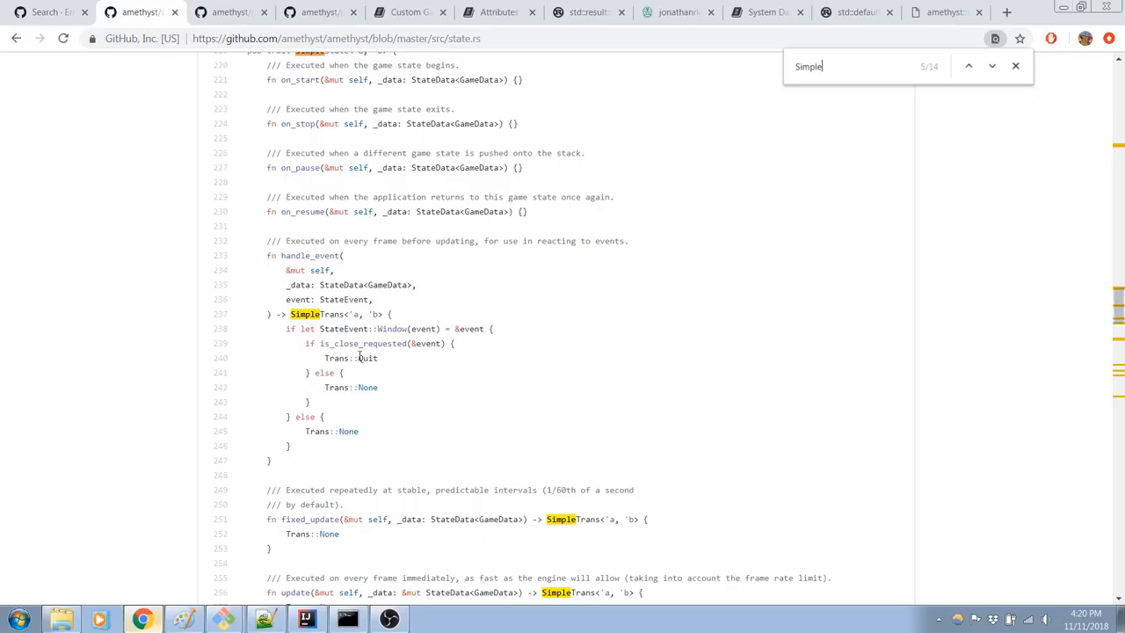
mouse_move(354, 373)
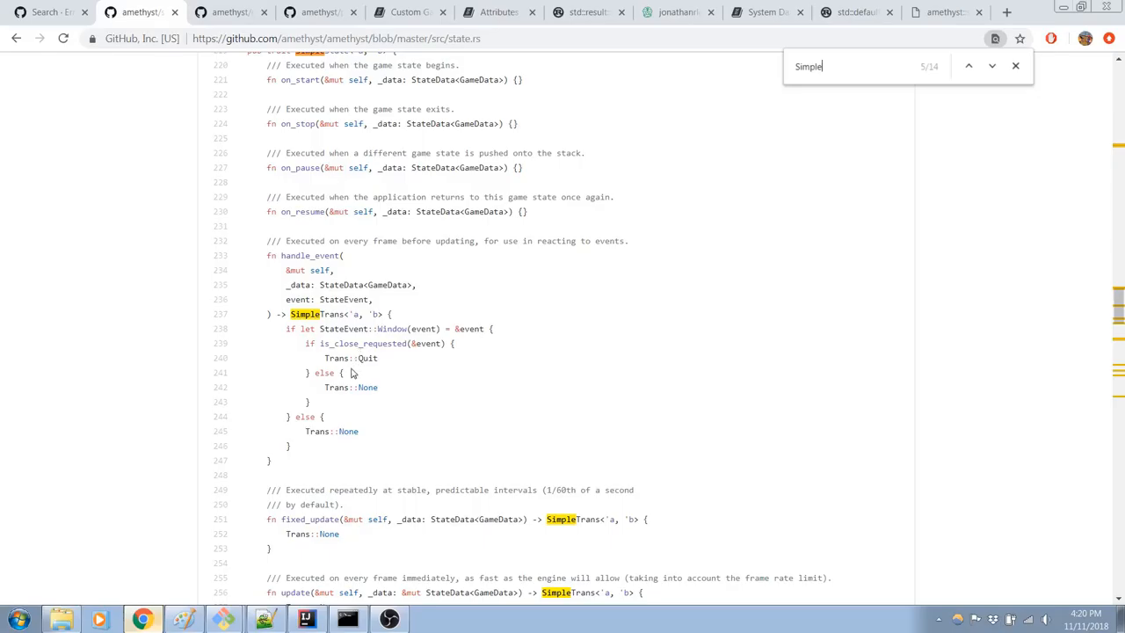
scroll("up", 3)
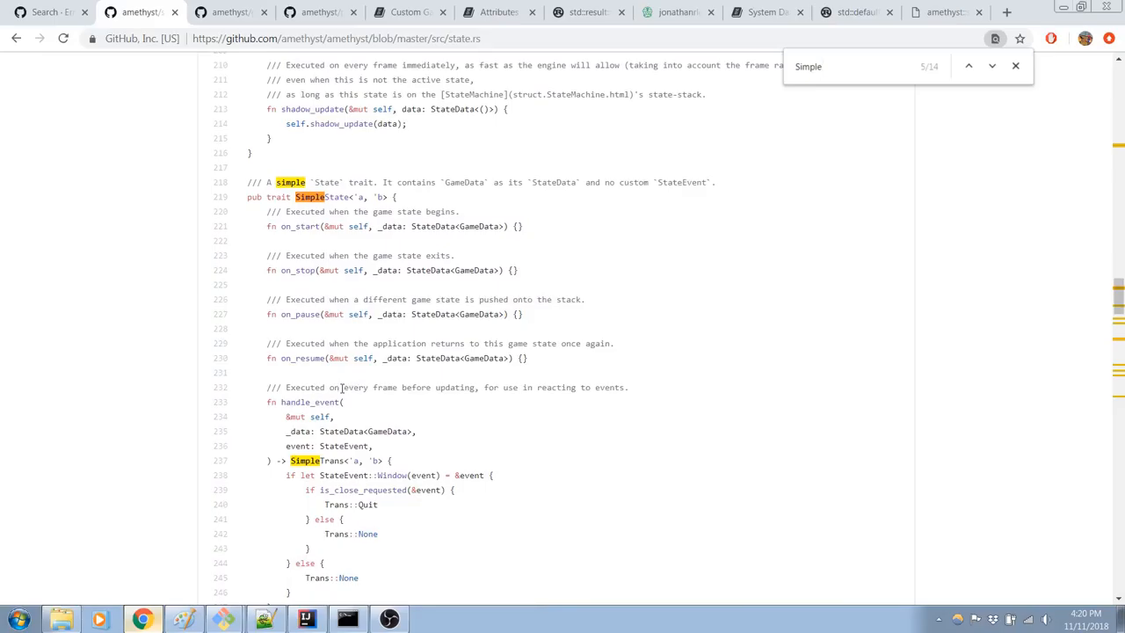
double_click(386, 431)
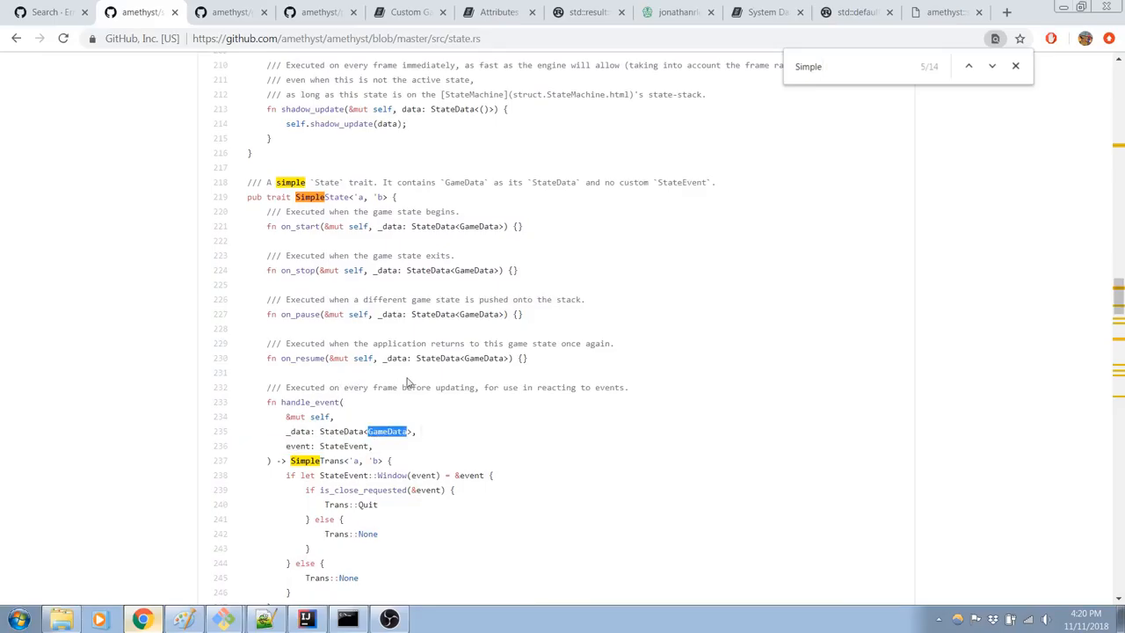
scroll("up", 3)
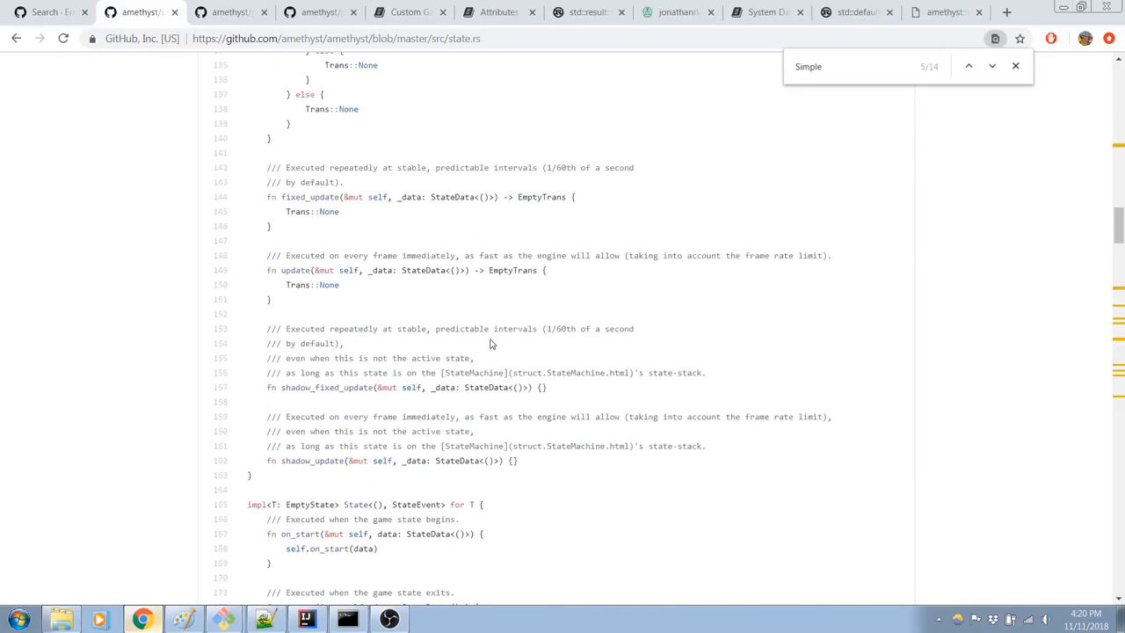
scroll("up", 3)
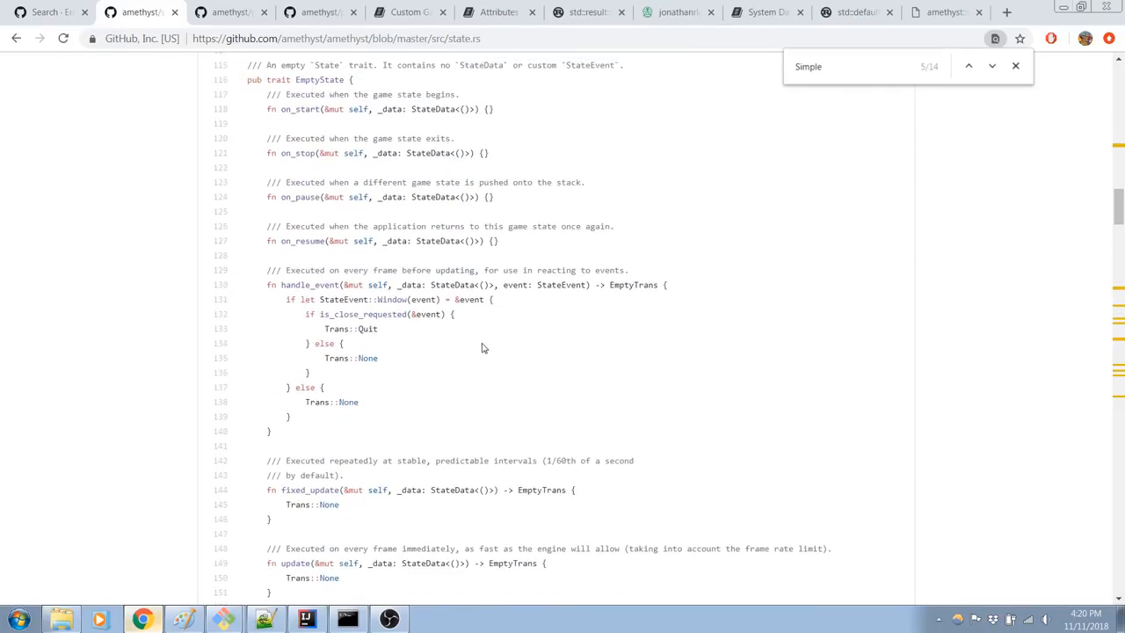
scroll("down", 3)
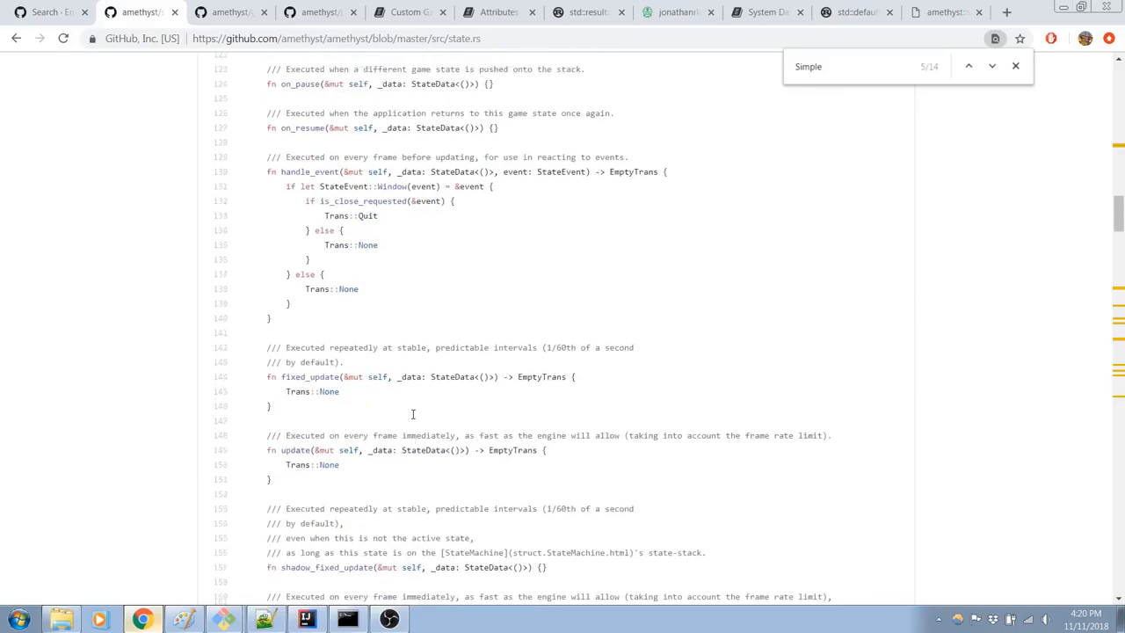
scroll("up", 3)
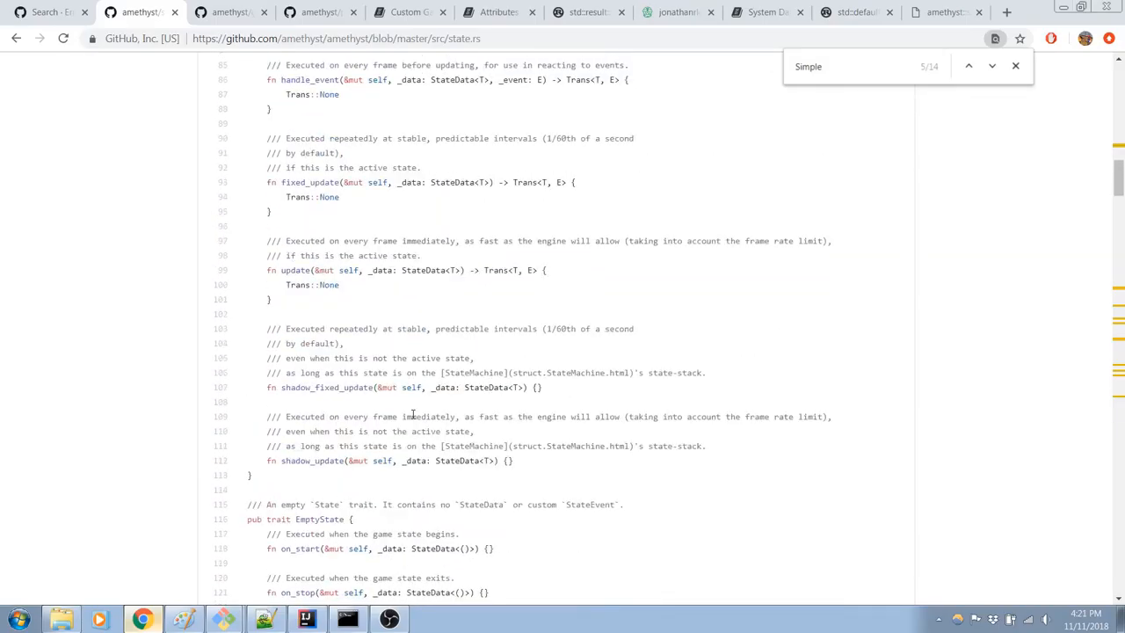
scroll("up", 3)
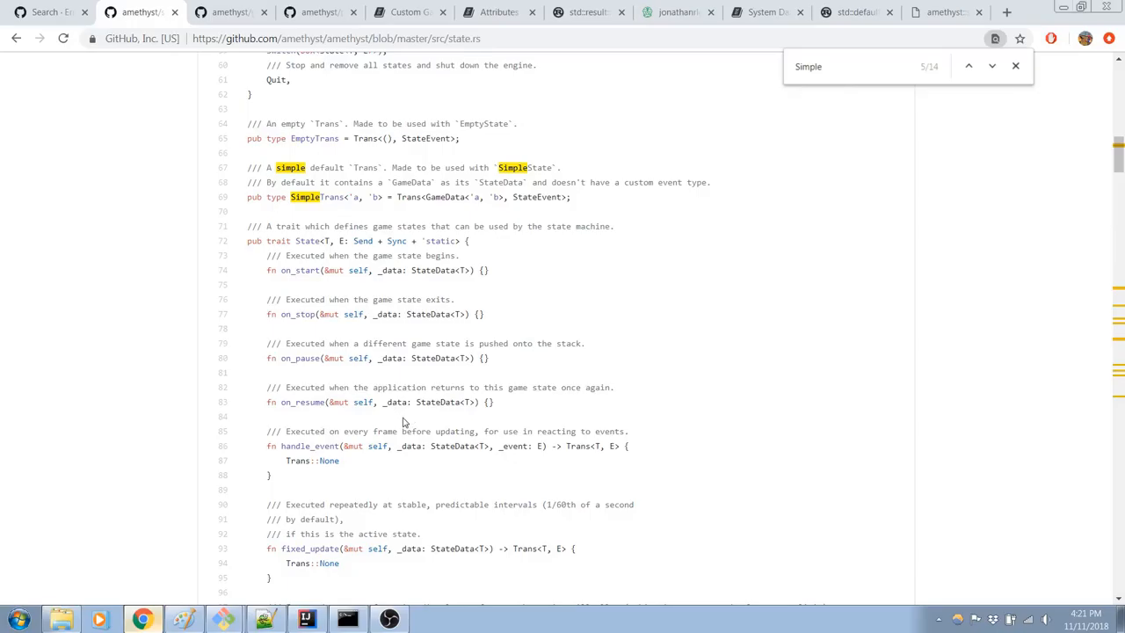
mouse_move(397, 437)
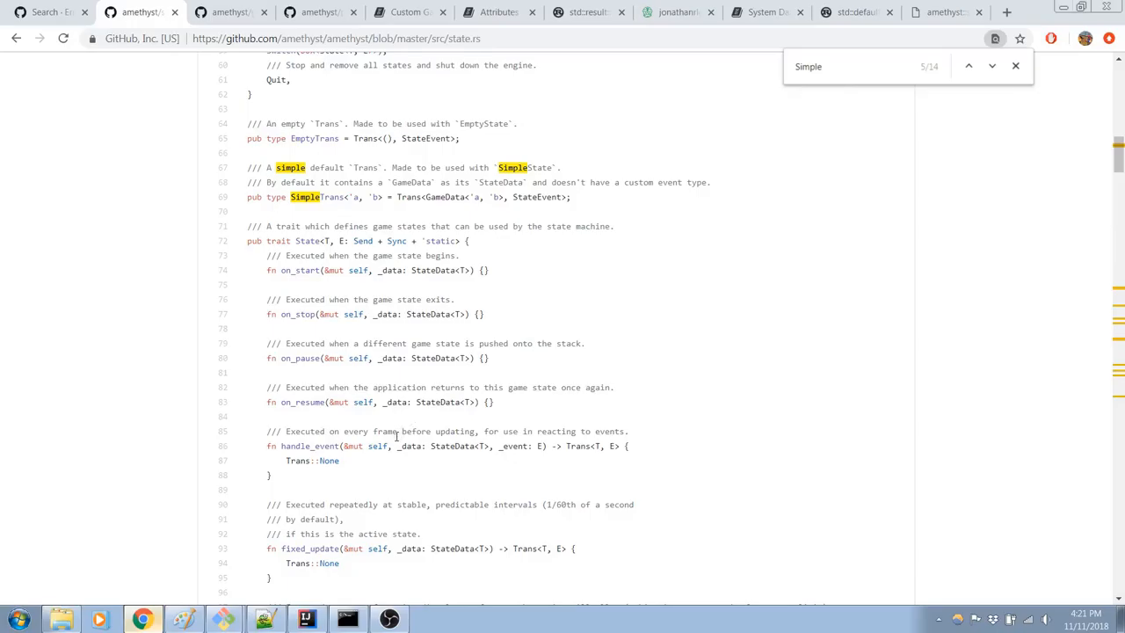
mouse_move(403, 501)
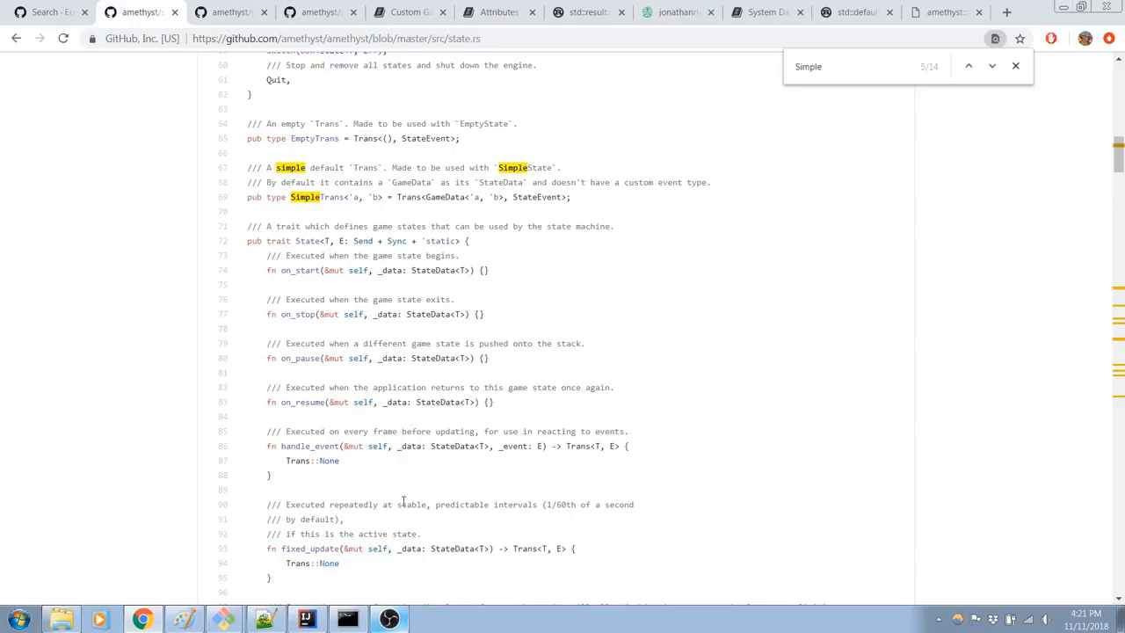
scroll("down", 3)
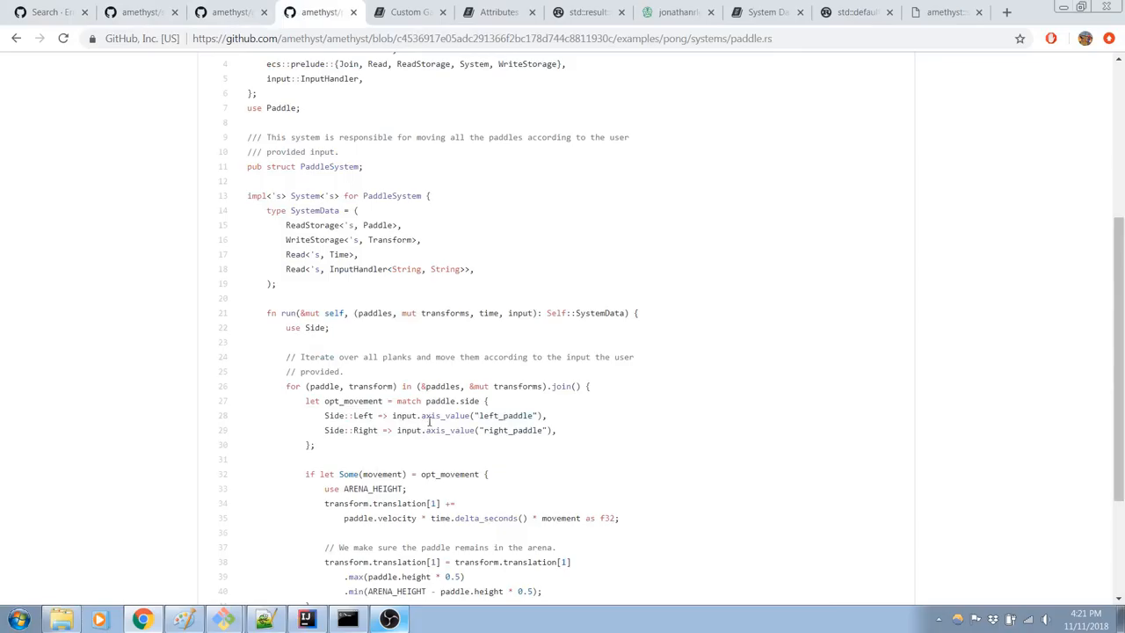
Step: Return to the Custom GameData docs and scroll to the Main State example
left_click(409, 12)
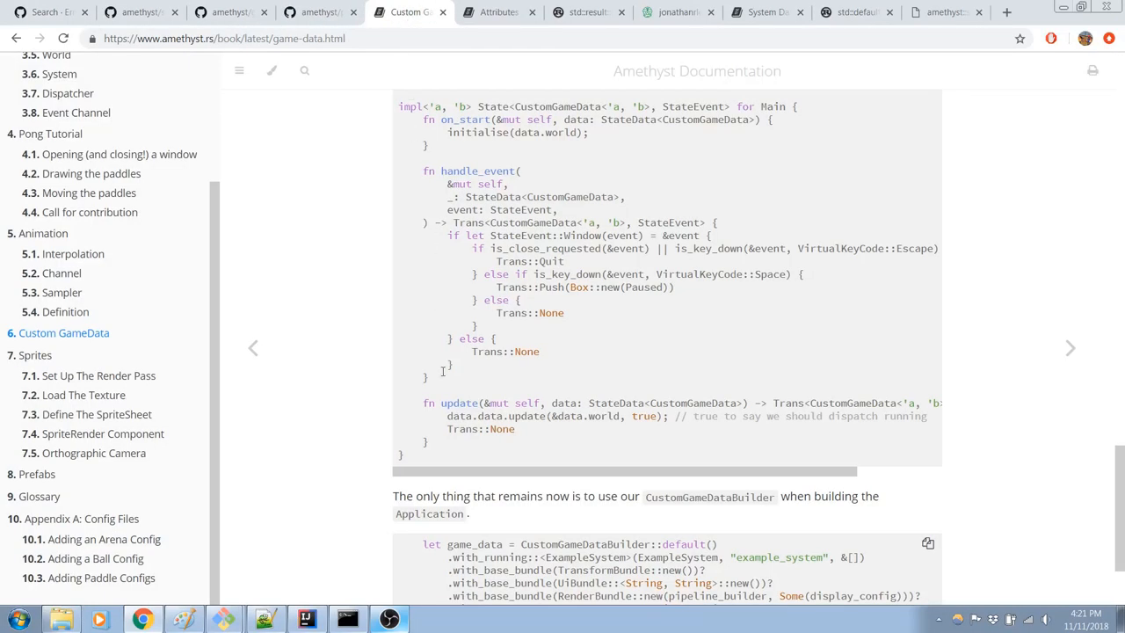
scroll("up", 3)
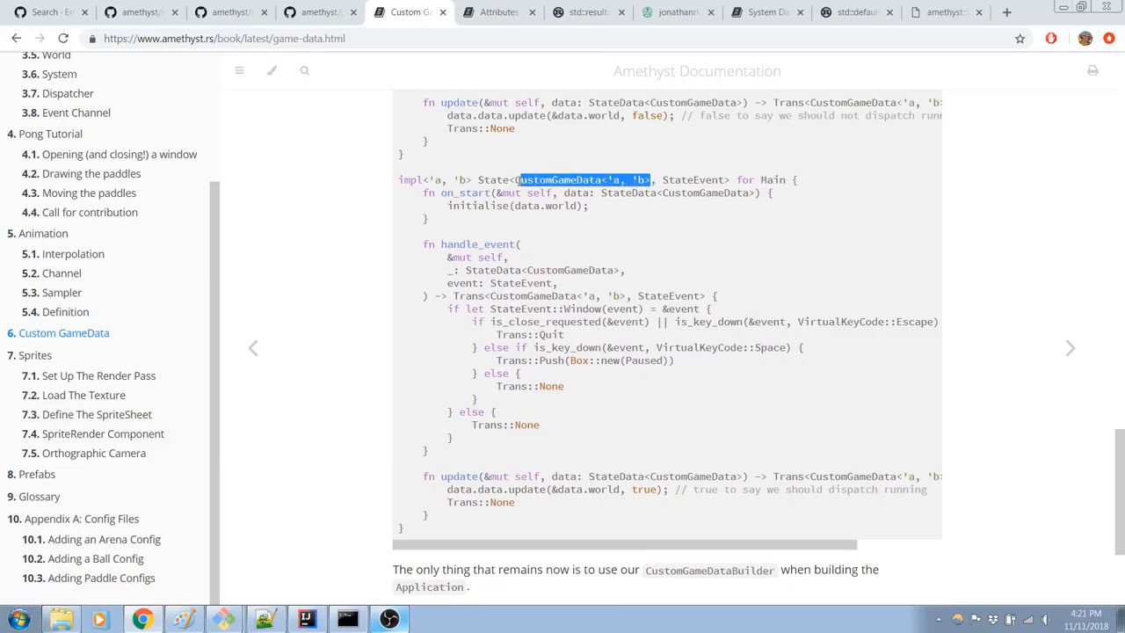
scroll("down", 3)
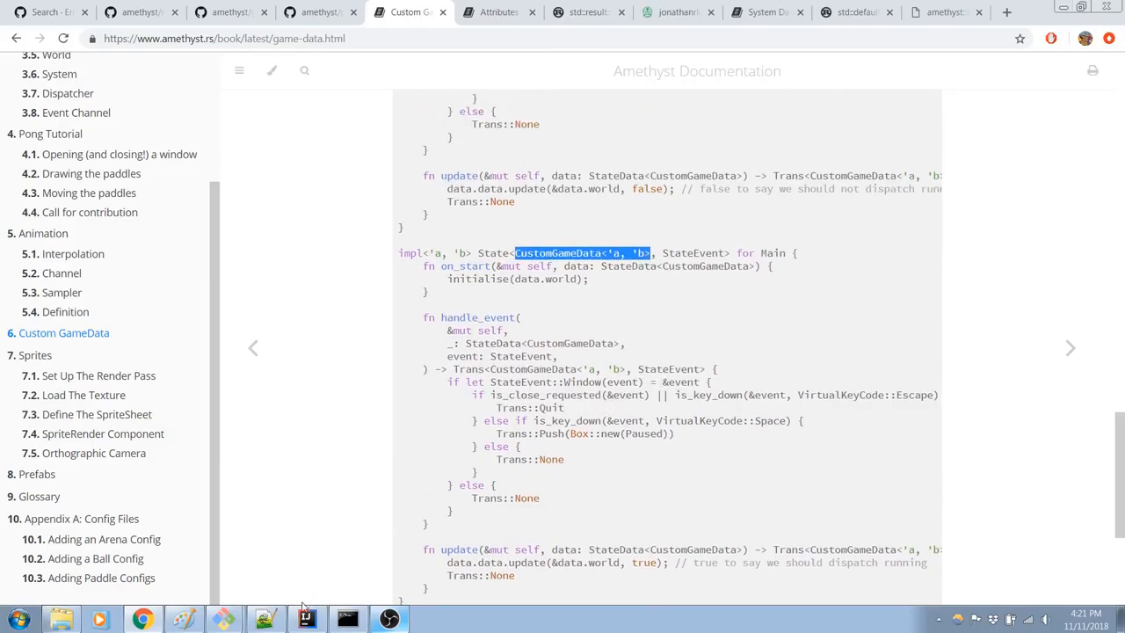
Step: Change CustomGame's SimpleState impl to State<MiniRandoGameData<'a, 'b>>, checking the docs
left_click(305, 620)
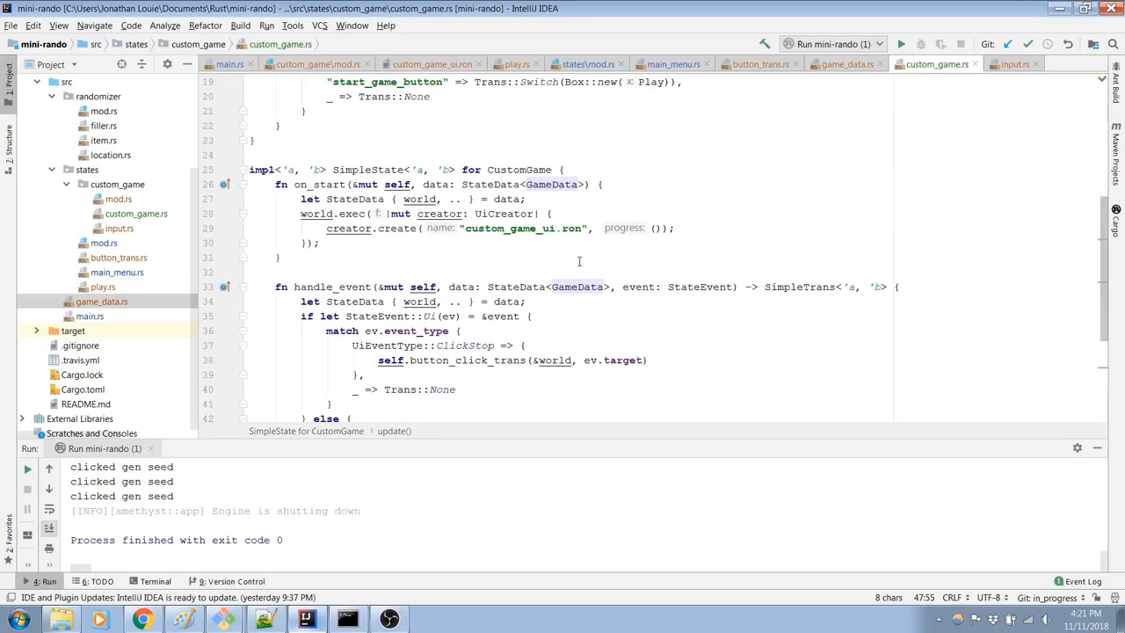
scroll("up", 3)
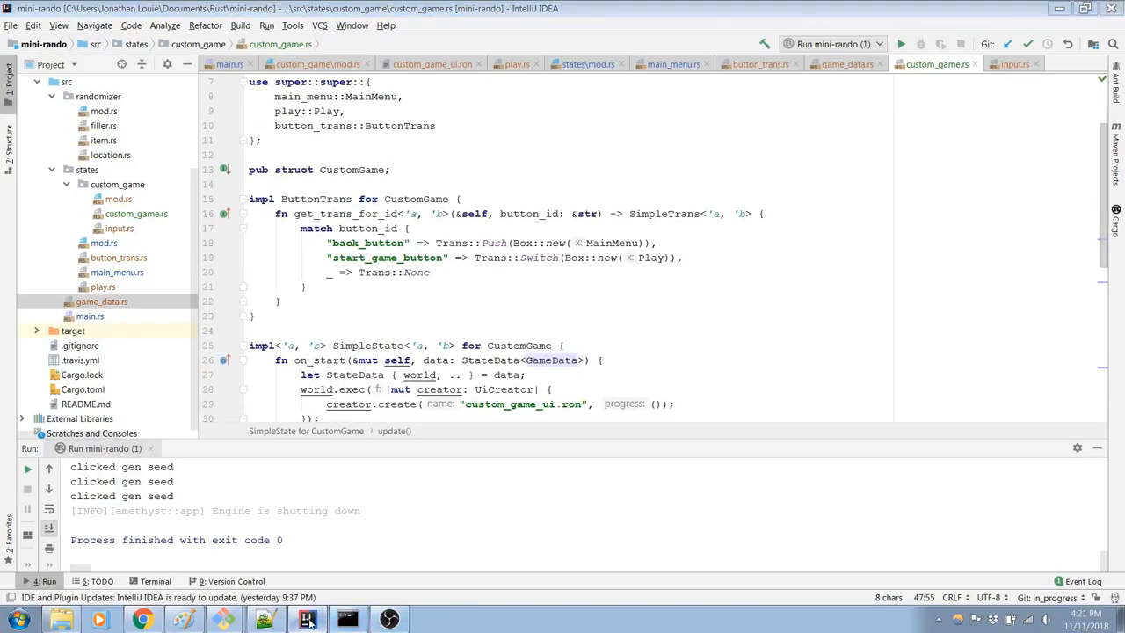
scroll("up", 3)
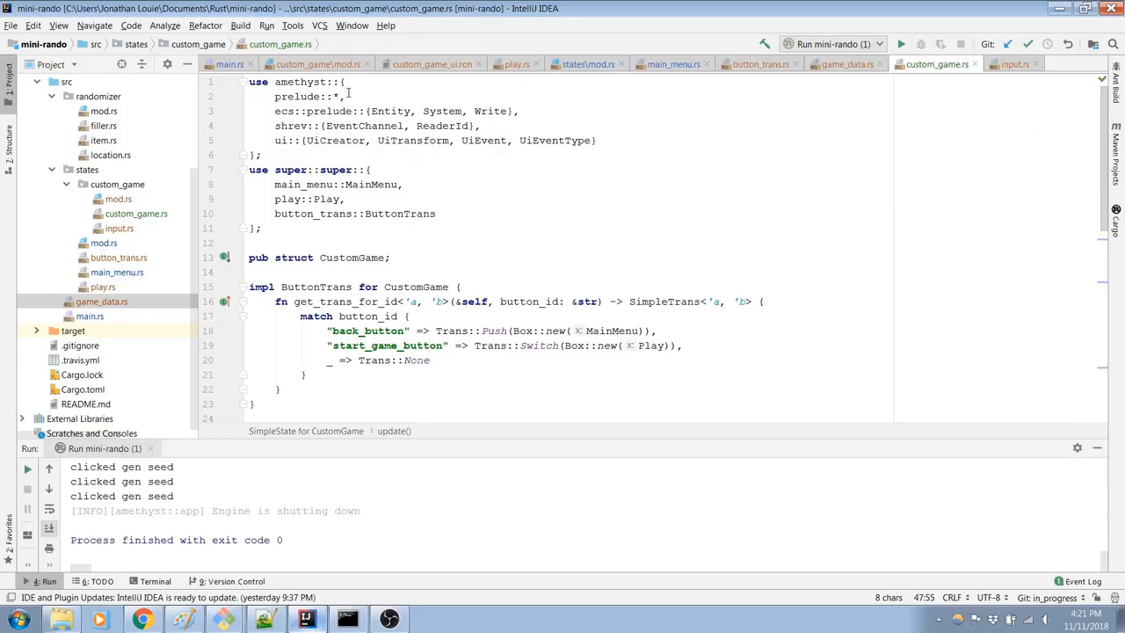
scroll("down", 3)
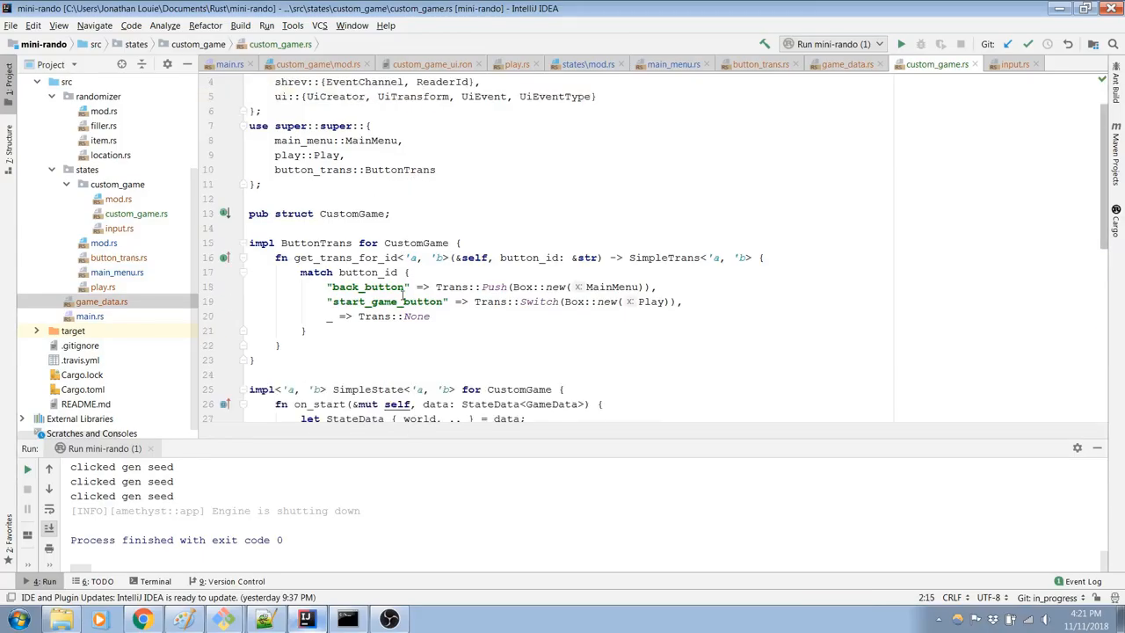
scroll("down", 3)
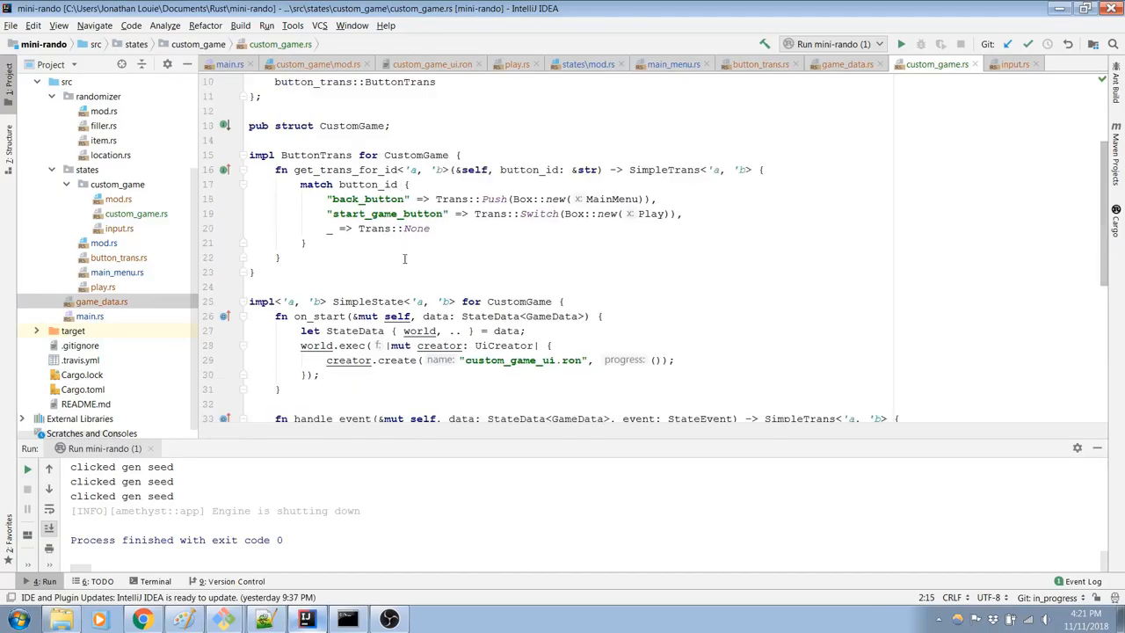
double_click(349, 302)
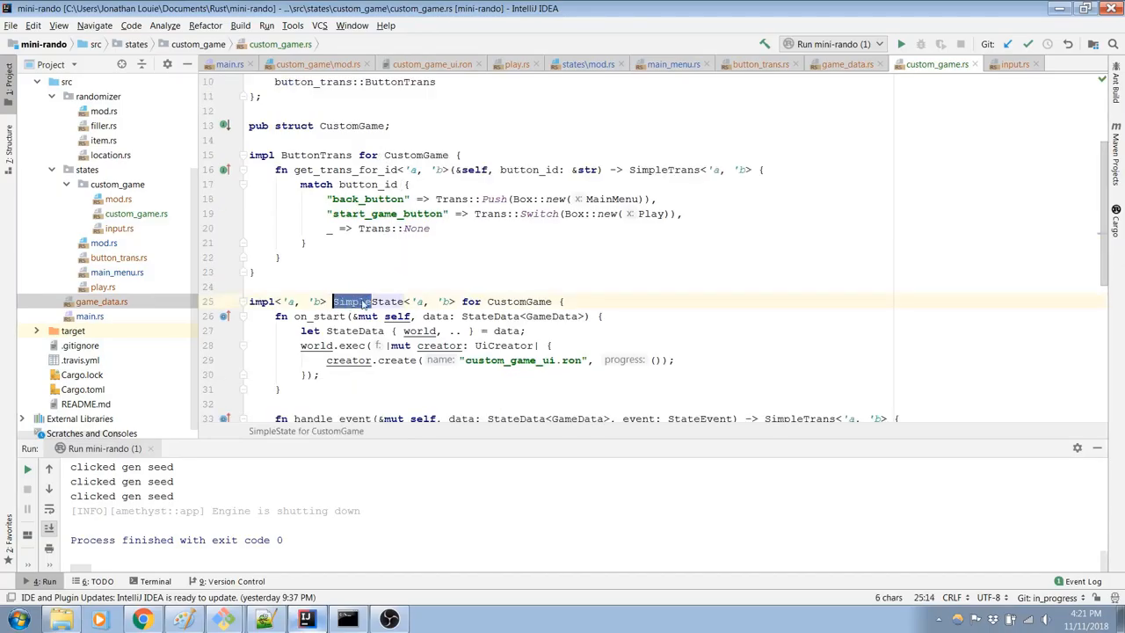
type("State")
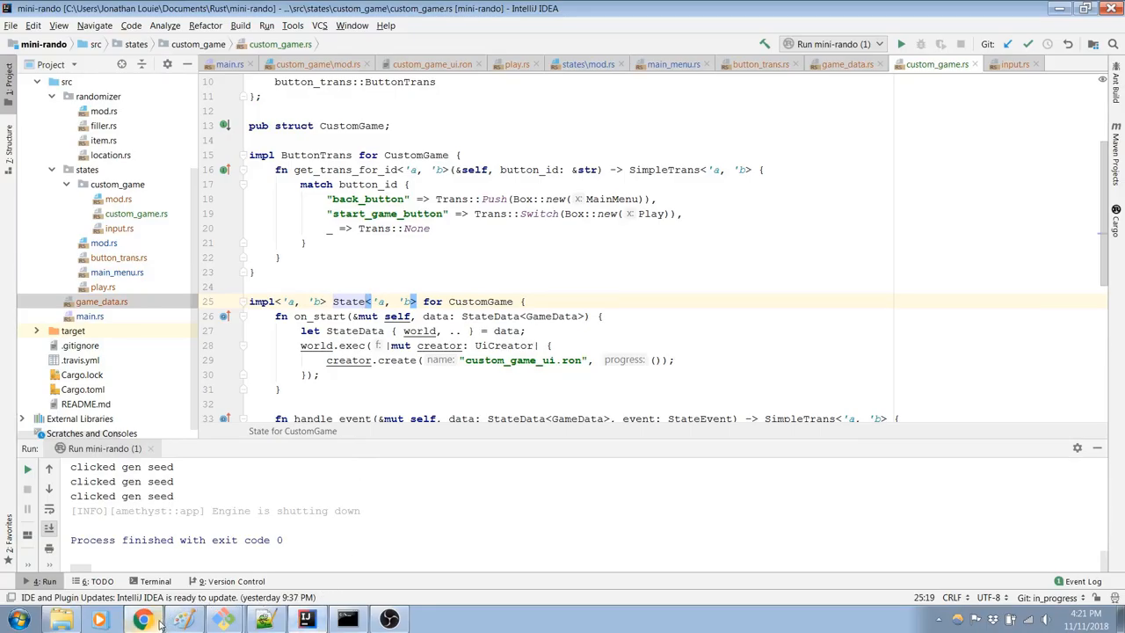
left_click(143, 620)
type("<")
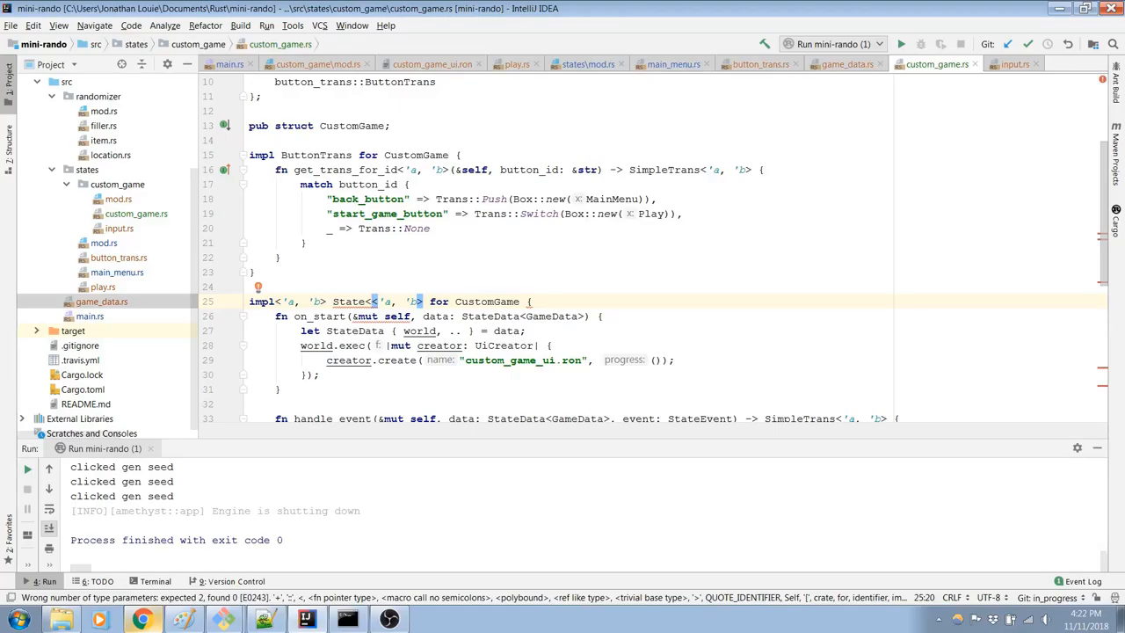
type("MiniRando")
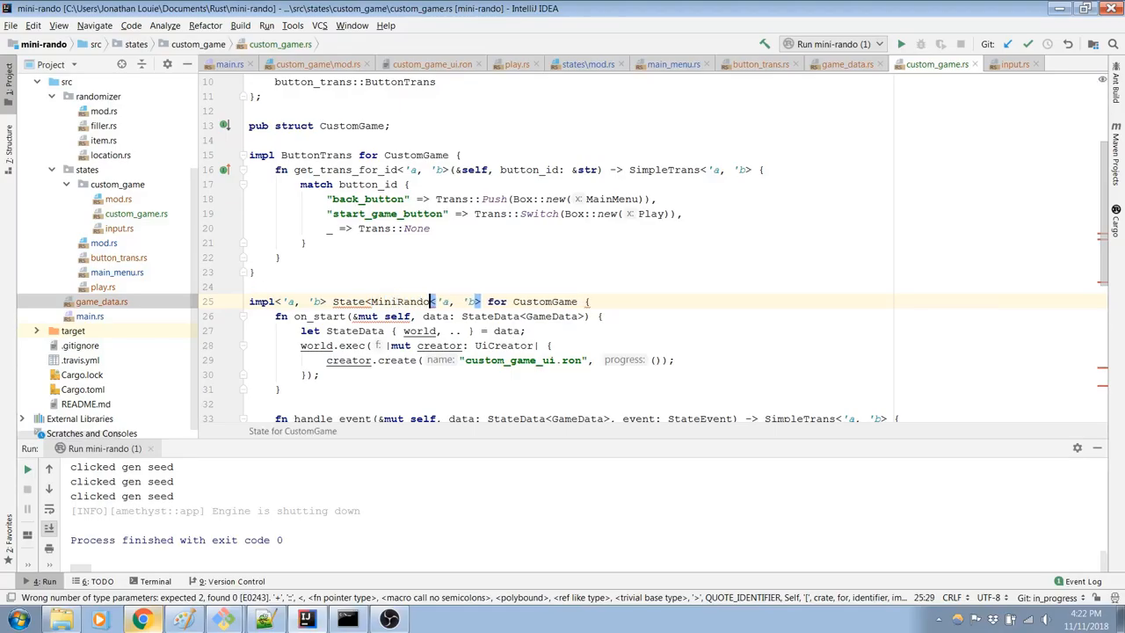
type("GameData")
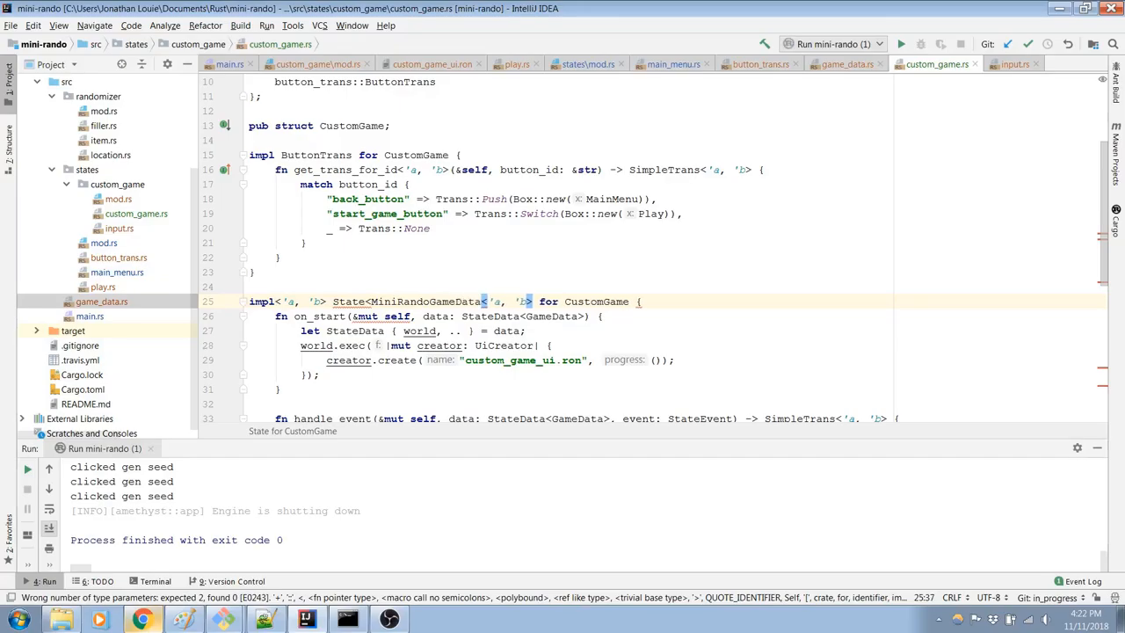
mouse_move(753, 215)
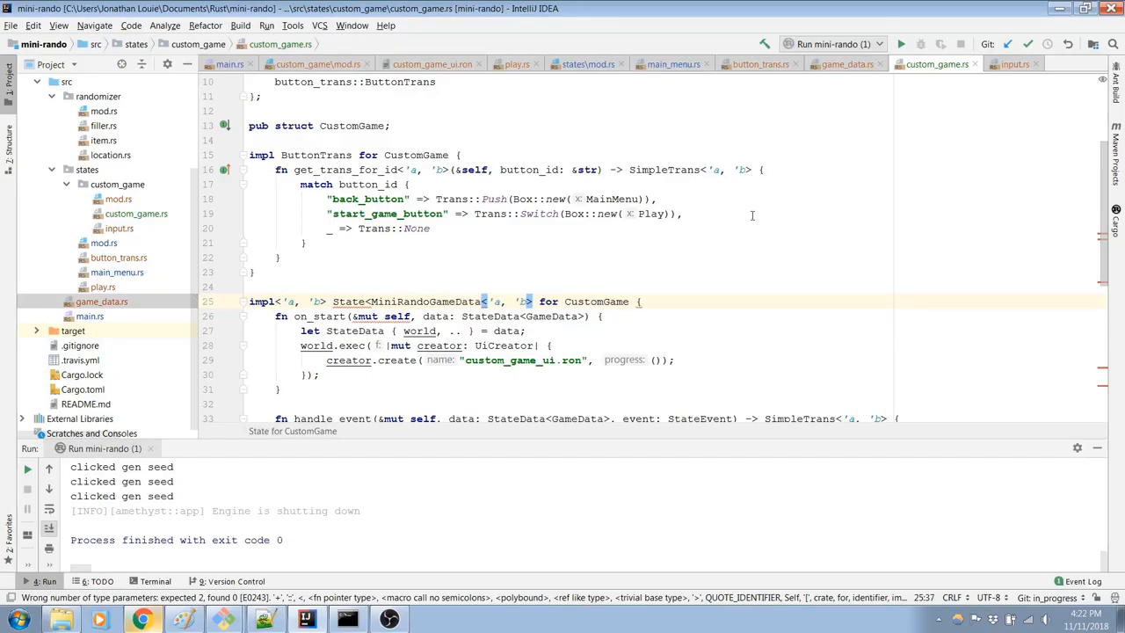
Step: After checking game_data.rs, extend the impl to State<MiniRandoGameData<'a, 'b>, StateEvent>
left_click(846, 63)
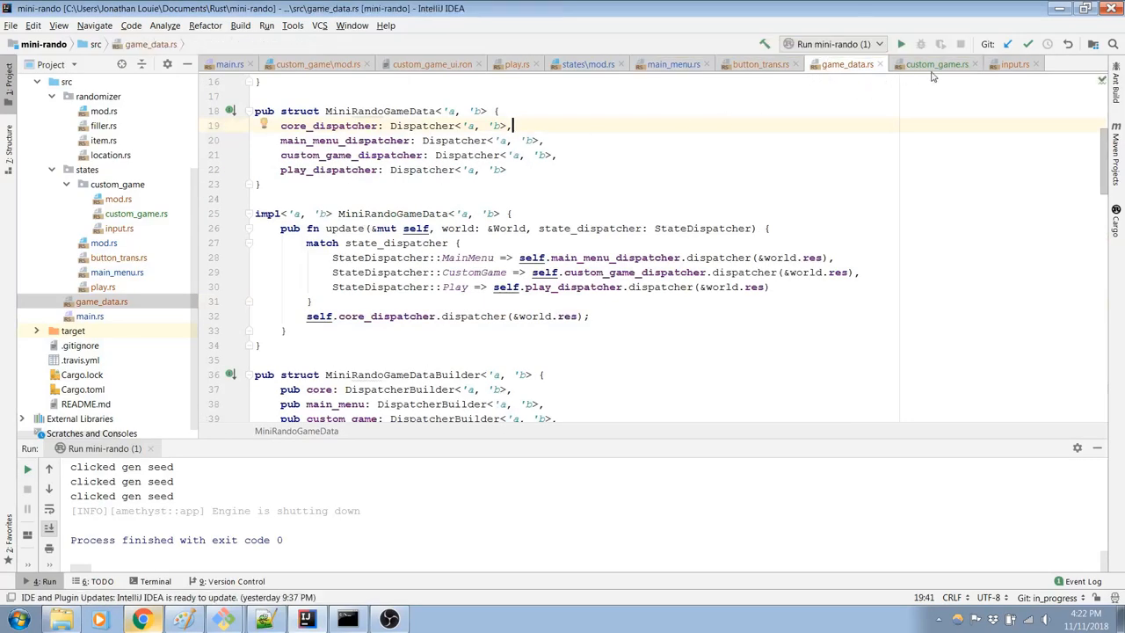
left_click(934, 63)
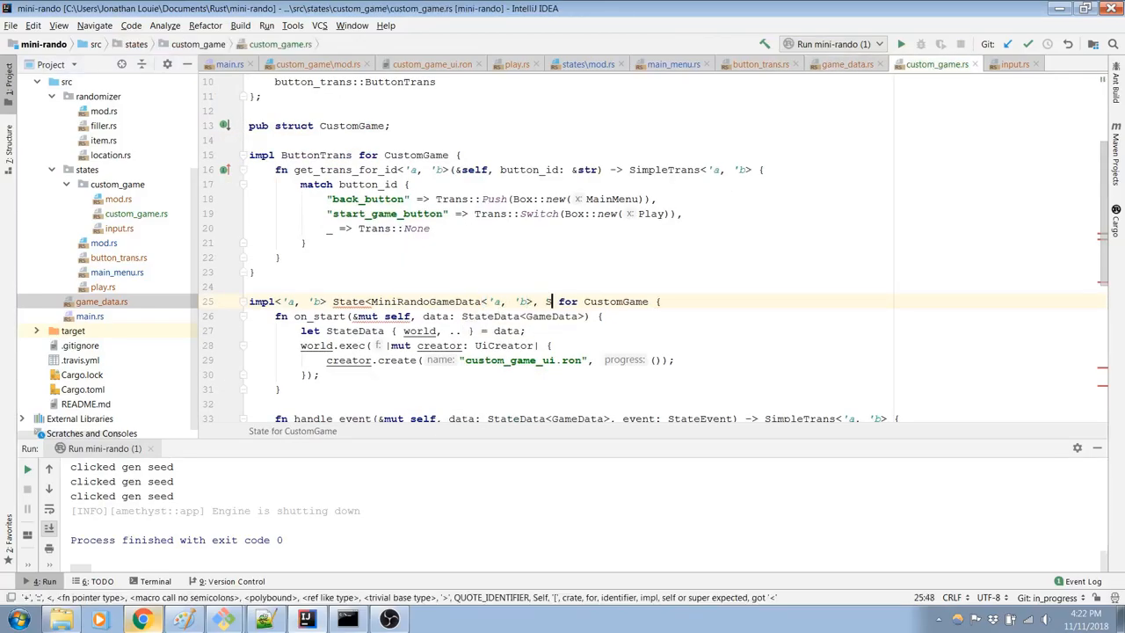
type("tateEvent>")
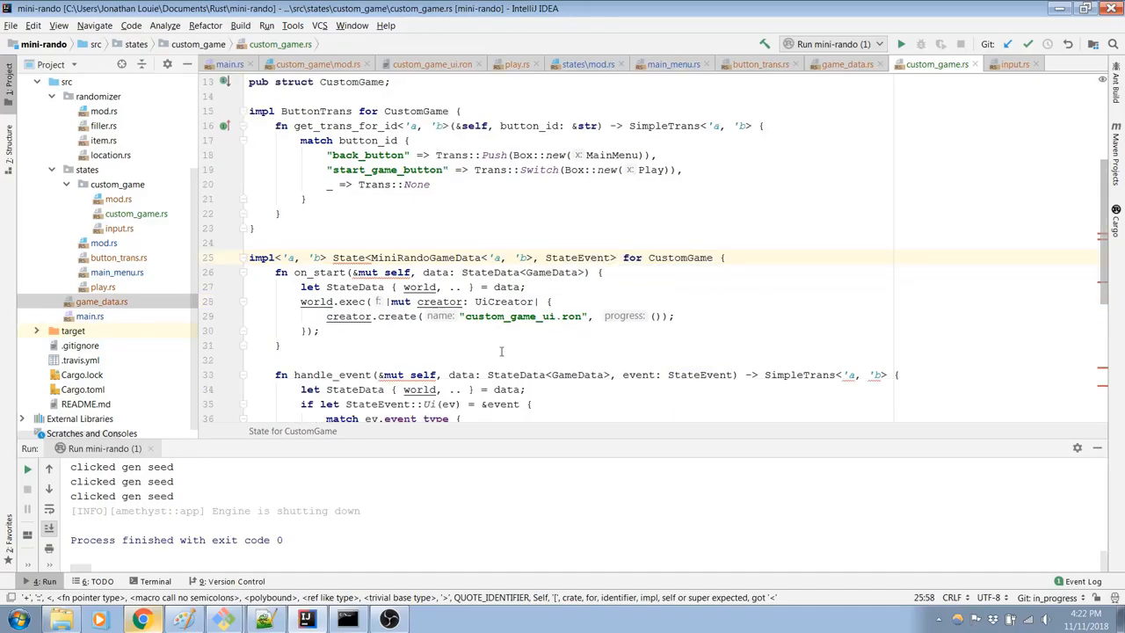
left_click(618, 257)
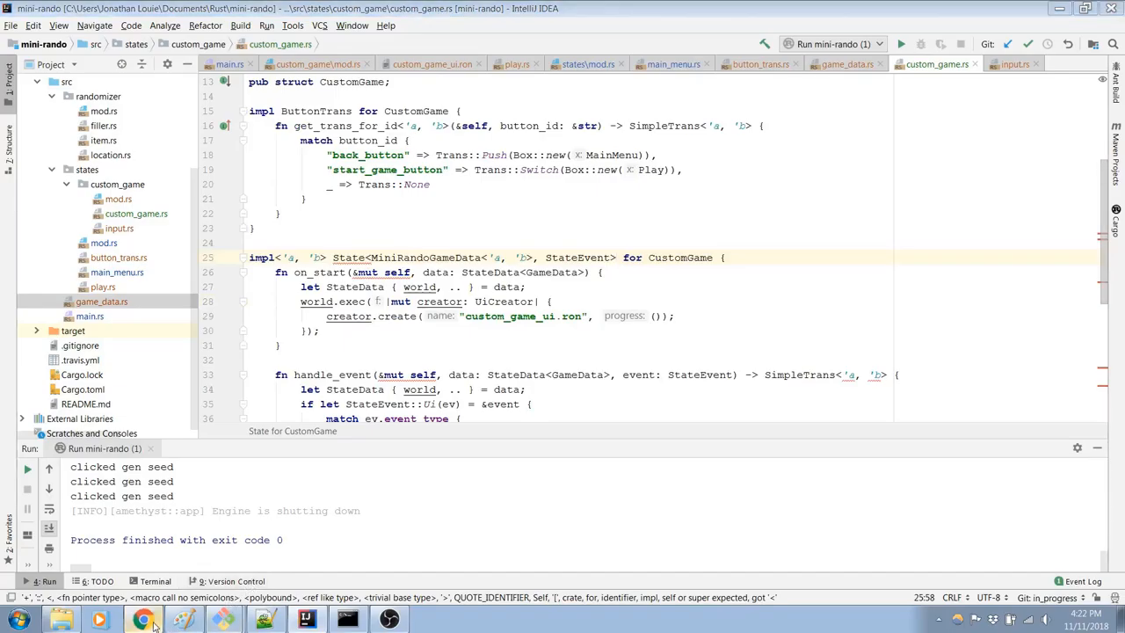
left_click(143, 619)
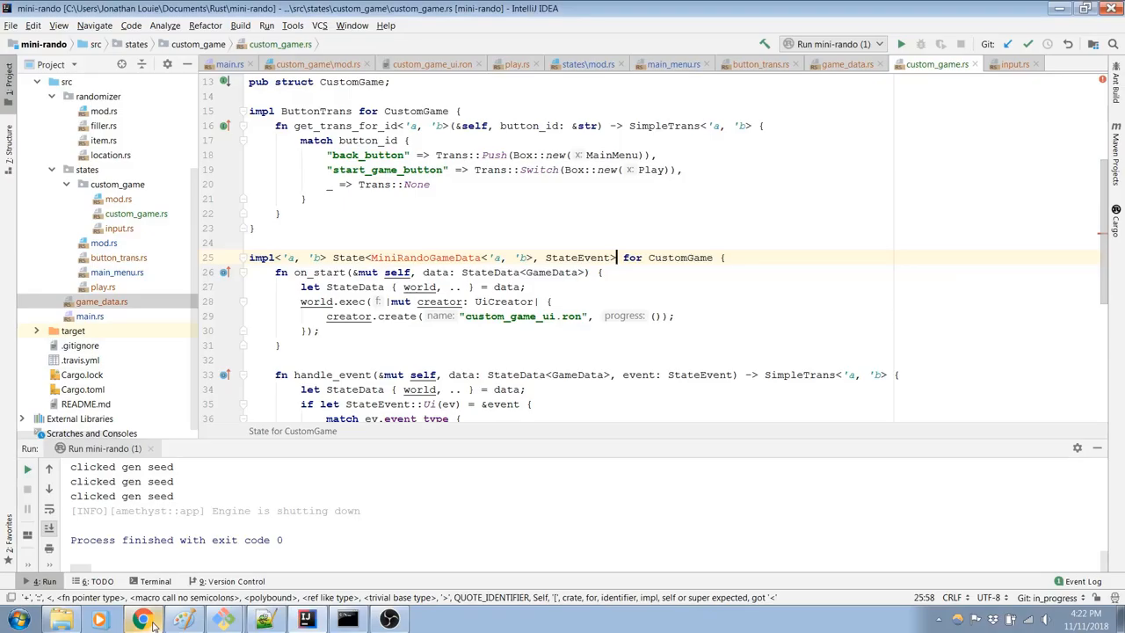
scroll("up", 3)
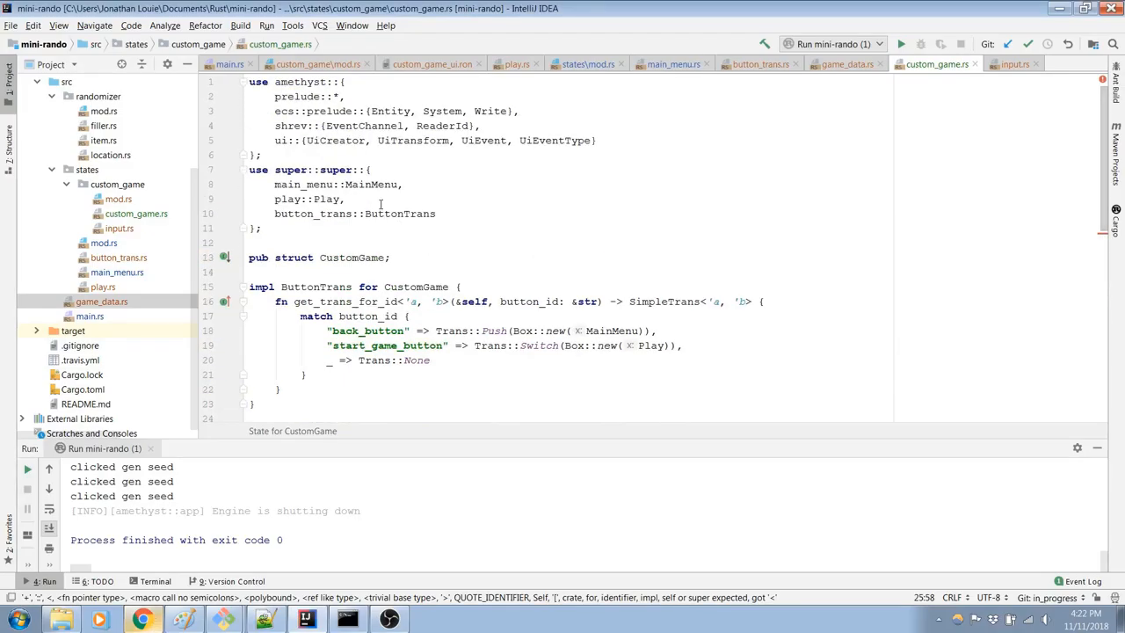
Step: Add a 'use super::…game_data::MiniRandoGameData' import line to custom_game.rs
left_click(440, 229)
type("y")
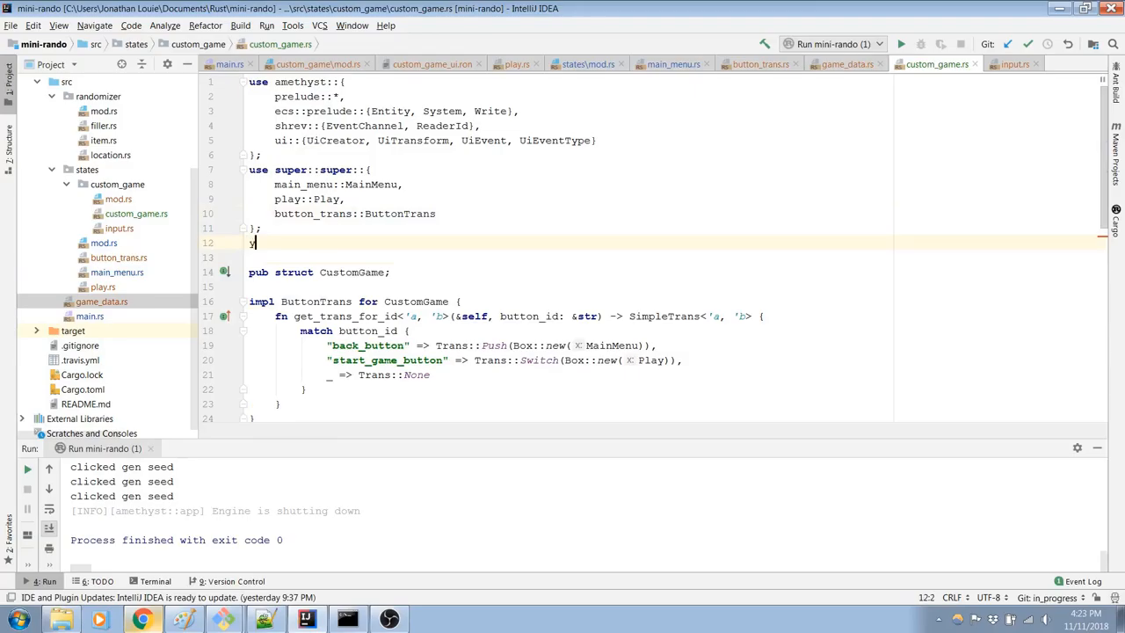
type("use super::super::super::")
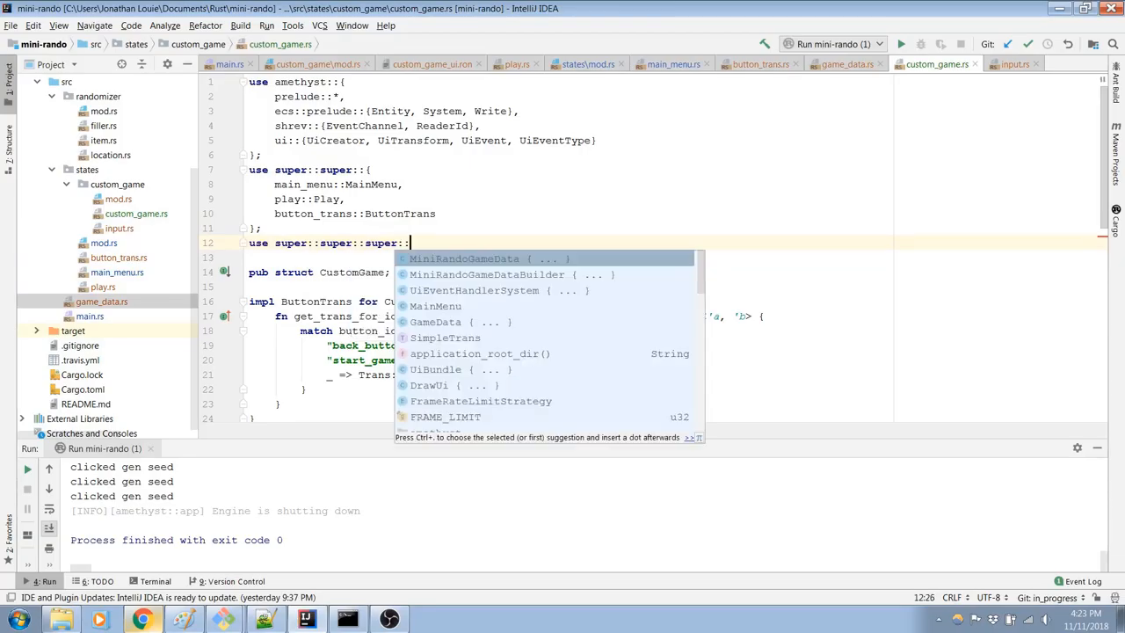
type("game_data::")
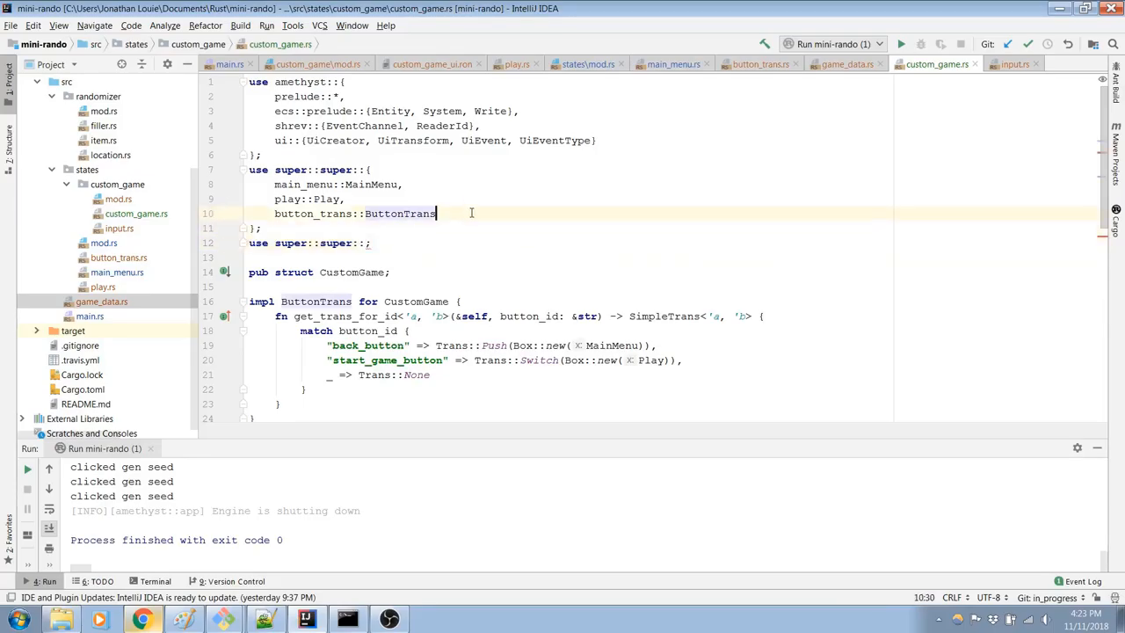
type(",")
type("super::game_data::MiniRandoGameData")
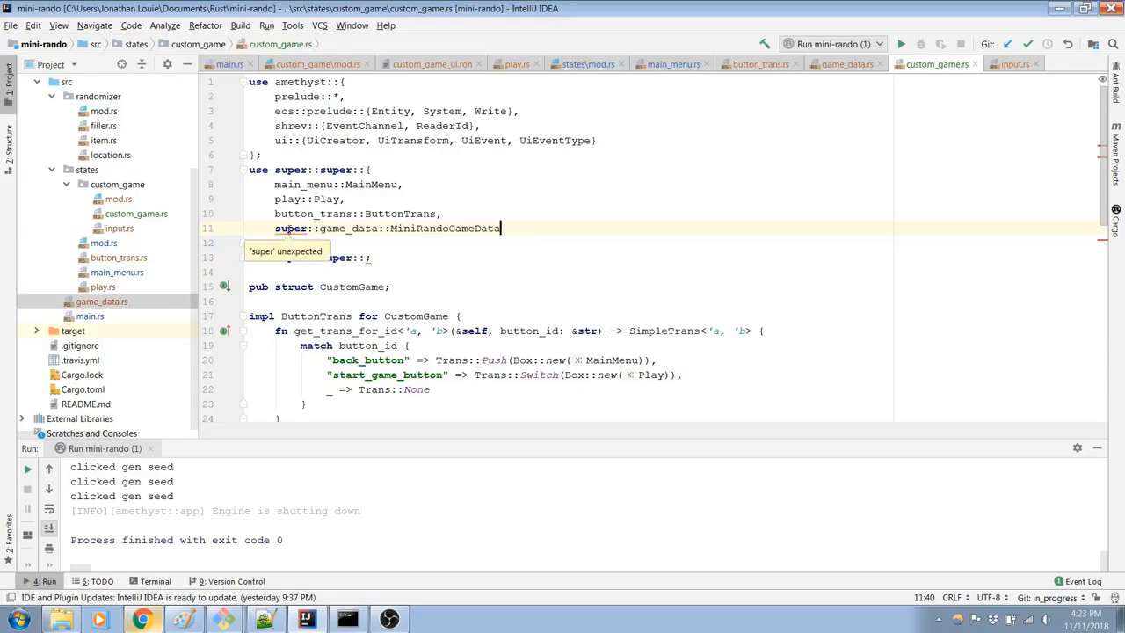
mouse_move(636, 282)
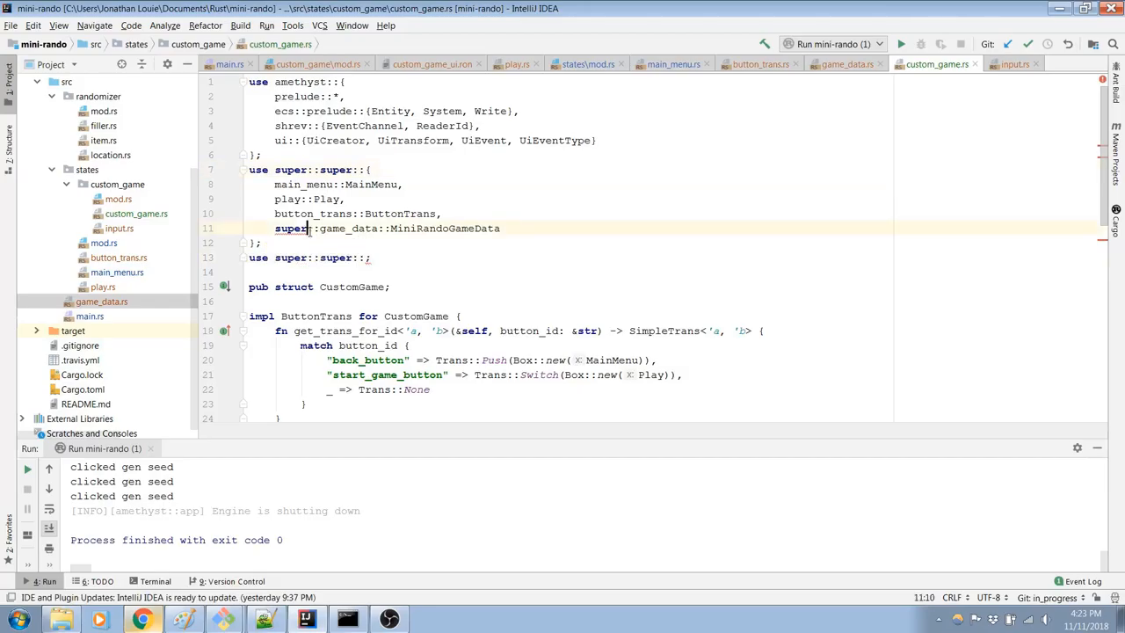
left_click(500, 229)
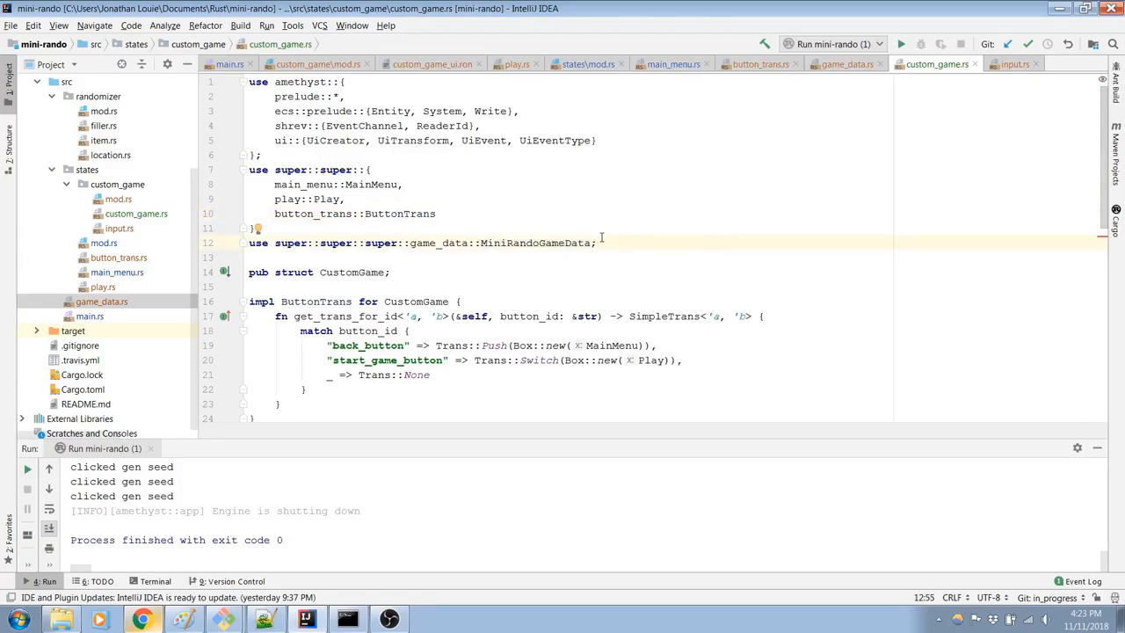
Step: Scroll through custom_game.rs and bring up the Custom GameData documentation example
scroll("down", 3)
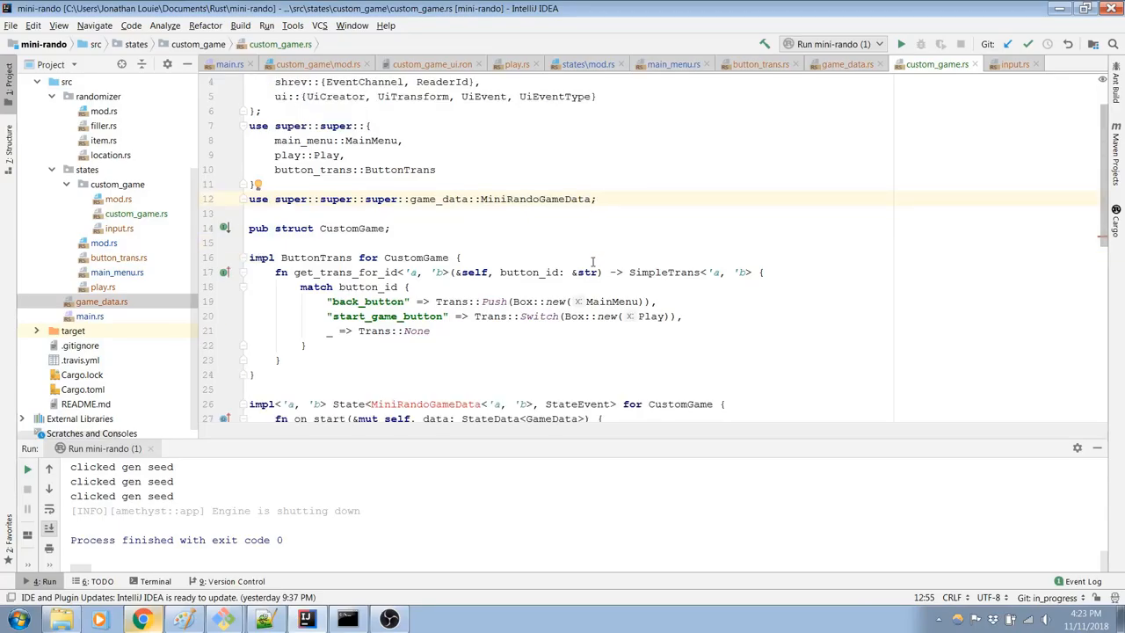
mouse_move(449, 209)
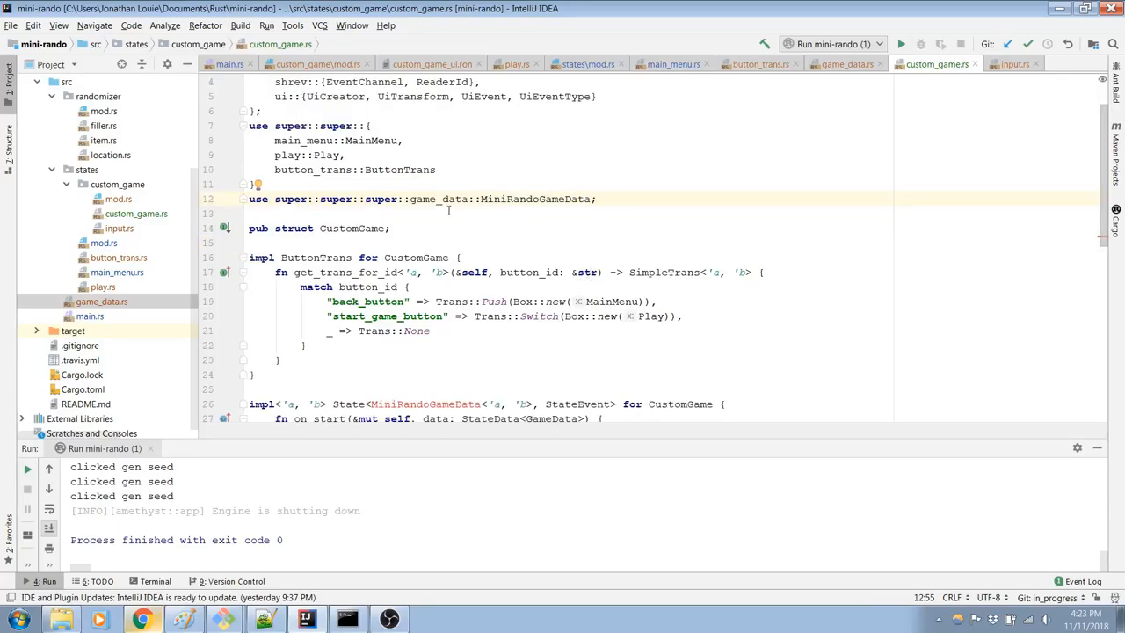
scroll("up", 3)
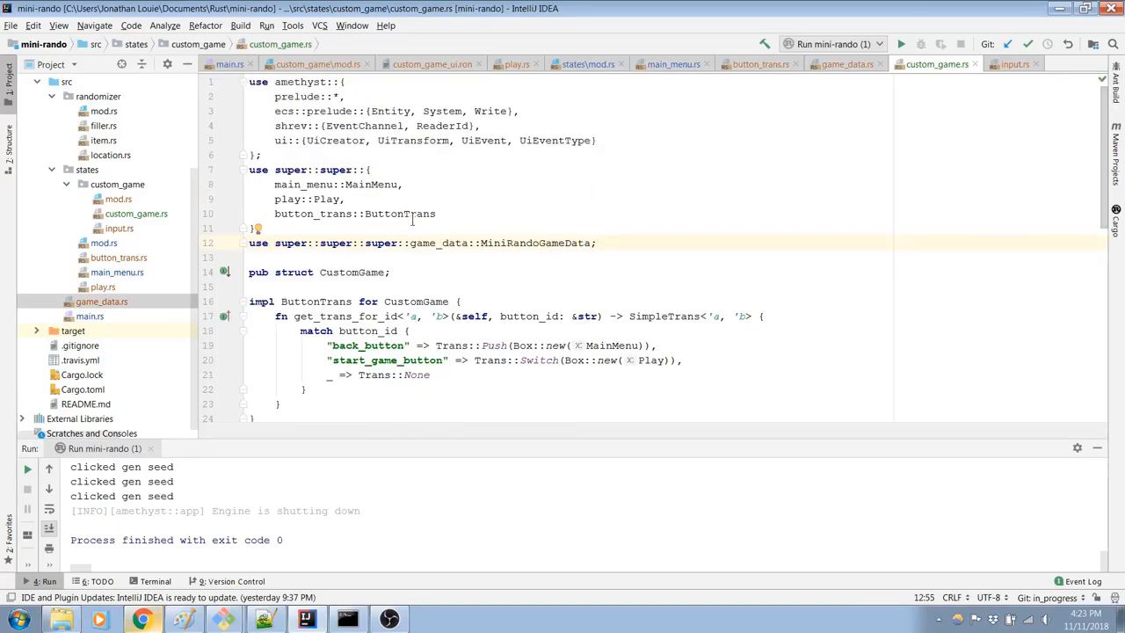
scroll("down", 3)
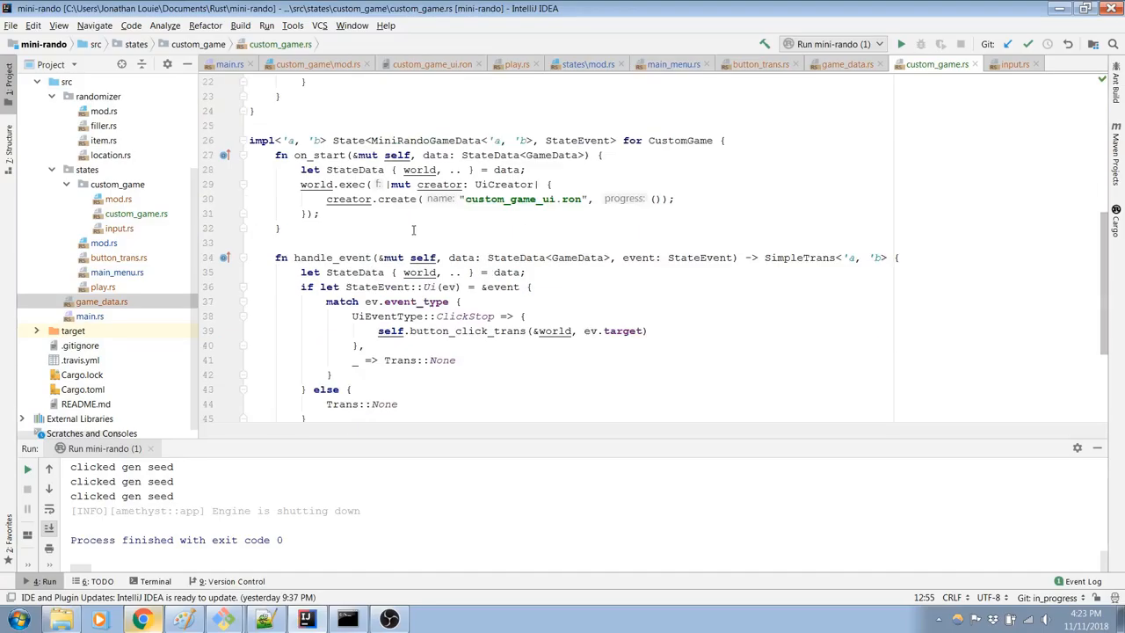
scroll("up", 3)
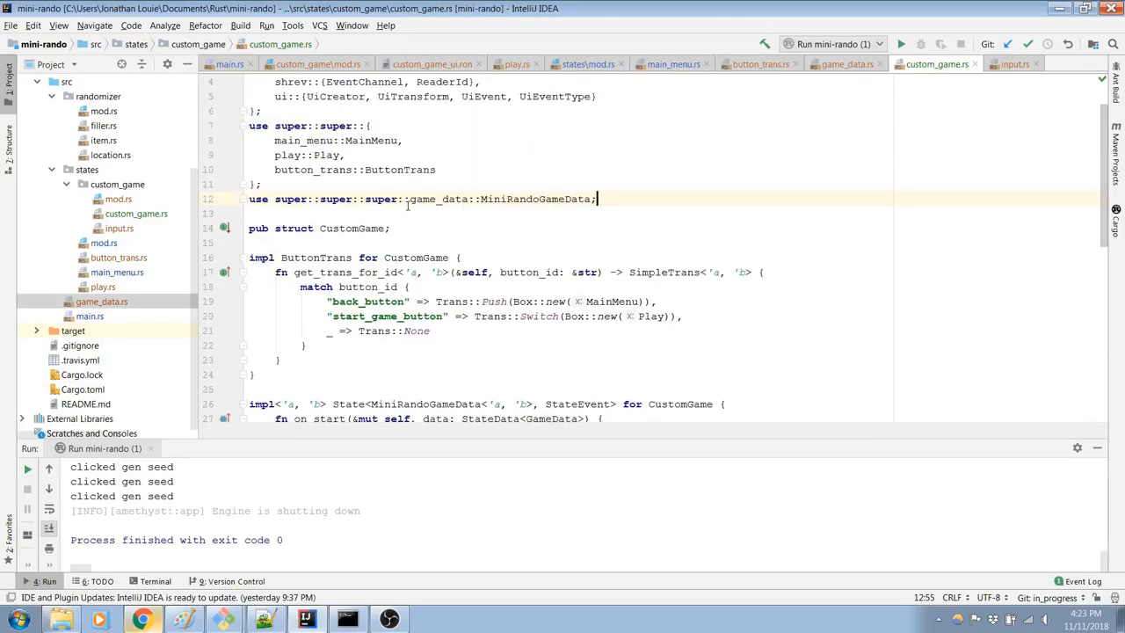
mouse_move(393, 192)
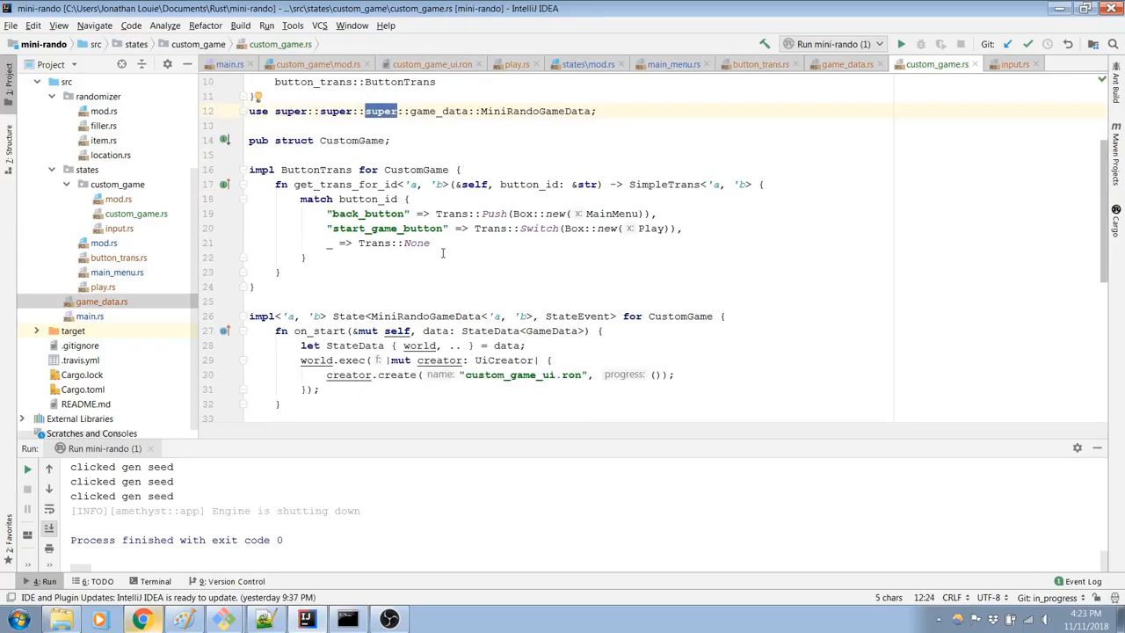
scroll("down", 3)
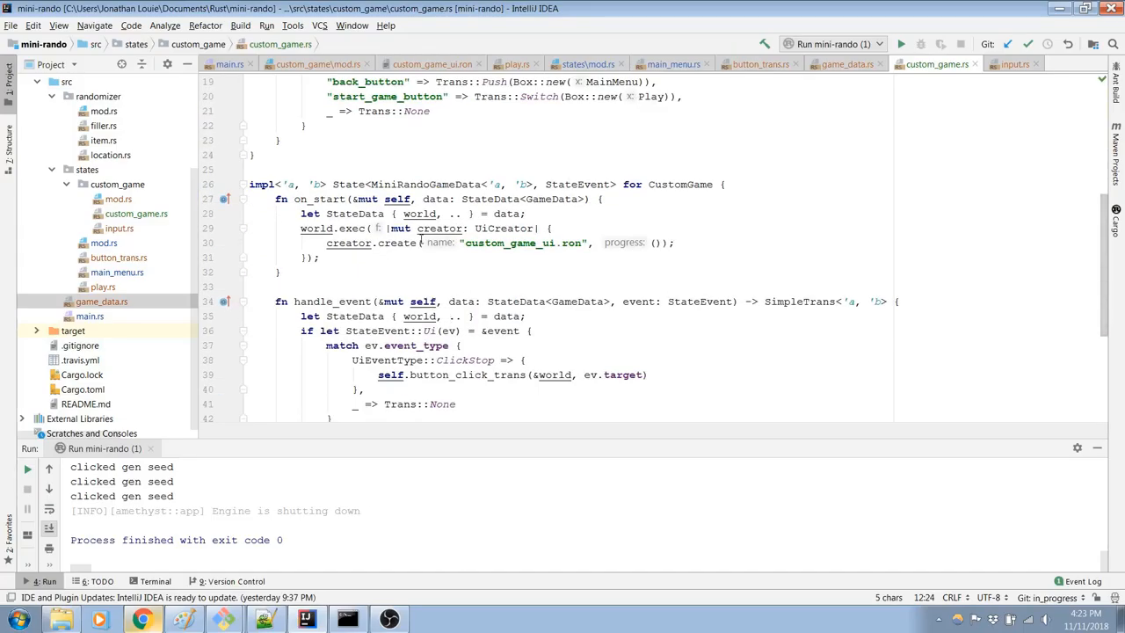
scroll("down", 3)
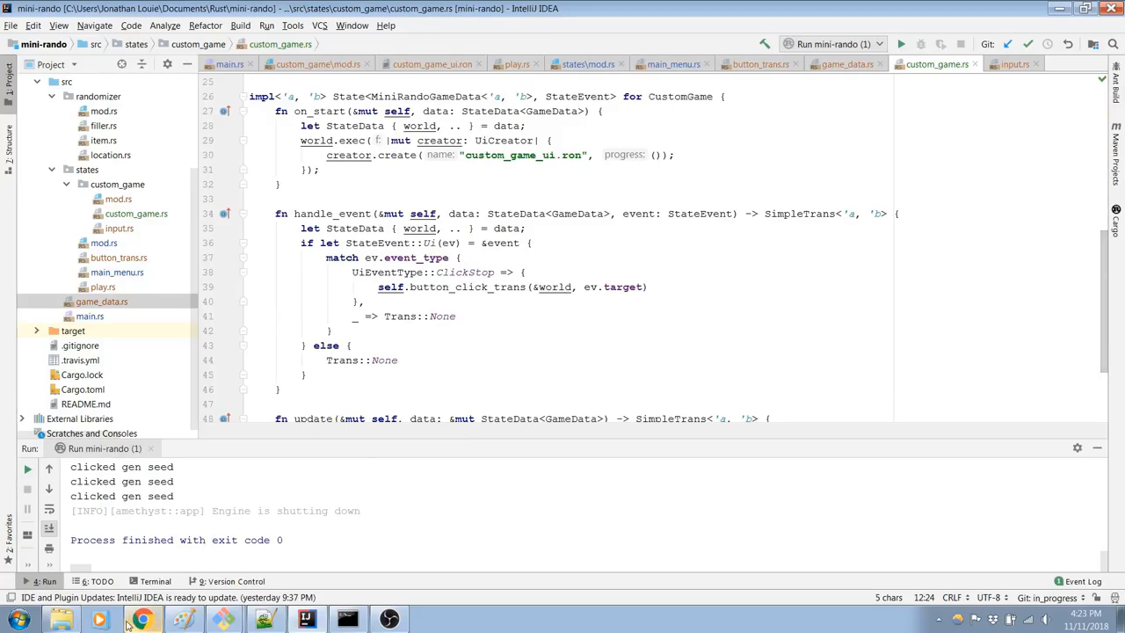
left_click(142, 620)
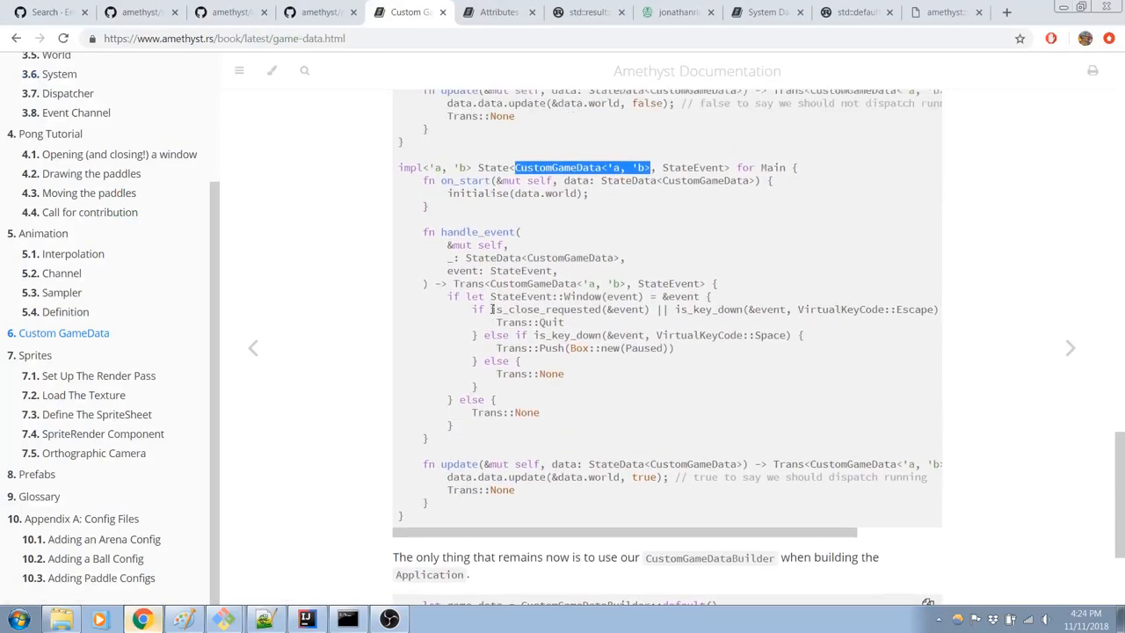
Step: Replace GameData with MiniRandoGameData in on_start and handle_event, and start swapping SimpleTrans for Trans
left_click(306, 619)
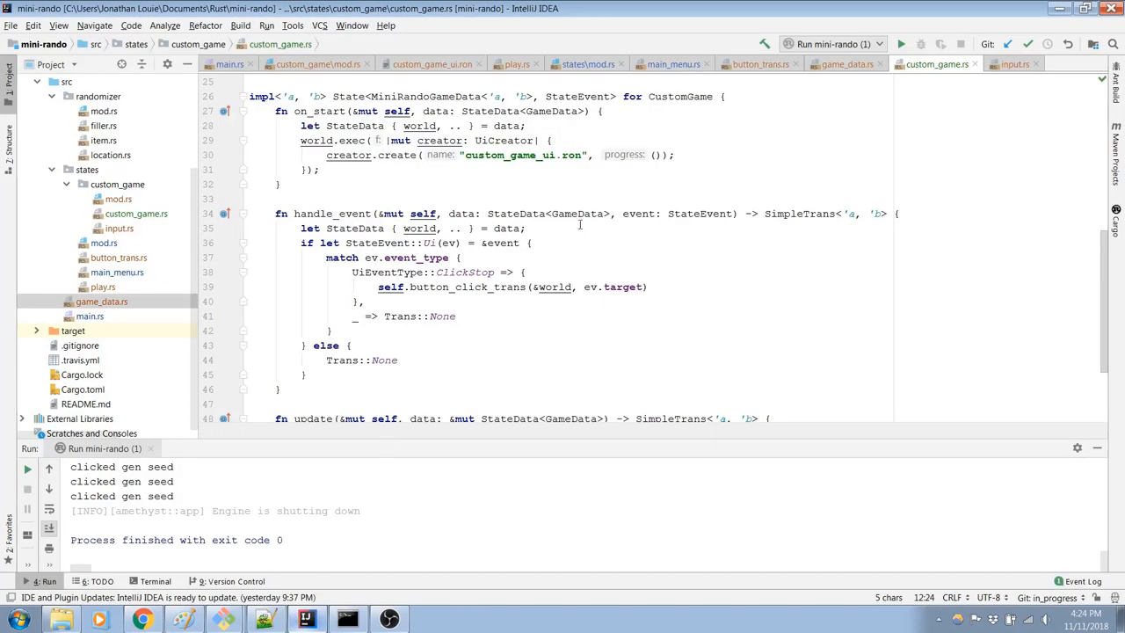
double_click(799, 213)
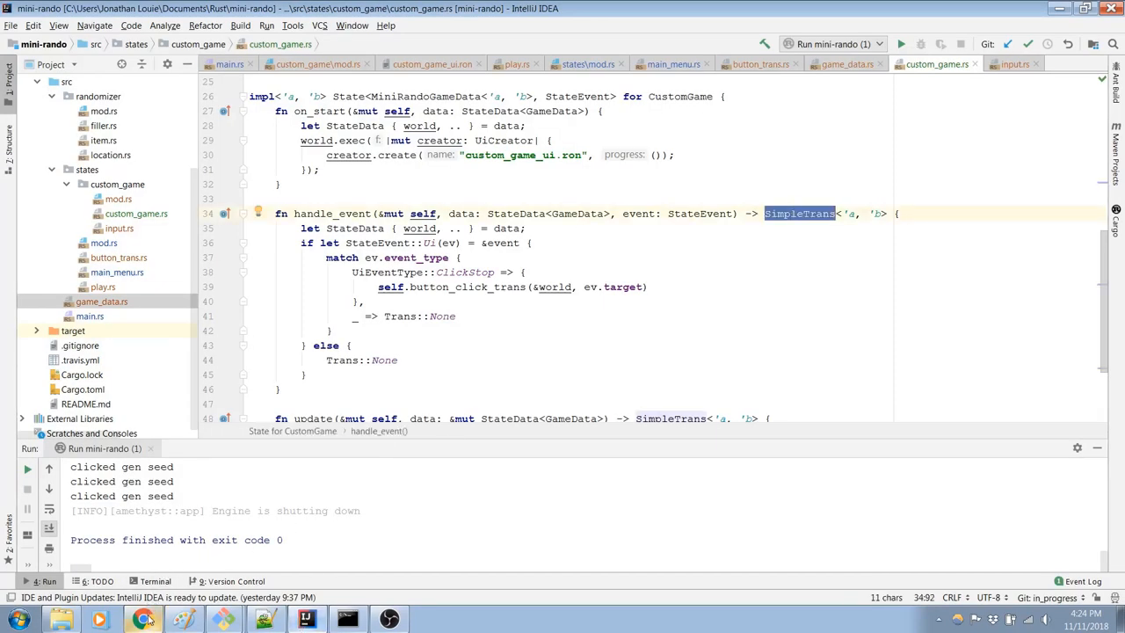
left_click(143, 620)
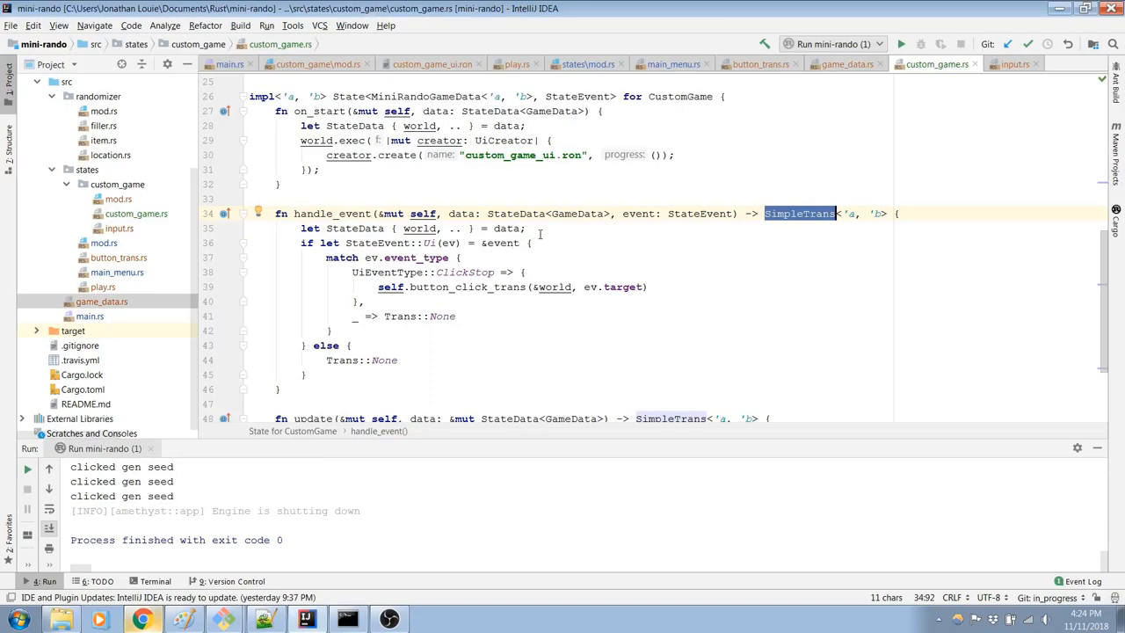
double_click(577, 213)
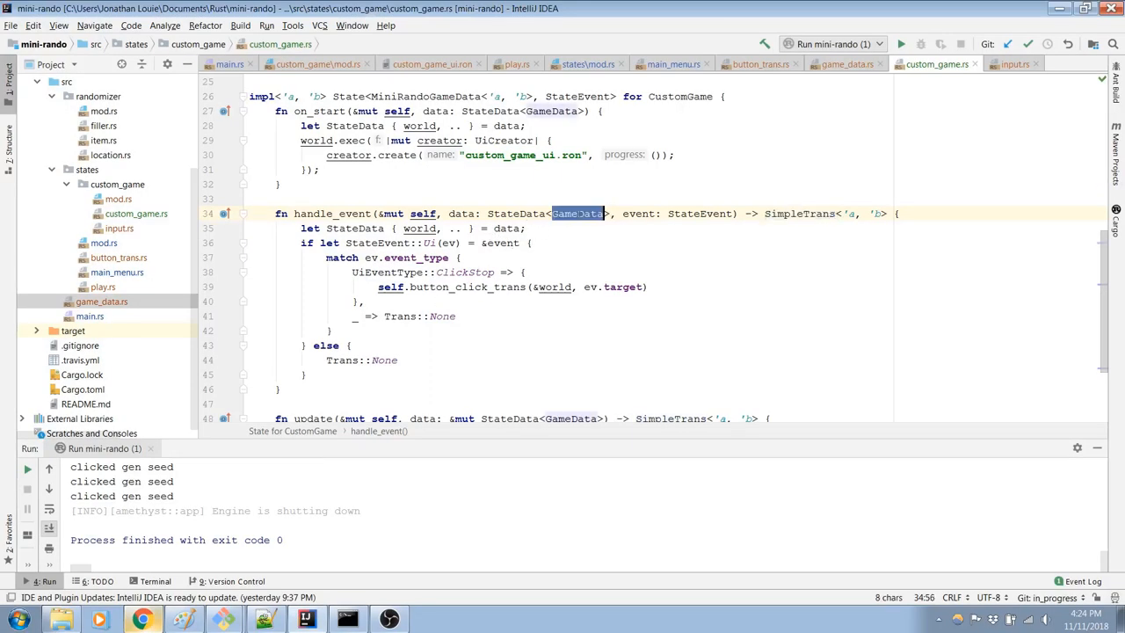
scroll("up", 3)
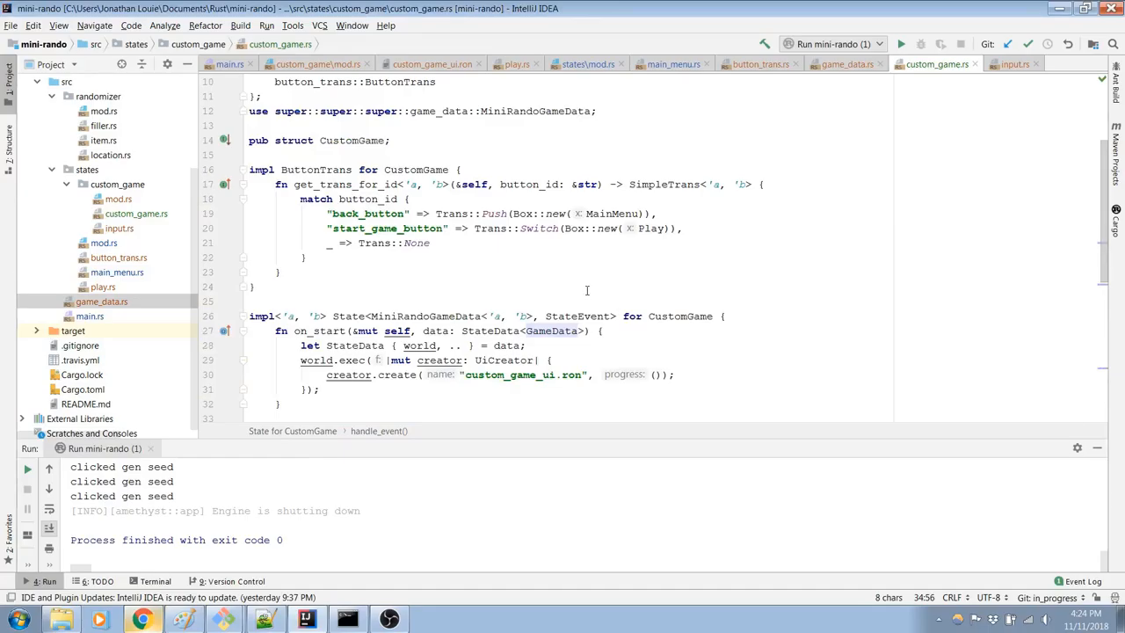
scroll("down", 3)
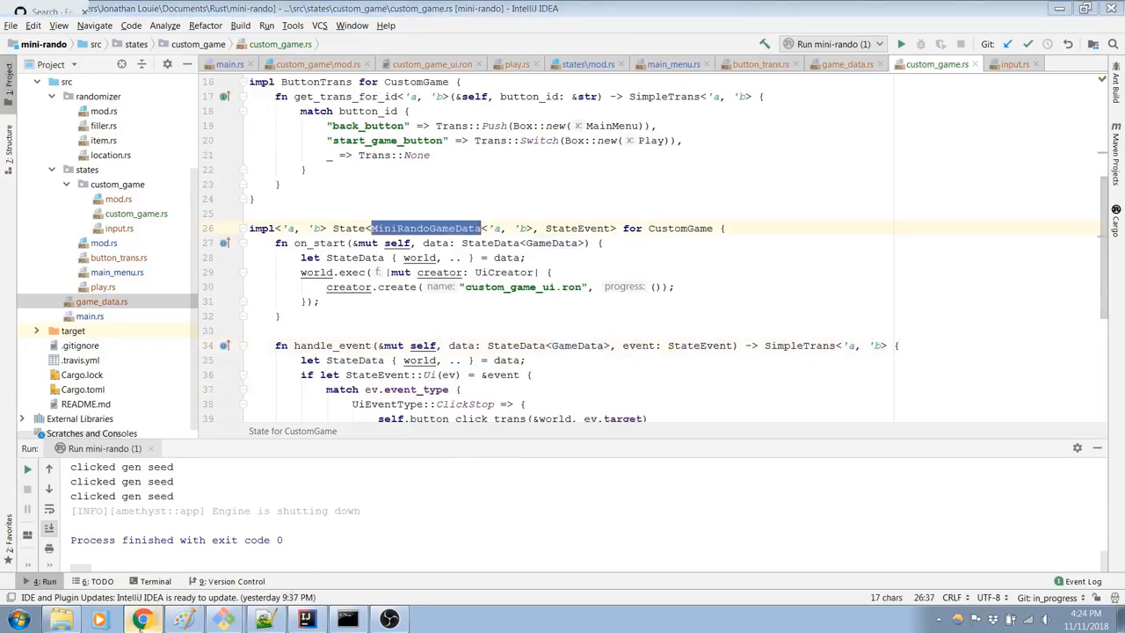
left_click(144, 619)
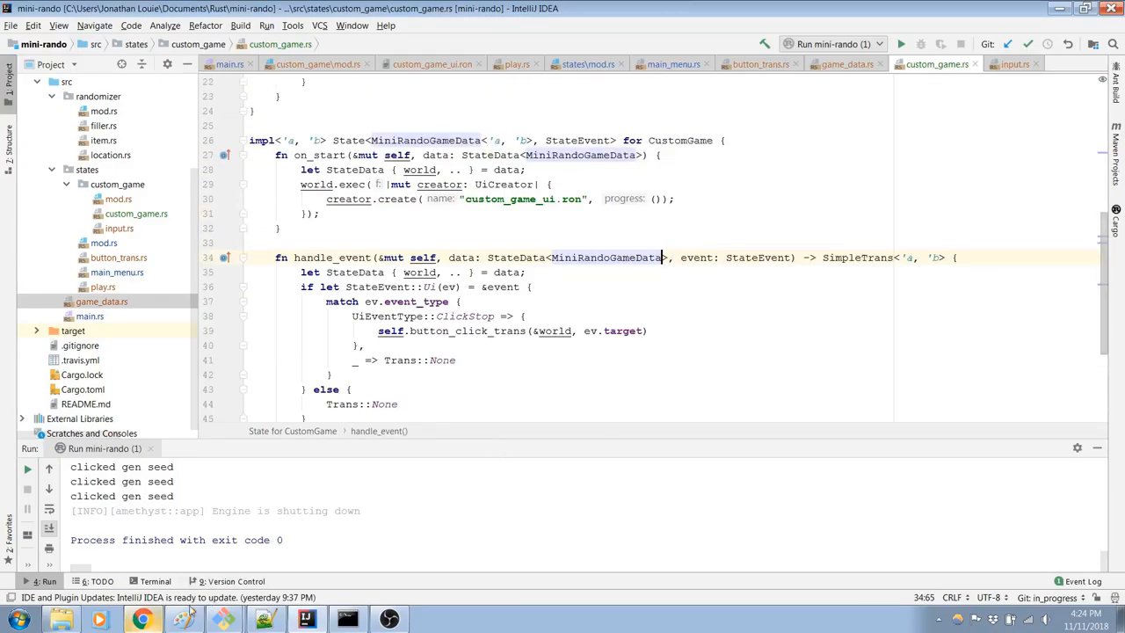
left_click(142, 620)
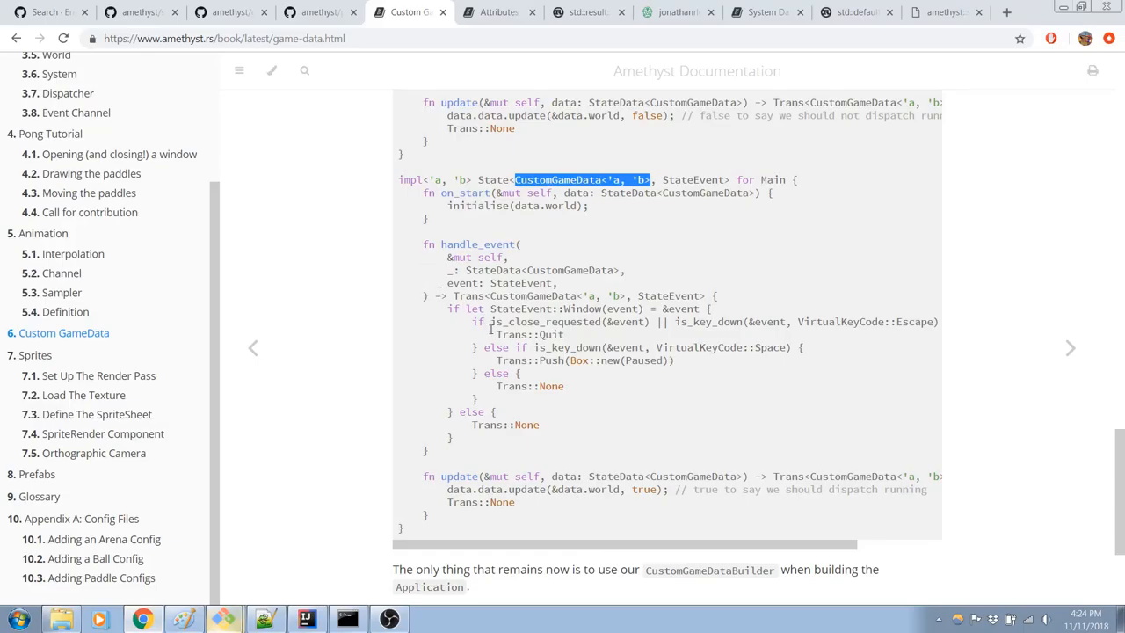
mouse_move(201, 568)
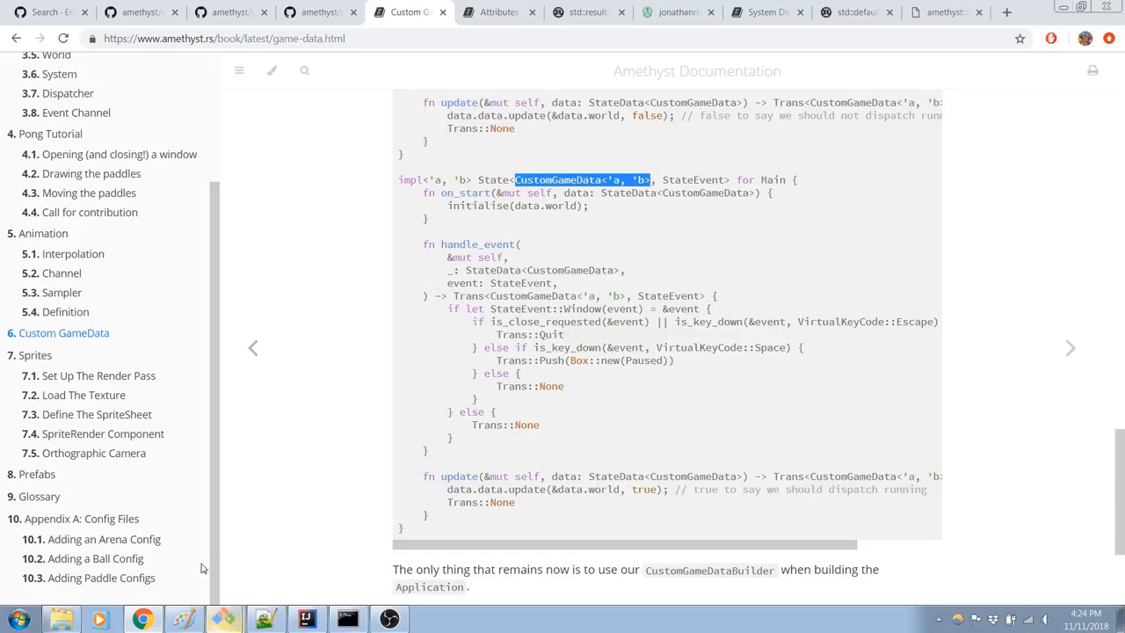
left_click(306, 619)
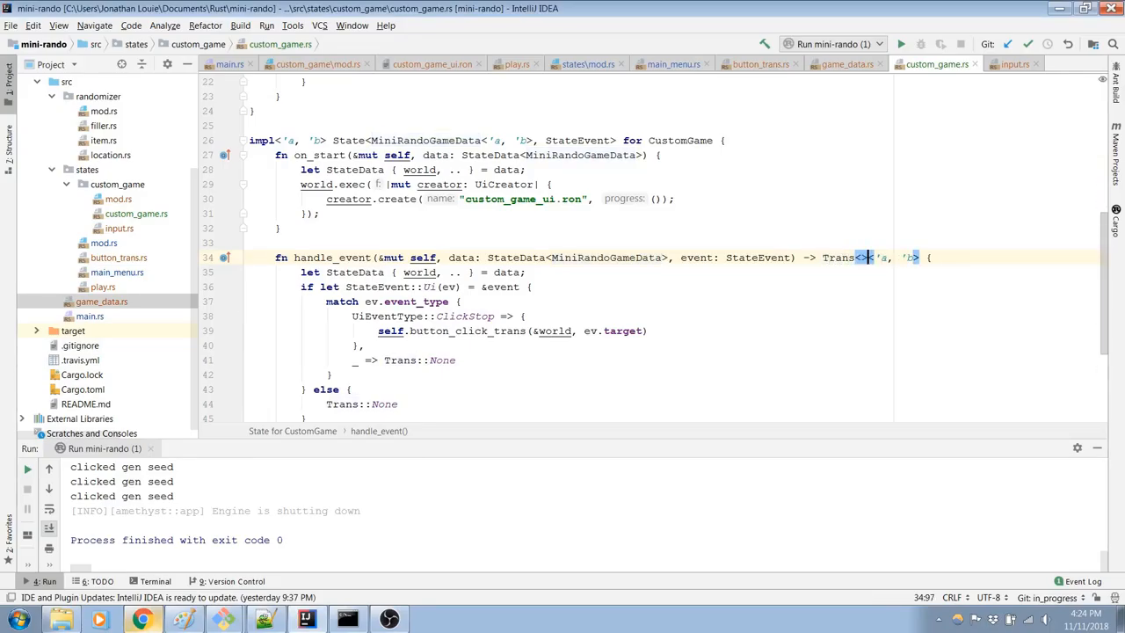
Step: Complete handle_event's Trans<MiniRandoGameData<'a, 'b>, StateEvent> return type and wrap its parameters onto separate lines
type("MiniRandoGameData<")
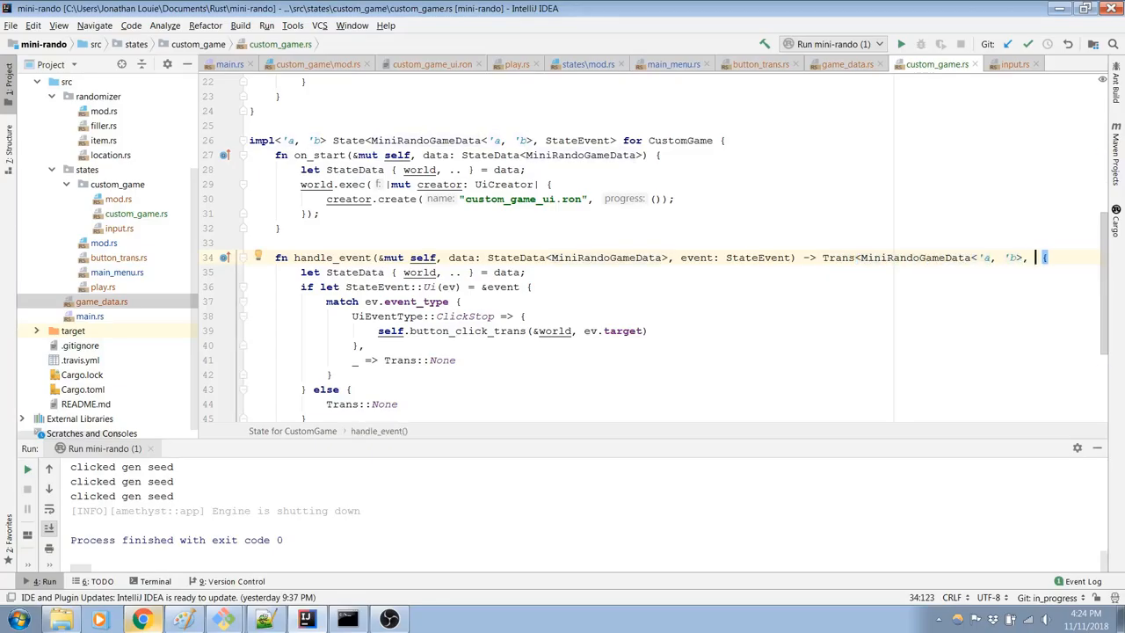
type("StateEvent>")
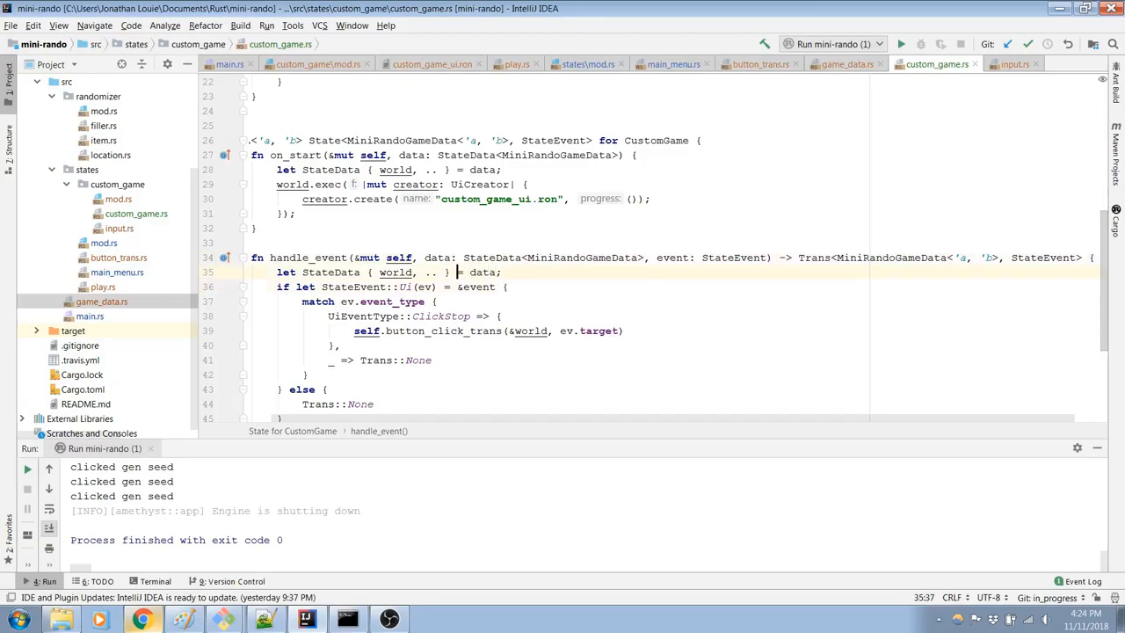
left_click(952, 257)
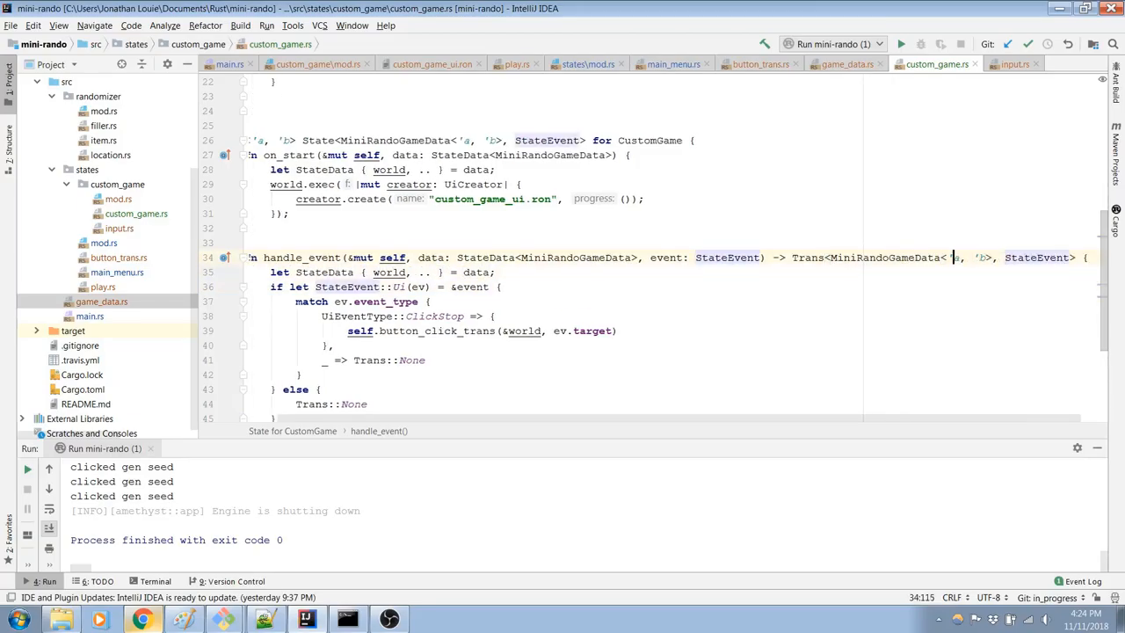
left_click(576, 258)
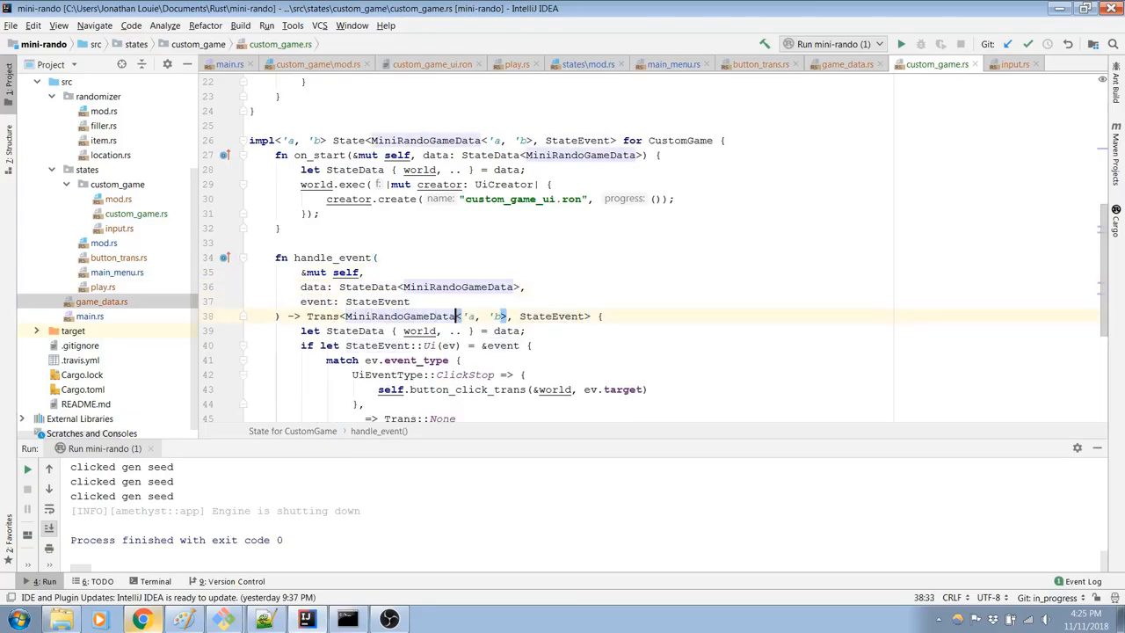
scroll("down", 3)
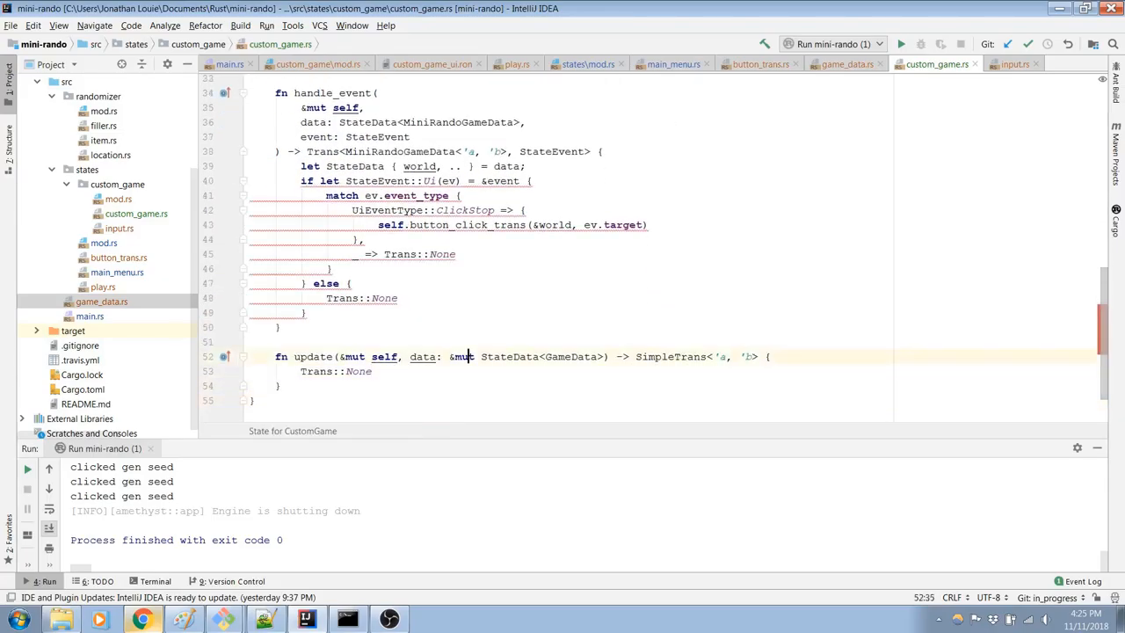
Step: Replace SimpleTrans on line 17 with Trans<MiniRandoGameData<'a, 'b>, StateEvent>
left_click(469, 180)
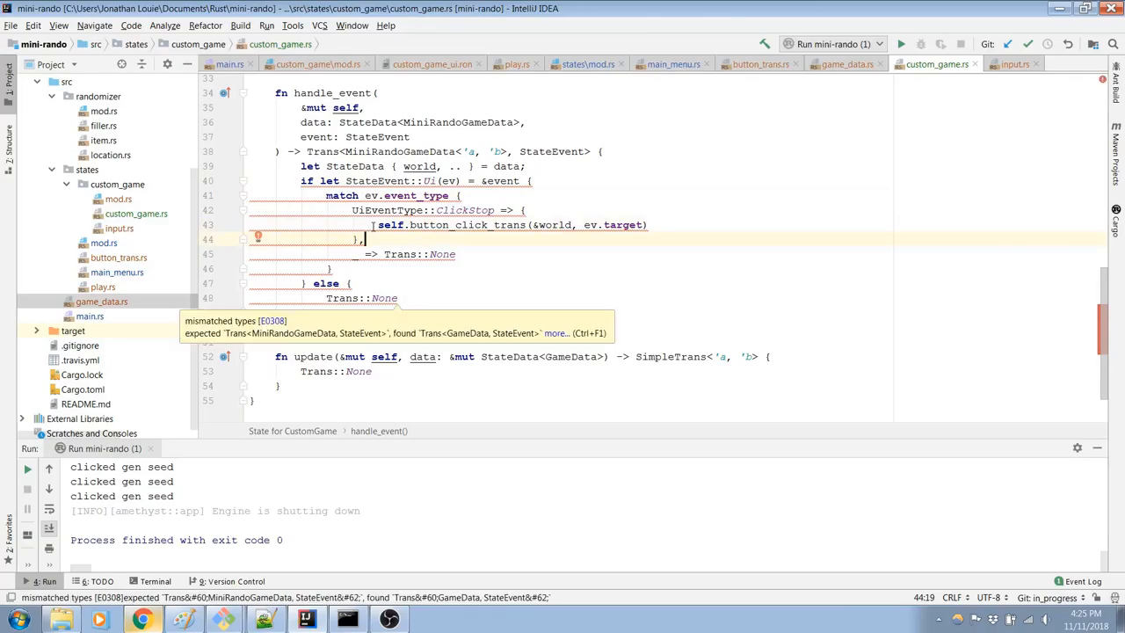
scroll("up", 3)
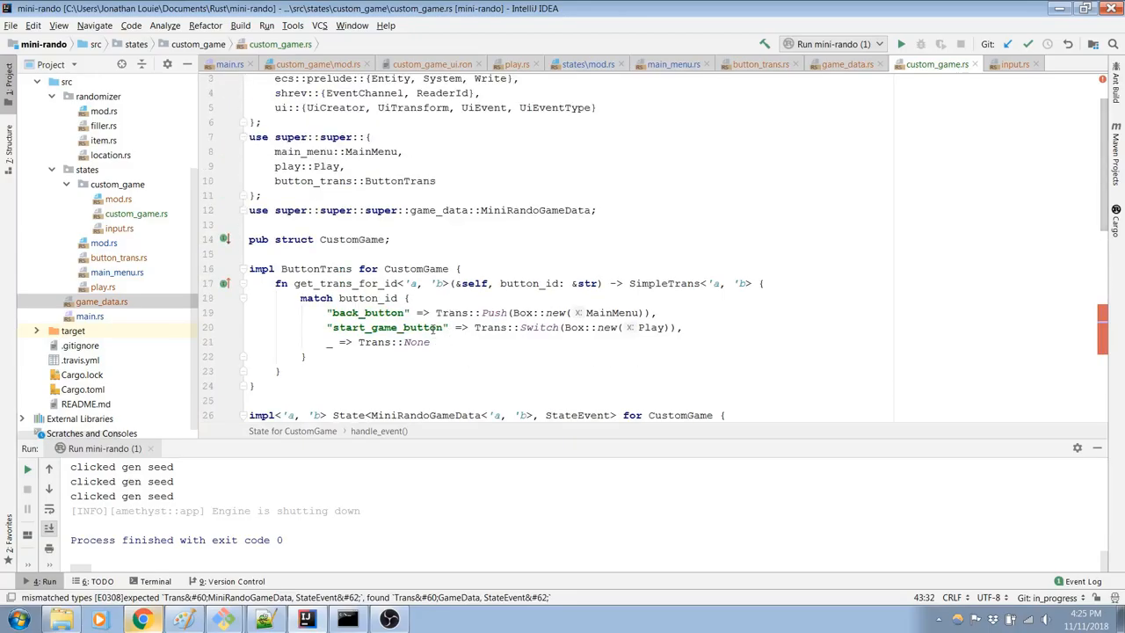
double_click(665, 283)
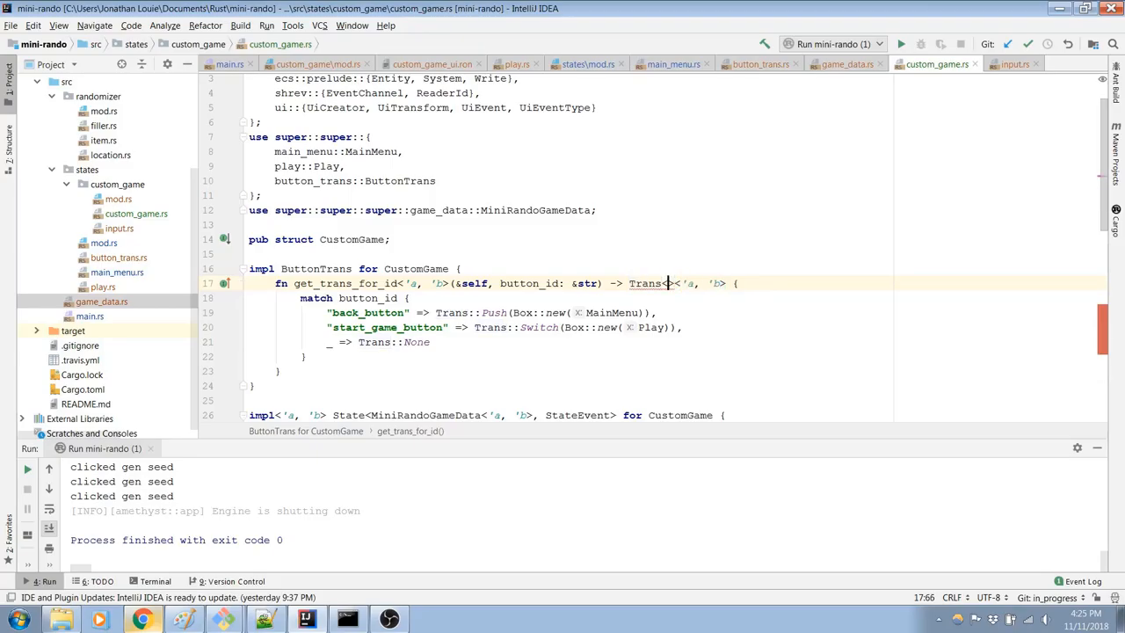
type("<MiniRandoGameData")
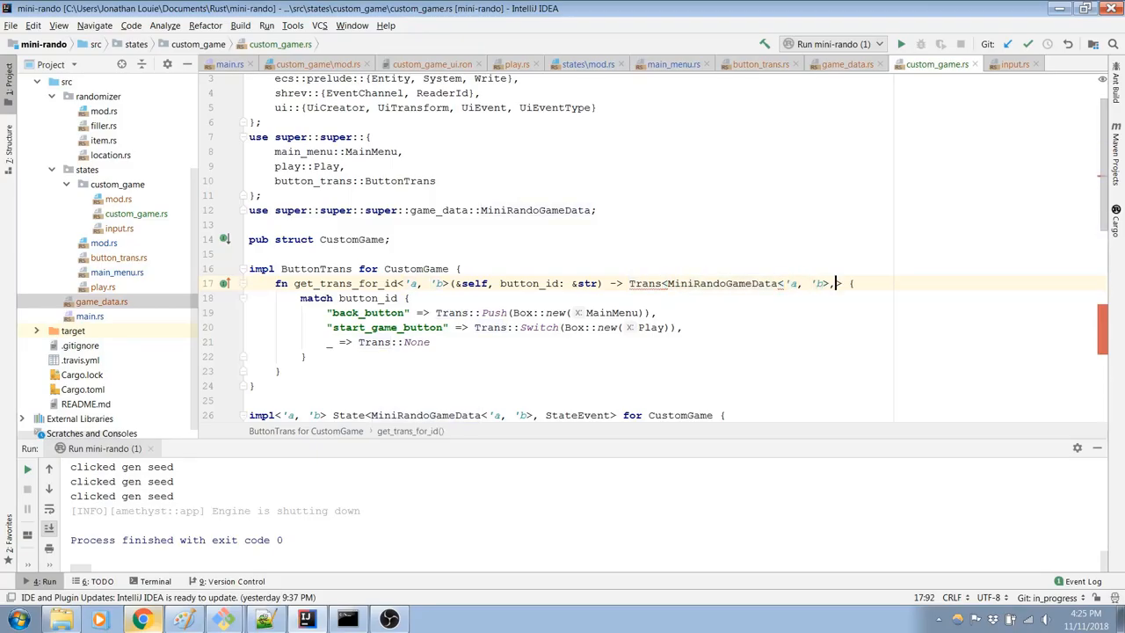
type(", StateEvent")
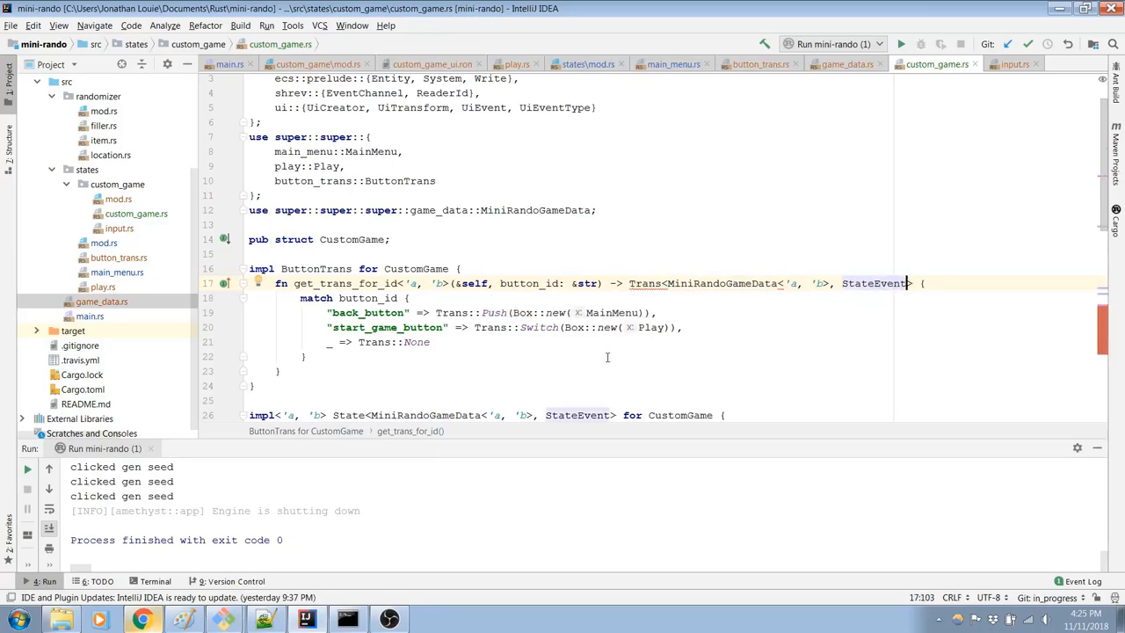
mouse_move(645, 283)
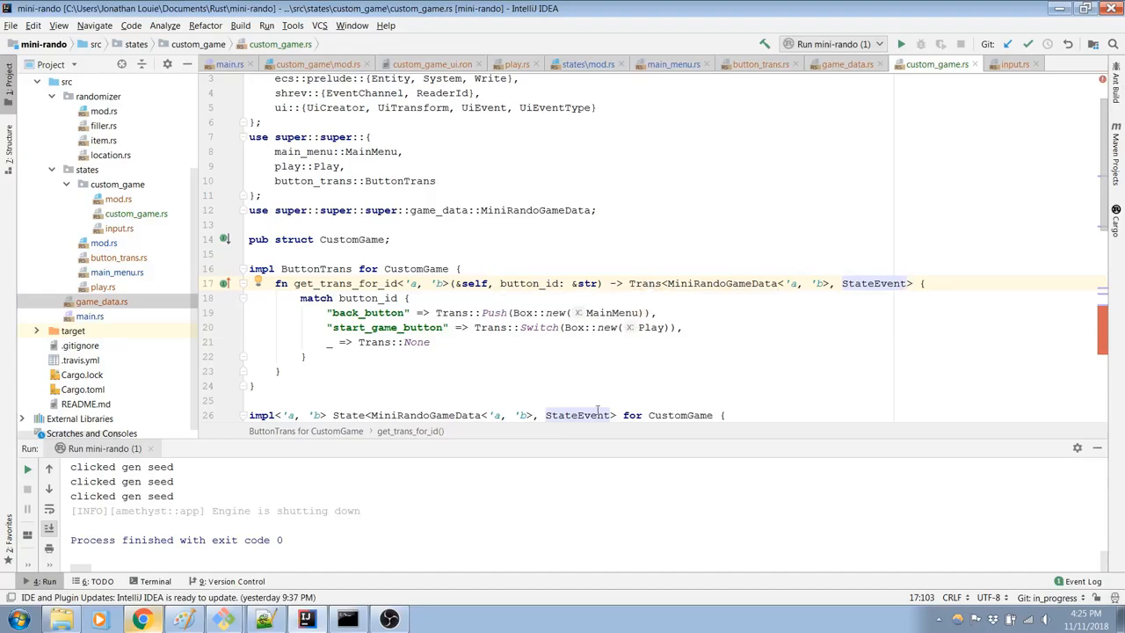
scroll("down", 3)
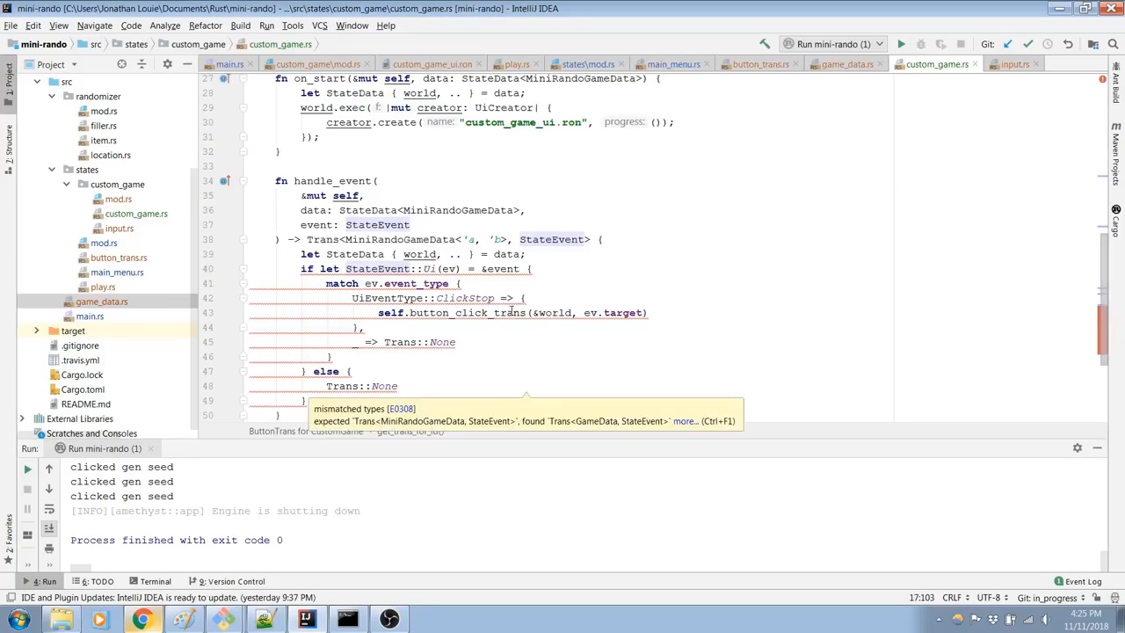
scroll("up", 3)
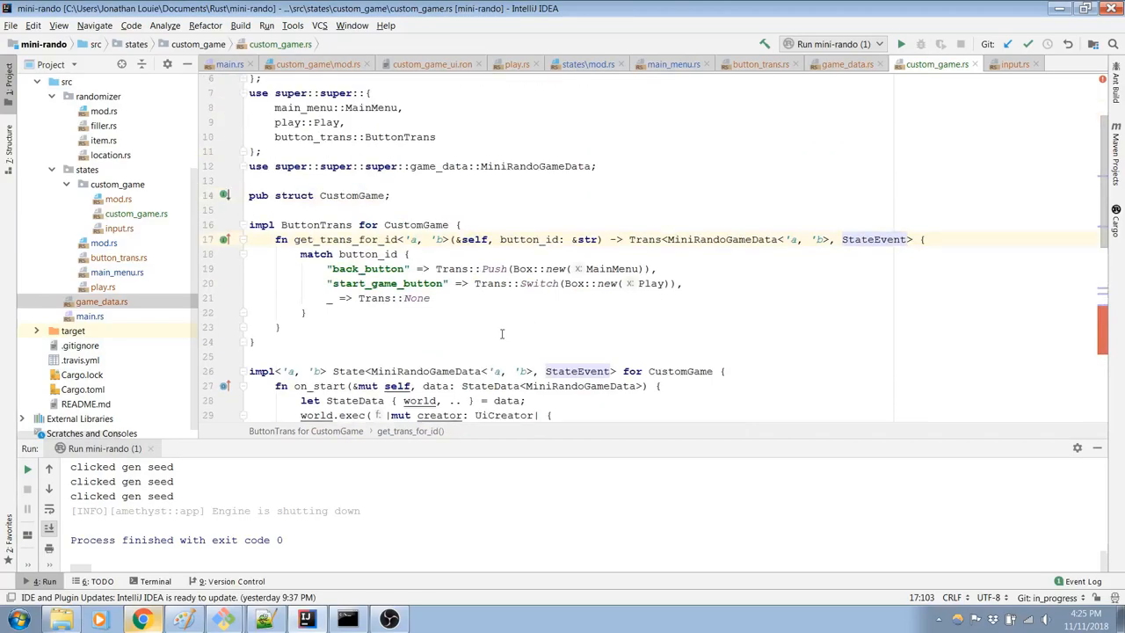
scroll("up", 3)
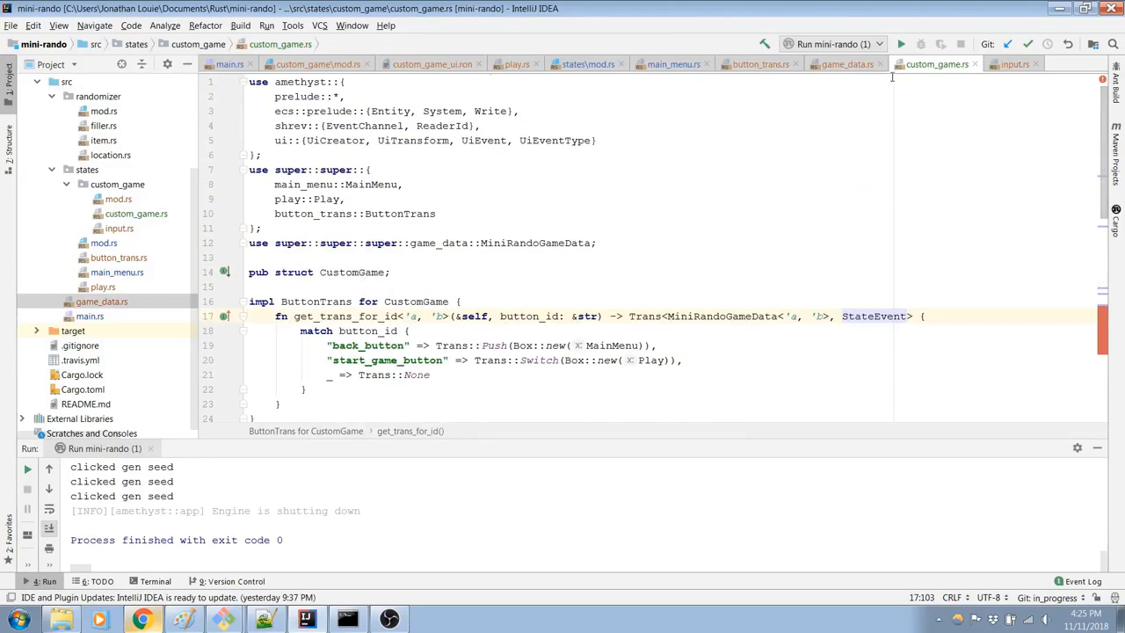
Step: In button_trans.rs, change button_click_trans to return Trans<MiniRandoGameData<'a, 'b>, StateEvent>
left_click(751, 63)
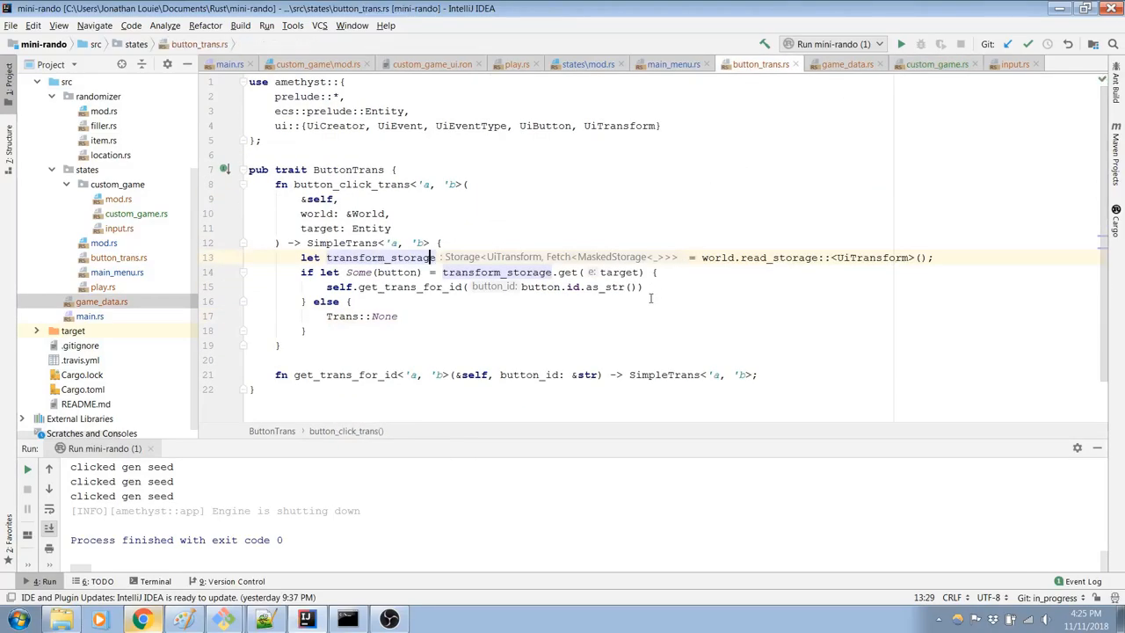
mouse_move(666, 192)
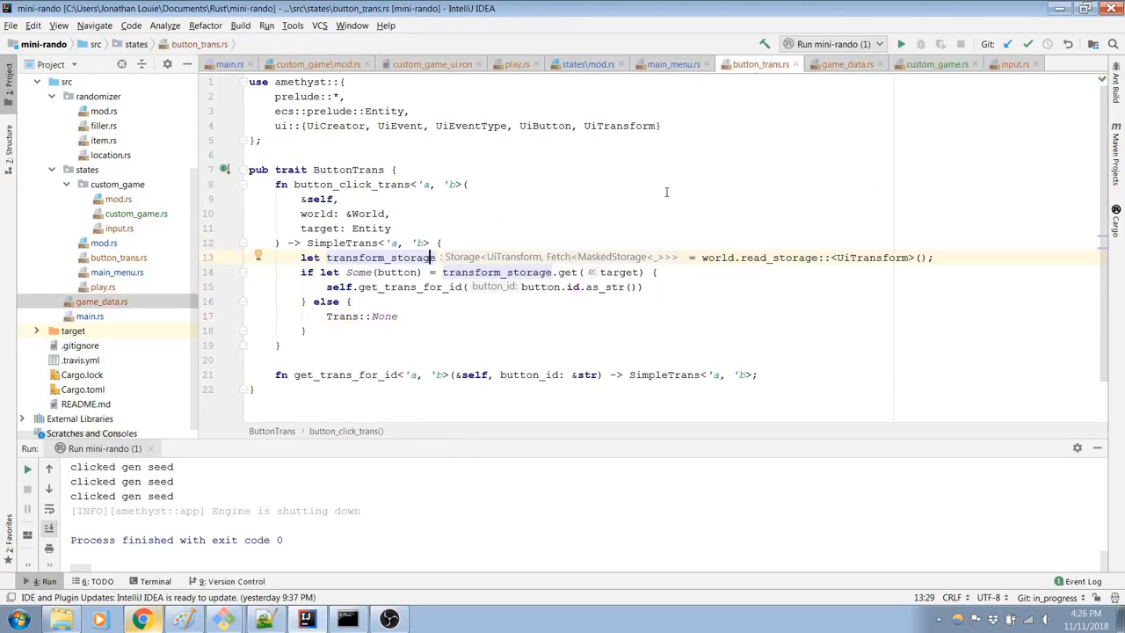
mouse_move(630, 205)
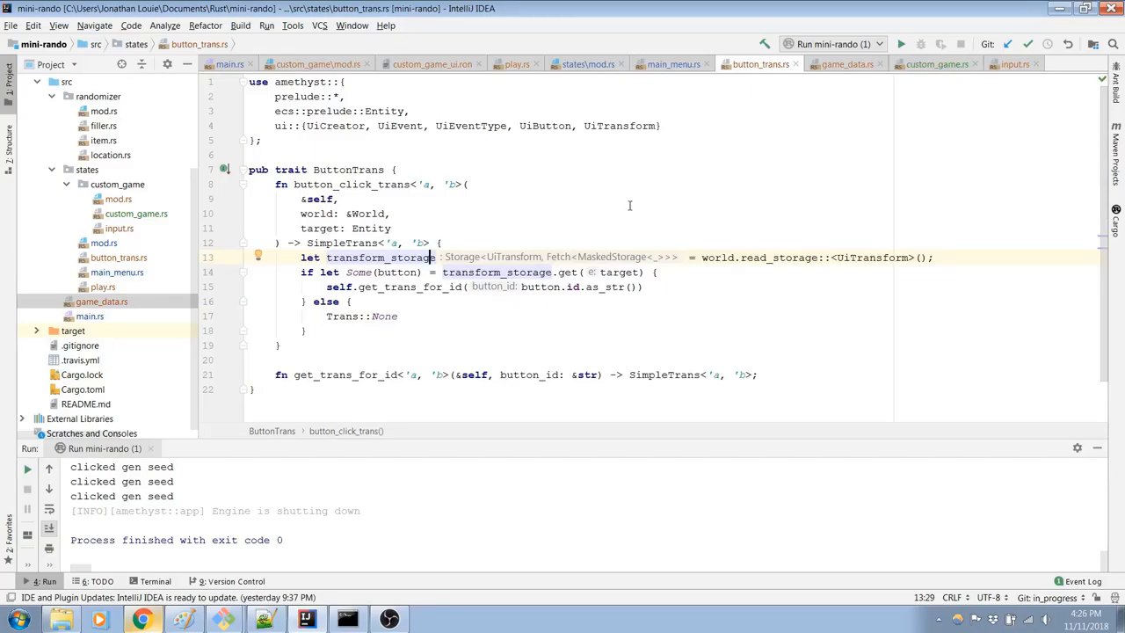
mouse_move(597, 237)
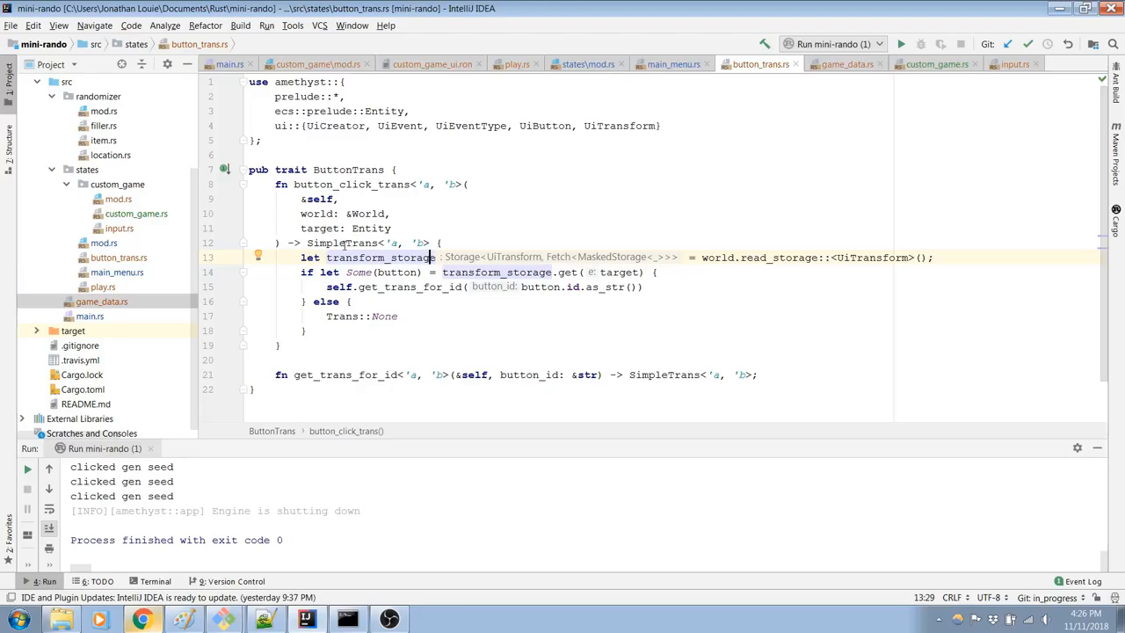
double_click(332, 242)
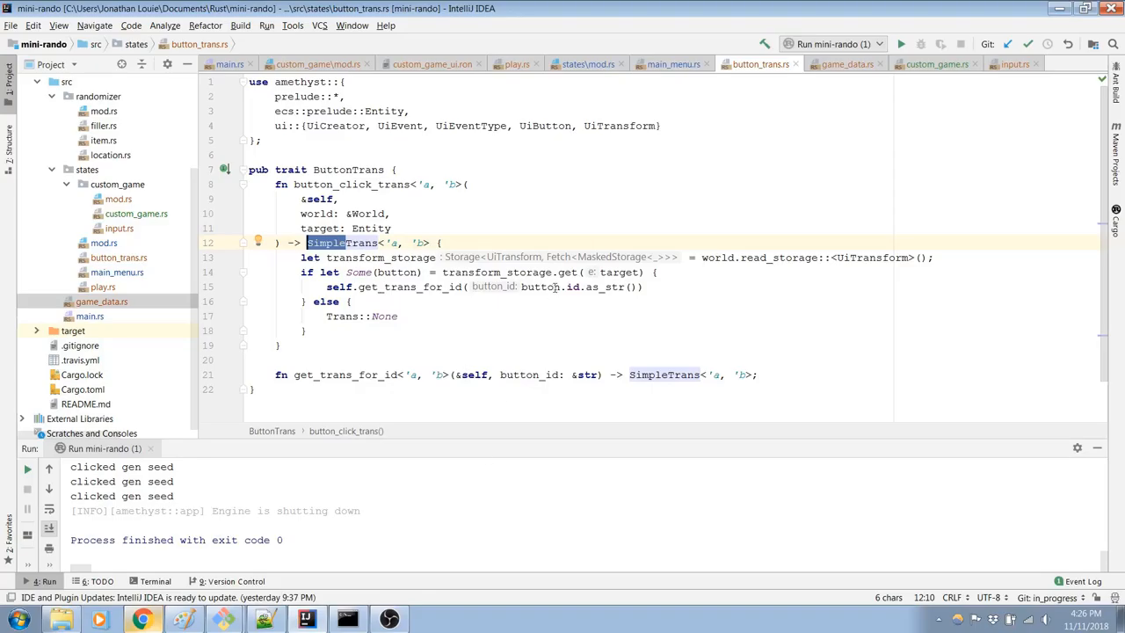
type("MiniRandoGameDataTrans")
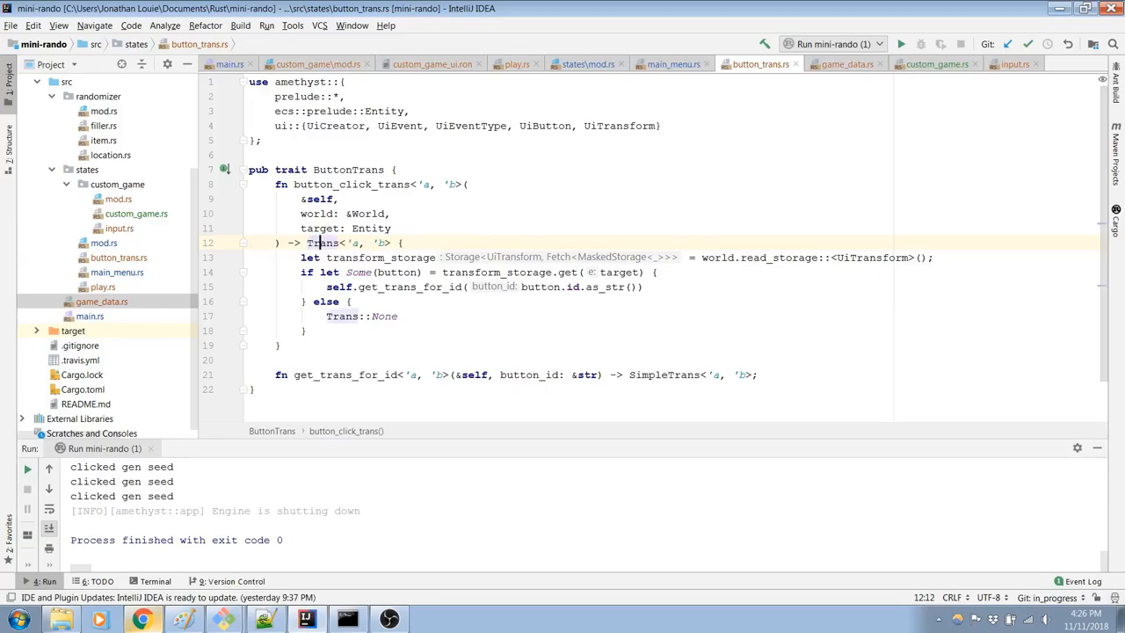
type("MiniRandoGameData<")
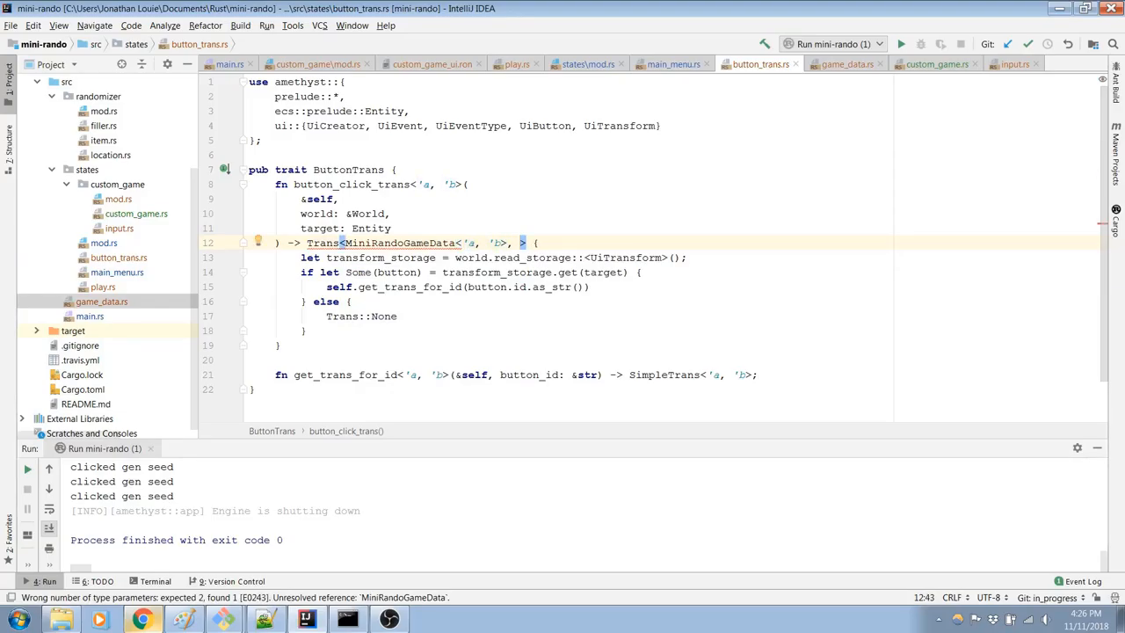
type("StateEvent")
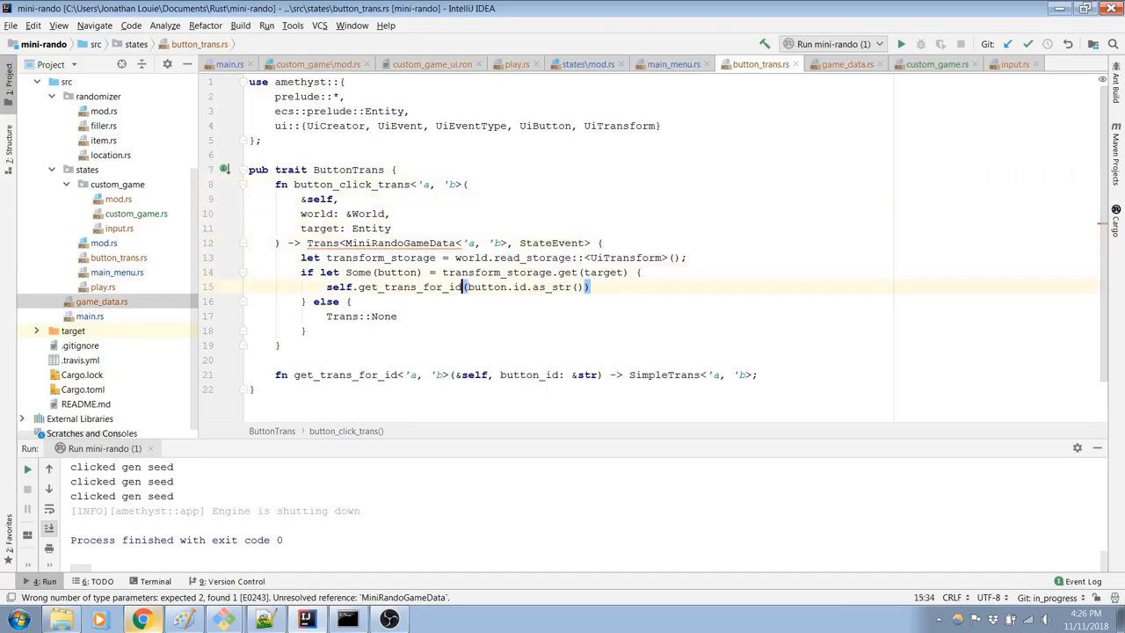
Step: Change get_trans_for_id's return type to Trans<MiniRandoGameData<'a, 'b>, StateEvent> as well
left_click(455, 375)
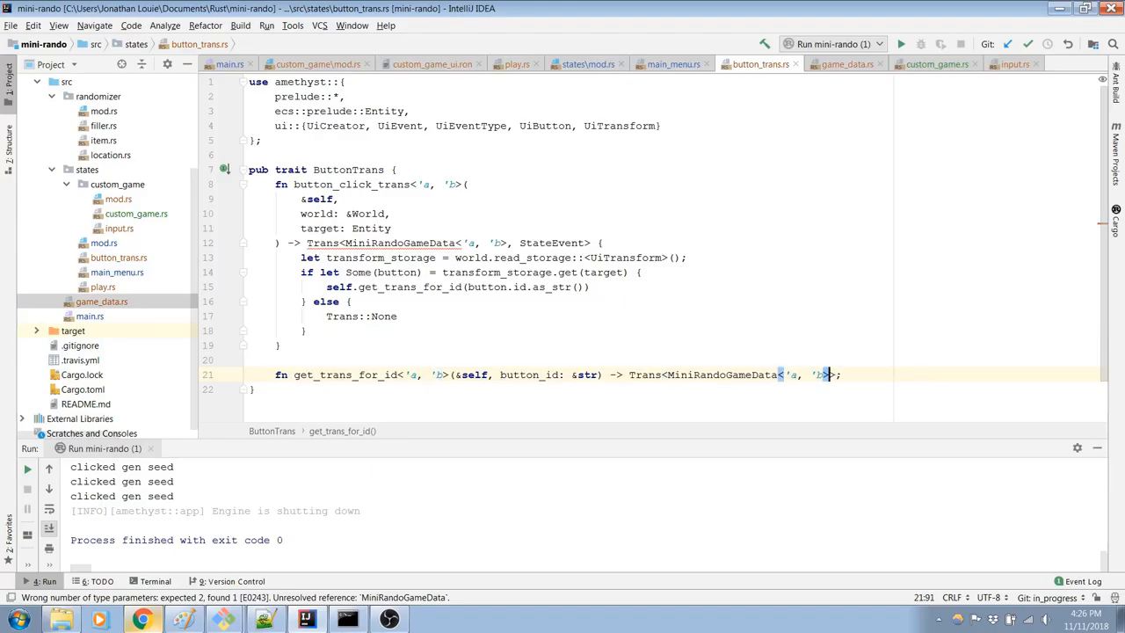
type("StateEvent")
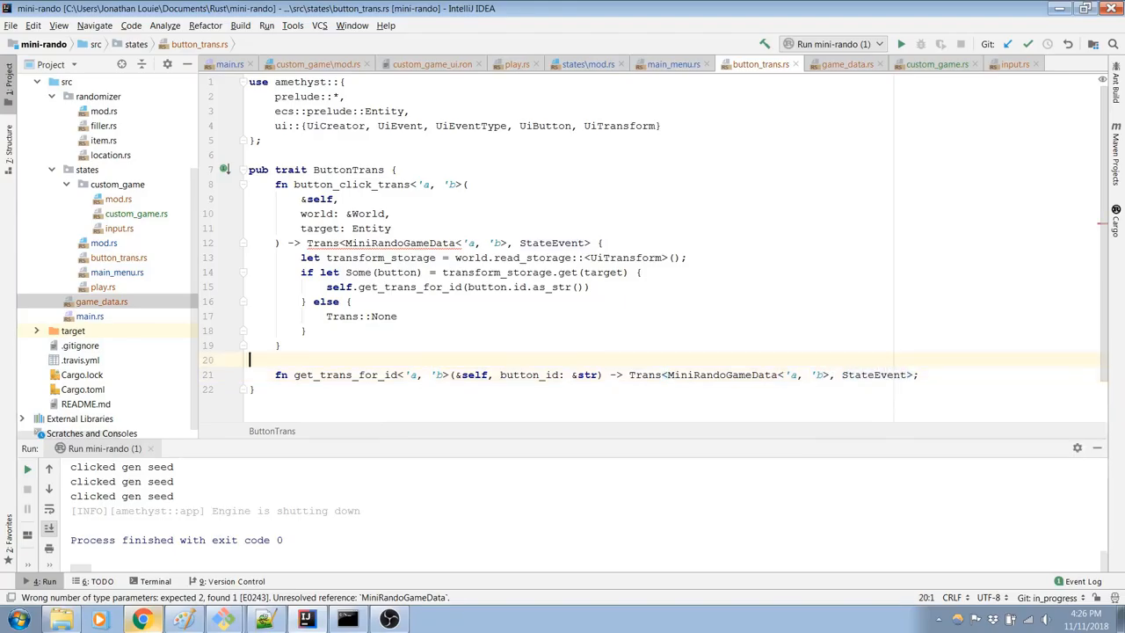
left_click(601, 242)
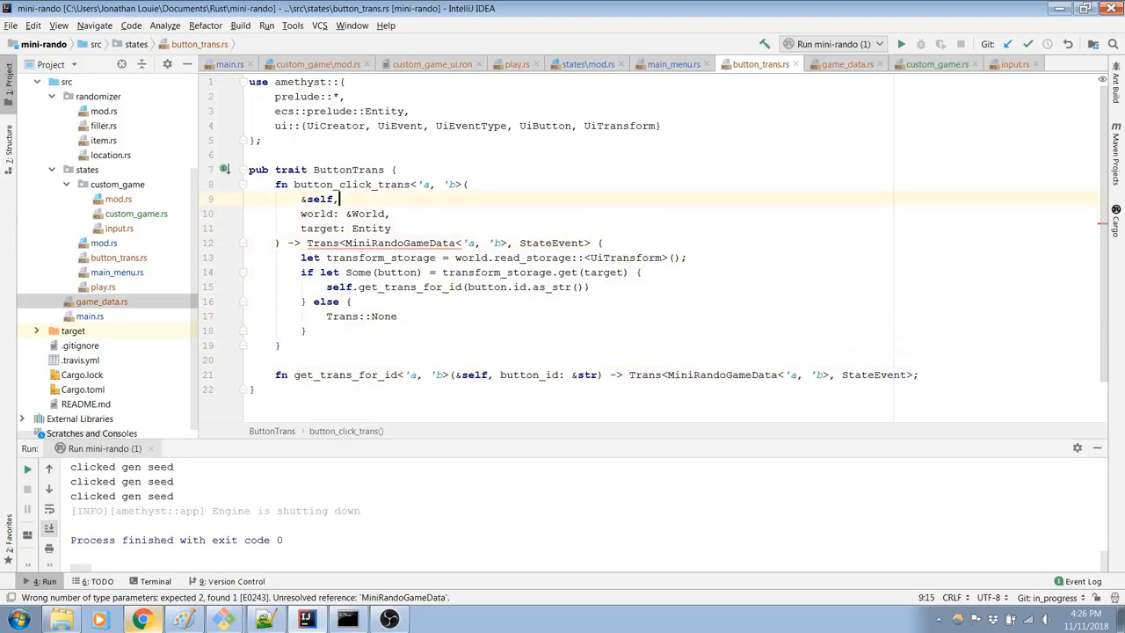
left_click(395, 169)
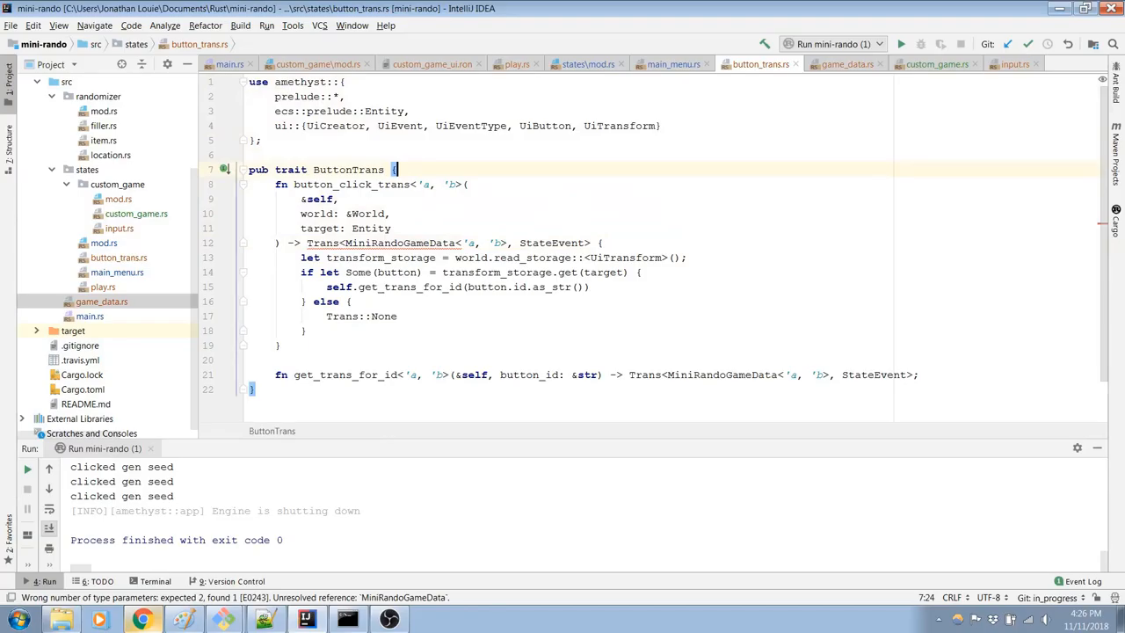
mouse_move(400, 243)
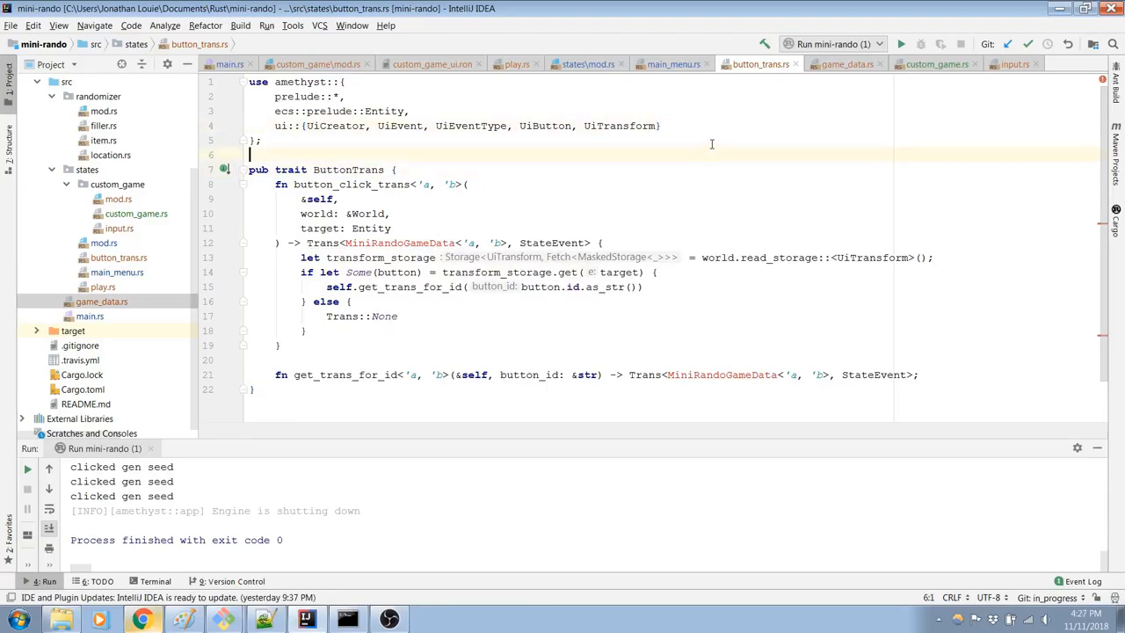
Step: Type a 'use super::super::super::game_data::MiniRandoGameData;' import above the ButtonTrans trait
type("us")
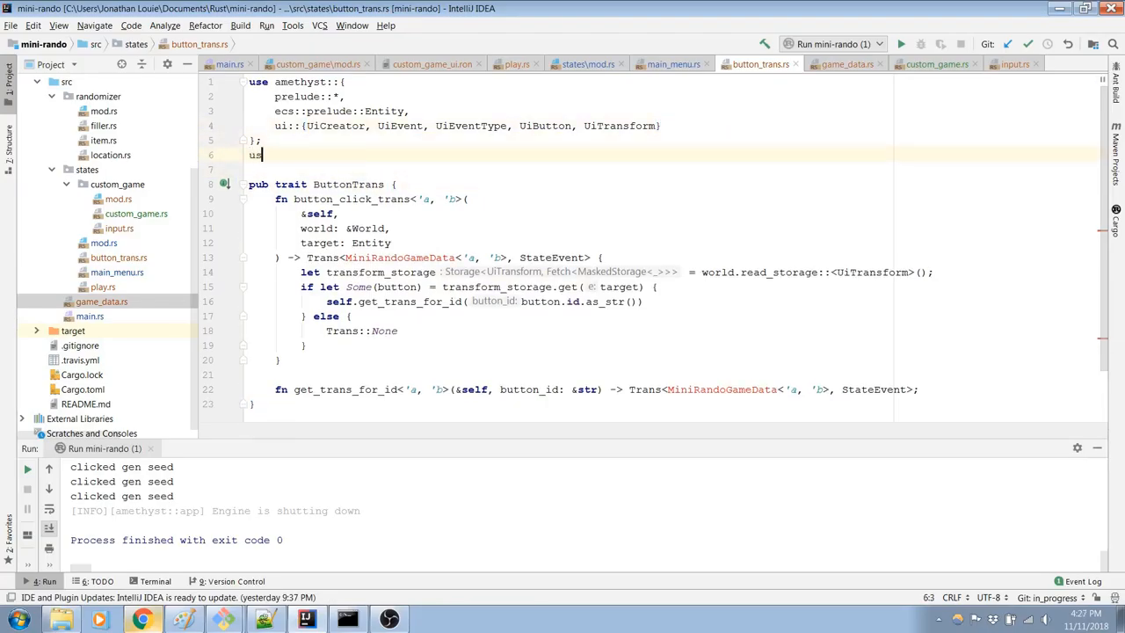
type("super::")
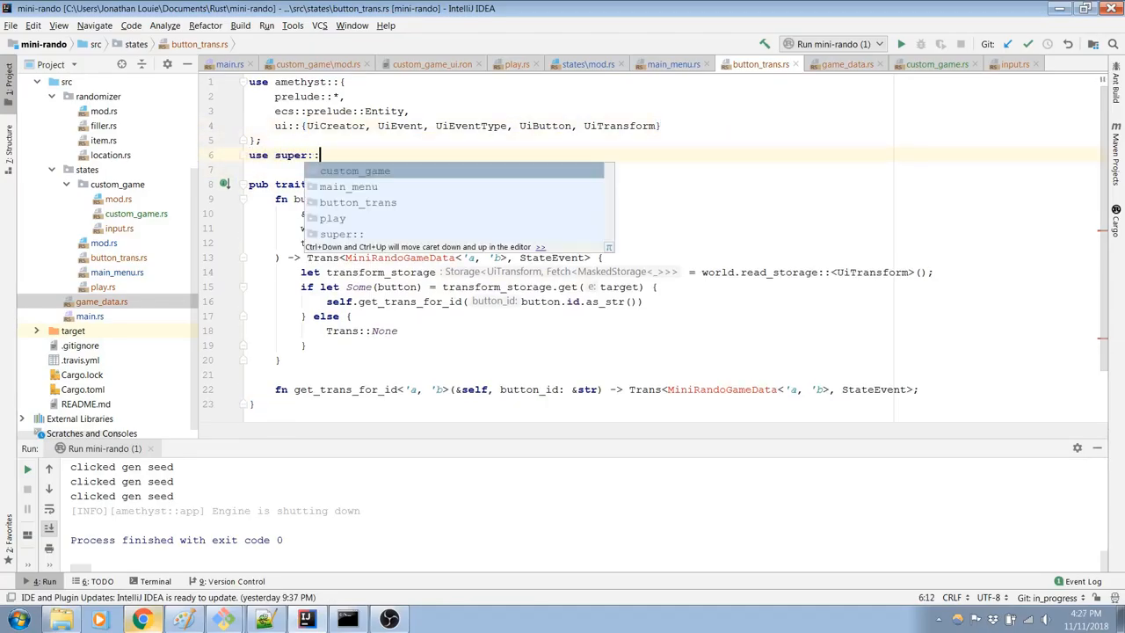
type("super::")
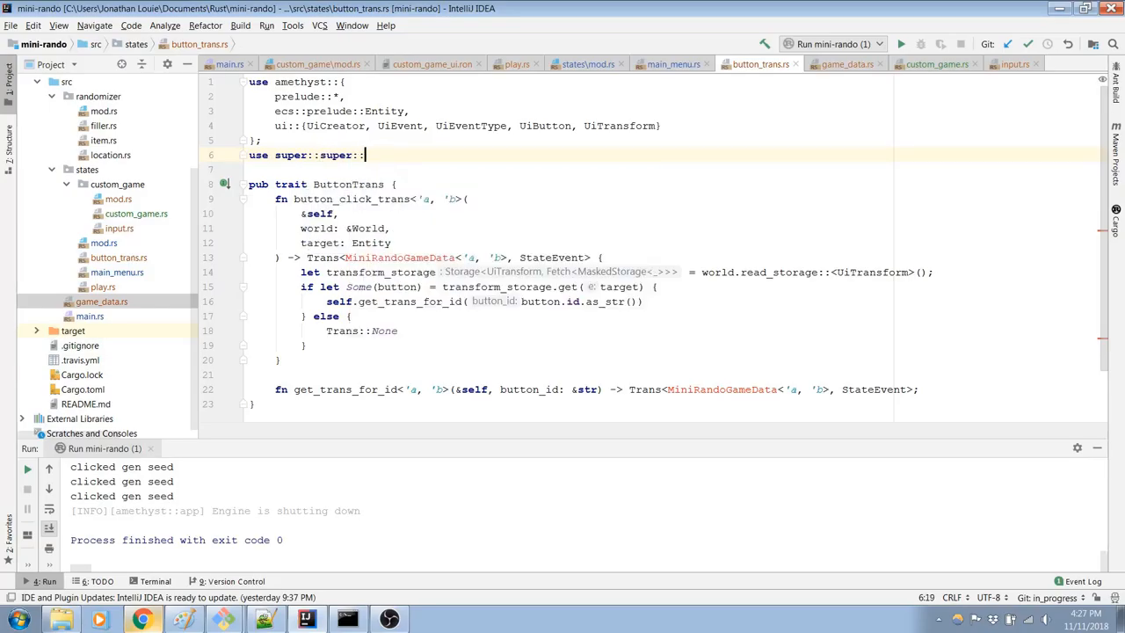
type("super::game_data")
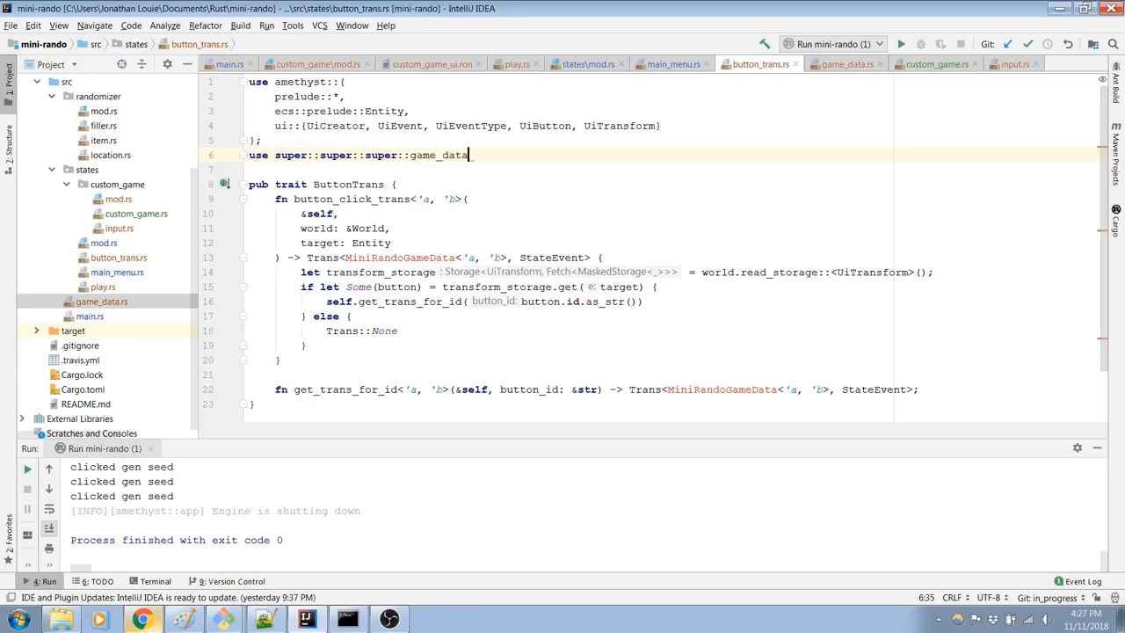
type("::MiniRand")
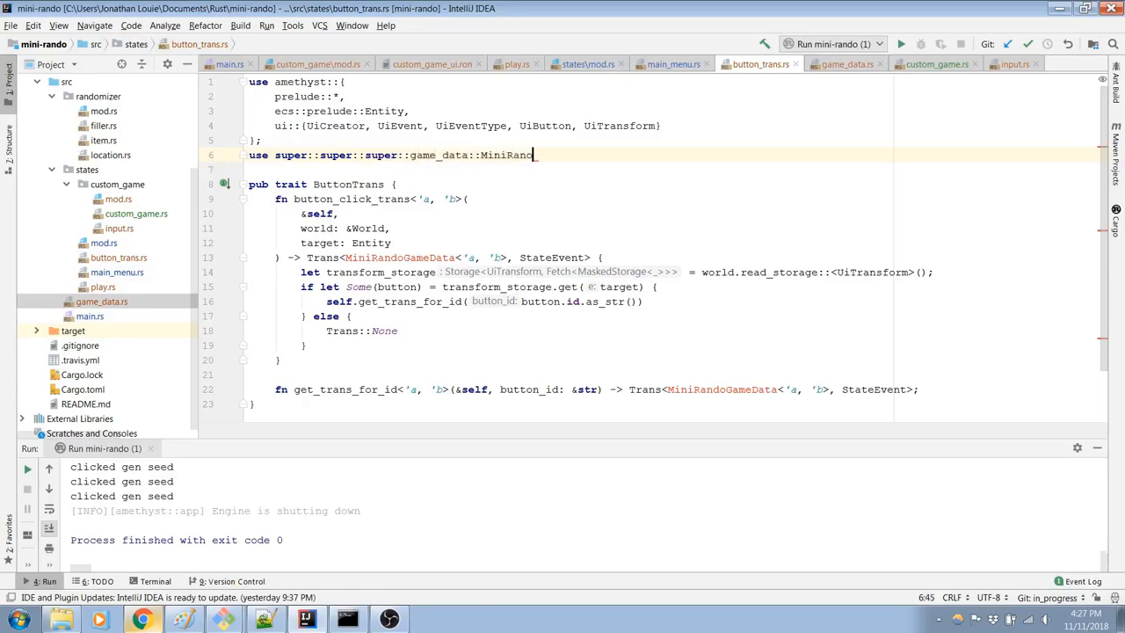
type("GameData")
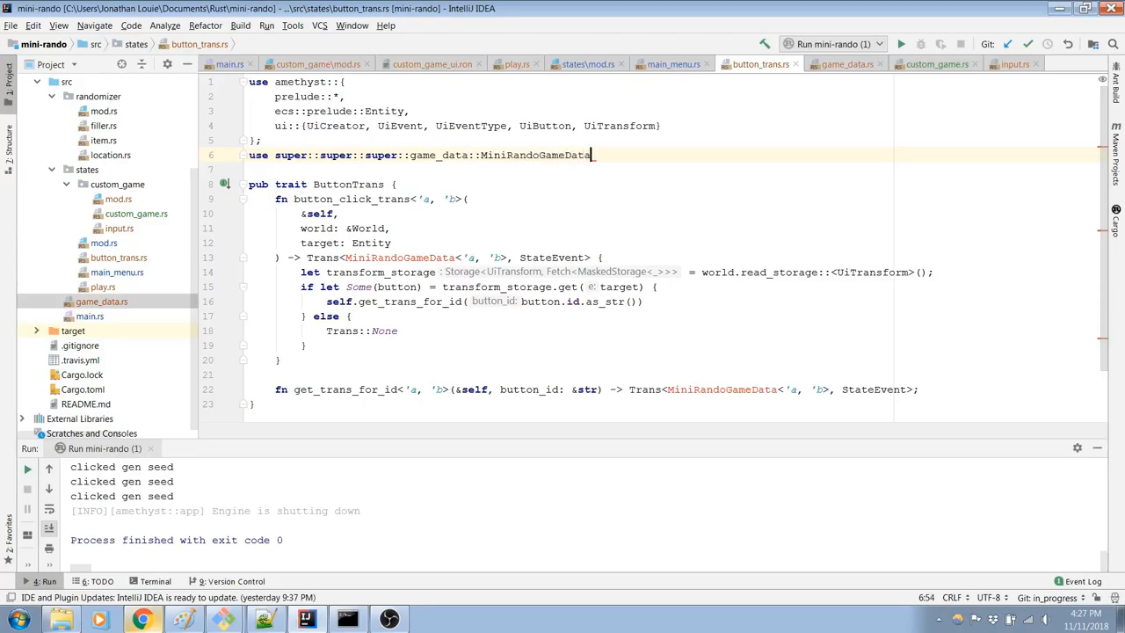
type(";")
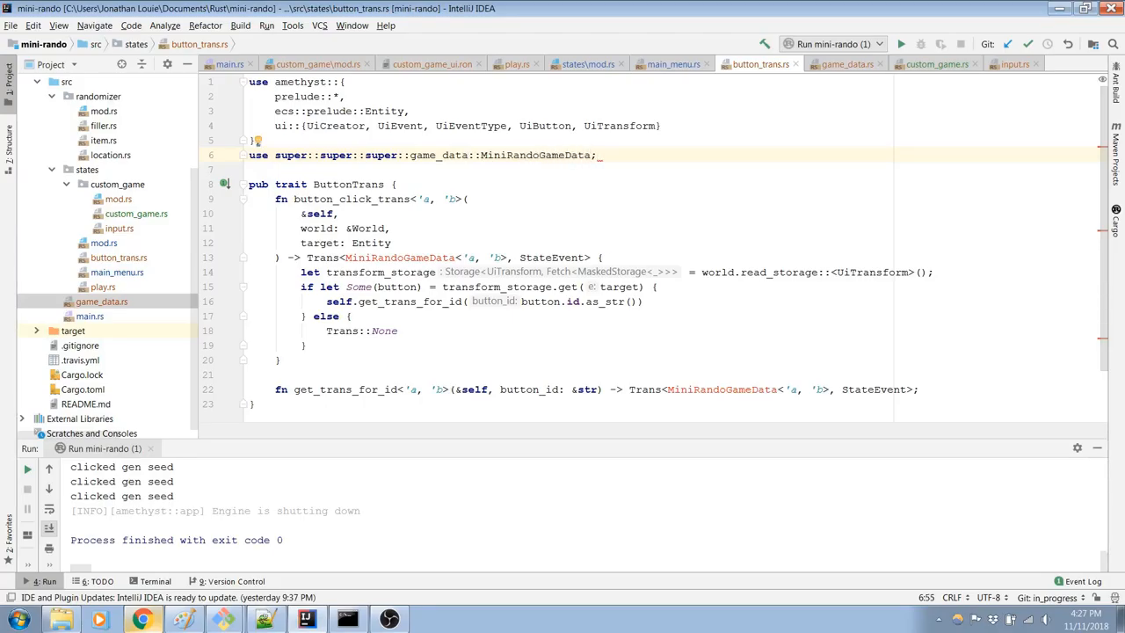
Step: Trim the import to super::super::game_data, then view game_data.rs
left_click(398, 155)
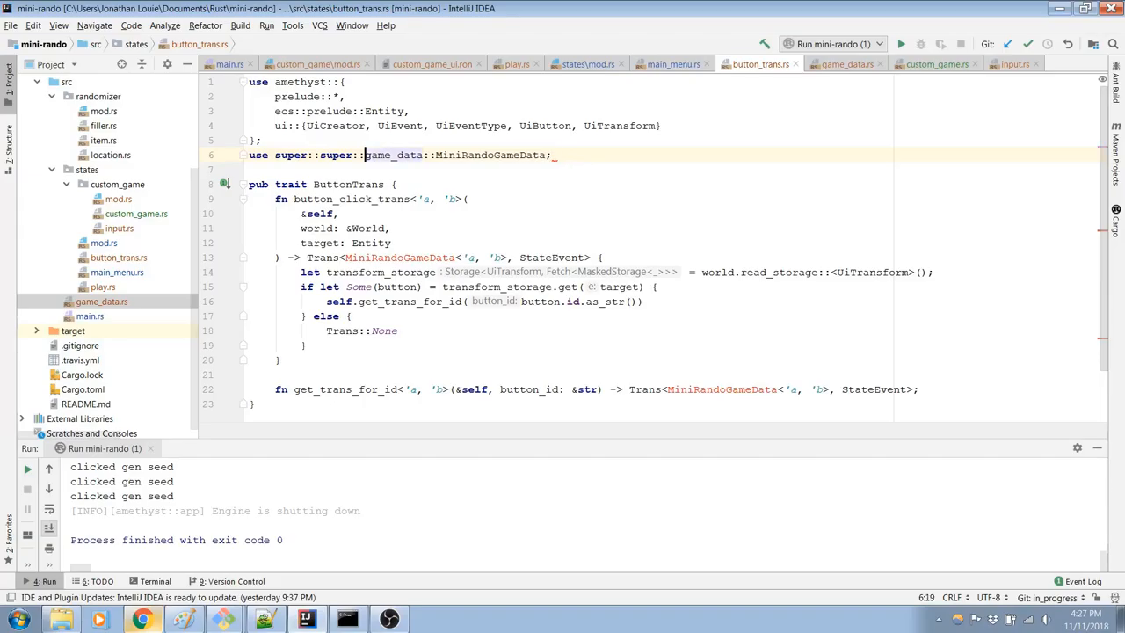
left_click(341, 213)
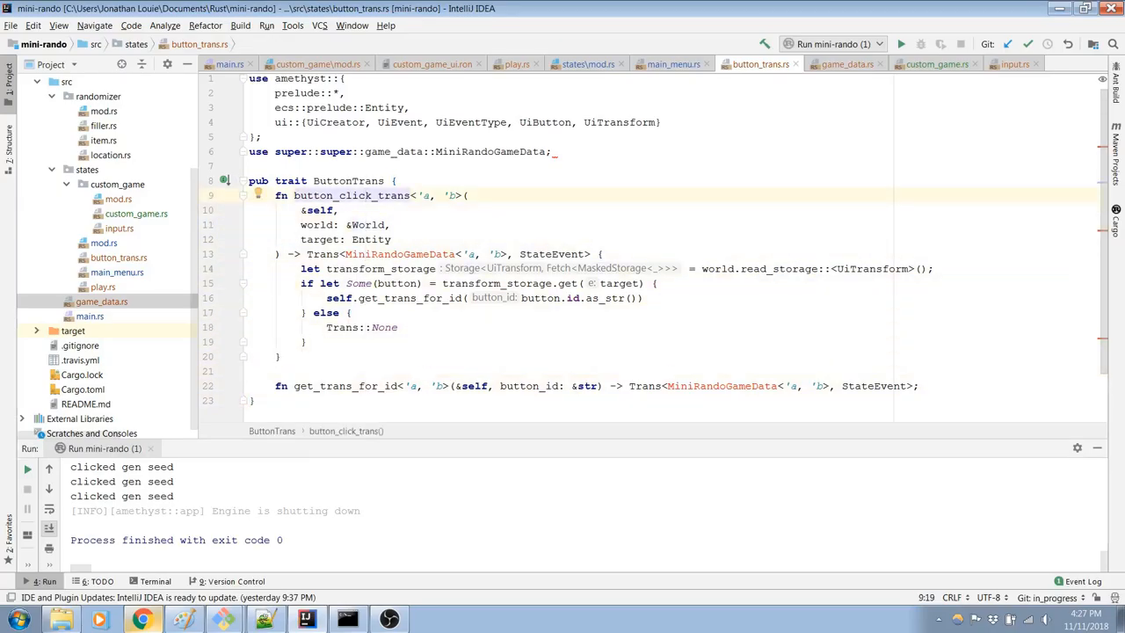
left_click(365, 195)
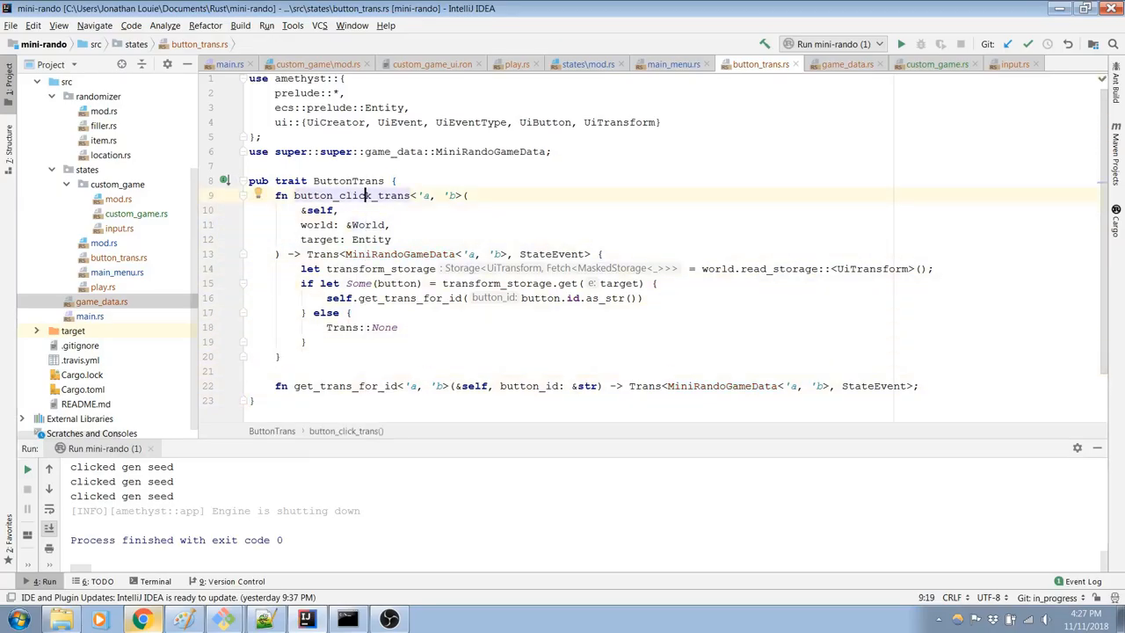
left_click(846, 64)
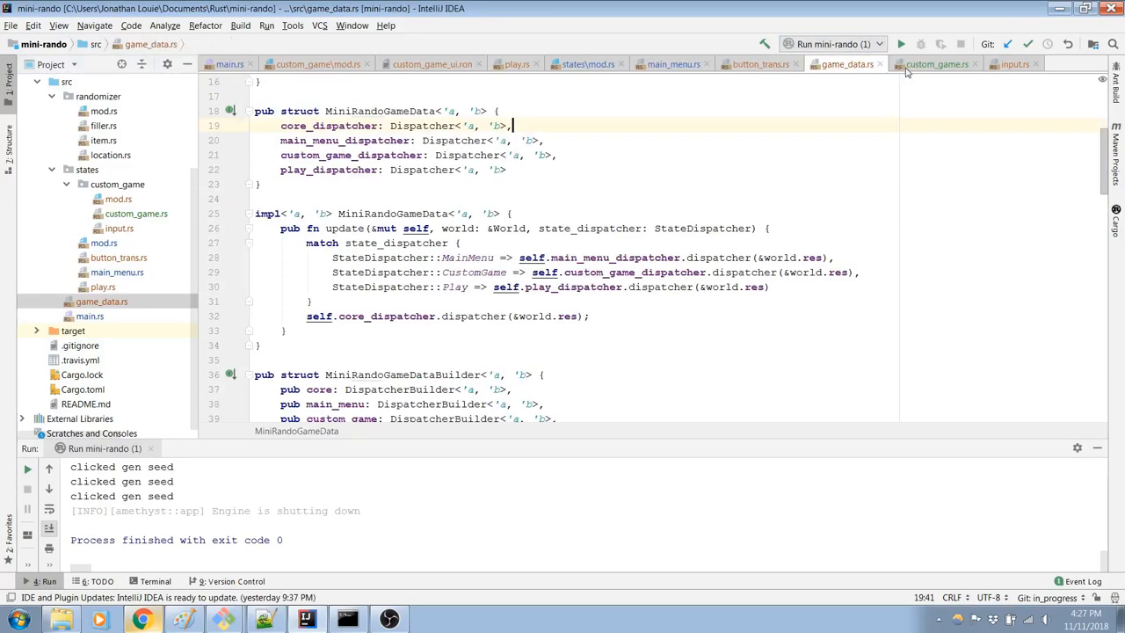
left_click(936, 63)
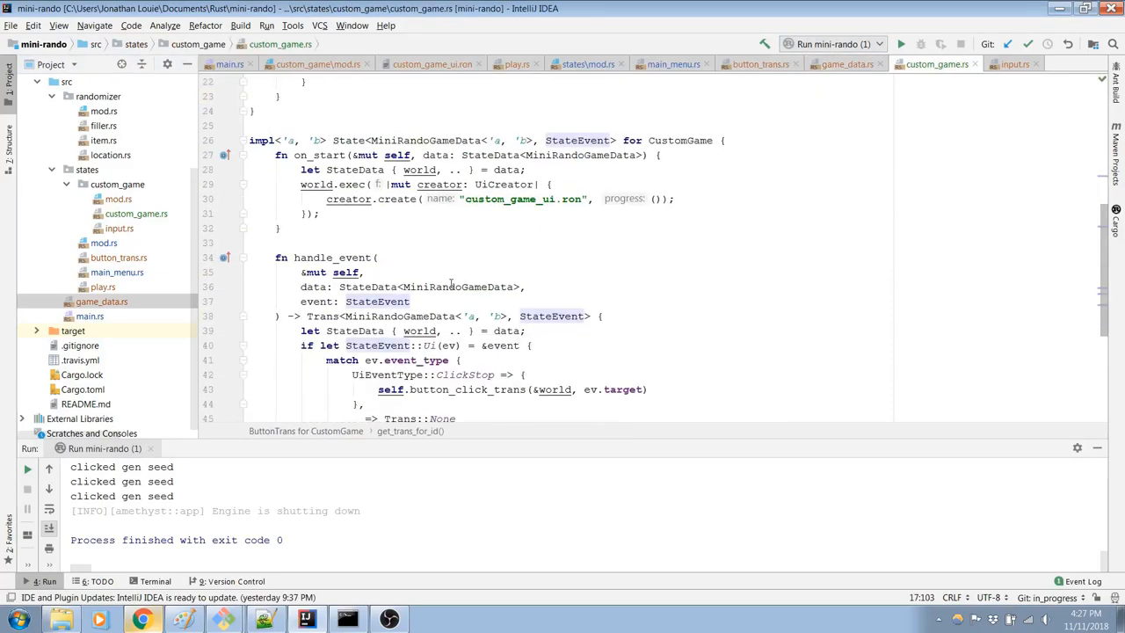
scroll("down", 3)
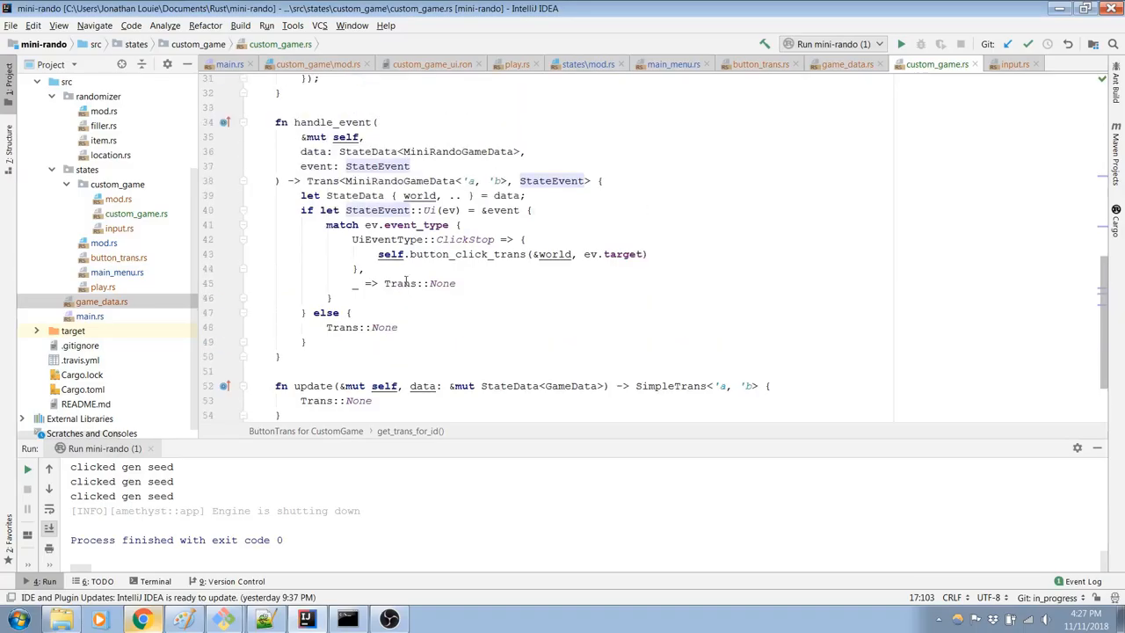
scroll("down", 3)
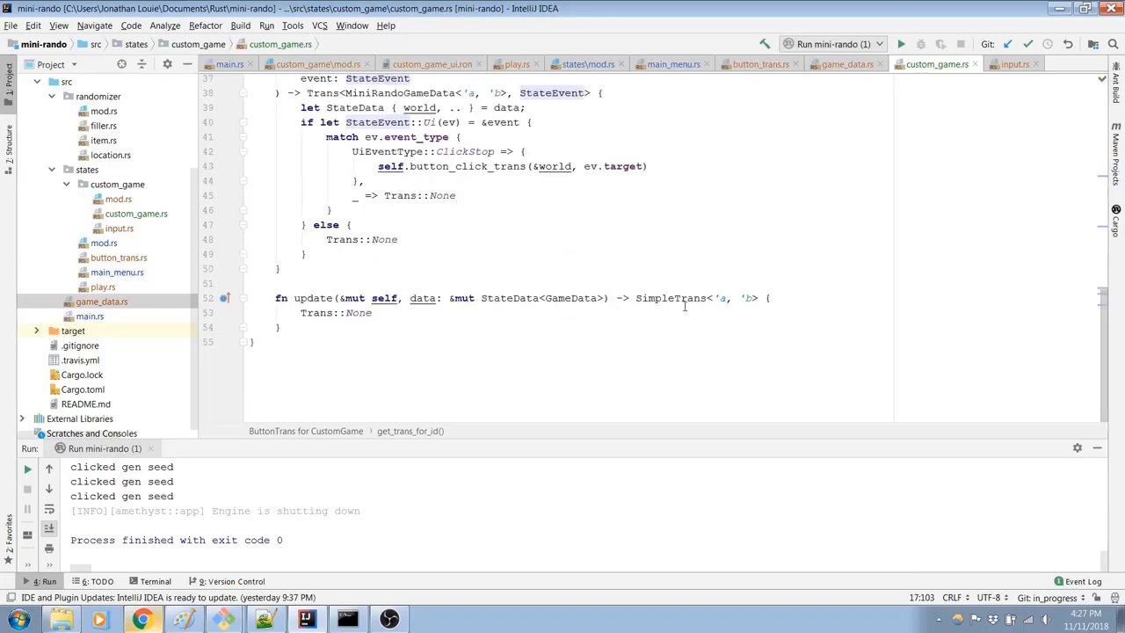
left_click(672, 297)
type("MiniRando")
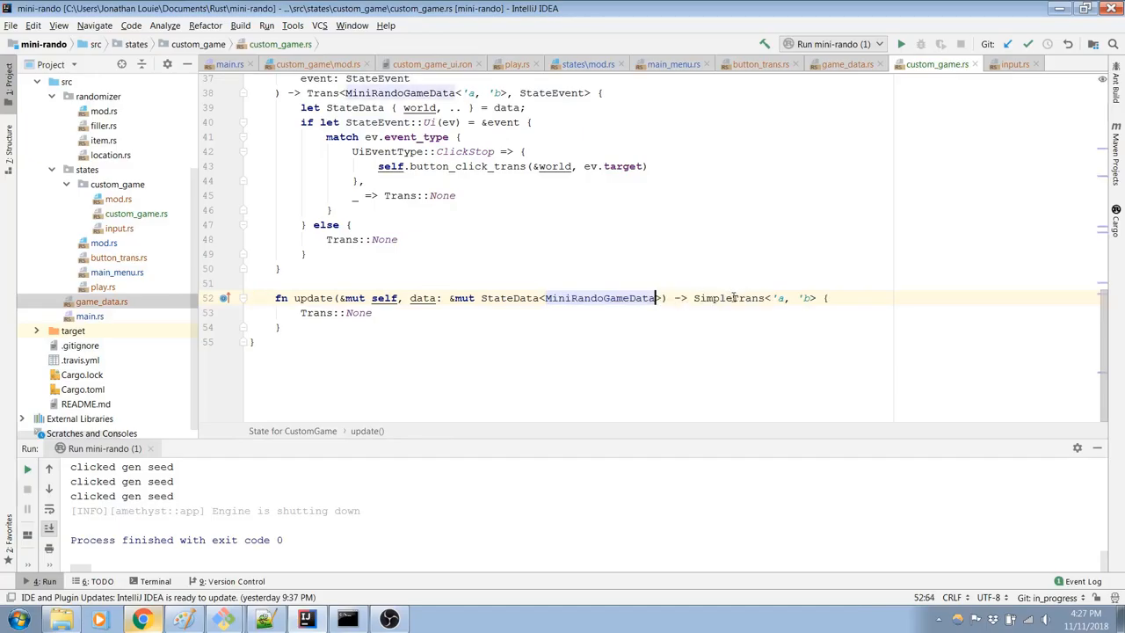
scroll("up", 3)
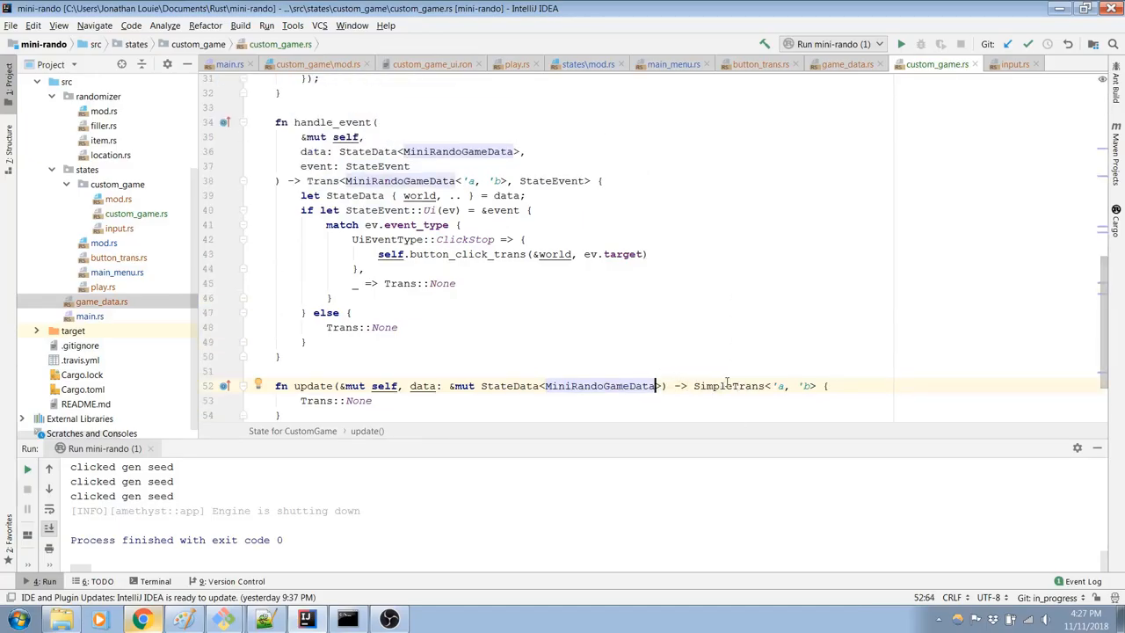
scroll("up", 3)
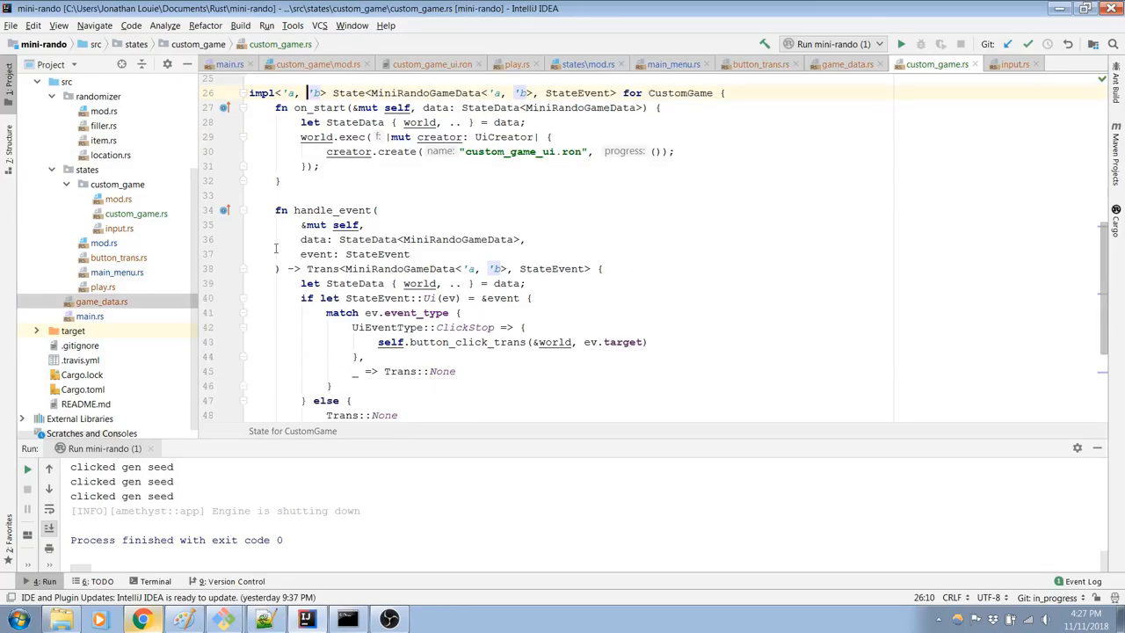
left_click(373, 209)
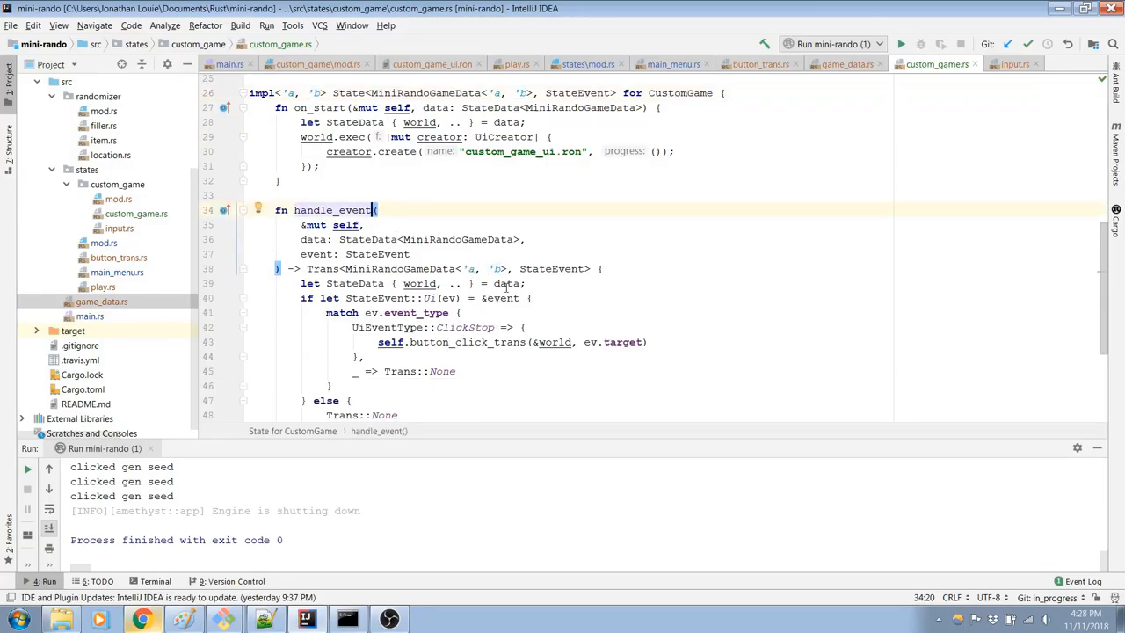
scroll("down", 3)
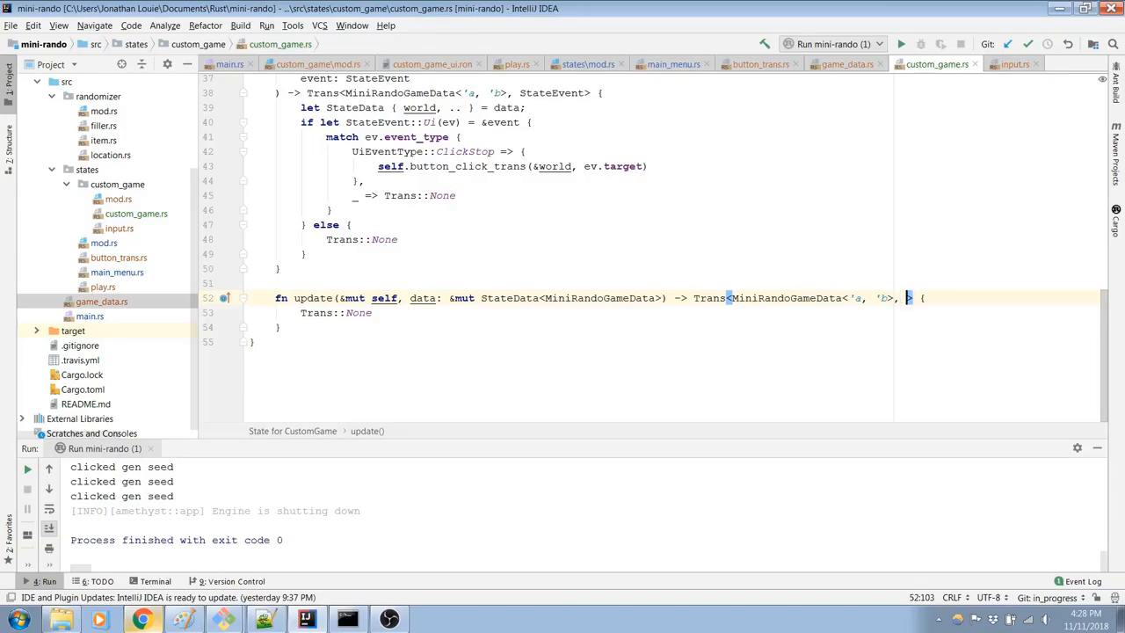
type("Sta")
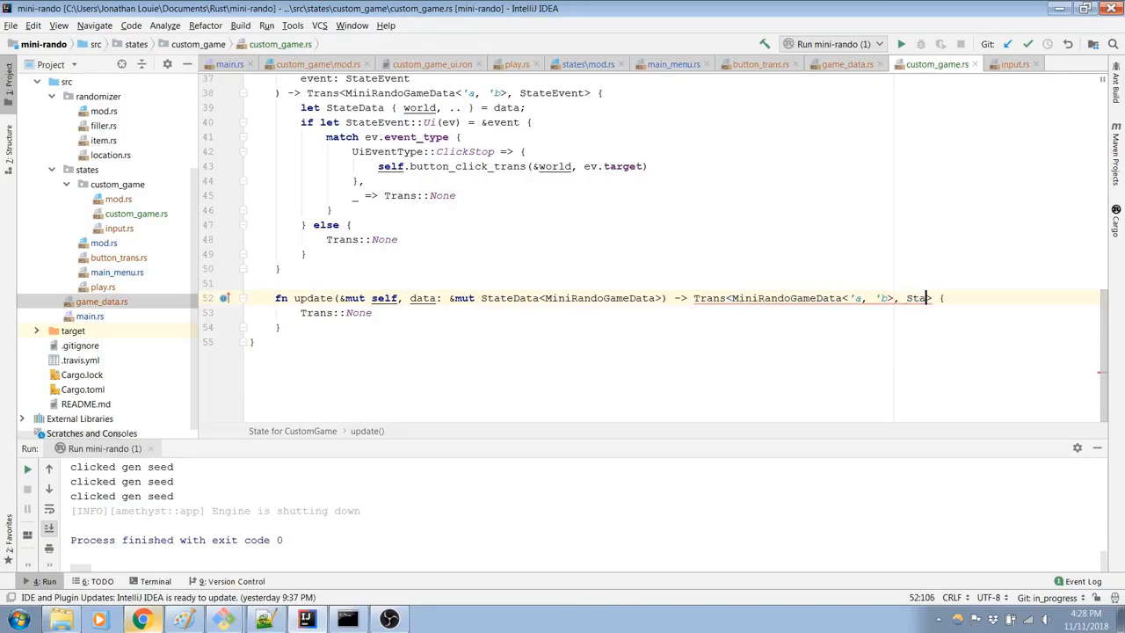
type("StateEvent")
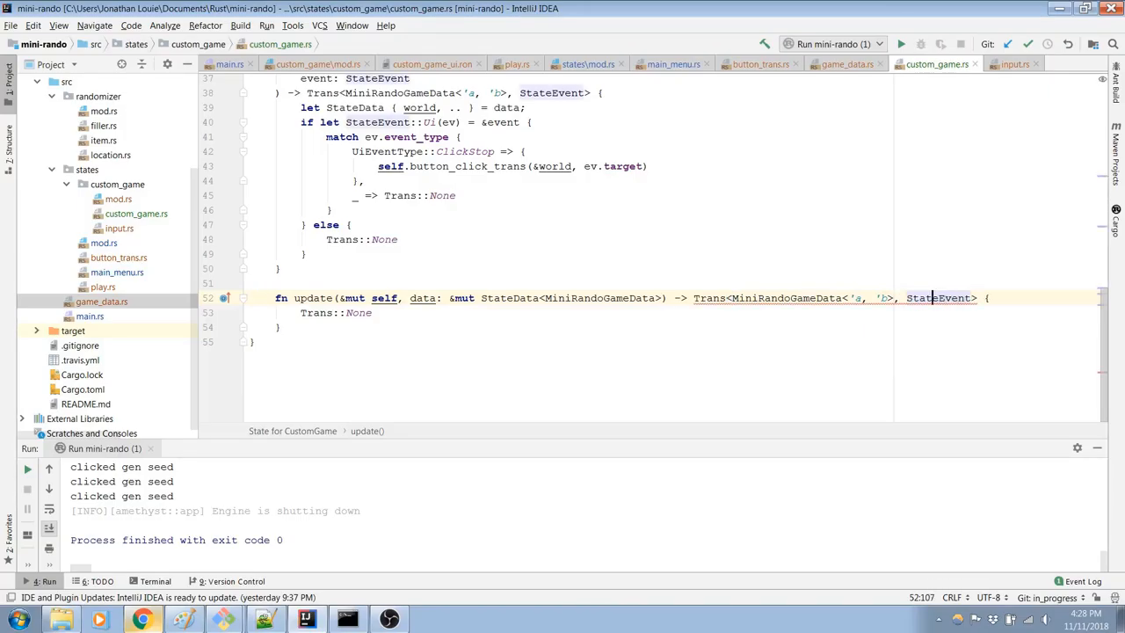
left_click(582, 298)
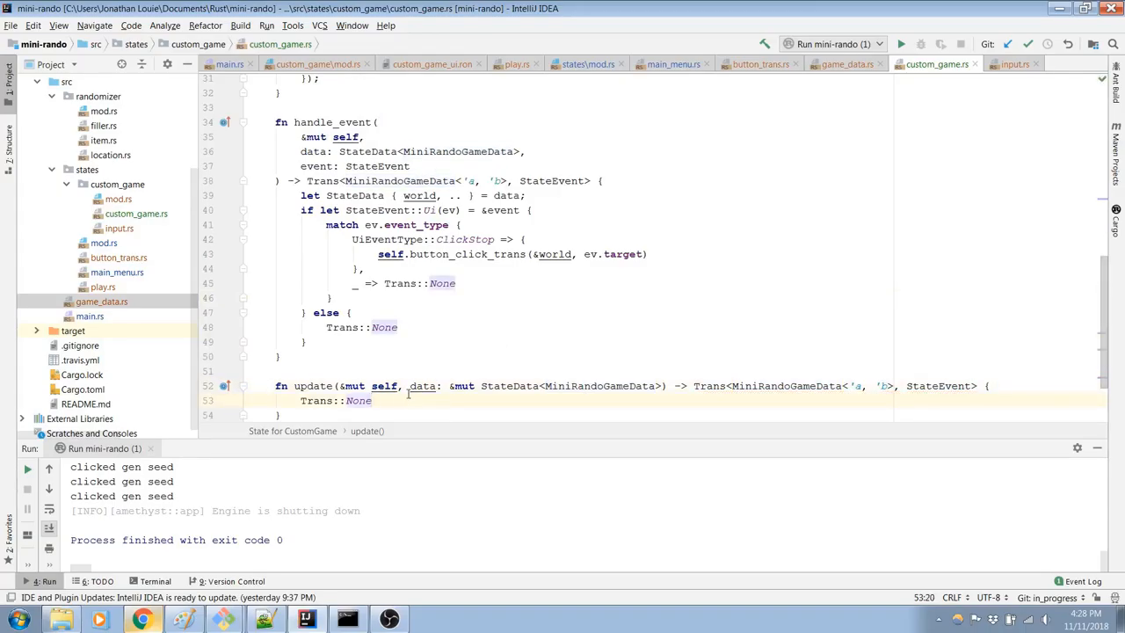
scroll("up", 3)
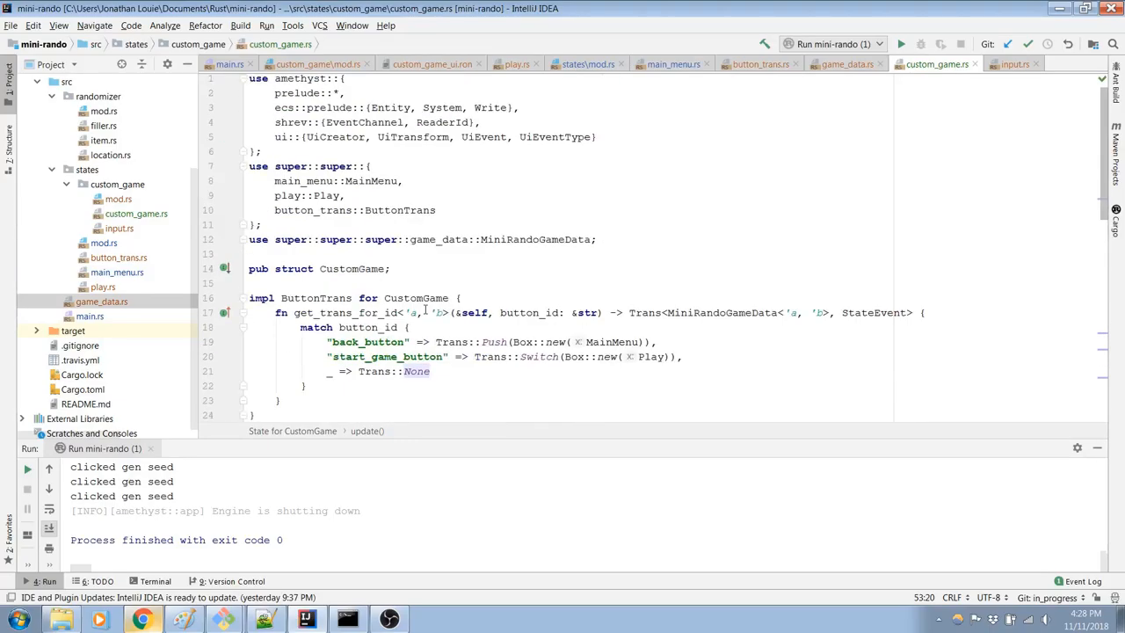
scroll("down", 3)
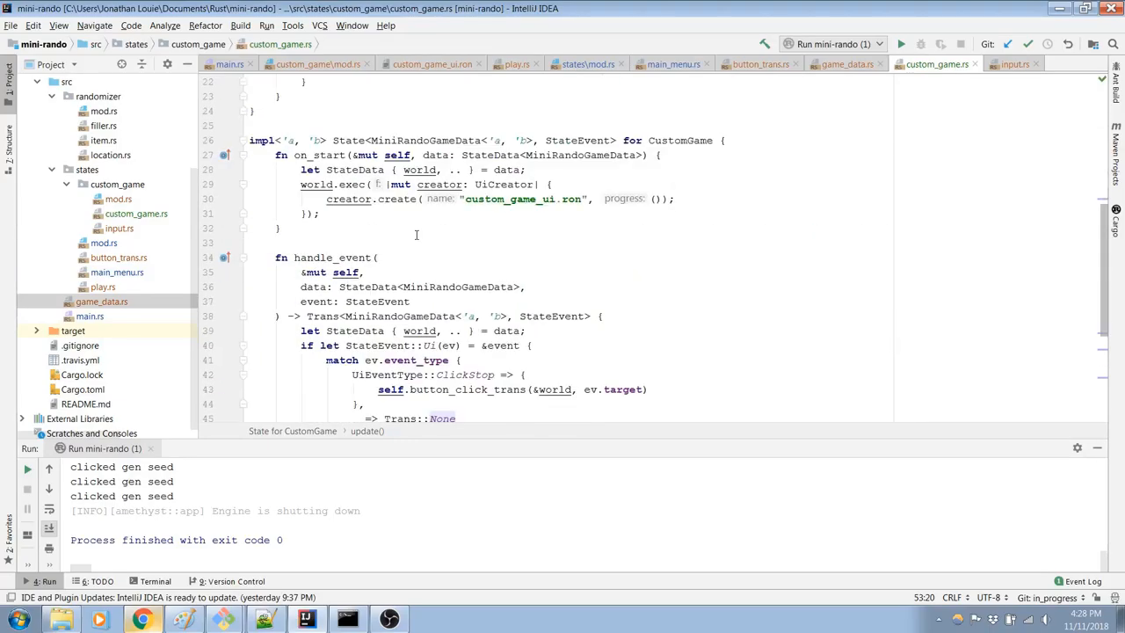
double_click(358, 315)
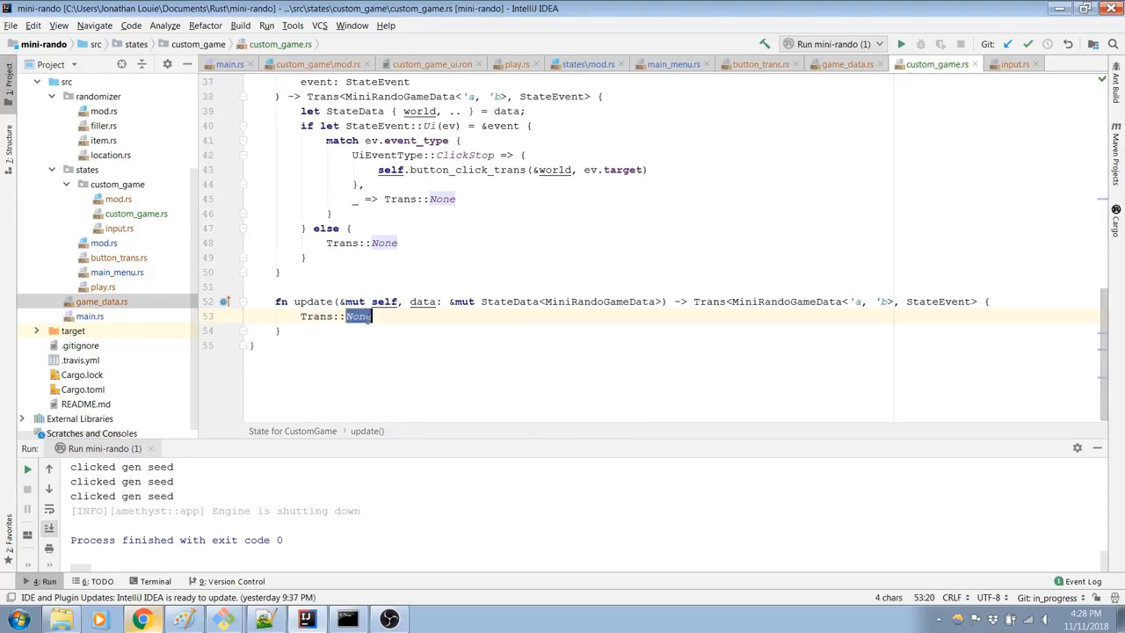
left_click(142, 620)
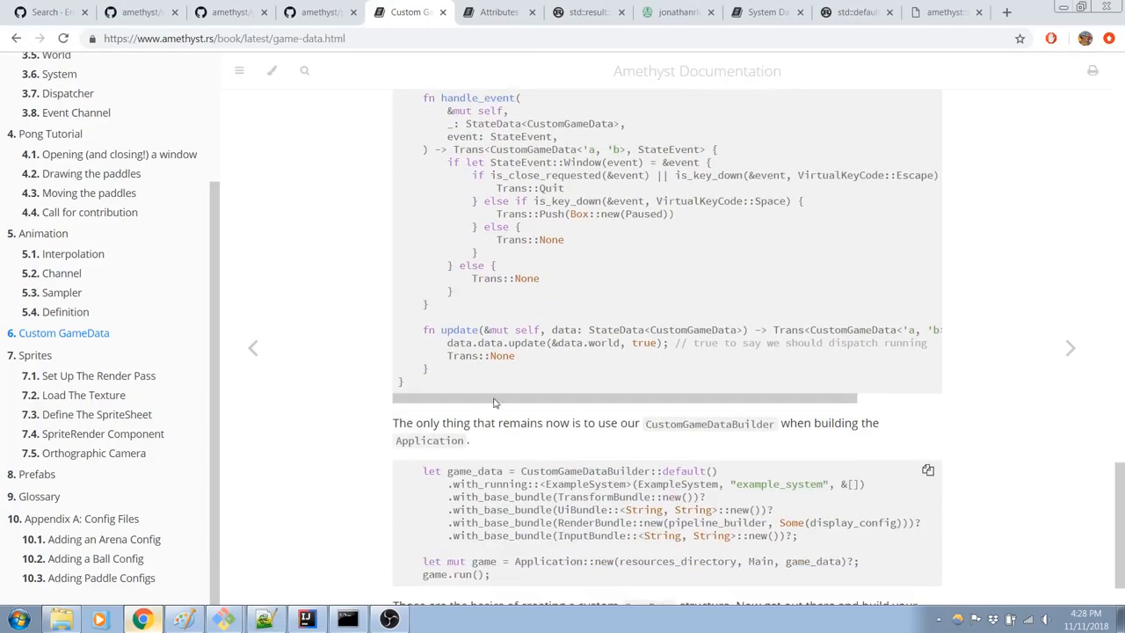
mouse_move(382, 539)
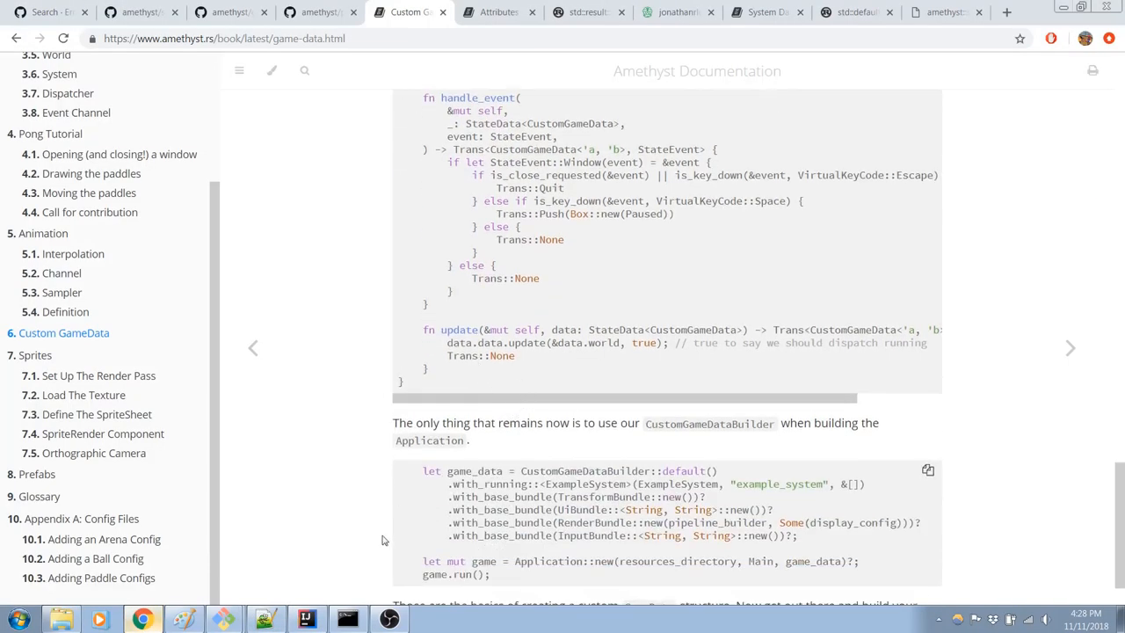
left_click(306, 620)
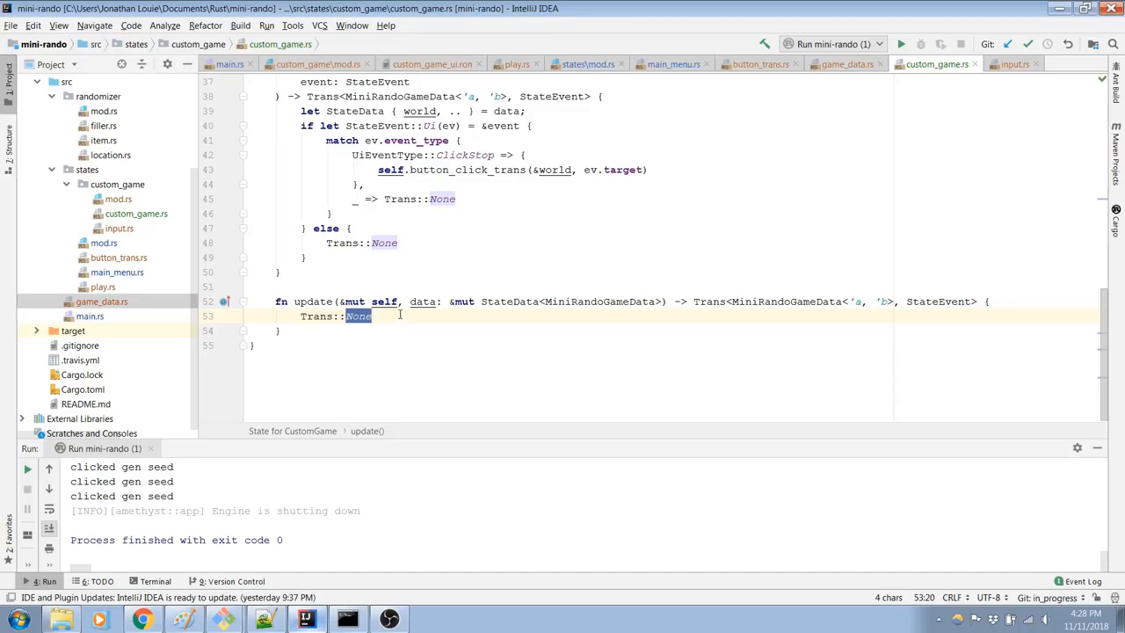
Step: Replace Trans::None with data.data.update(&data.world, …), checking the docs' update example
type("data.data.update")
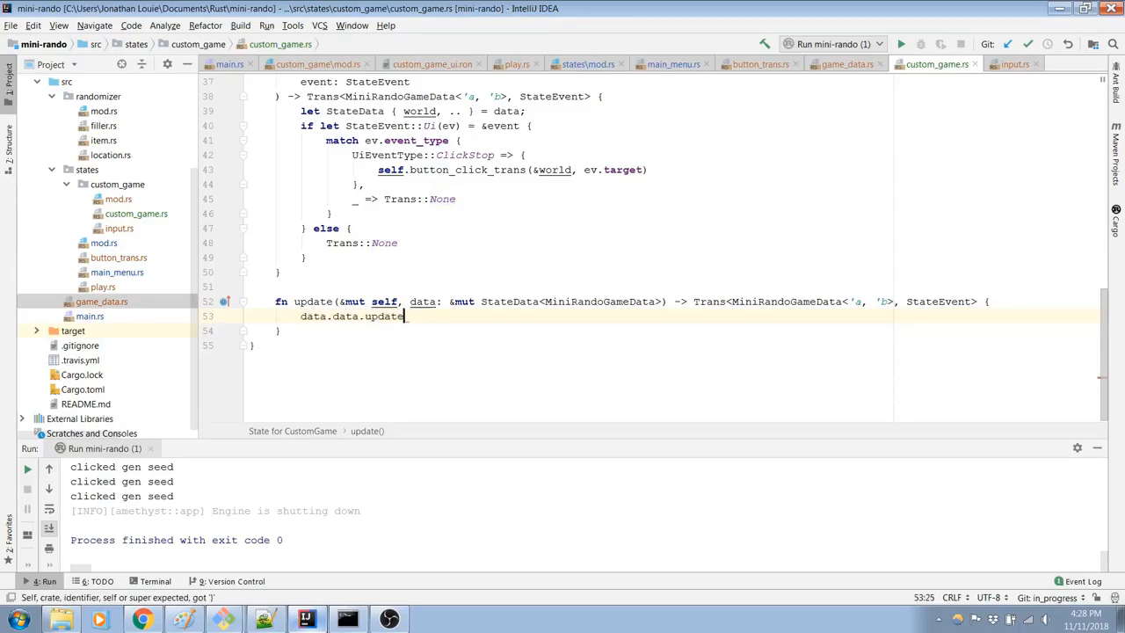
type("()")
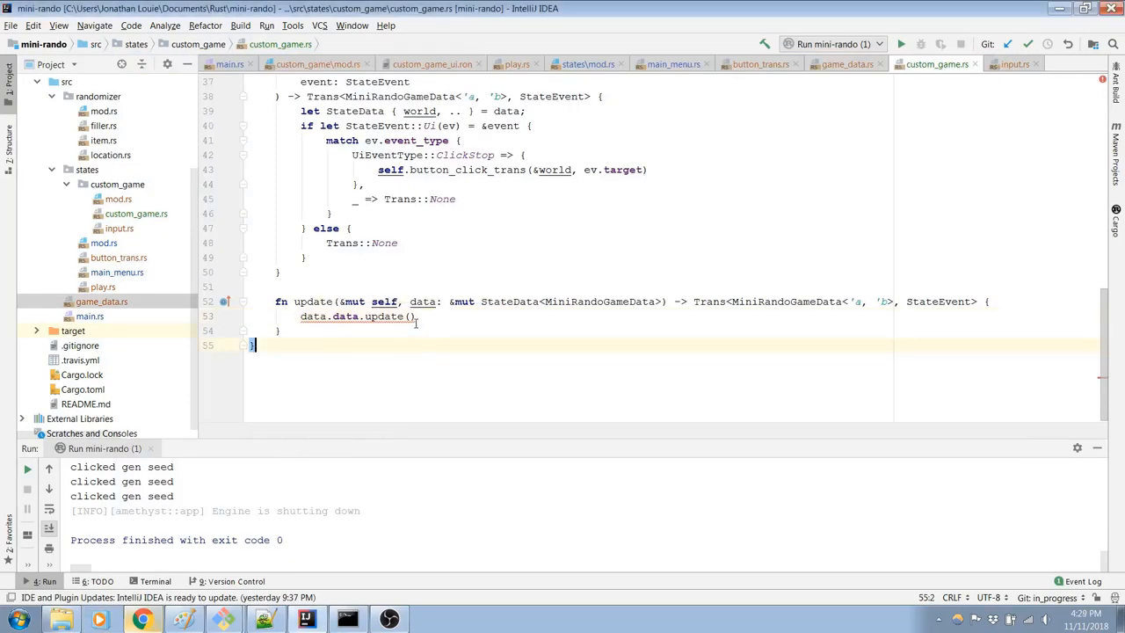
left_click(142, 620)
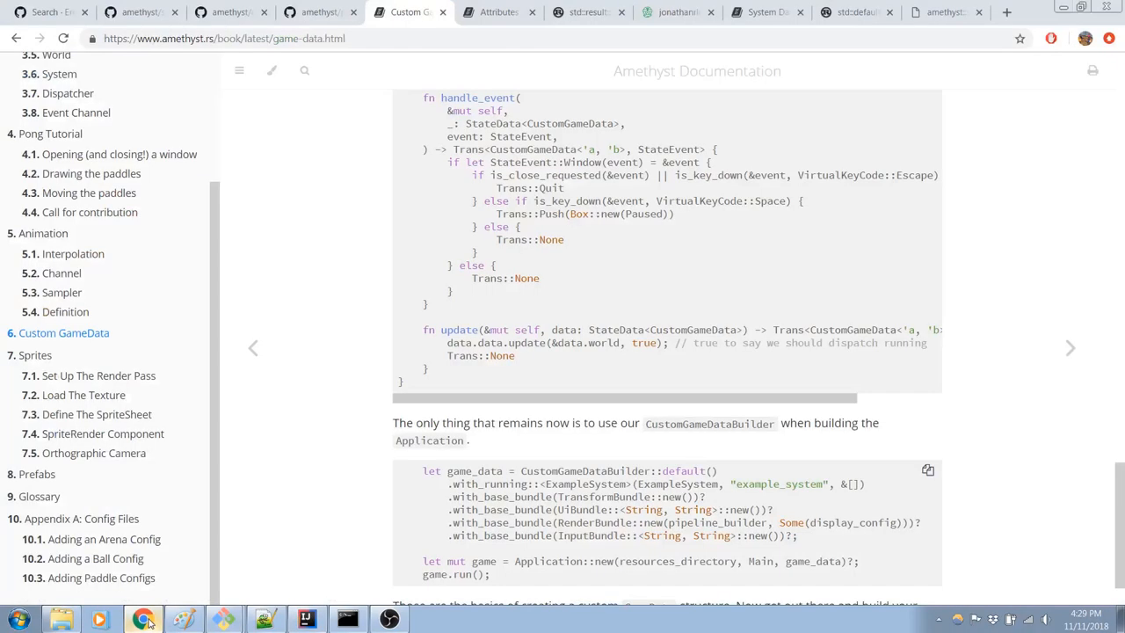
mouse_move(319, 586)
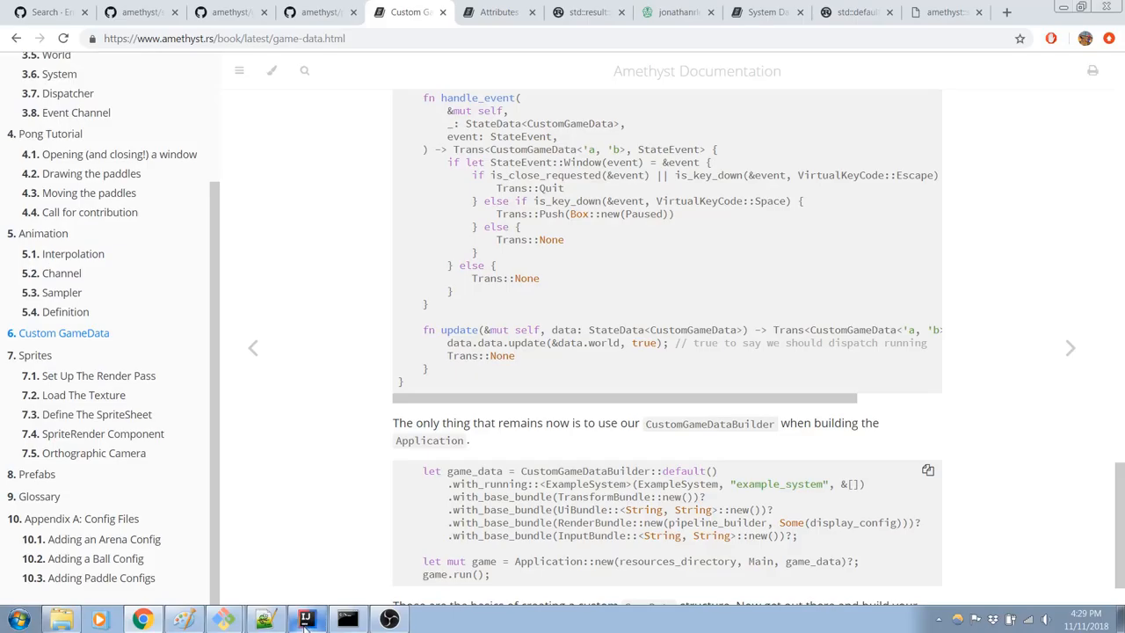
left_click(306, 619)
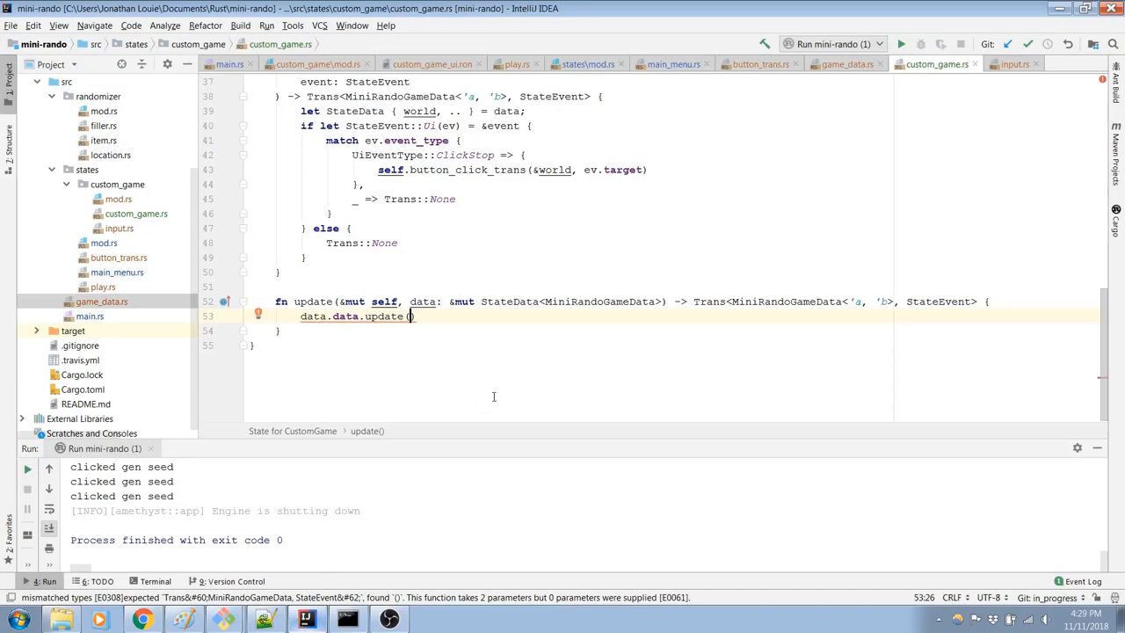
type("world: &data.world")
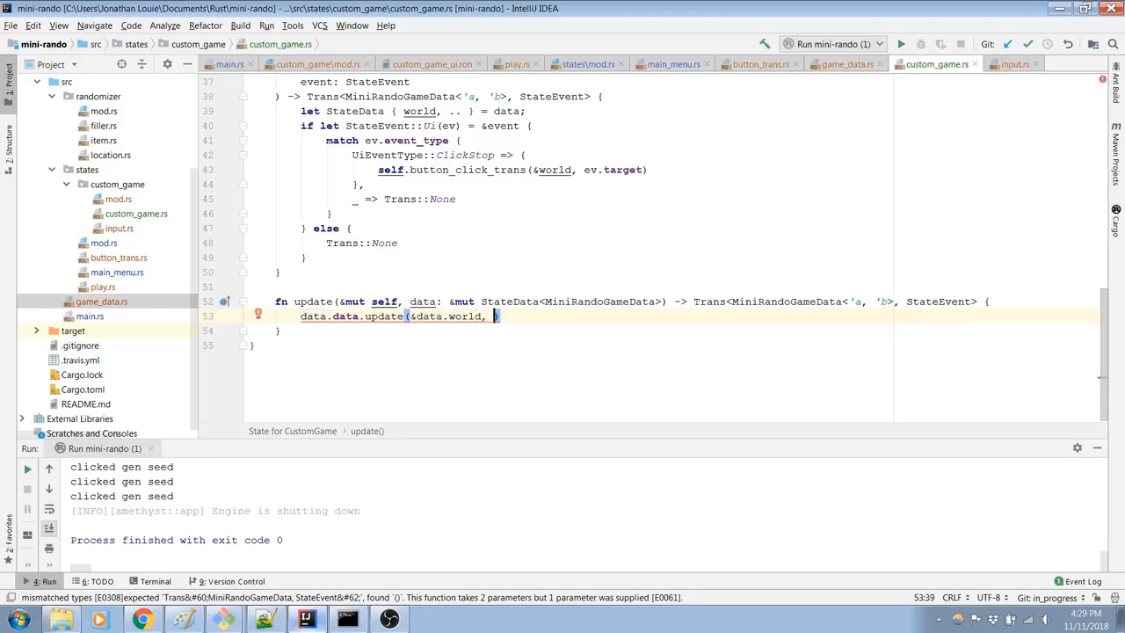
scroll("up", 3)
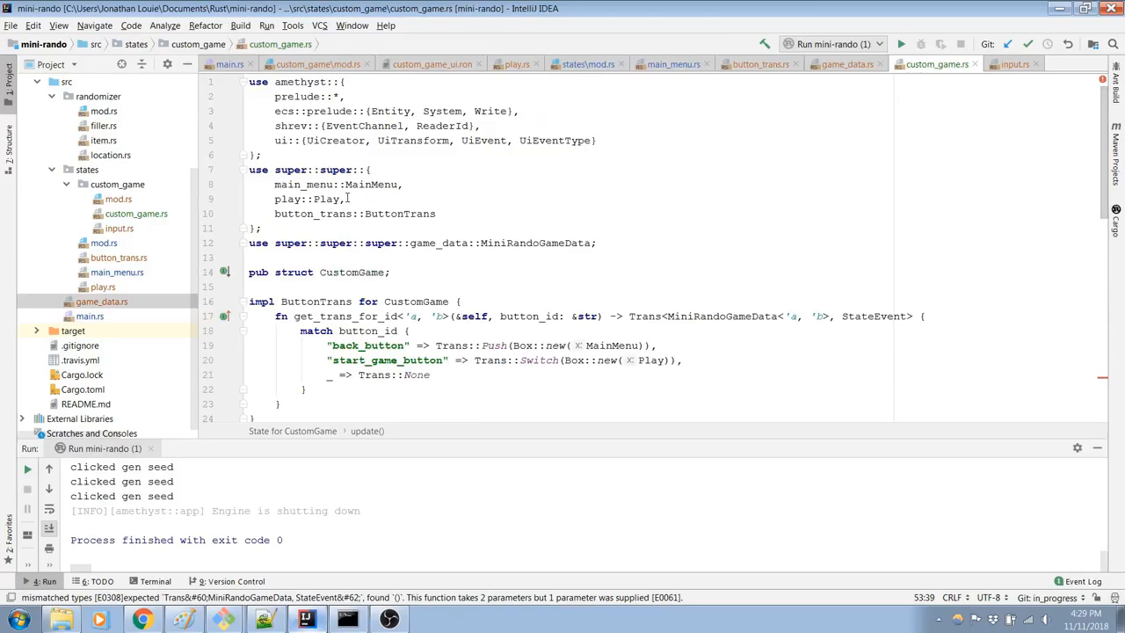
Step: Change line 12's import to braces, adding StateDispatcher after checking game_data.rs
left_click(481, 242)
type("{")
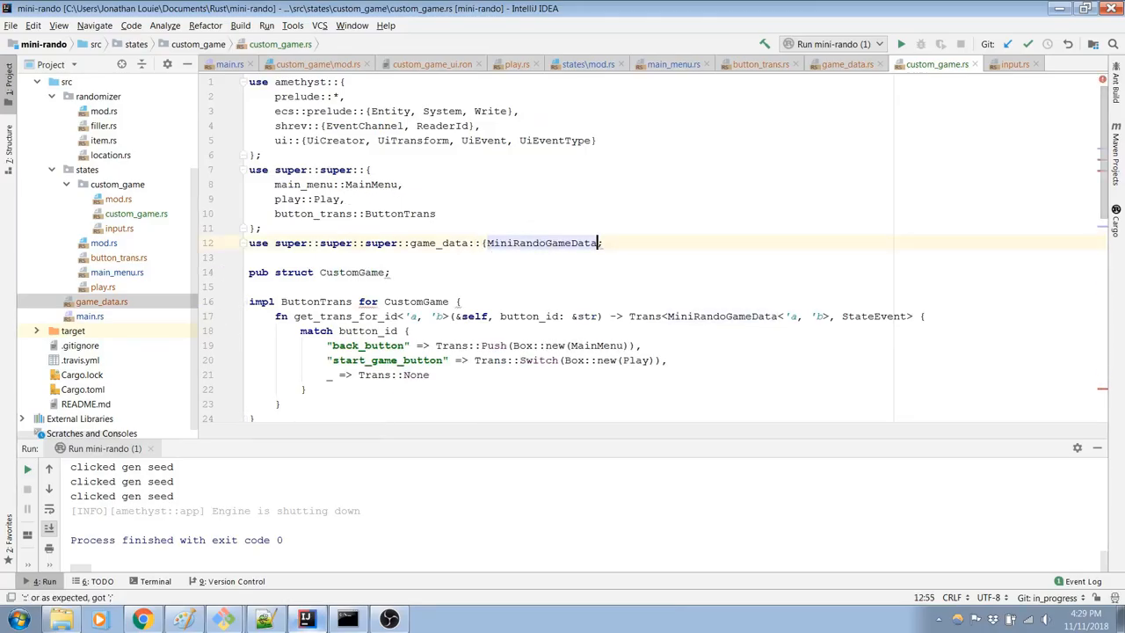
left_click(846, 63)
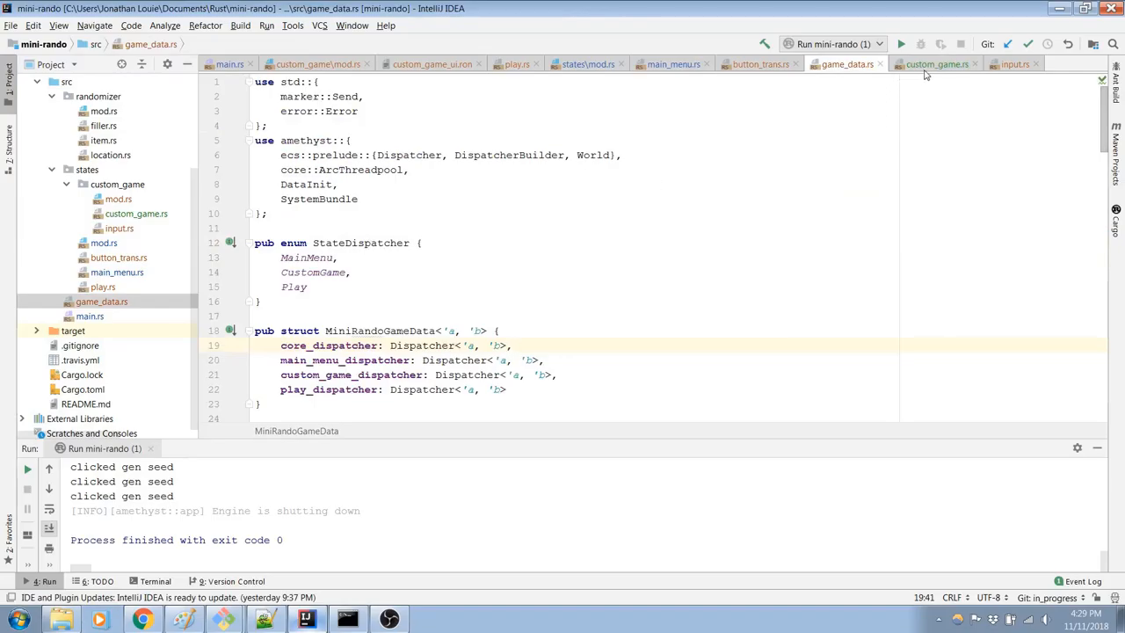
left_click(934, 63)
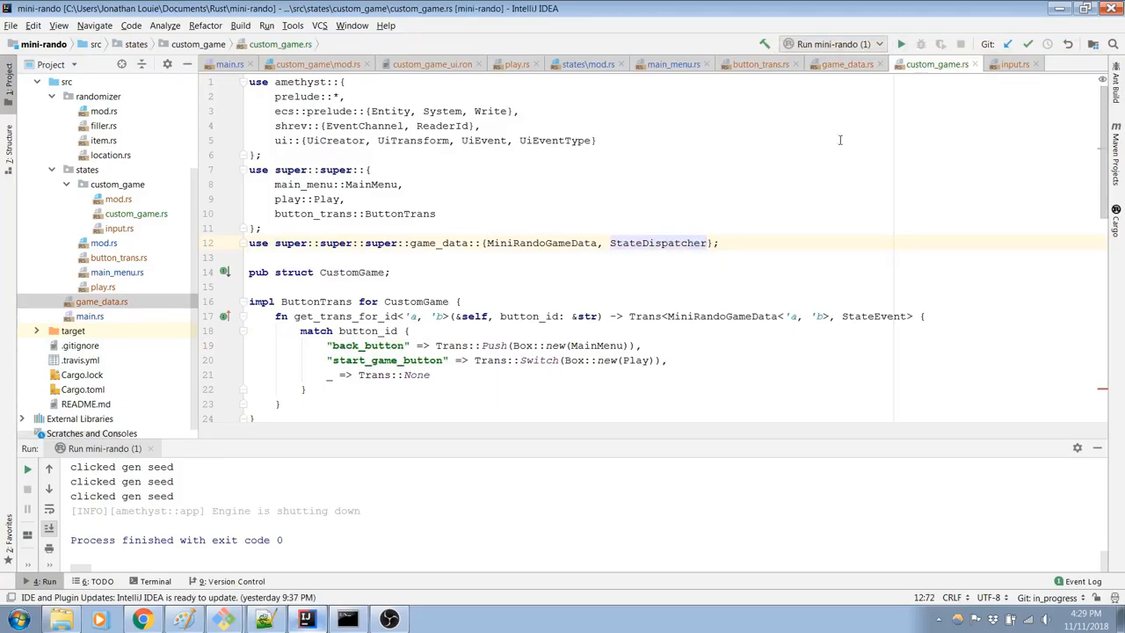
scroll("down", 3)
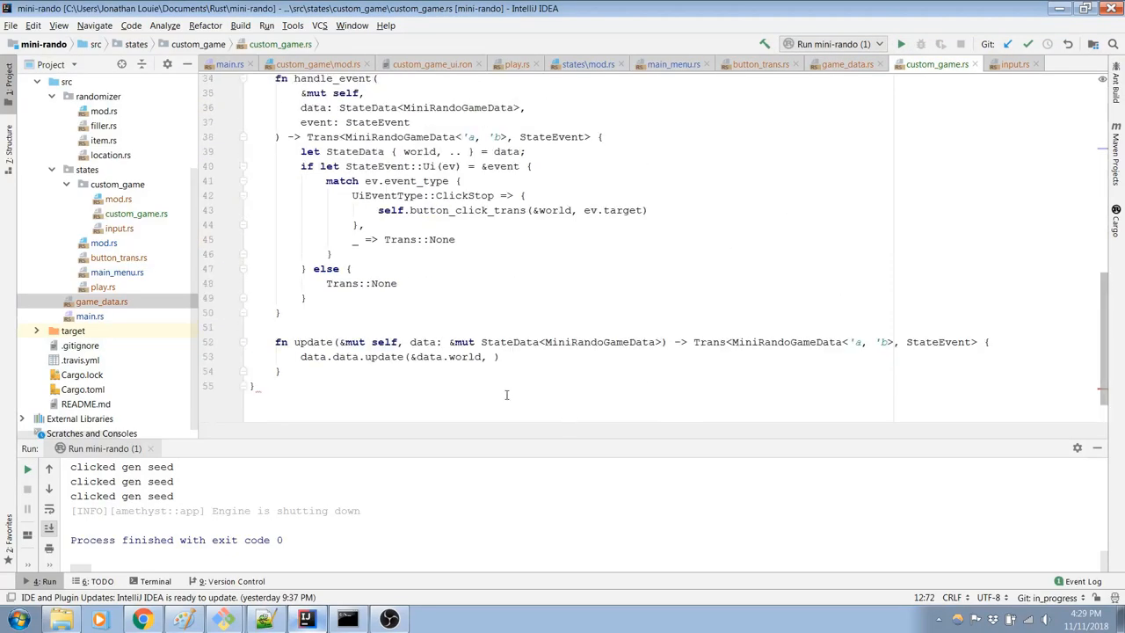
Step: Pass StateDispatcher::CustomGame as update's second argument, checking variants in game_data.rs
type("StateDispatcher::")
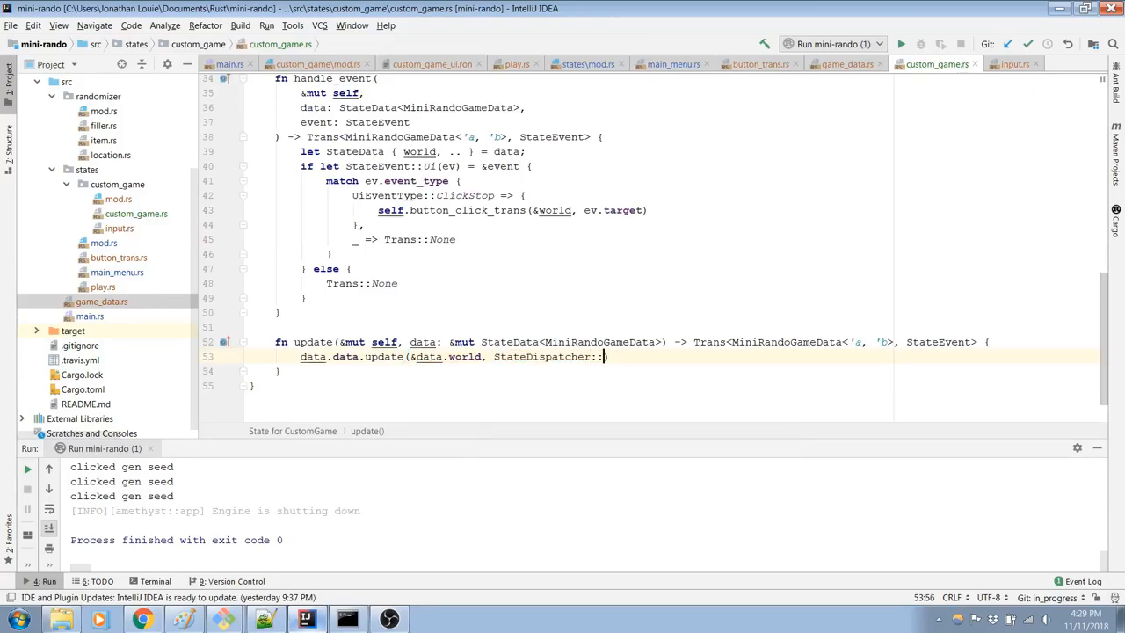
left_click(846, 63)
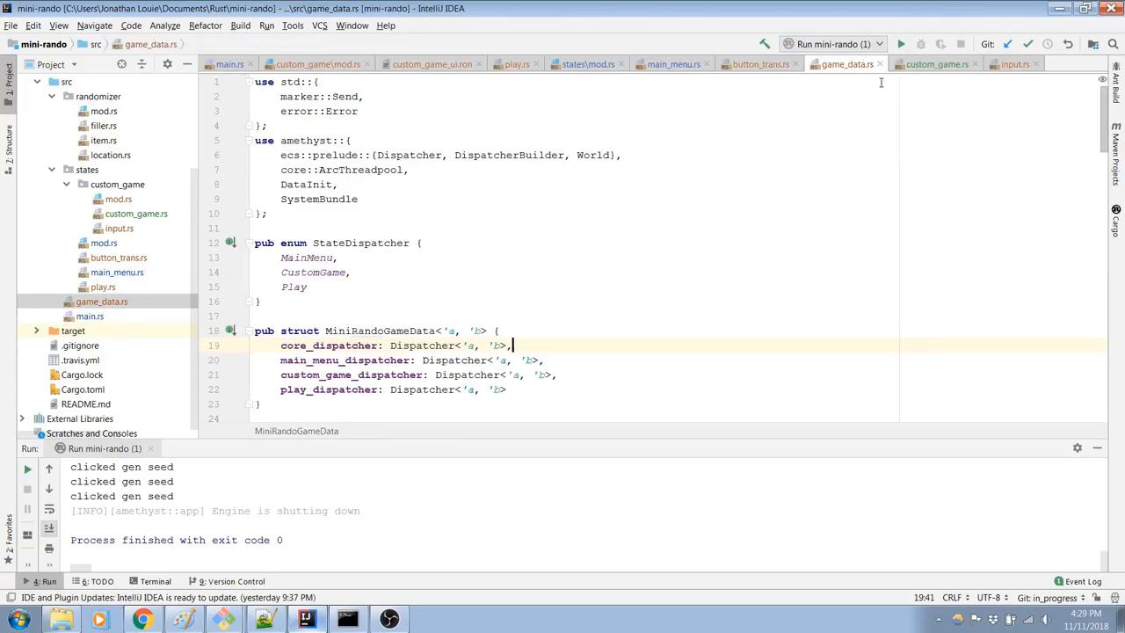
scroll("down", 3)
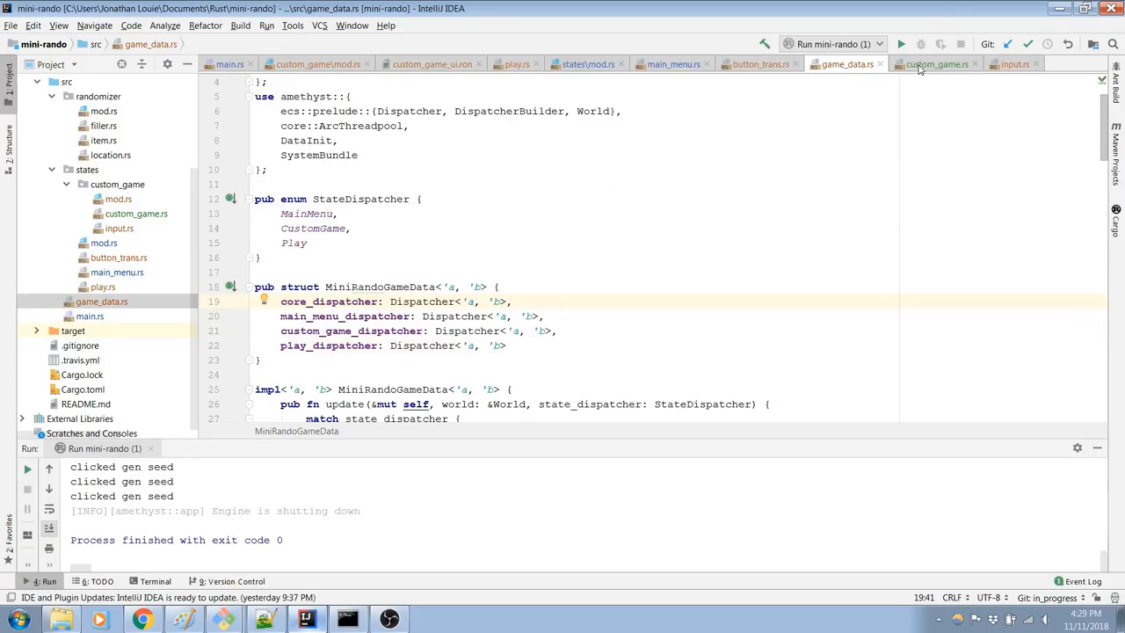
left_click(934, 63)
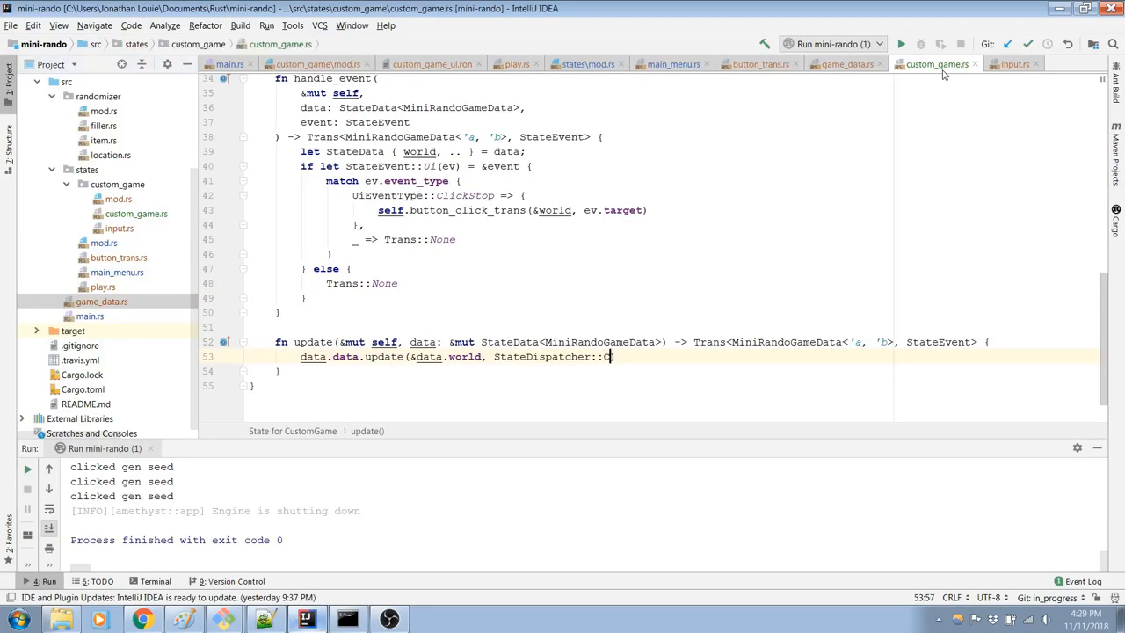
type("ustom")
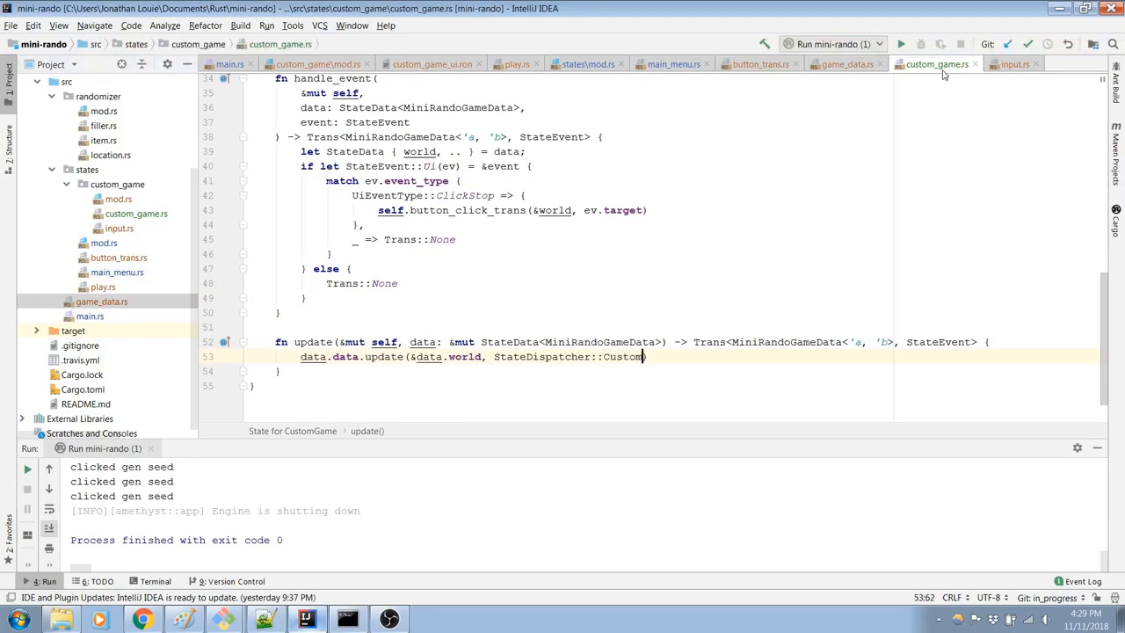
left_click(843, 63)
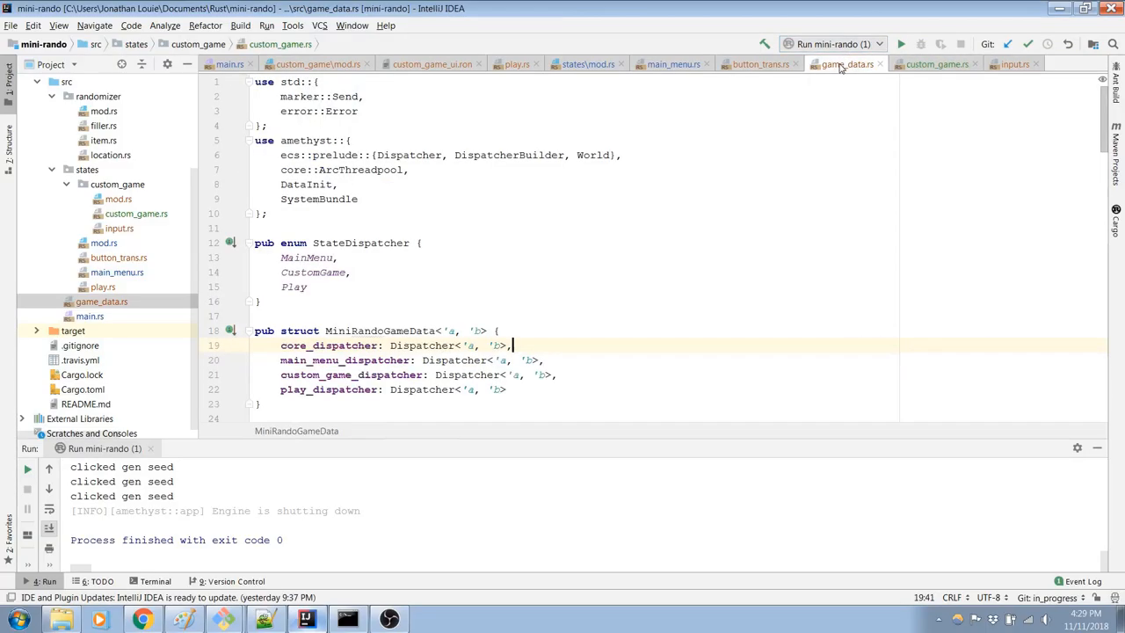
left_click(934, 63)
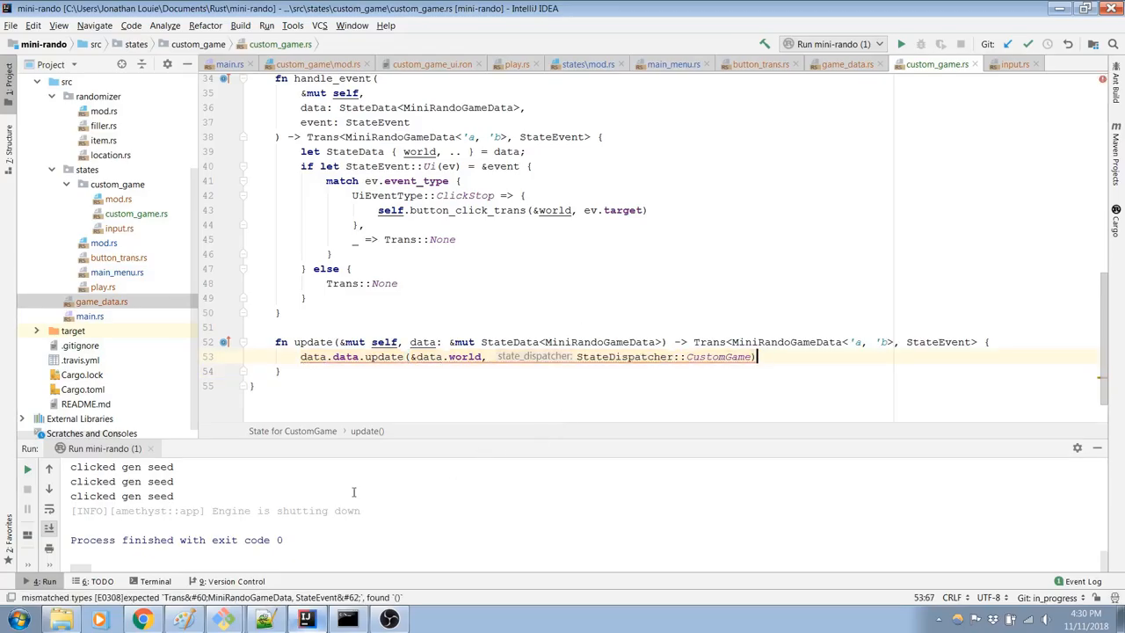
Step: Close the update call and return Trans::None, re-checking the docs' example
type(");")
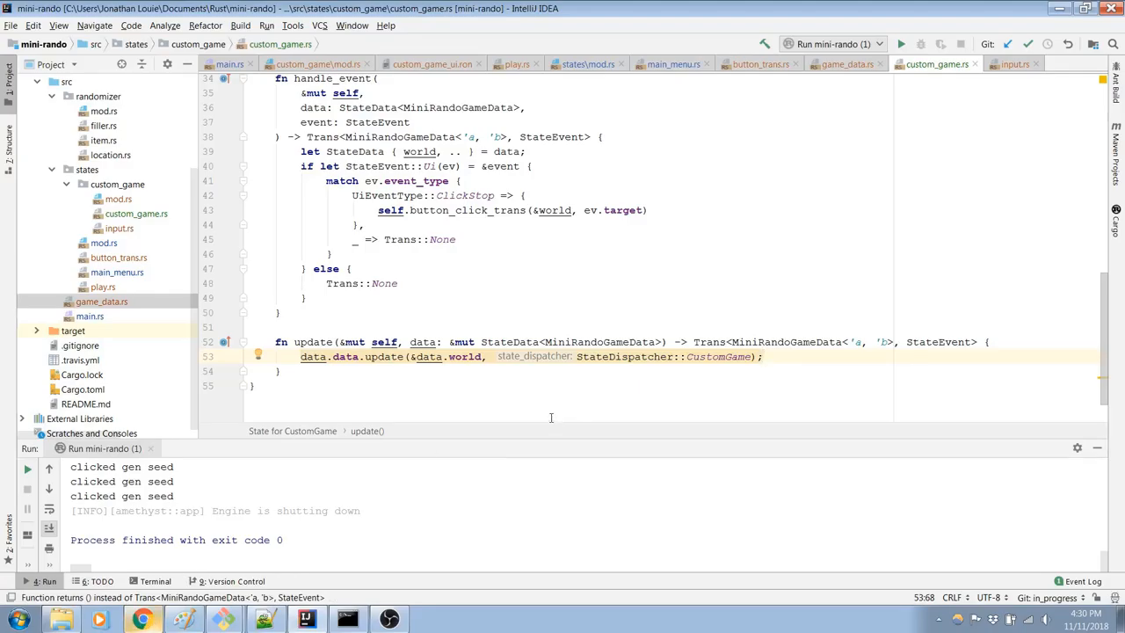
left_click(143, 618)
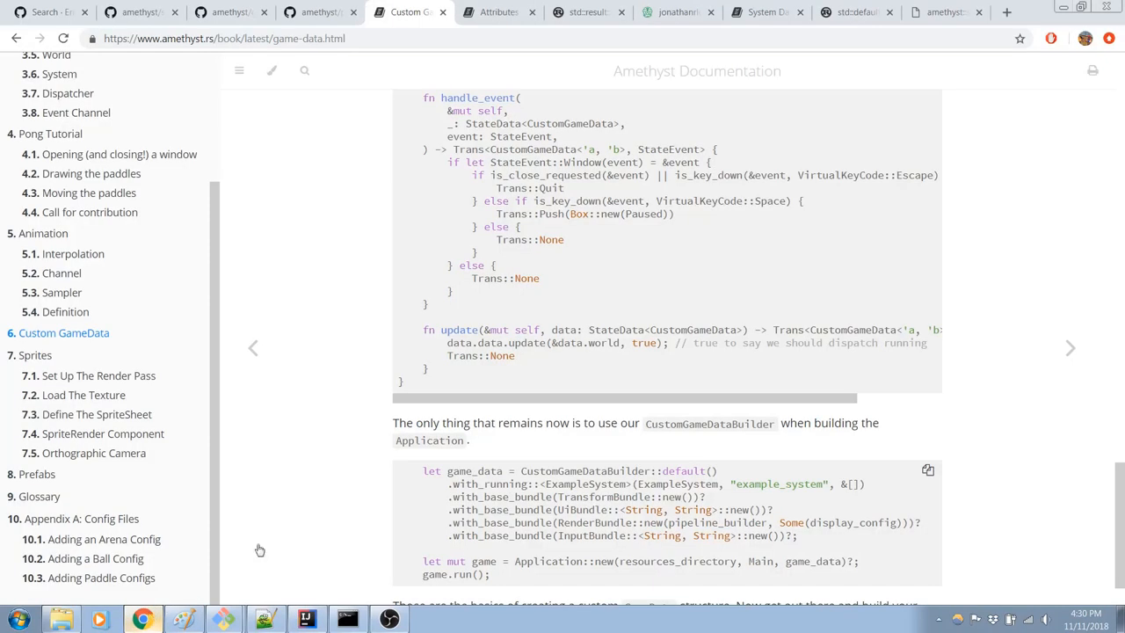
mouse_move(524, 356)
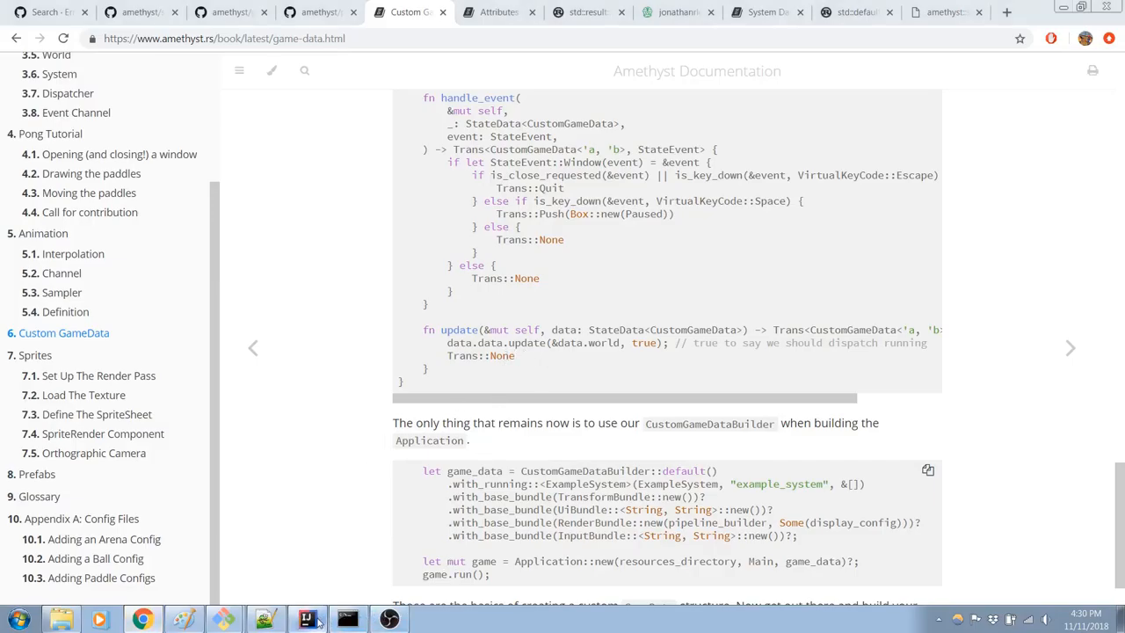
left_click(307, 618)
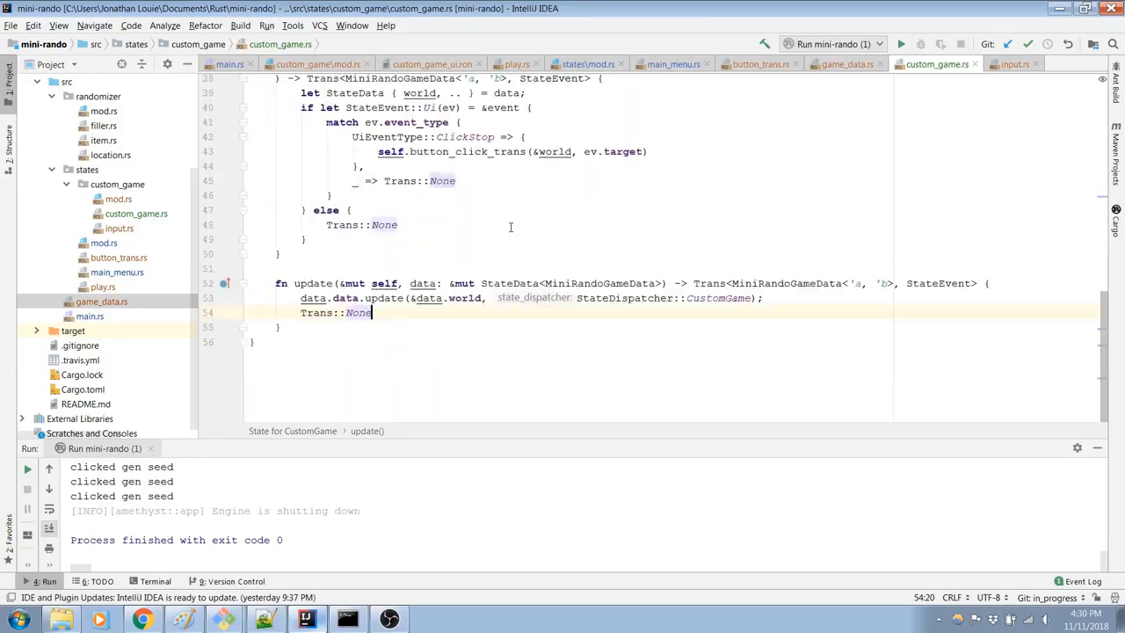
scroll("up", 3)
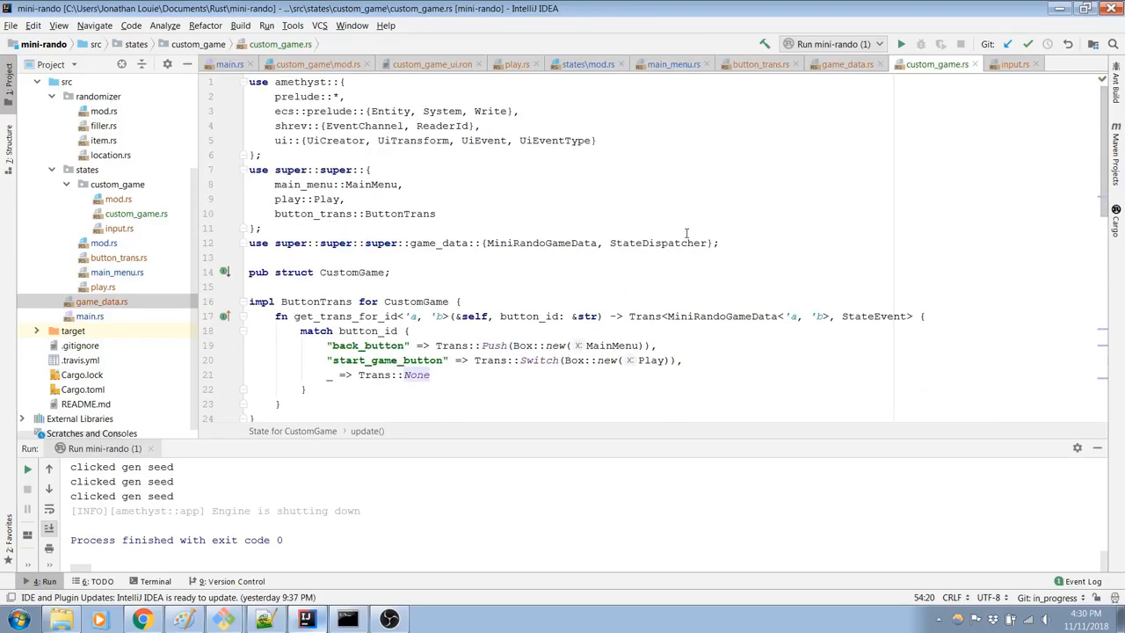
double_click(721, 316)
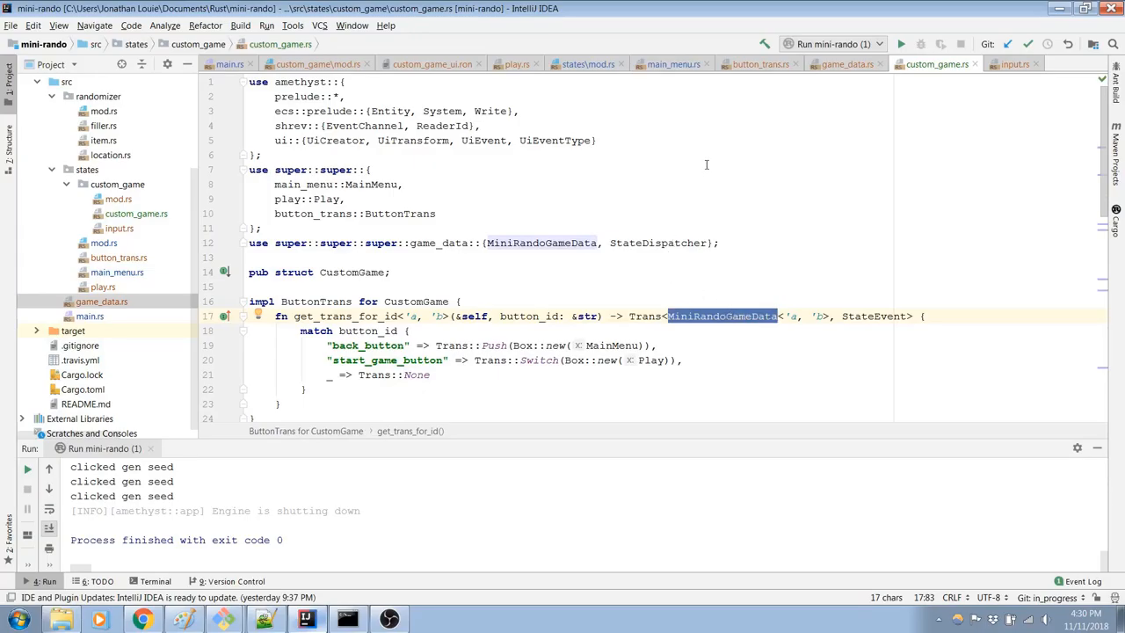
Step: In main_menu.rs, change get_trans_for_id's return type to Trans<MiniRandoGameData<'a, 'b>, StateEvent>
left_click(673, 63)
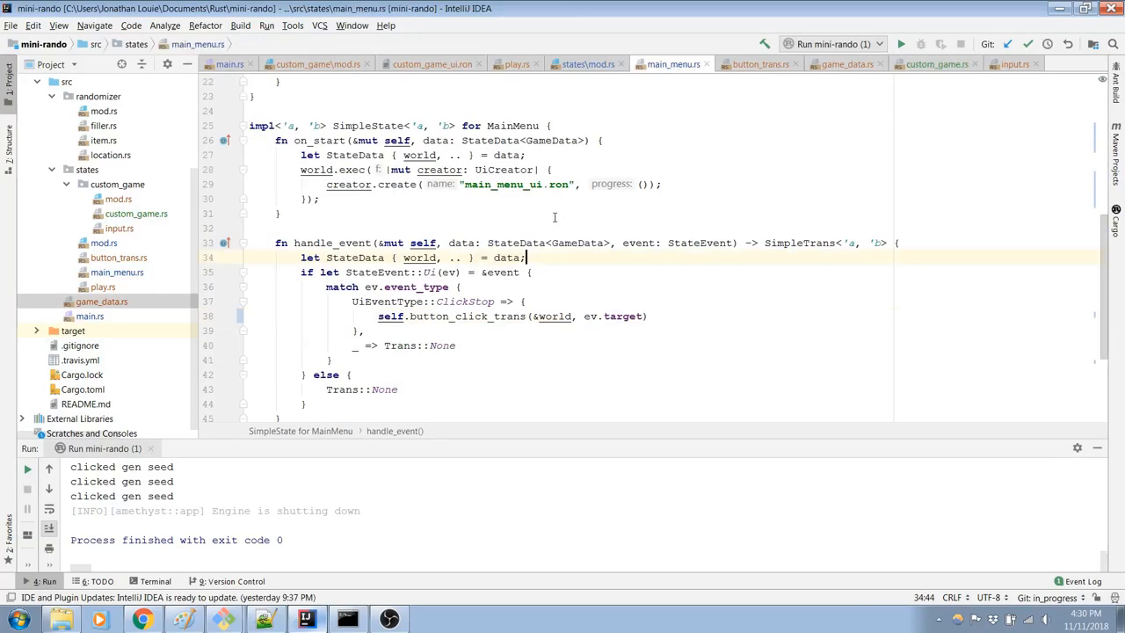
scroll("up", 3)
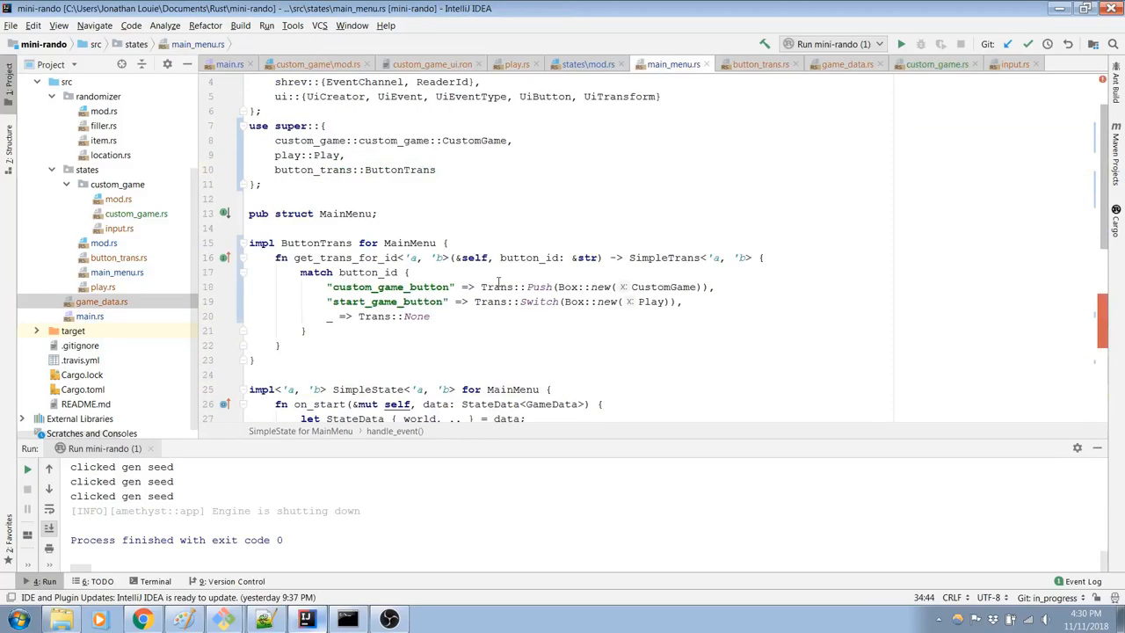
scroll("up", 3)
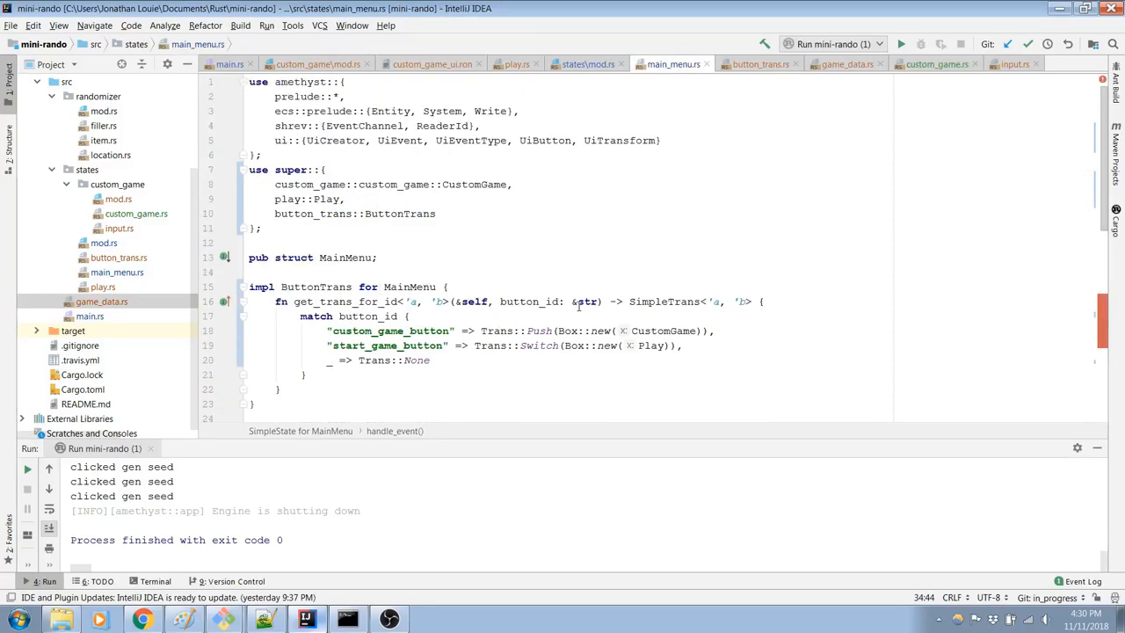
double_click(648, 301)
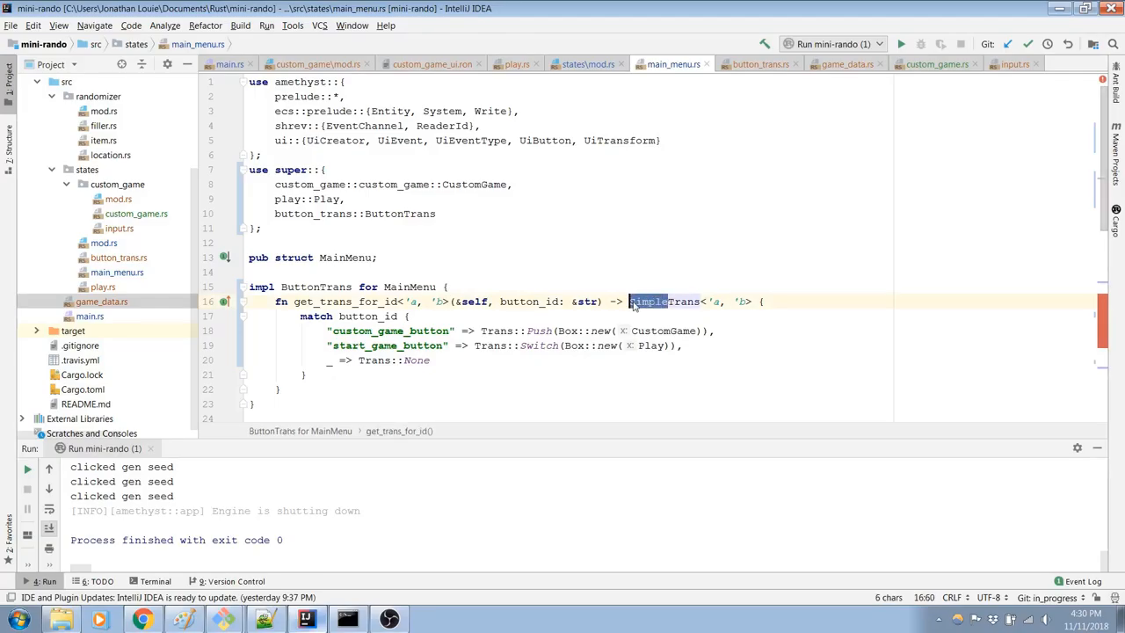
left_click(664, 302)
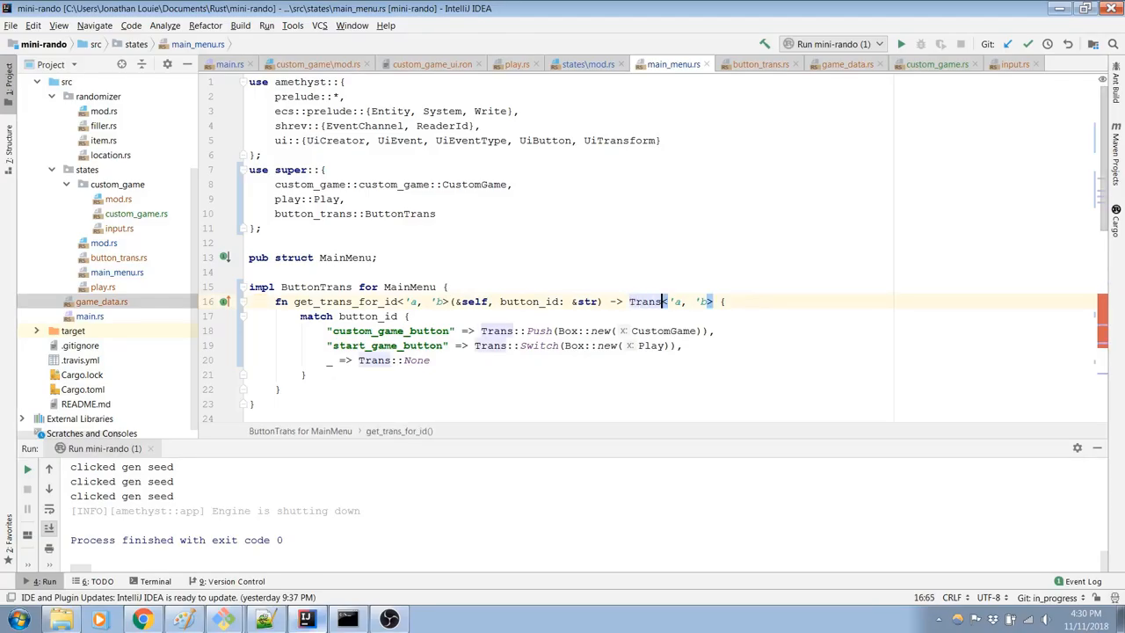
type("MiniRandoGameData<")
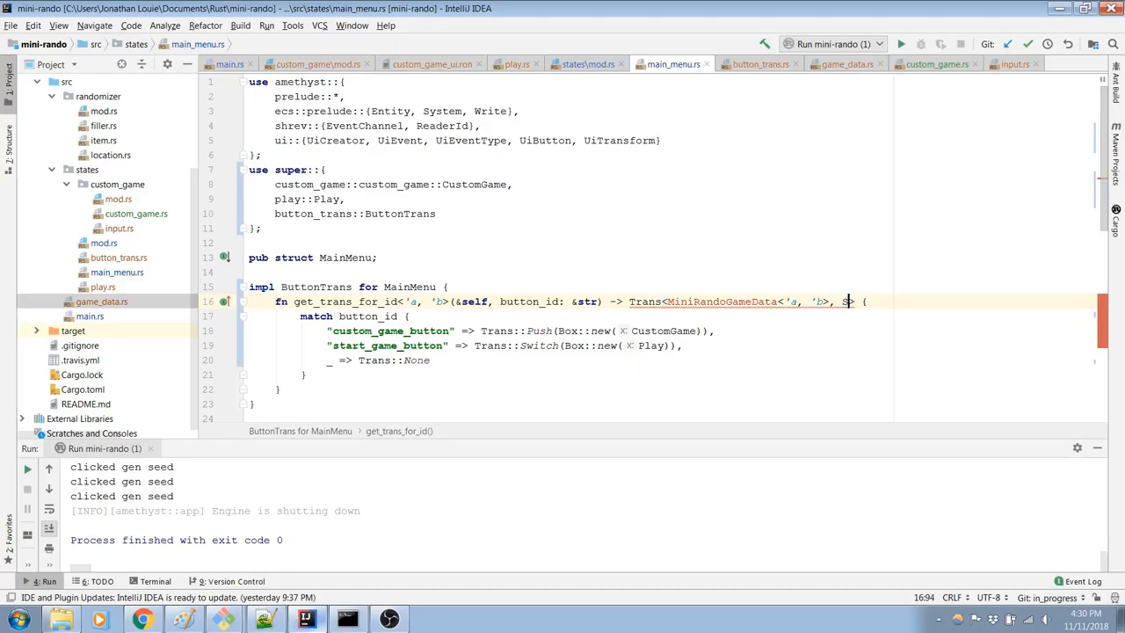
type("tateEvent")
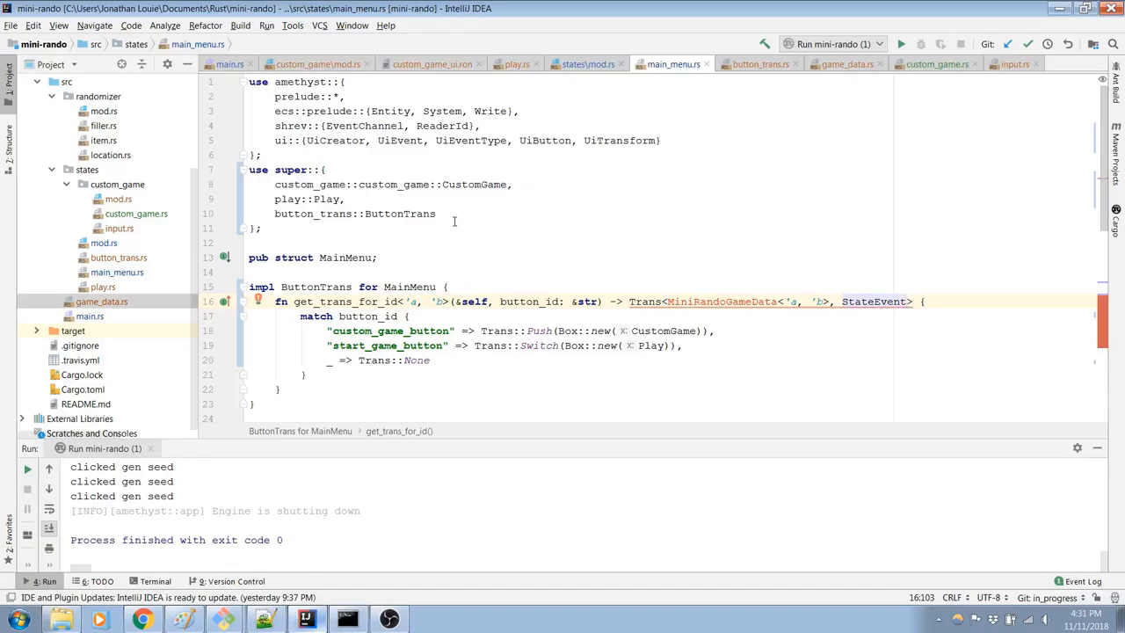
Step: Add use super::super::game_data::MiniRandoGameData; below the super imports in main_menu.rs
type("us")
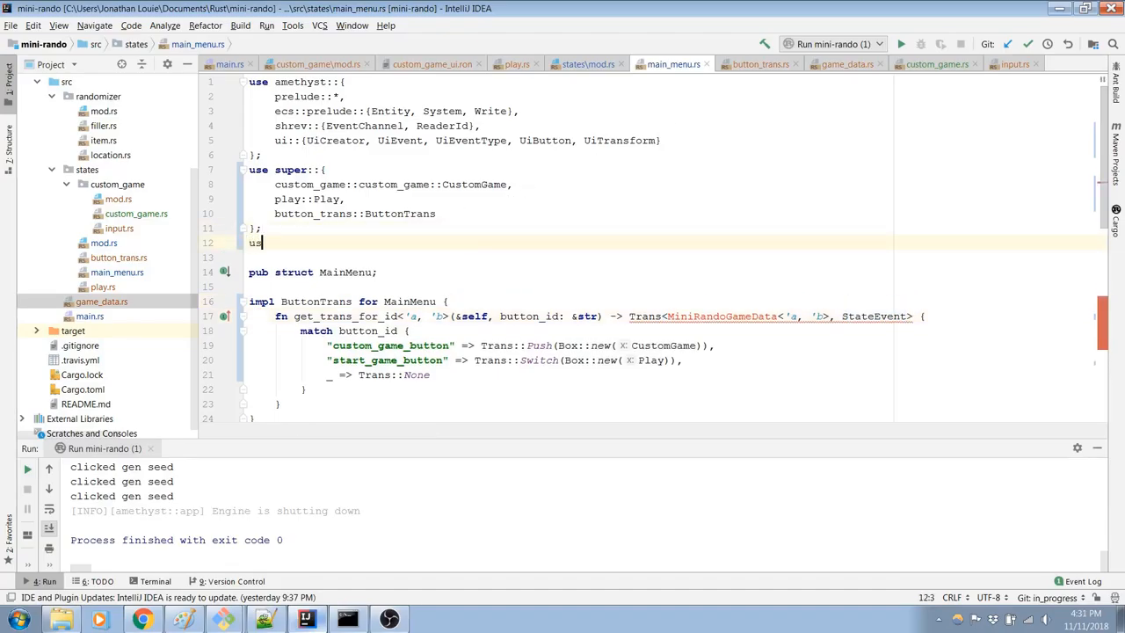
type("e super::")
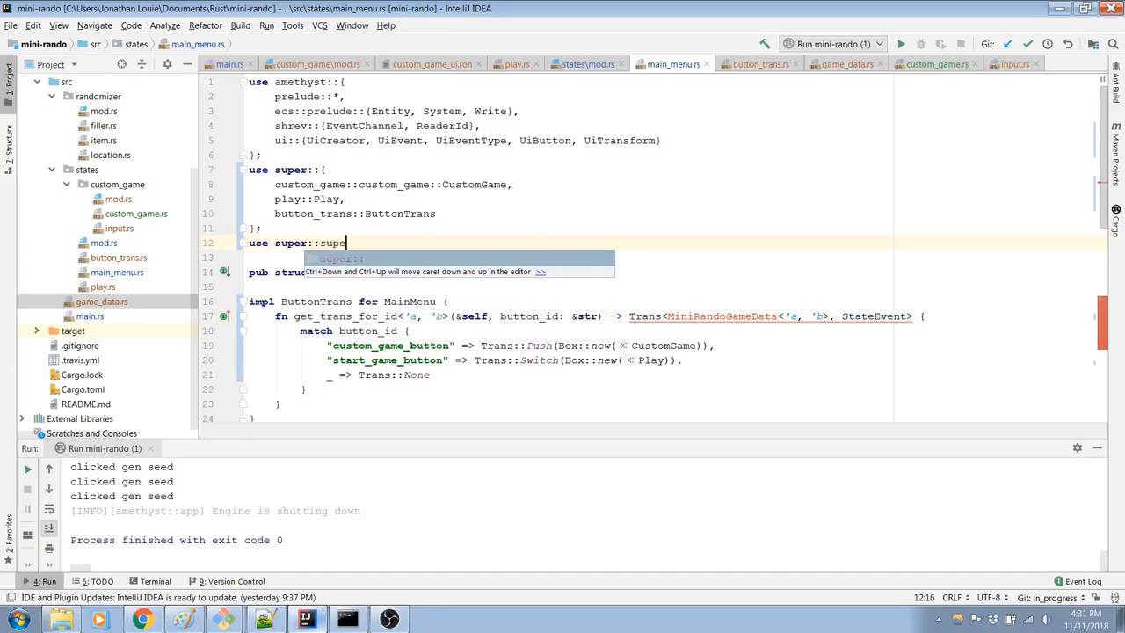
type("super::game_data")
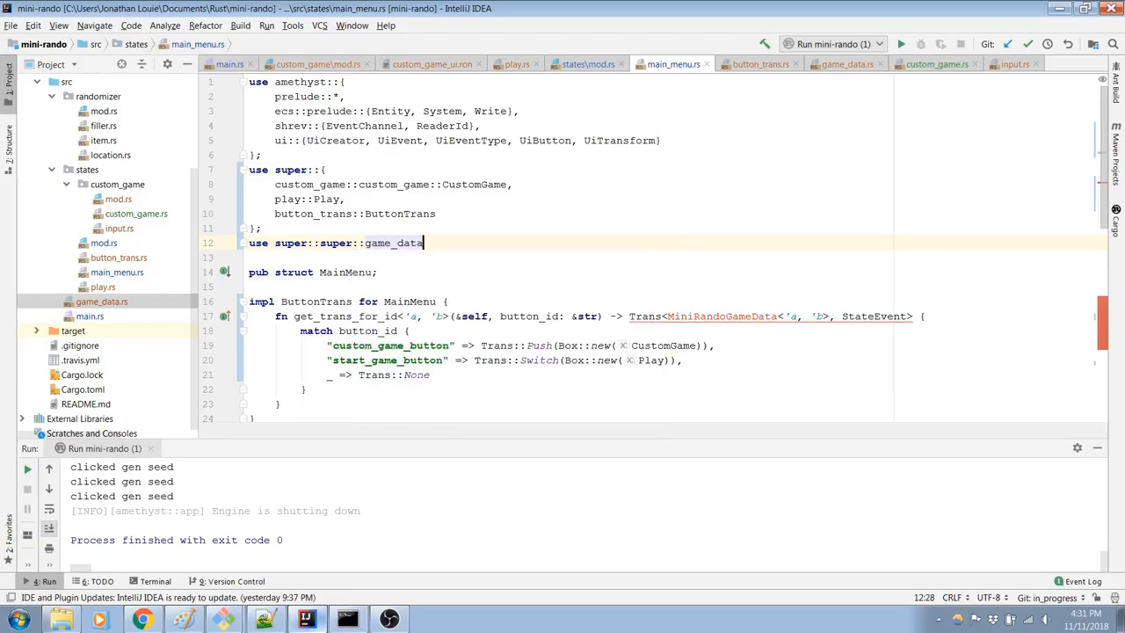
type("::MiniRandoGameData;")
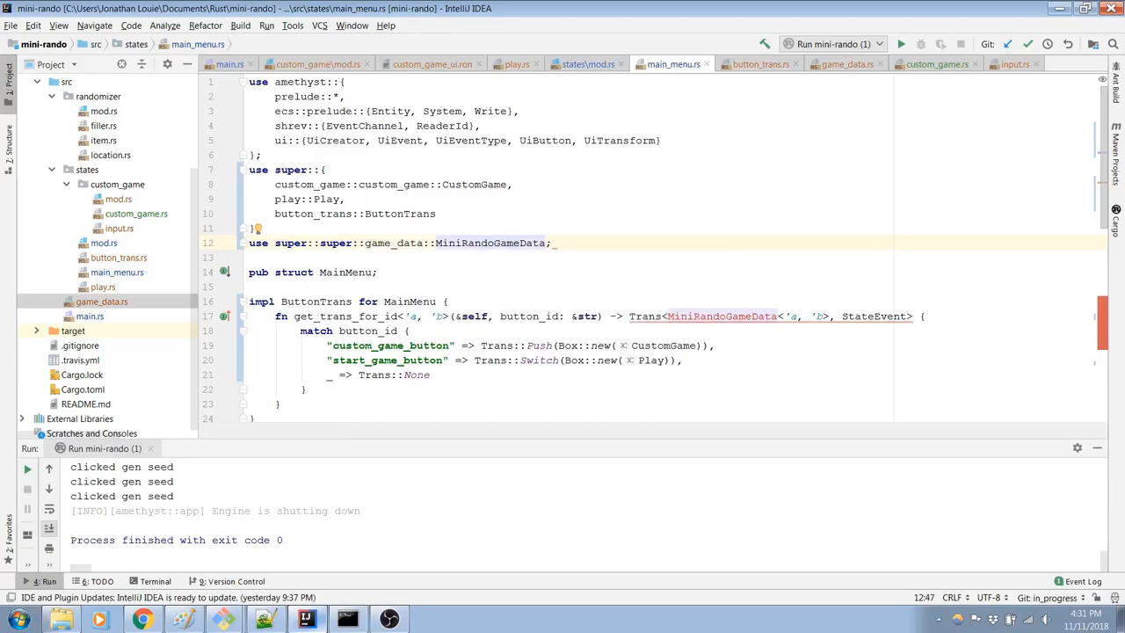
left_click(438, 242)
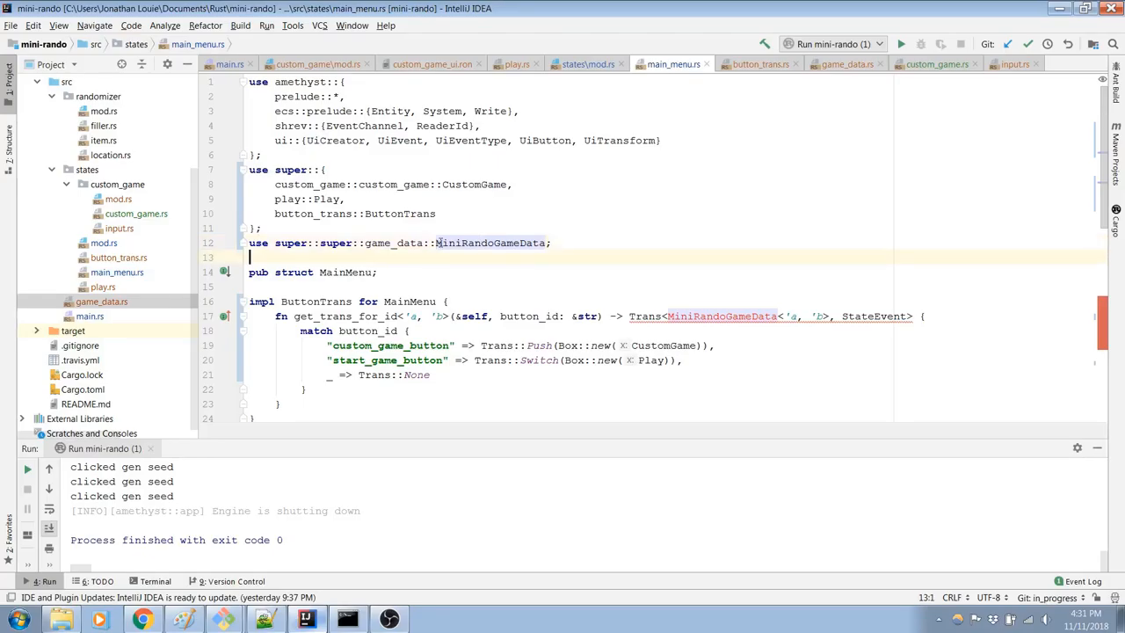
Step: Make MainMenu implement State<MiniRandoGameData<'a, 'b>, StateEvent> with StateData<MiniRandoGameData> parameters
left_click(437, 301)
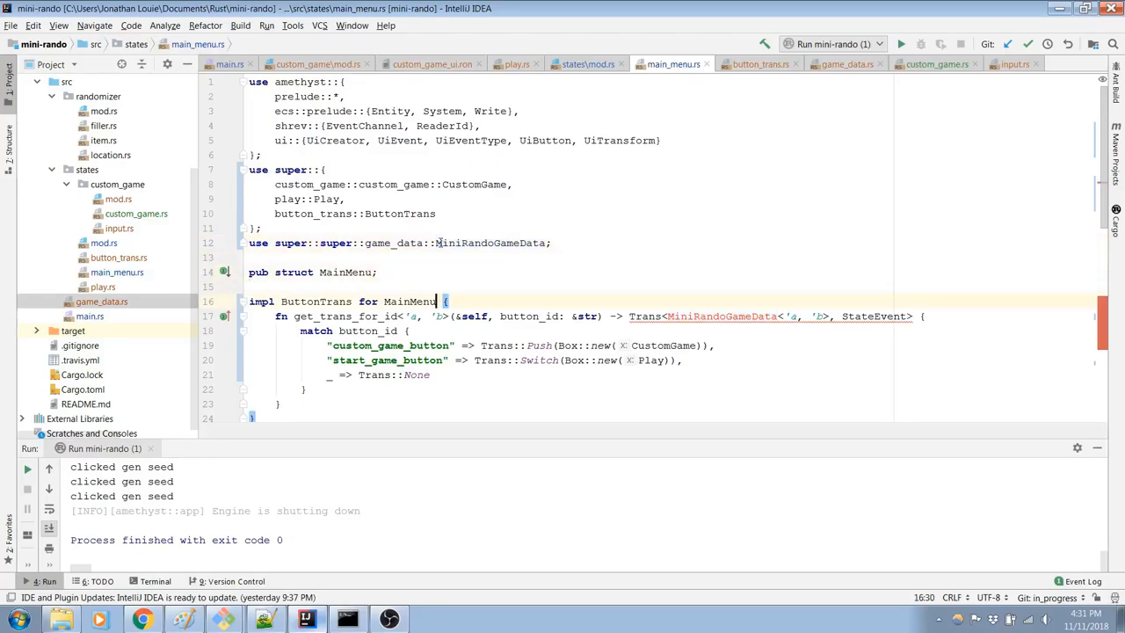
scroll("down", 3)
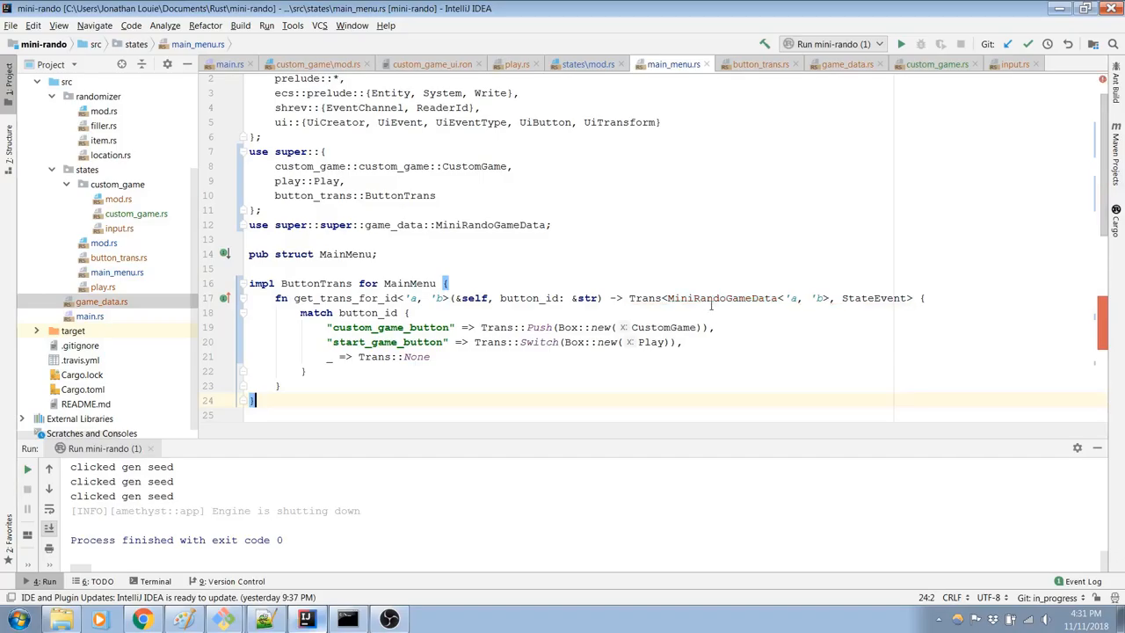
scroll("down", 3)
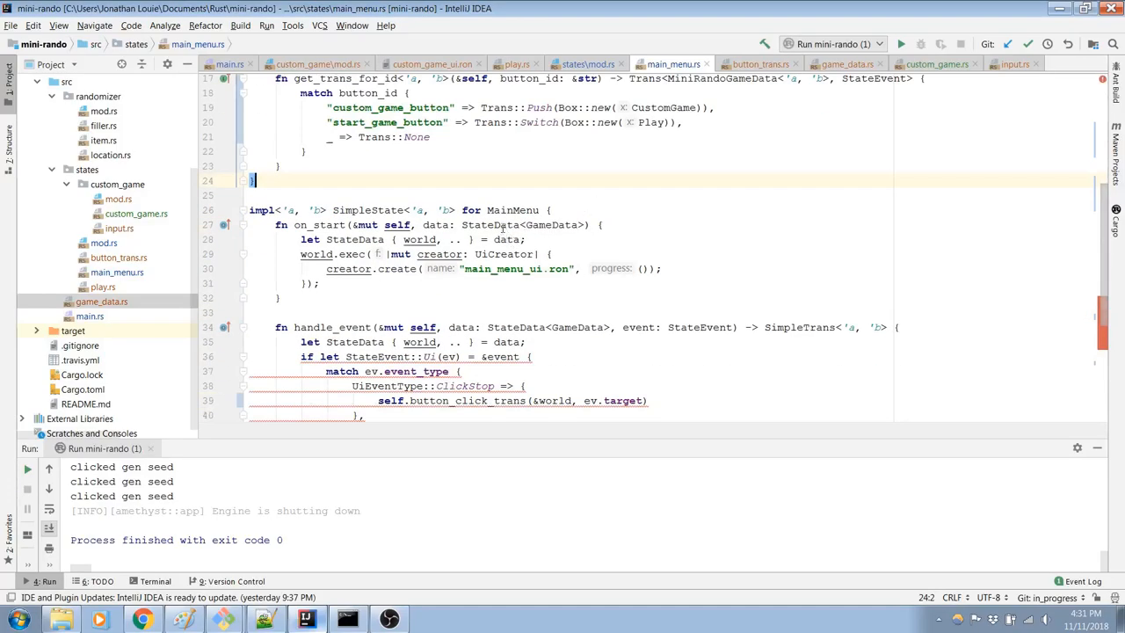
scroll("up", 3)
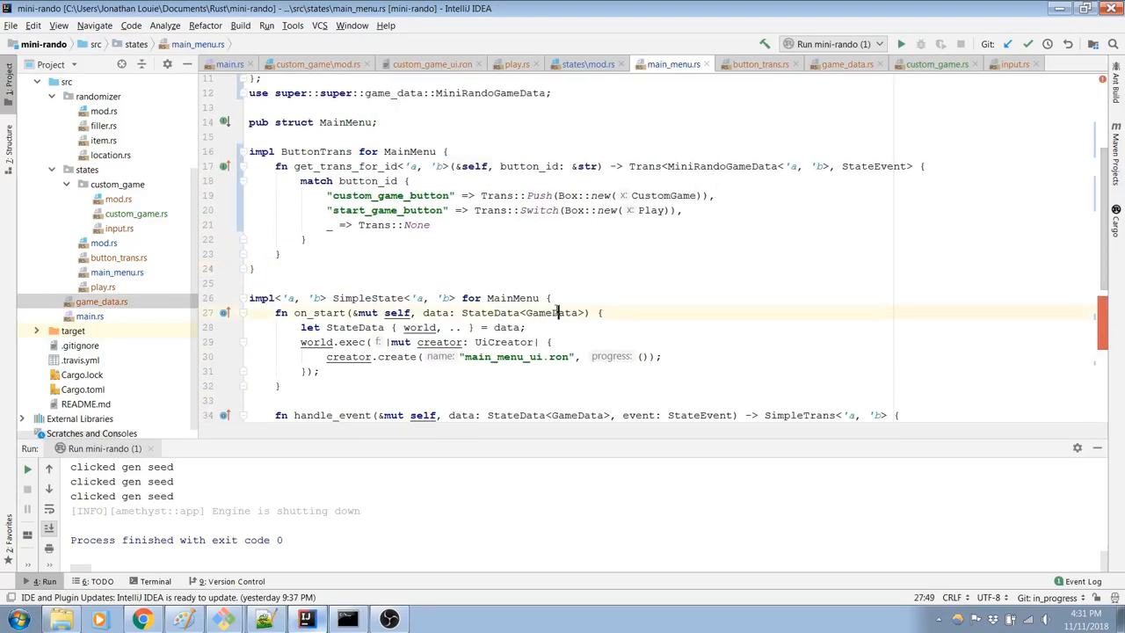
double_click(577, 283)
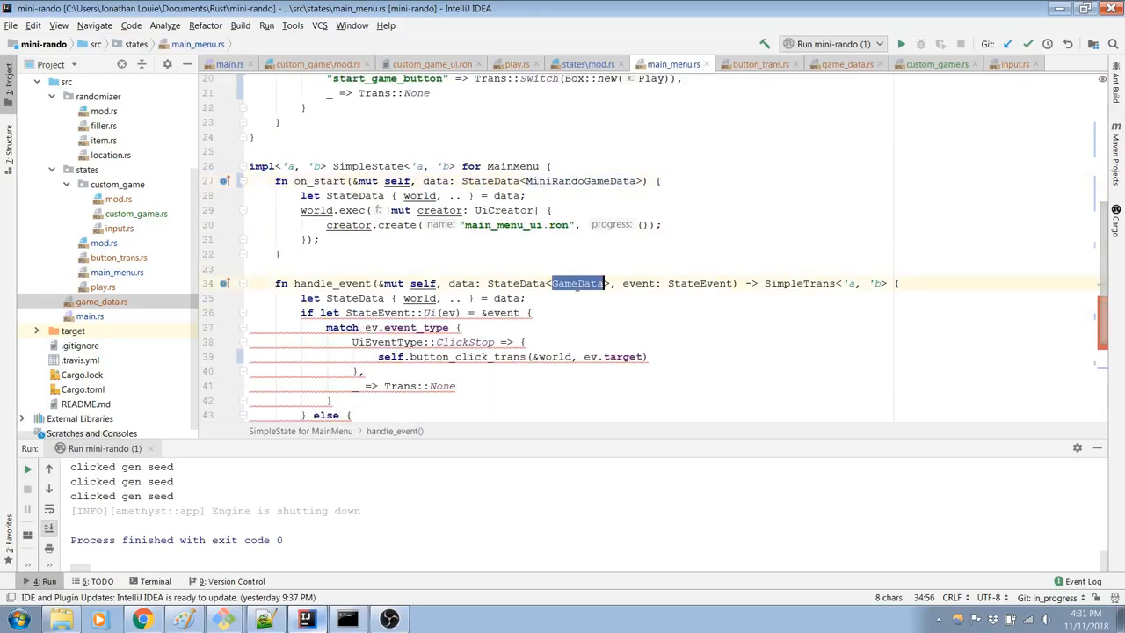
scroll("down", 3)
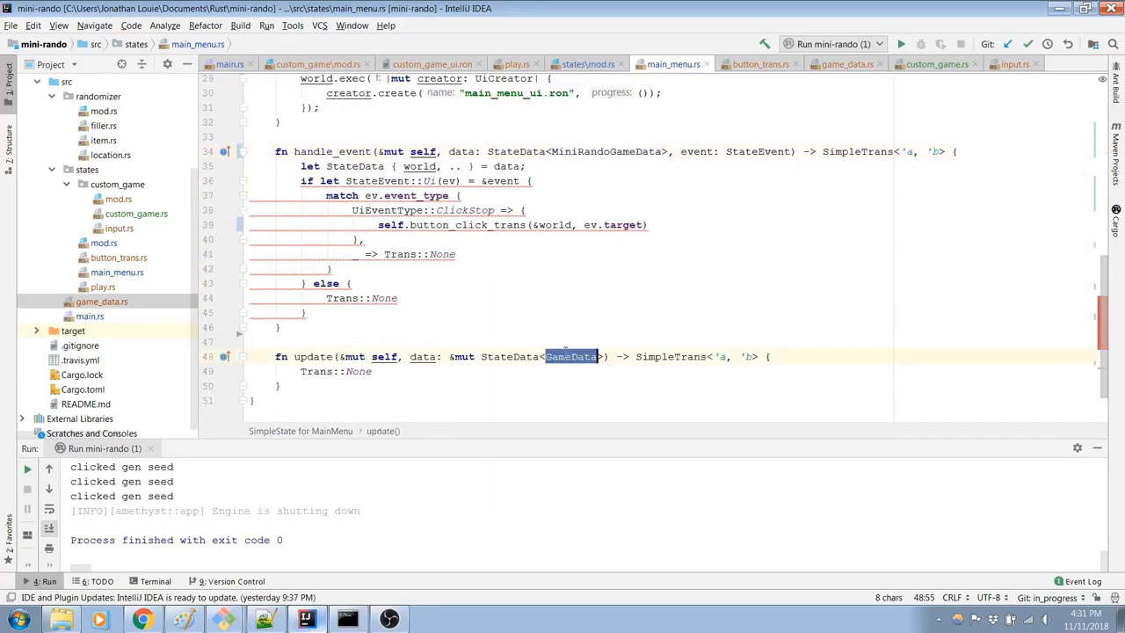
scroll("up", 3)
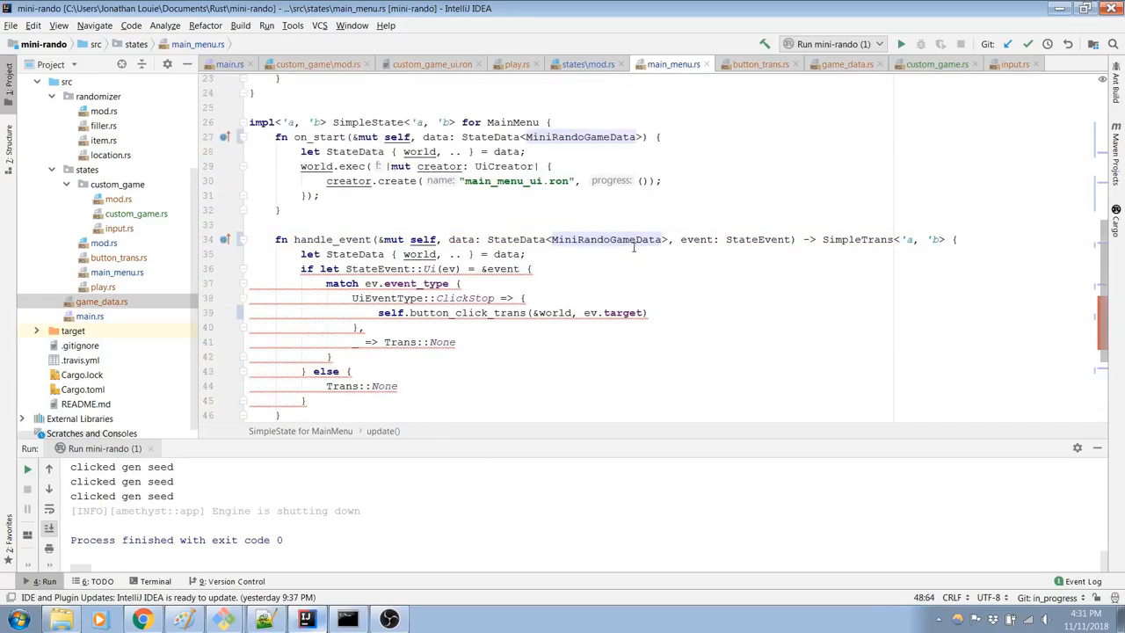
scroll("up", 3)
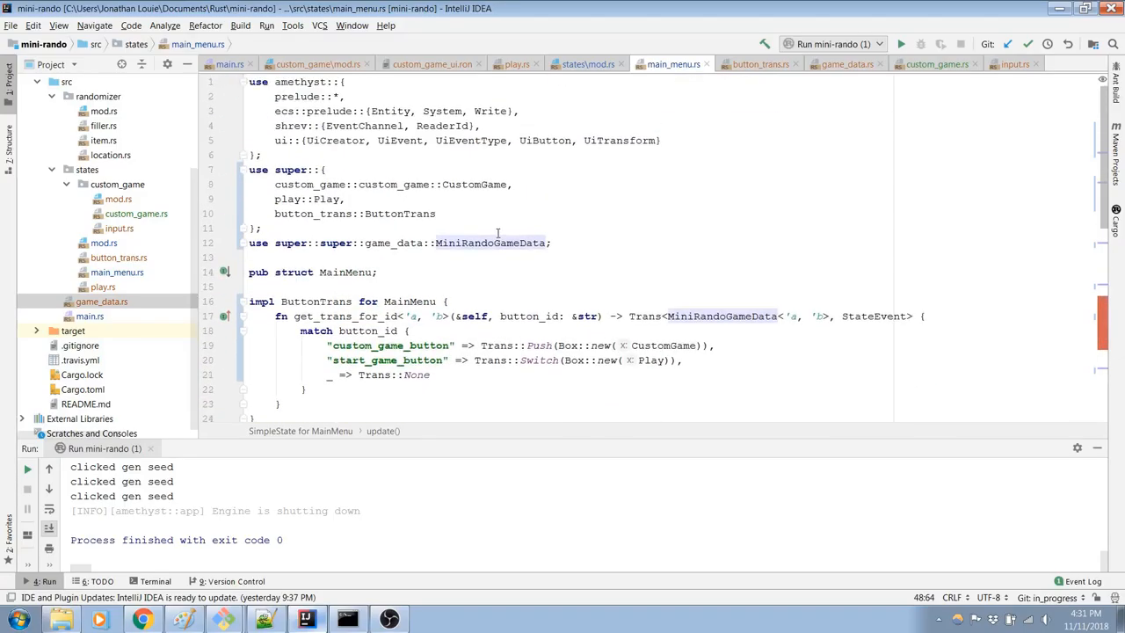
scroll("down", 3)
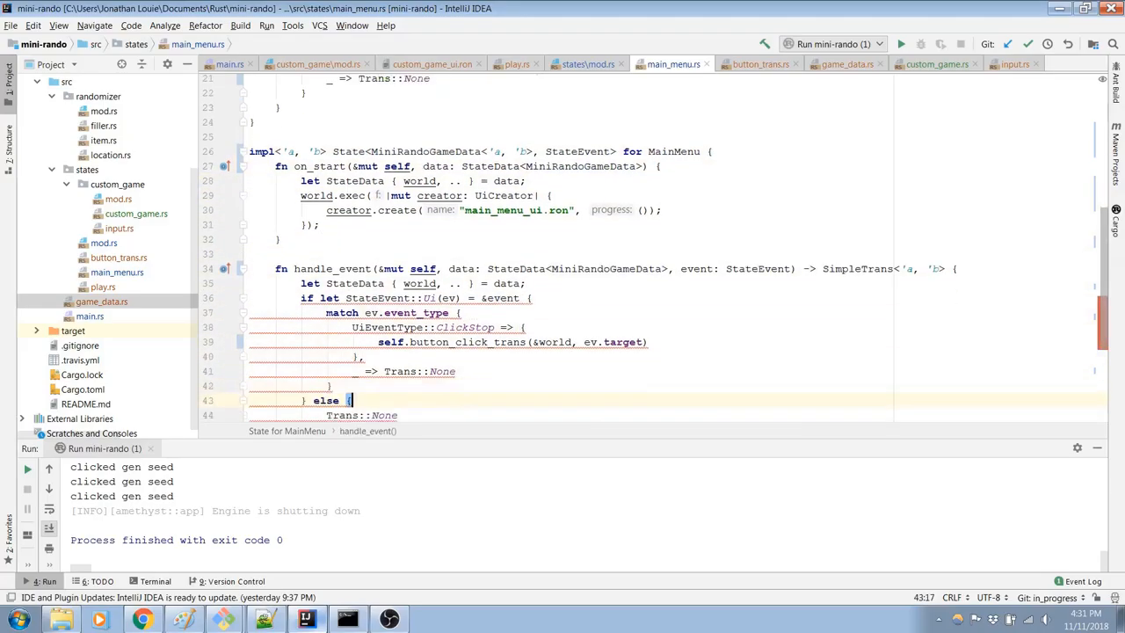
Step: Make handle_event return Trans<MiniRandoGameData<'a, 'b>, StateEvent>, wrapping its signature
scroll("down", 3)
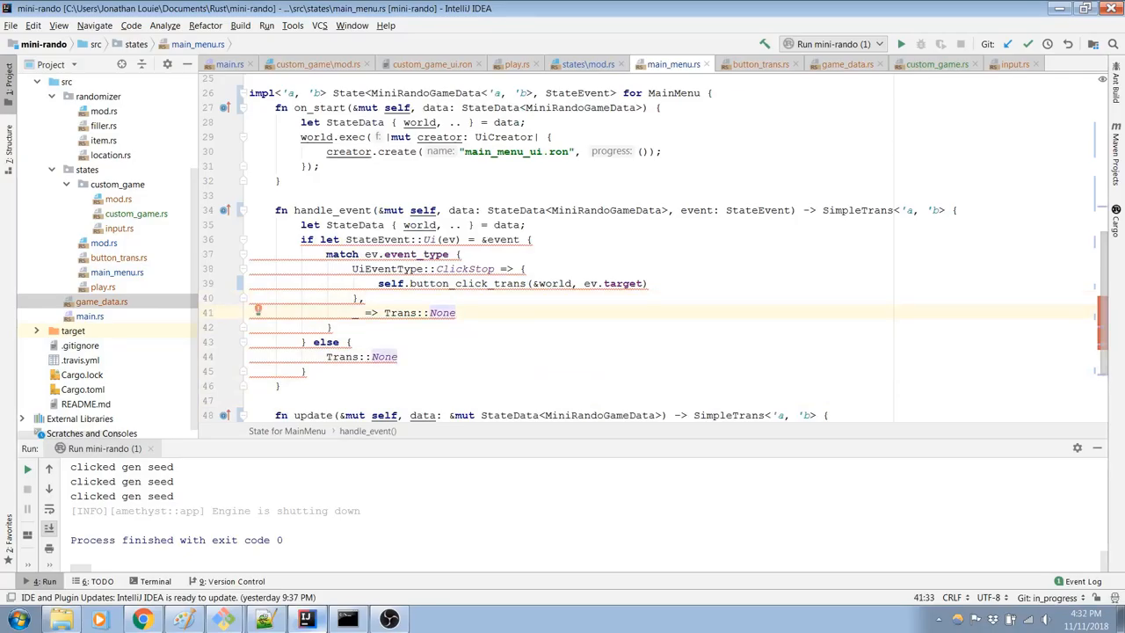
left_click(648, 209)
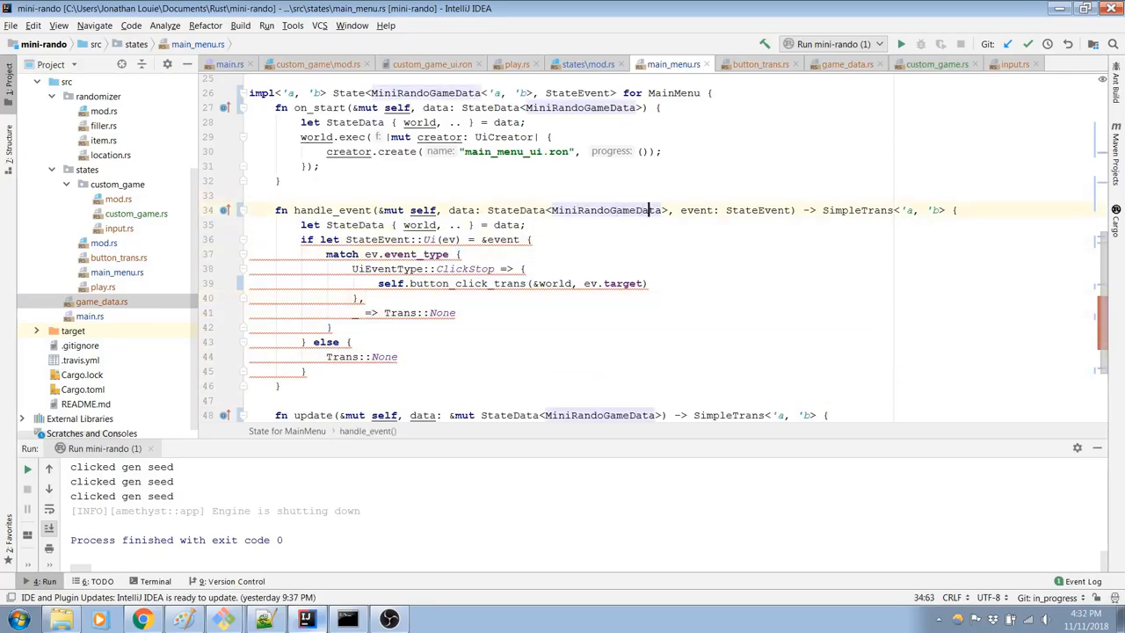
left_click(875, 209)
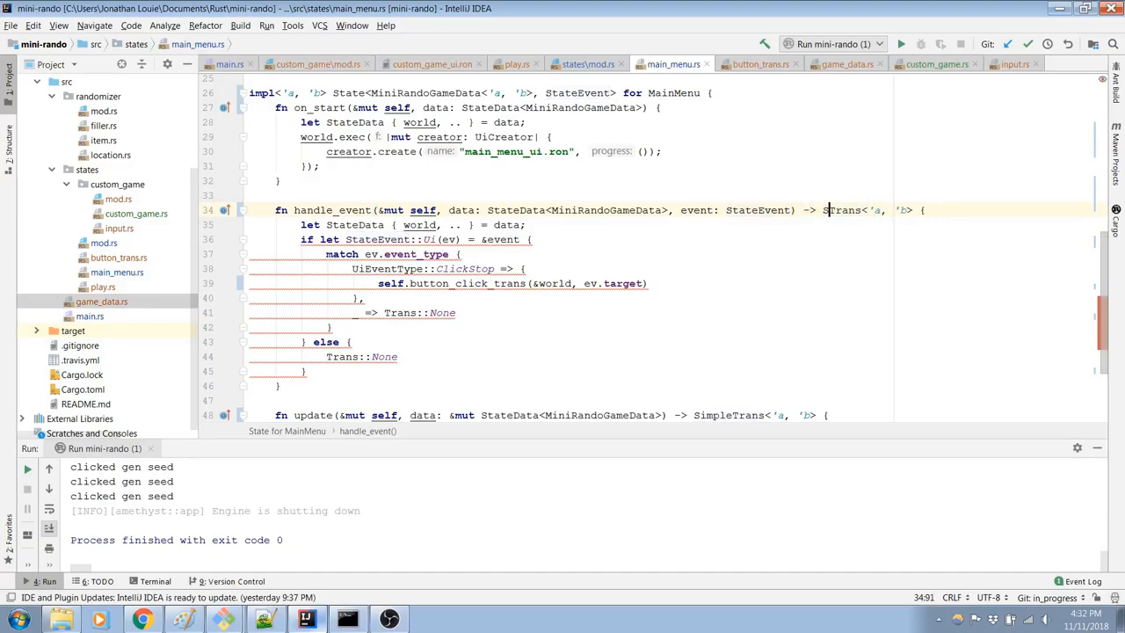
double_click(842, 210)
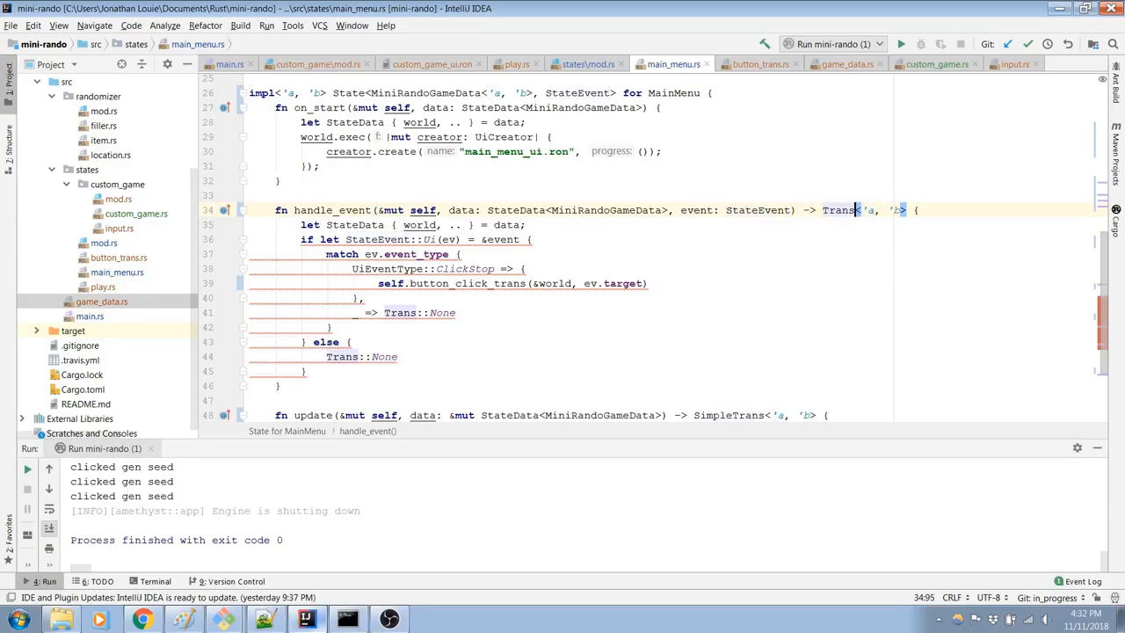
type("MiniRandoGameData<")
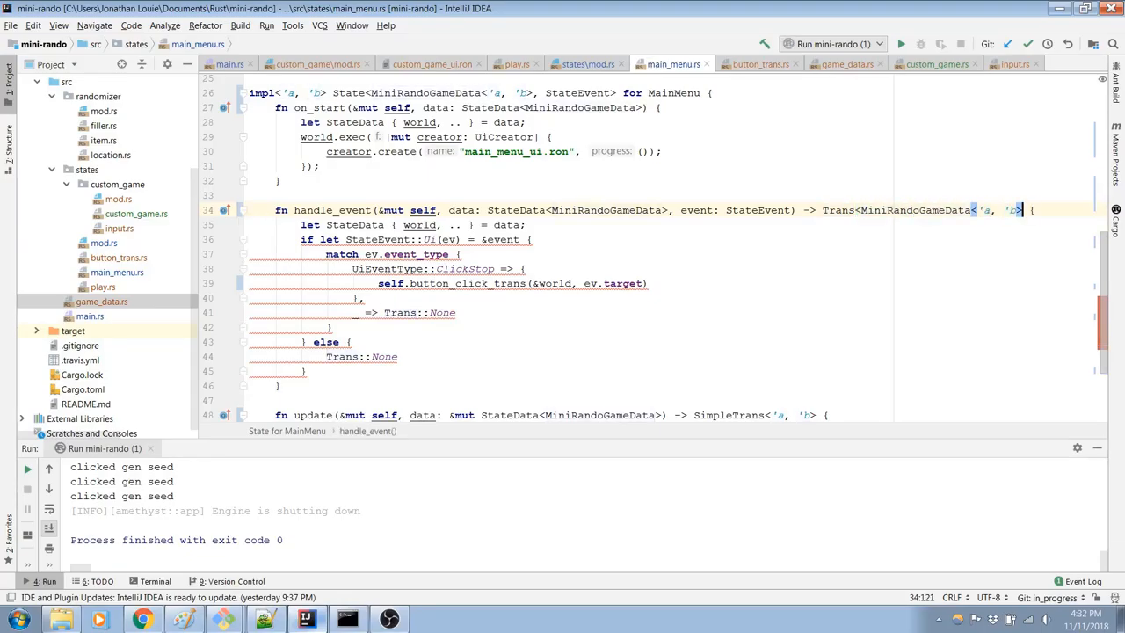
type("StateD")
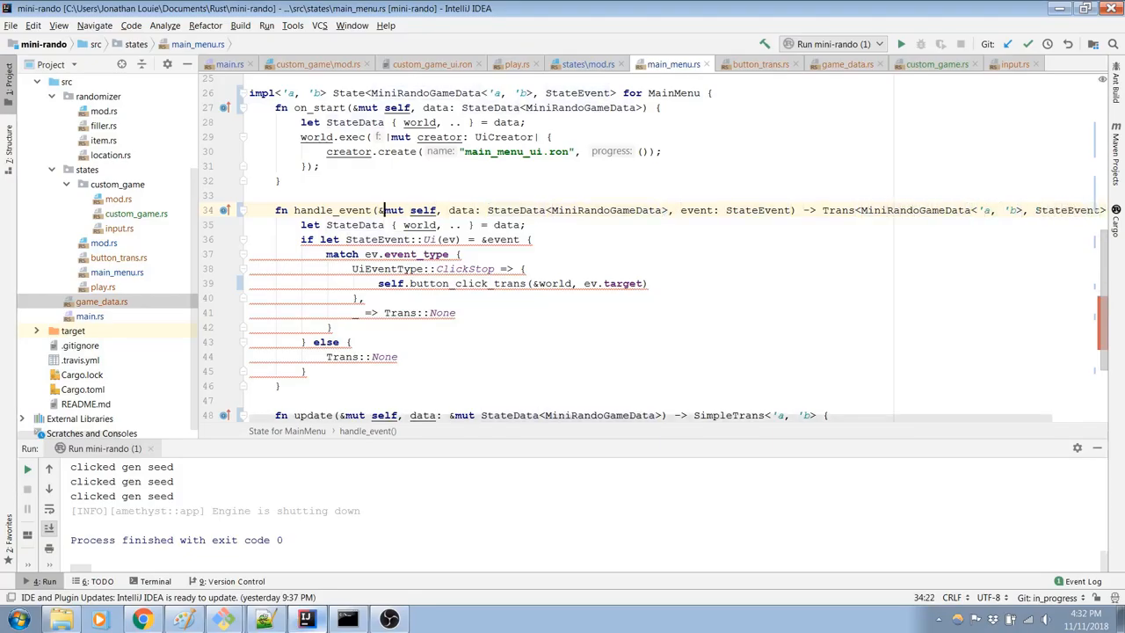
key("Return")
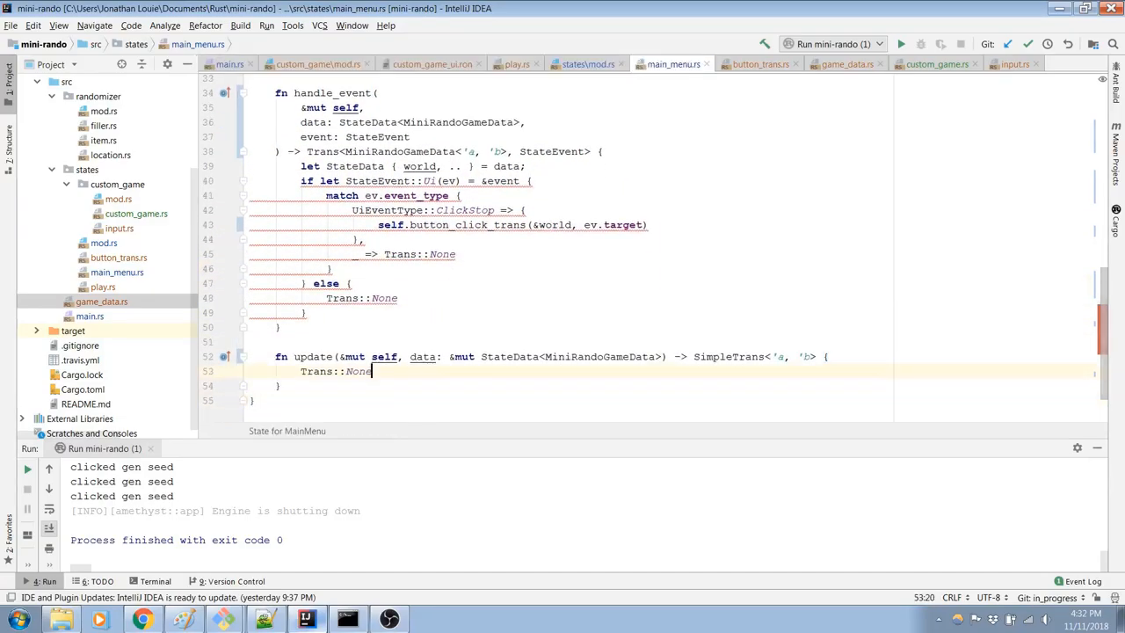
Step: Start rewriting update's return type to Trans<MiniRandoGameData<'a, 'b>, StateEvent>
left_click(603, 356)
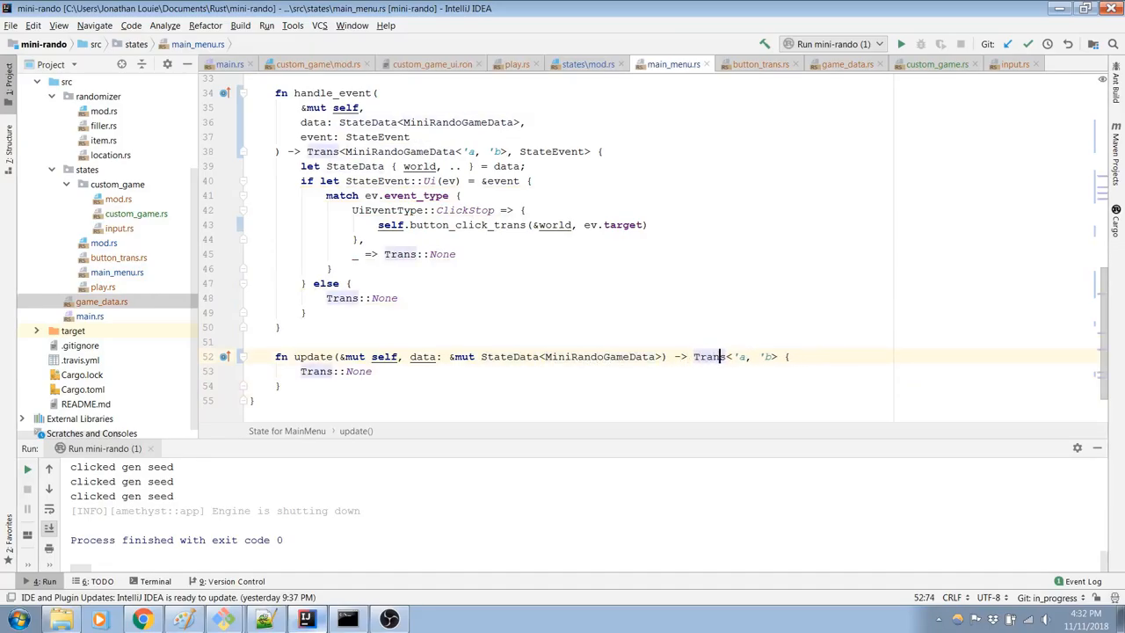
type("MiniRandoGameData<")
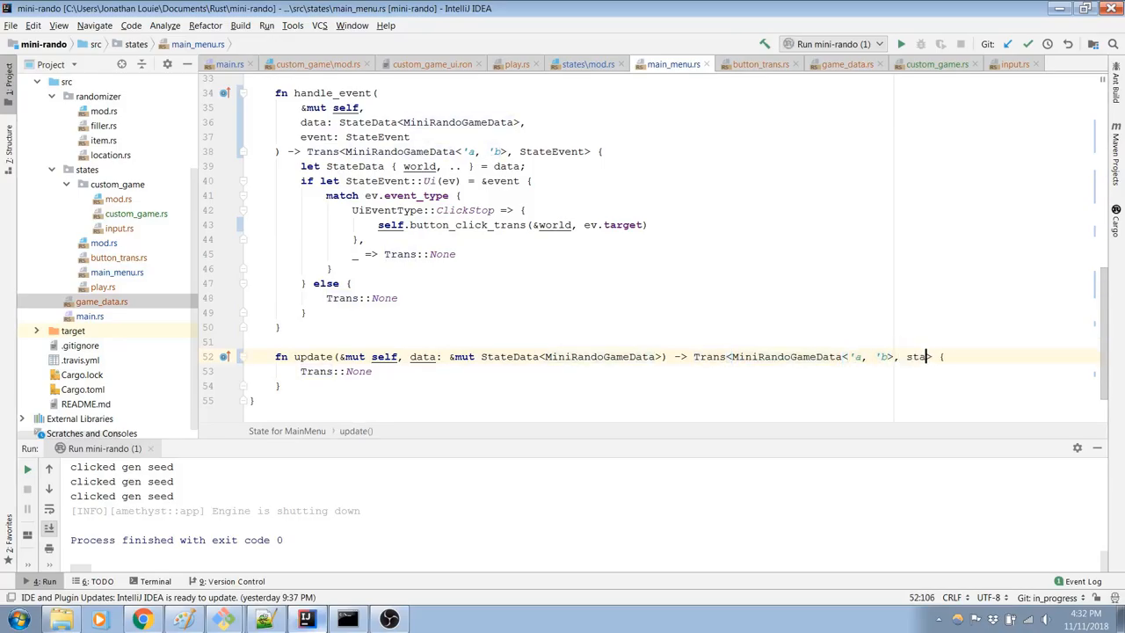
type("teEvent")
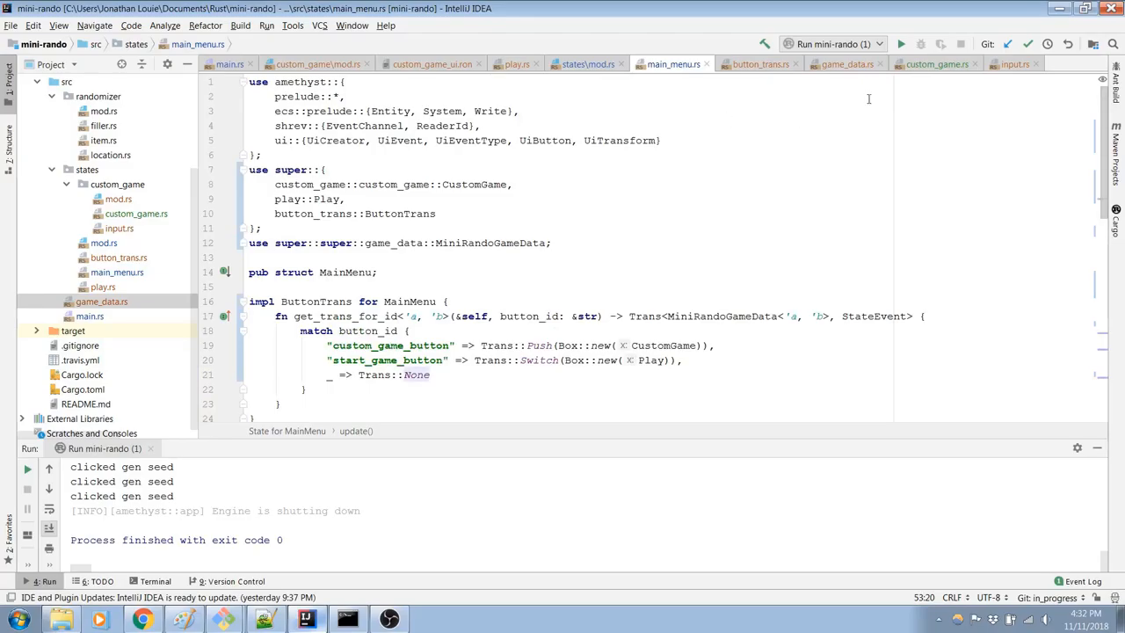
Step: In play.rs, make Play's update return Trans<MiniRandoGameData<'a, 'b>, StateEvent>
left_click(515, 63)
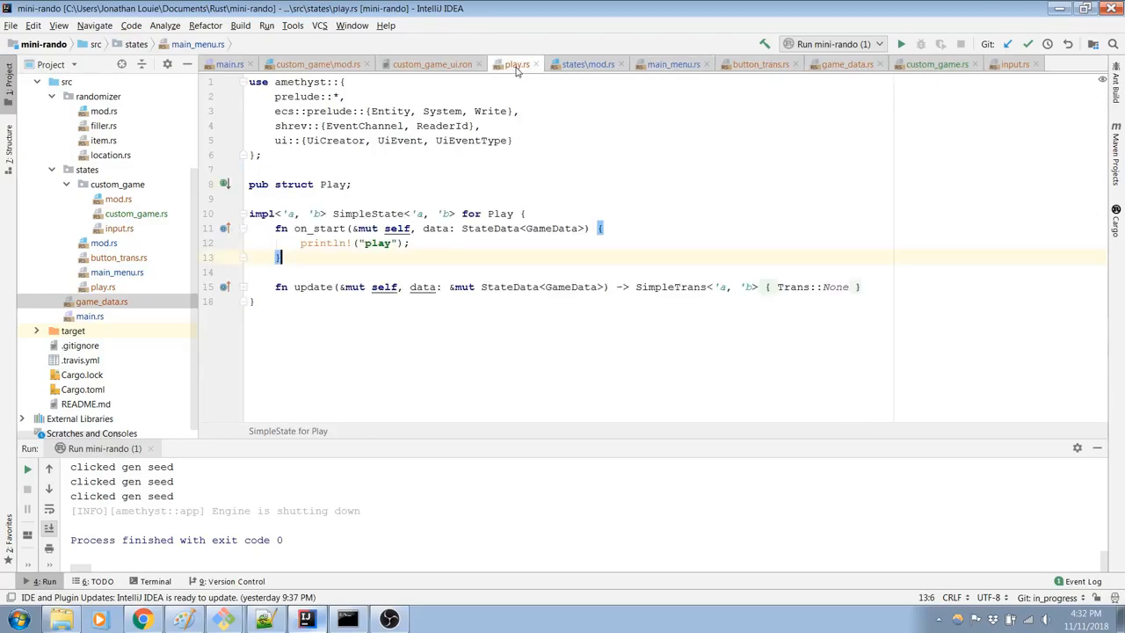
left_click(370, 212)
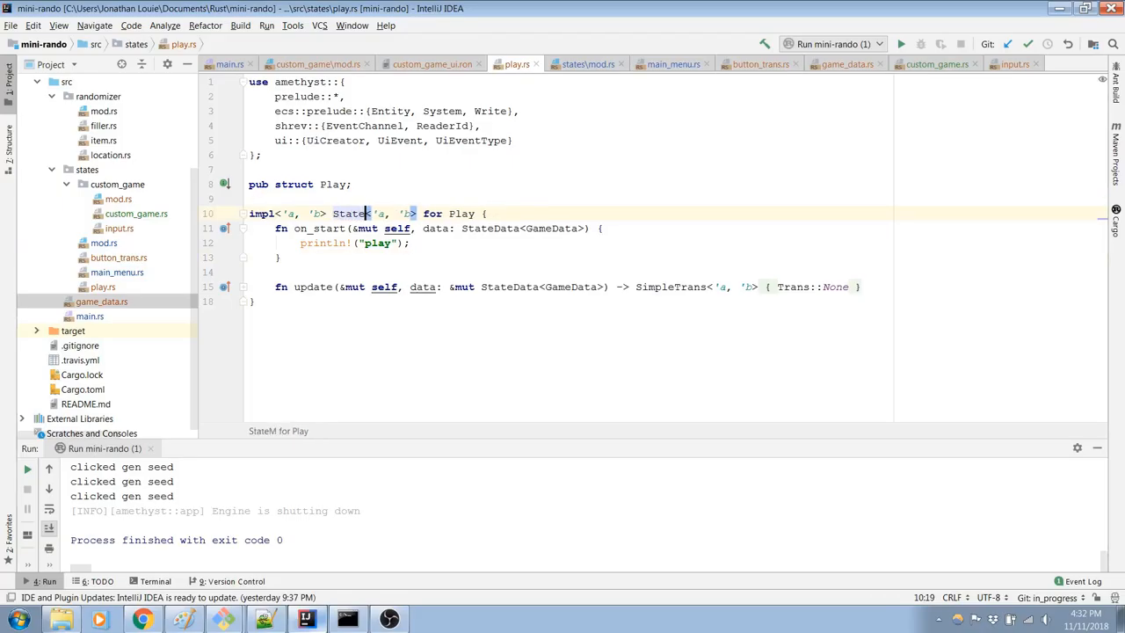
type("MiniRandoGameData<")
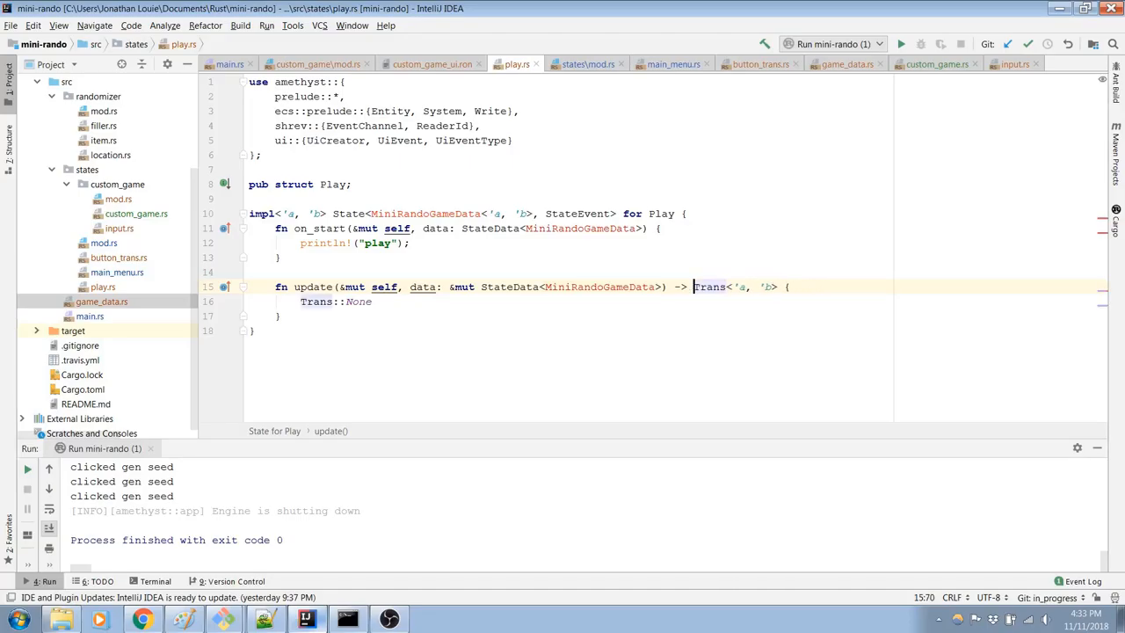
type("MiniRandoGameData<")
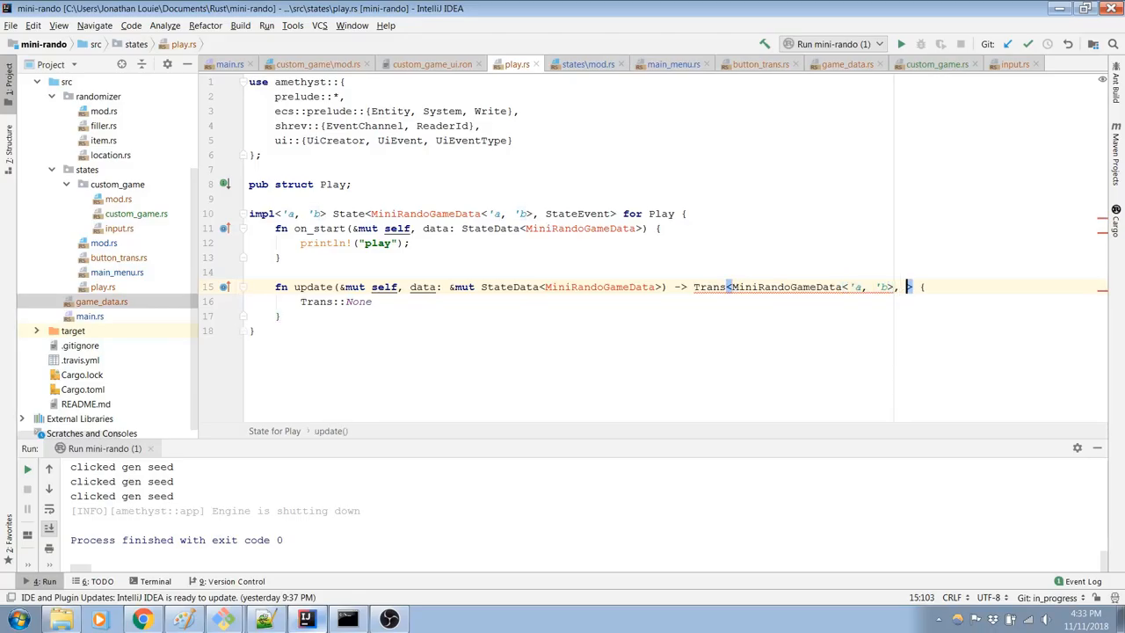
type("StateEvent")
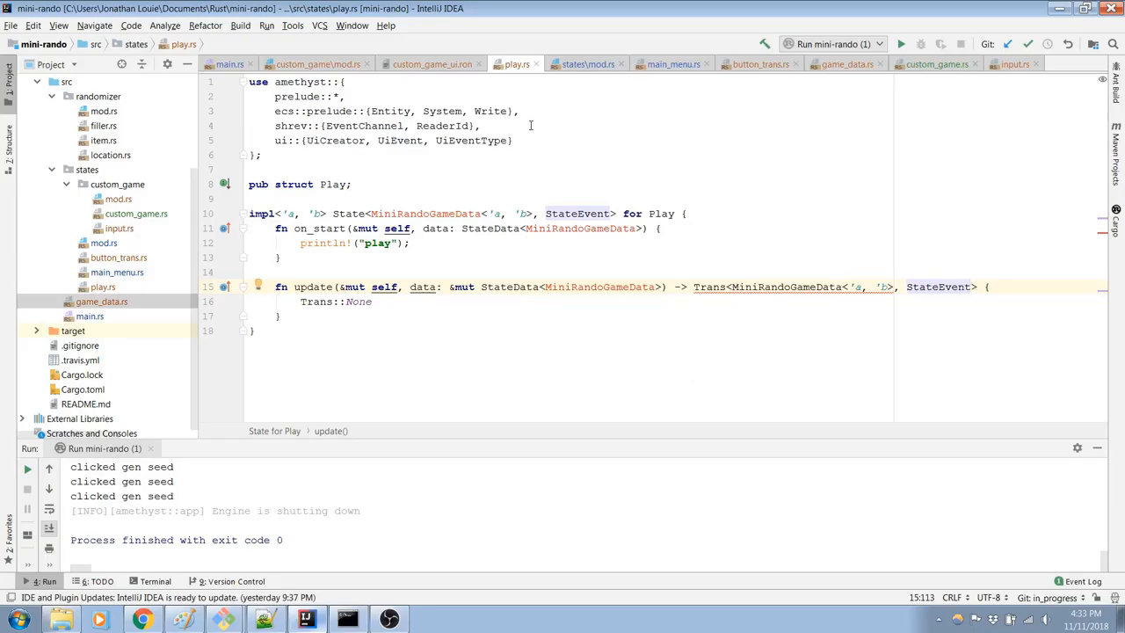
Step: Add use super::super::game_data::MiniRandoGameData; to play.rs
type("use")
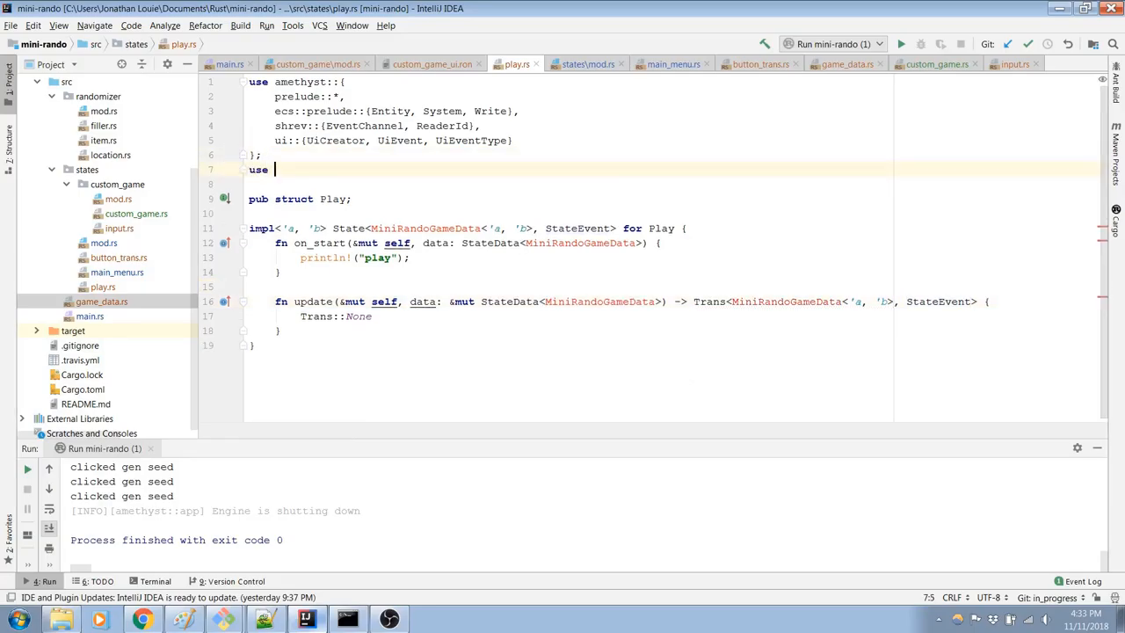
type("super::super")
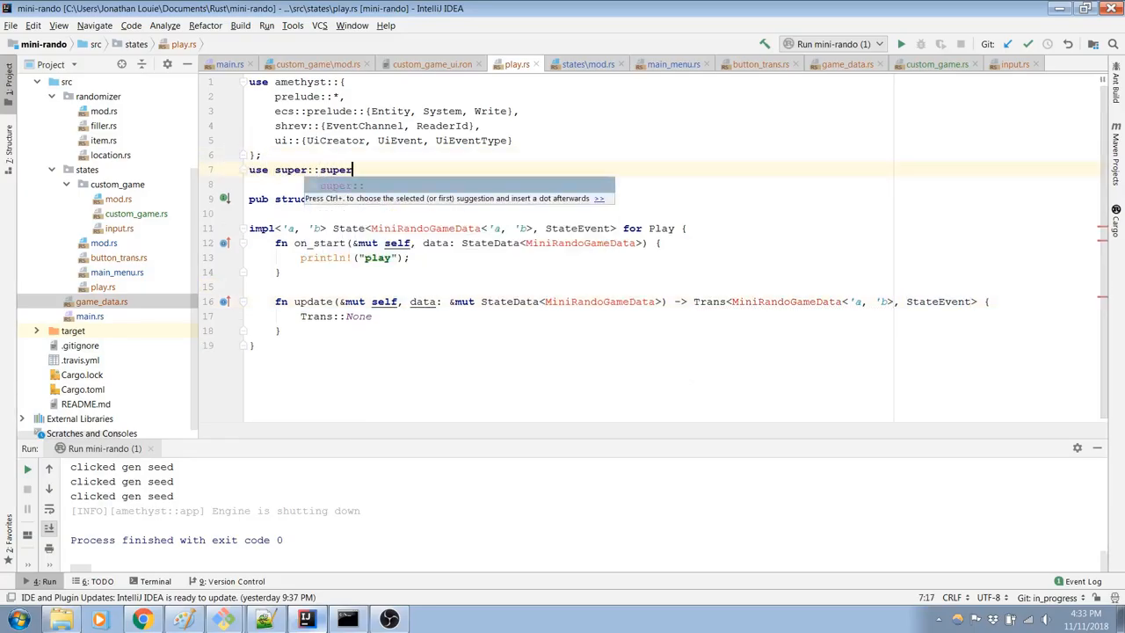
type("::custom_gam")
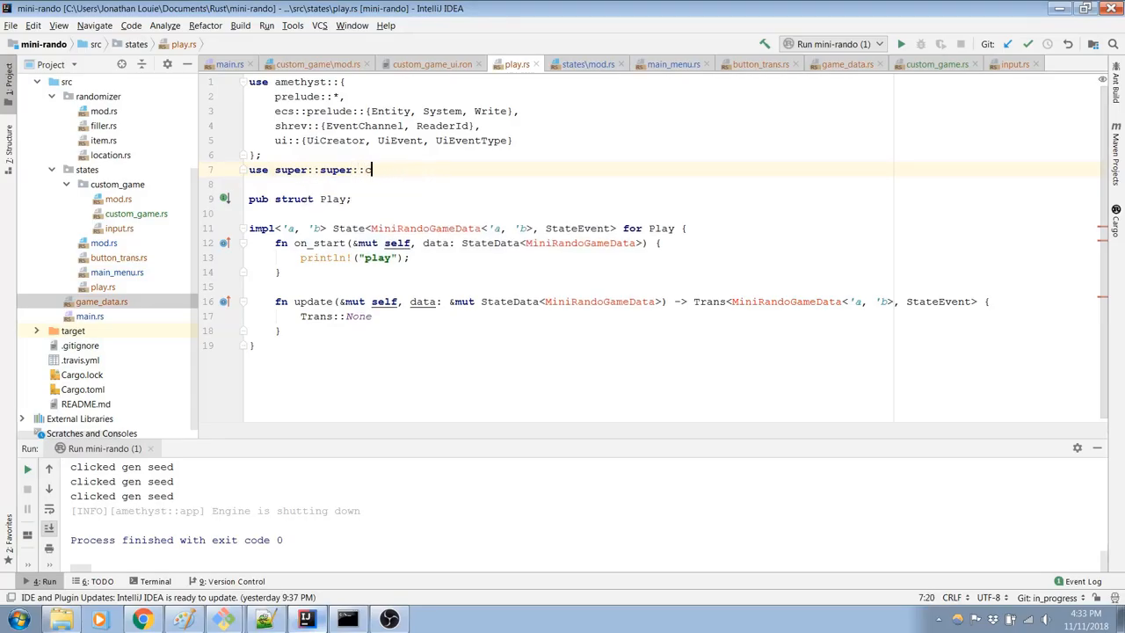
type("game_data")
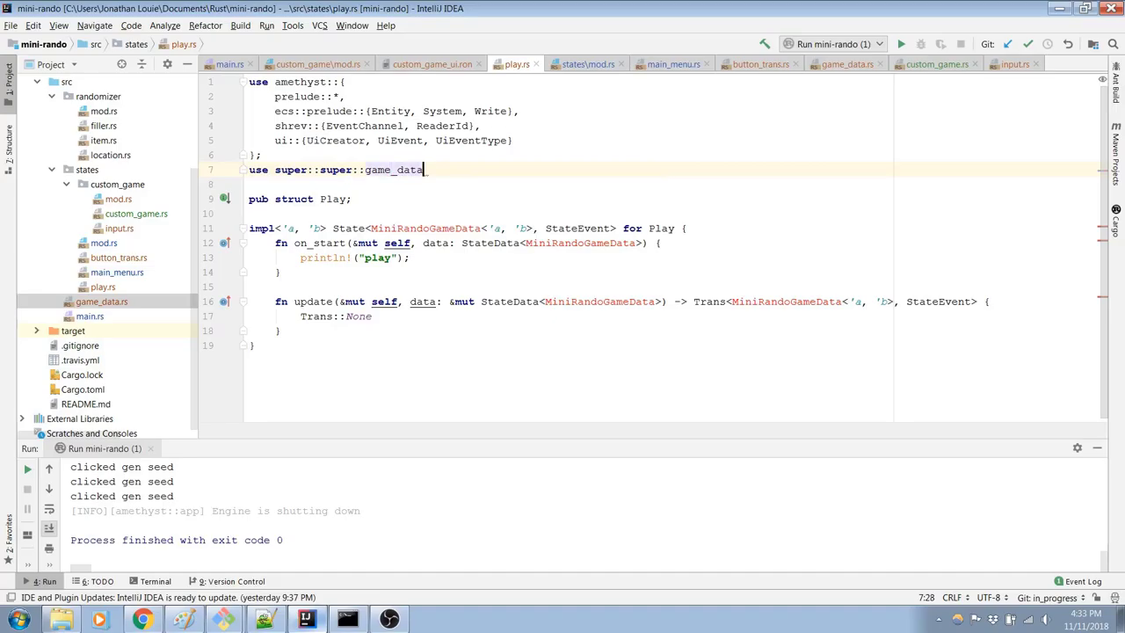
type("::MiniRandoGameData;")
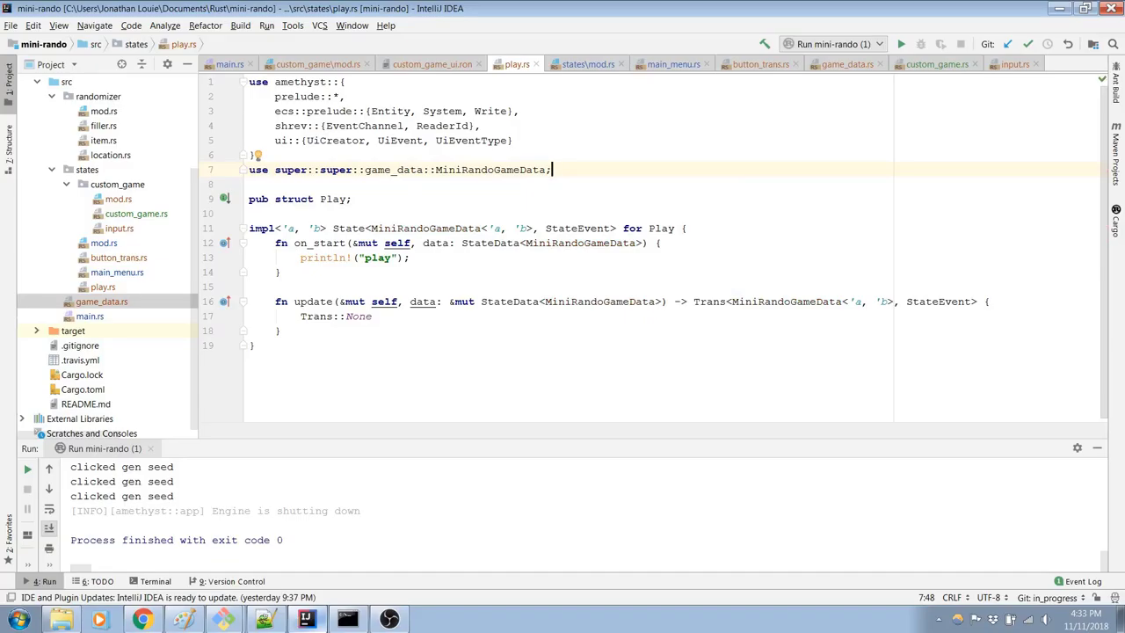
mouse_move(536, 299)
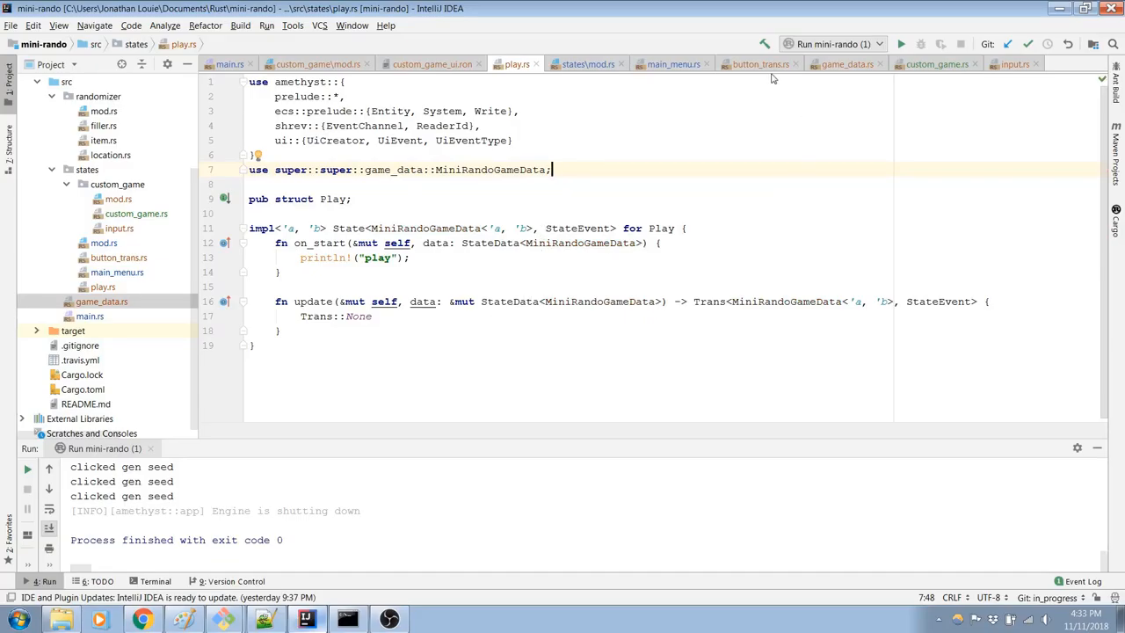
mouse_move(577, 84)
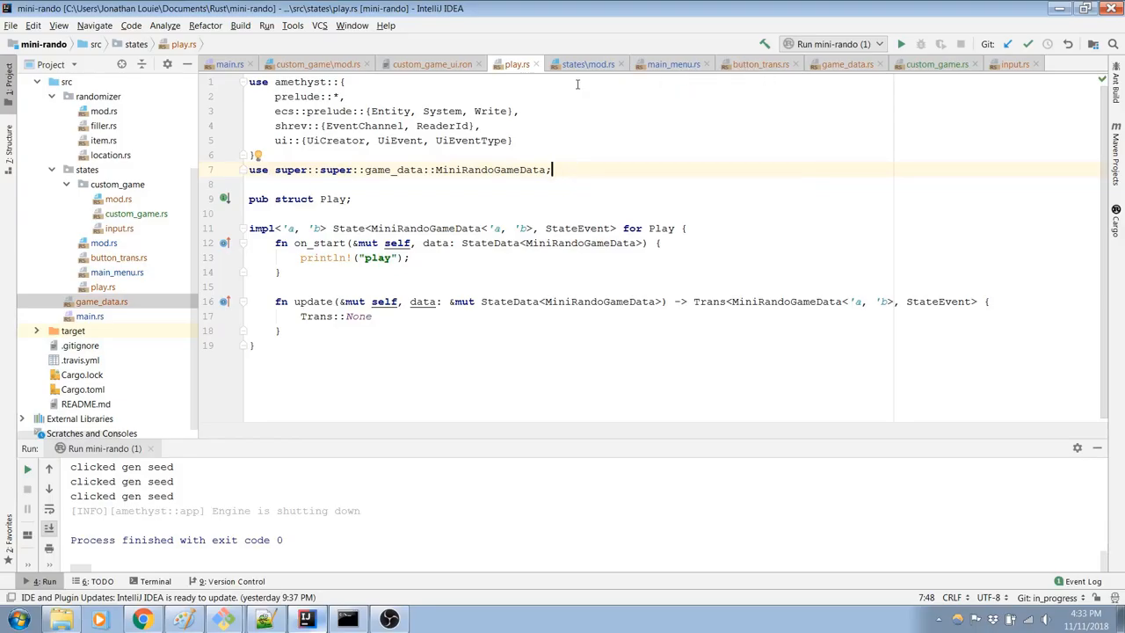
Step: View main.rs on the way to updating game_data.rs imports and building
left_click(227, 64)
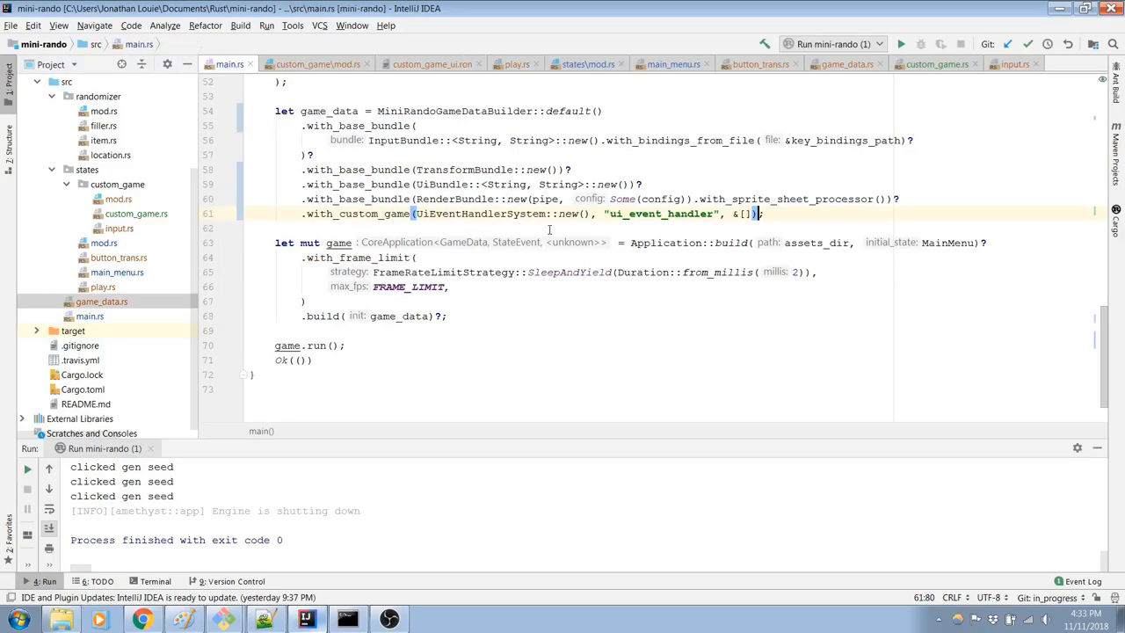
scroll("up", 3)
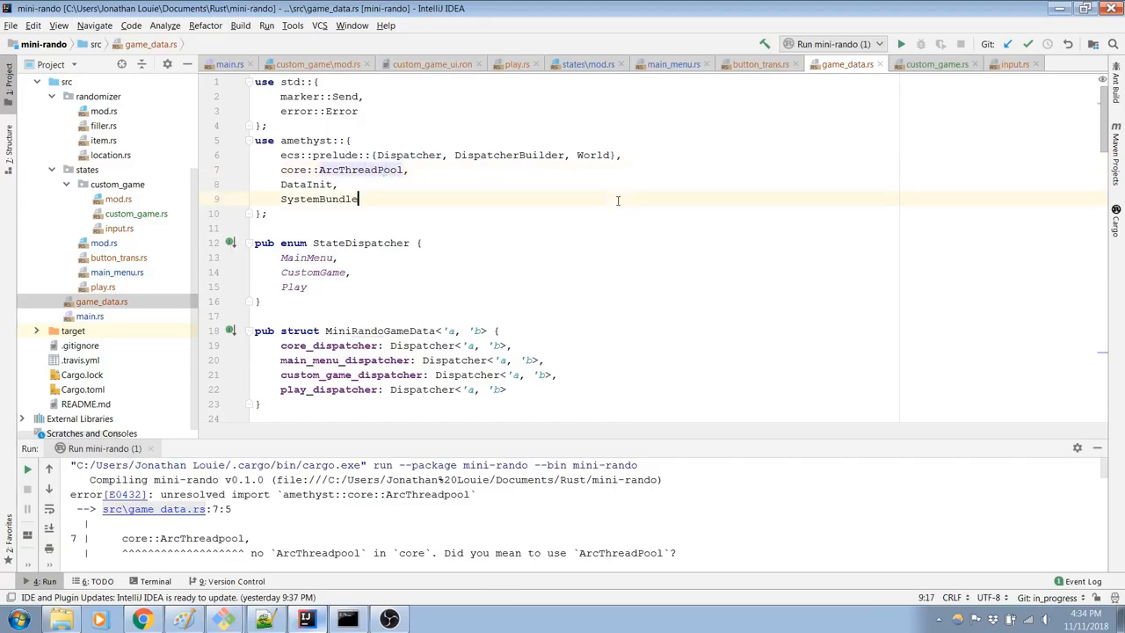
Step: Rebuild, inspect the unresolved SystemBundle import, and search game_data.rs for 'System'
left_click(900, 44)
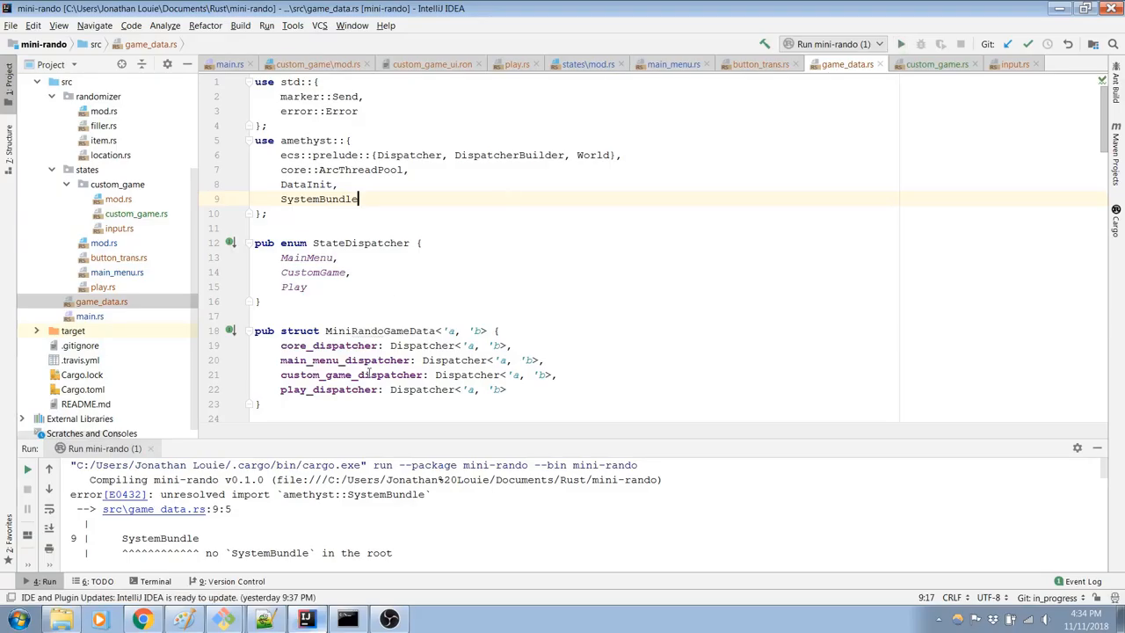
left_click(281, 198)
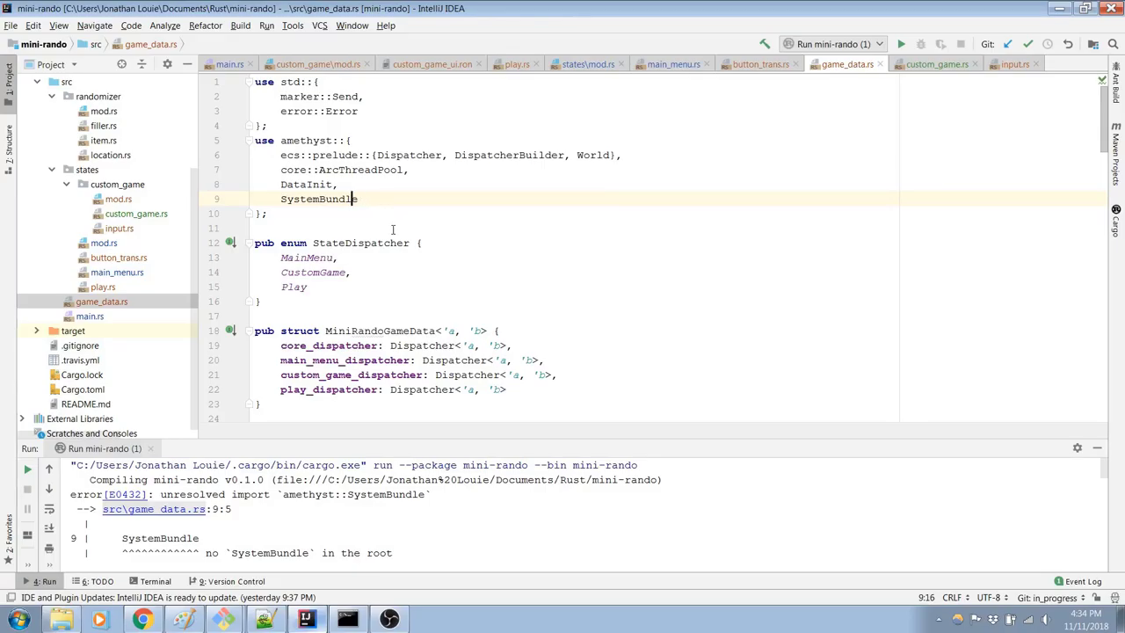
scroll("down", 3)
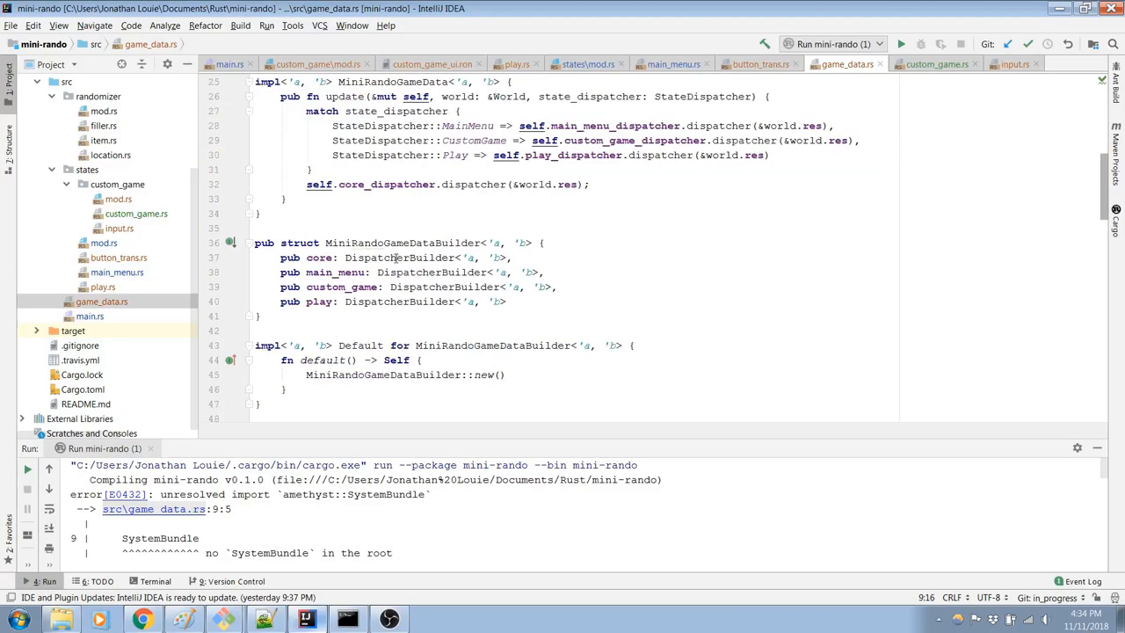
scroll("down", 3)
type("s")
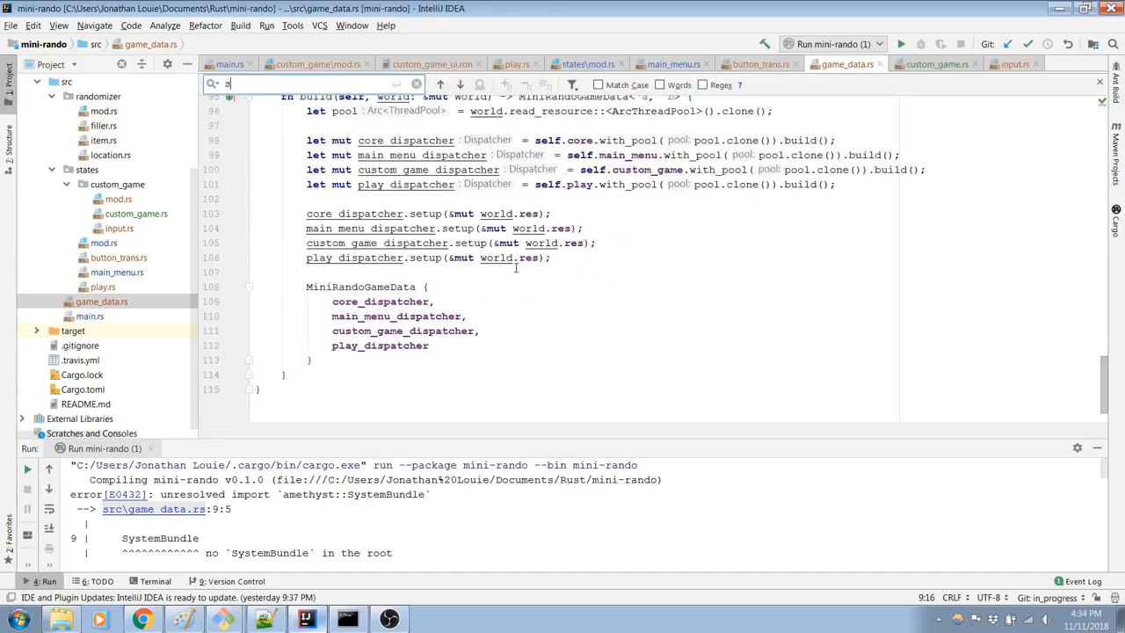
type("ystem")
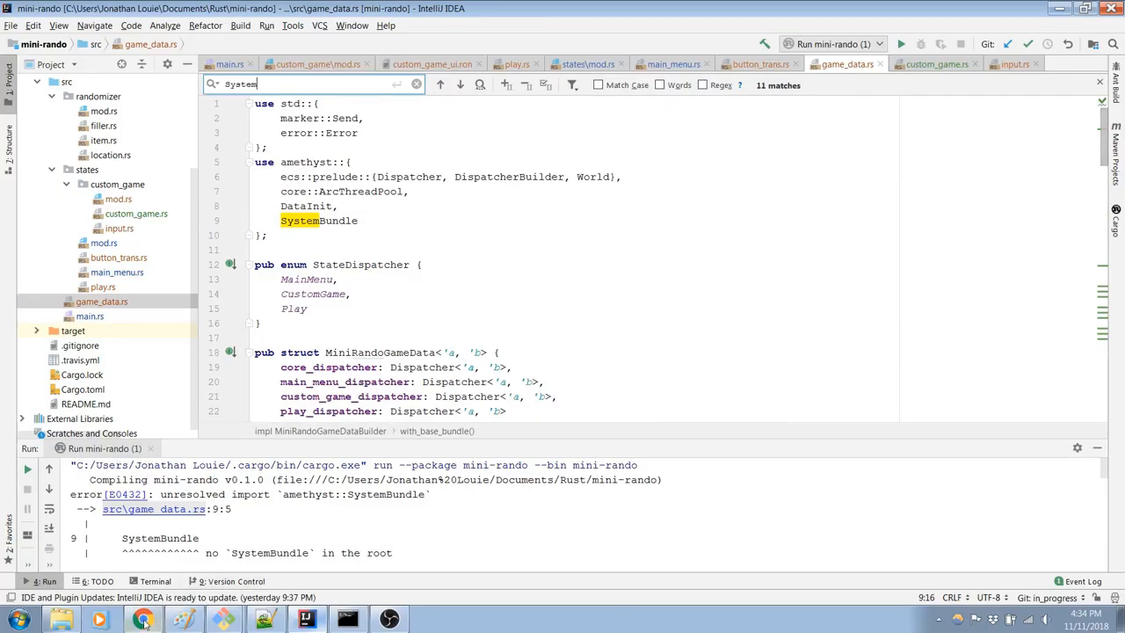
Step: Search the amethyst repo for SystemBundle and inspect its import in amethyst_animation/src/bundle.rs
left_click(143, 619)
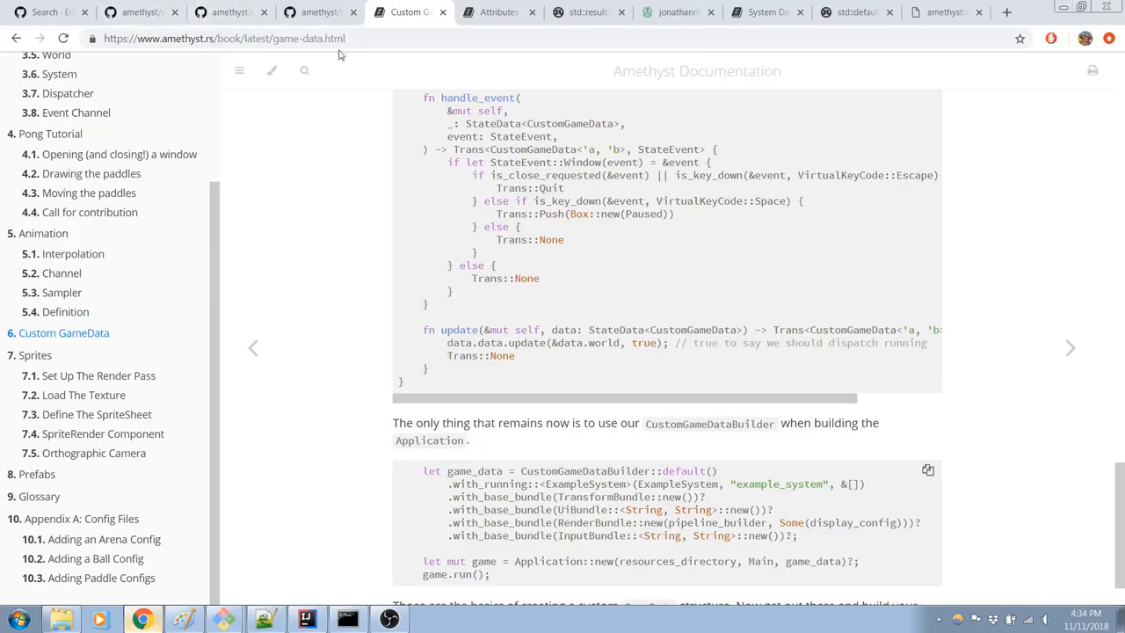
scroll("up", 3)
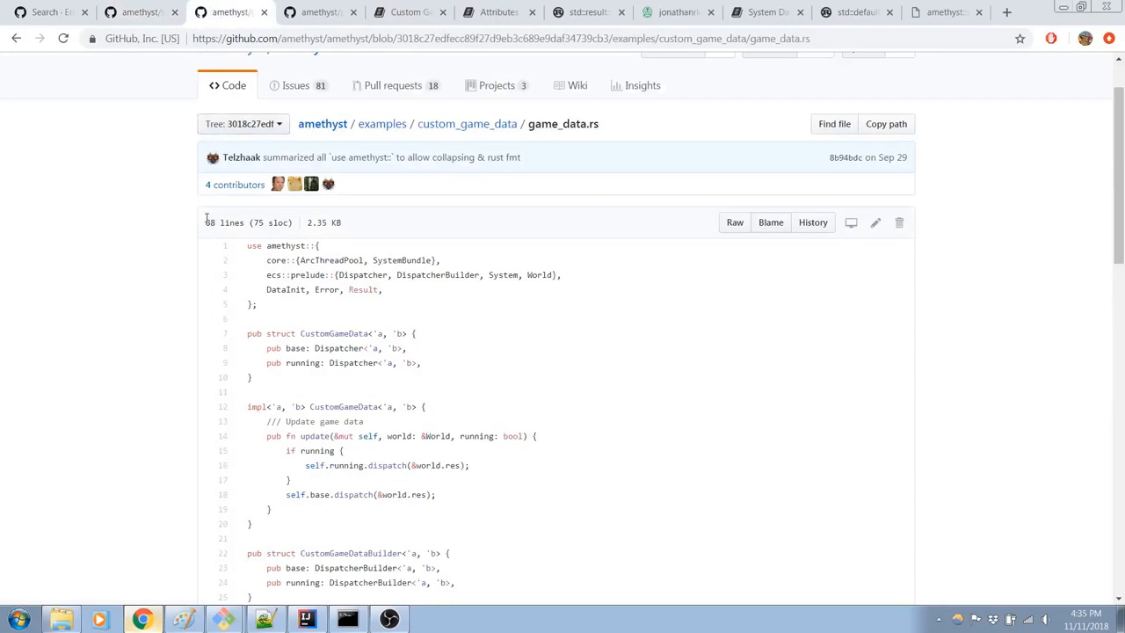
scroll("up", 3)
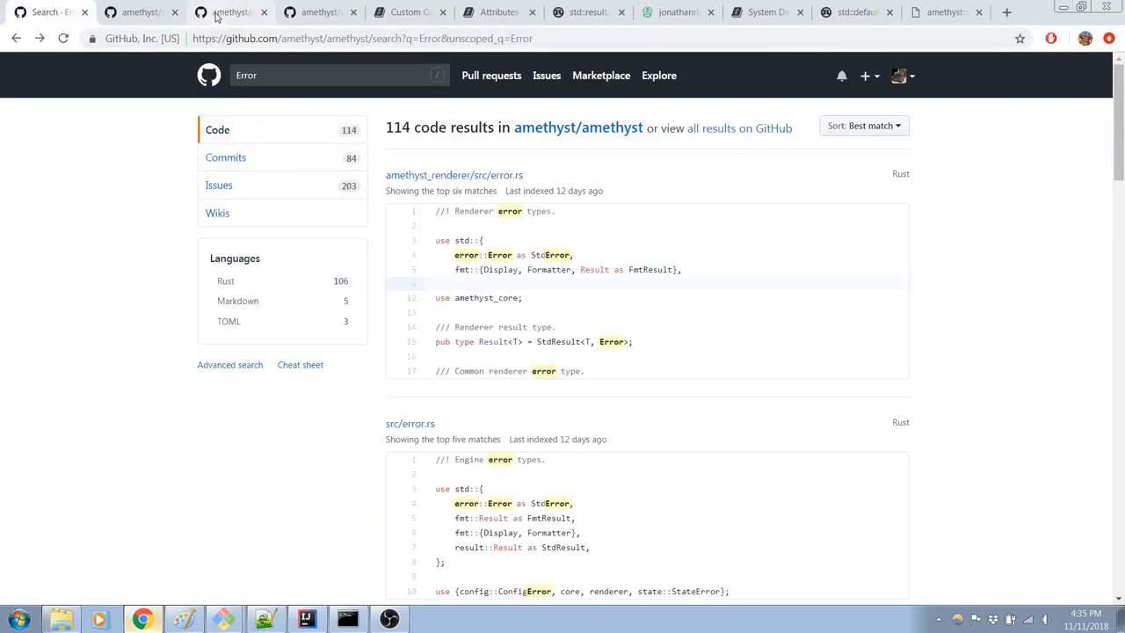
type("SystemBundle")
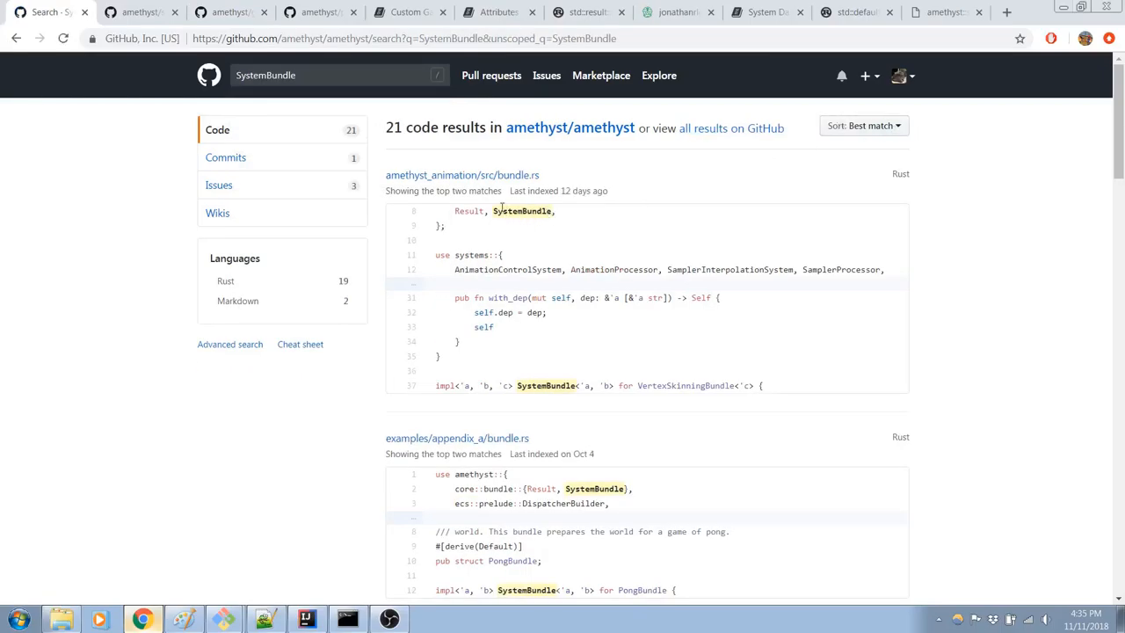
left_click(461, 175)
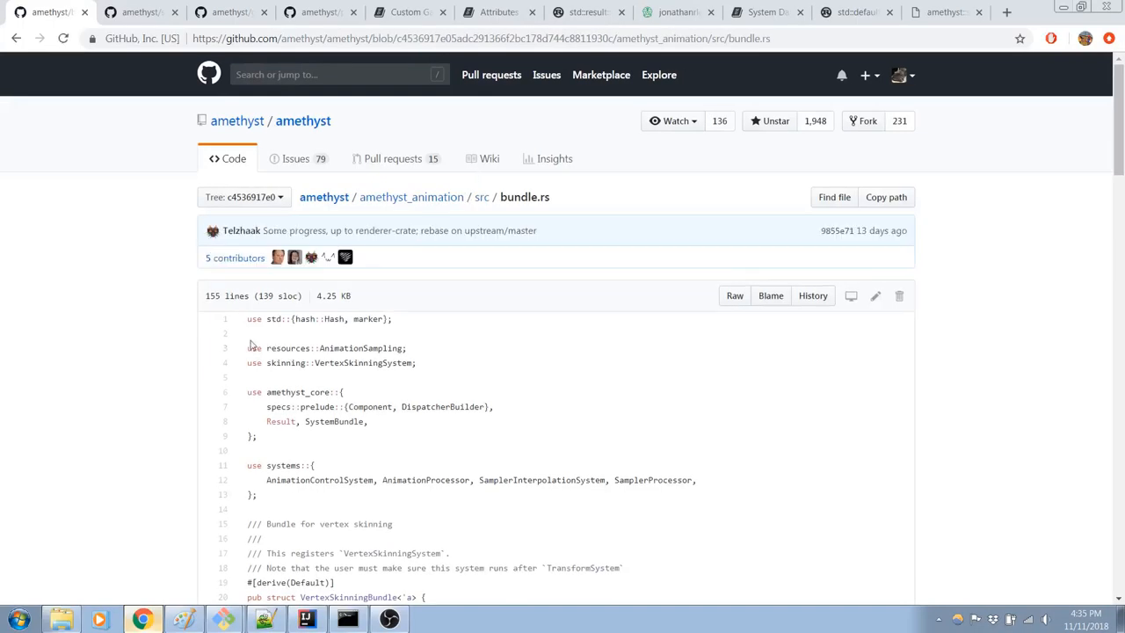
double_click(334, 421)
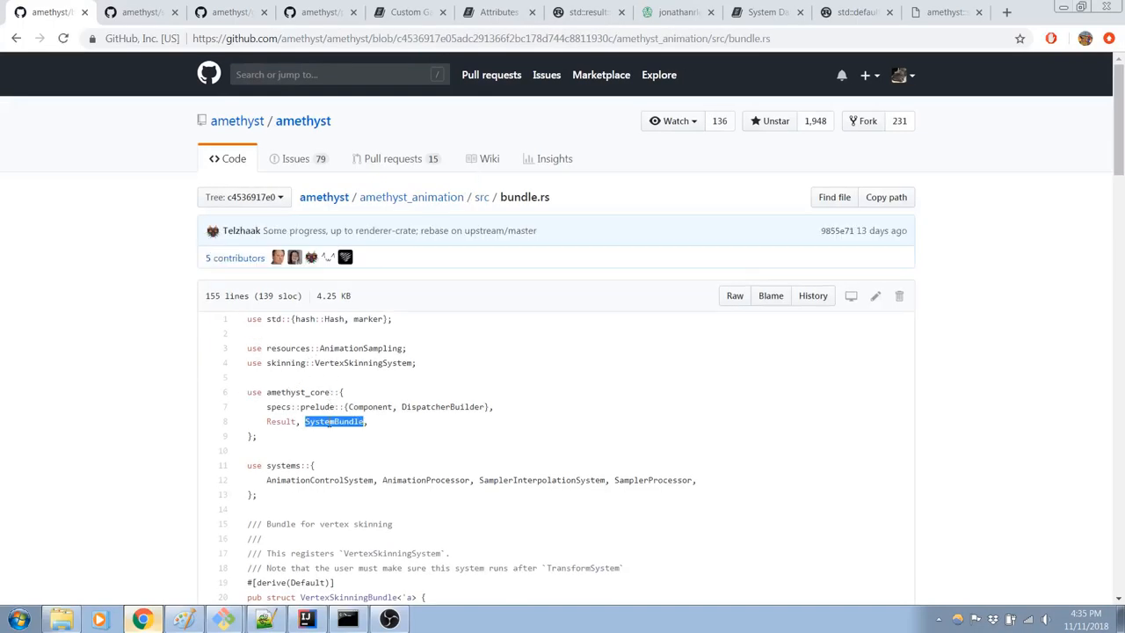
left_click(306, 618)
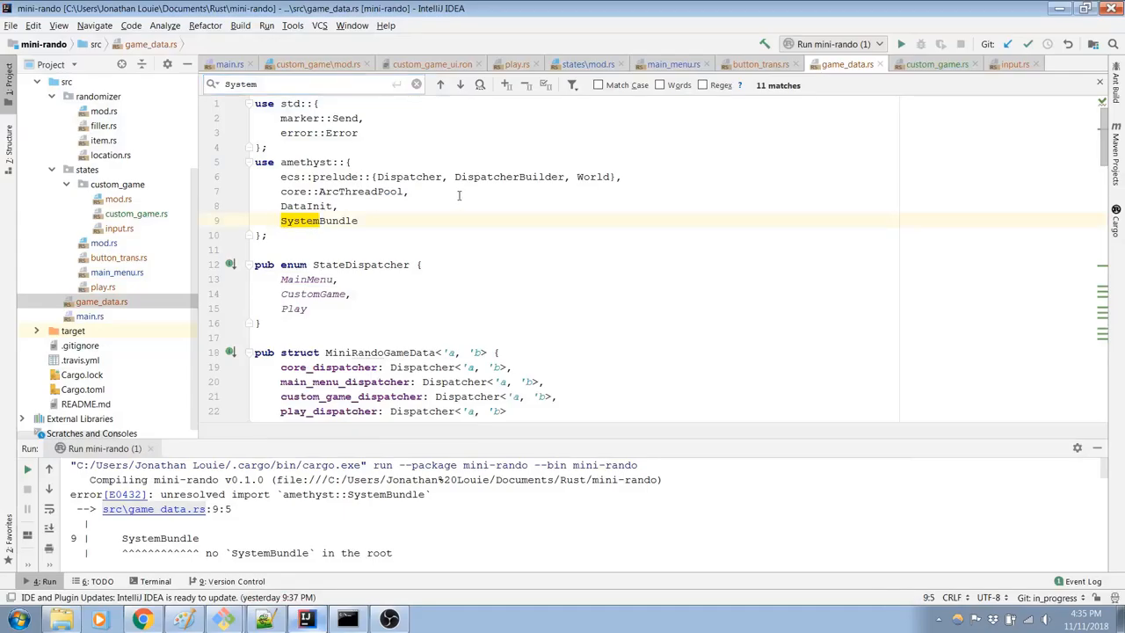
Step: Import SystemBundle via core::{ArcThreadPool, SystemBundle}, rebuild, and review the E0658 error
left_click(319, 190)
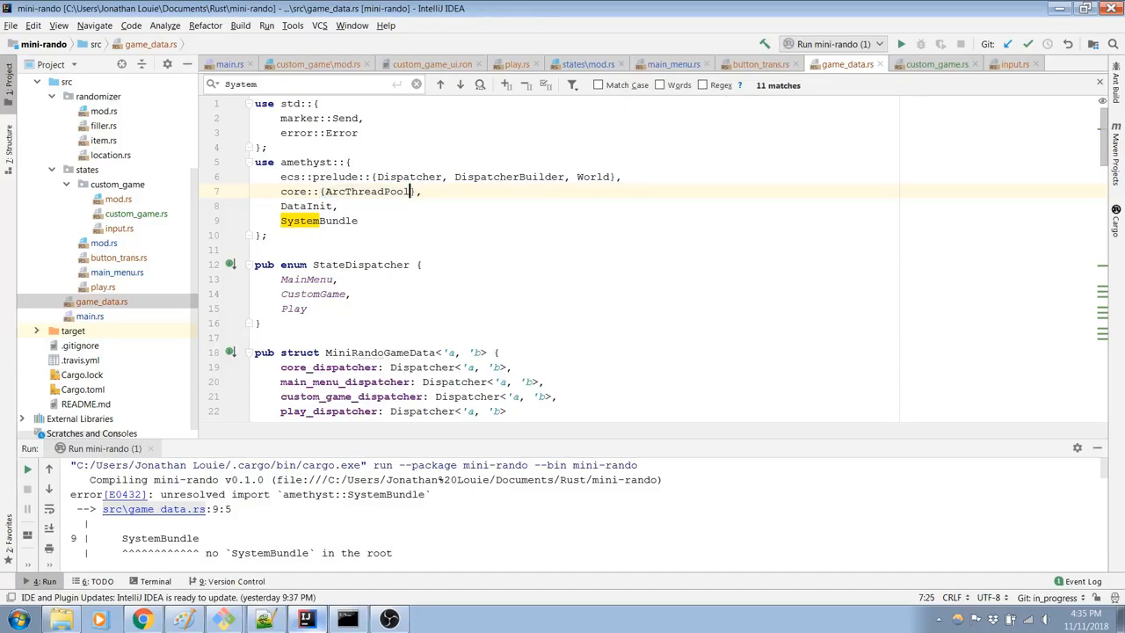
type(", SystemBundle")
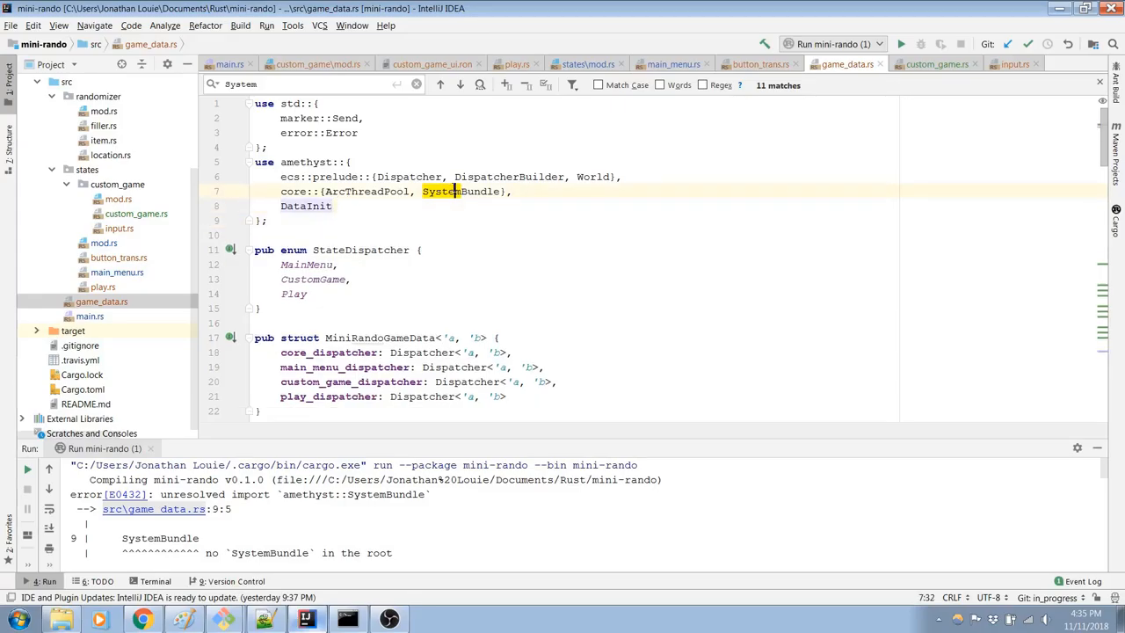
left_click(900, 44)
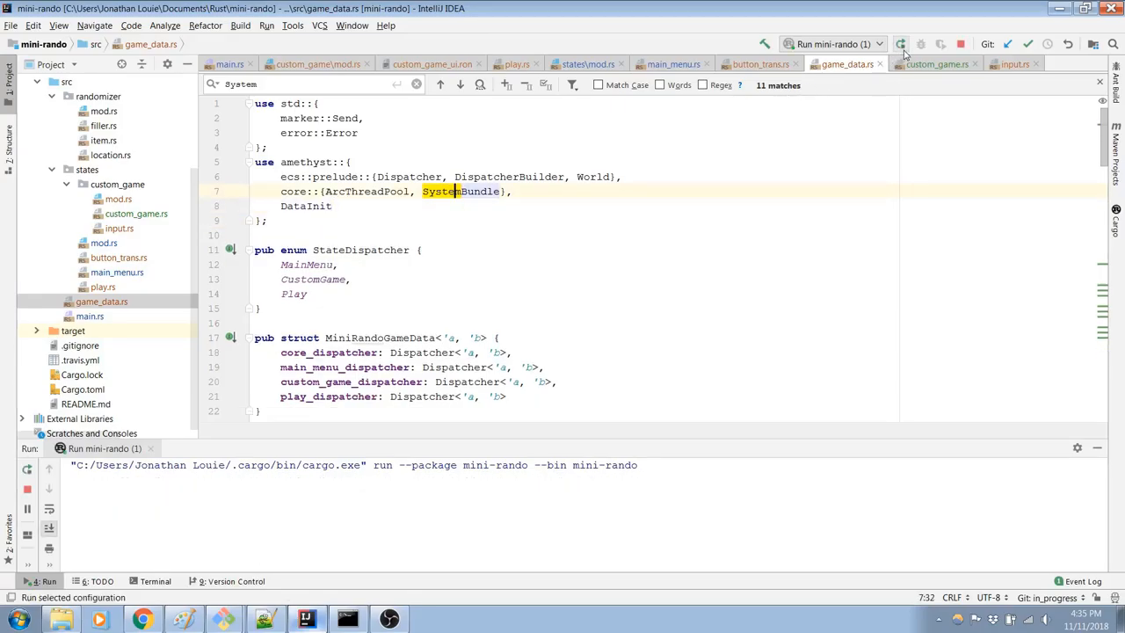
left_click(900, 44)
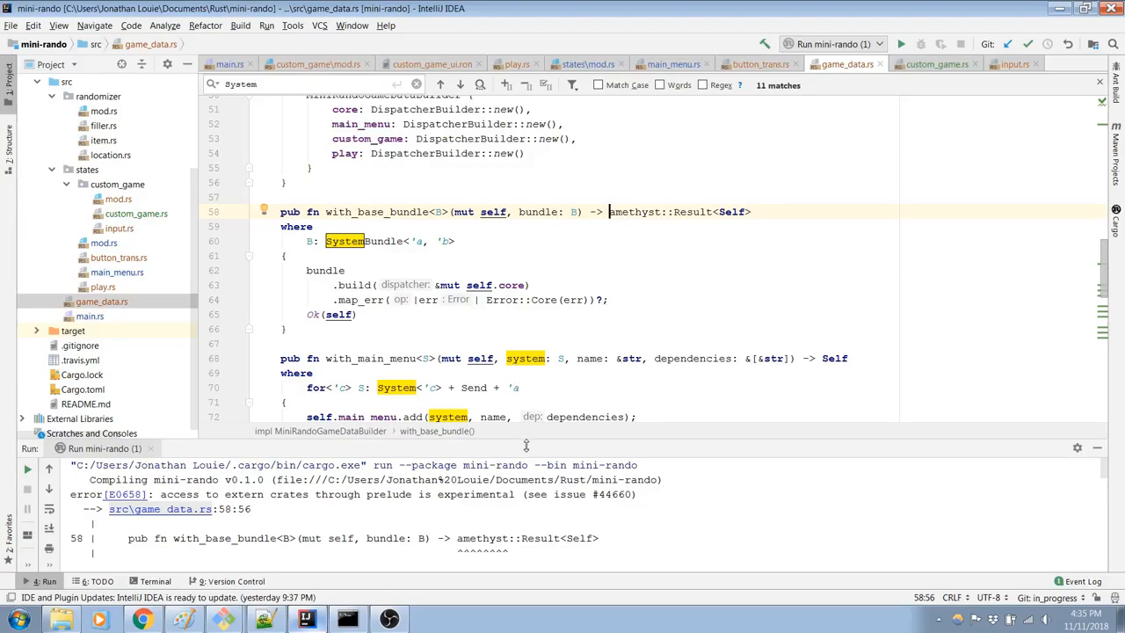
scroll("up", 3)
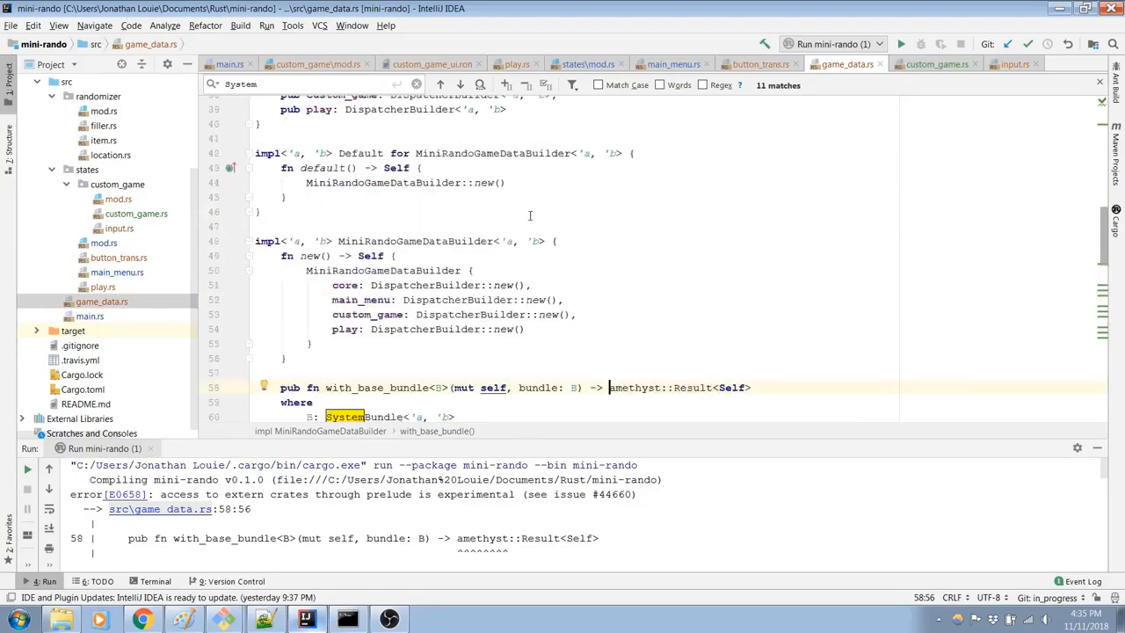
scroll("up", 3)
type("use amethyst;")
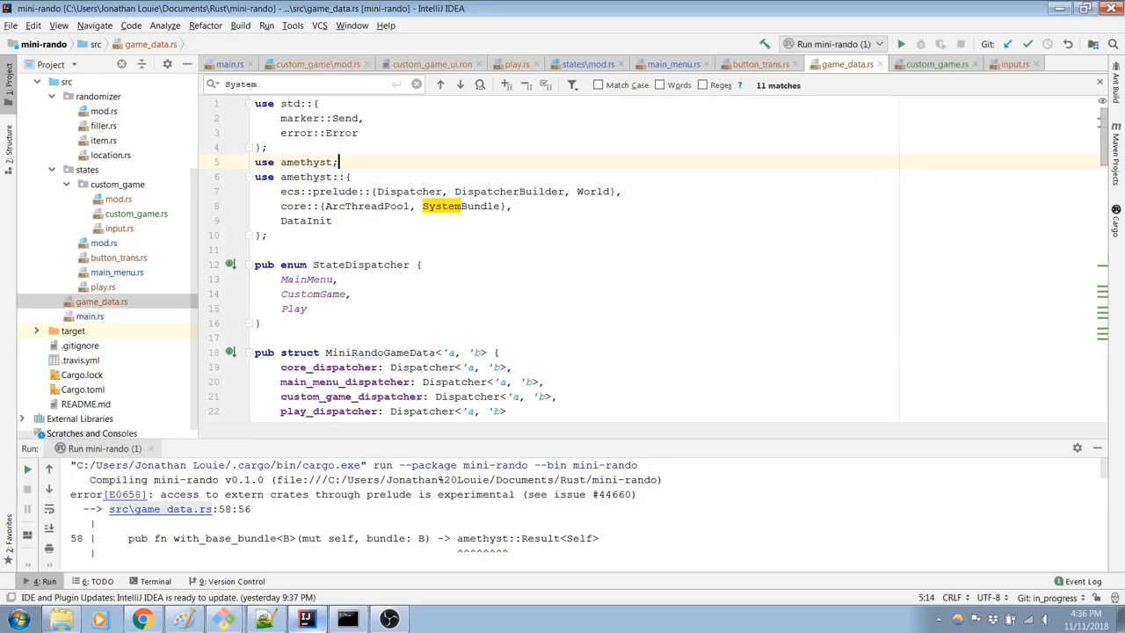
left_click(901, 44)
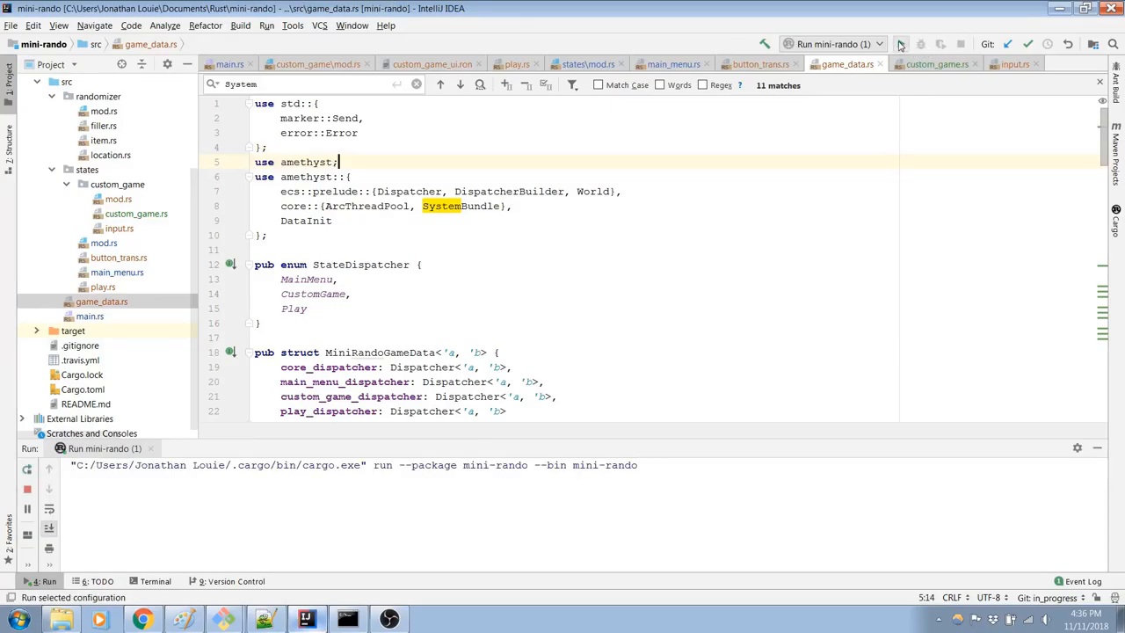
left_click(901, 44)
type("System, ")
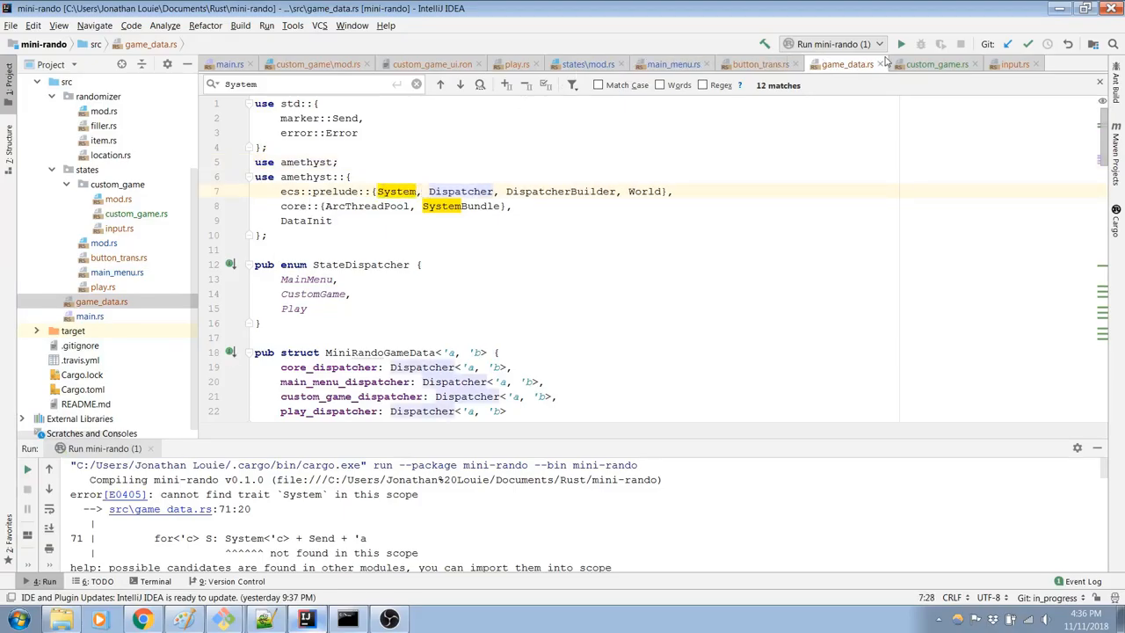
left_click(901, 44)
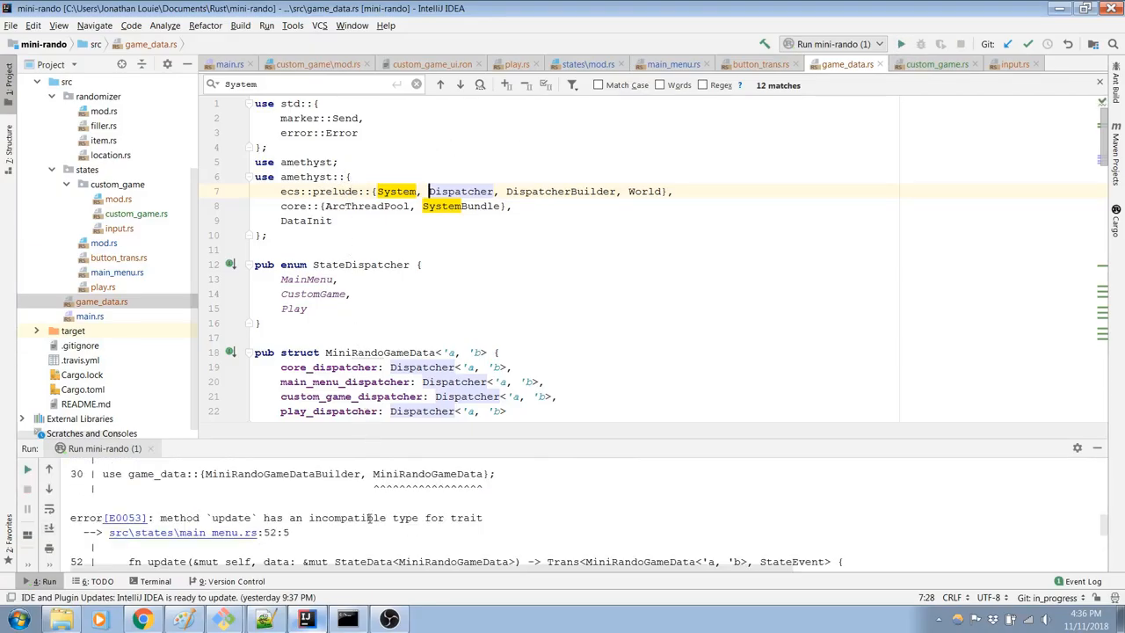
scroll("down", 3)
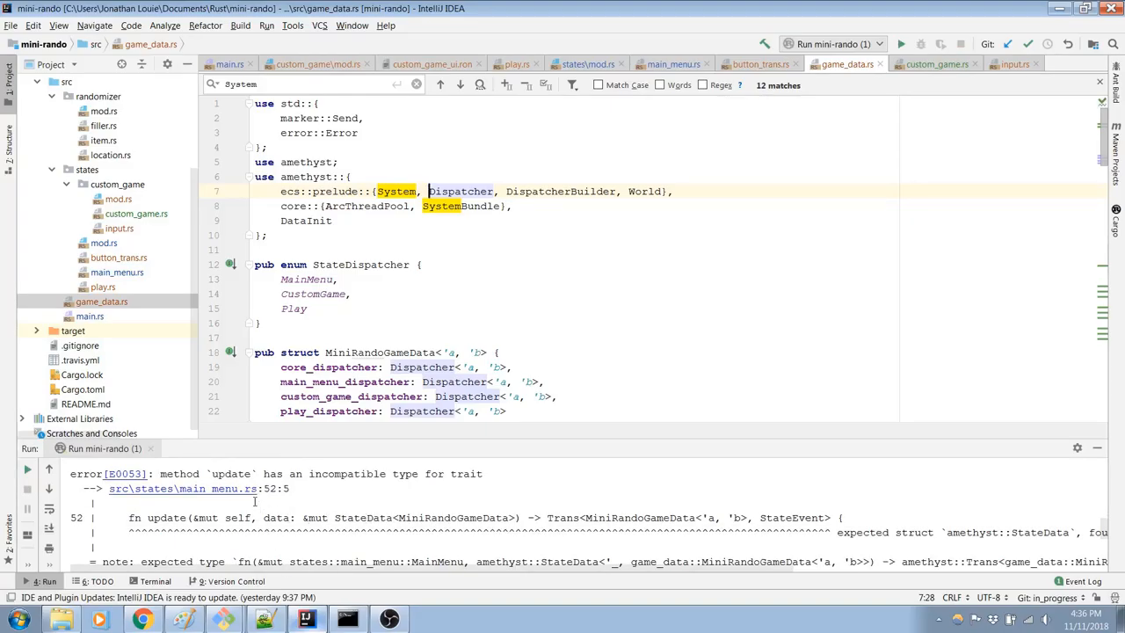
Step: Inspect main_menu.rs's flagged update signature with &mut StateData, then view update in custom_game.rs
left_click(194, 488)
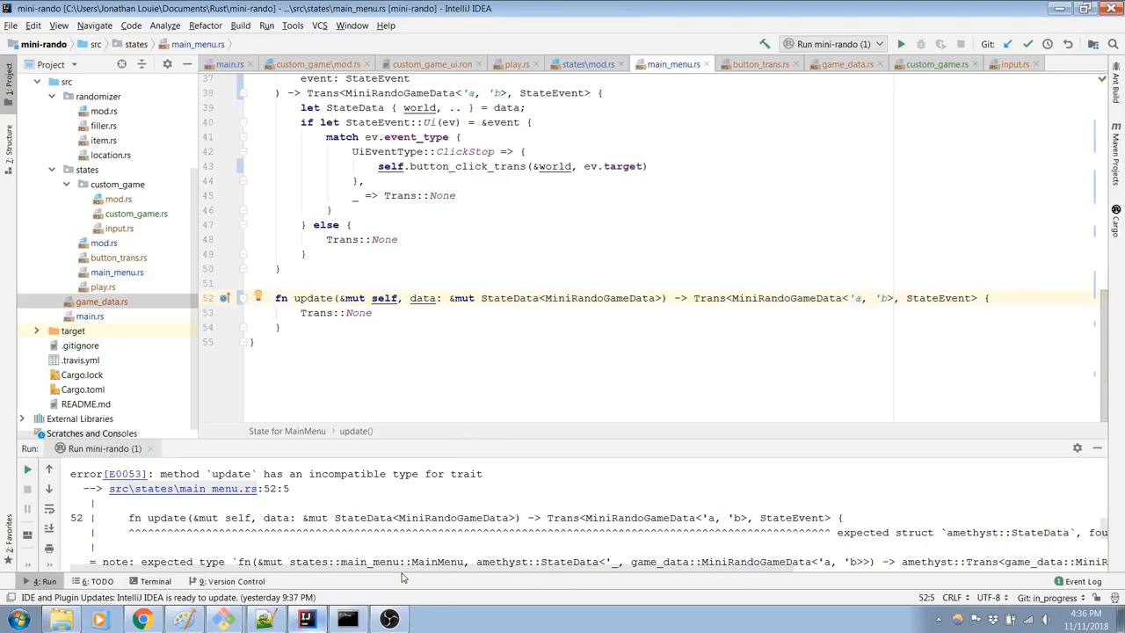
mouse_move(513, 571)
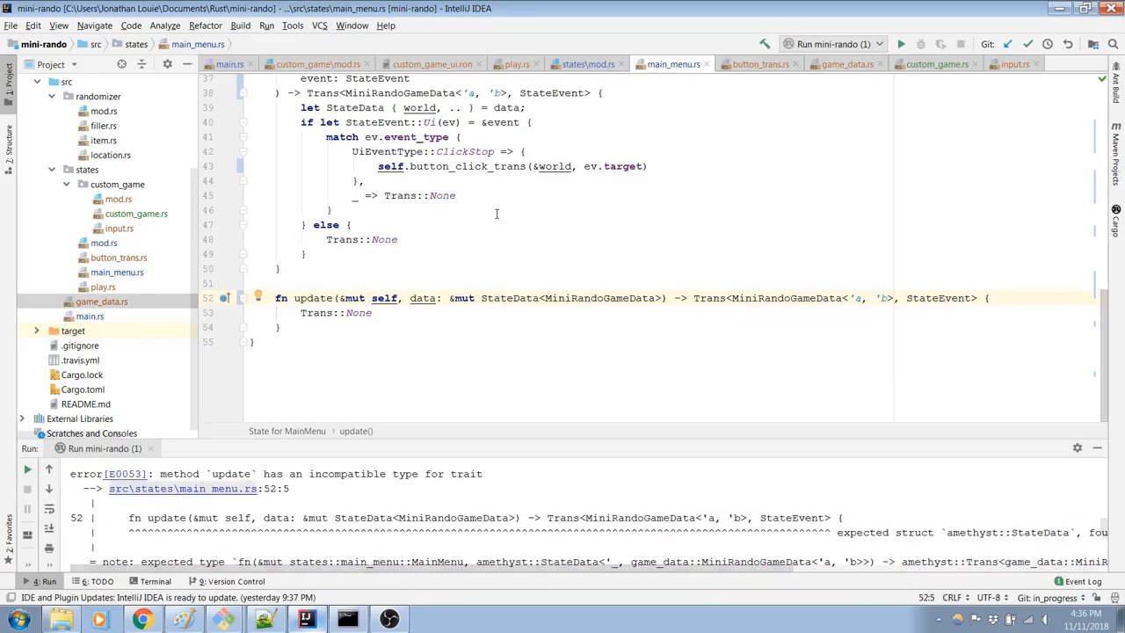
scroll("up", 3)
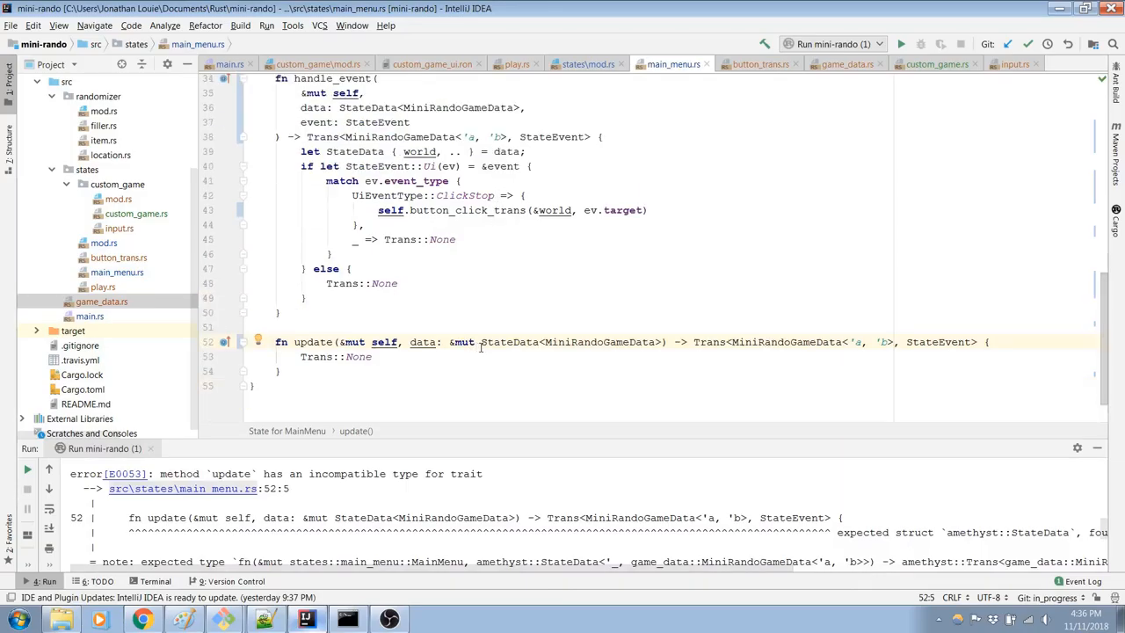
double_click(463, 342)
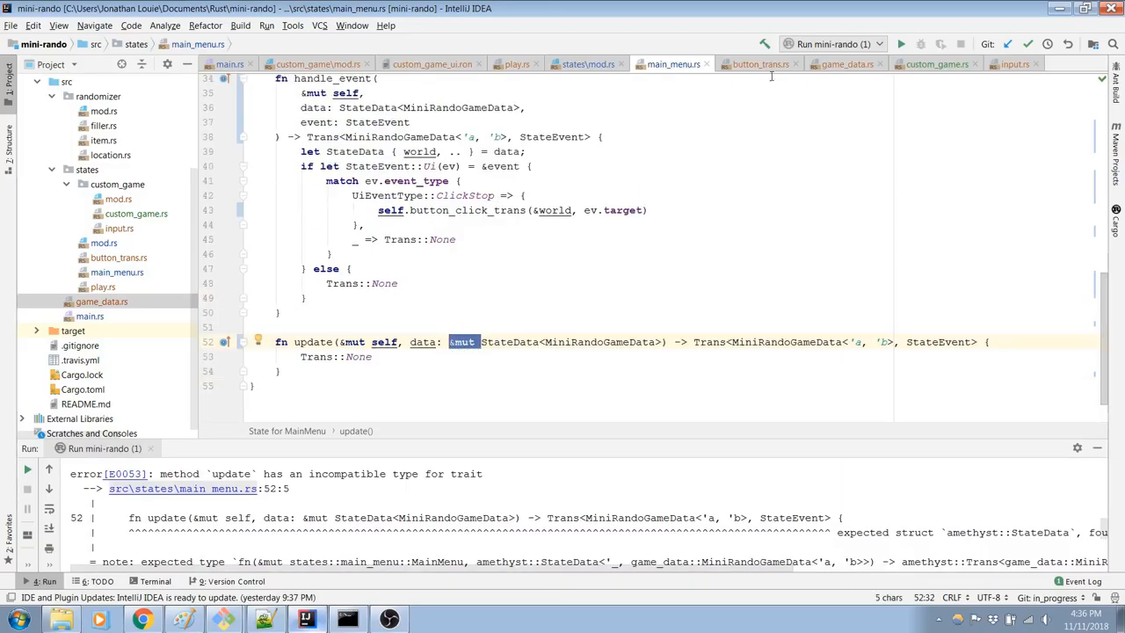
mouse_move(857, 68)
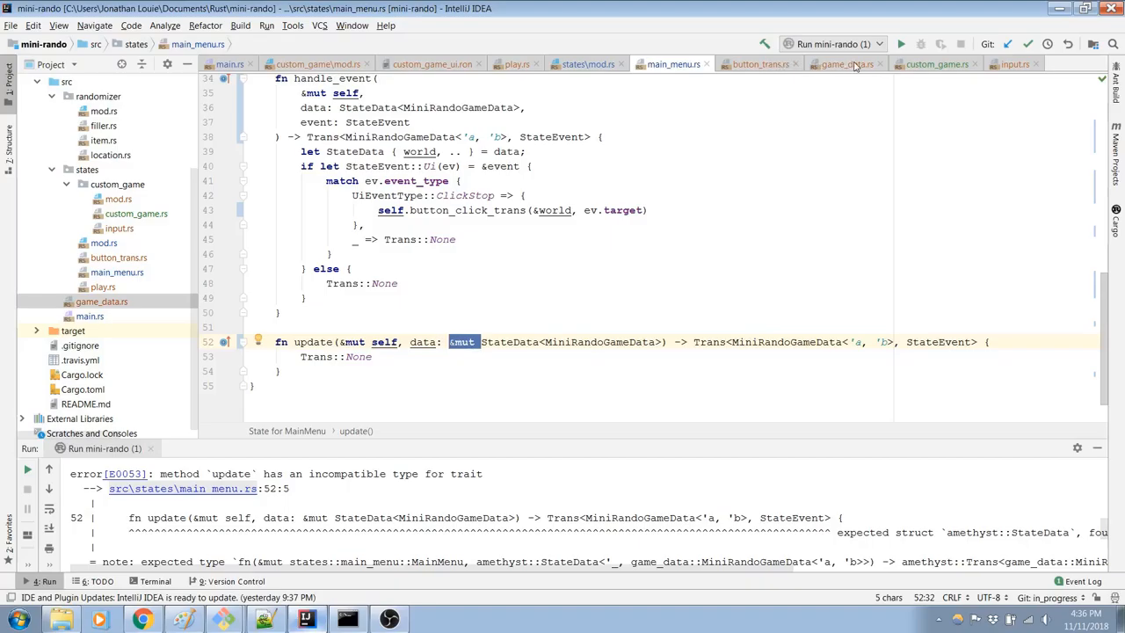
mouse_move(857, 67)
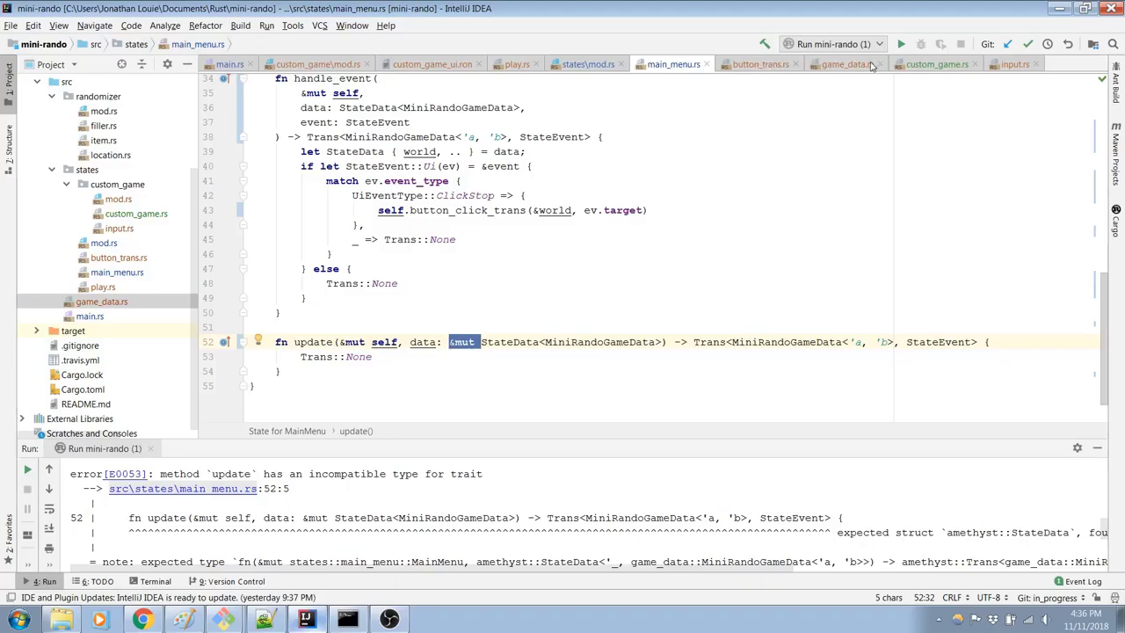
left_click(936, 64)
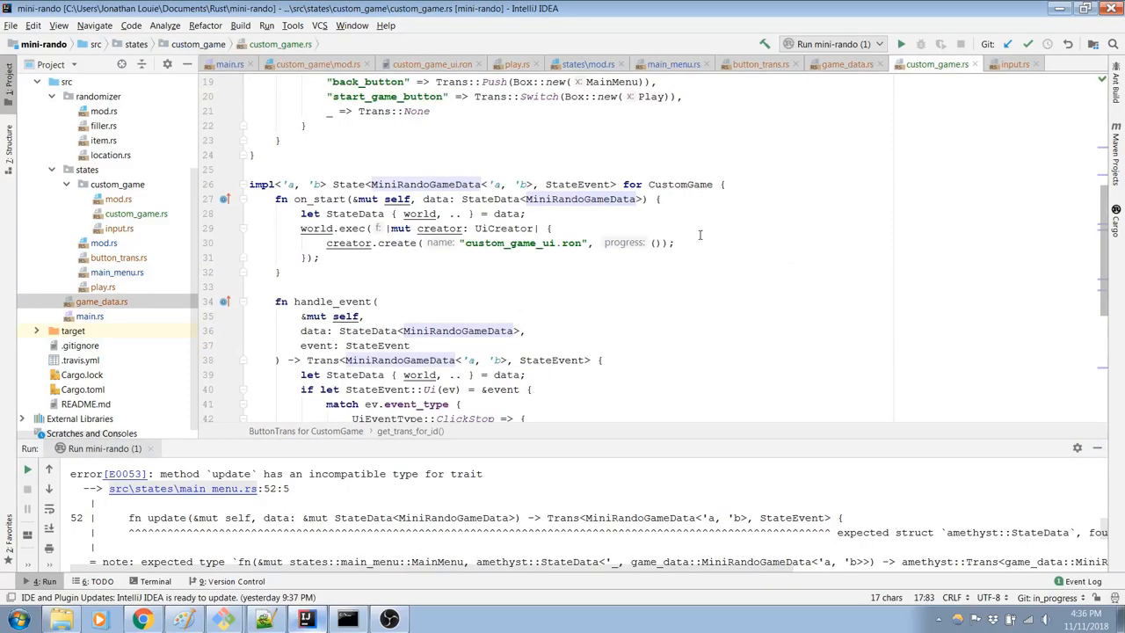
scroll("down", 3)
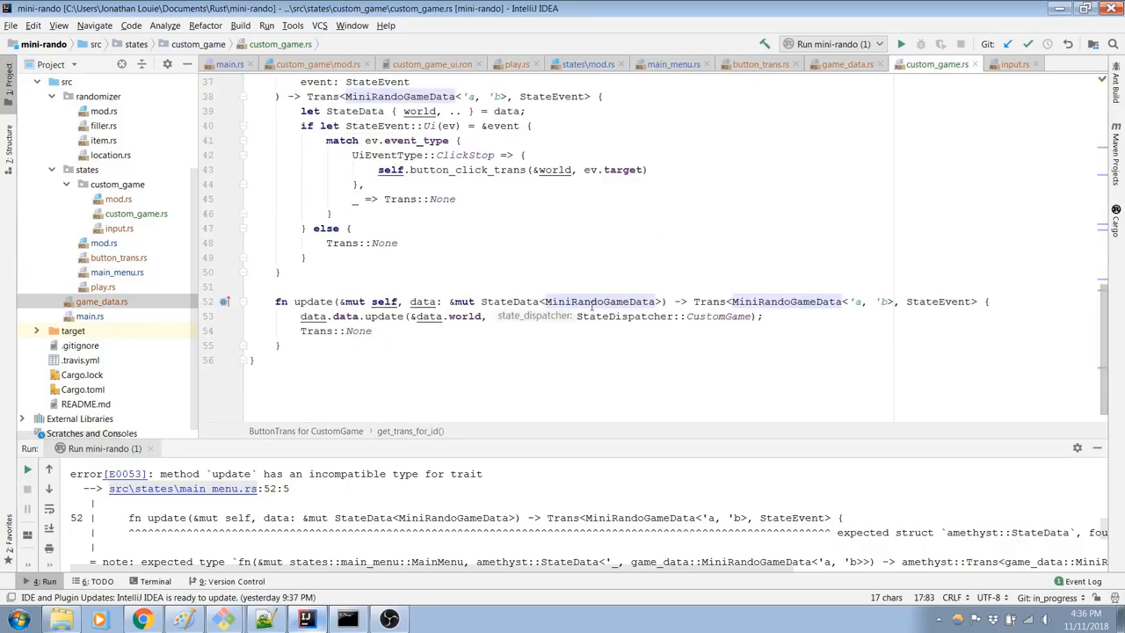
mouse_move(657, 193)
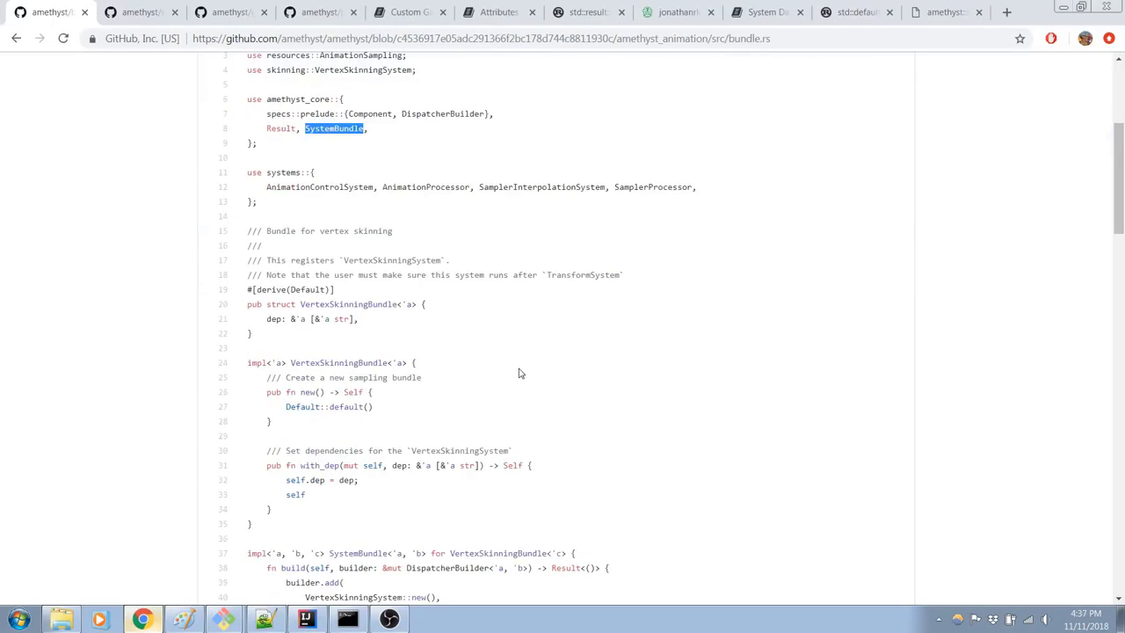
Step: View amethyst's State trait in state.rs, where update takes StateData<T> by value
scroll("down", 3)
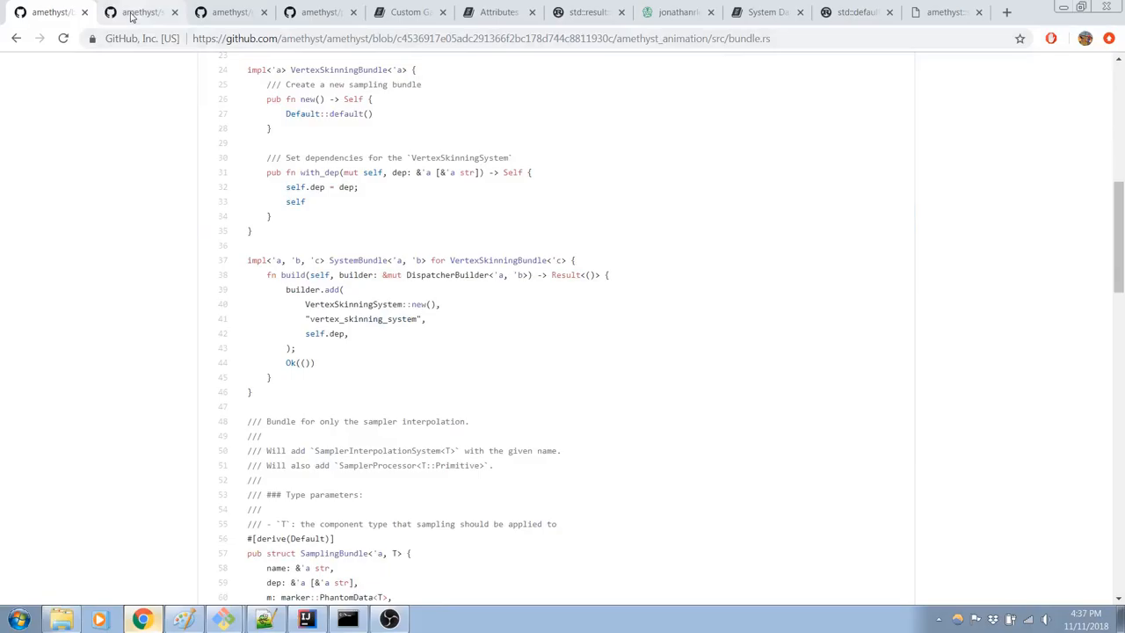
left_click(140, 12)
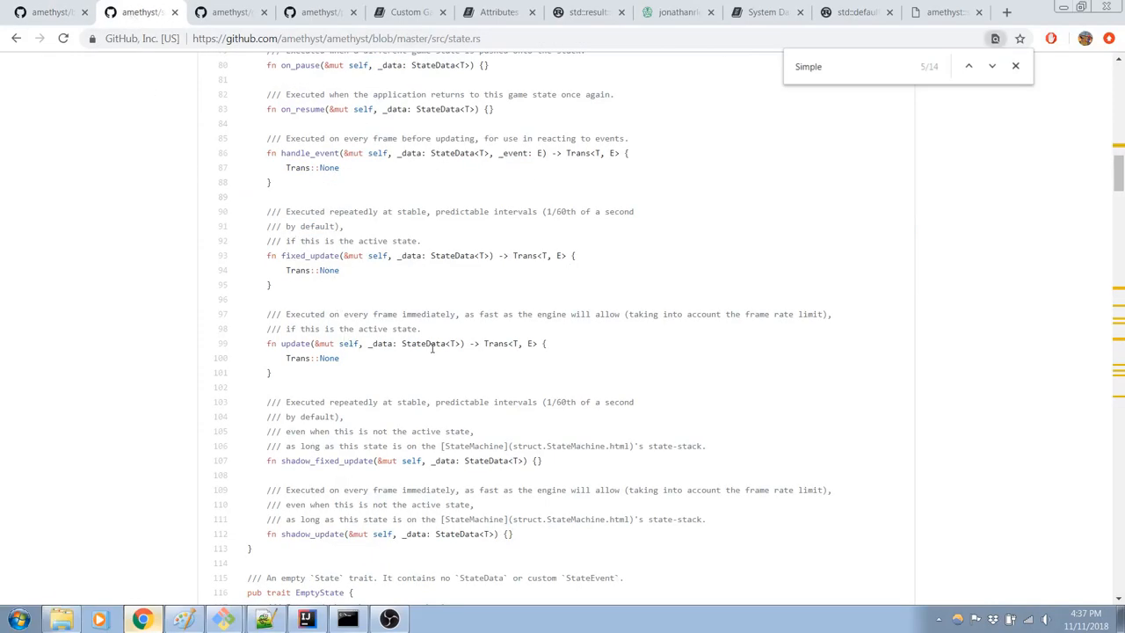
mouse_move(432, 356)
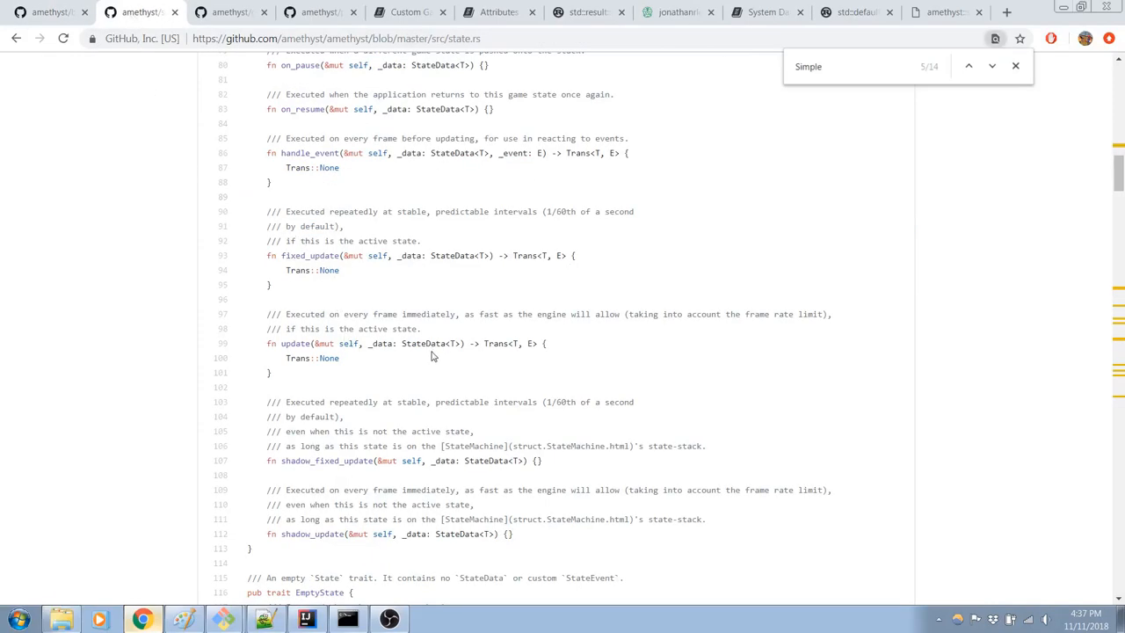
scroll("up", 3)
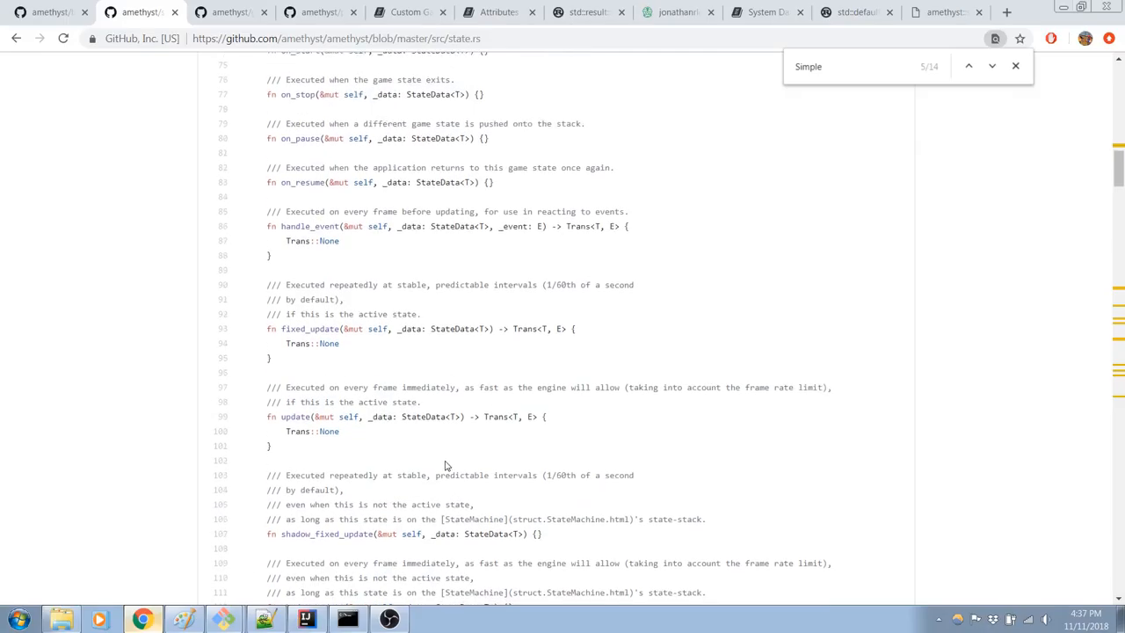
scroll("up", 3)
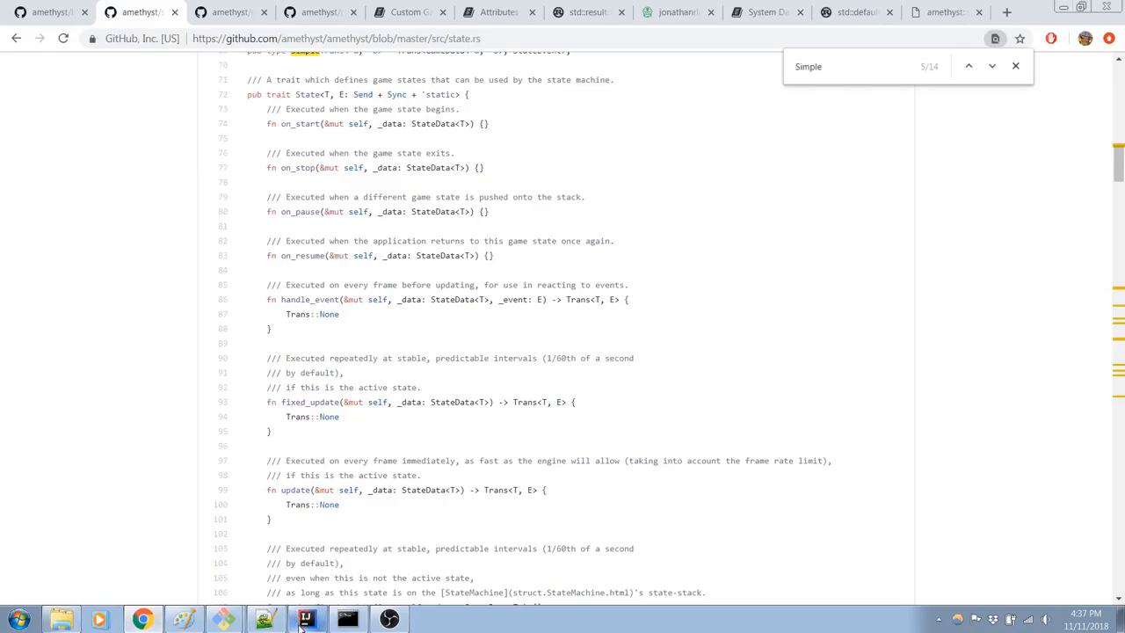
Step: Delete &mut from update's StateData parameter in custom_game.rs, then check main_menu.rs and play.rs
left_click(306, 620)
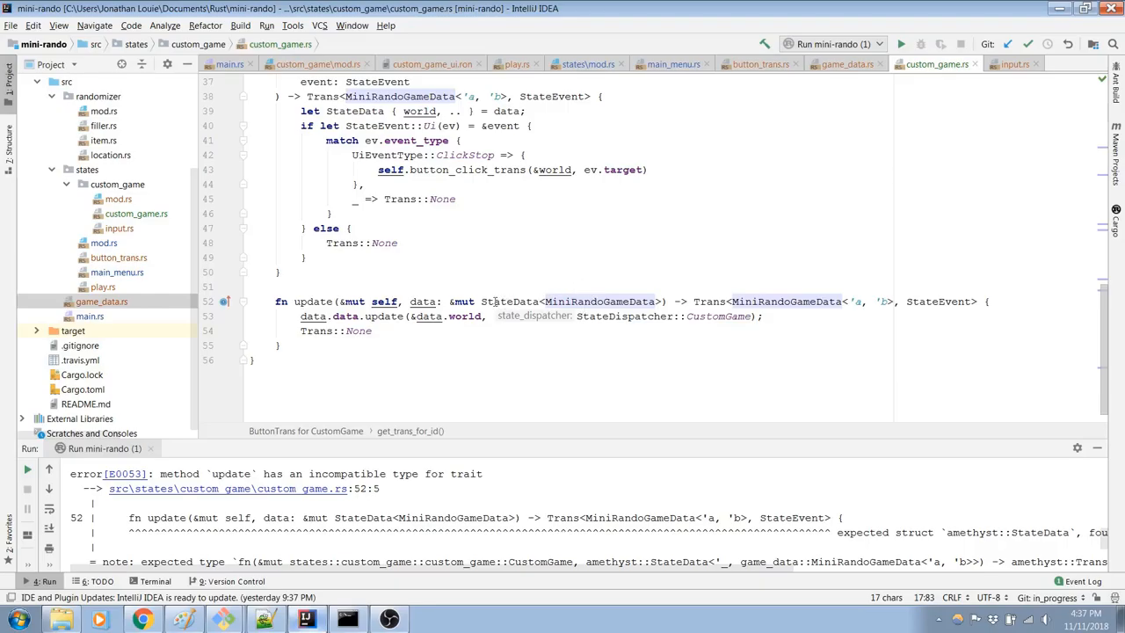
double_click(462, 301)
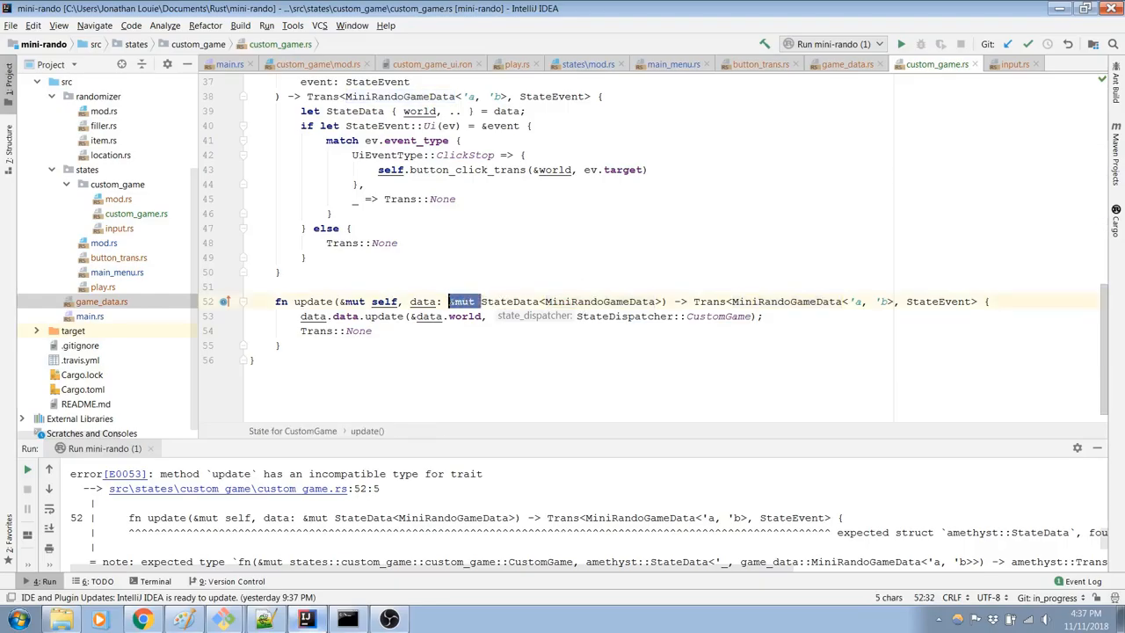
key("Delete")
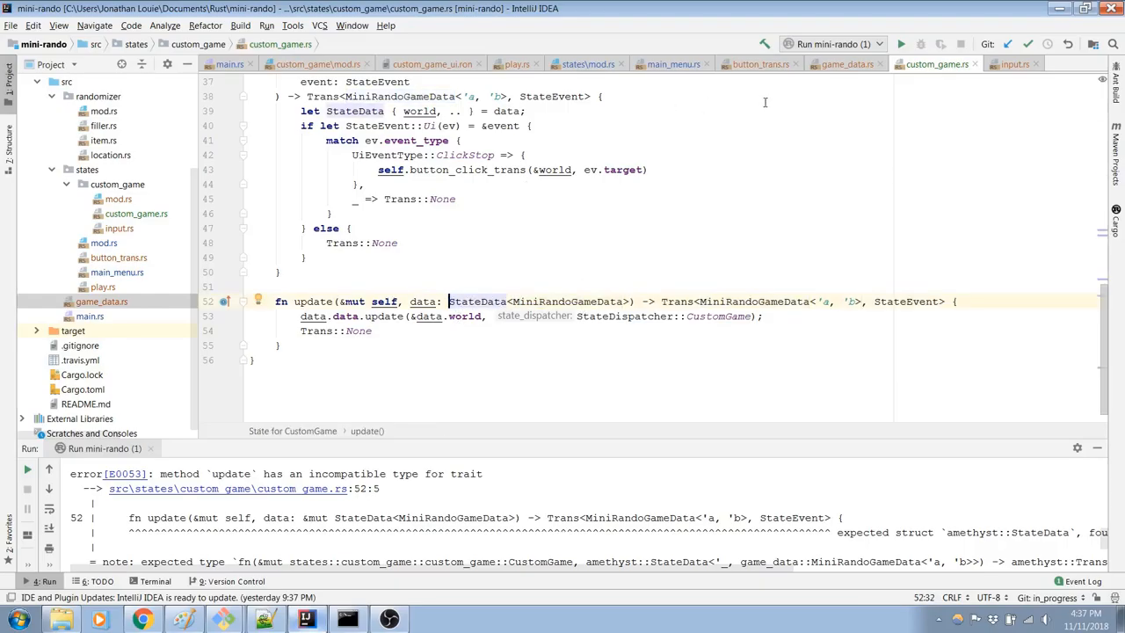
left_click(672, 63)
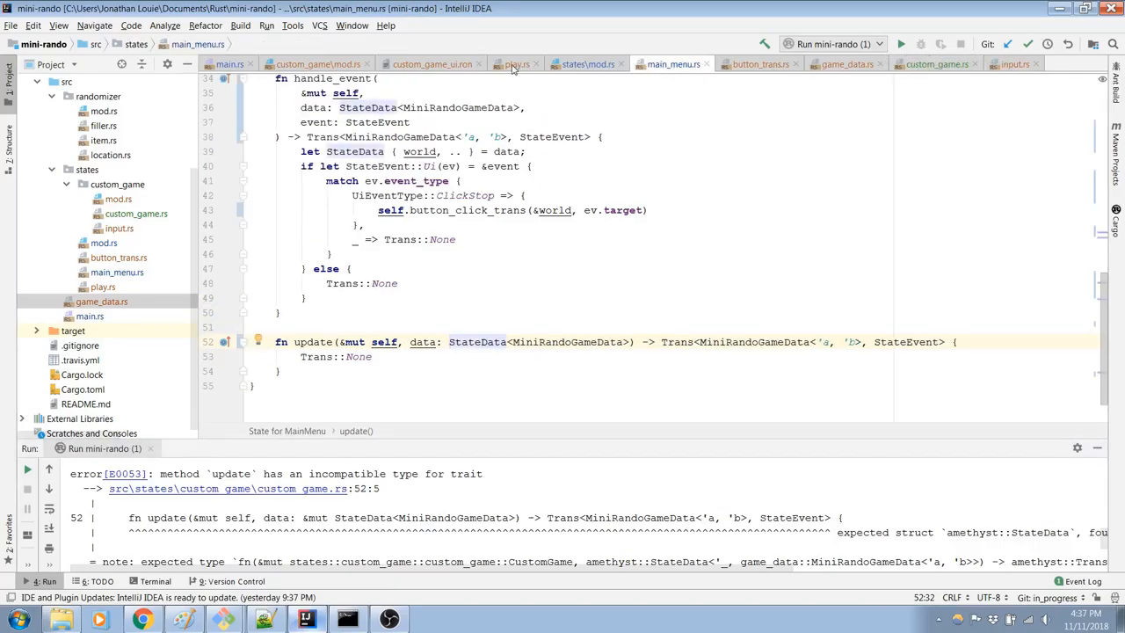
left_click(516, 63)
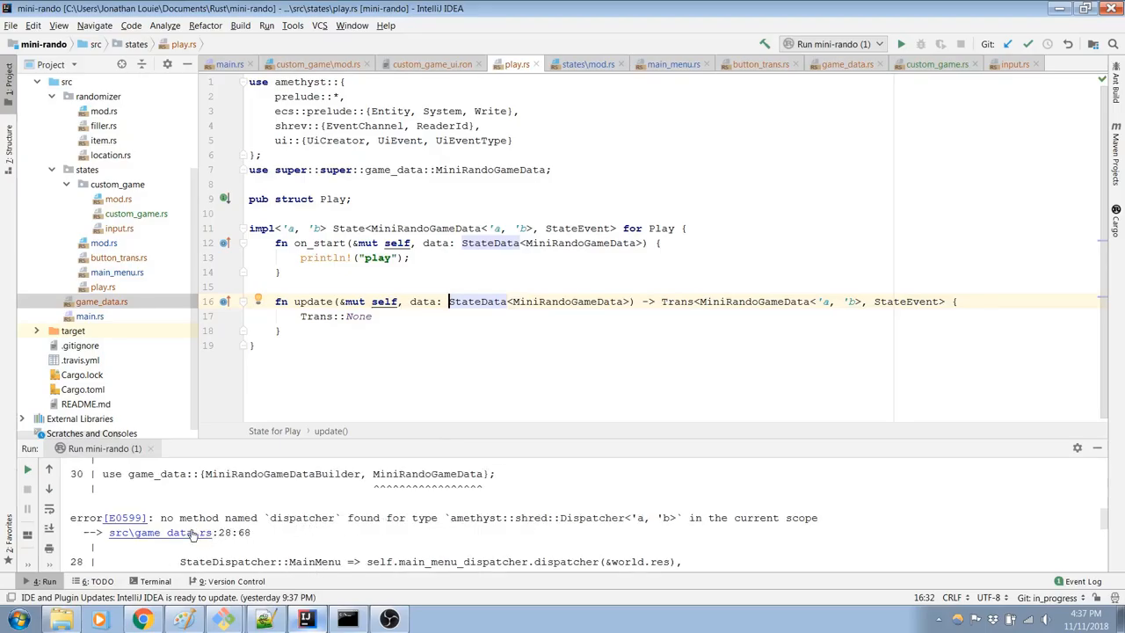
Step: Go to game_data.rs:28:68's dispatcher call and read the 'did you mean dispatch' hint
left_click(159, 533)
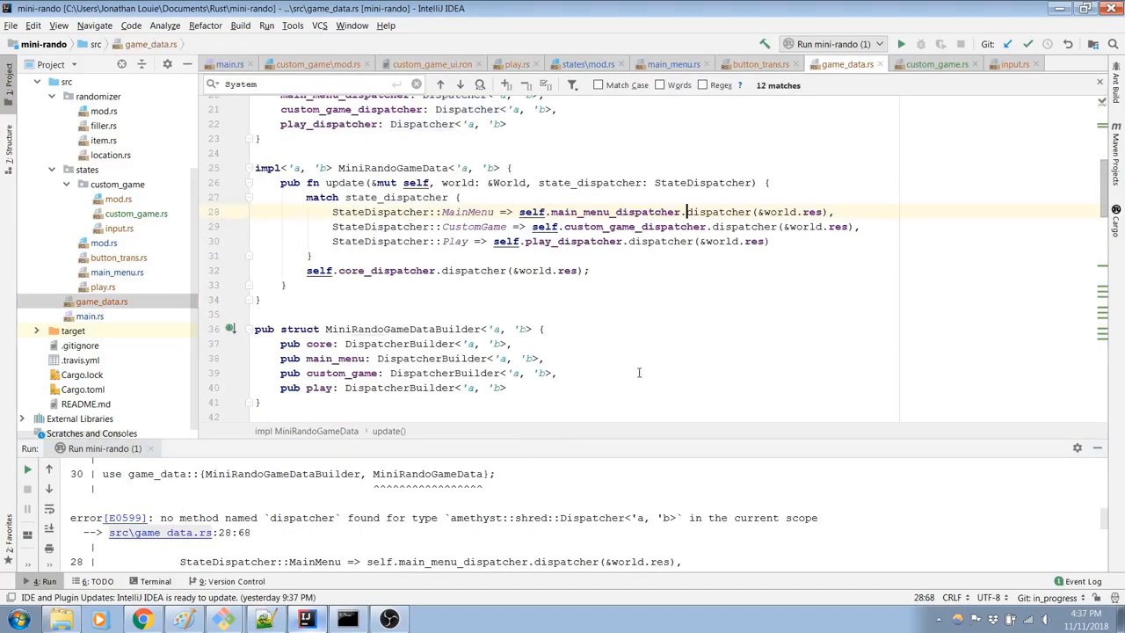
mouse_move(581, 483)
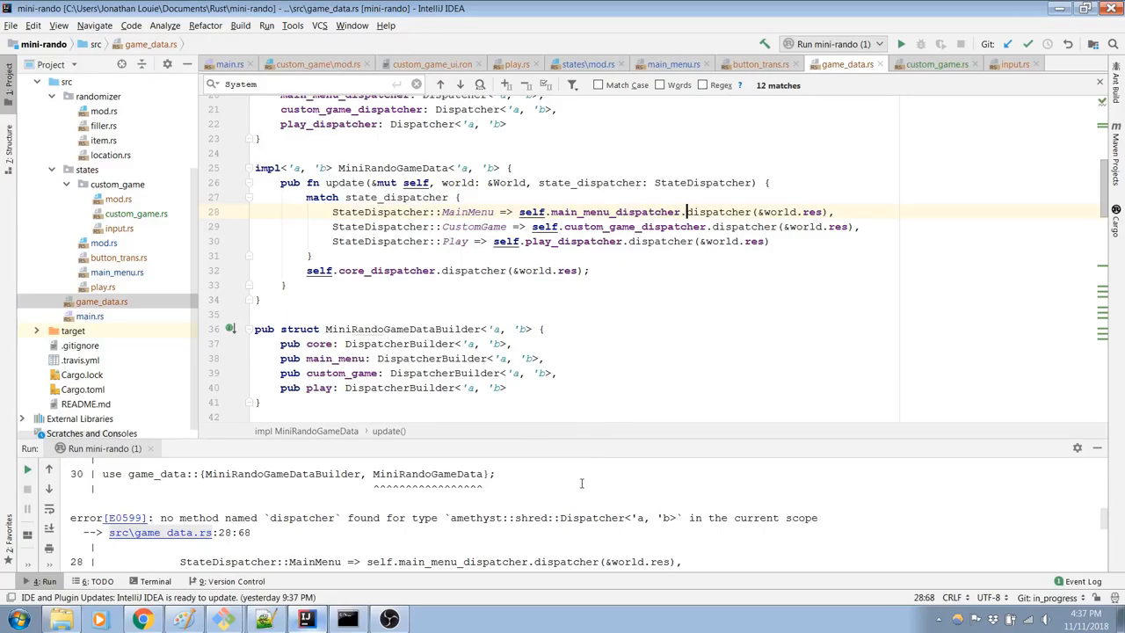
scroll("down", 3)
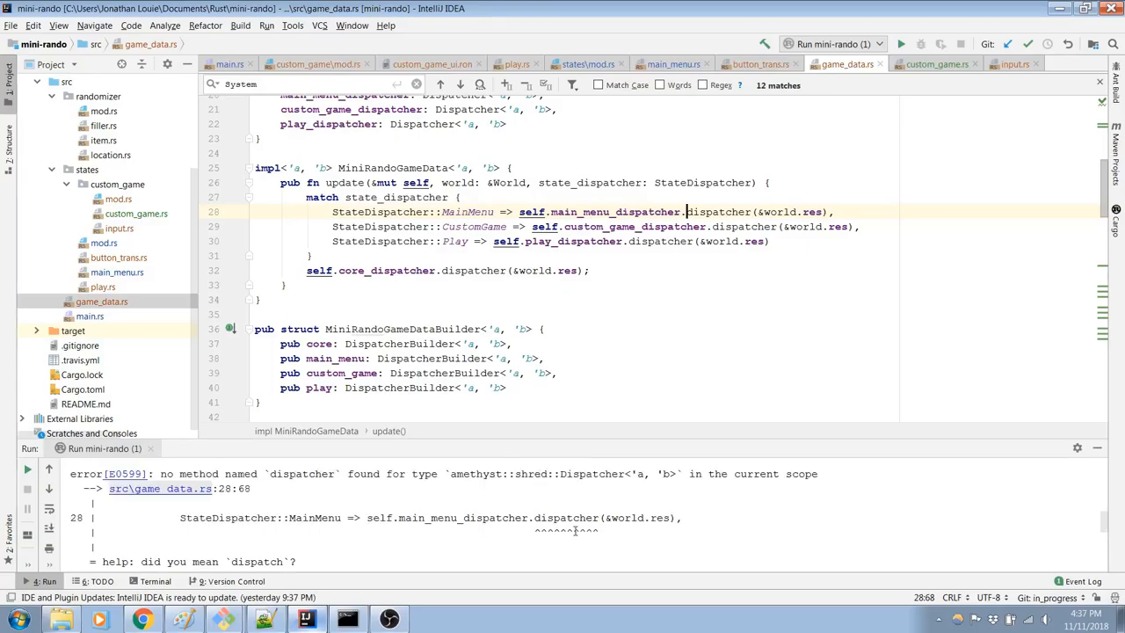
scroll("up", 3)
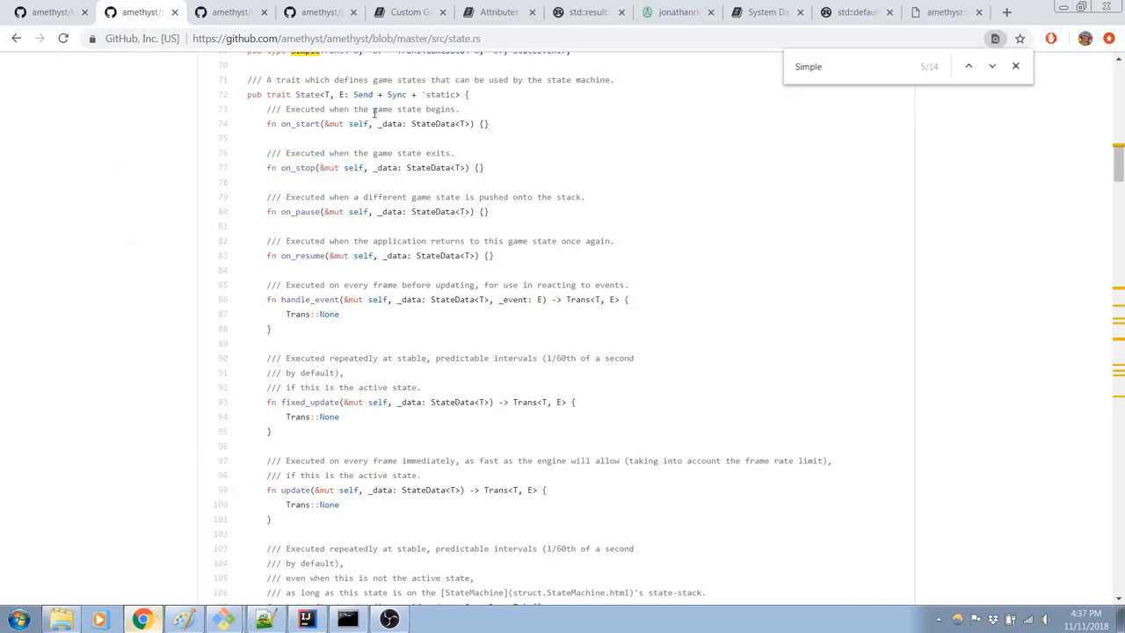
Step: Read the top of the Custom GameData documentation page, then return to IntelliJ
left_click(408, 11)
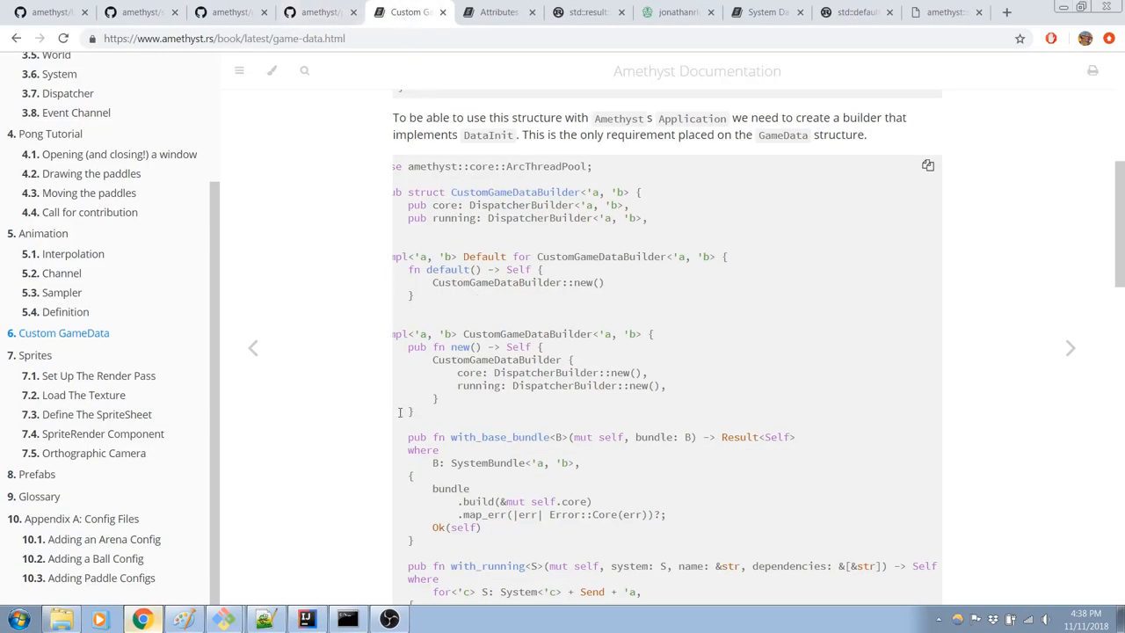
scroll("up", 3)
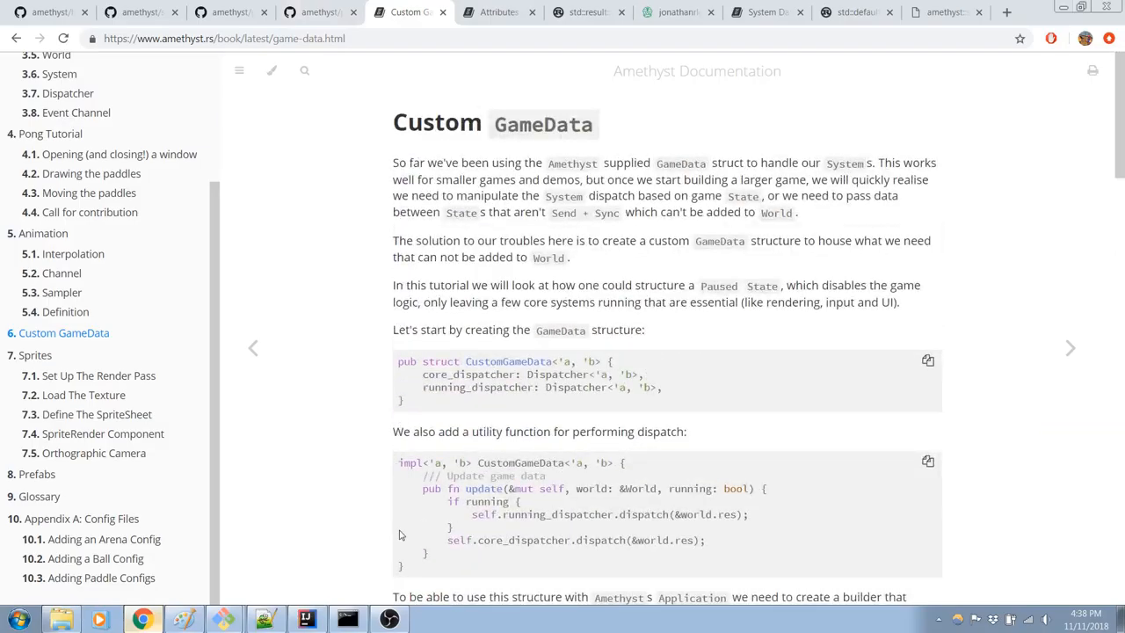
left_click(306, 619)
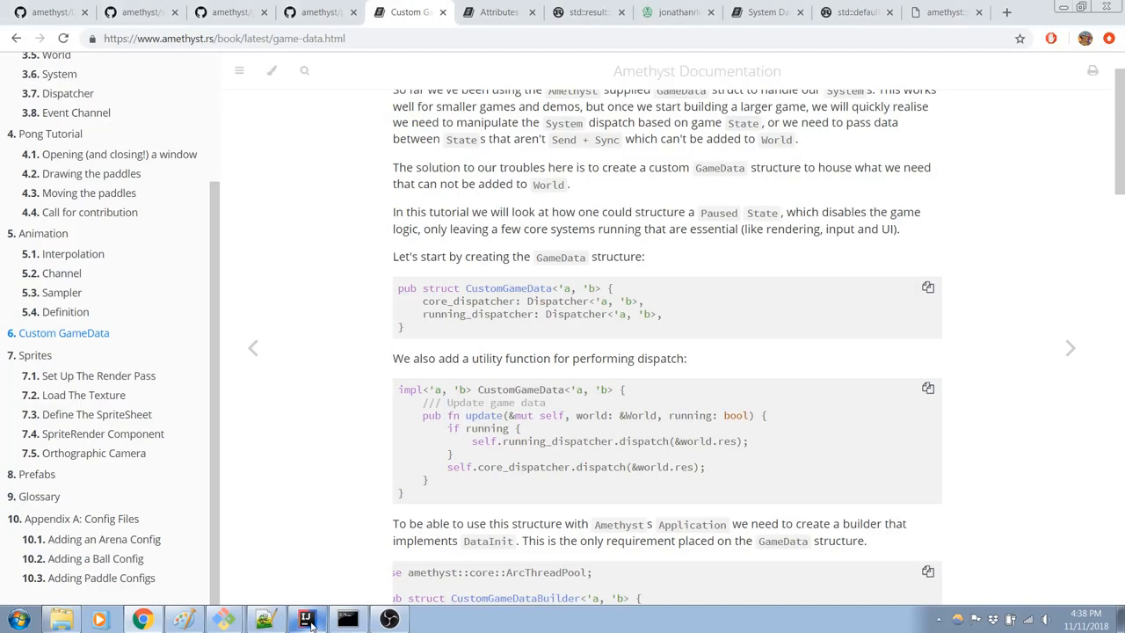
left_click(307, 619)
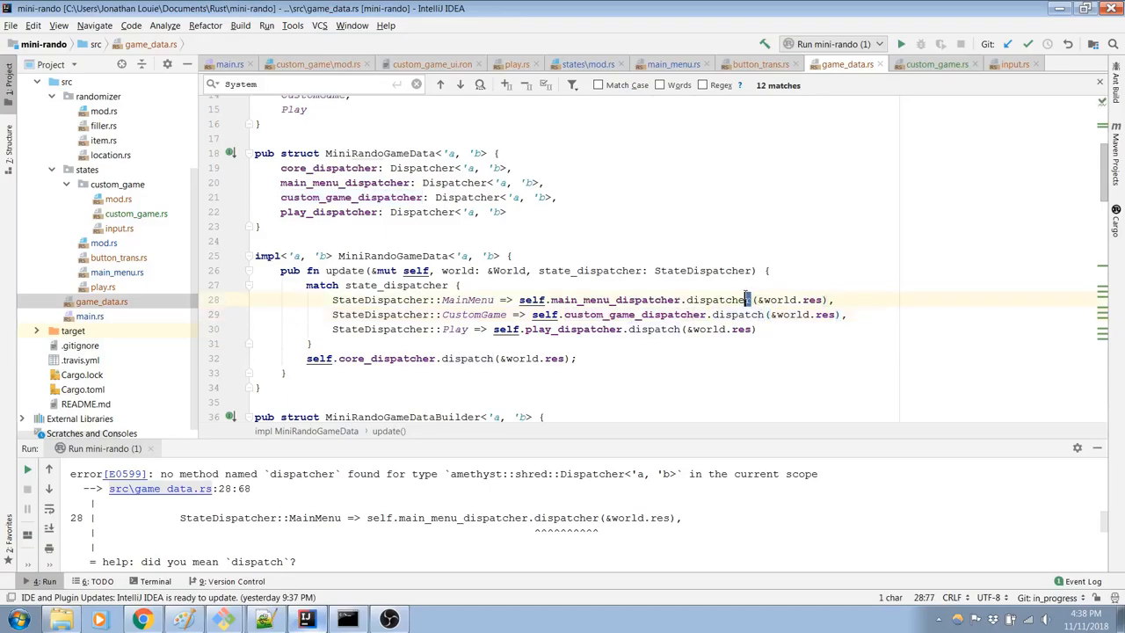
left_click(259, 226)
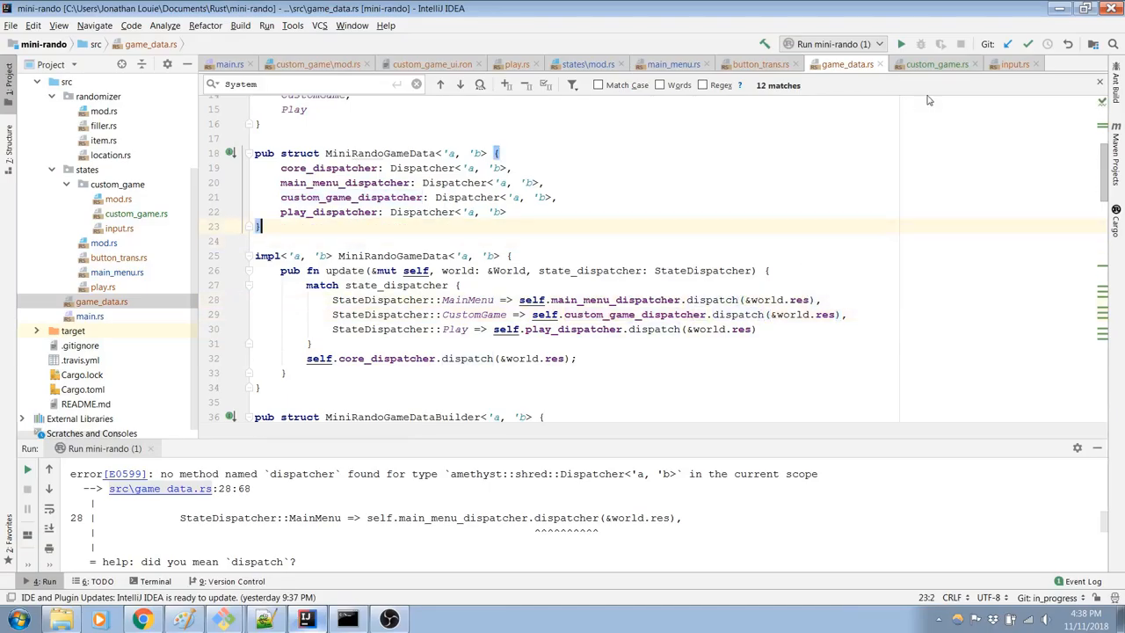
left_click(900, 44)
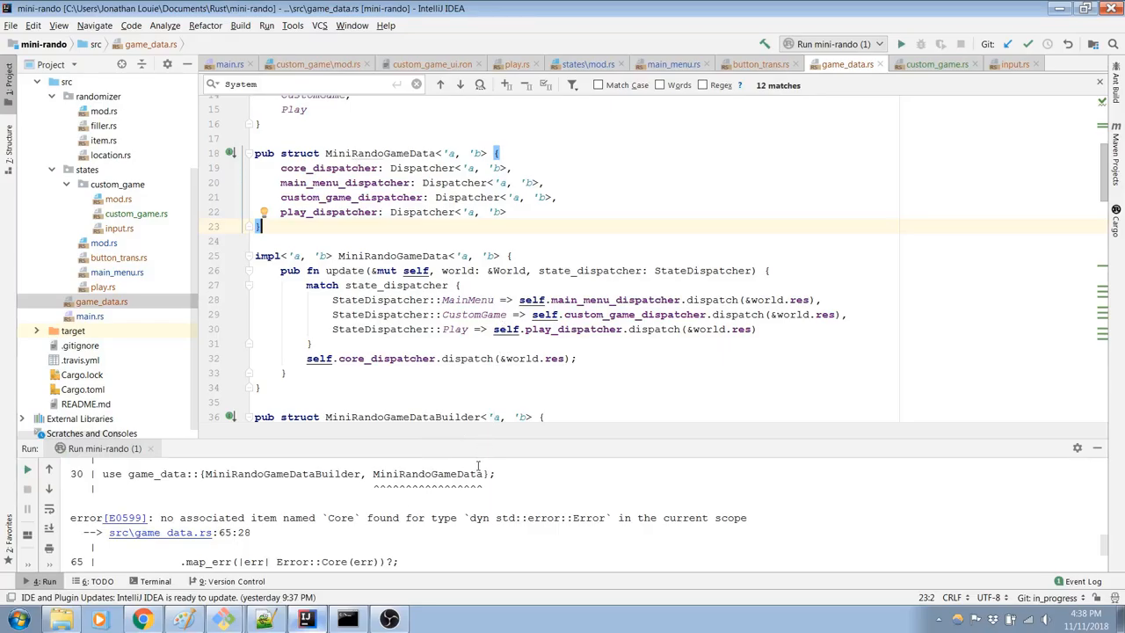
scroll("down", 3)
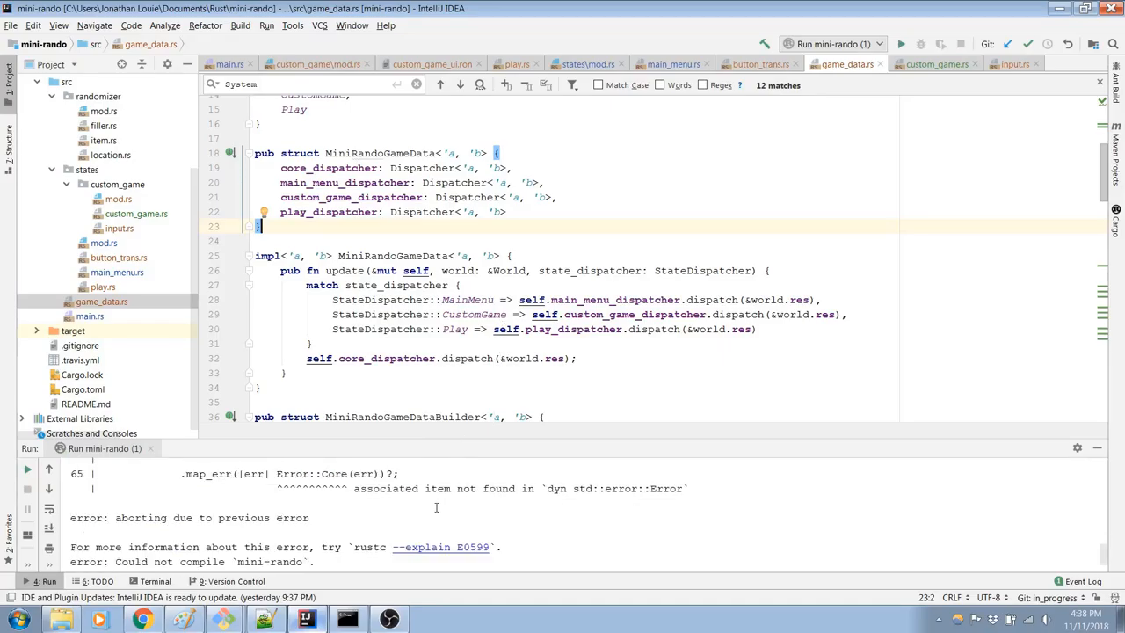
scroll("up", 3)
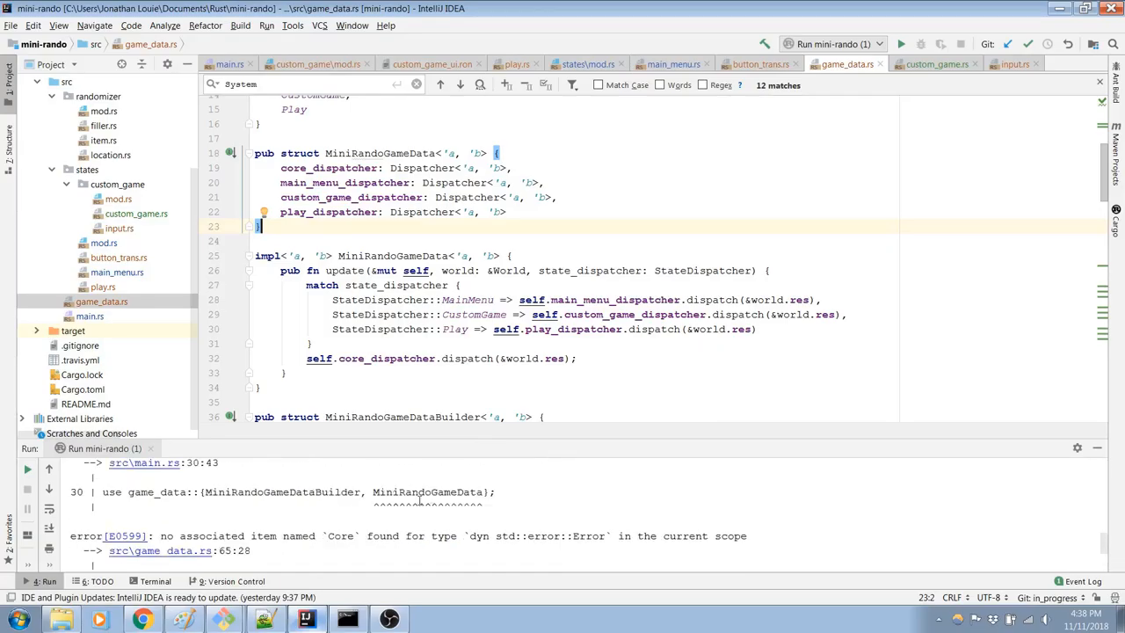
scroll("down", 3)
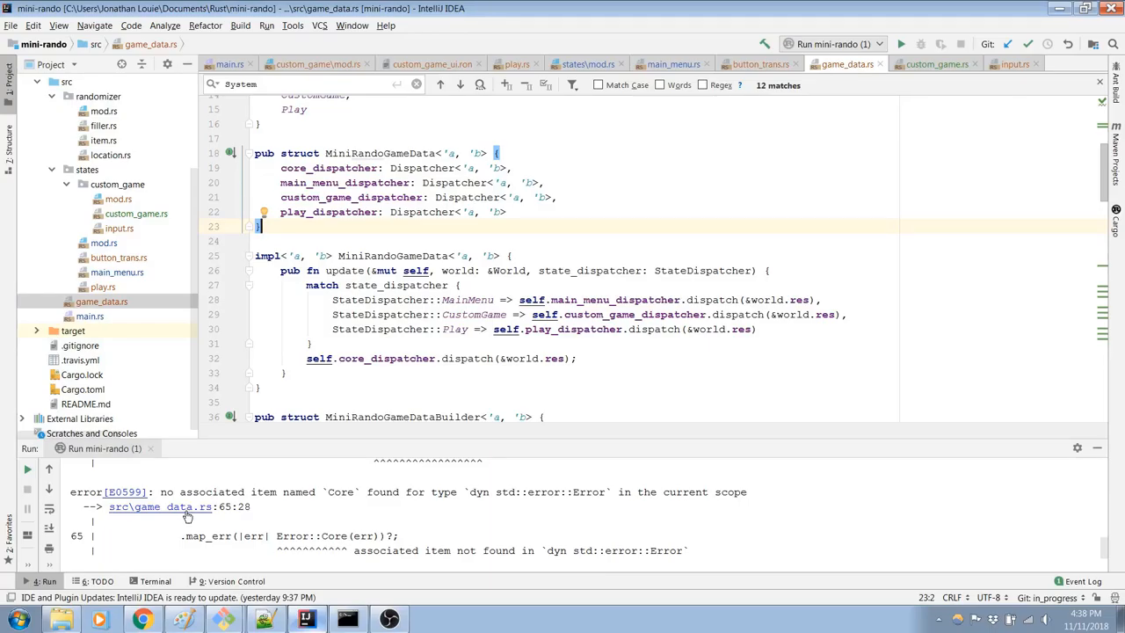
Step: Inspect line 65's Error::Core map_err call and the use statements in game_data.rs
left_click(160, 506)
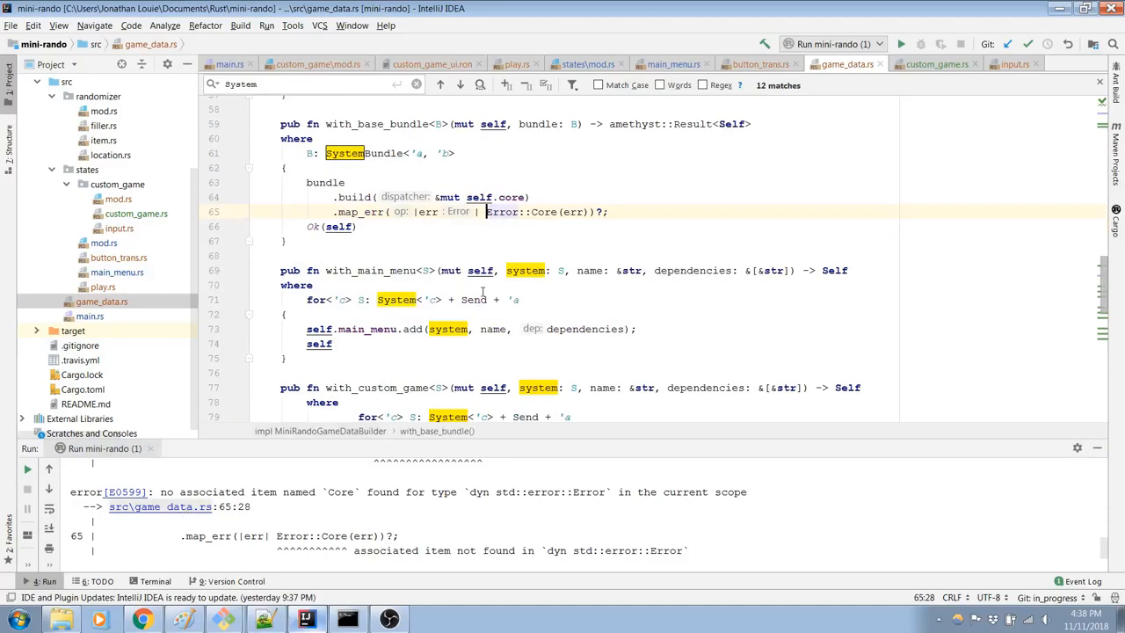
scroll("up", 3)
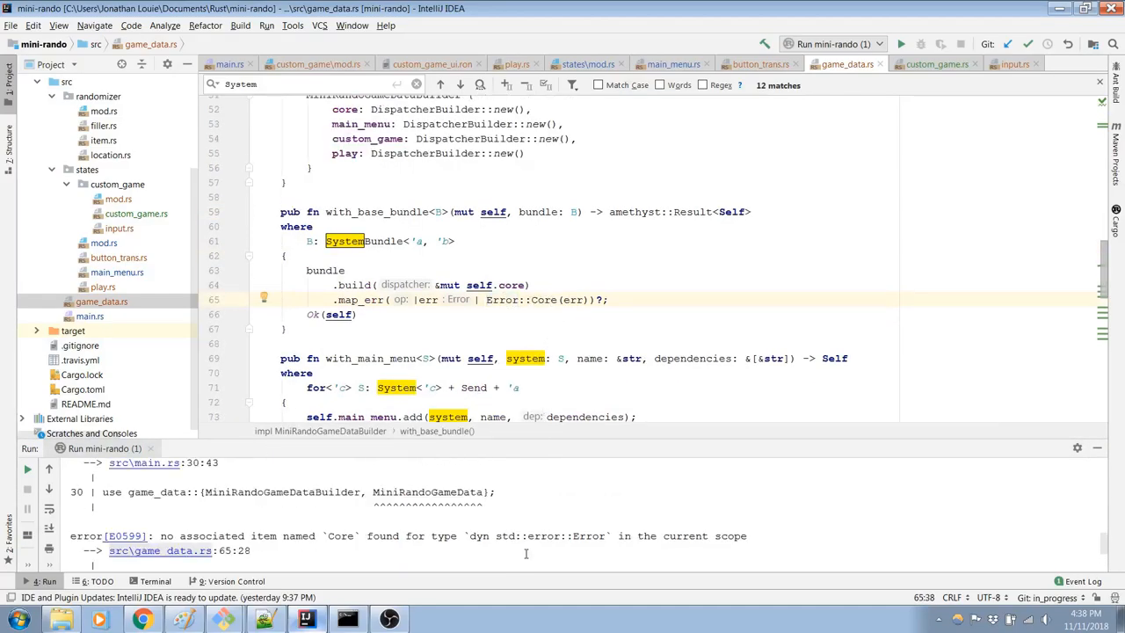
scroll("down", 3)
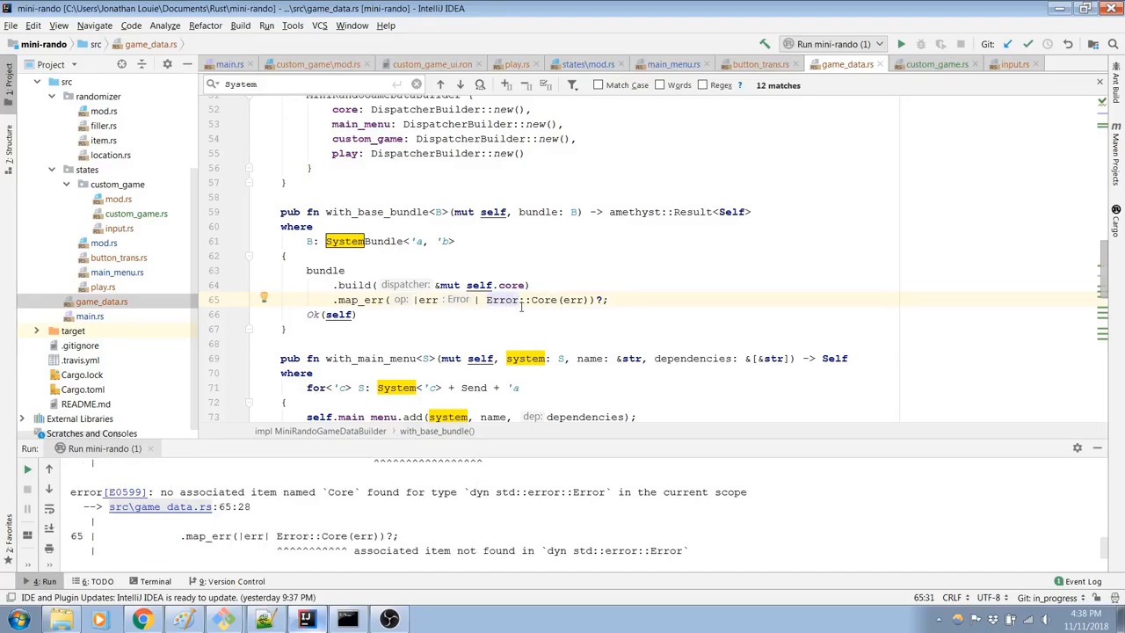
scroll("up", 3)
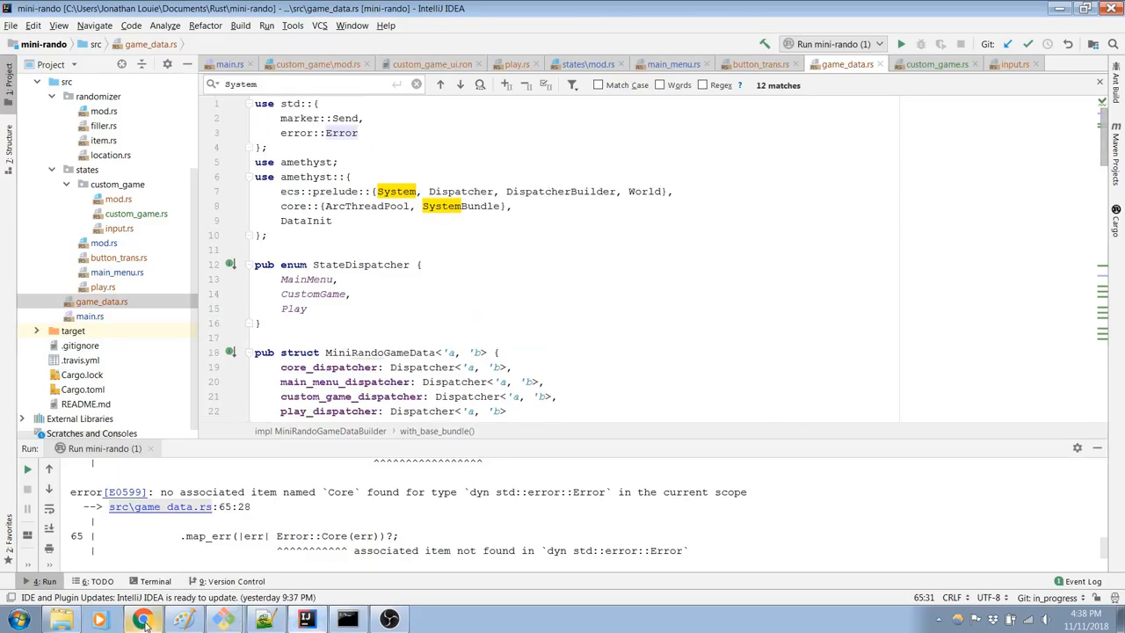
left_click(142, 620)
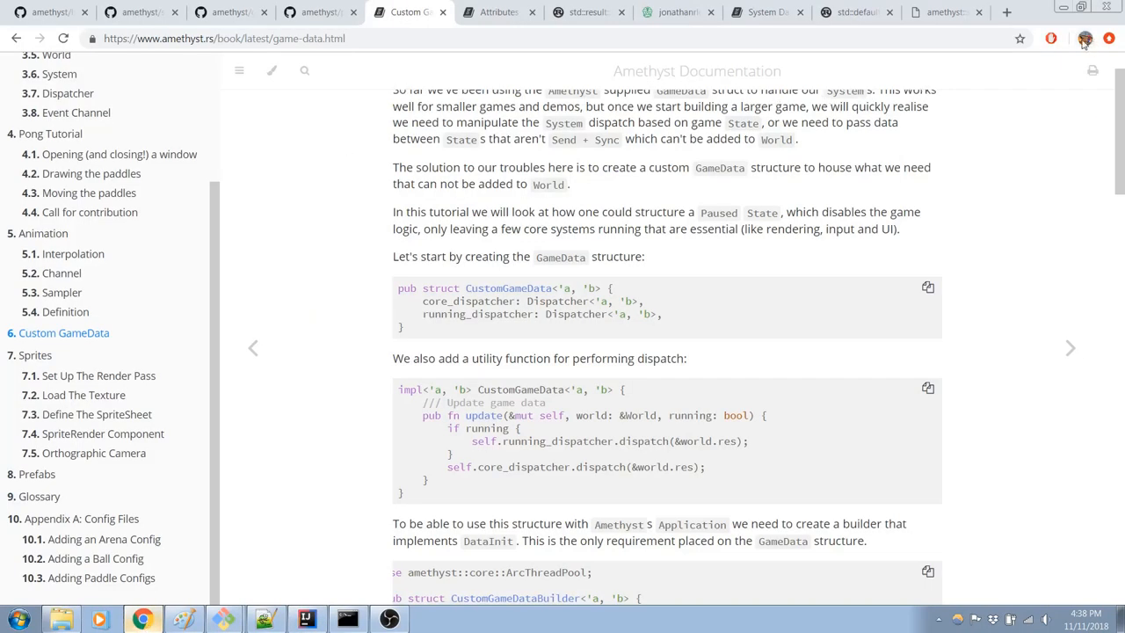
Step: Search Google for 'import as rust' and open the Rust book's page on module names
left_click(1008, 12)
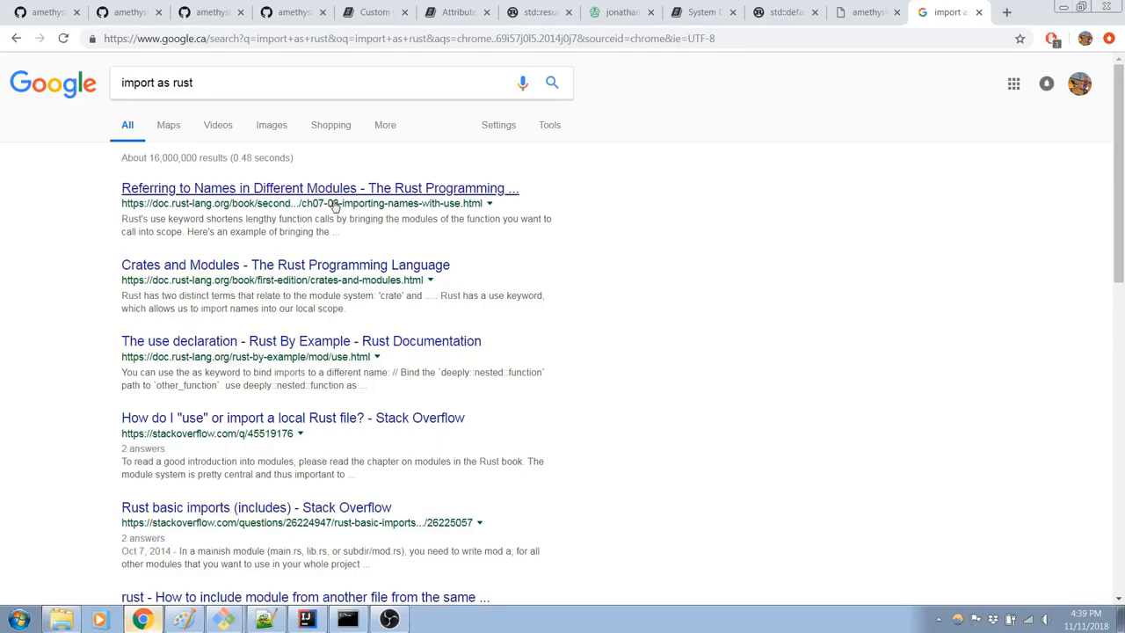
left_click(319, 187)
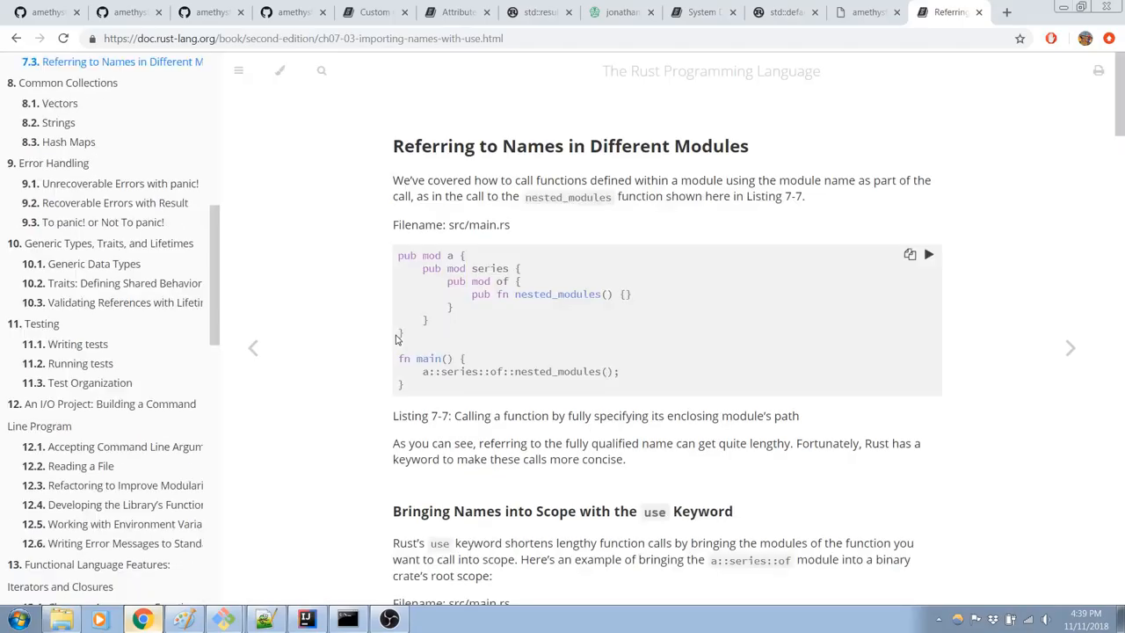
Step: Skim the Rust book's use and glob import sections, then search for 'file rust'
scroll("down", 3)
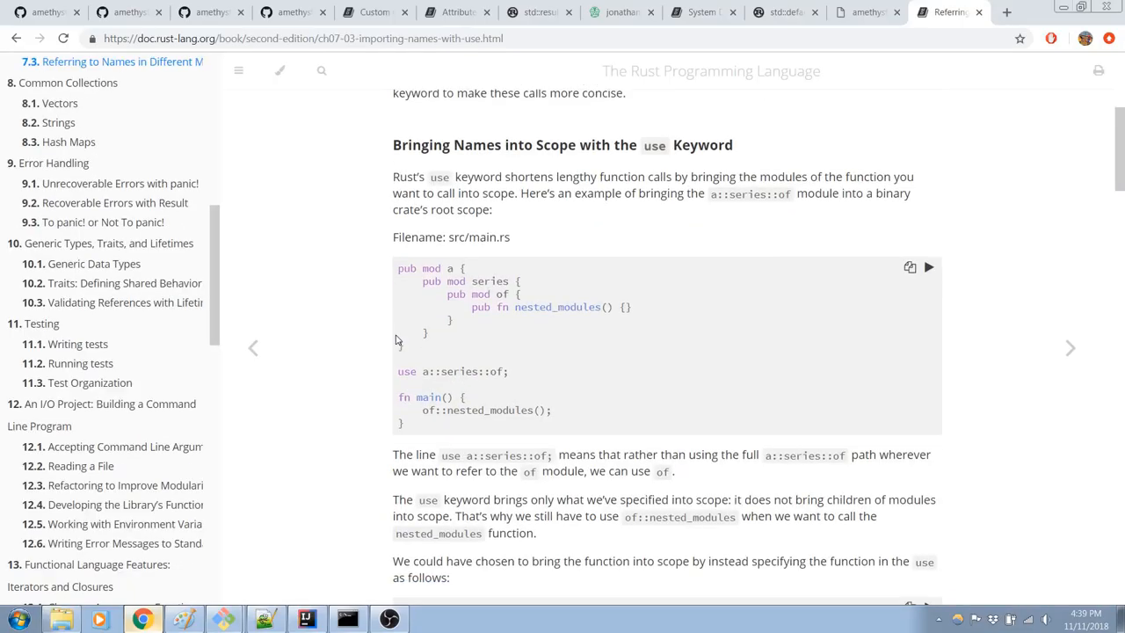
scroll("down", 3)
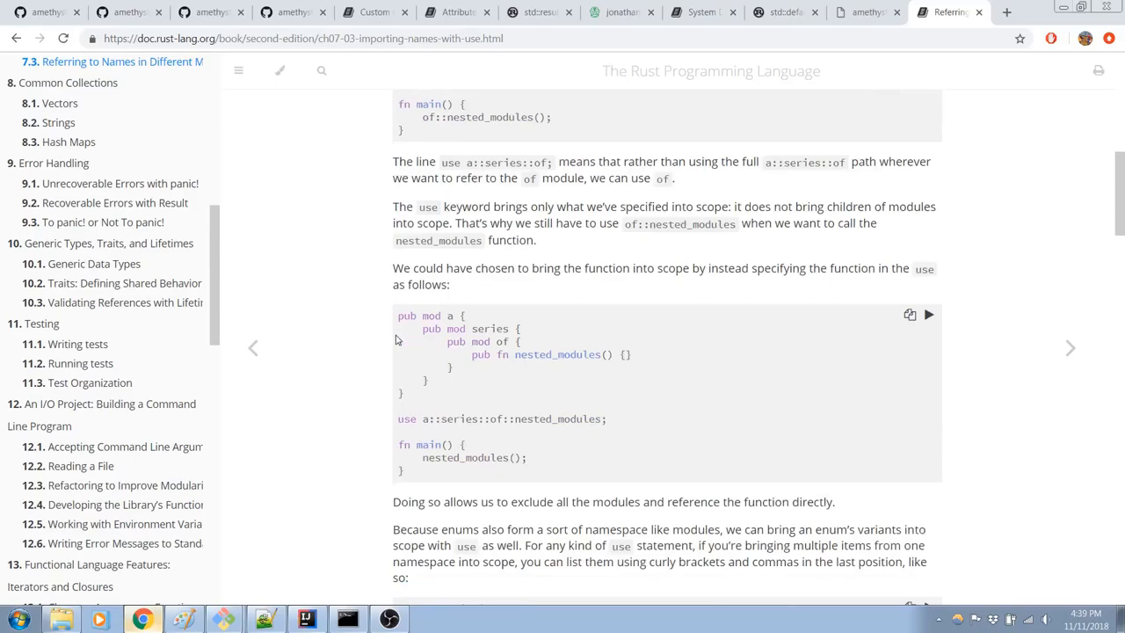
scroll("down", 3)
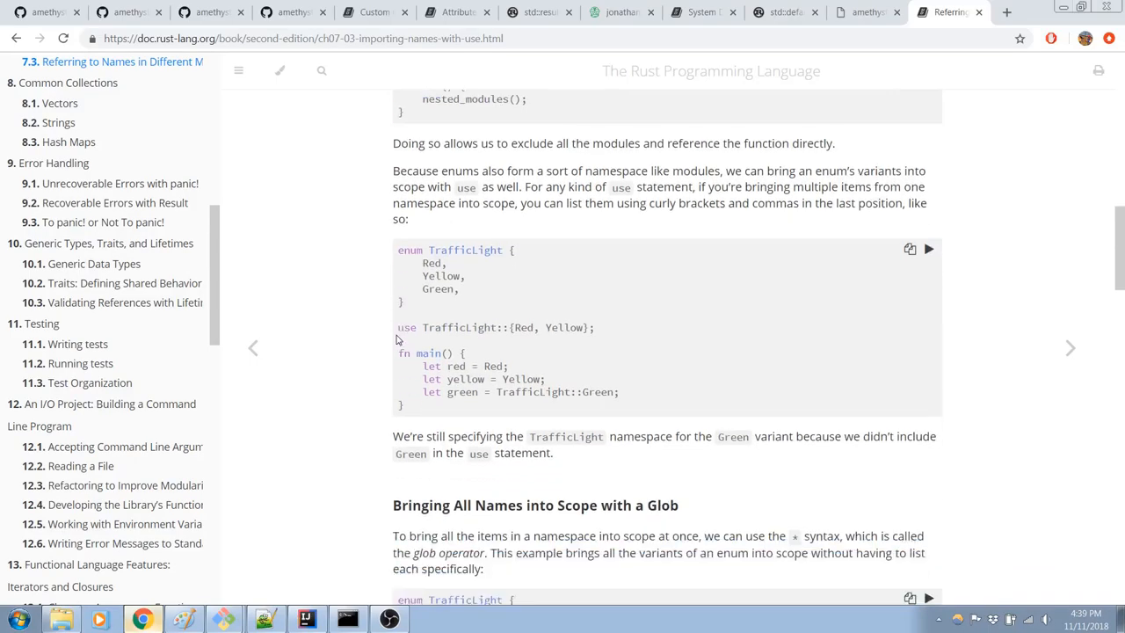
scroll("down", 3)
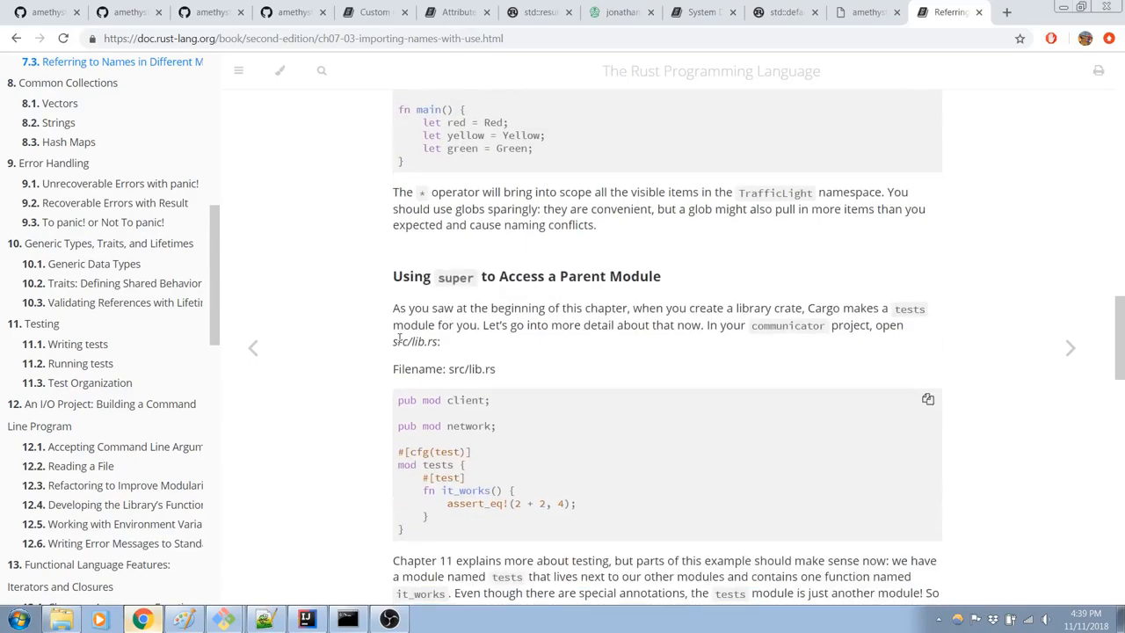
scroll("down", 3)
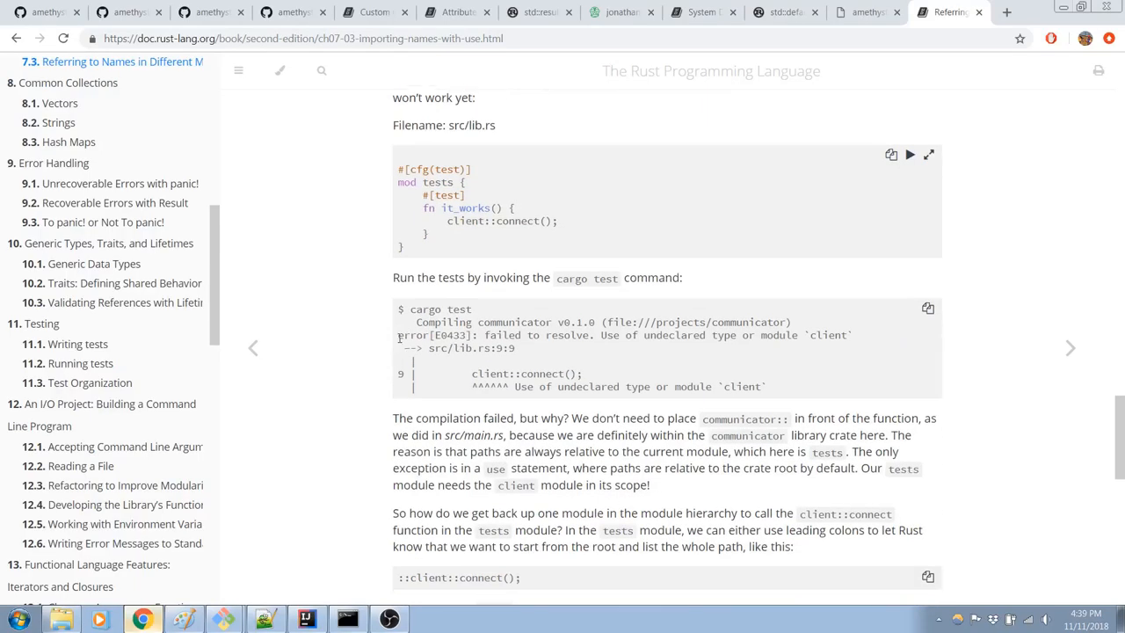
scroll("down", 3)
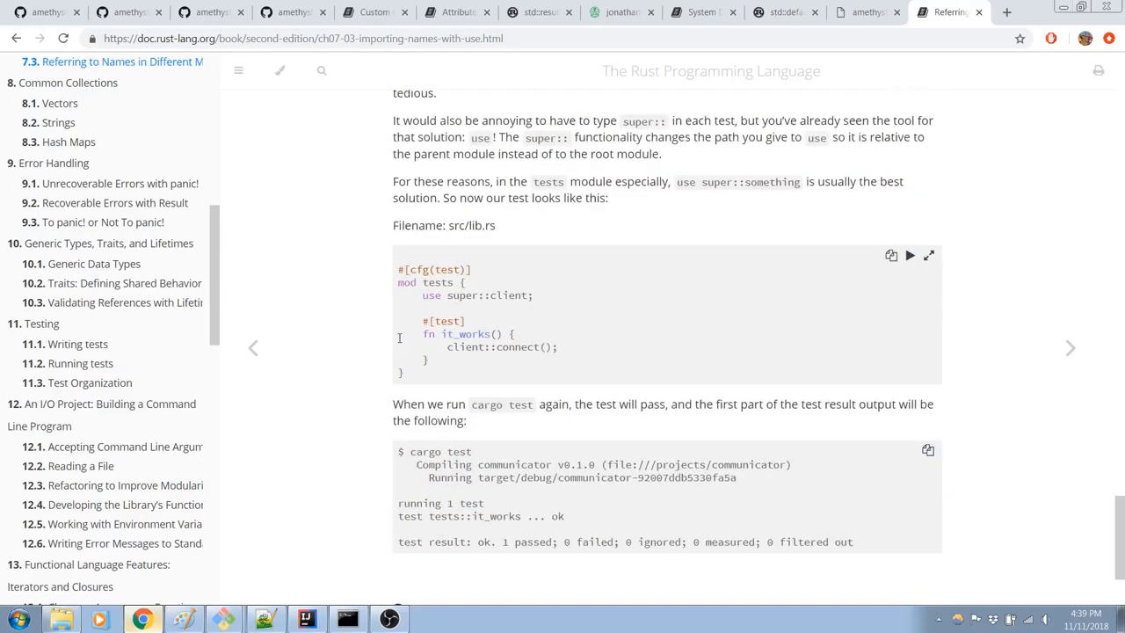
scroll("up", 3)
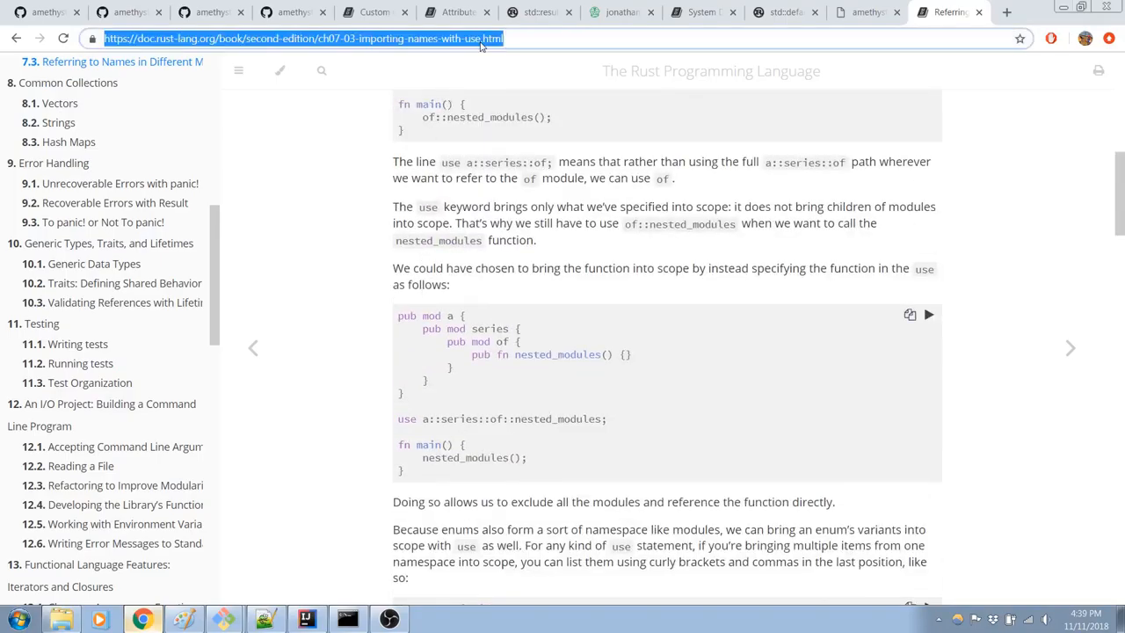
type("file rus")
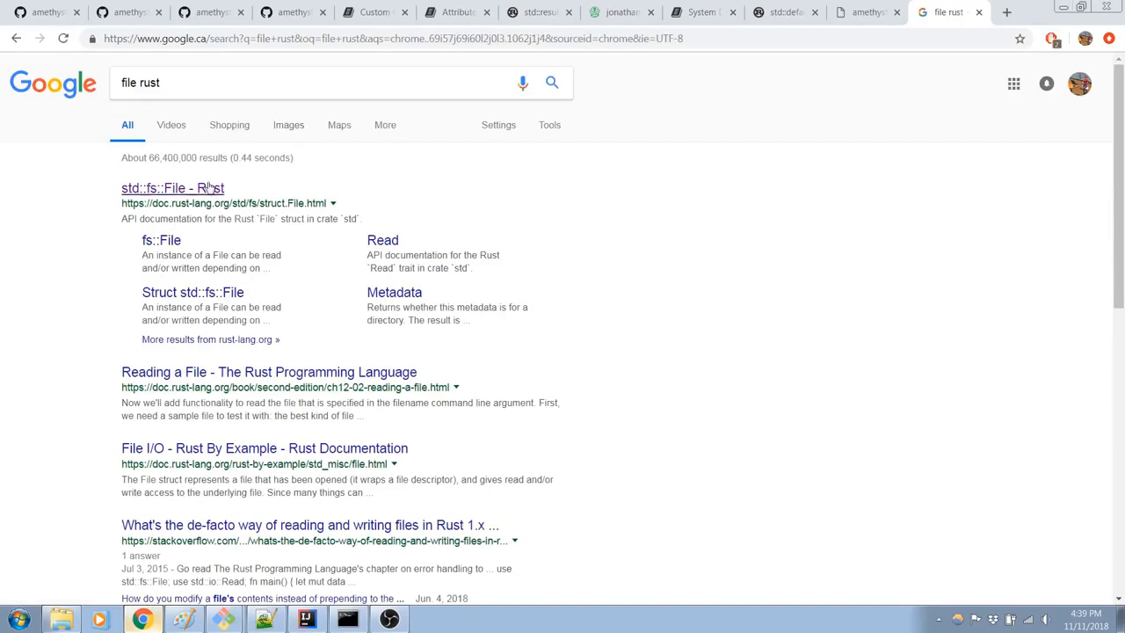
Step: Read through the std::fs::File documentation page
left_click(172, 188)
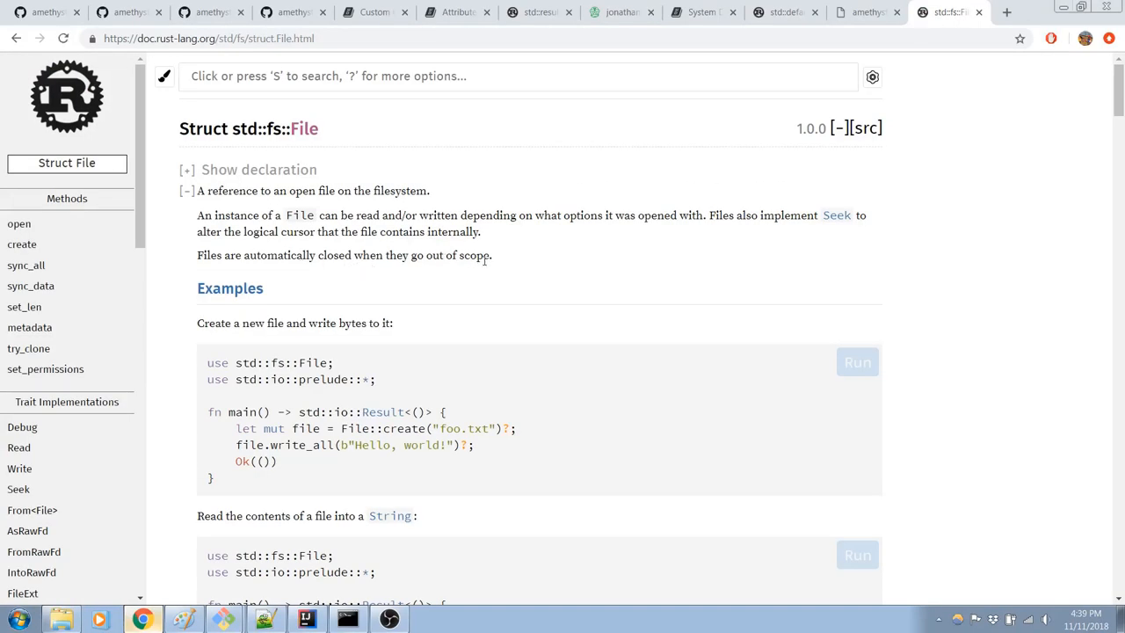
scroll("down", 3)
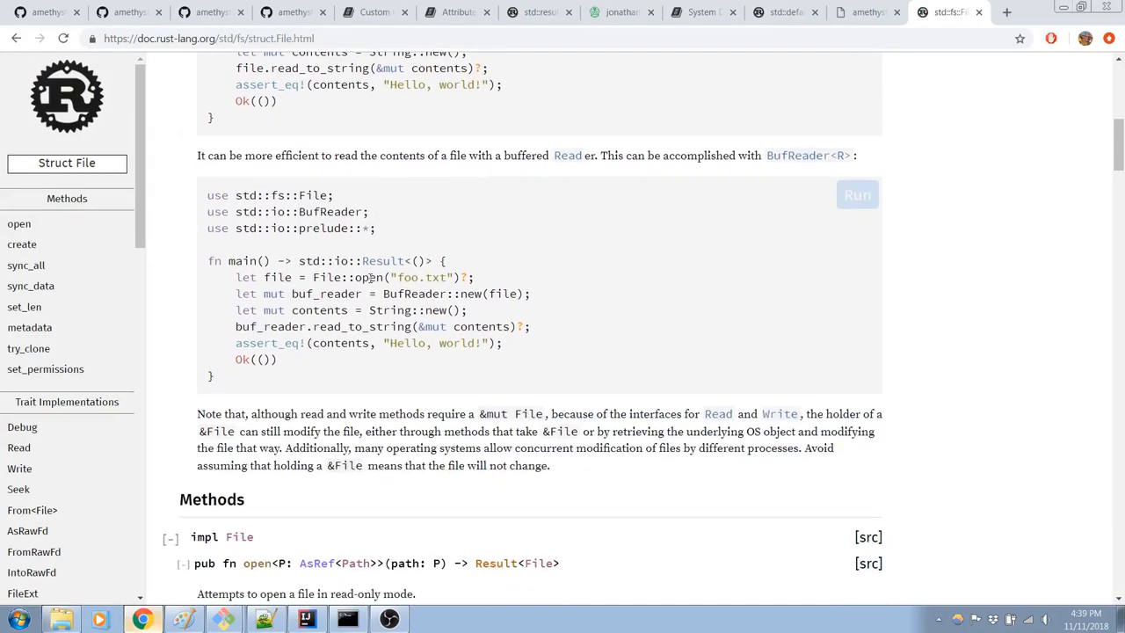
scroll("down", 3)
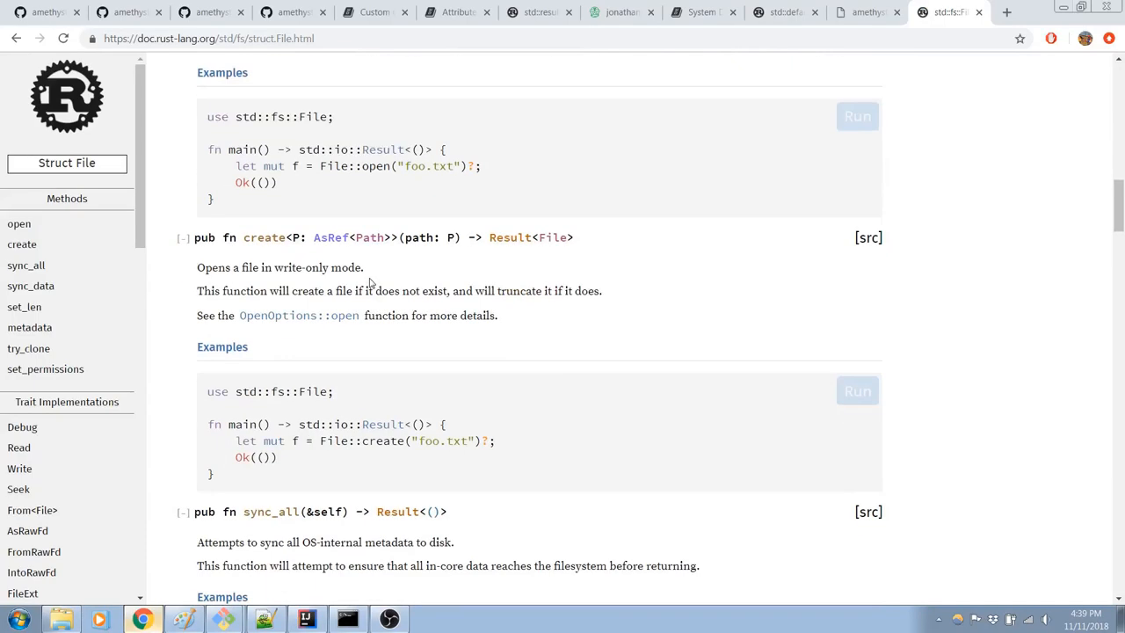
scroll("down", 3)
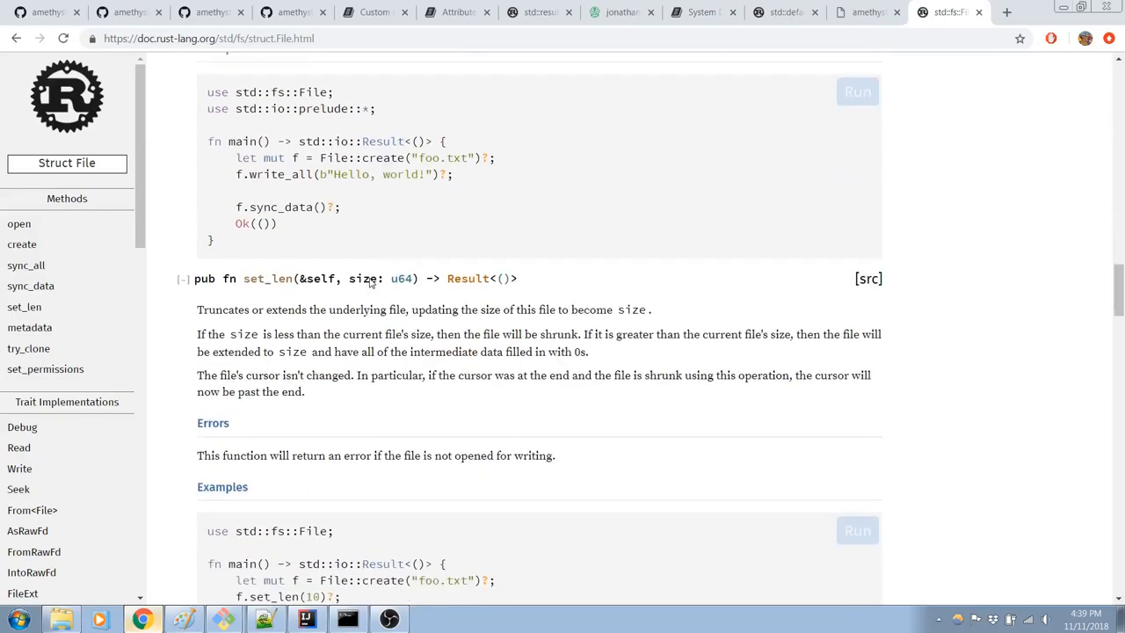
scroll("down", 3)
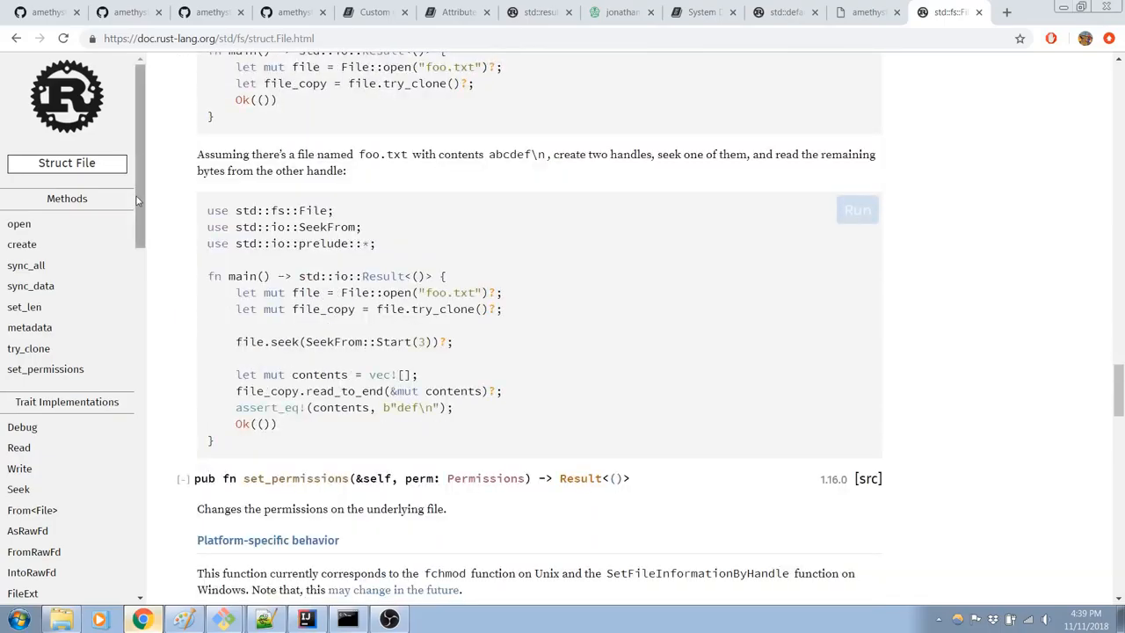
scroll("up", 3)
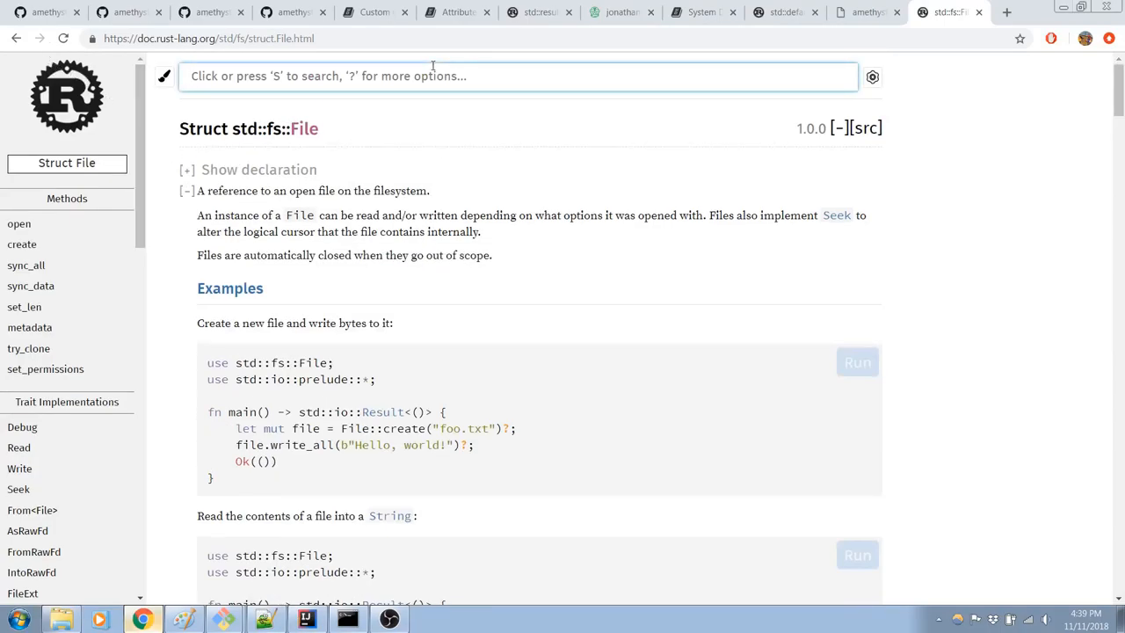
Step: Search the docs for Cursor and read the std::io::Cursor methods
type("Cursor")
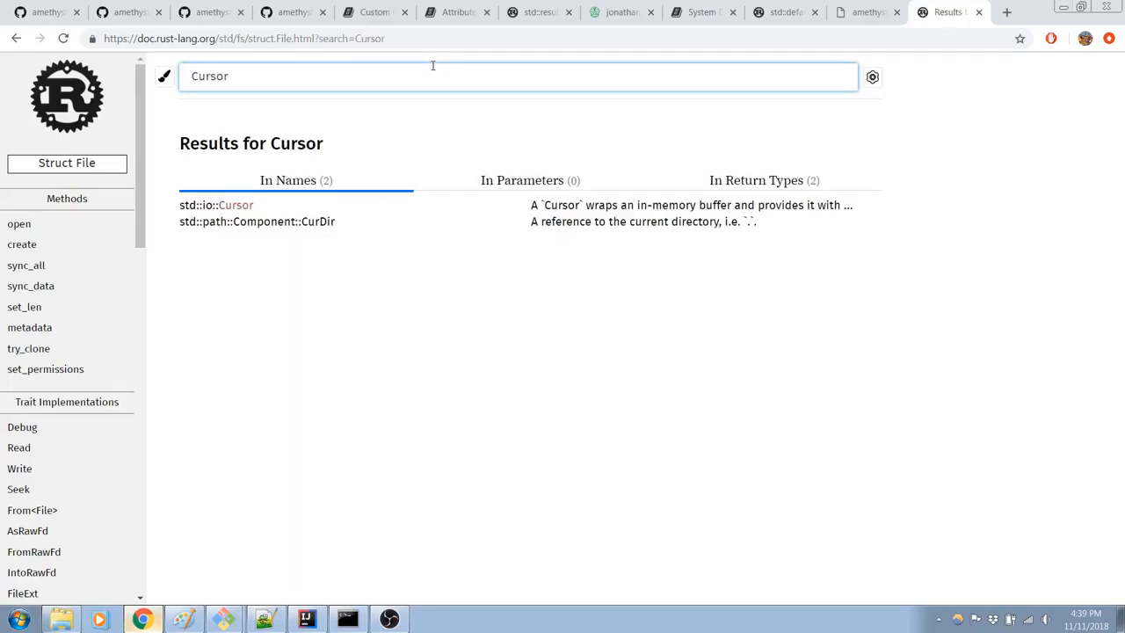
left_click(216, 205)
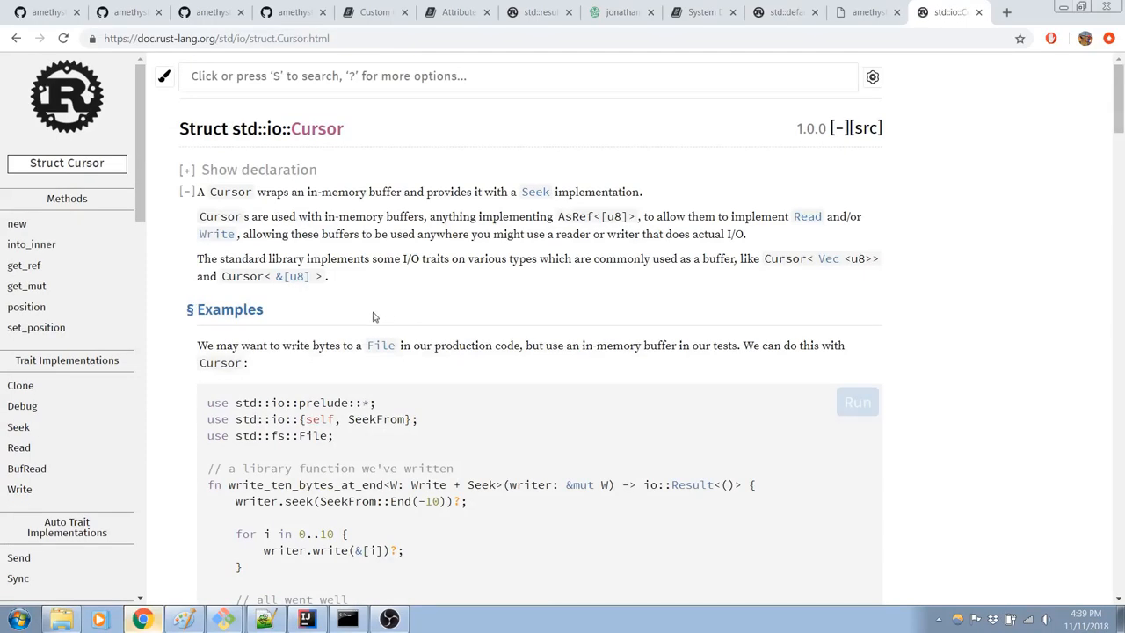
scroll("down", 3)
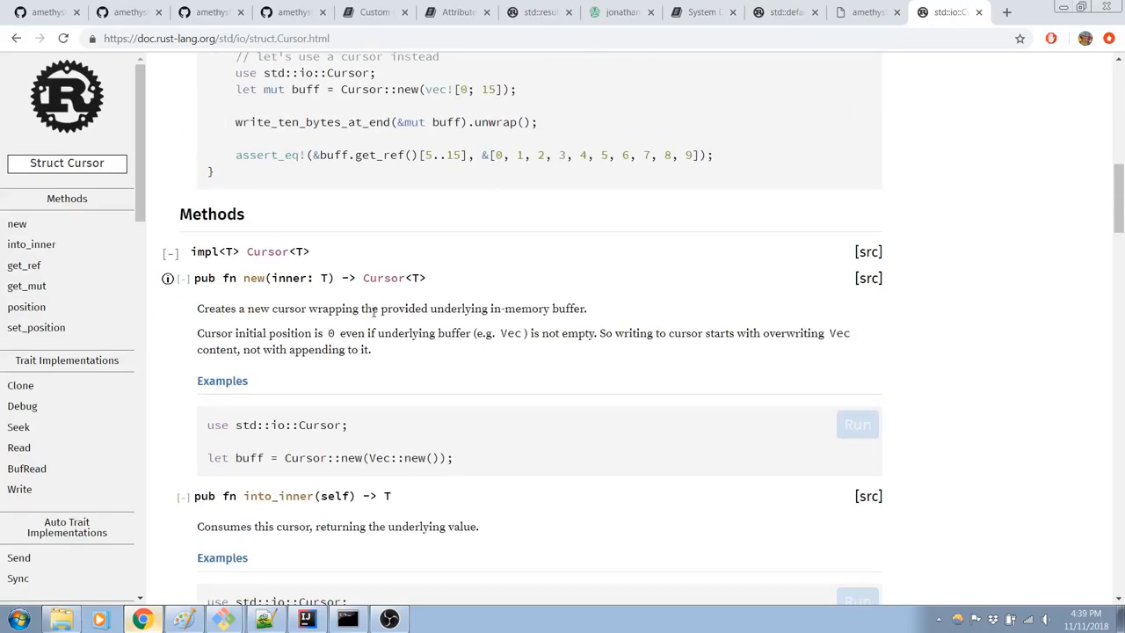
scroll("down", 3)
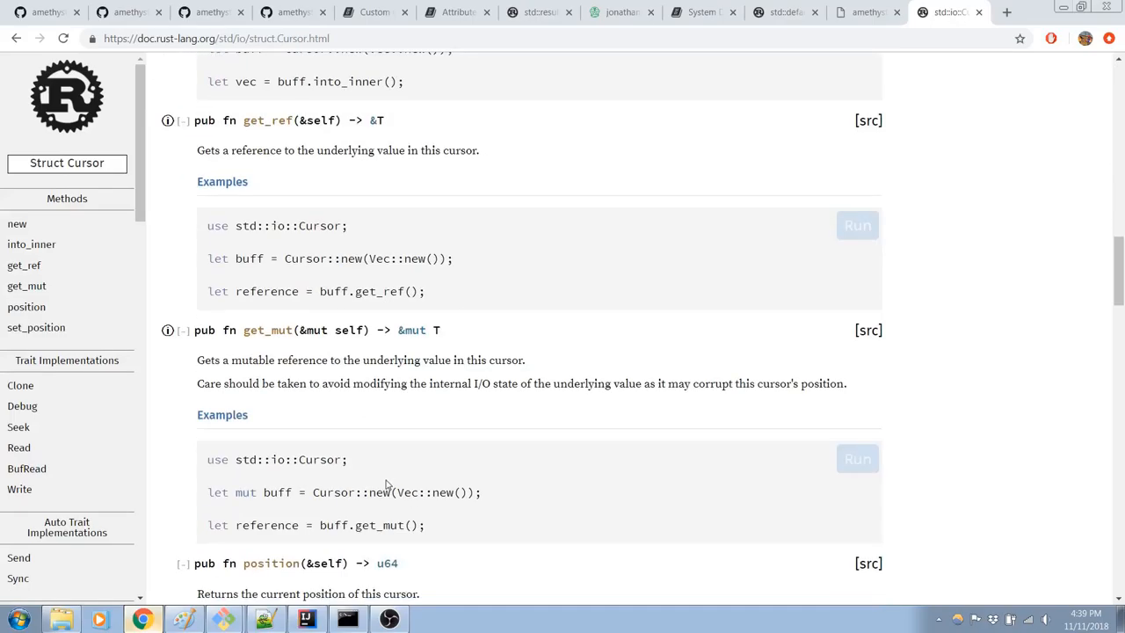
scroll("down", 3)
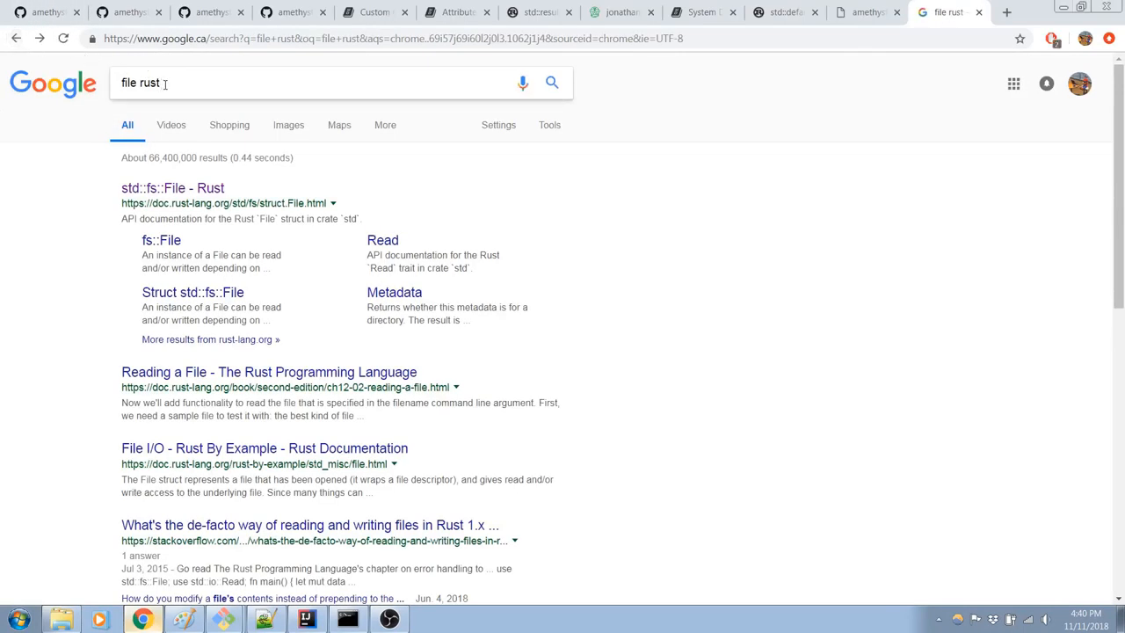
Step: Search 'rename import rust' and read Rust By Example's use-declaration 'as' example
type("rename import")
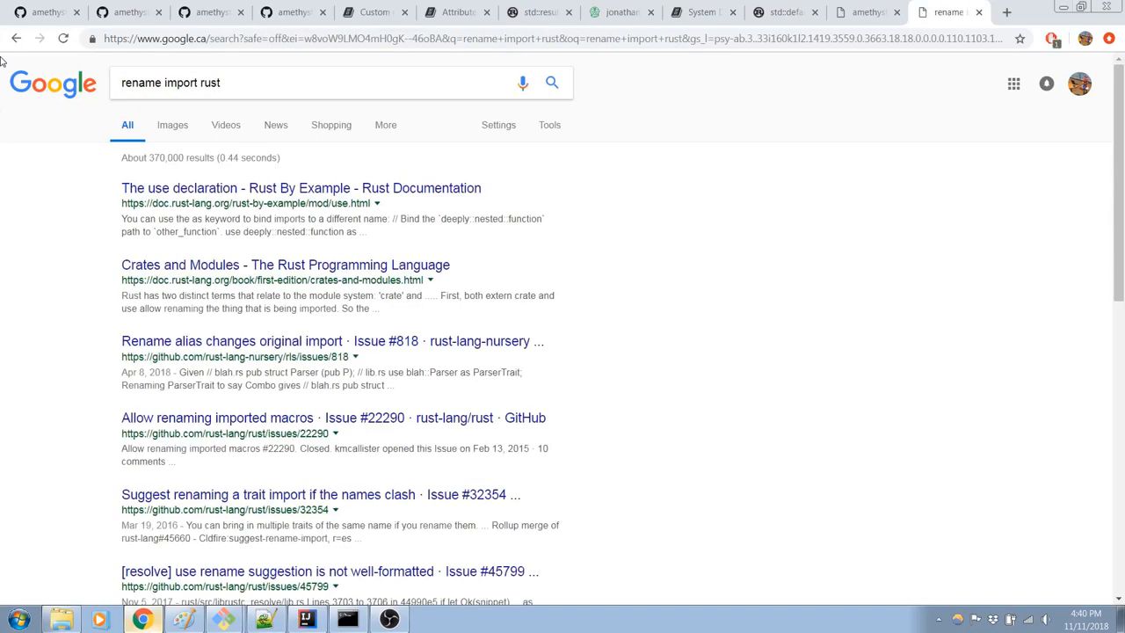
left_click(300, 187)
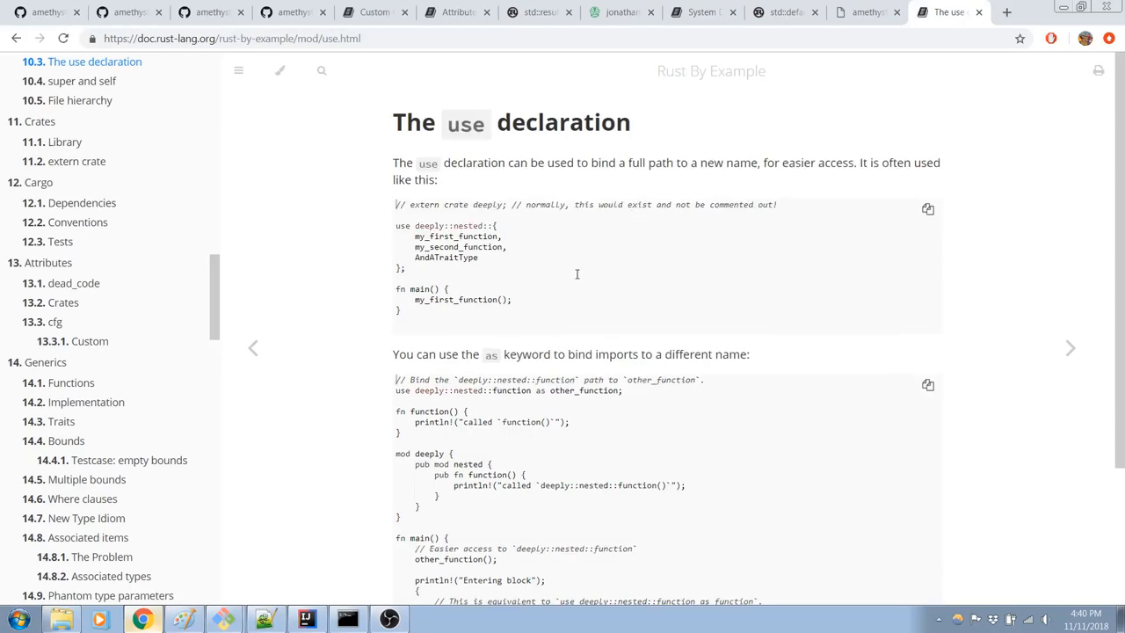
mouse_move(637, 202)
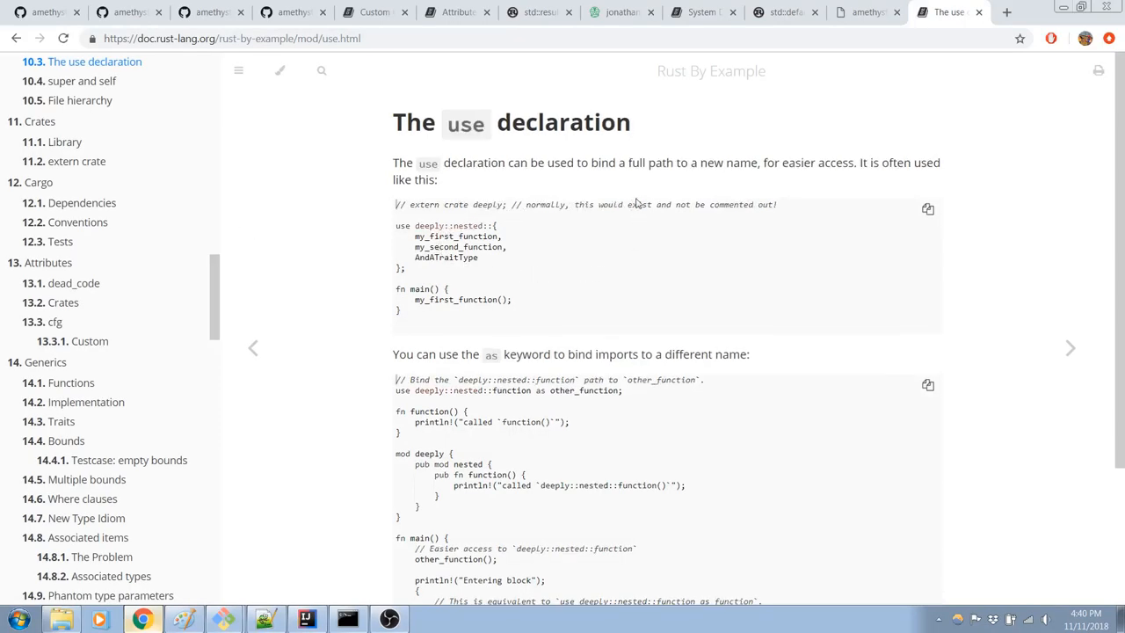
mouse_move(492, 200)
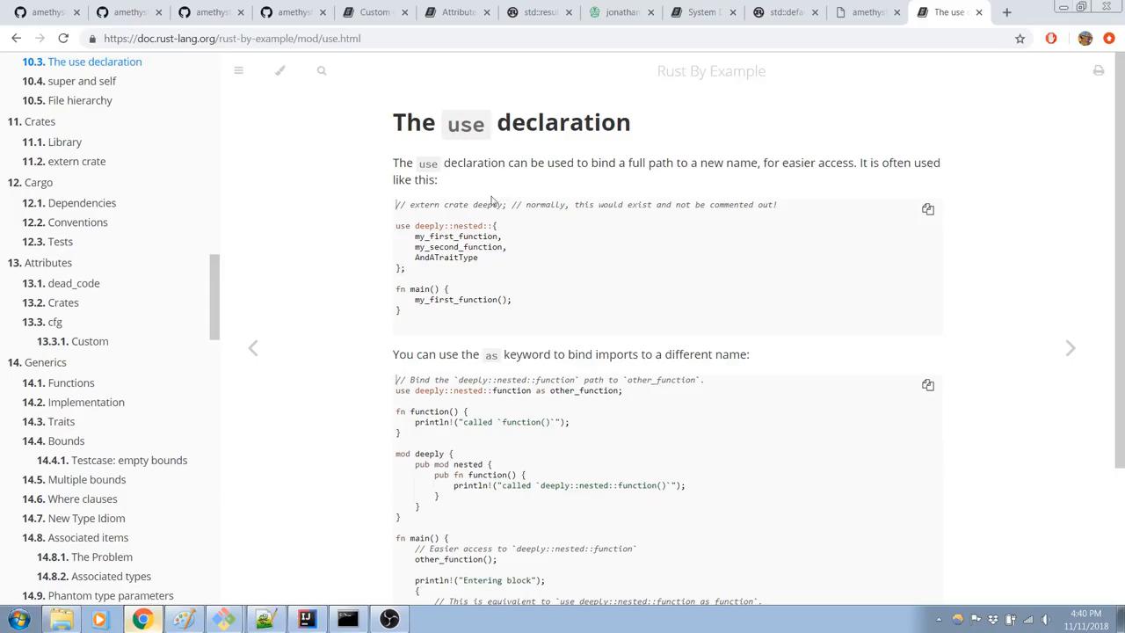
mouse_move(528, 231)
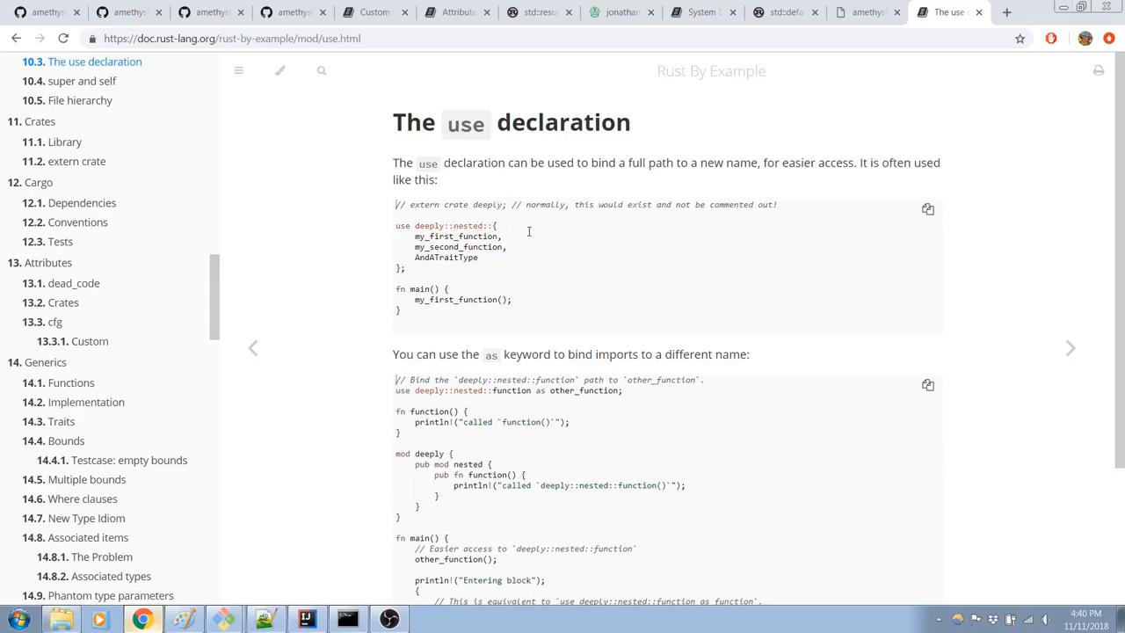
scroll("down", 3)
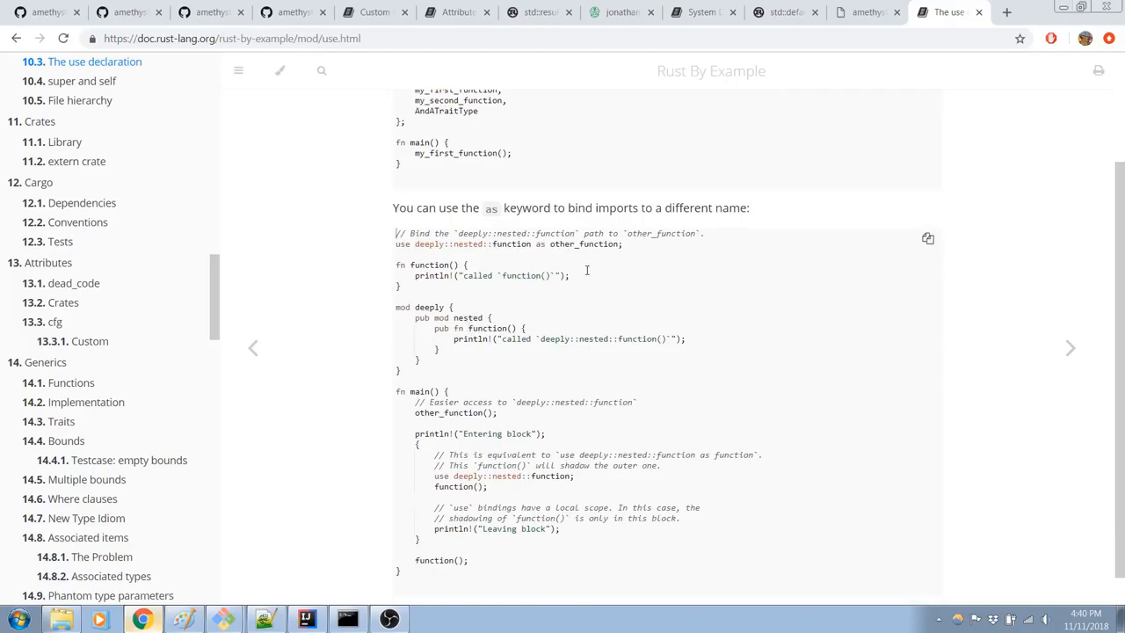
Step: Drop std::error::Error and 'use amethyst;', importing Result as AmethystResult, Error as AmethystError
left_click(306, 618)
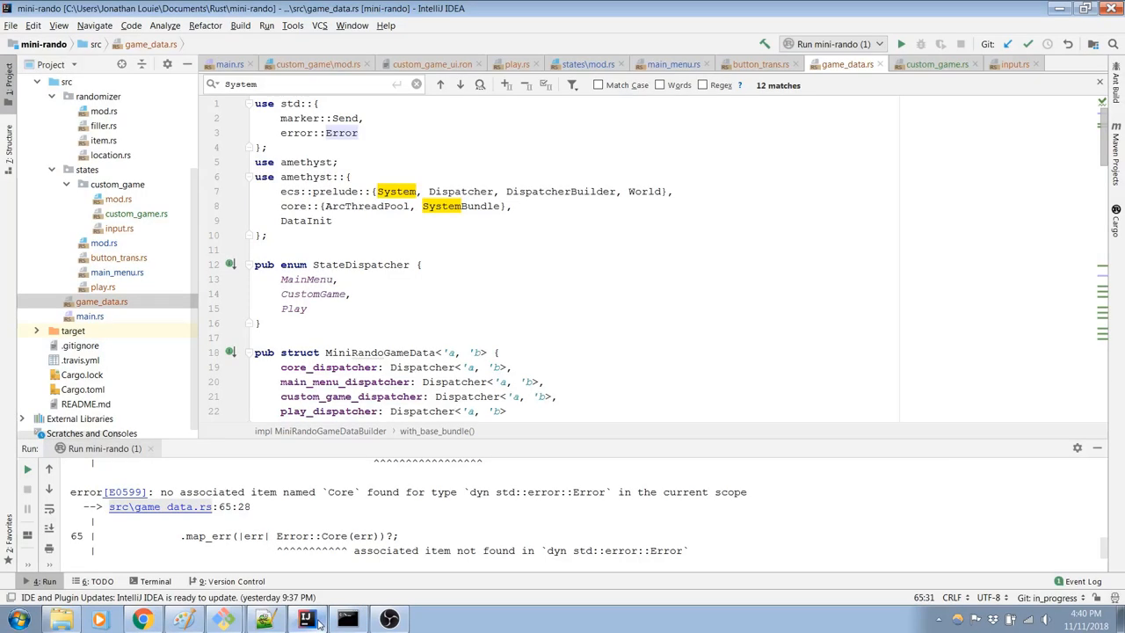
left_click(359, 133)
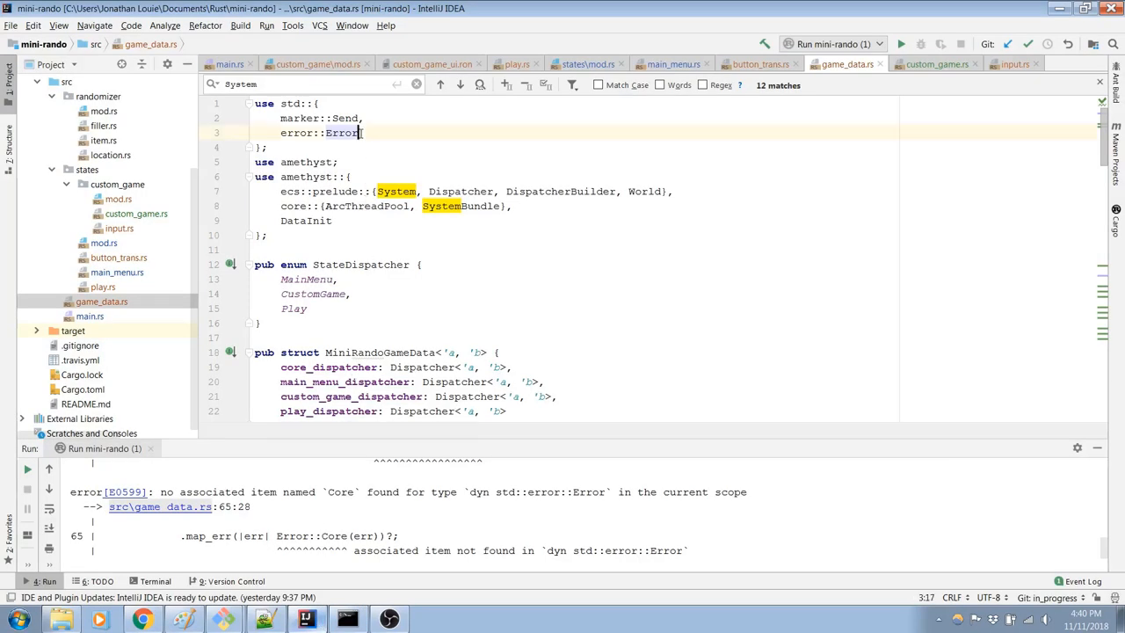
left_click(368, 133)
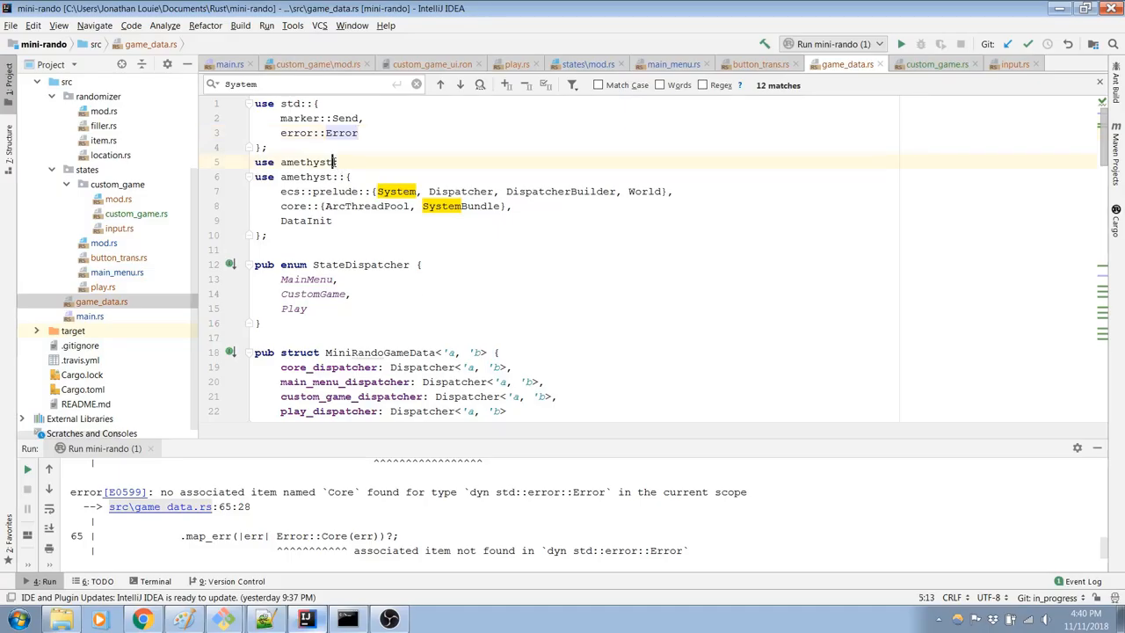
type("::{")
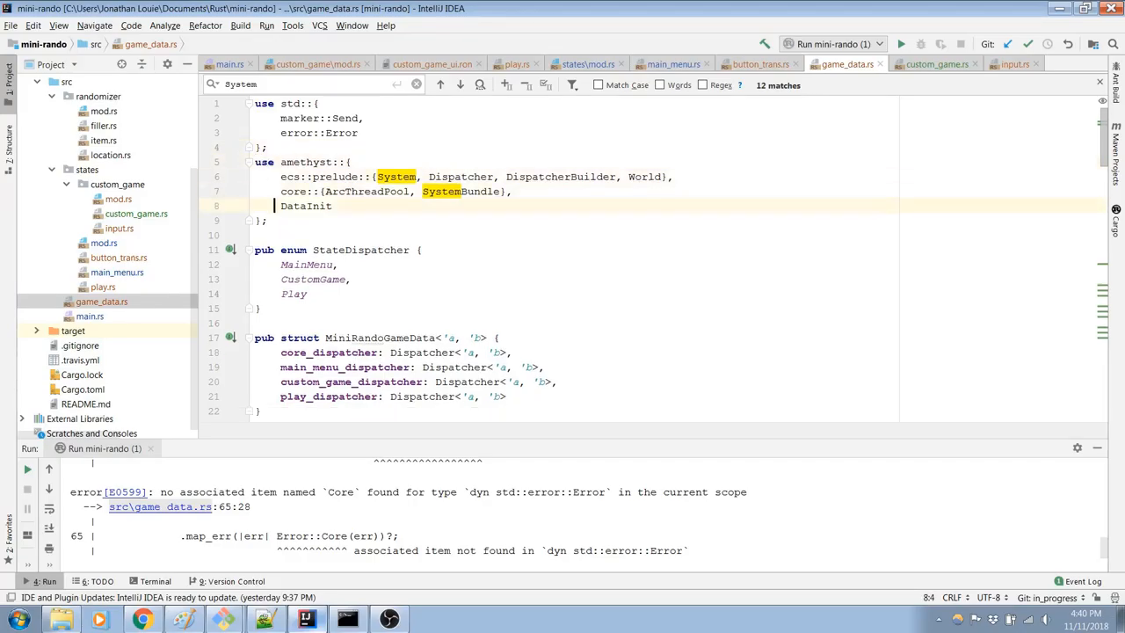
type("Resu")
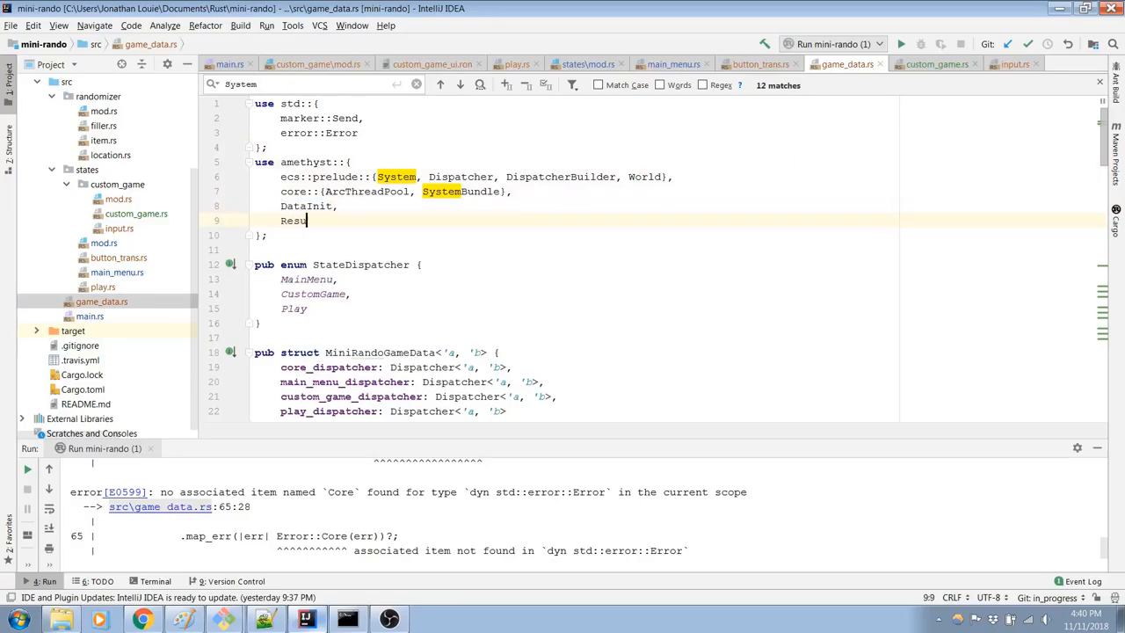
type("lt as Am")
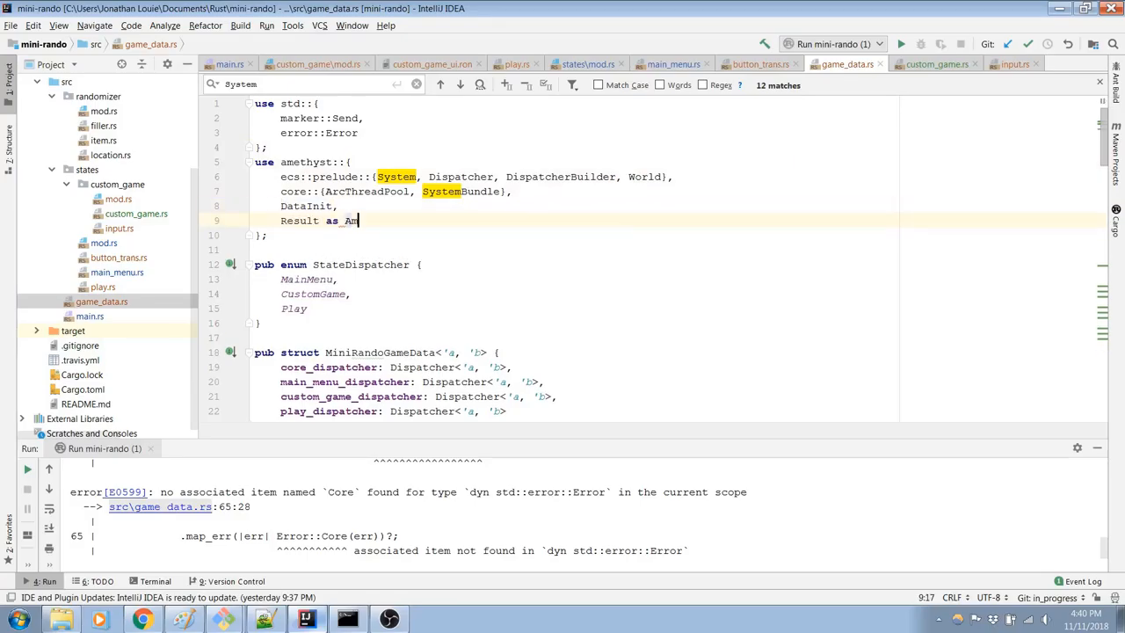
type("ethystResult,")
type("Error as AmethystError")
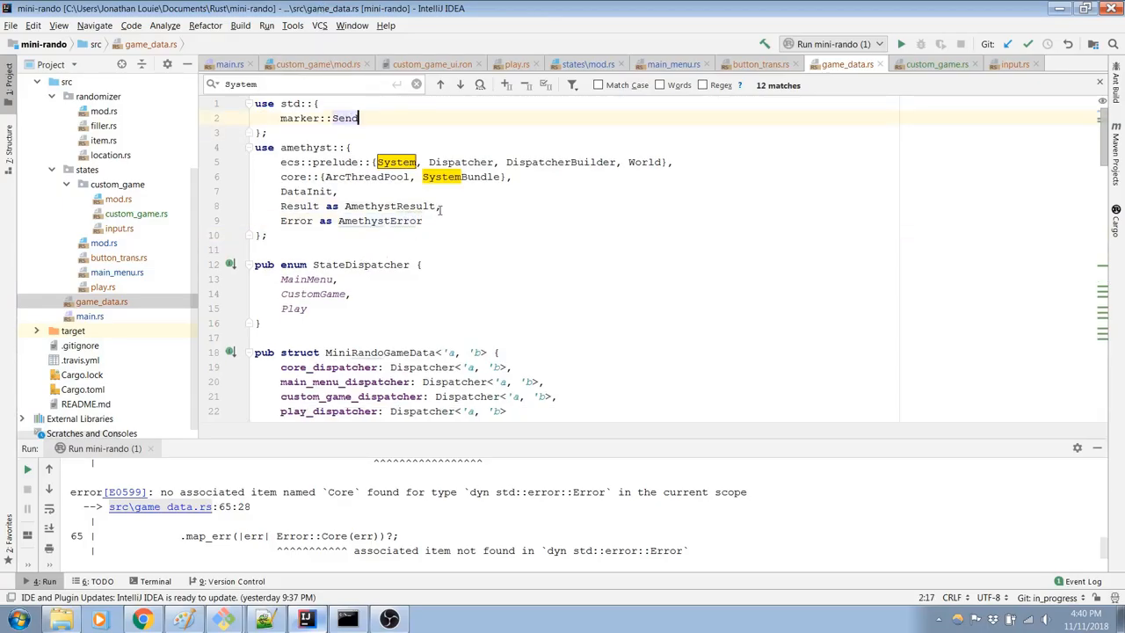
scroll("down", 3)
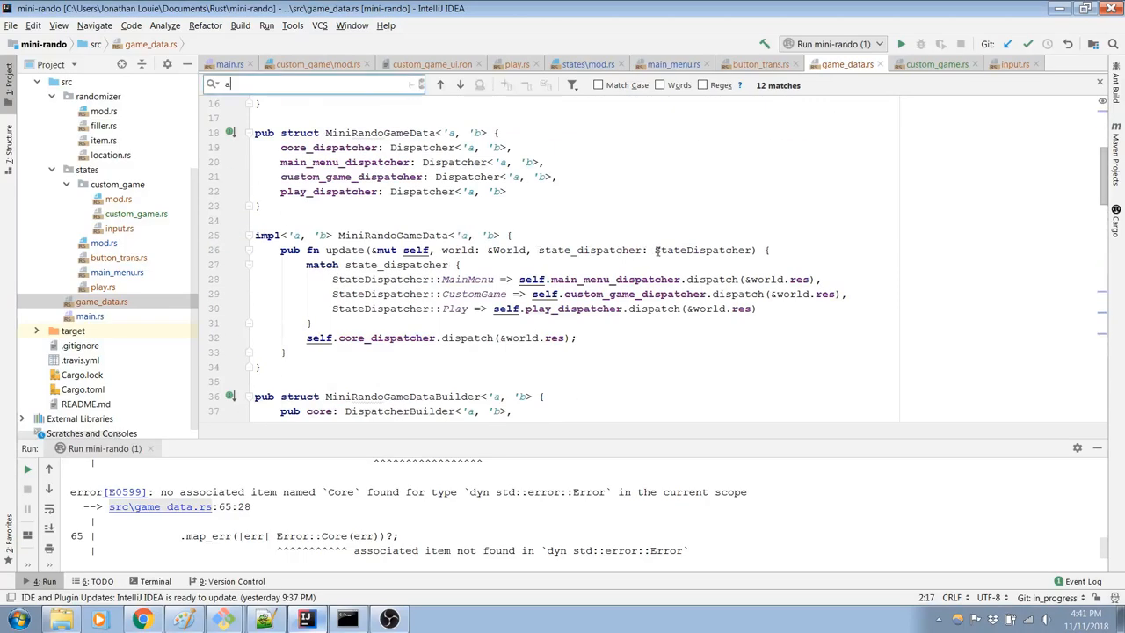
Step: Make with_base_bundle return AmethystResult<Self> and map errors via AmethystError::Core
type("amethys")
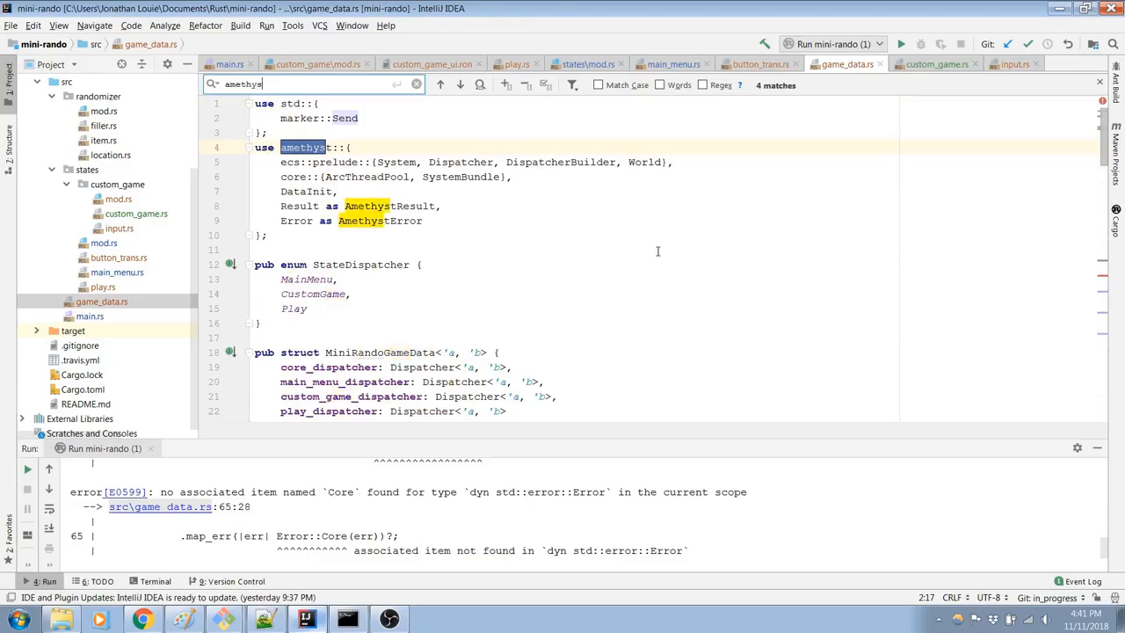
type("t::Er")
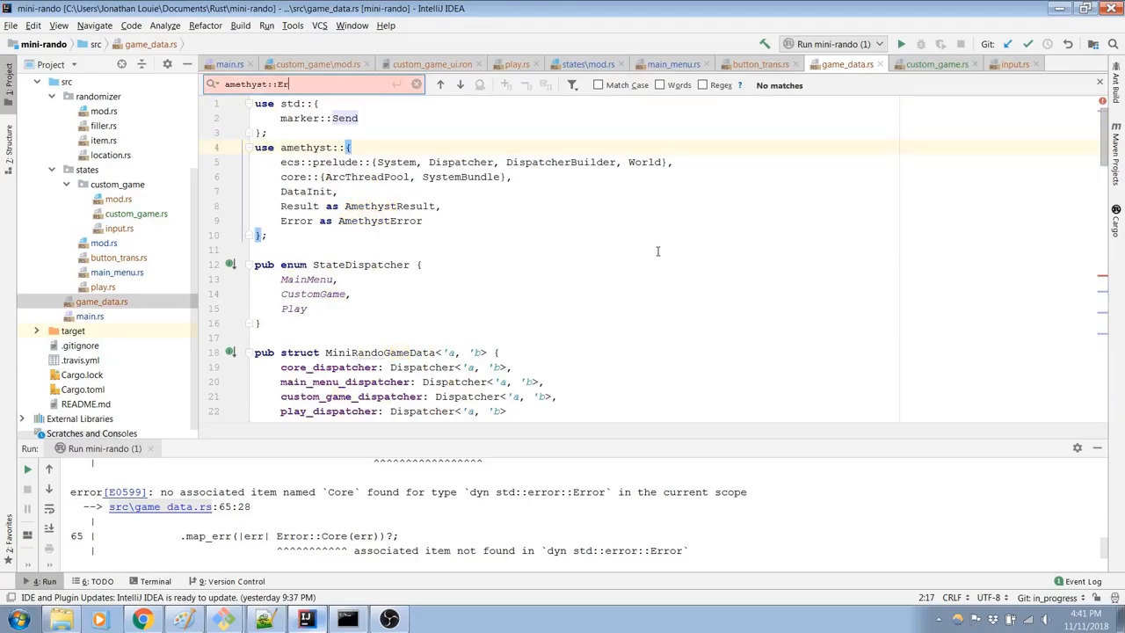
type("R")
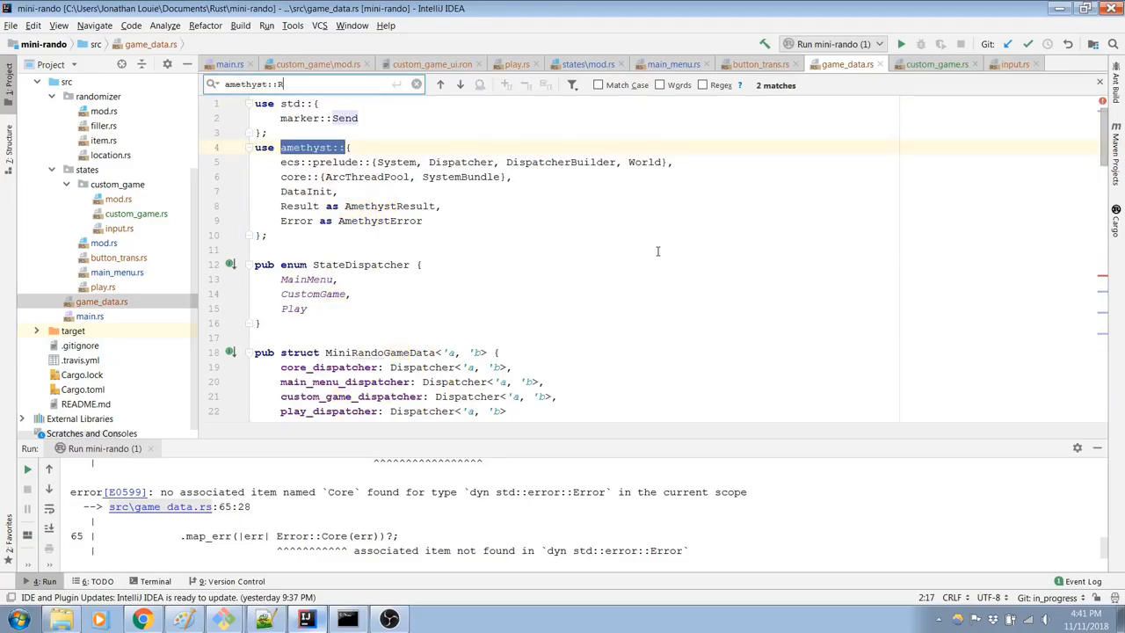
type("es")
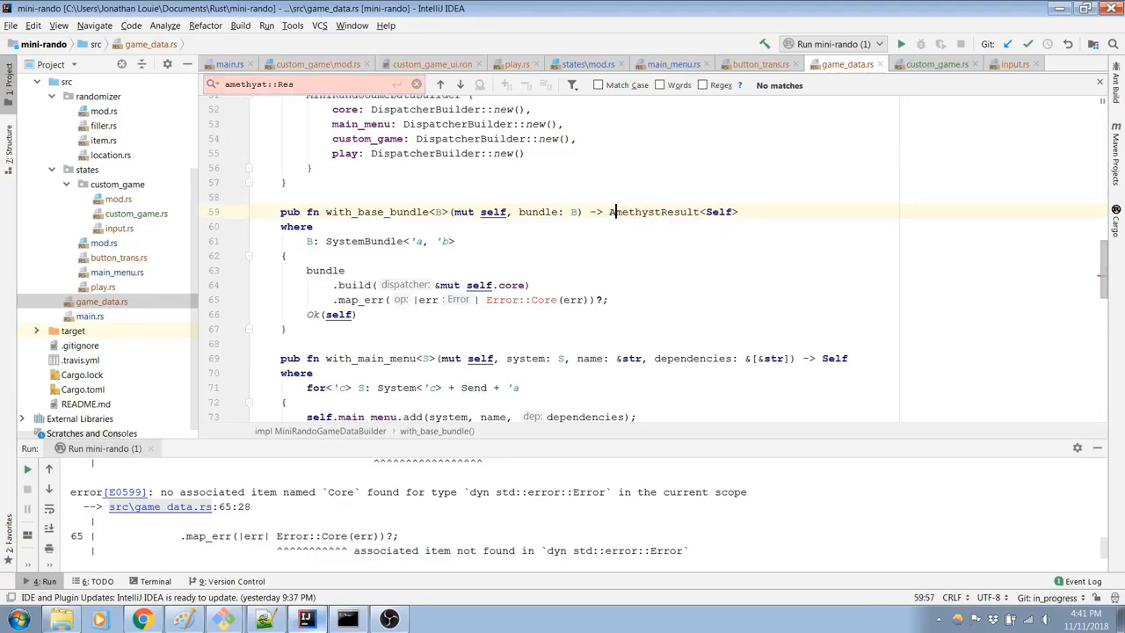
left_click(558, 300)
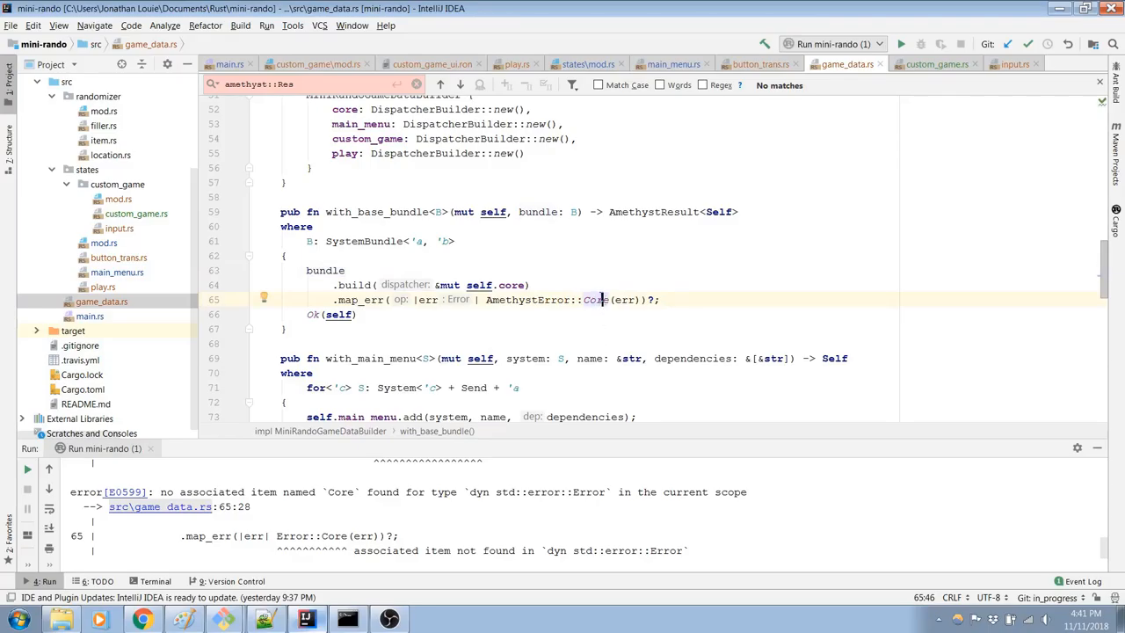
scroll("down", 3)
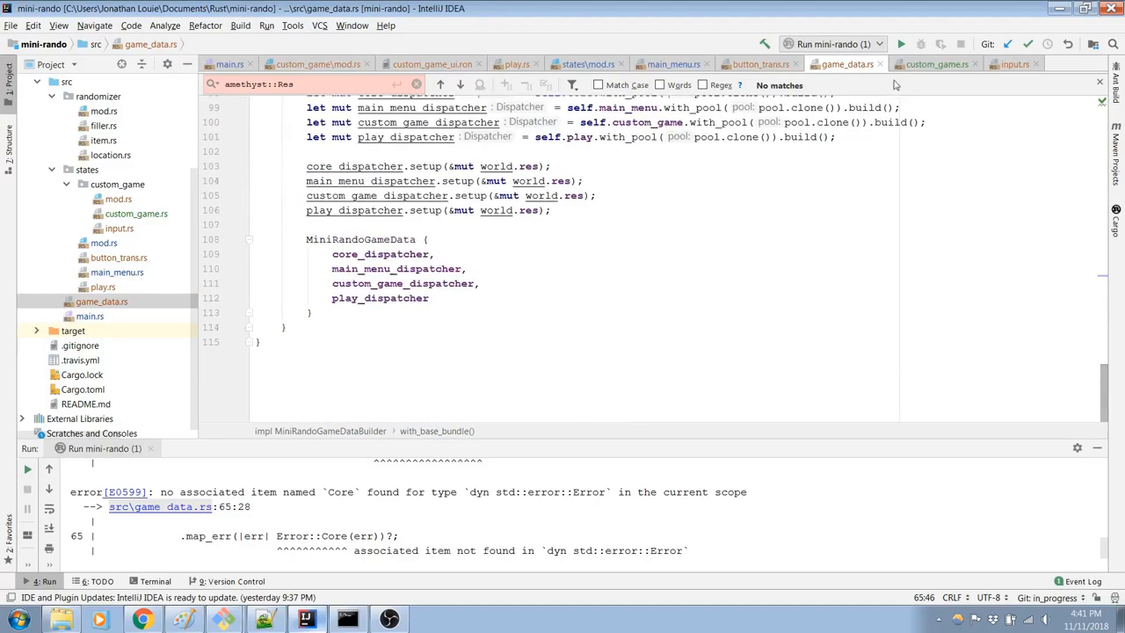
Step: Run mini-rando, cancel the hung game window, and bring up custom_game.rs
left_click(900, 44)
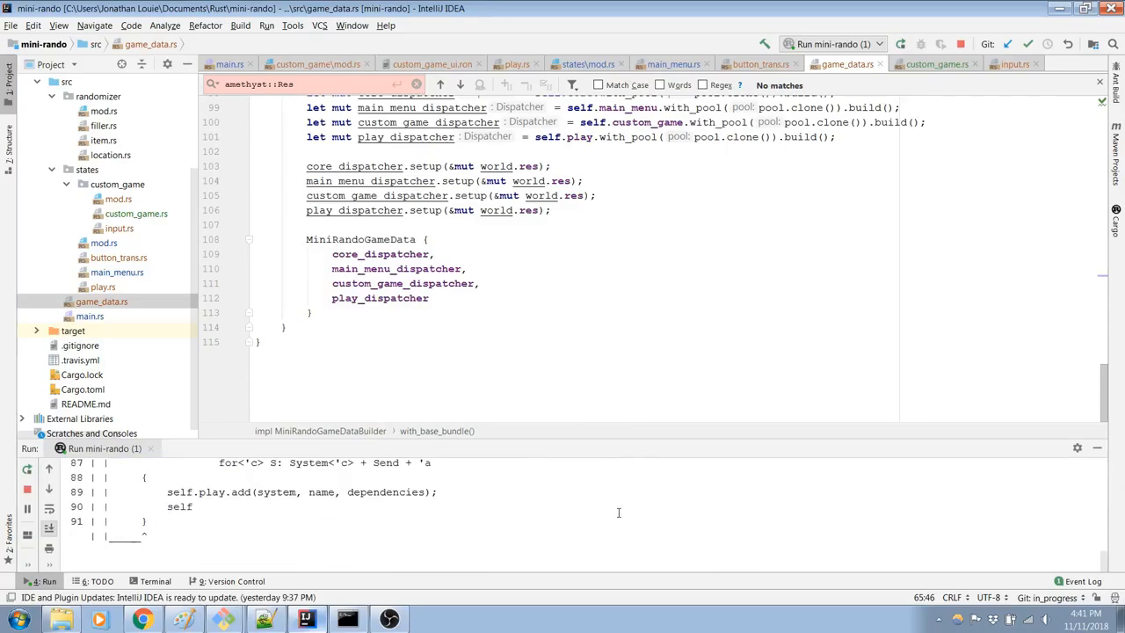
mouse_move(558, 507)
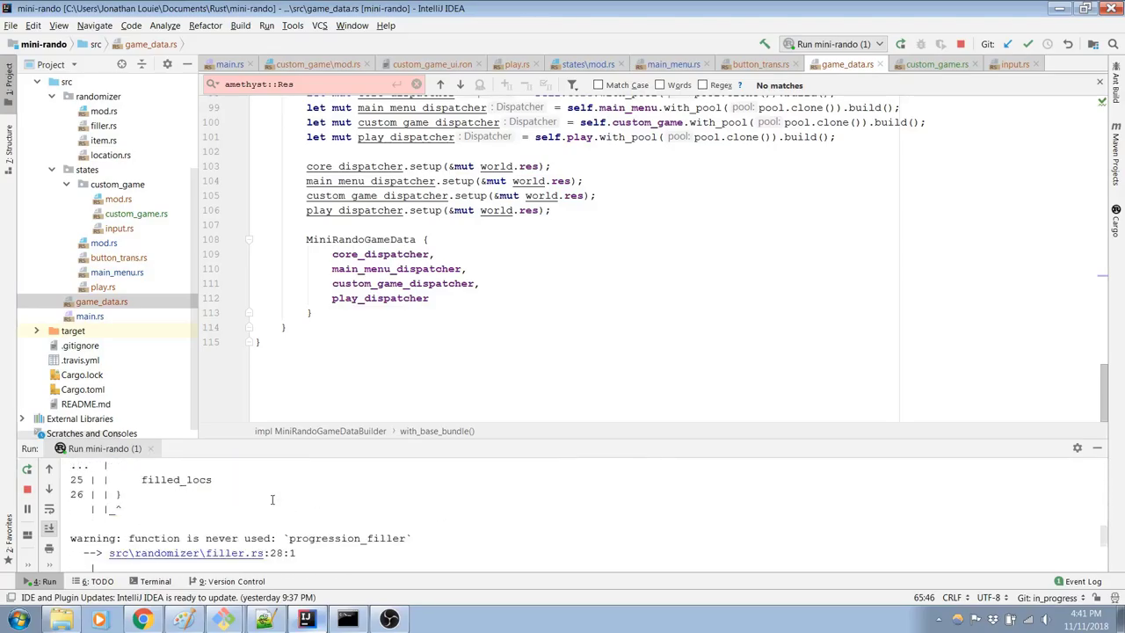
scroll("up", 3)
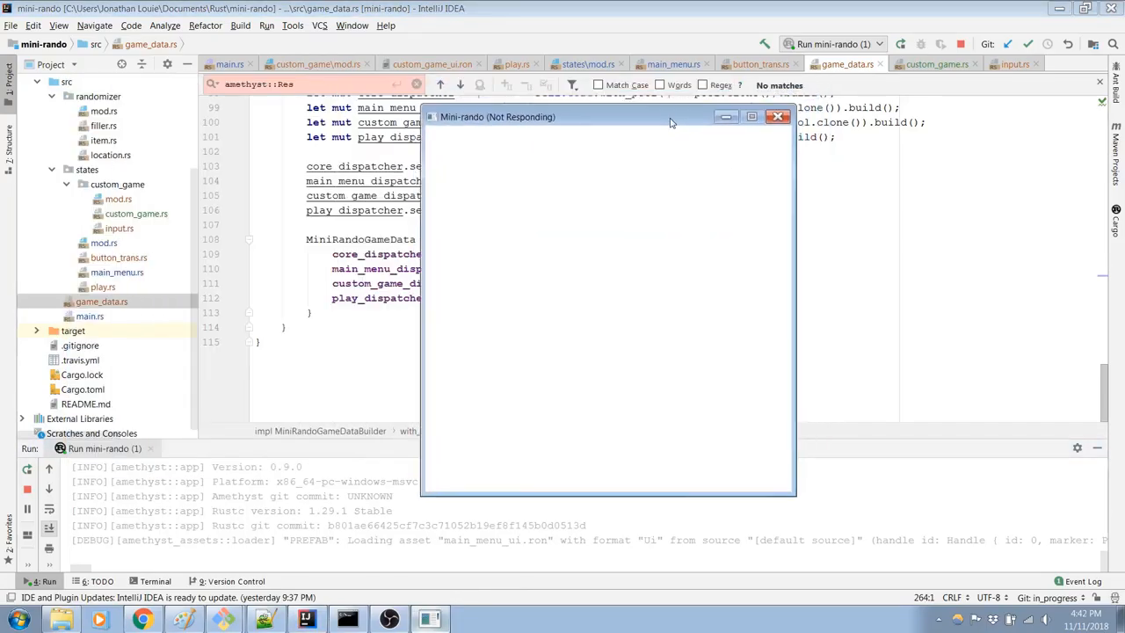
left_click_drag(606, 116, 567, 117)
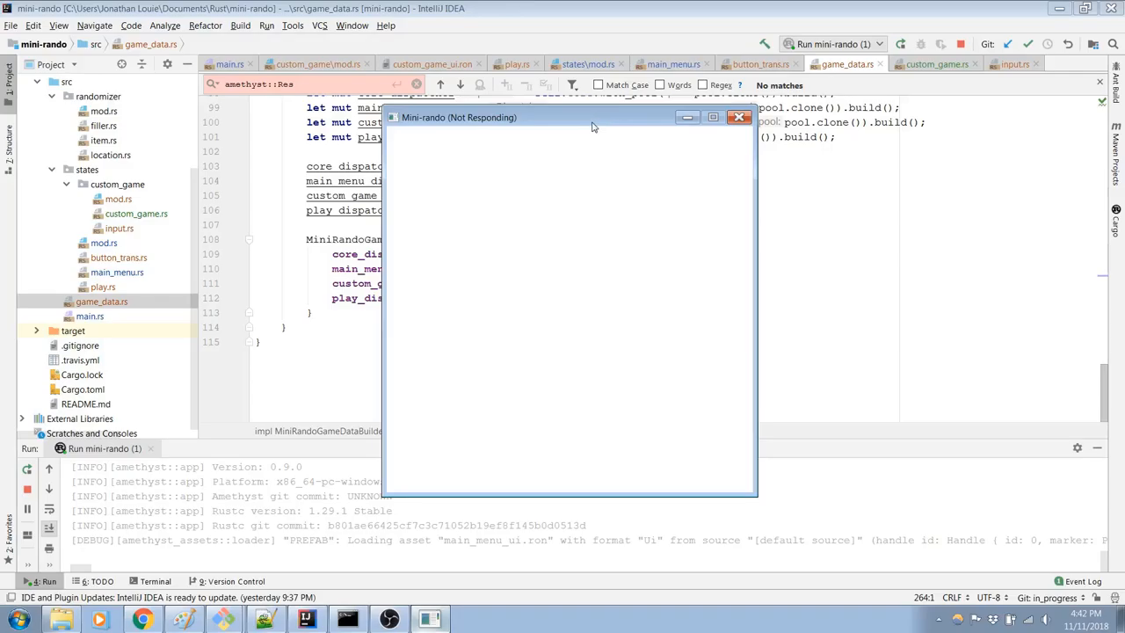
mouse_move(592, 127)
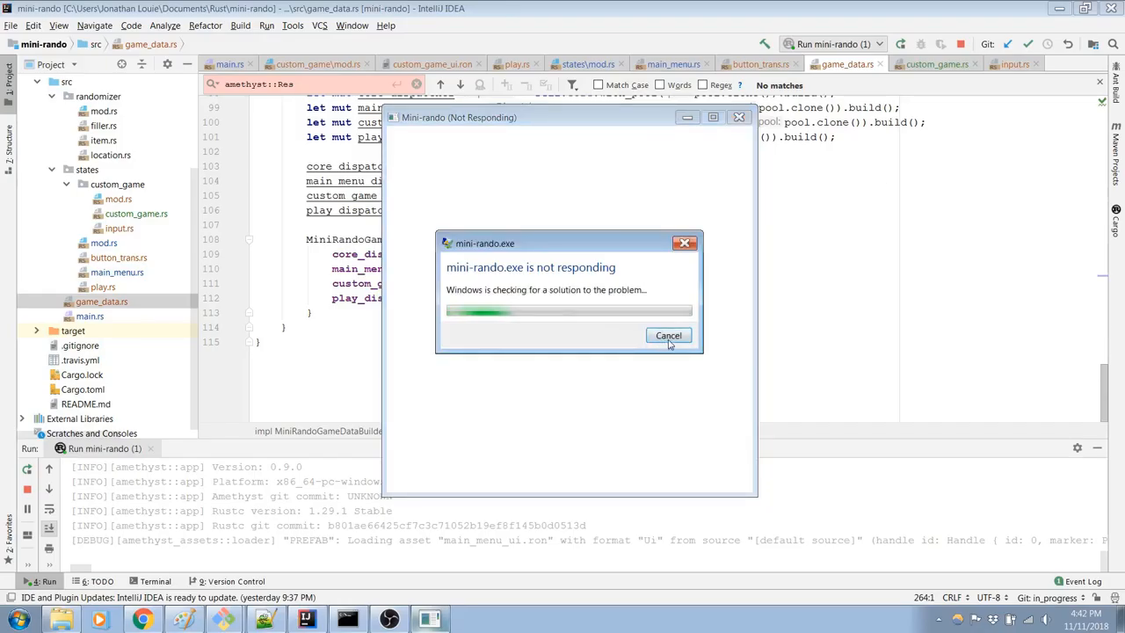
left_click(668, 335)
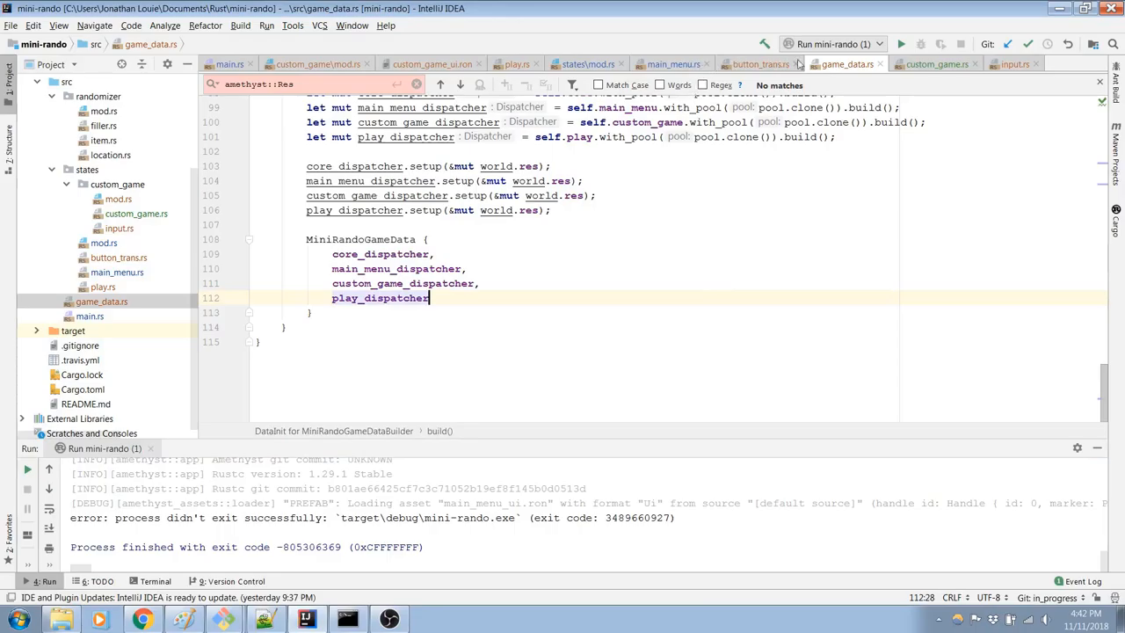
left_click(936, 63)
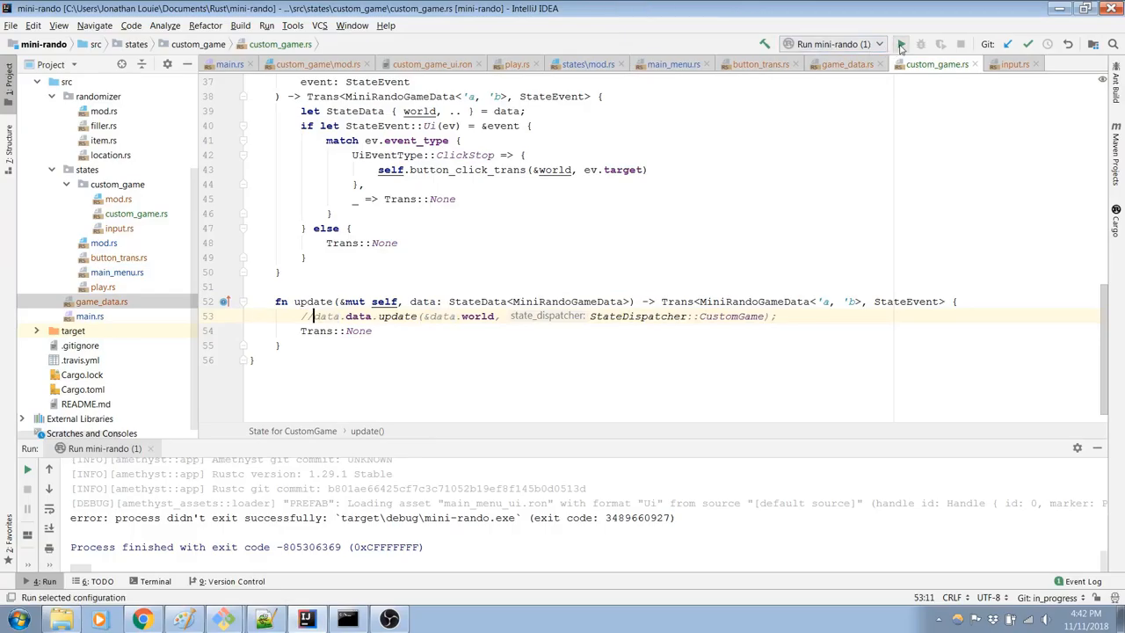
Step: Rerun the game with the update call disabled and end the hung process again
left_click(901, 44)
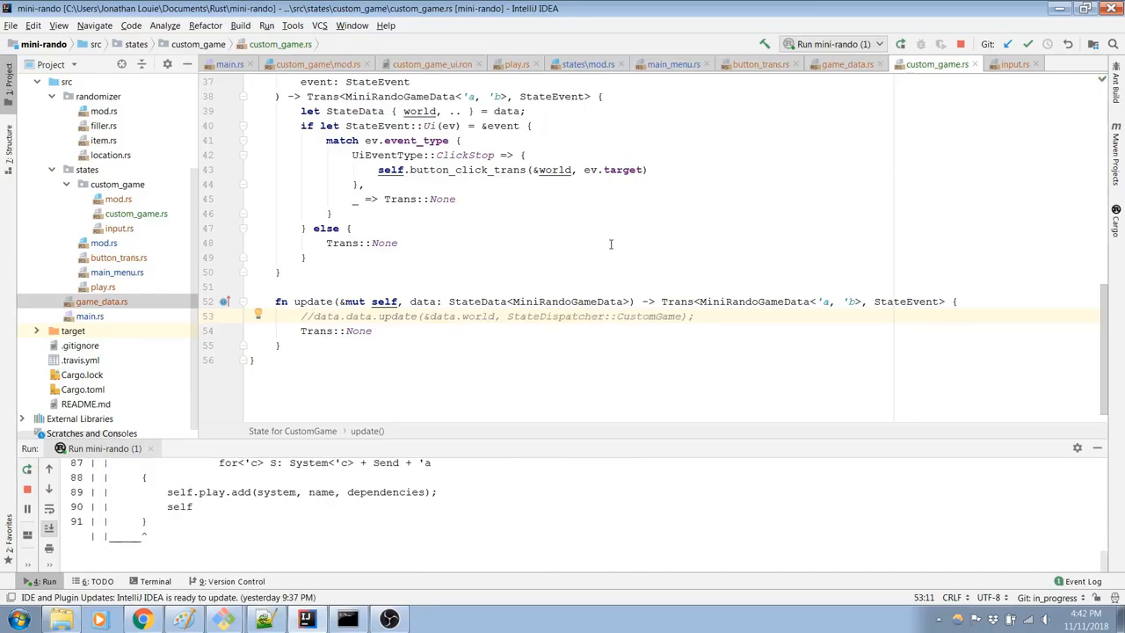
mouse_move(601, 244)
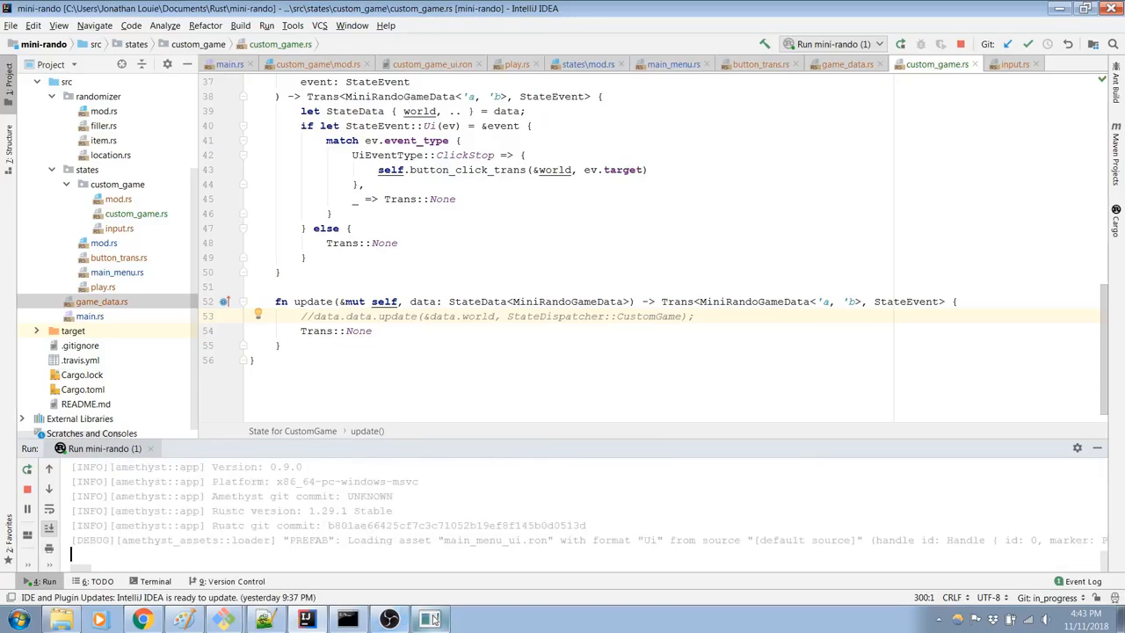
left_click(430, 619)
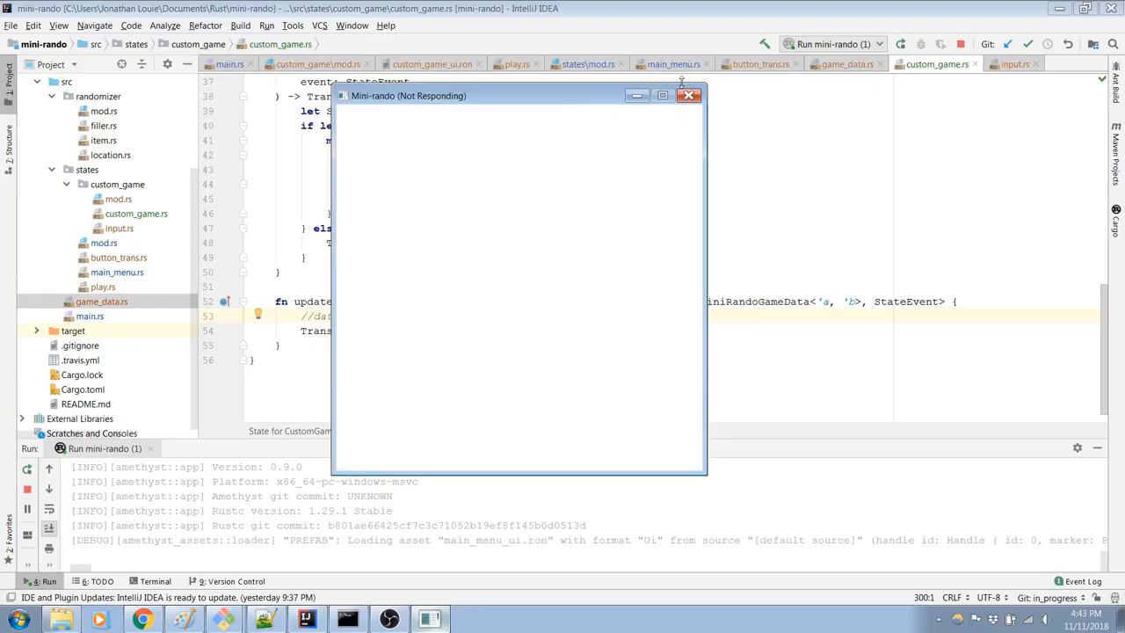
mouse_move(690, 96)
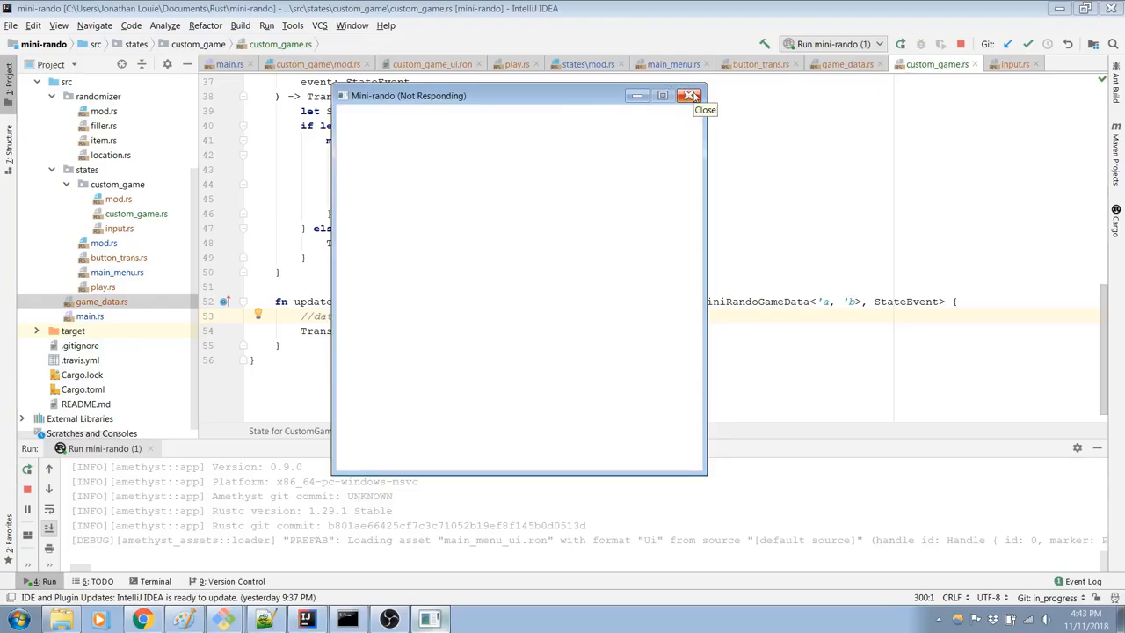
left_click(690, 95)
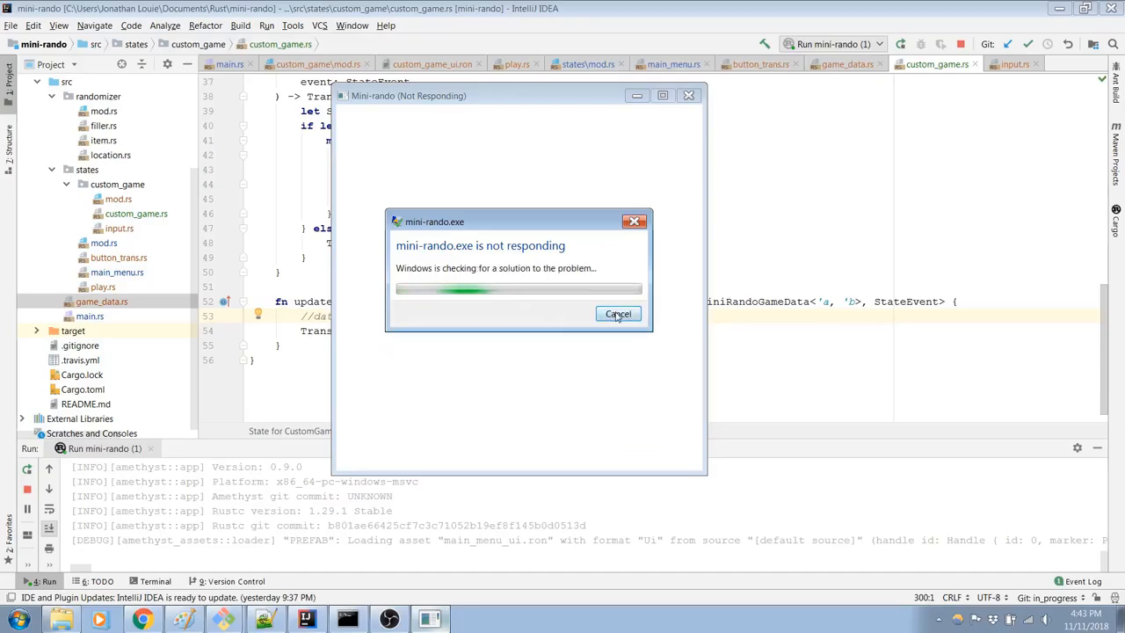
left_click(618, 313)
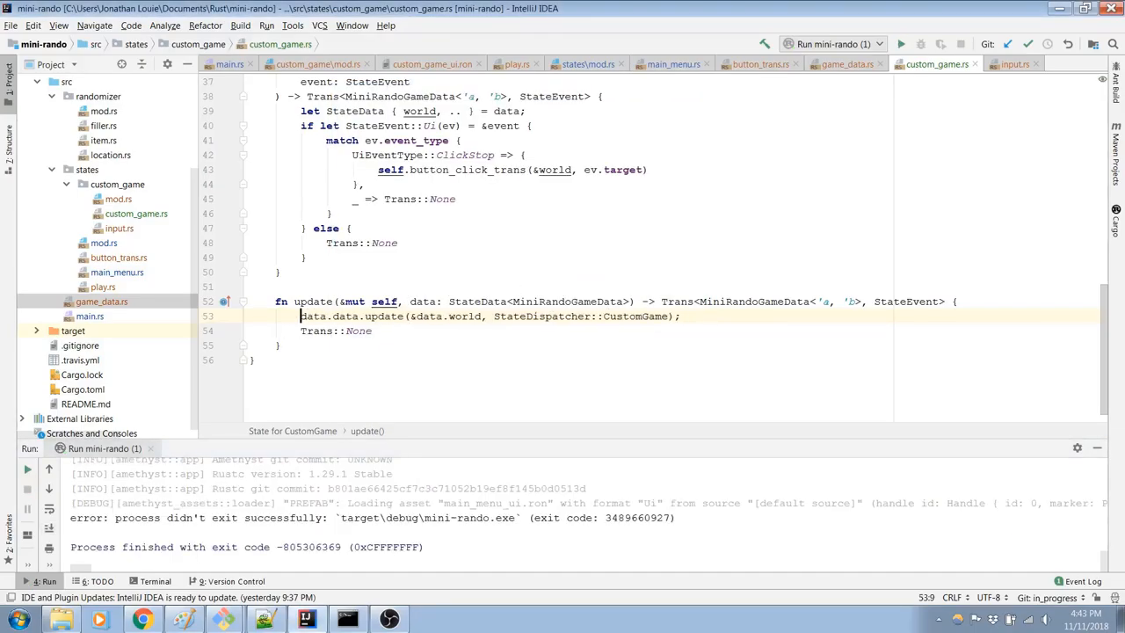
Step: Browse the states module, custom game UI layout and main.rs files
left_click(349, 227)
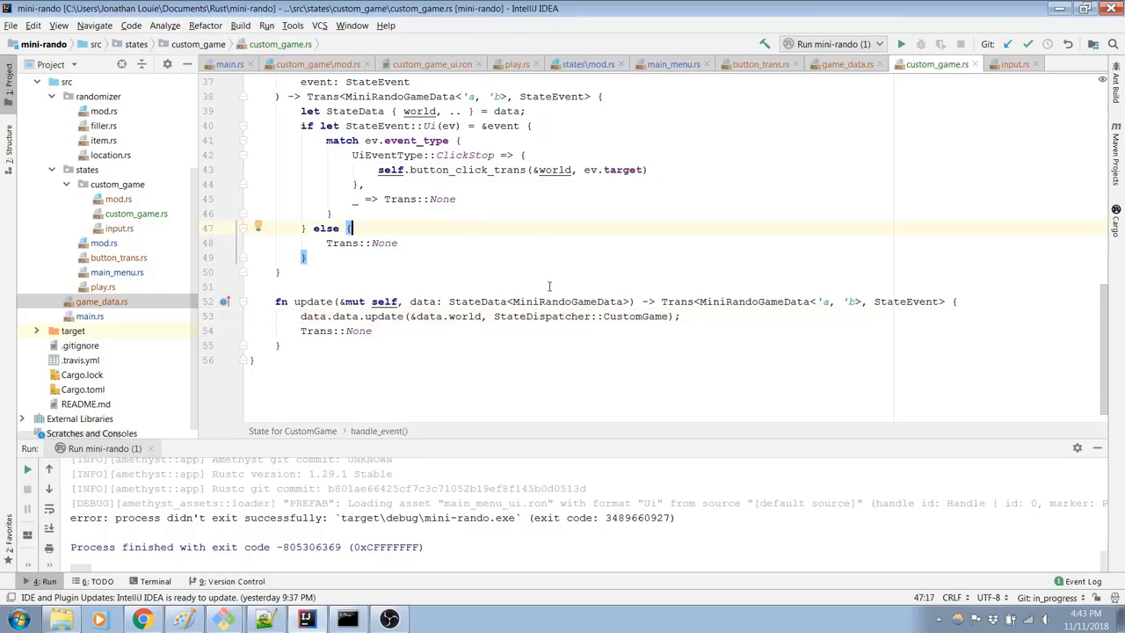
scroll("up", 3)
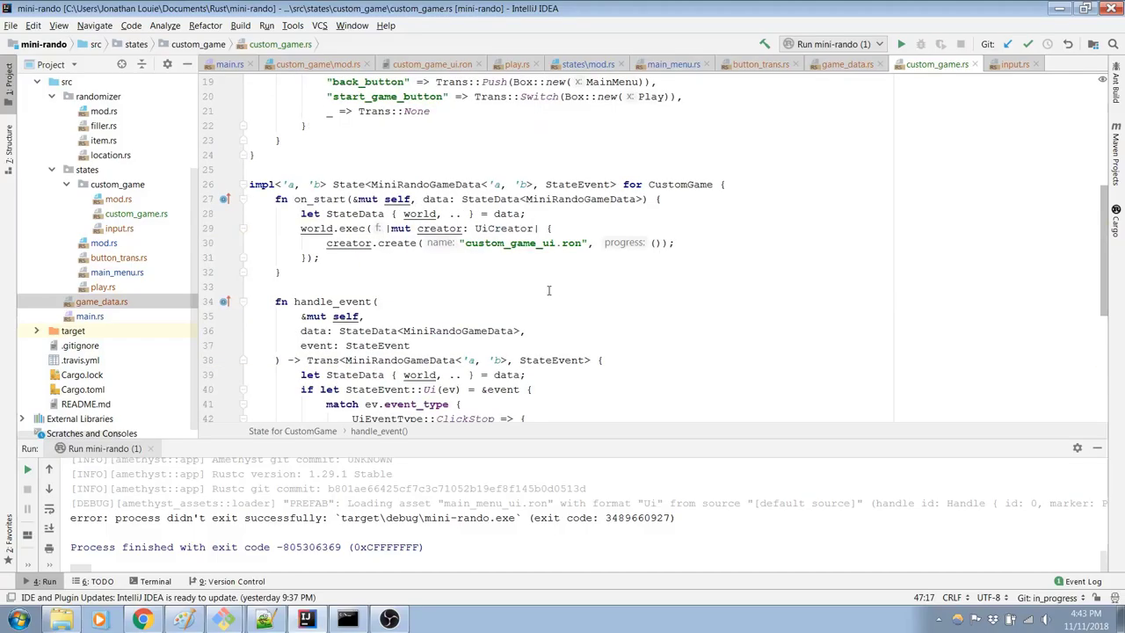
scroll("up", 3)
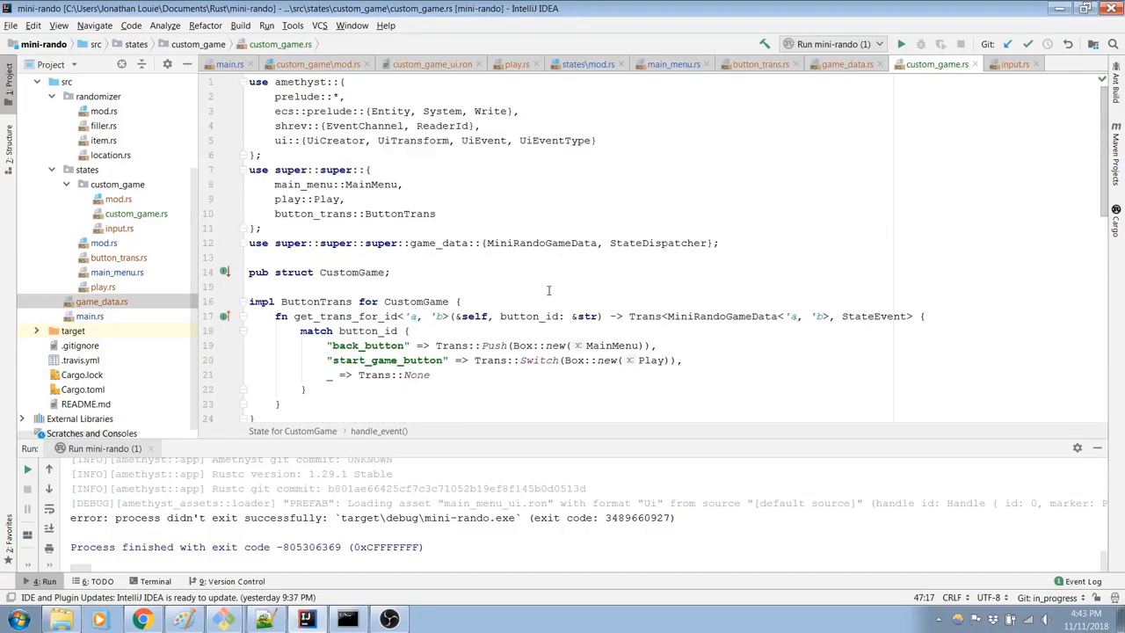
scroll("down", 3)
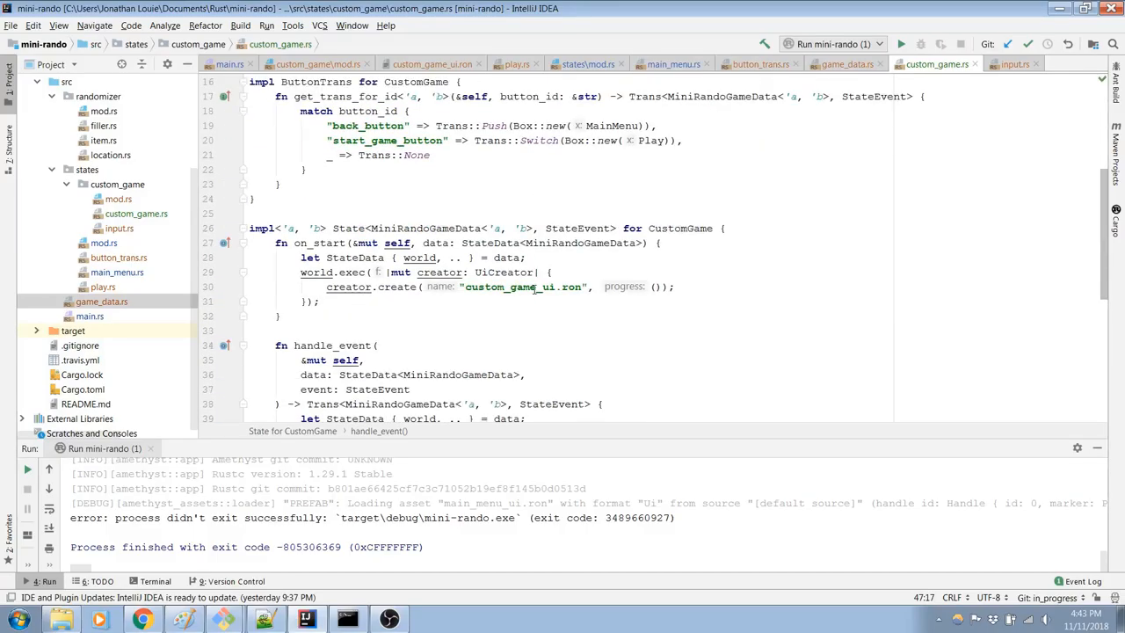
scroll("down", 3)
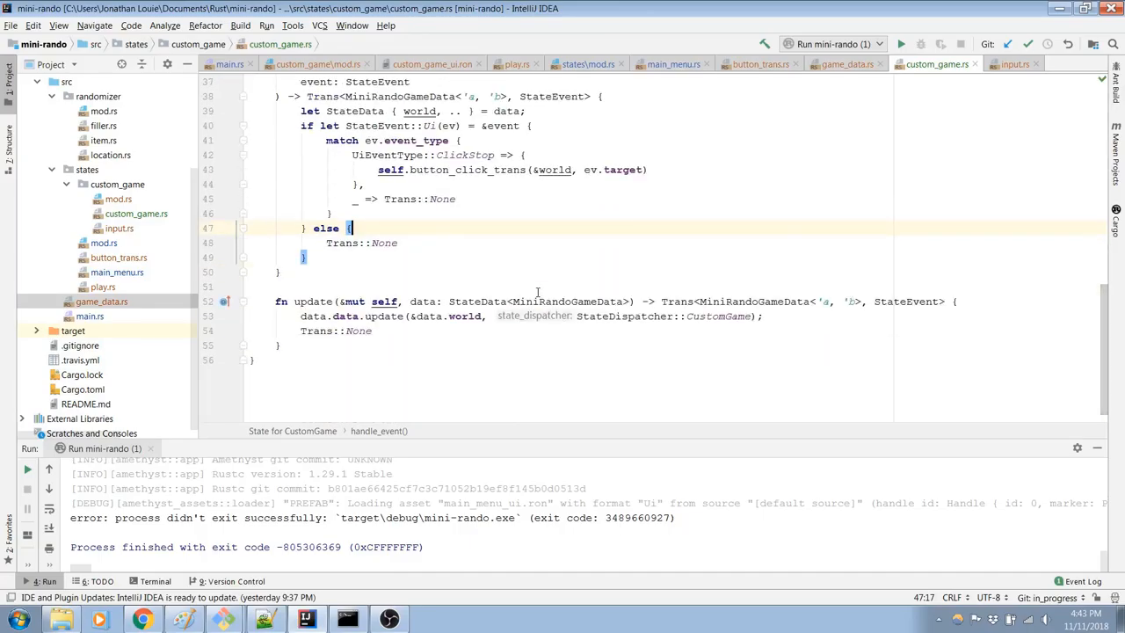
scroll("up", 3)
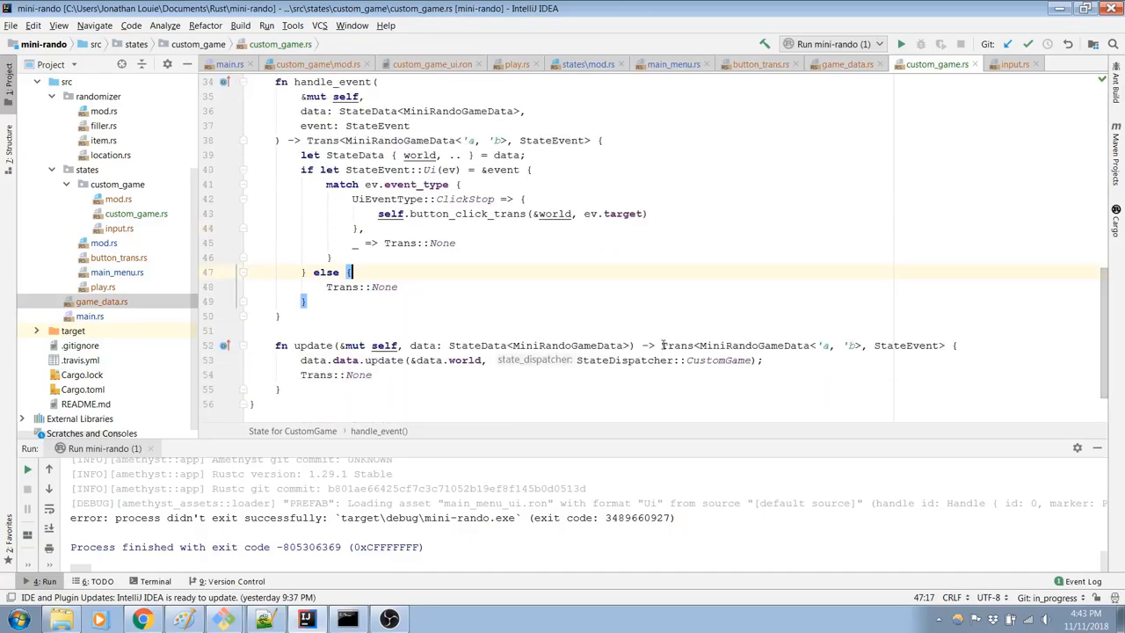
mouse_move(675, 266)
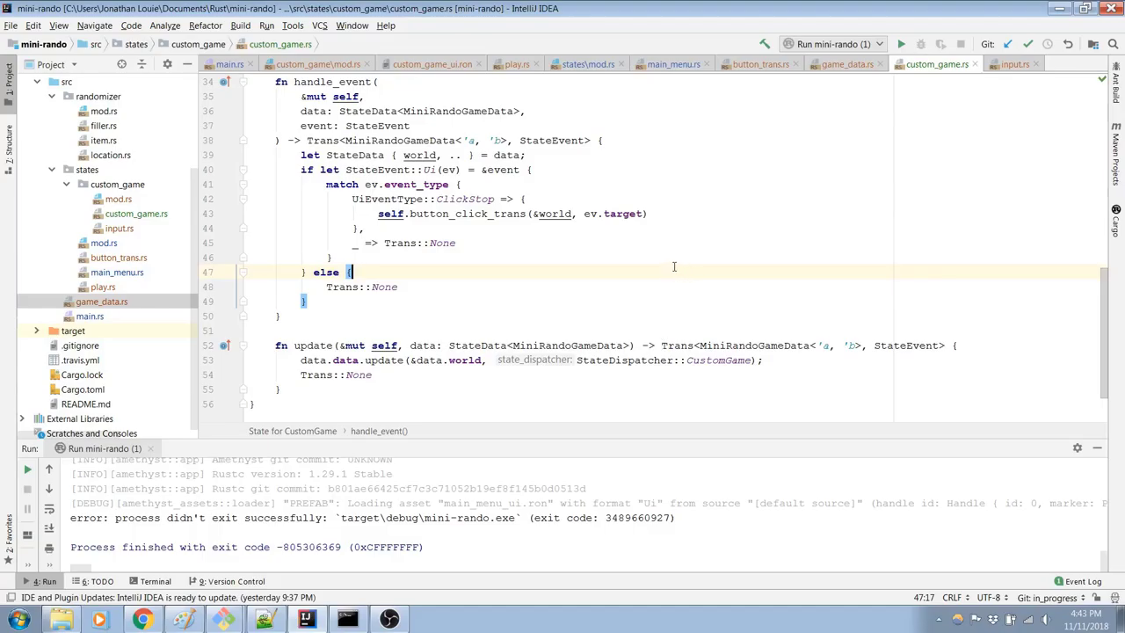
mouse_move(674, 204)
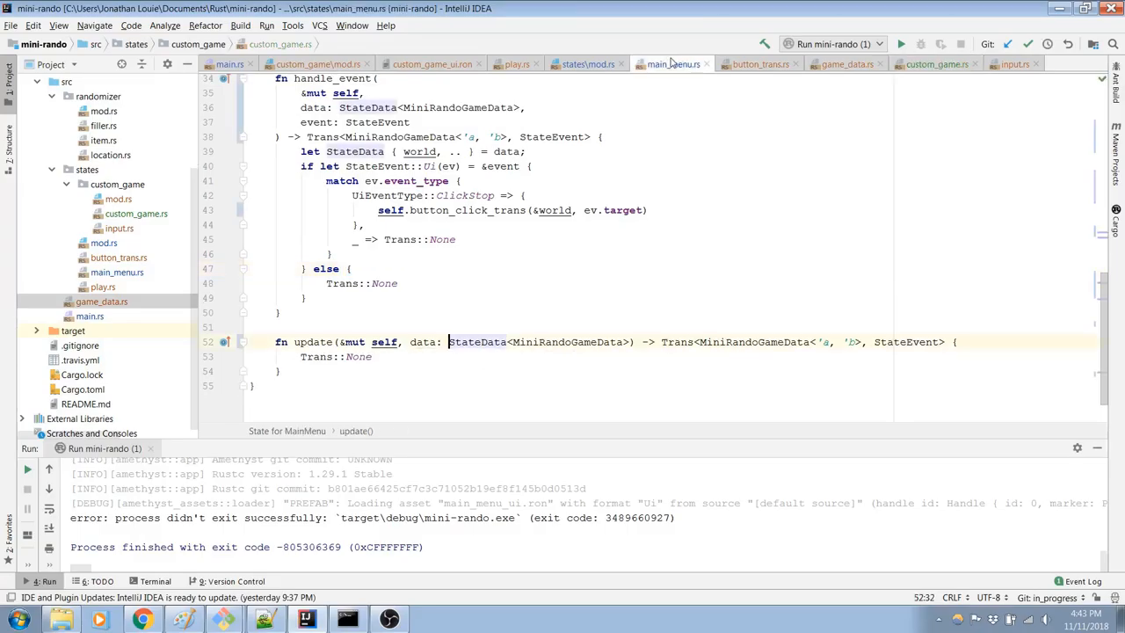
left_click(587, 64)
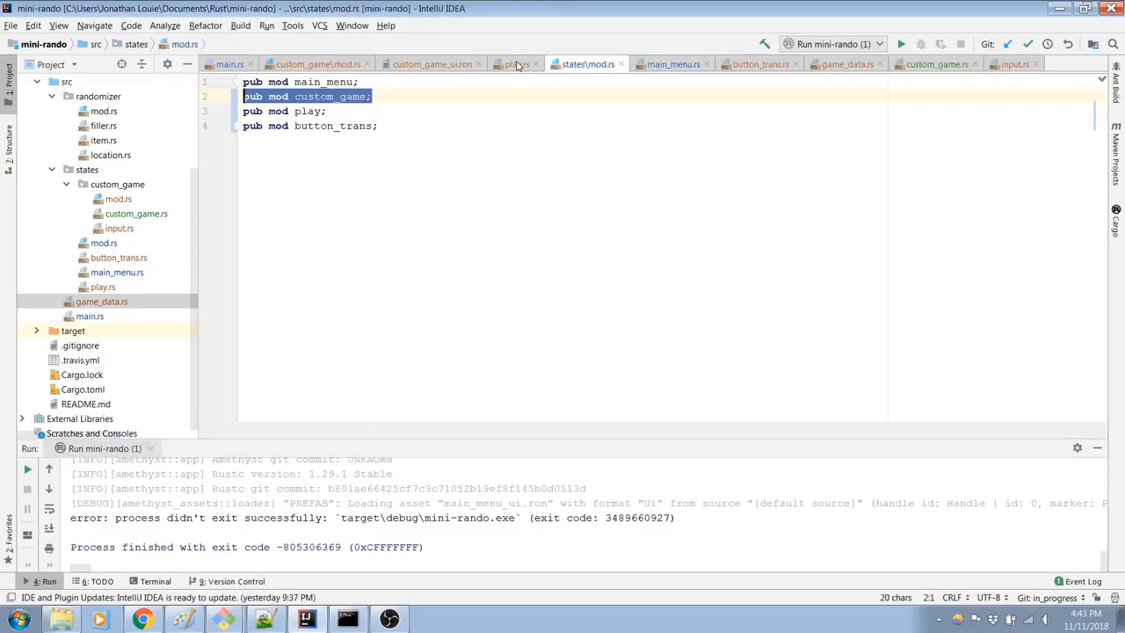
left_click(514, 64)
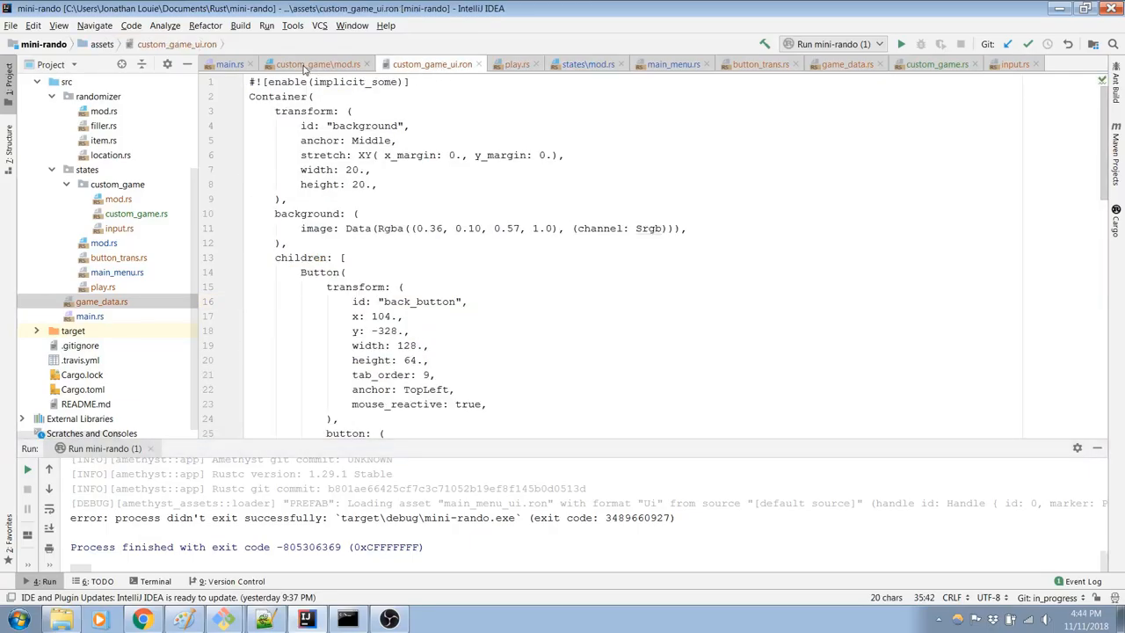
left_click(230, 63)
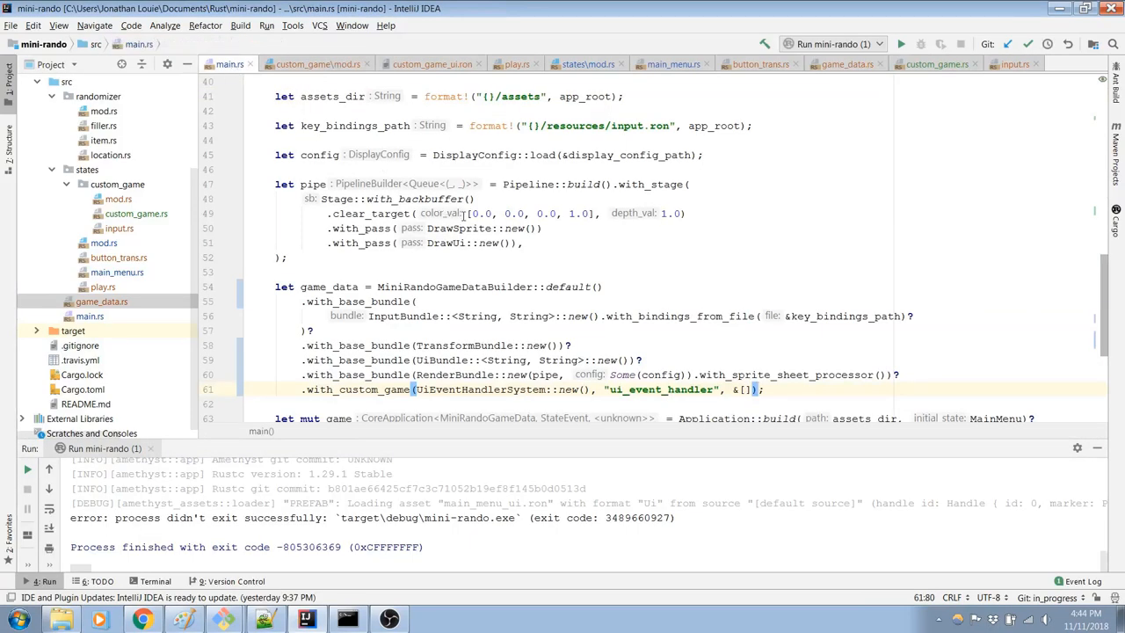
scroll("down", 3)
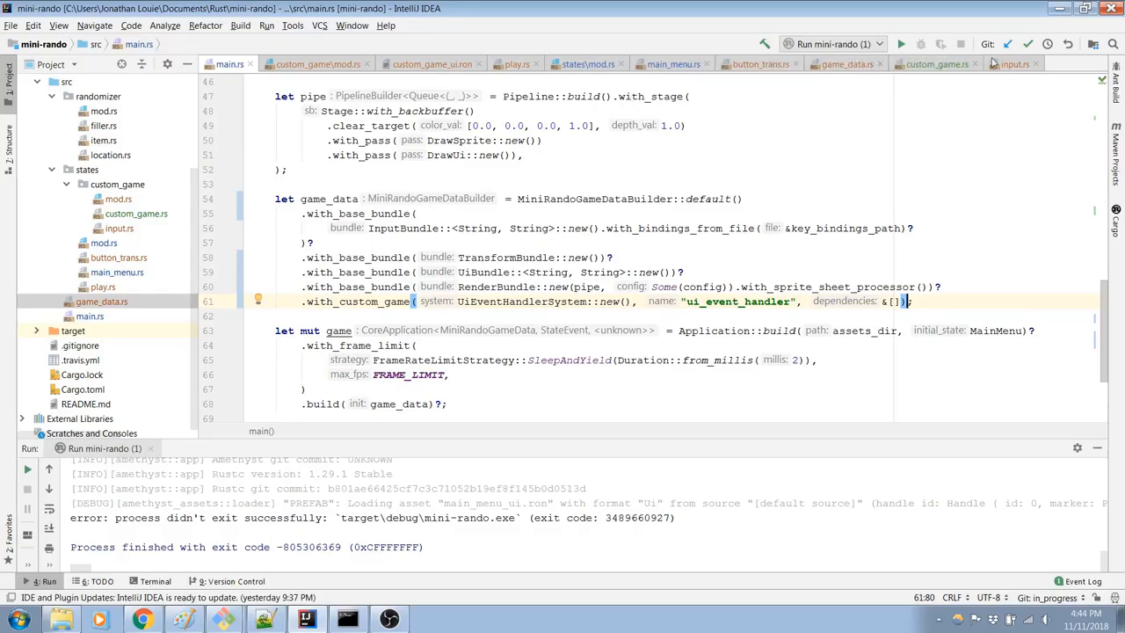
Step: Copy the data.data.update call from custom_game.rs into main_menu.rs's update
left_click(673, 63)
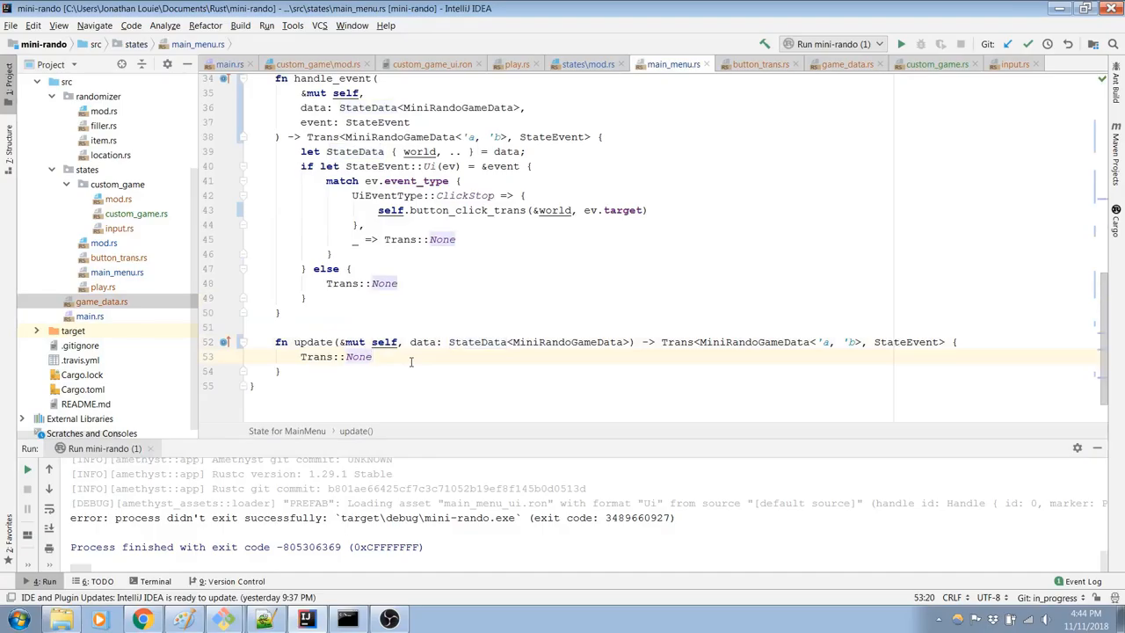
left_click(956, 342)
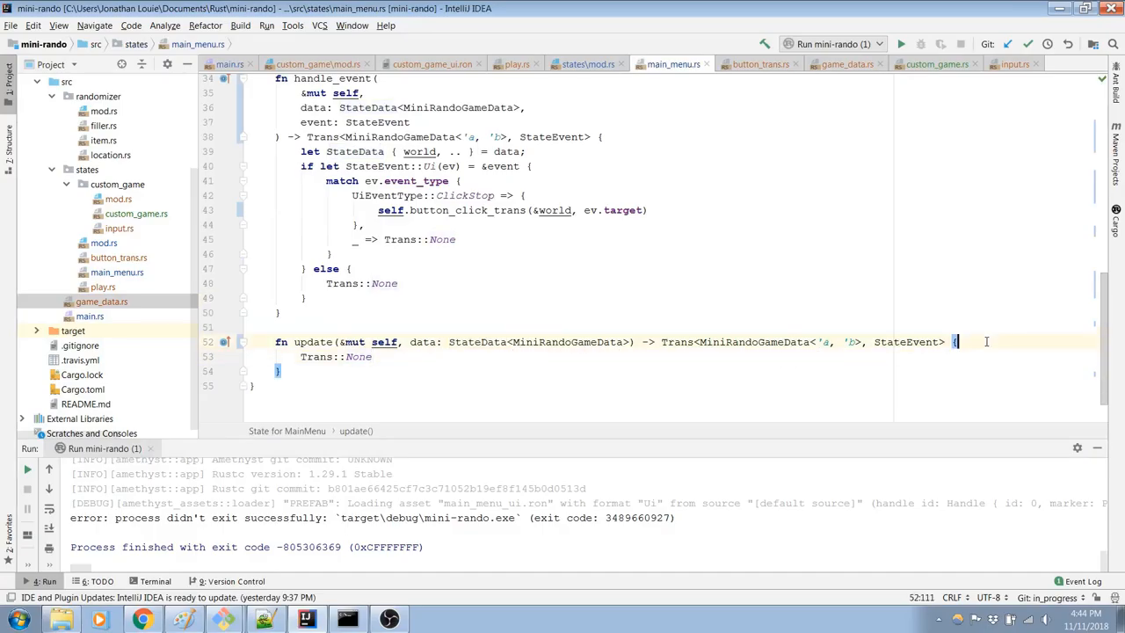
scroll("up", 3)
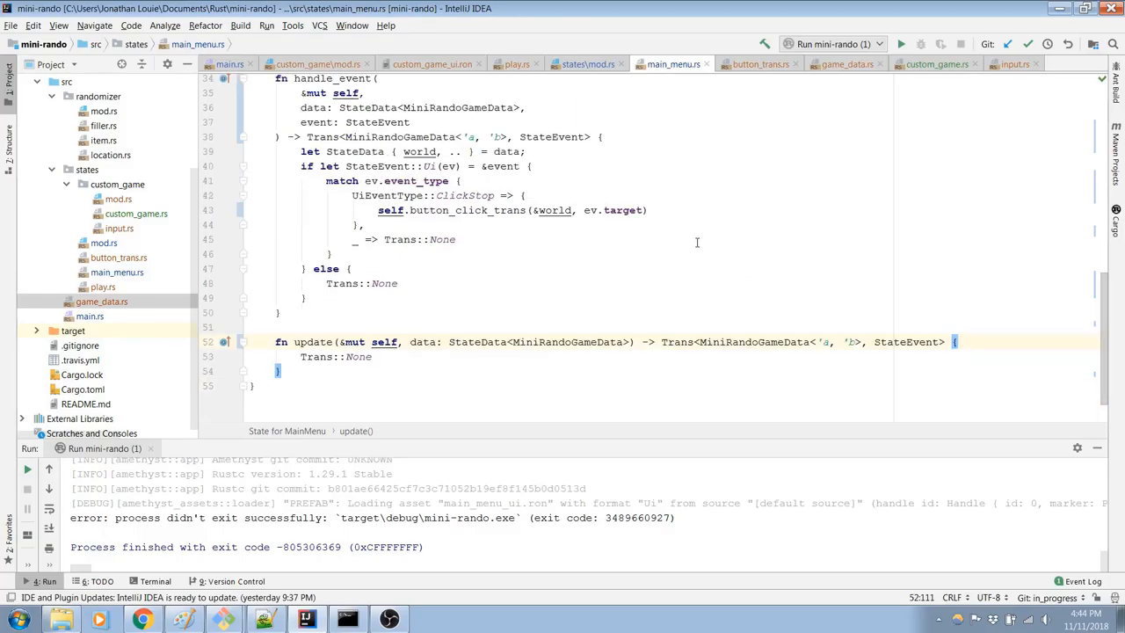
mouse_move(624, 247)
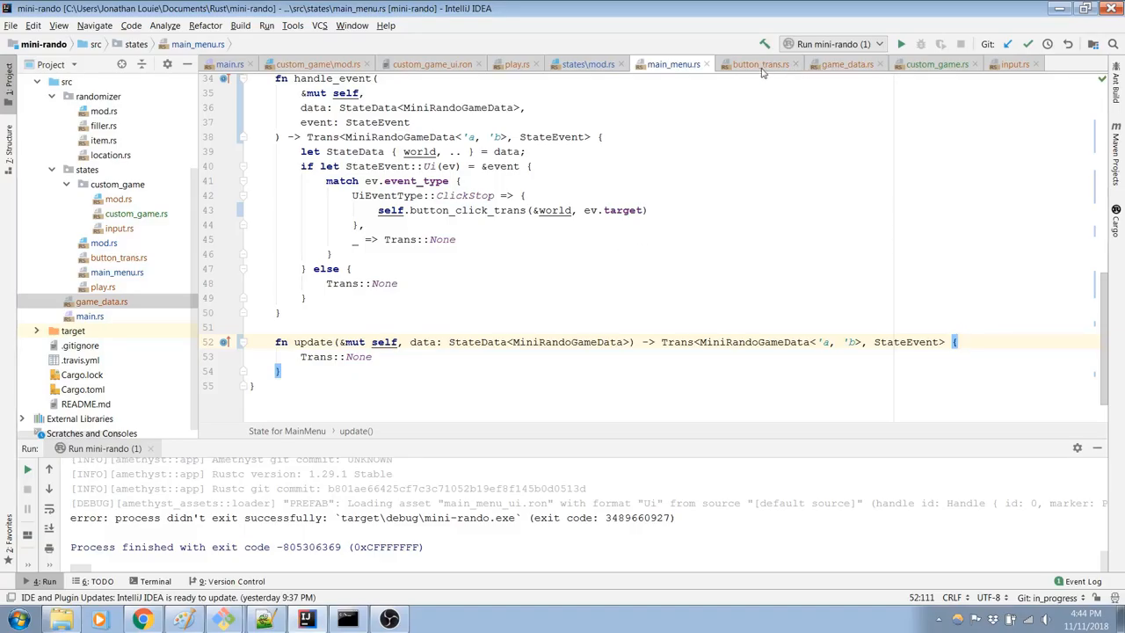
left_click(756, 64)
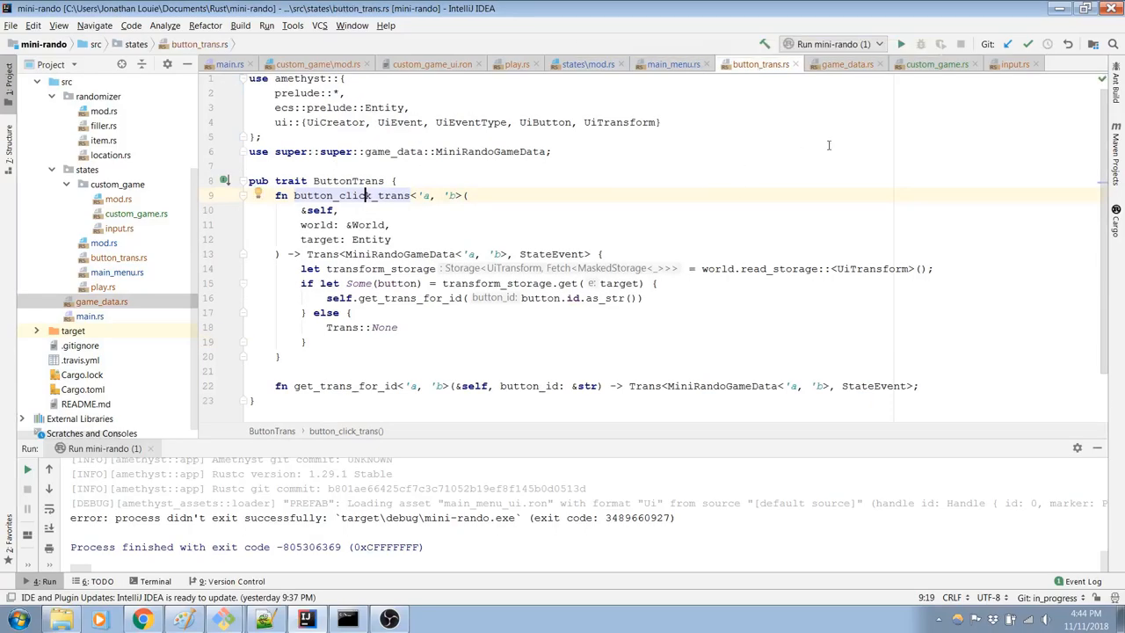
left_click(845, 63)
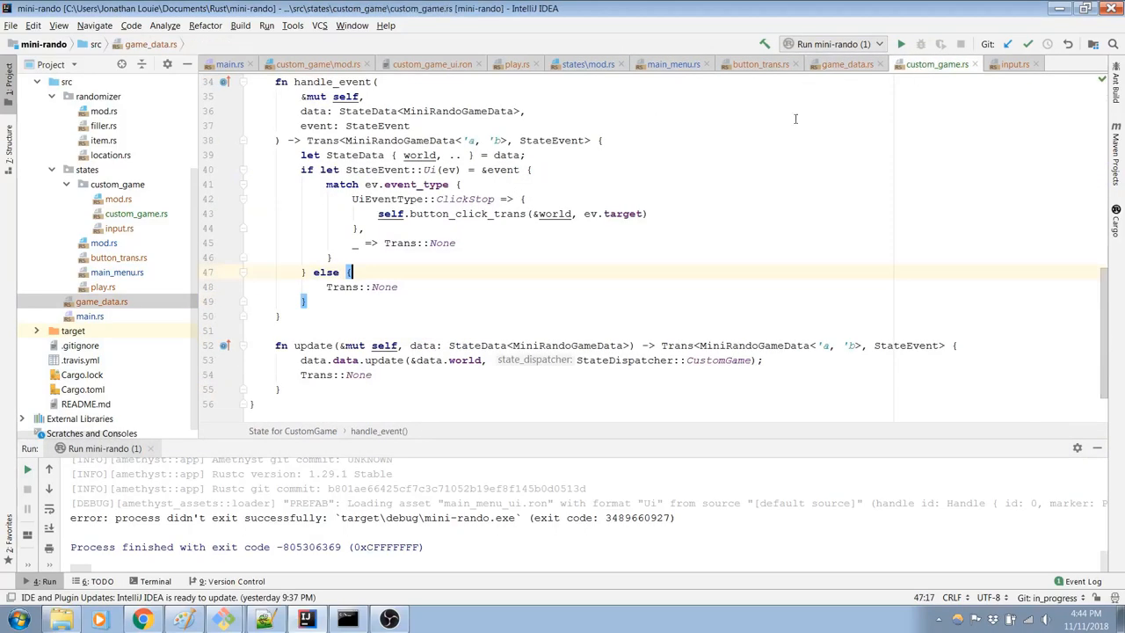
scroll("up", 3)
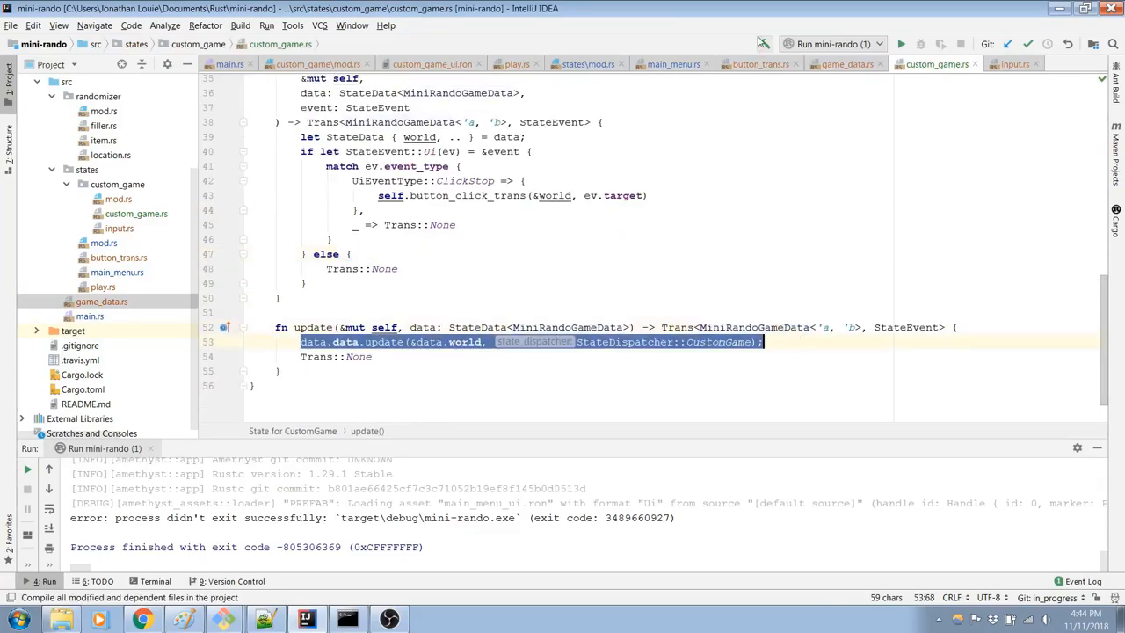
left_click(672, 64)
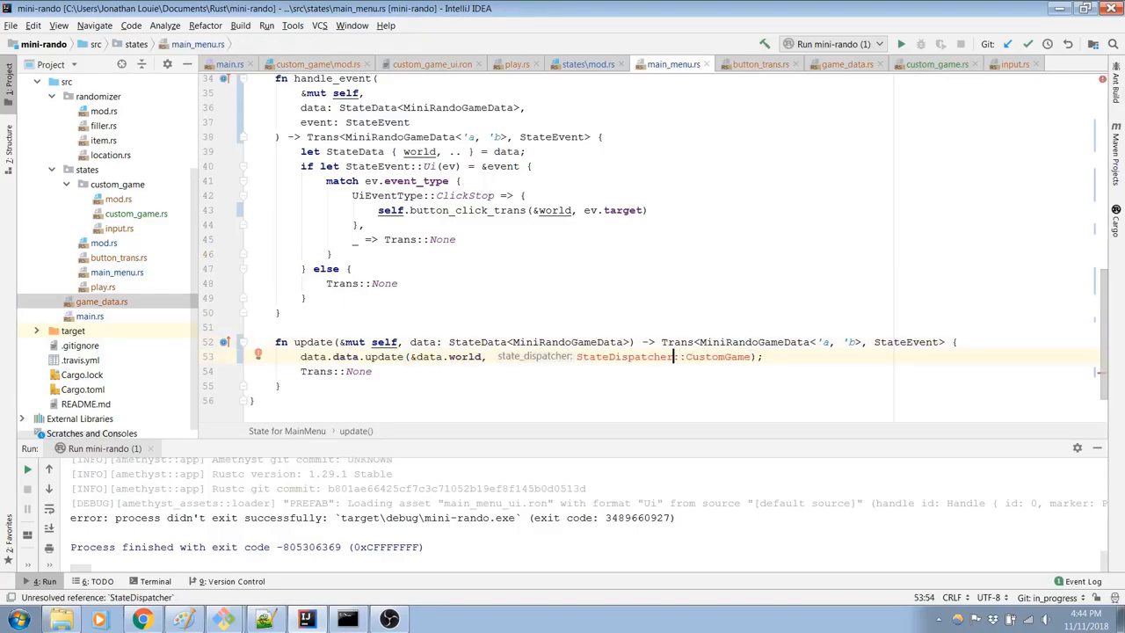
scroll("up", 3)
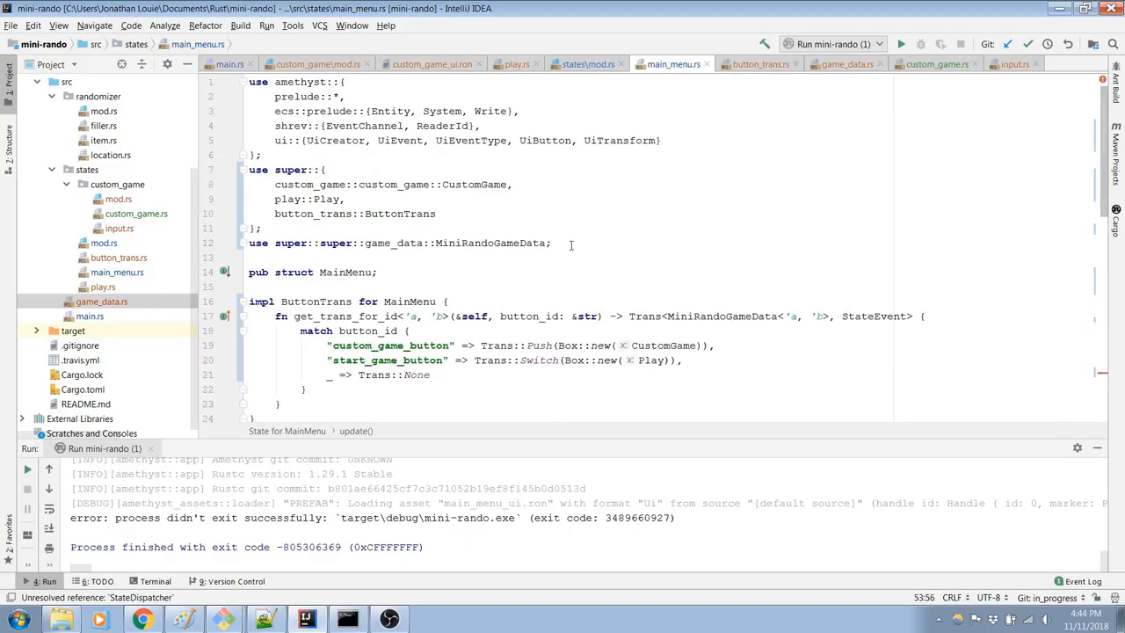
Step: Add StateDispatcher to main_menu.rs imports and pass StateDispatcher::MainMenu to update
left_click(434, 242)
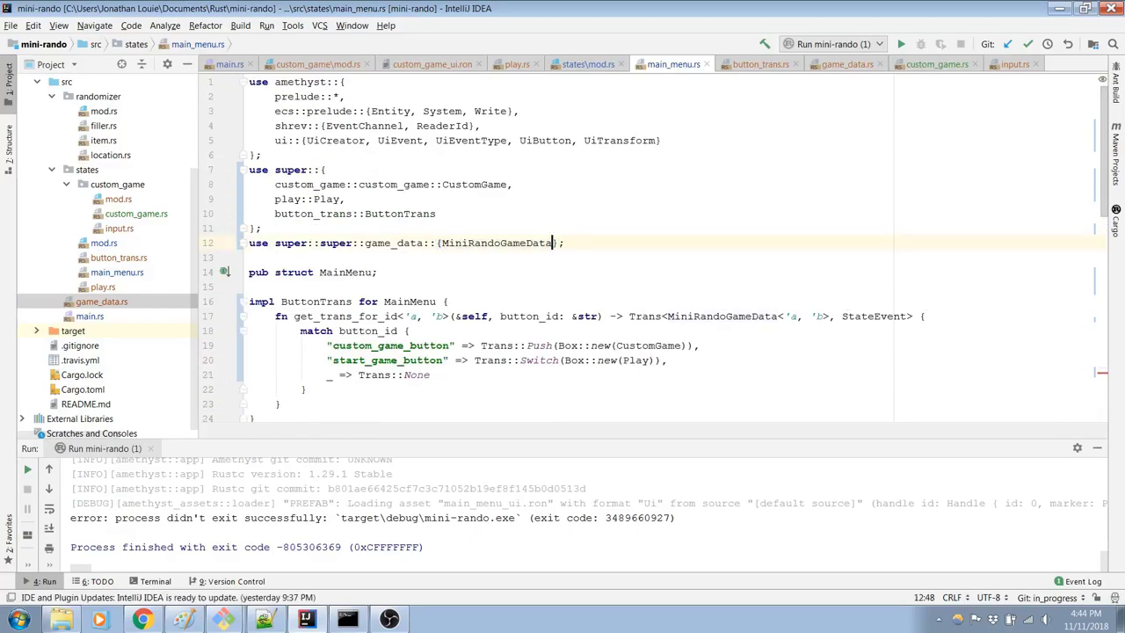
type(",")
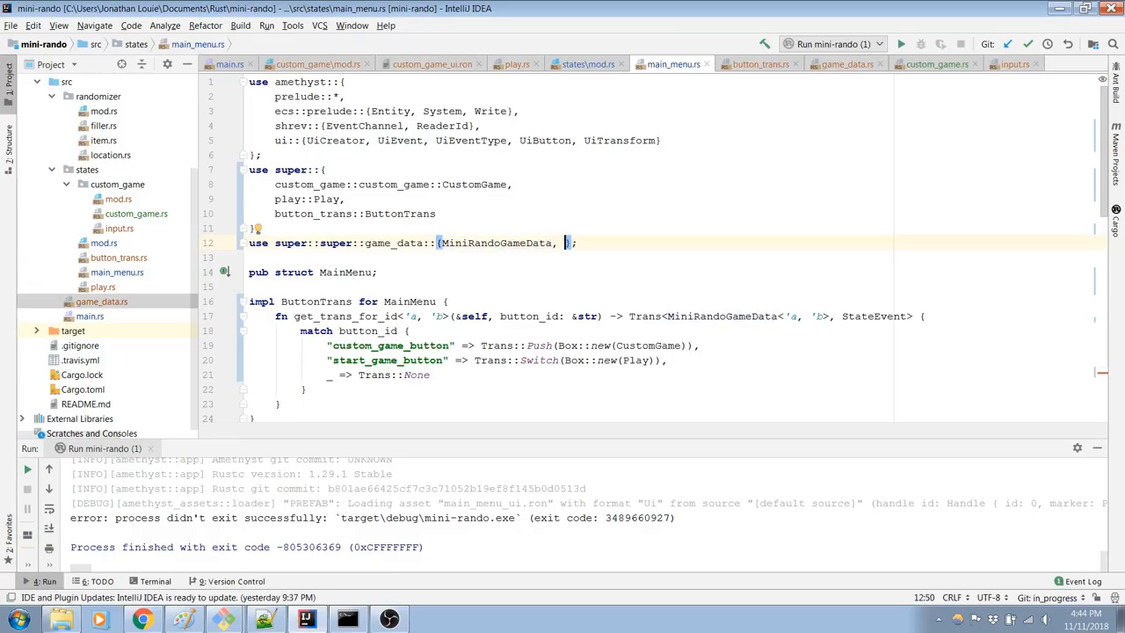
type("StateDispatcher::CustomGame);")
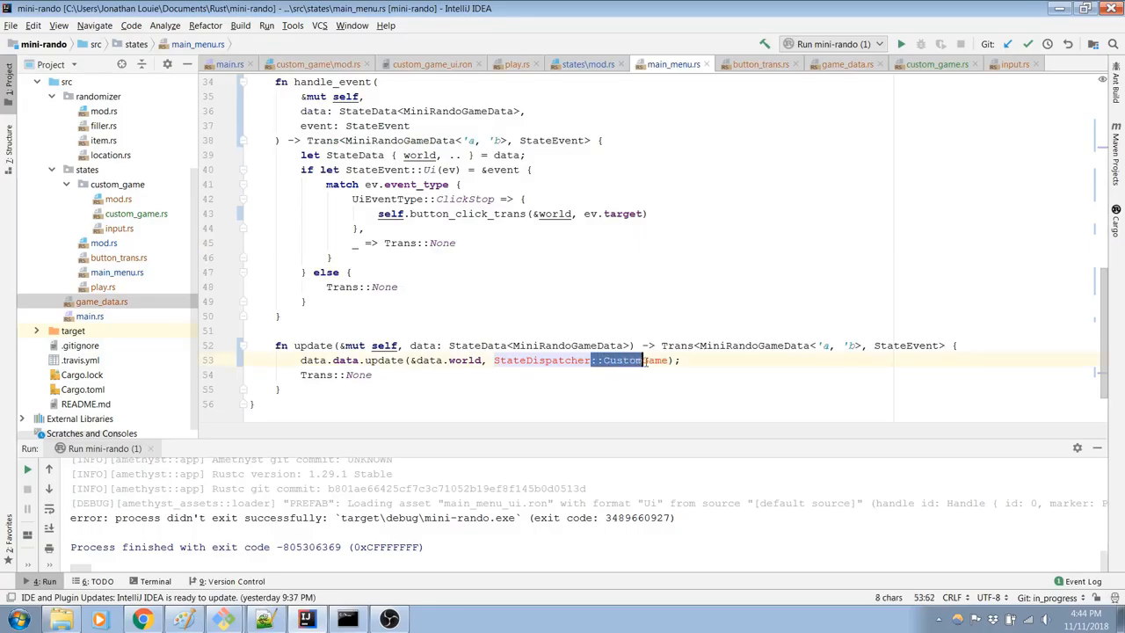
left_click(641, 360)
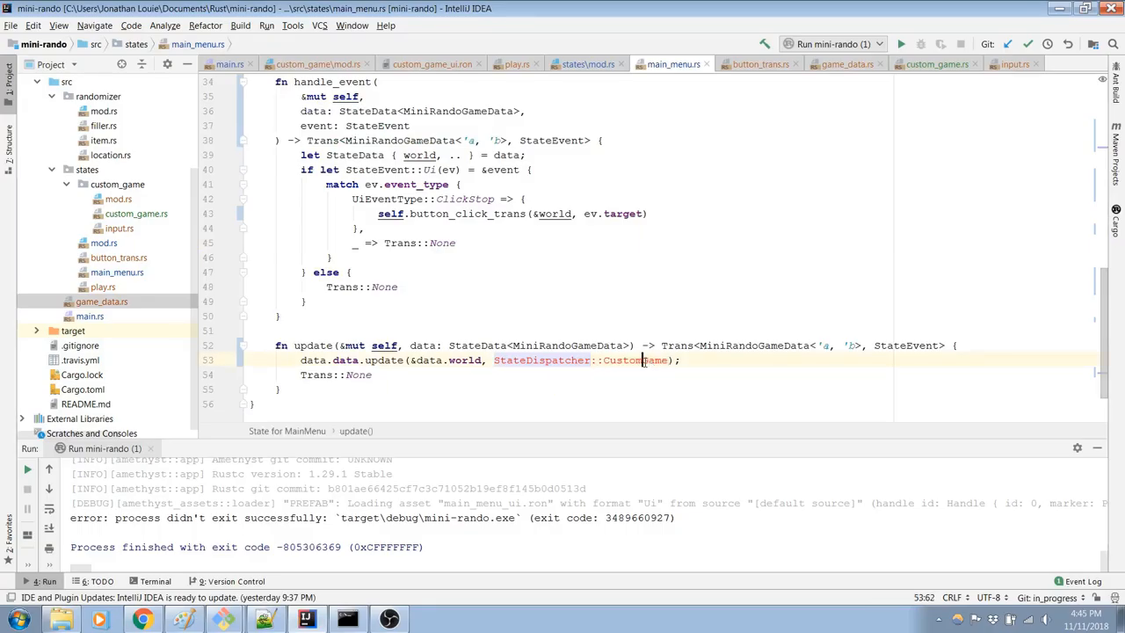
type("MainMenu")
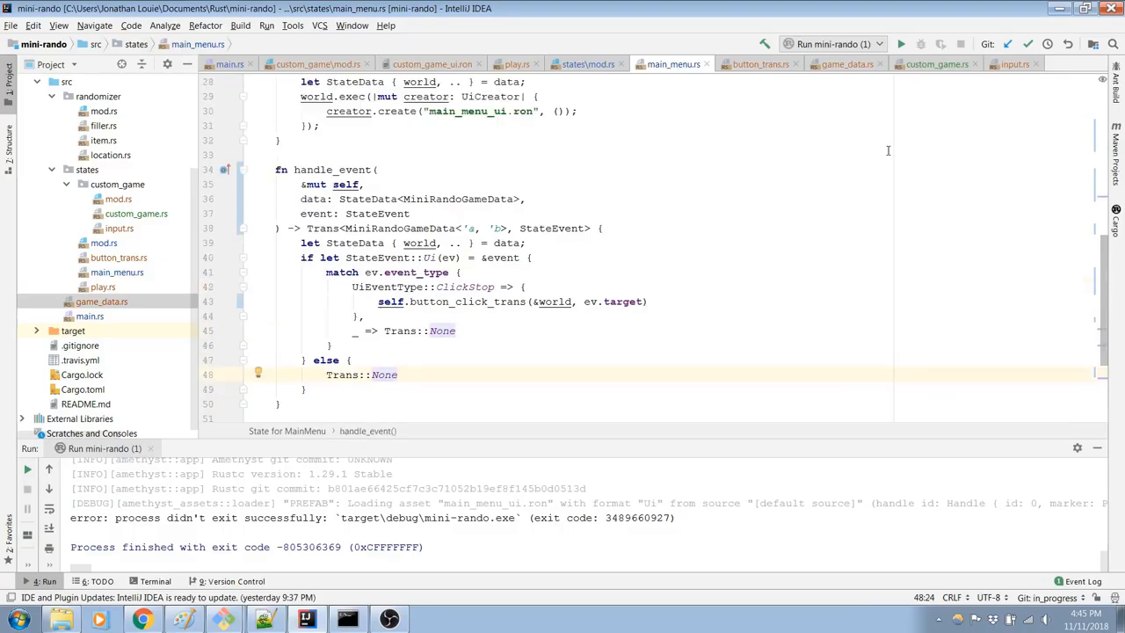
scroll("down", 3)
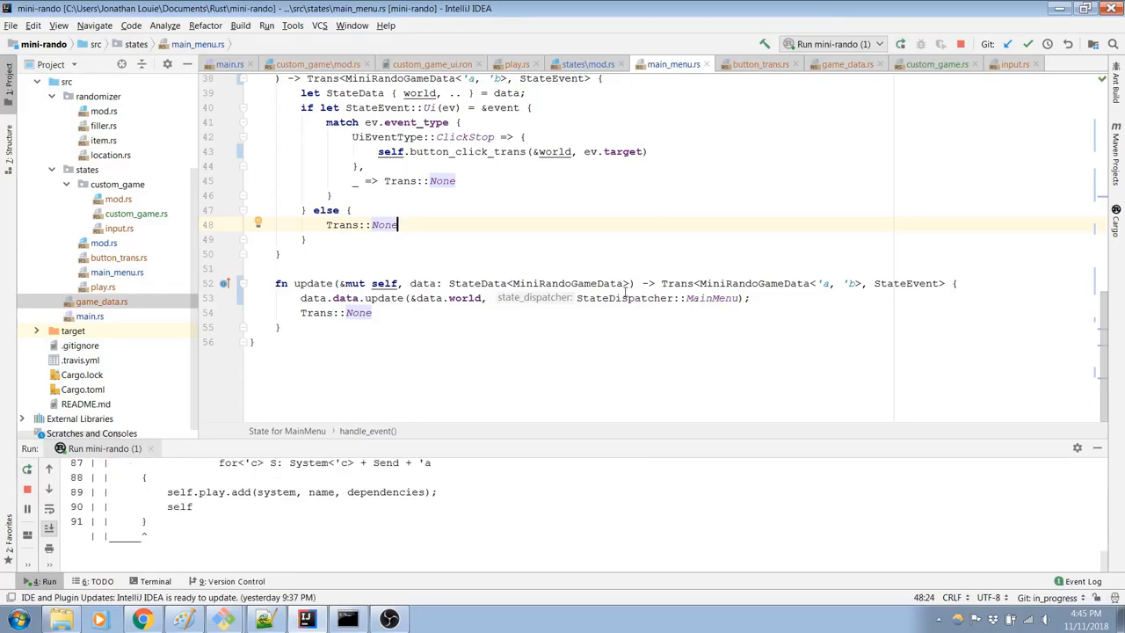
mouse_move(606, 301)
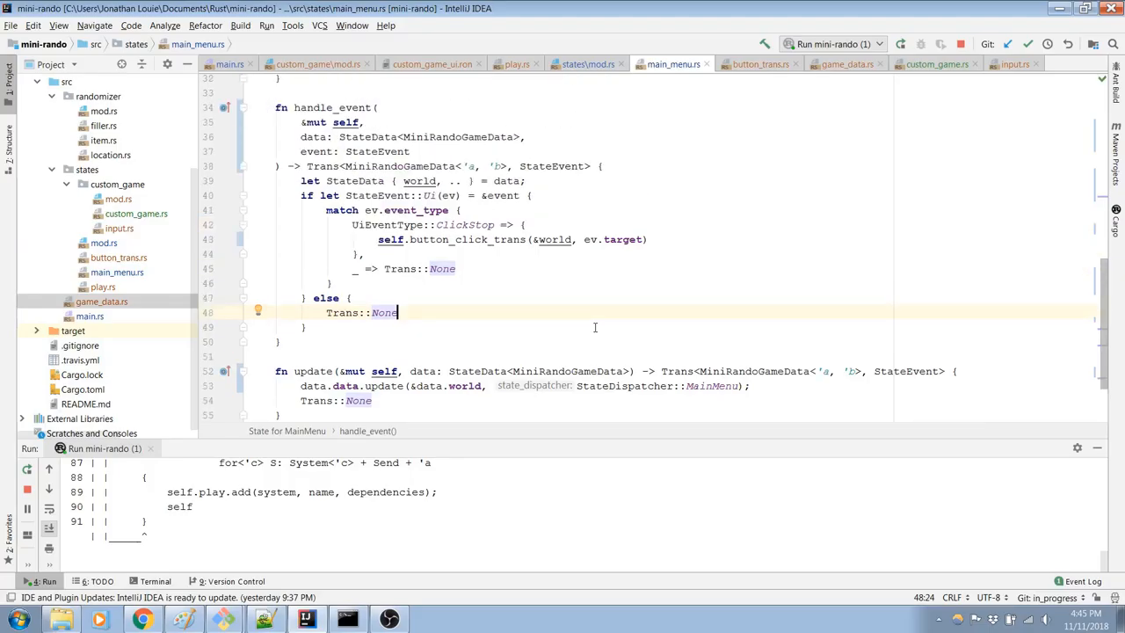
scroll("up", 3)
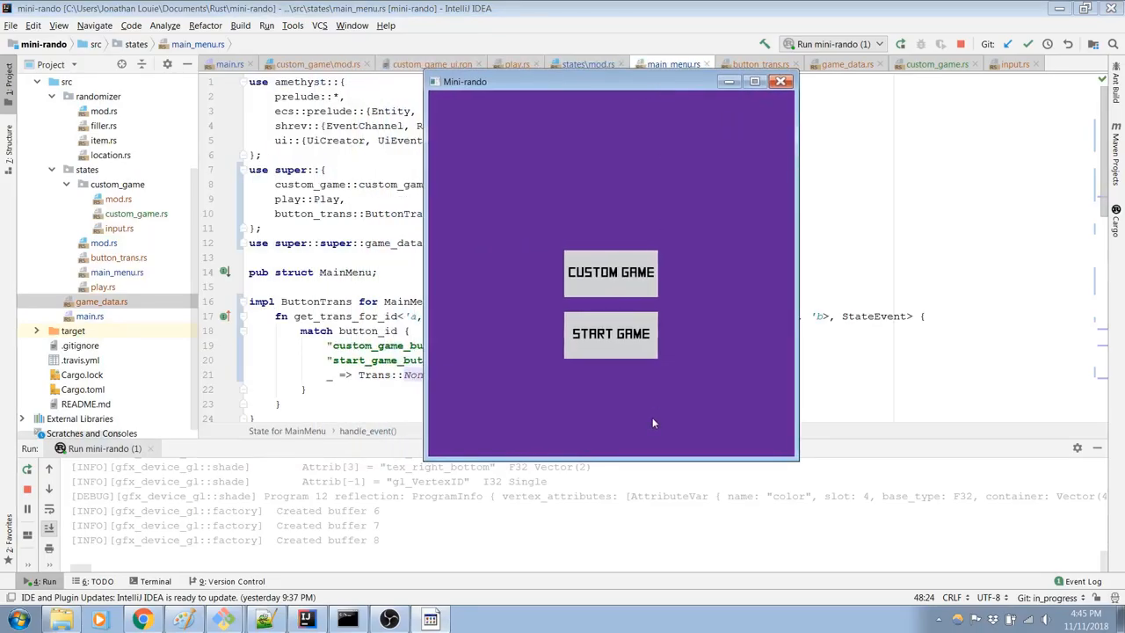
mouse_move(596, 304)
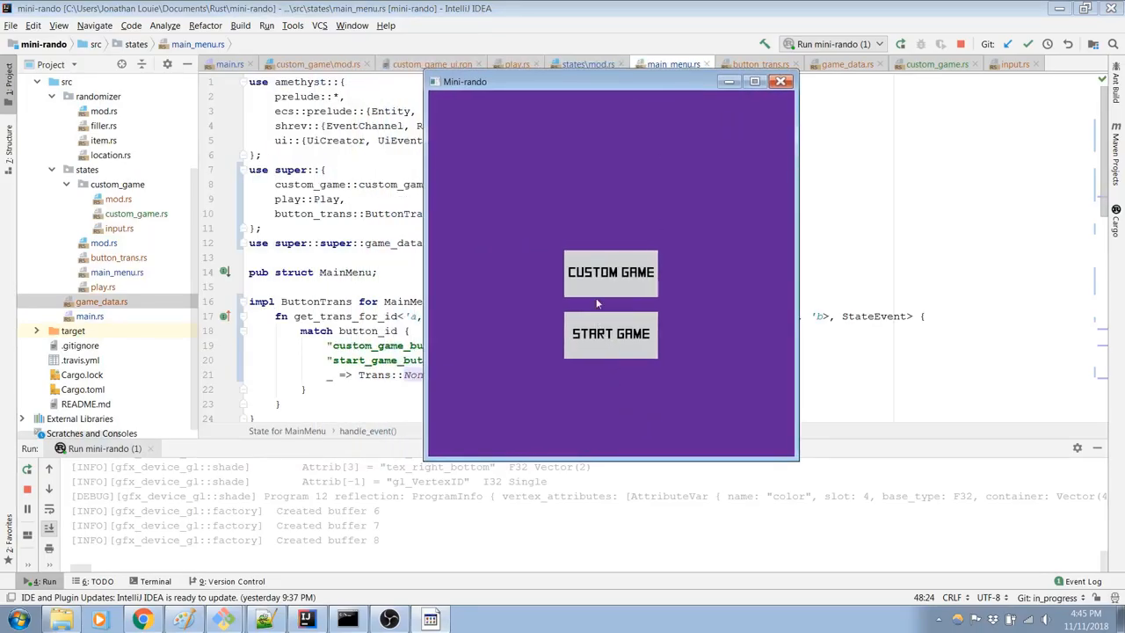
mouse_move(617, 289)
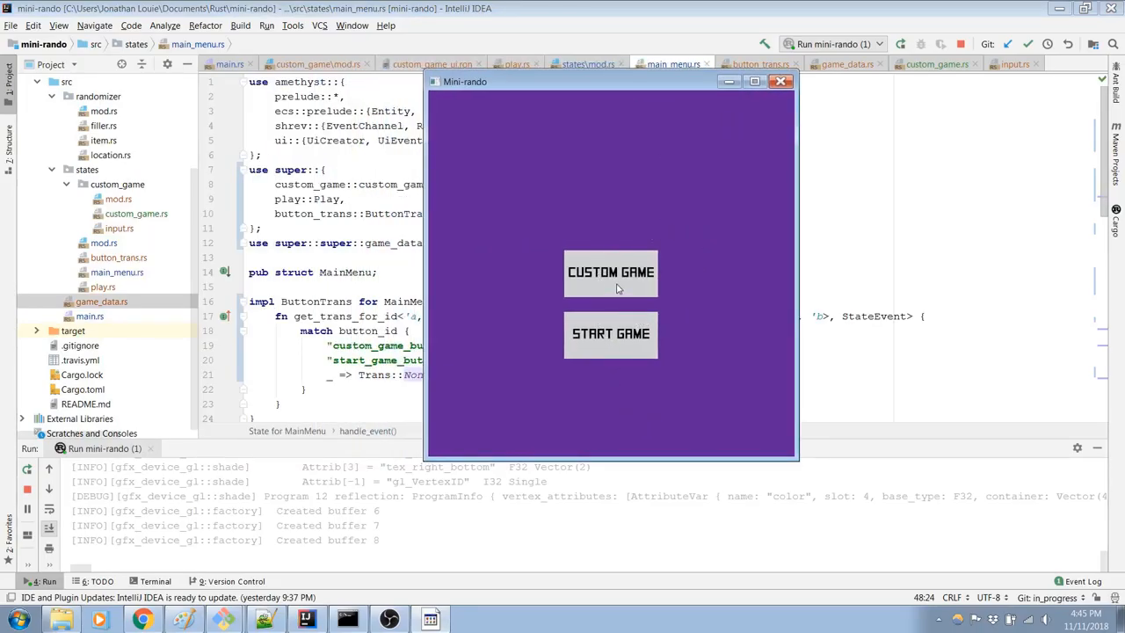
Step: Open Custom Game, click the generate-seed button, then close the game window
left_click(610, 271)
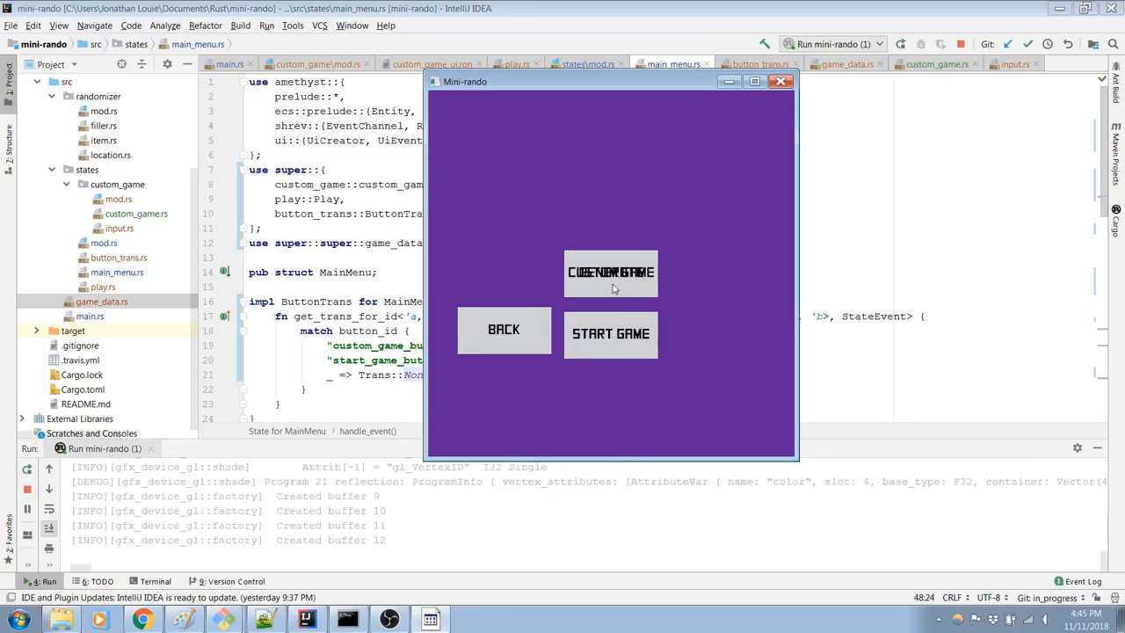
left_click(610, 271)
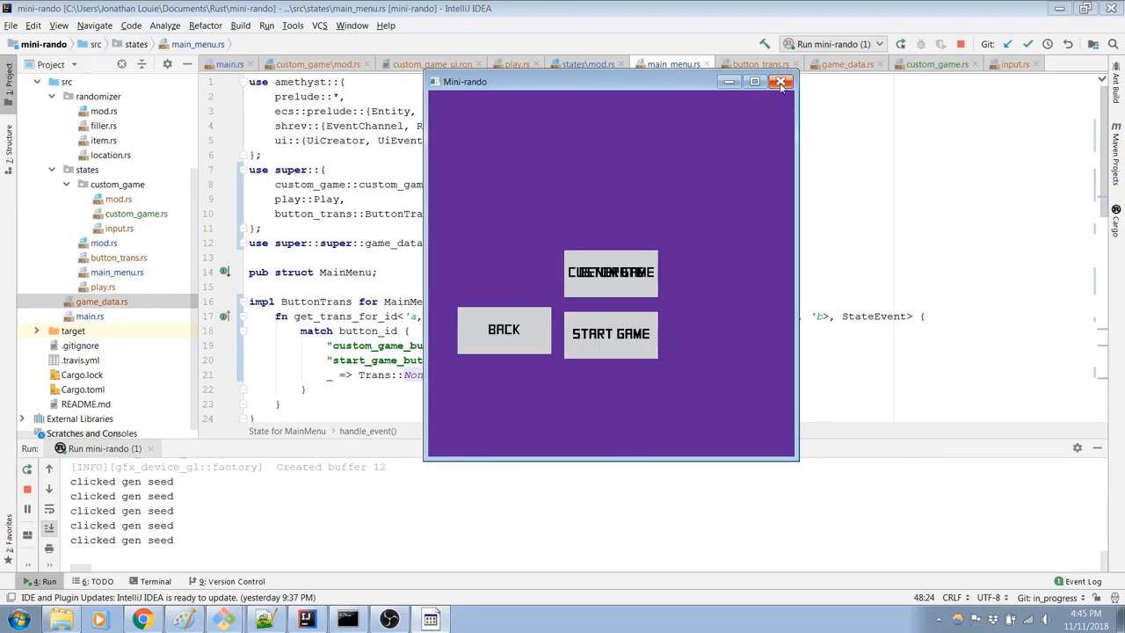
left_click(781, 81)
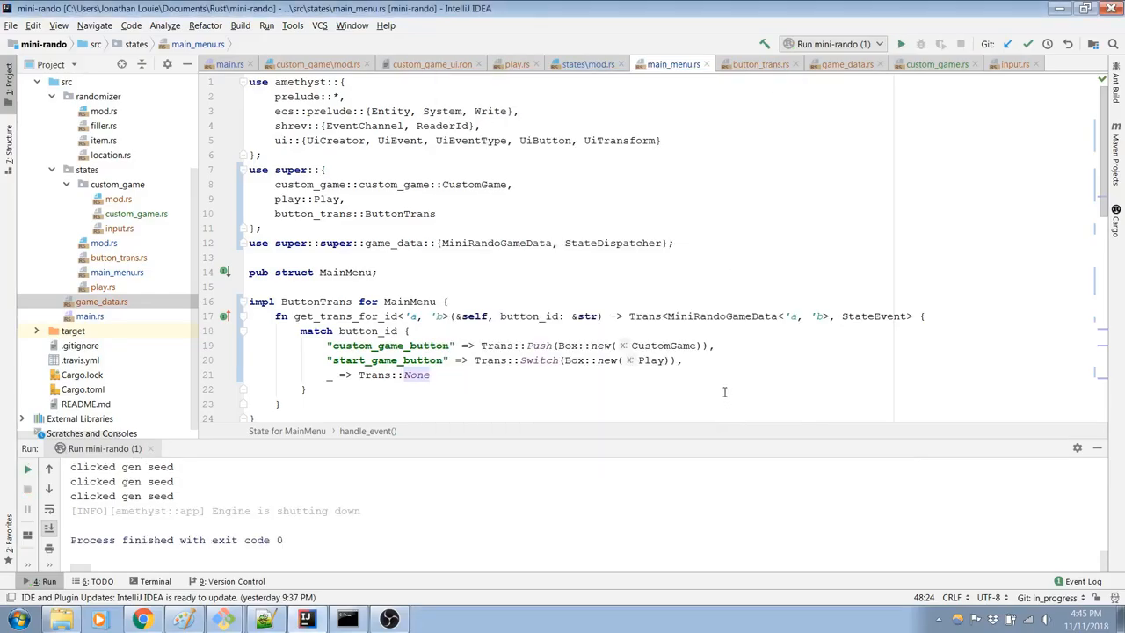
Step: Change line 19's custom_game_button transition from Push to Switch, then back to Push
scroll("down", 3)
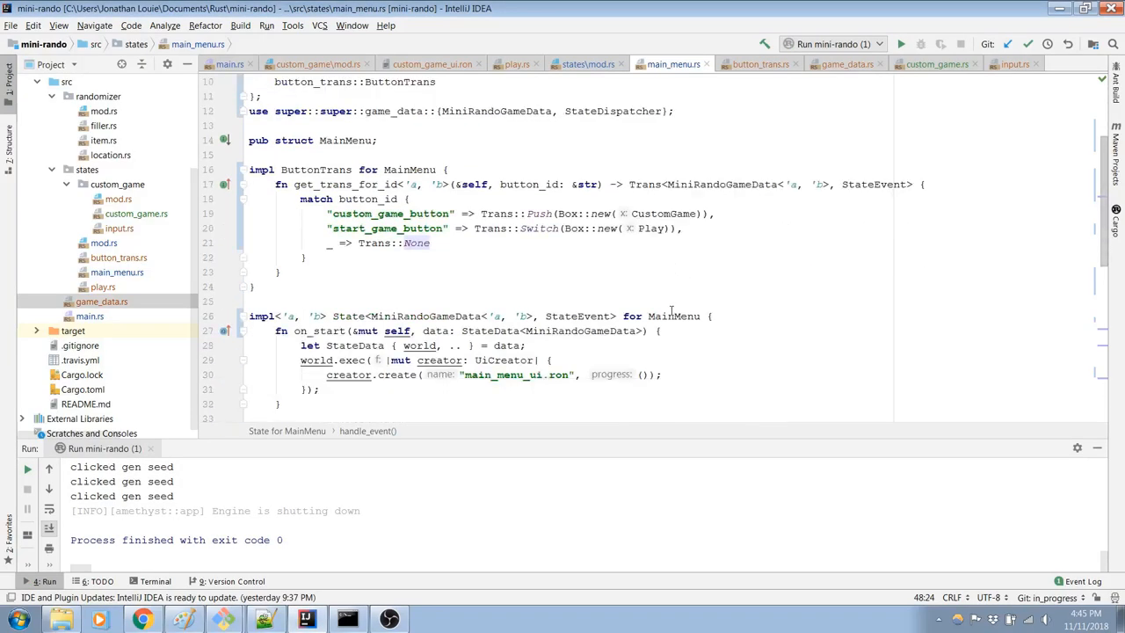
scroll("down", 3)
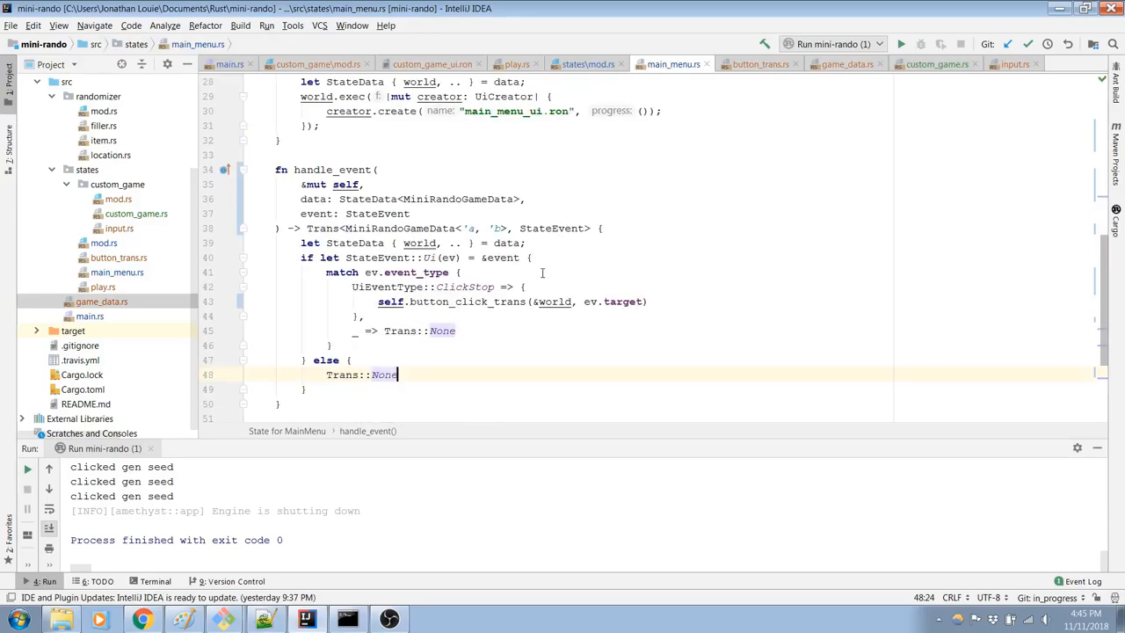
scroll("down", 3)
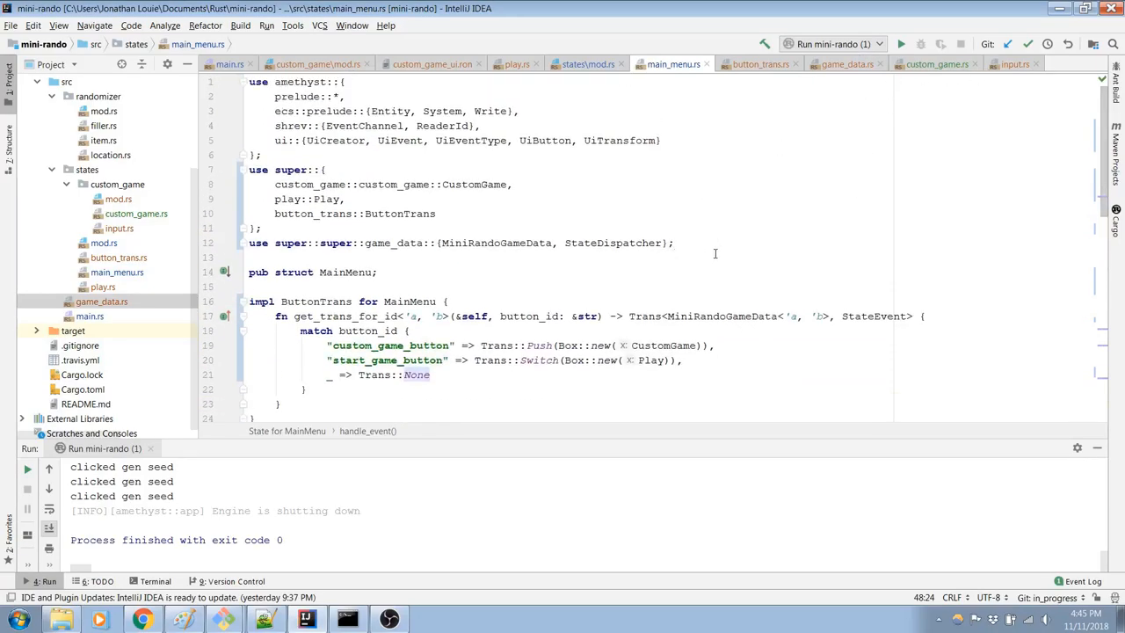
scroll("down", 3)
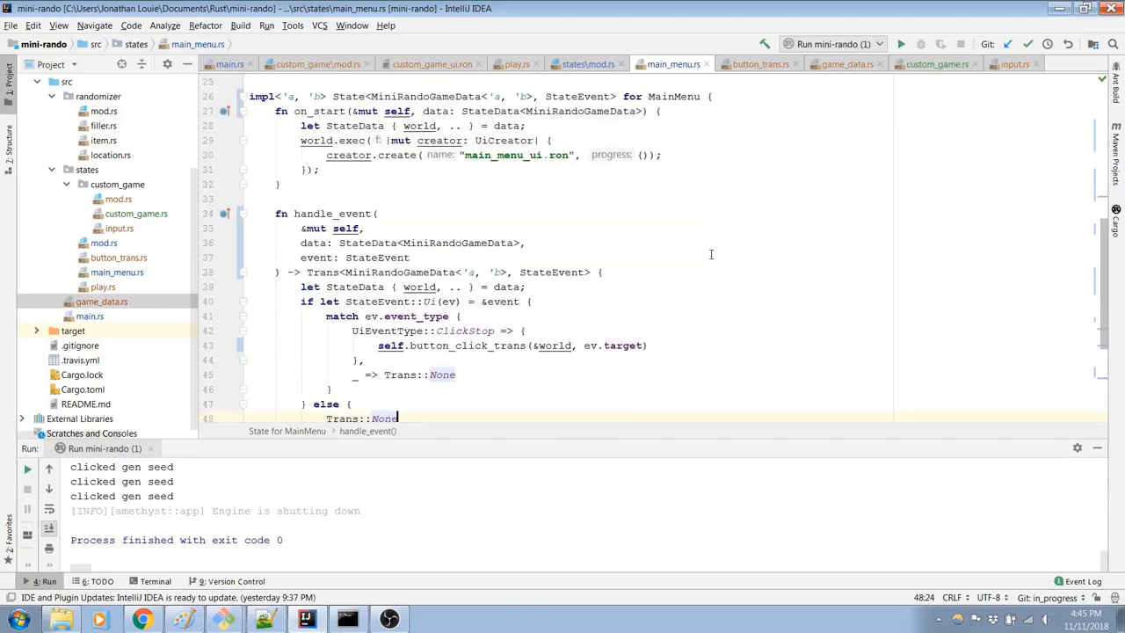
scroll("down", 3)
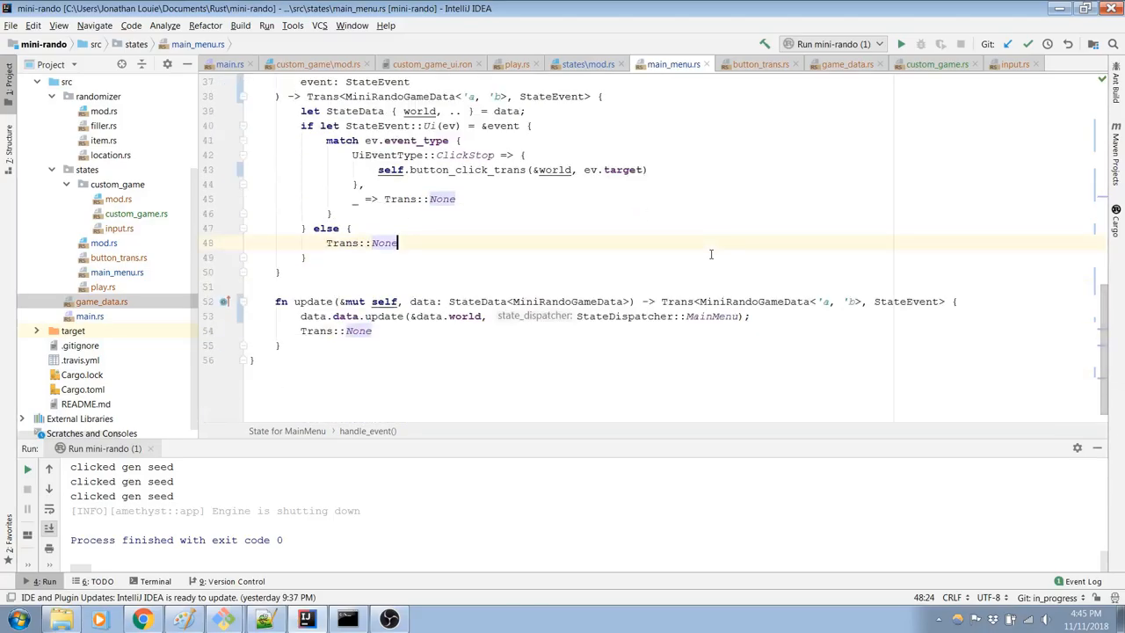
scroll("up", 3)
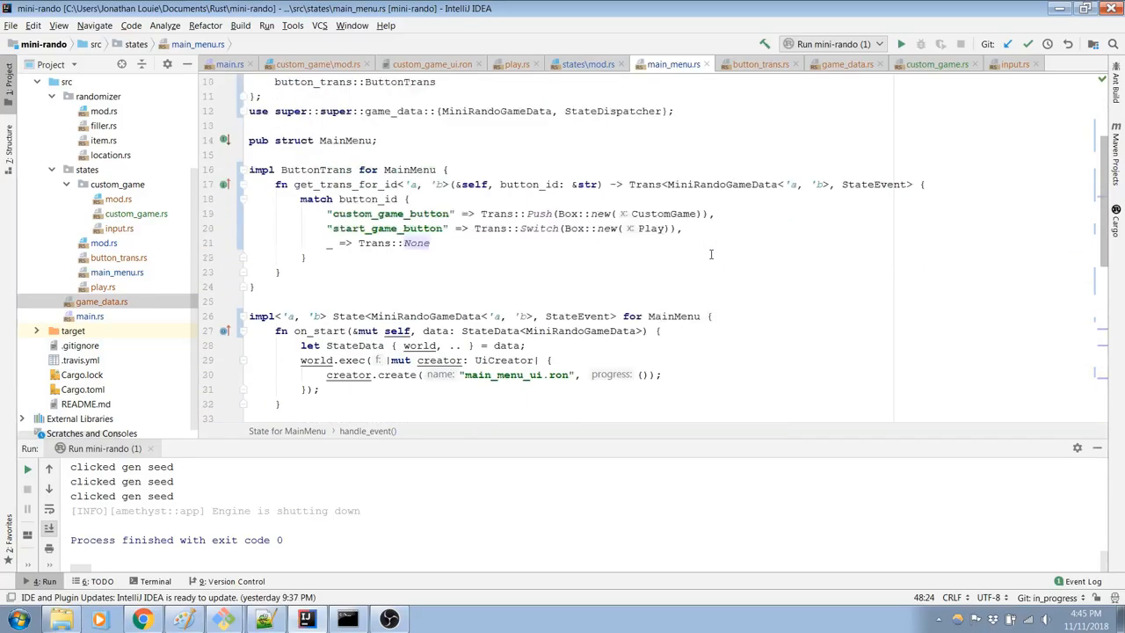
scroll("up", 3)
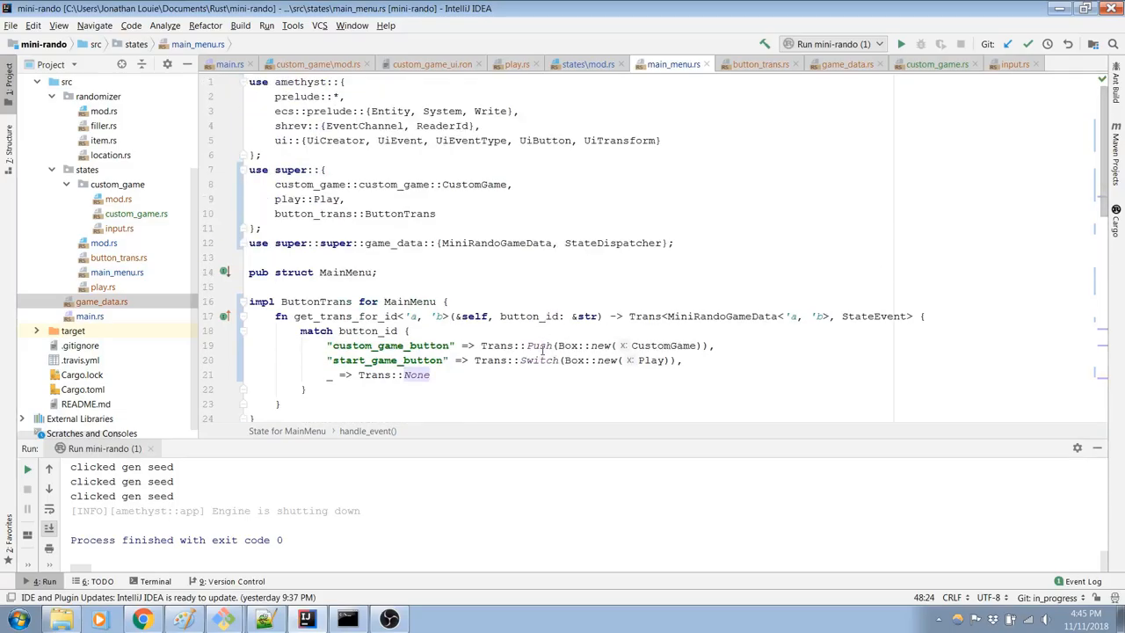
double_click(539, 345)
type("Switc")
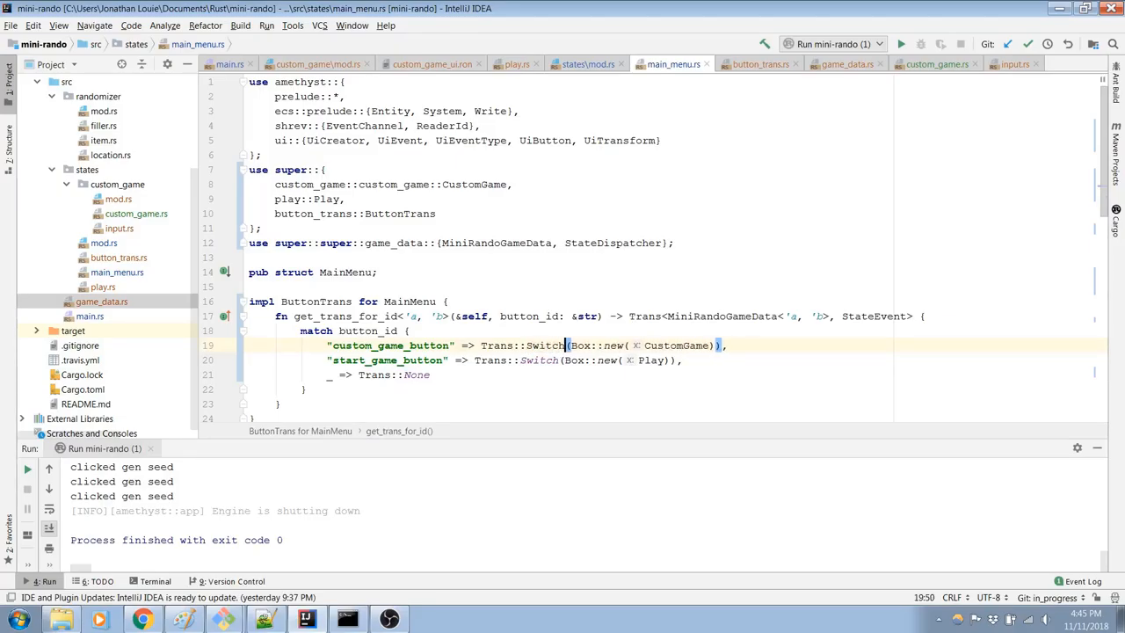
left_click(615, 242)
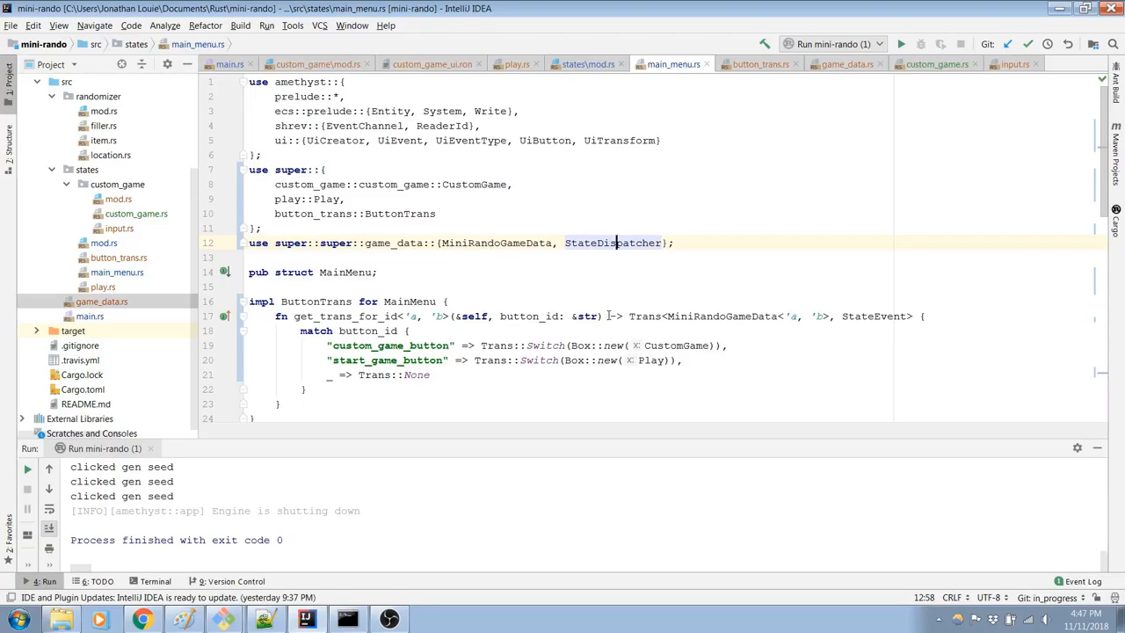
left_click(408, 346)
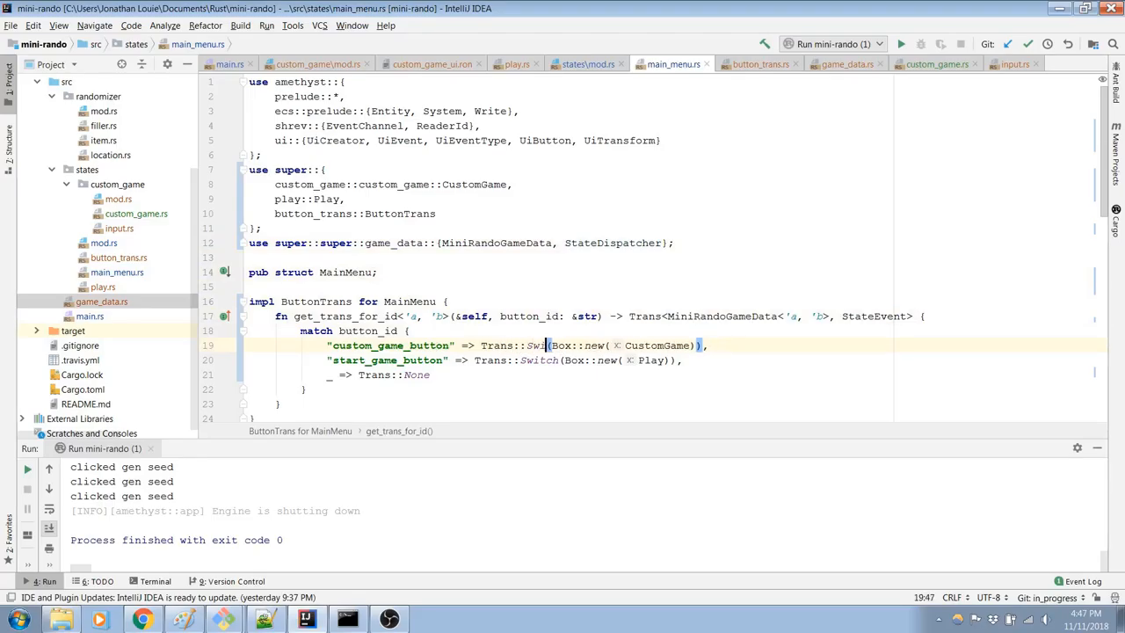
type("Push")
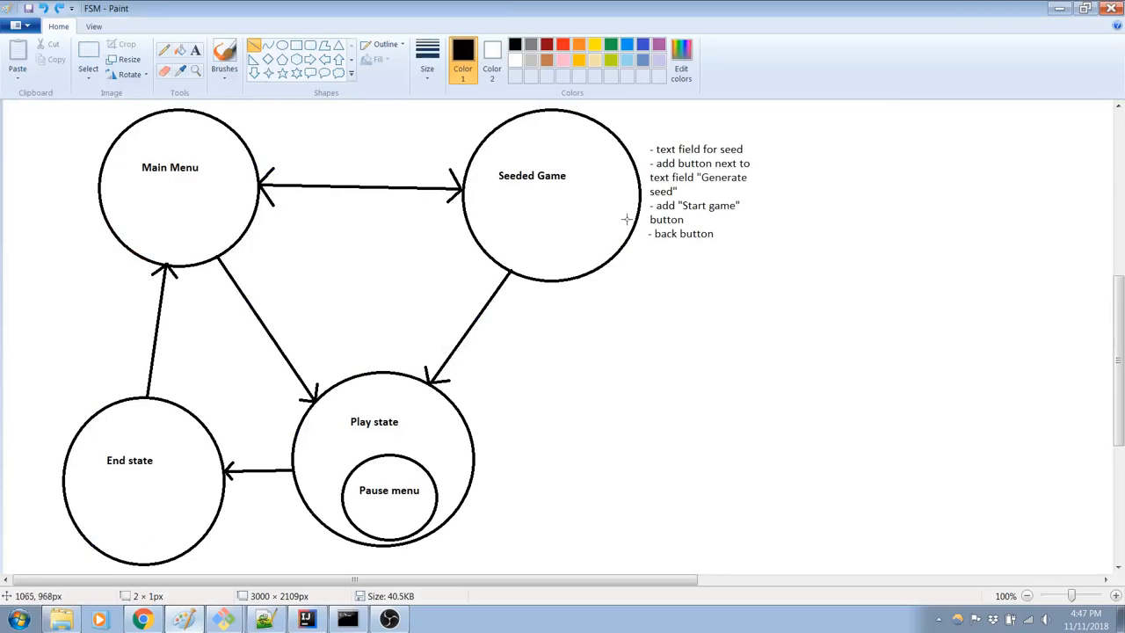
mouse_move(542, 203)
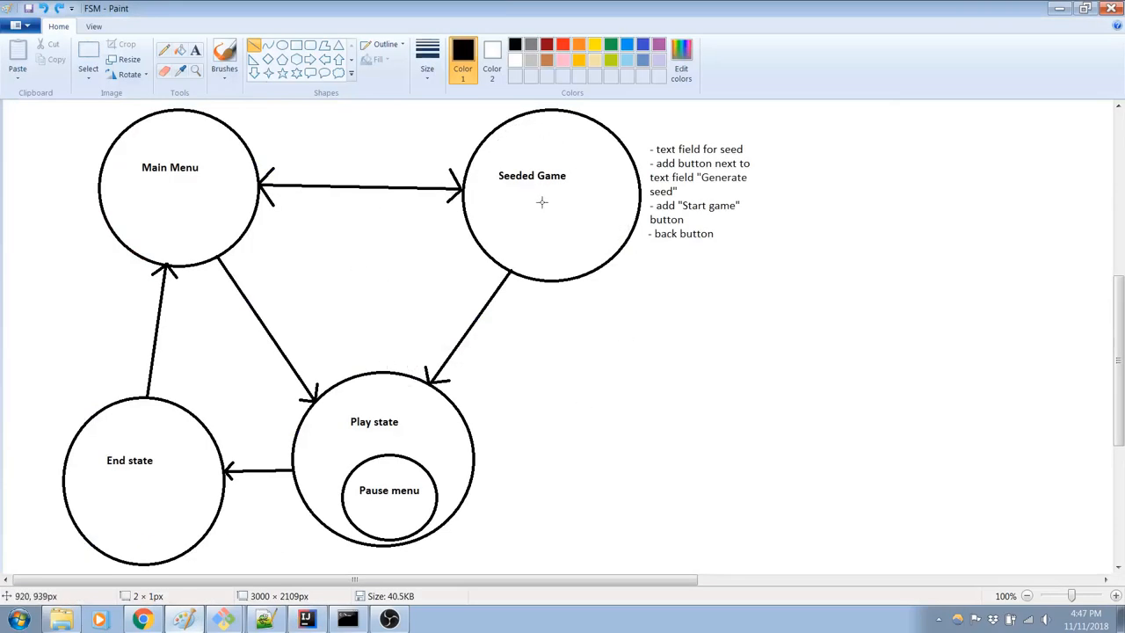
mouse_move(537, 188)
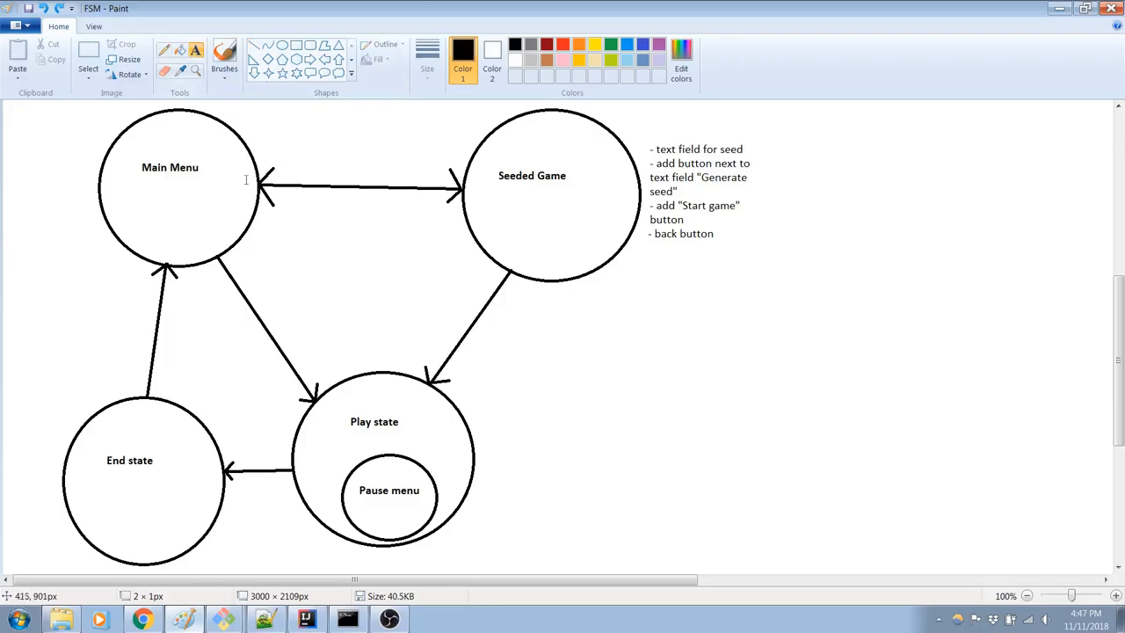
mouse_move(359, 167)
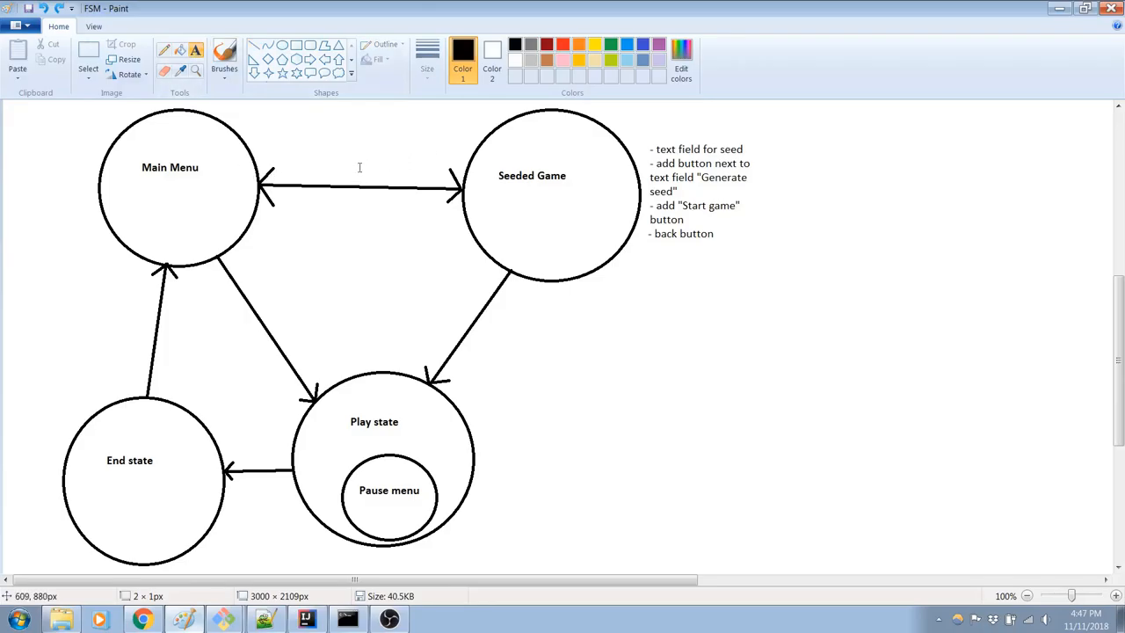
mouse_move(440, 154)
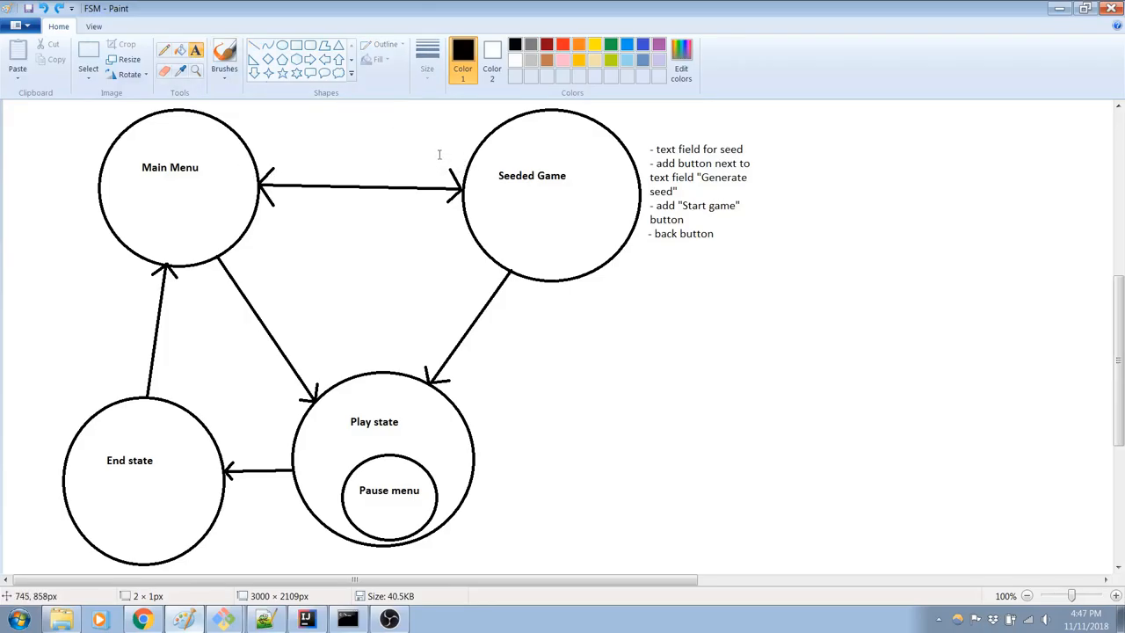
type("push")
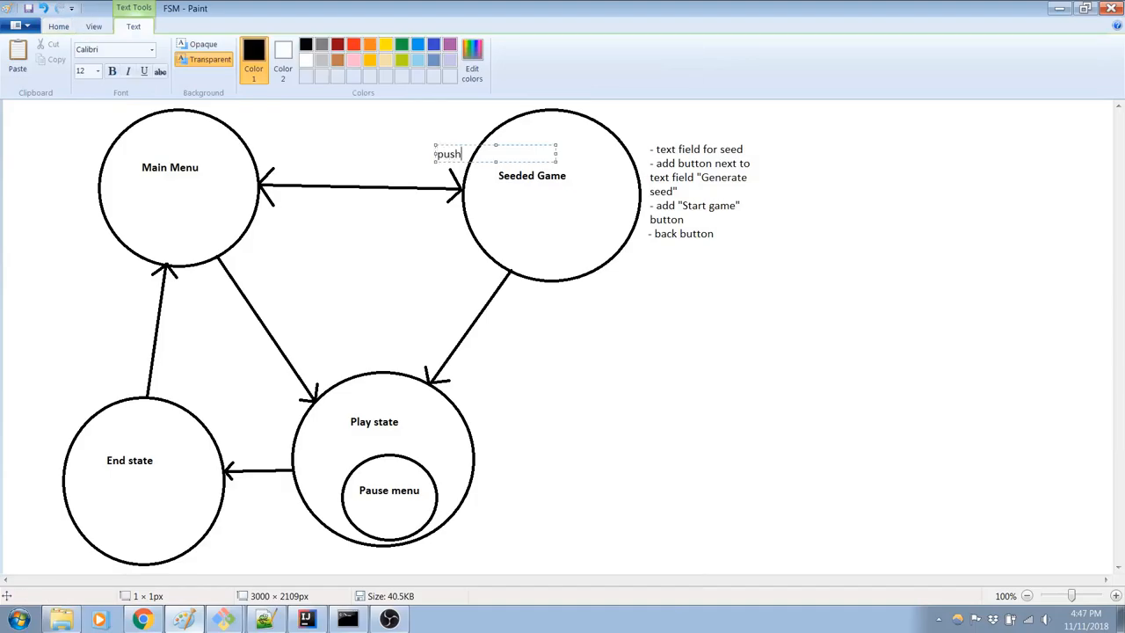
left_click(281, 151)
type("pop")
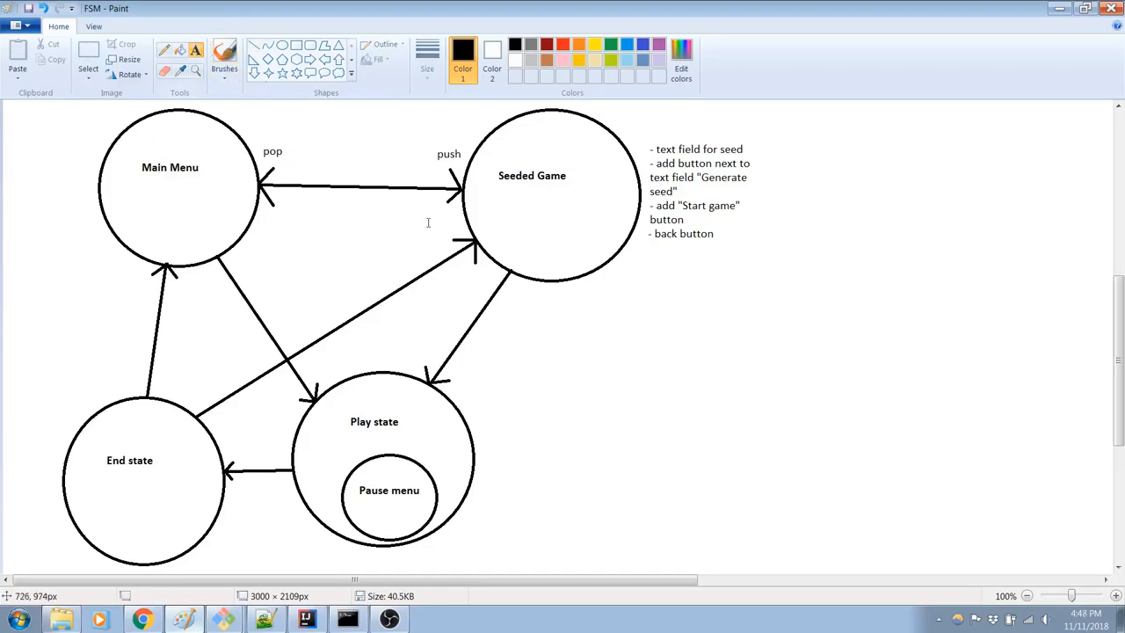
left_click(426, 244)
type("pop")
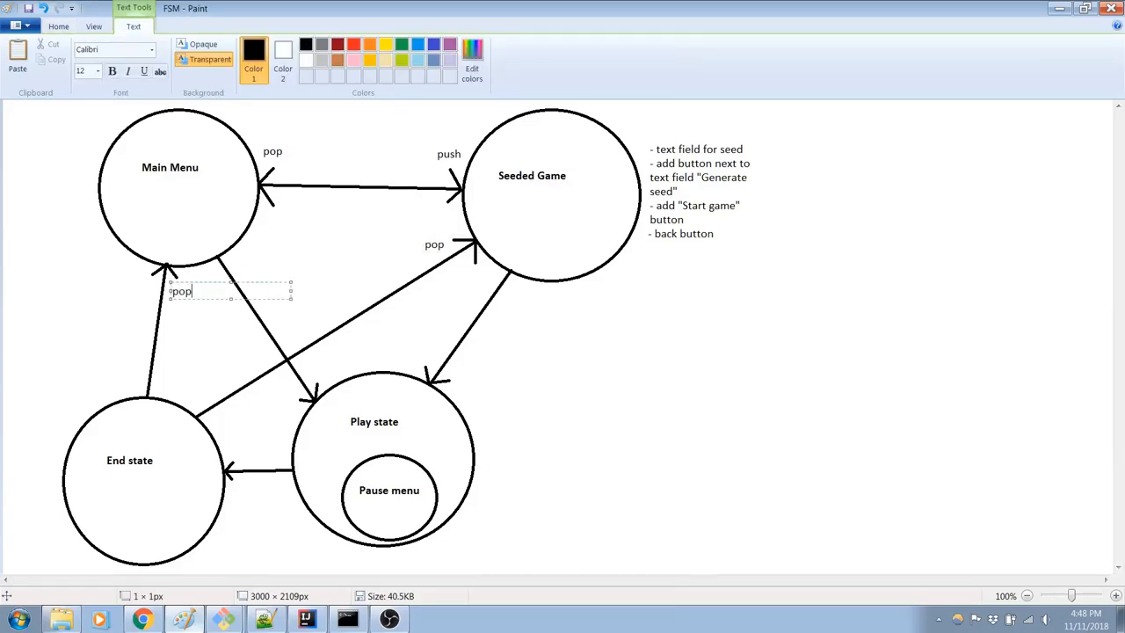
left_click(279, 255)
type("push")
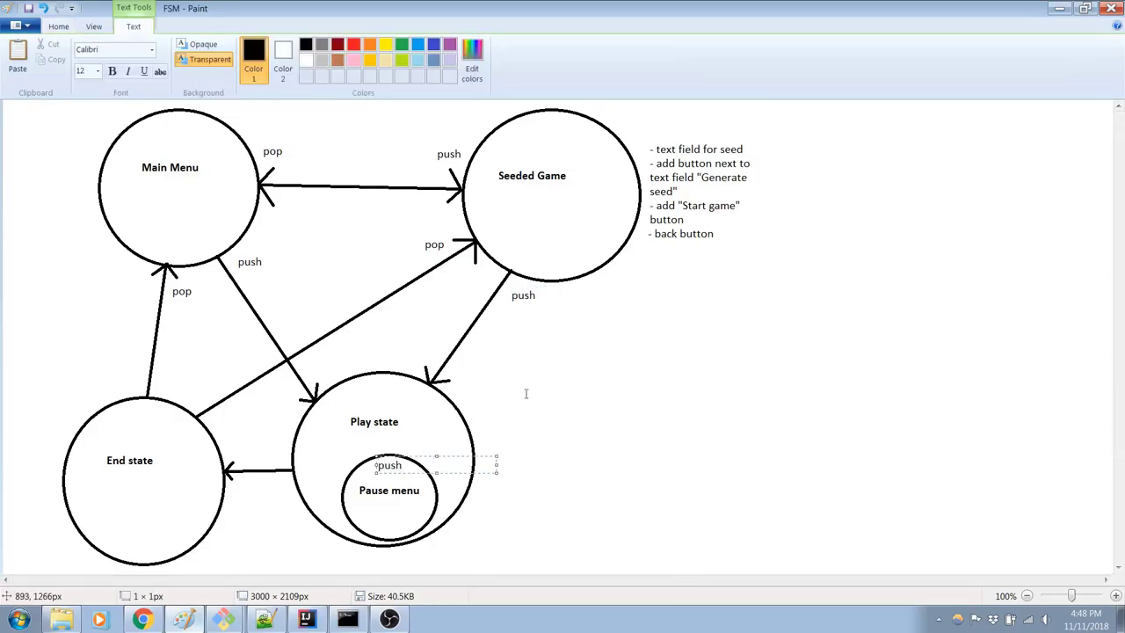
left_click(237, 489)
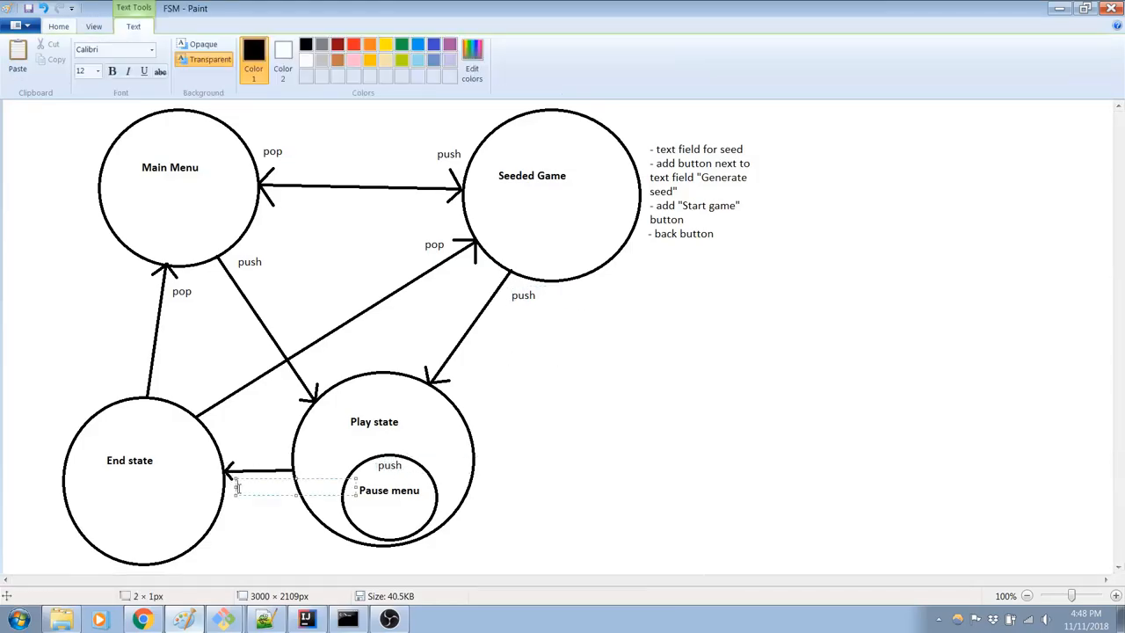
type("switch")
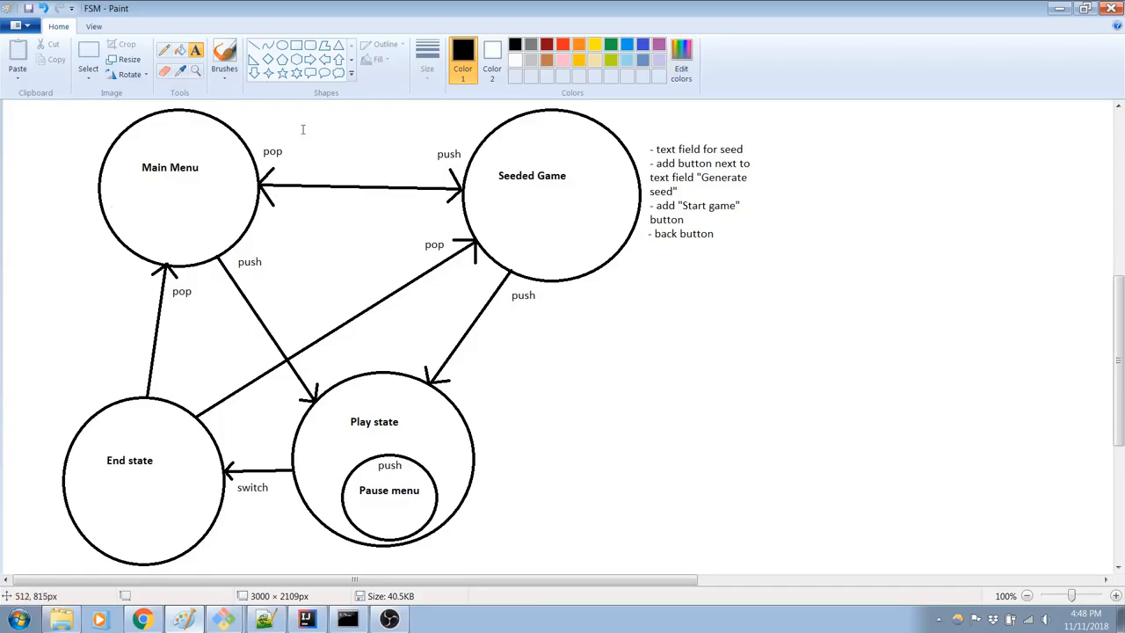
mouse_move(359, 225)
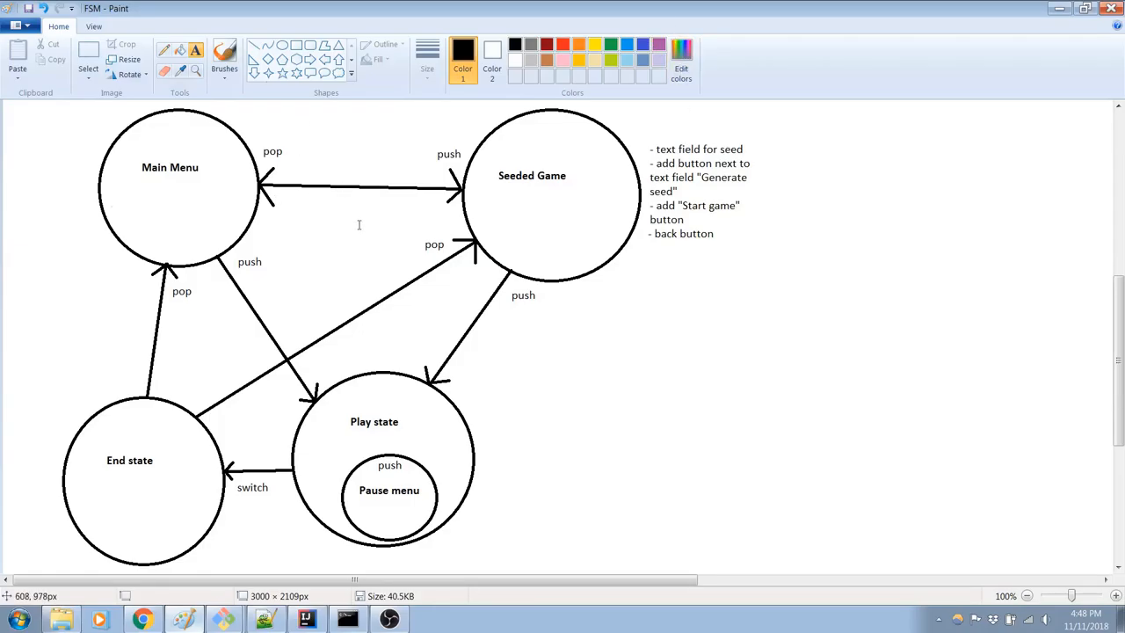
mouse_move(359, 225)
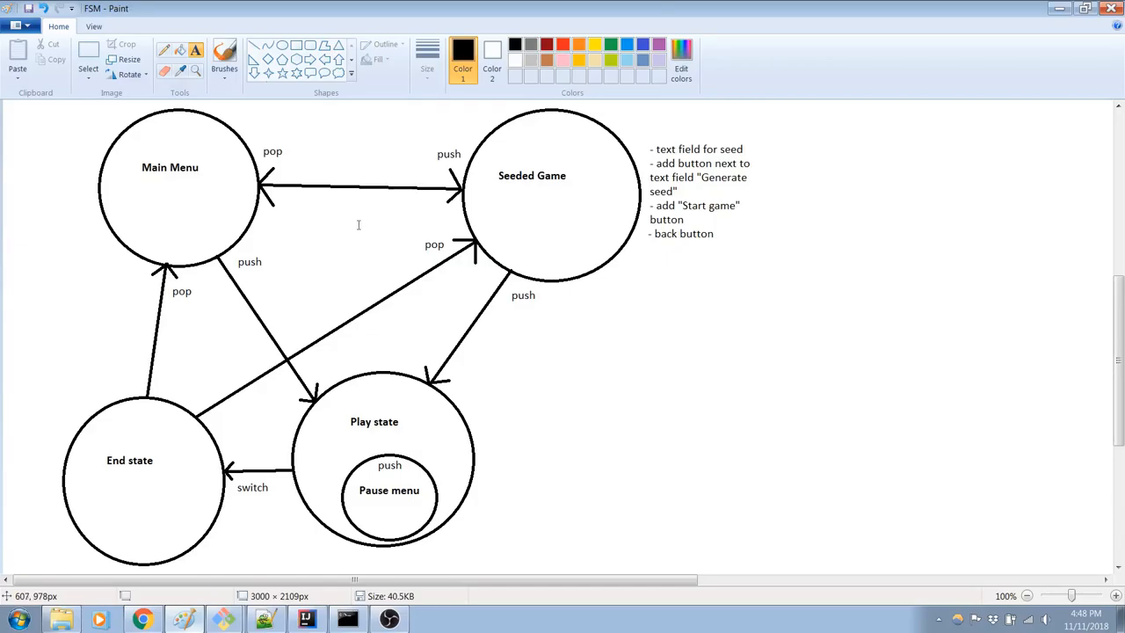
mouse_move(358, 253)
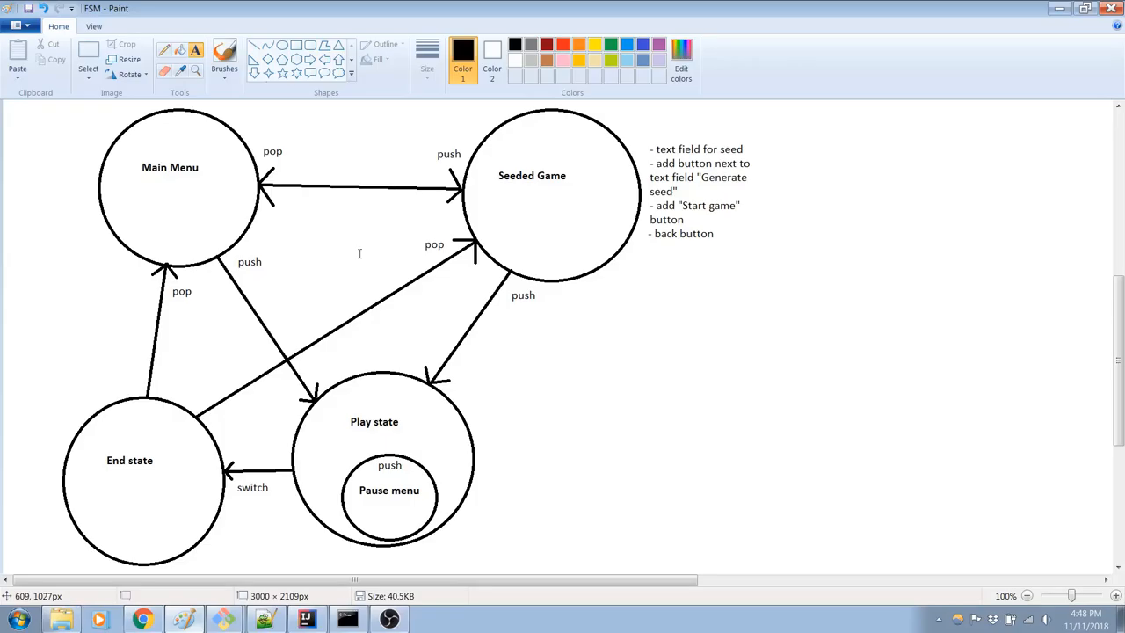
mouse_move(198, 205)
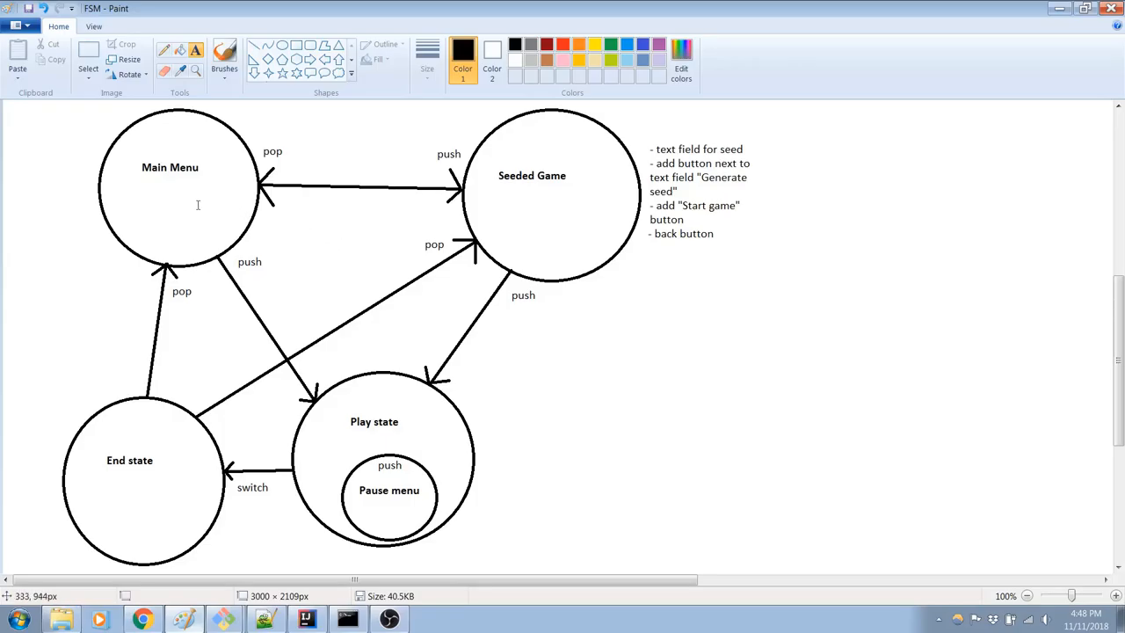
mouse_move(467, 287)
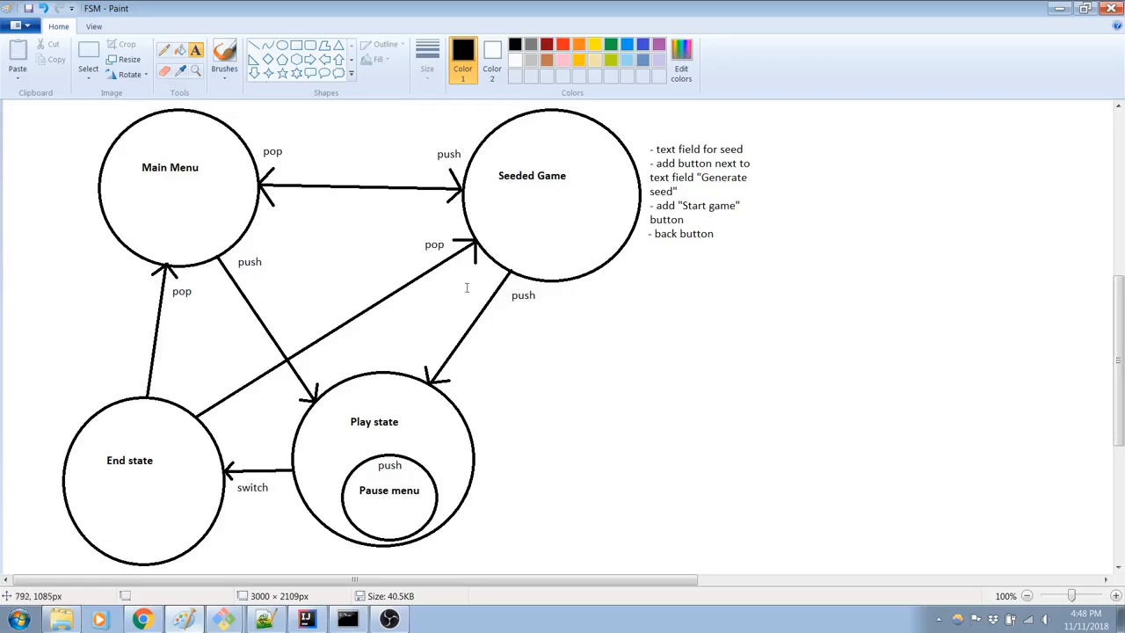
mouse_move(718, 407)
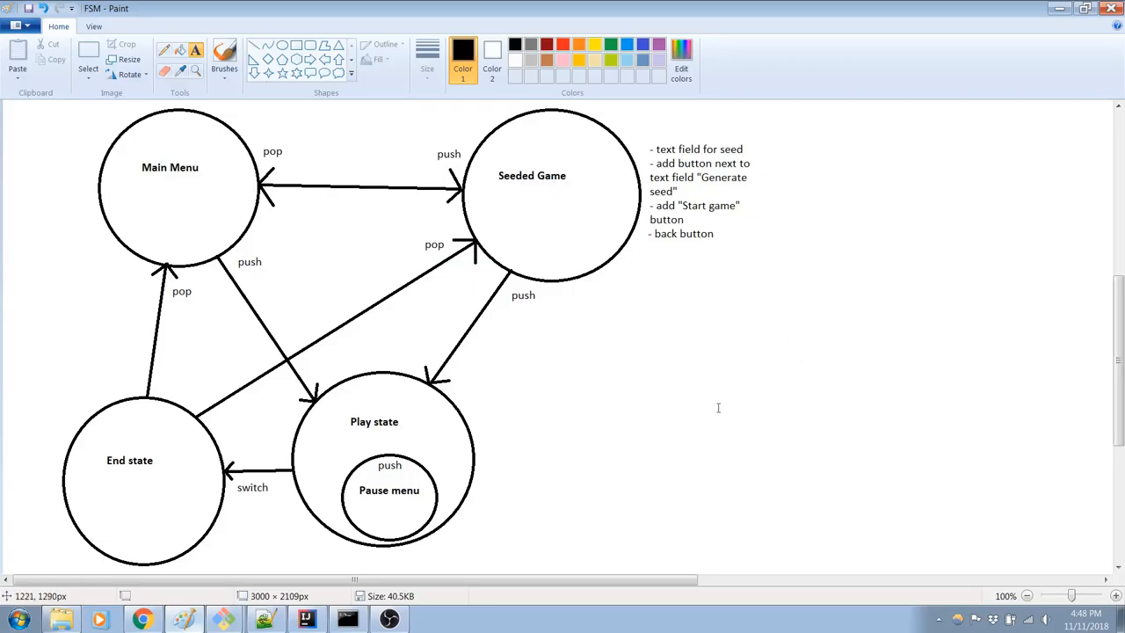
mouse_move(329, 473)
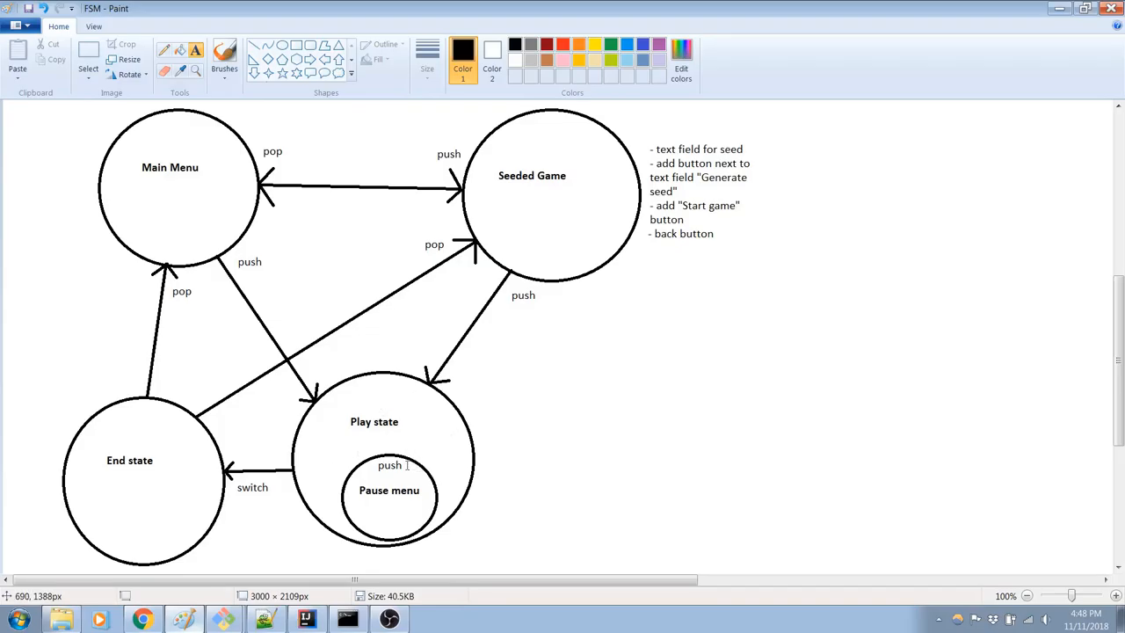
mouse_move(142, 484)
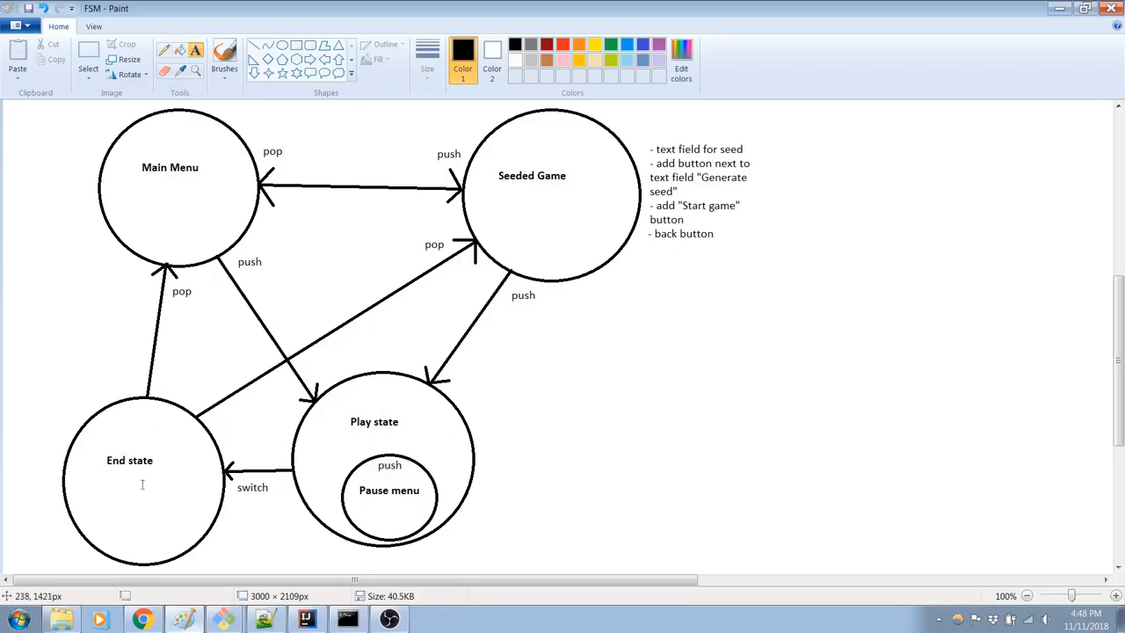
mouse_move(143, 437)
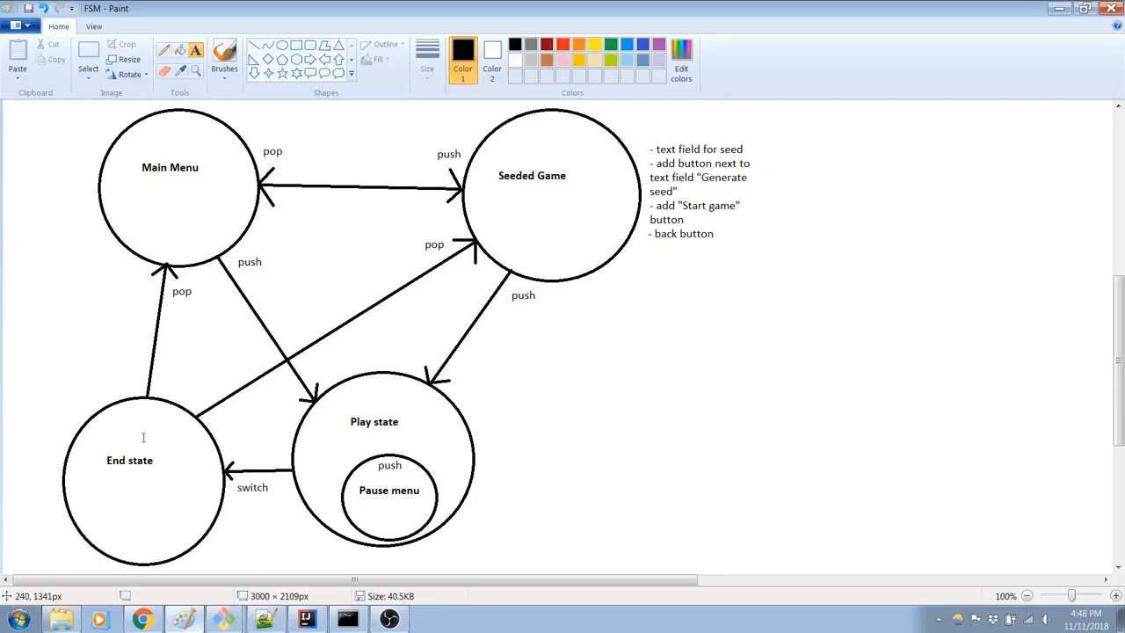
mouse_move(169, 501)
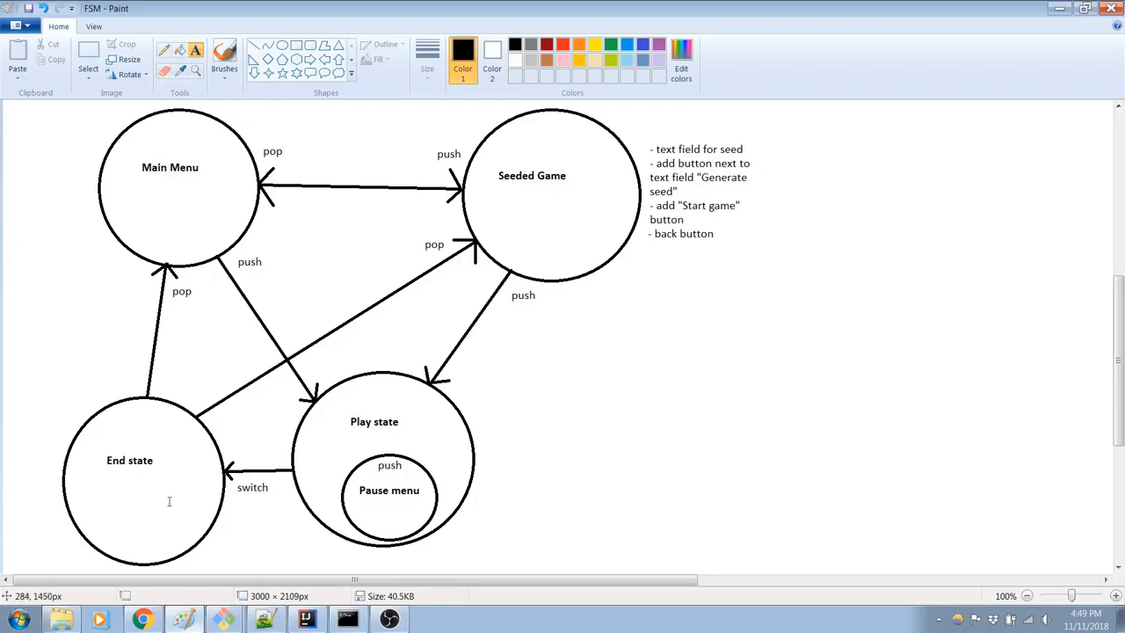
mouse_move(160, 433)
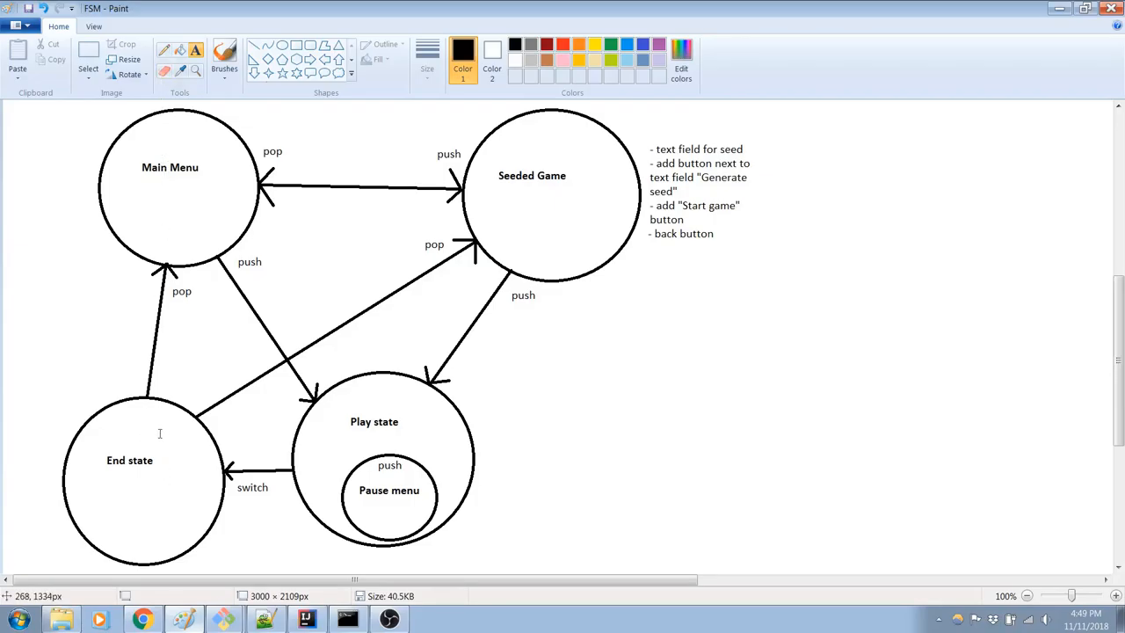
mouse_move(331, 356)
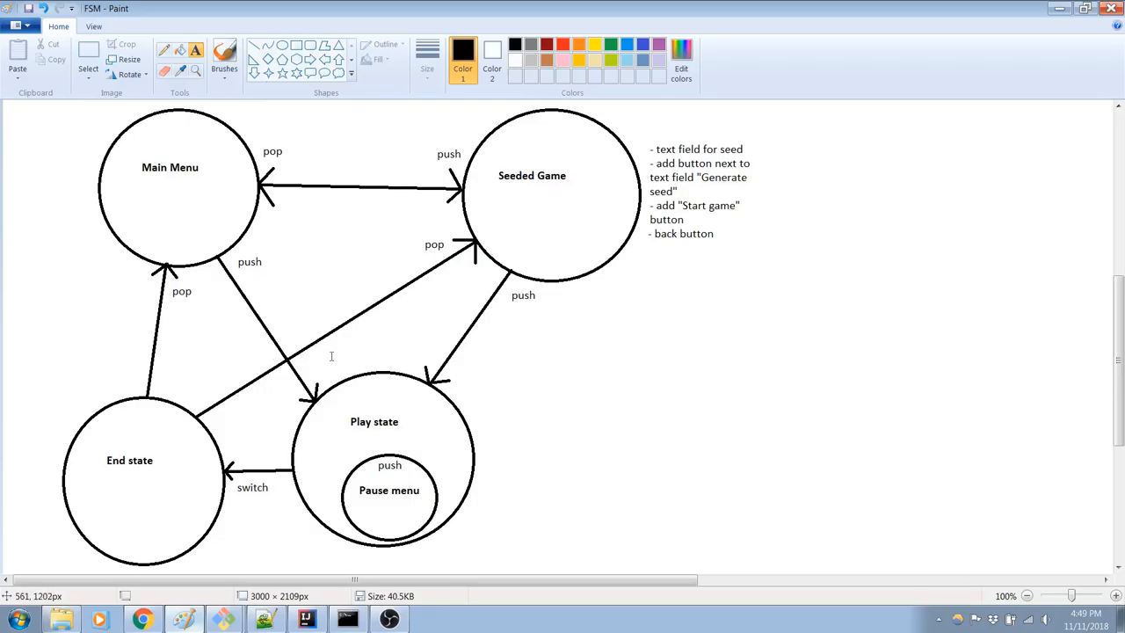
mouse_move(506, 216)
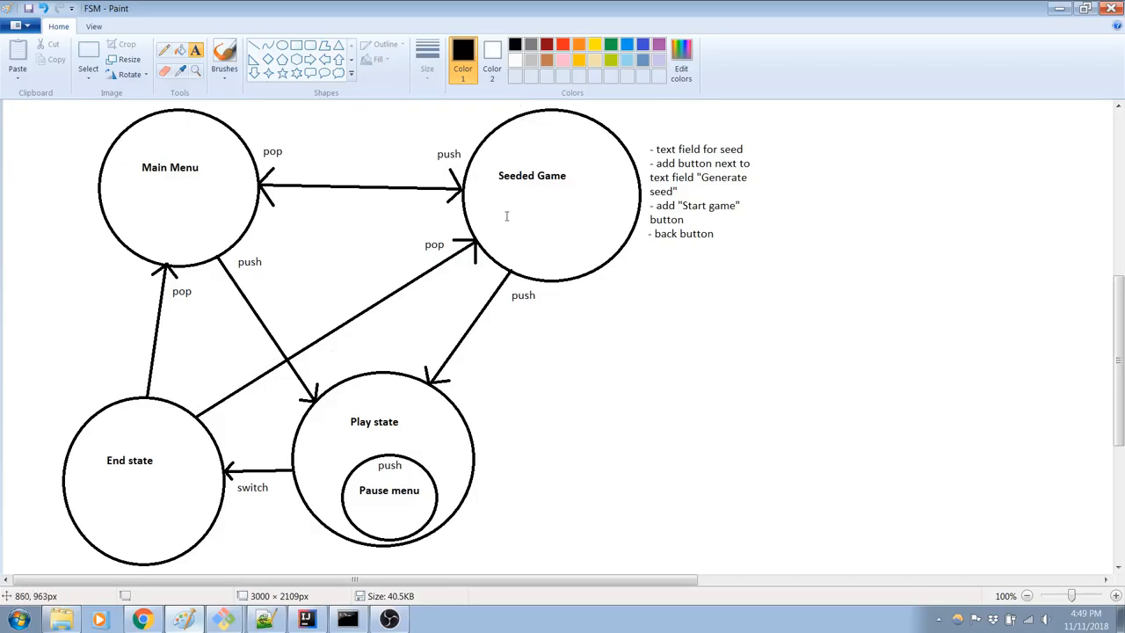
mouse_move(528, 229)
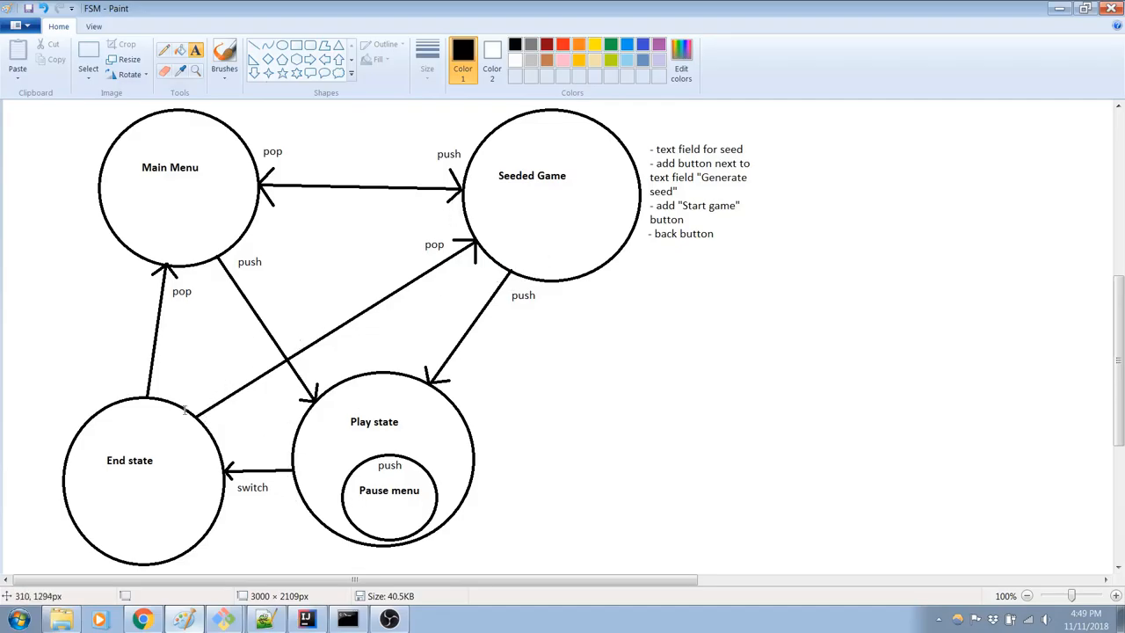
mouse_move(564, 268)
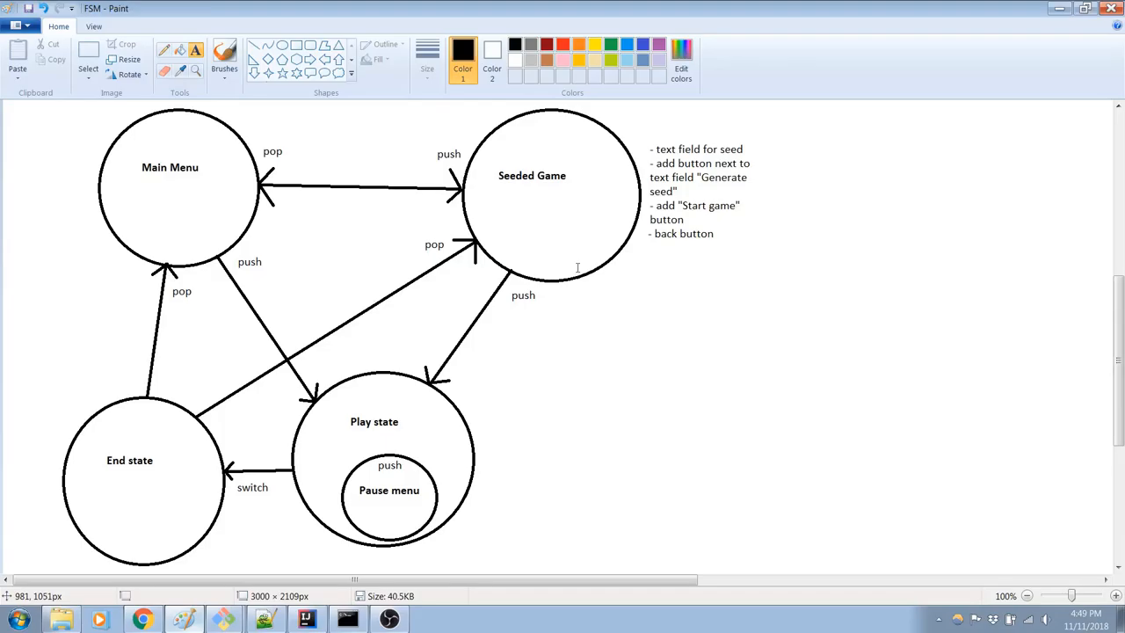
mouse_move(171, 453)
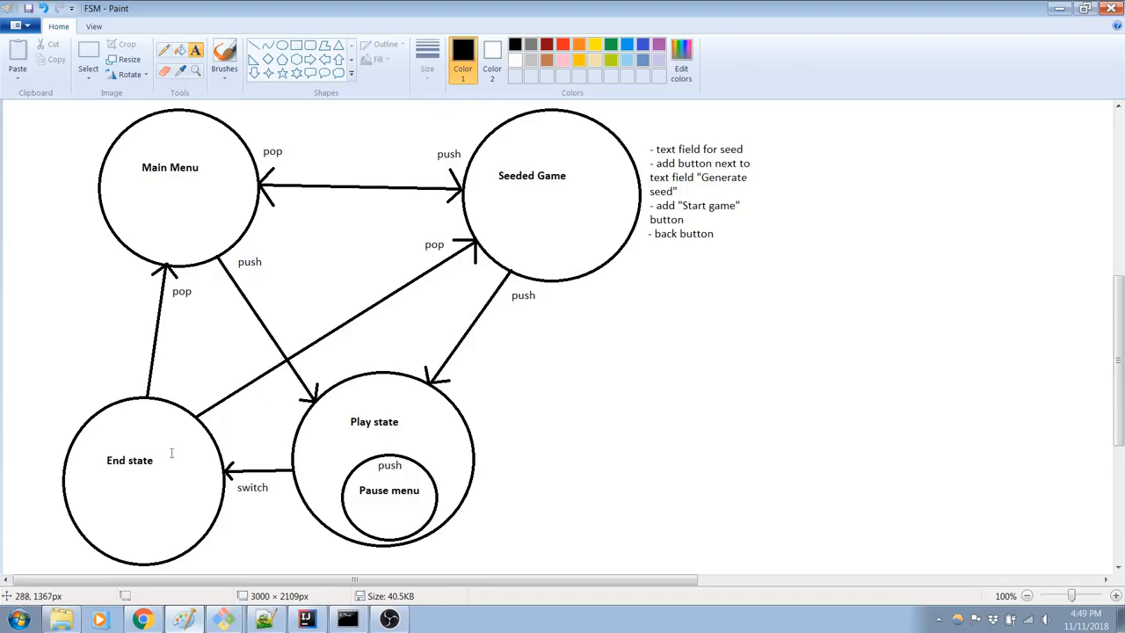
mouse_move(141, 442)
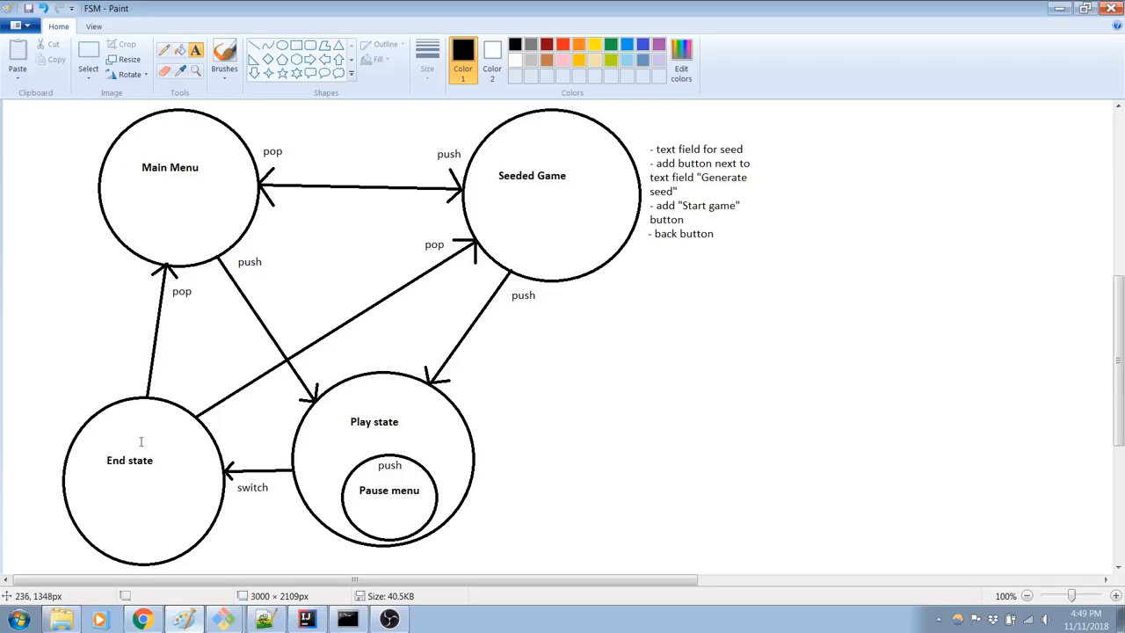
mouse_move(169, 381)
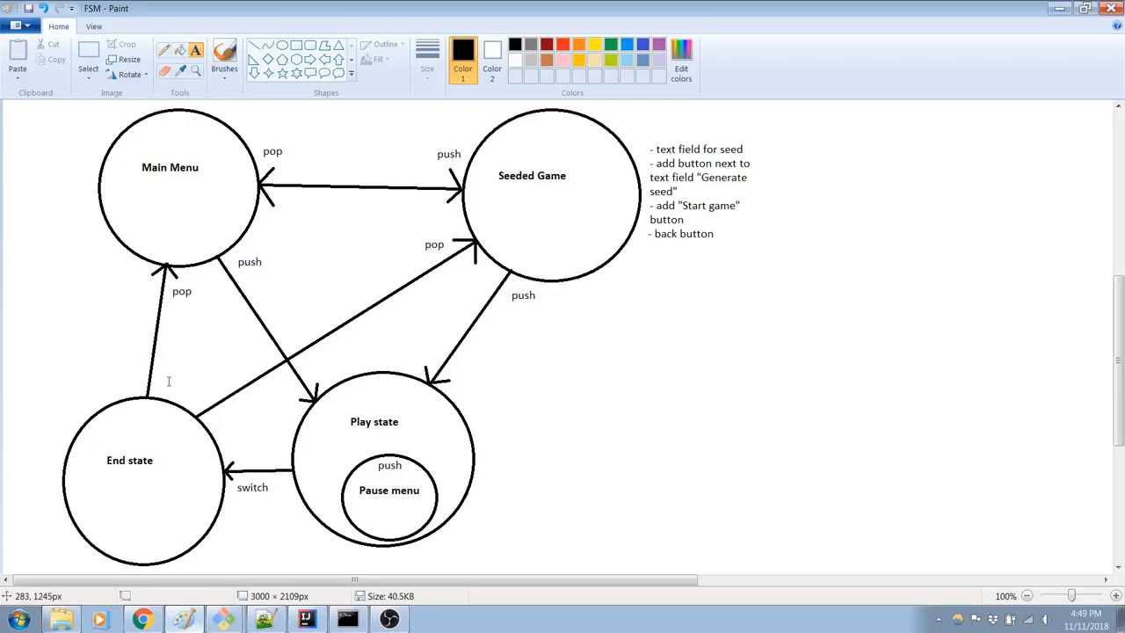
mouse_move(194, 245)
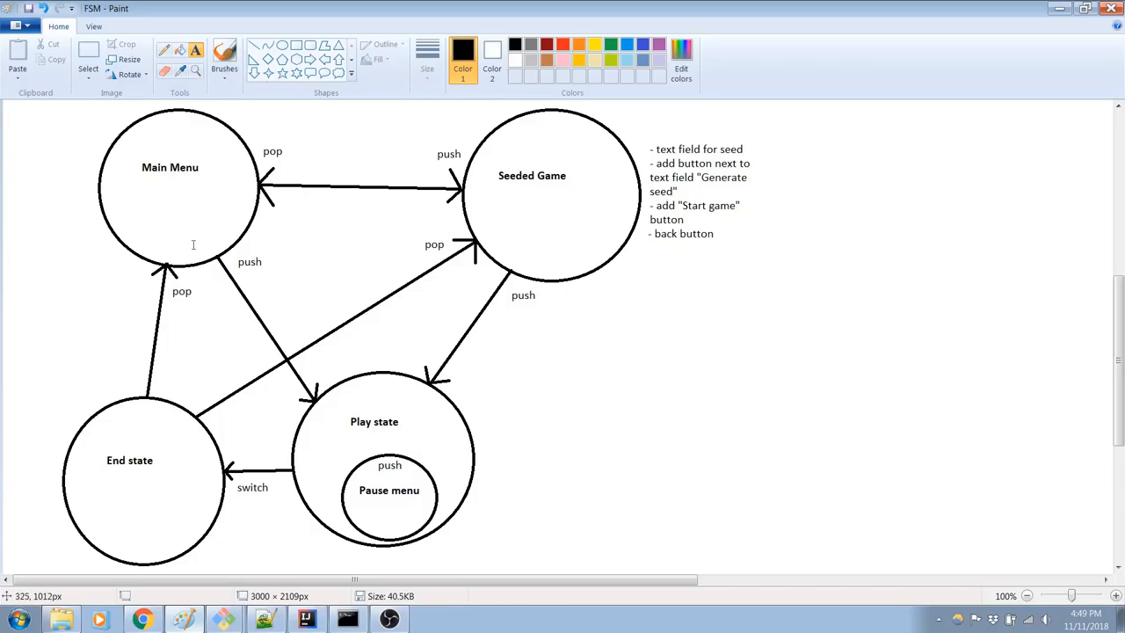
mouse_move(181, 210)
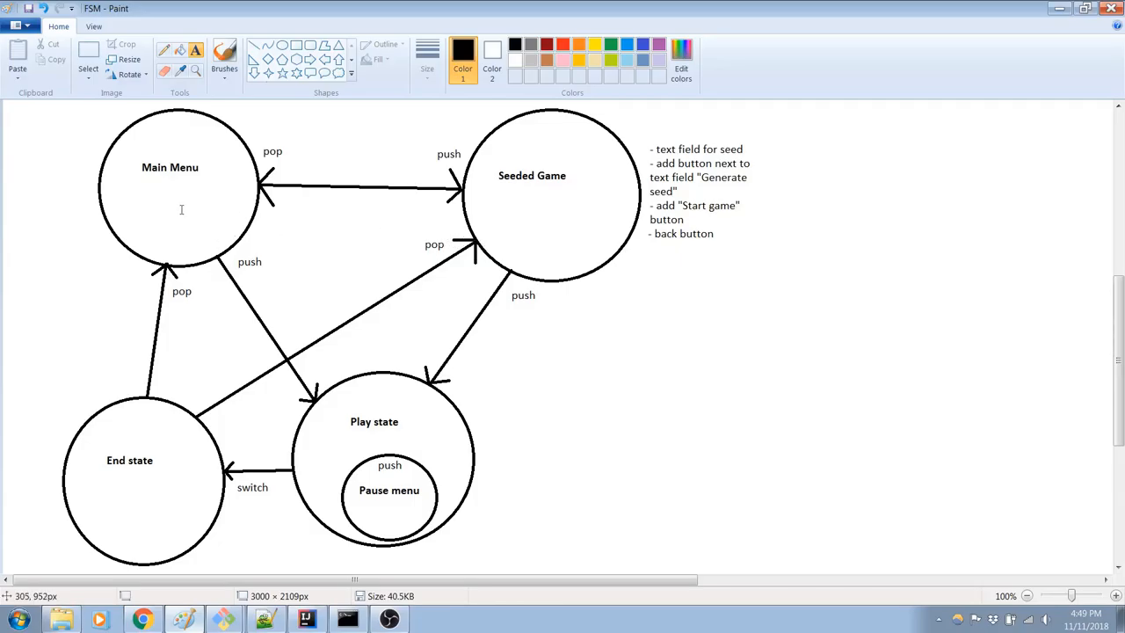
mouse_move(567, 217)
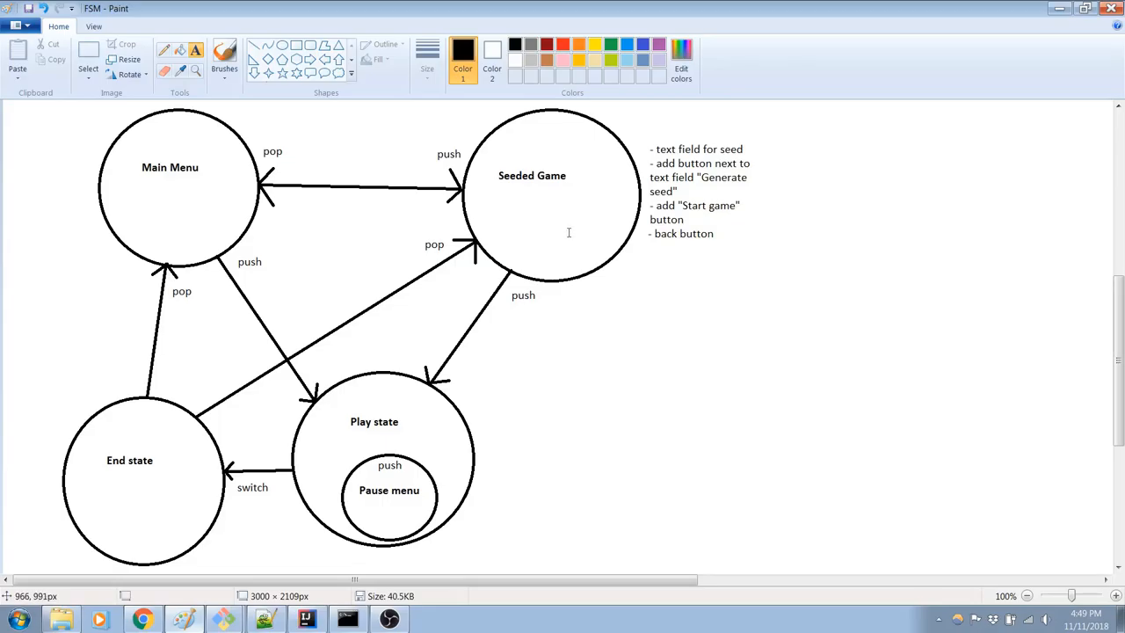
mouse_move(544, 188)
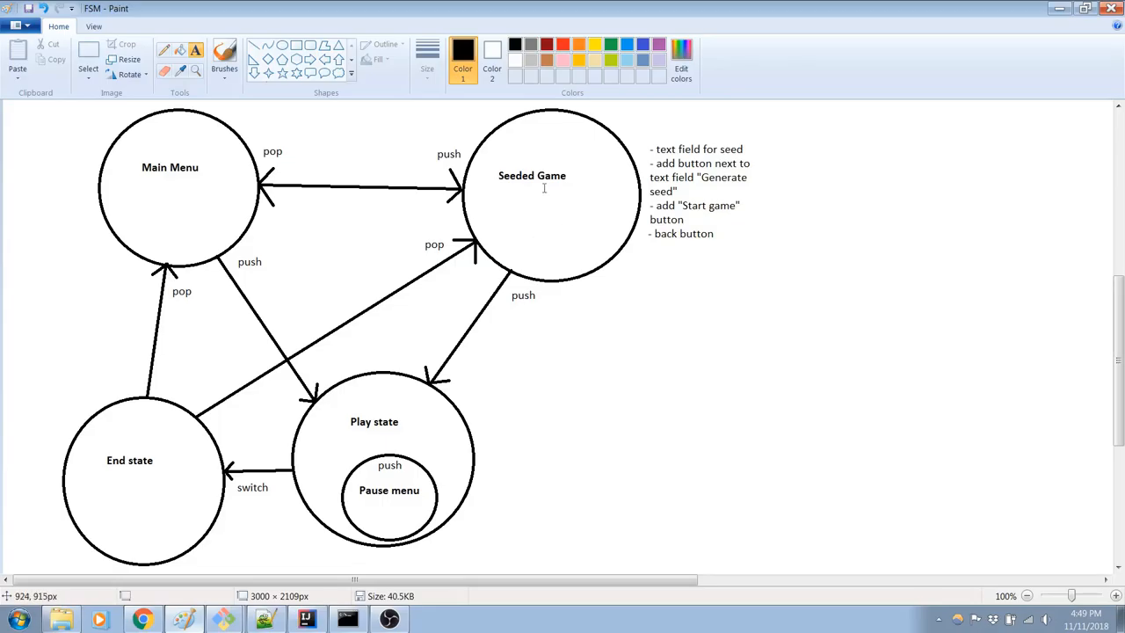
mouse_move(198, 449)
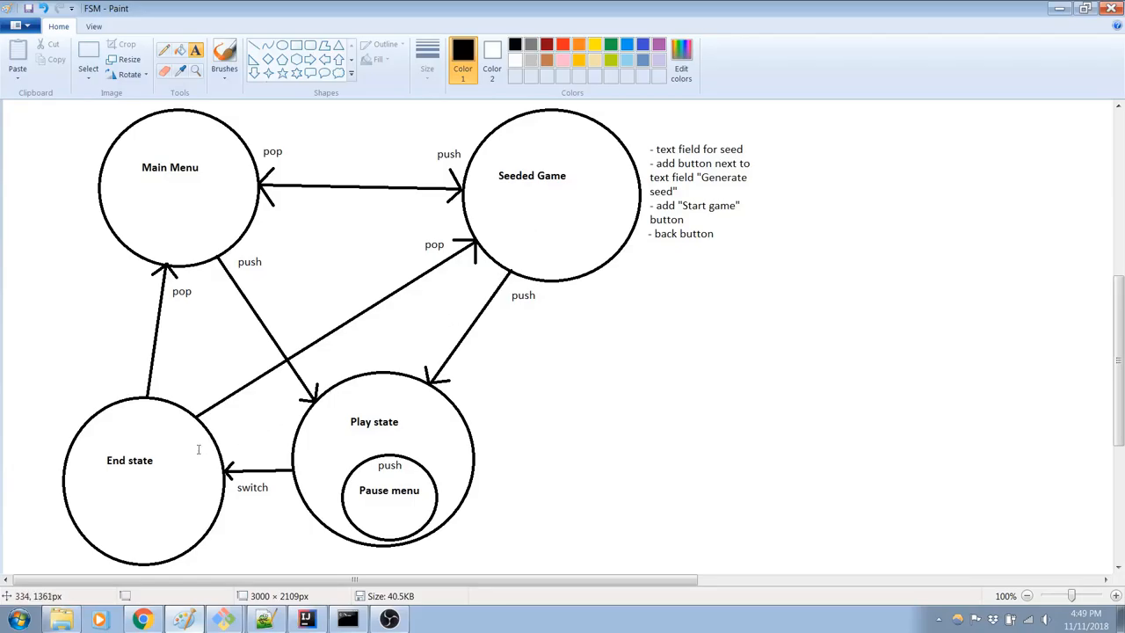
mouse_move(514, 175)
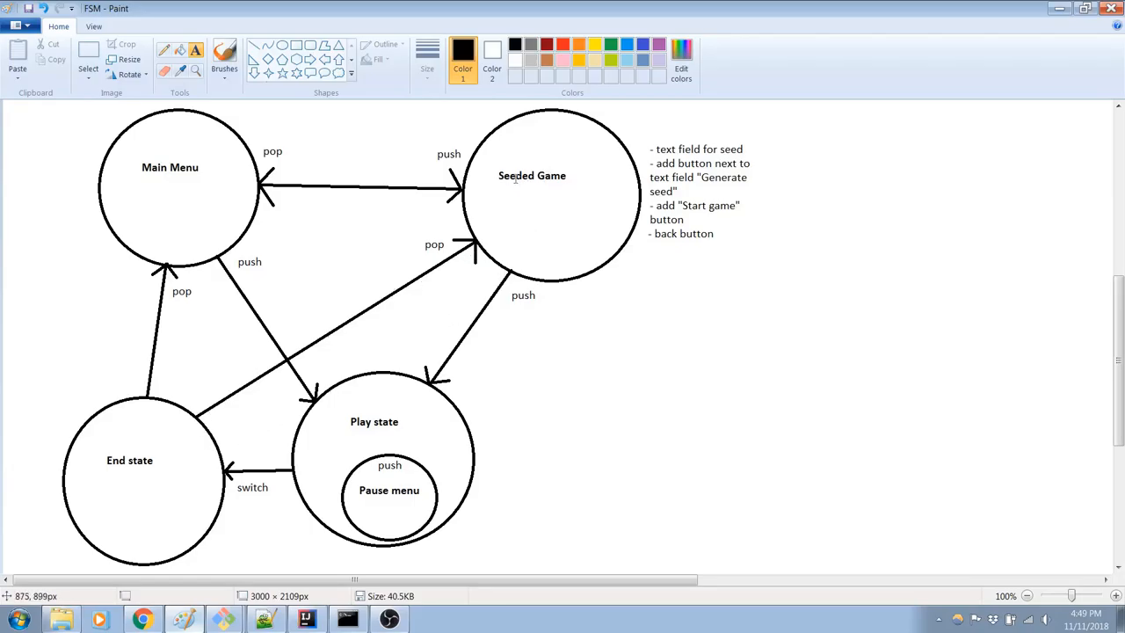
mouse_move(532, 192)
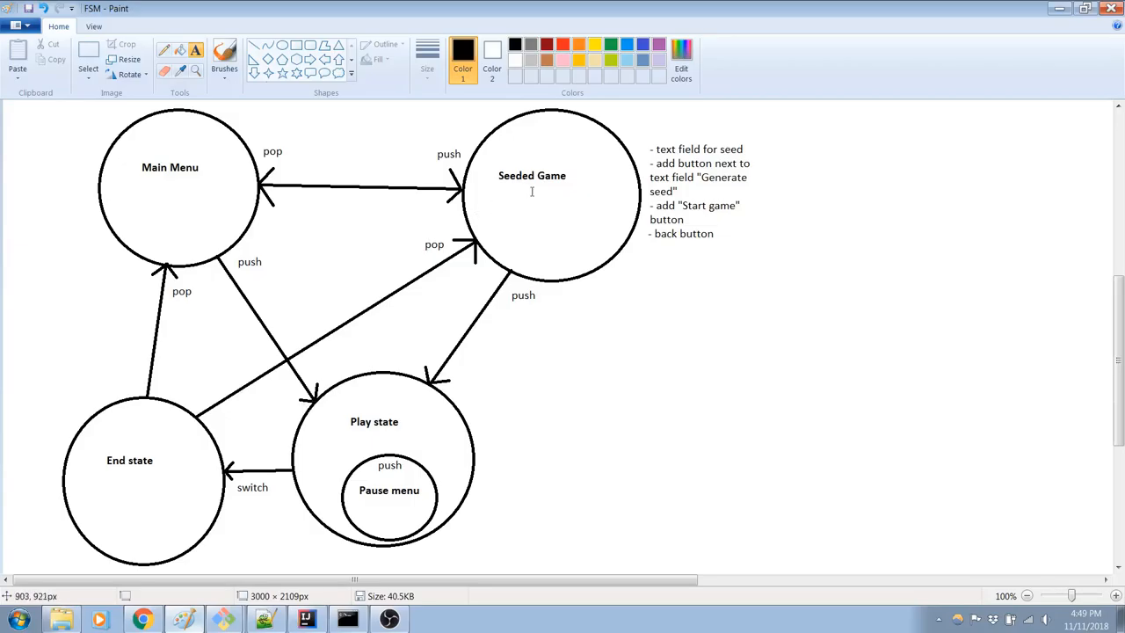
mouse_move(526, 210)
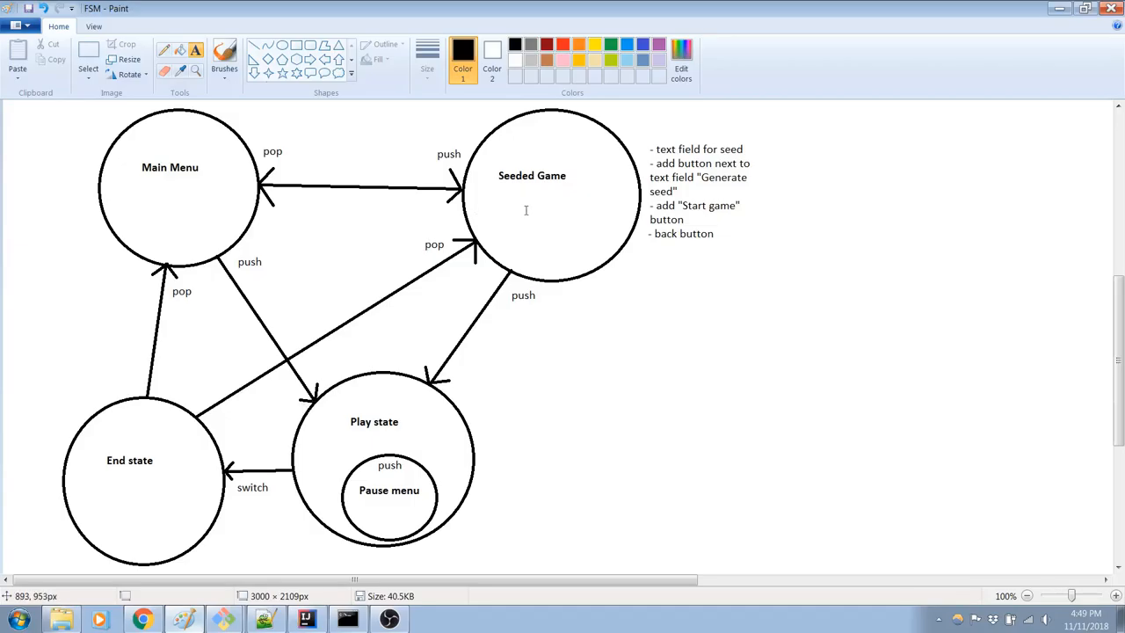
mouse_move(517, 224)
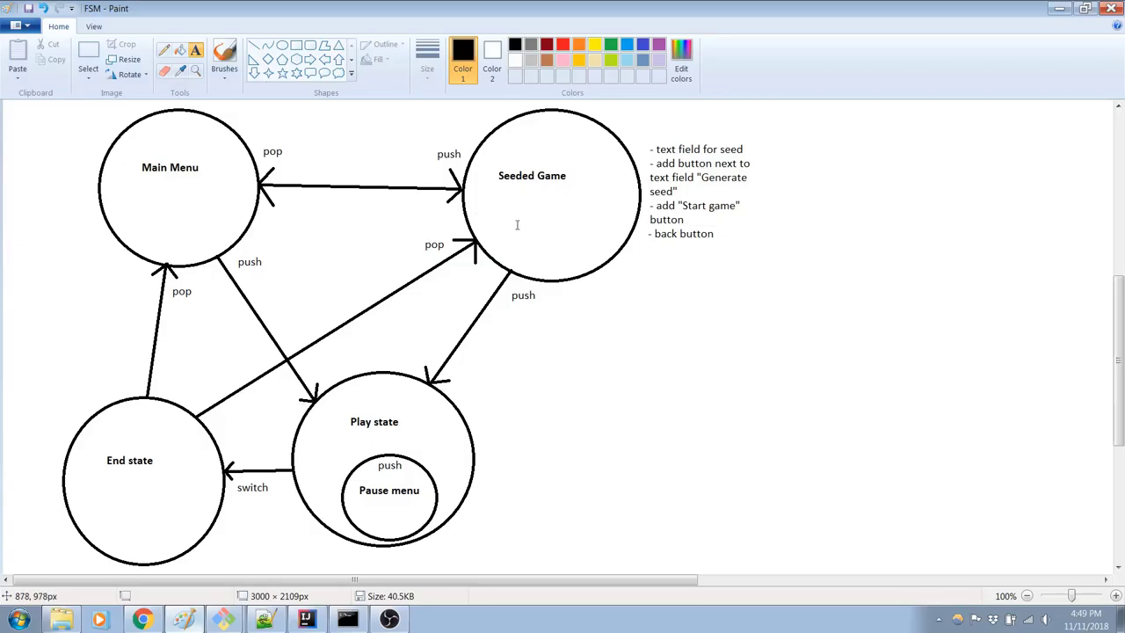
mouse_move(564, 200)
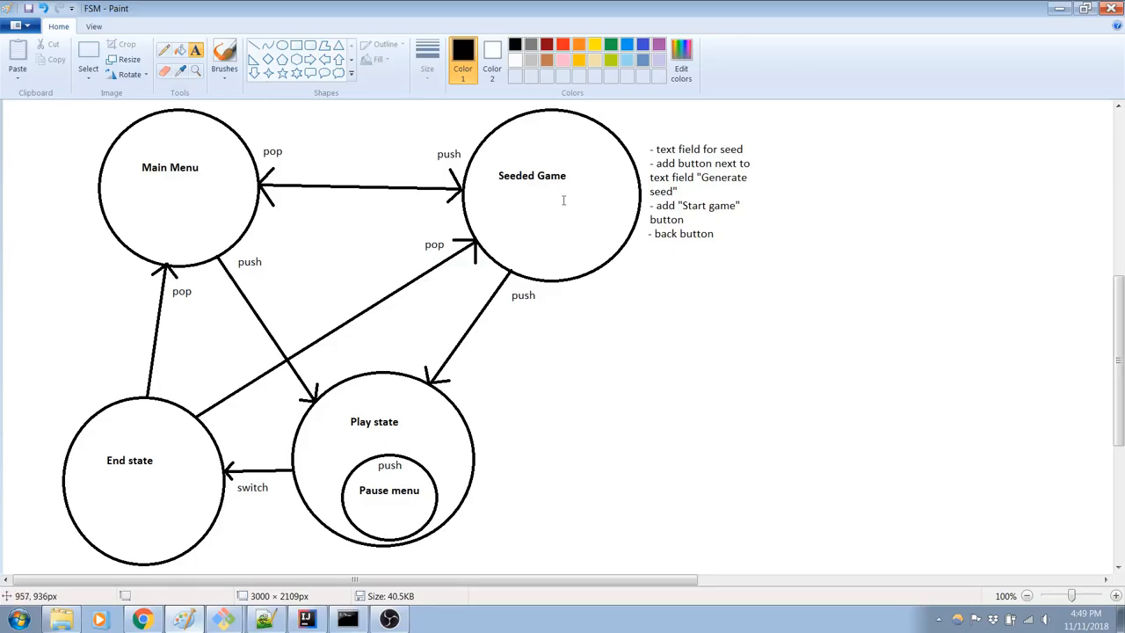
mouse_move(542, 205)
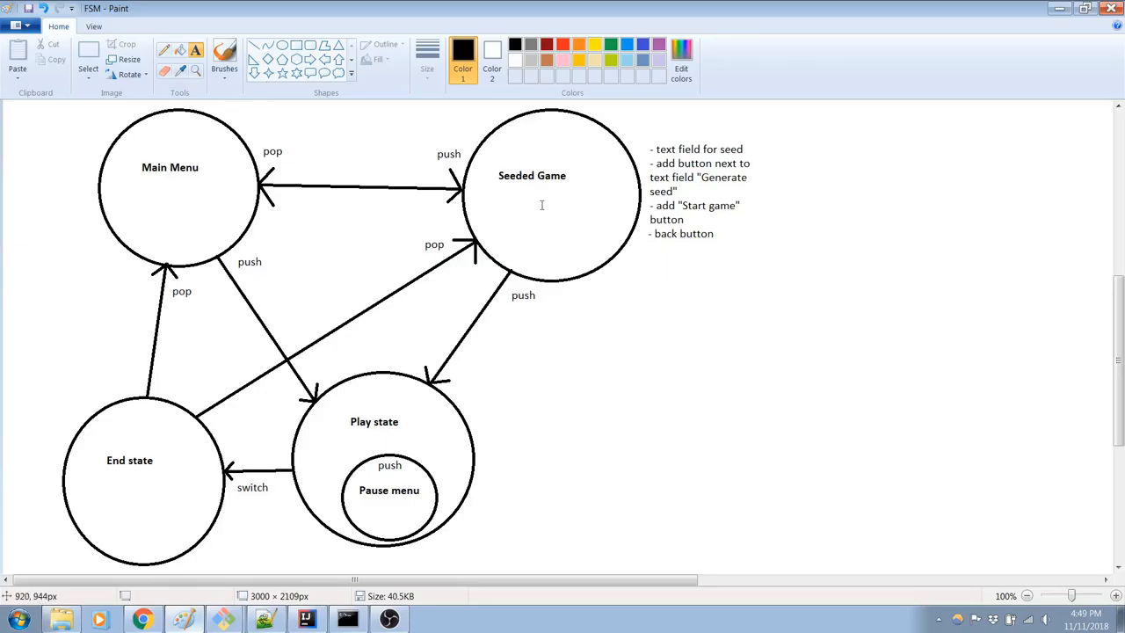
mouse_move(523, 209)
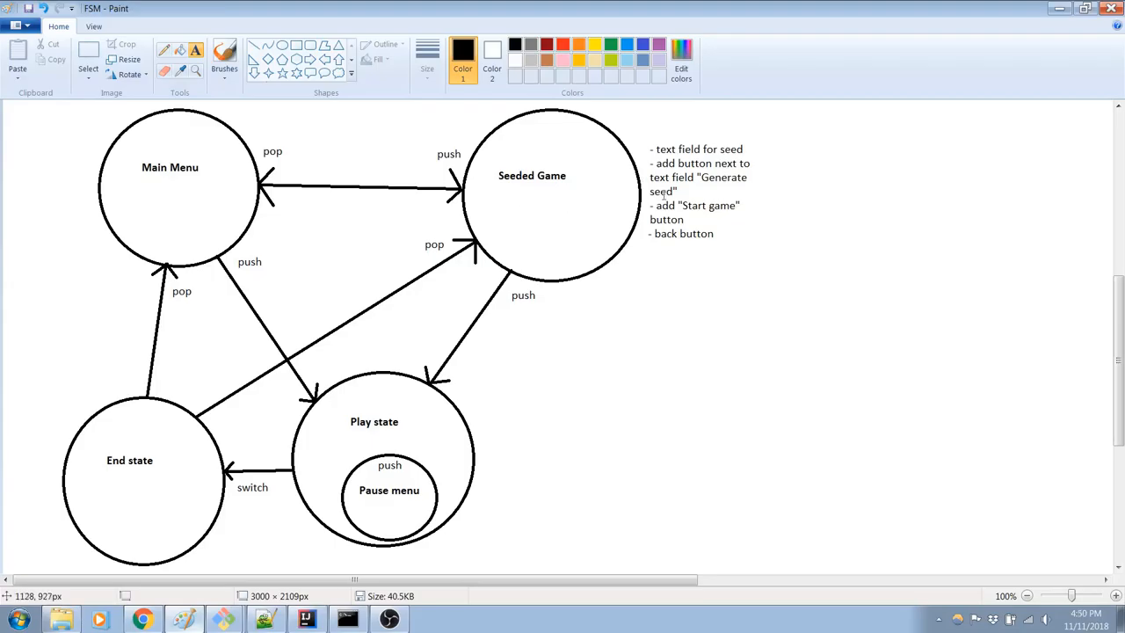
mouse_move(596, 204)
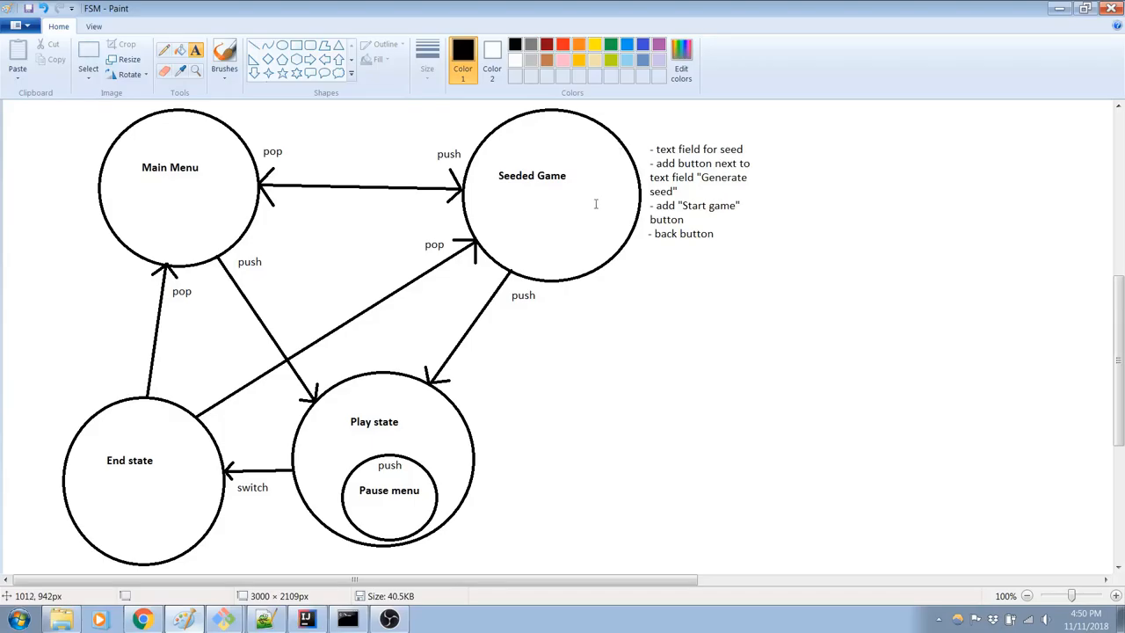
mouse_move(466, 504)
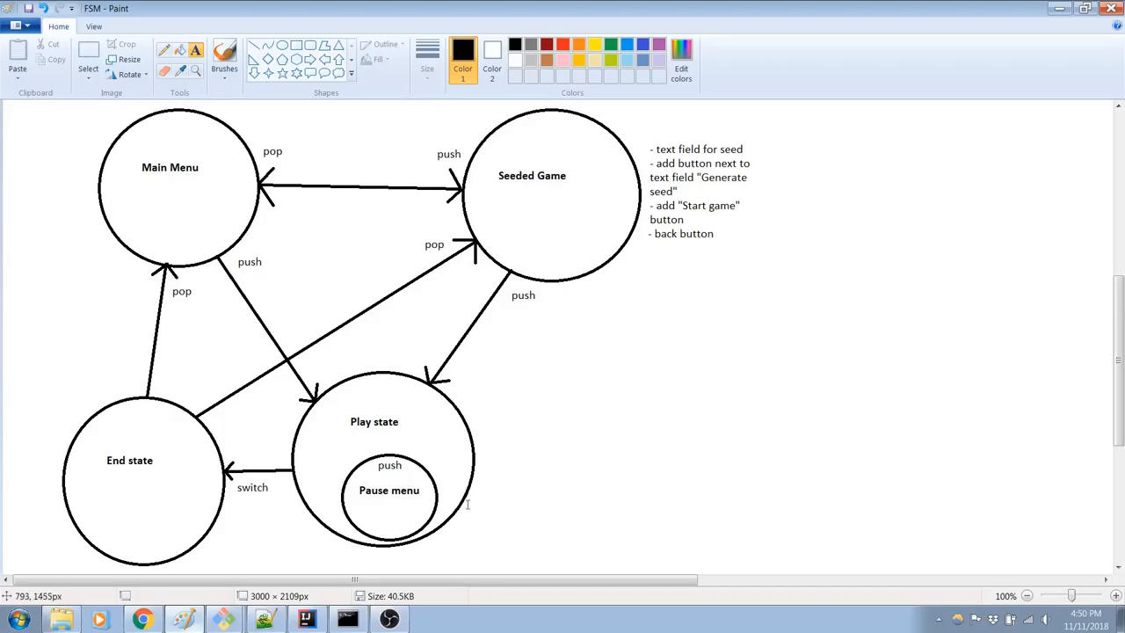
mouse_move(423, 469)
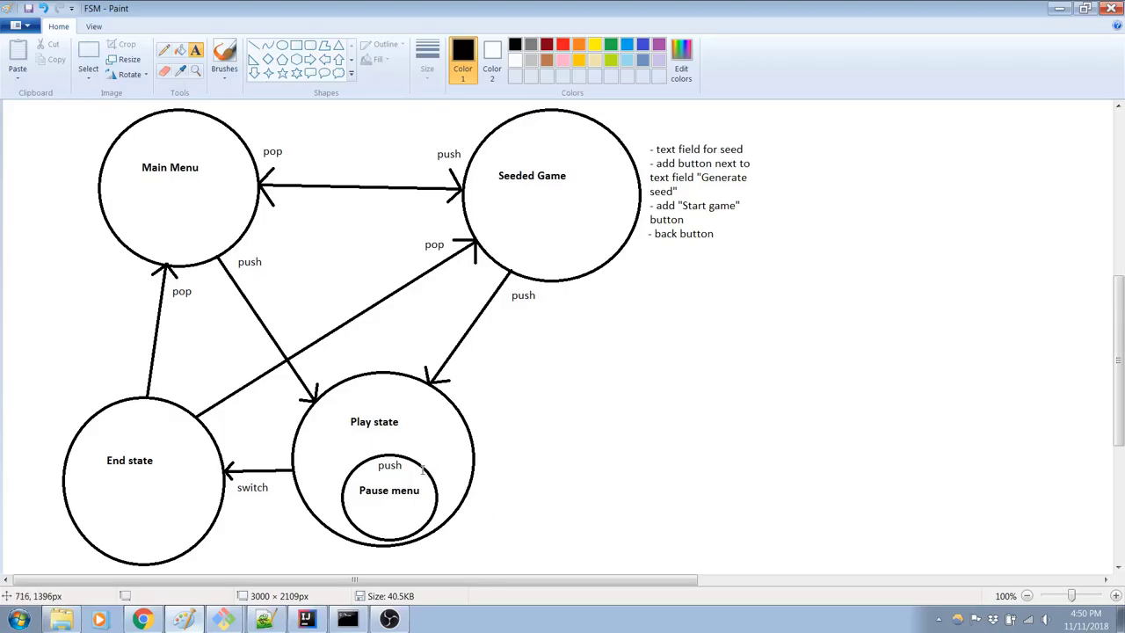
mouse_move(457, 399)
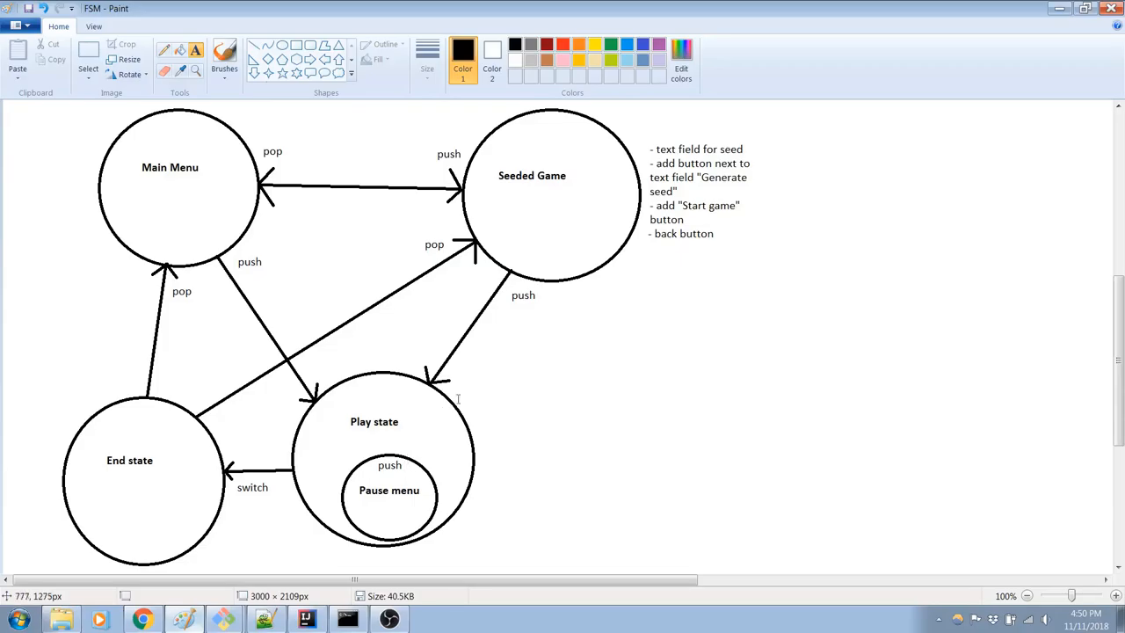
mouse_move(549, 397)
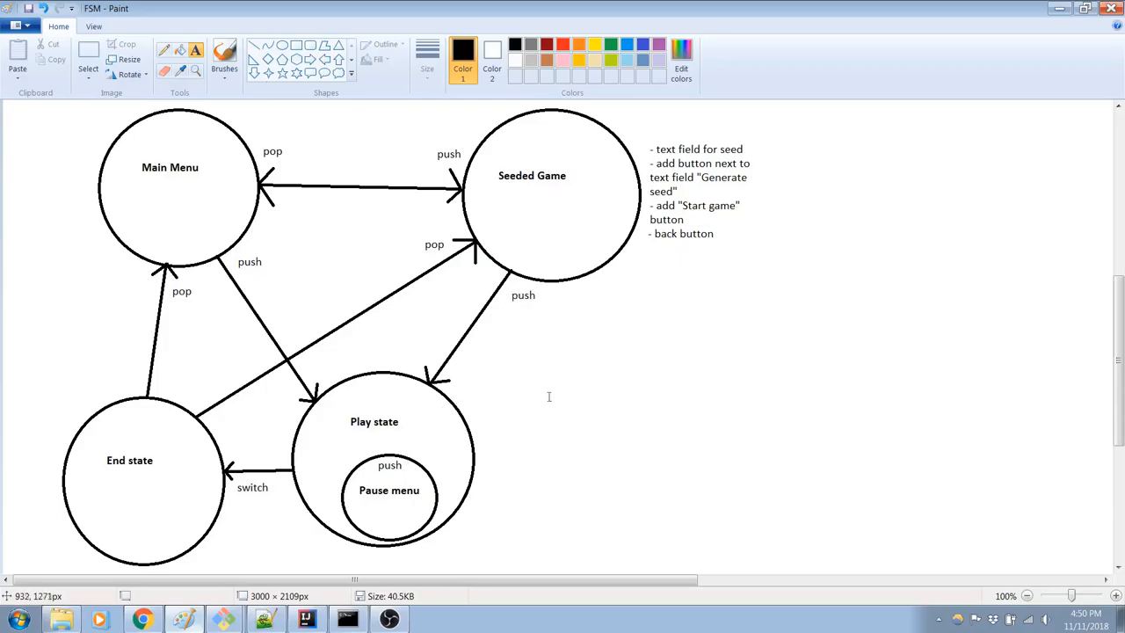
mouse_move(207, 153)
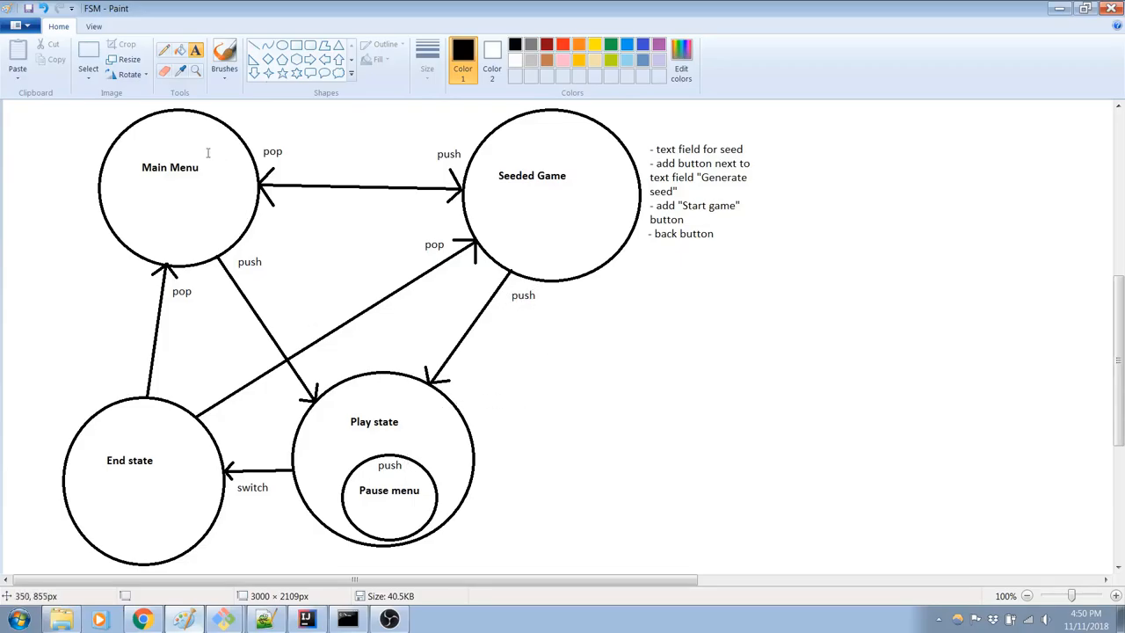
mouse_move(222, 246)
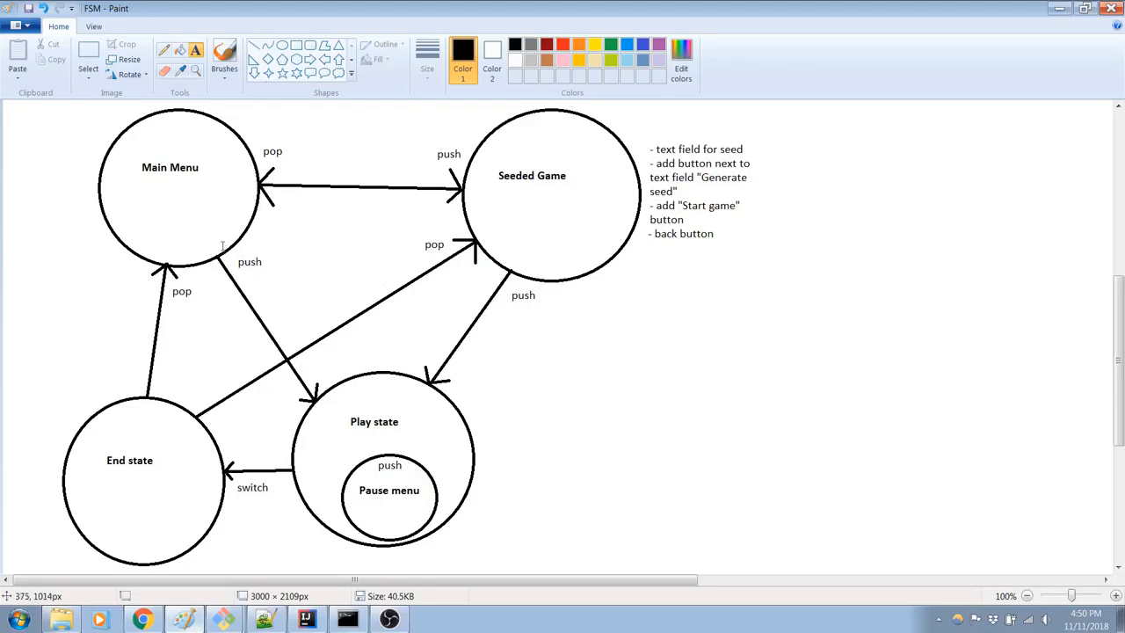
mouse_move(440, 399)
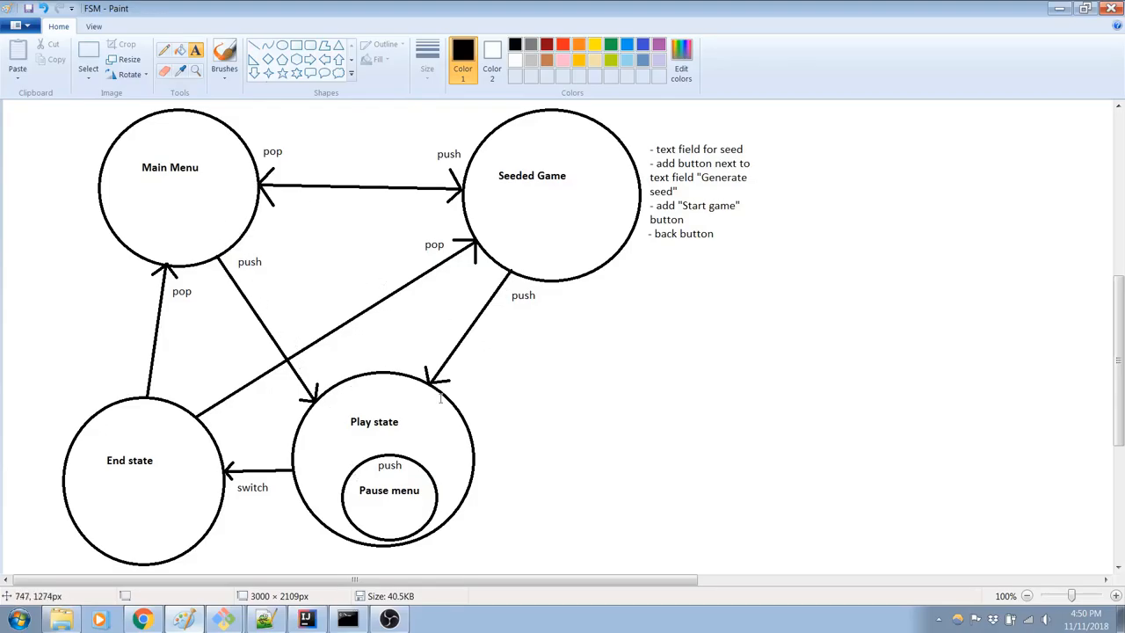
mouse_move(458, 356)
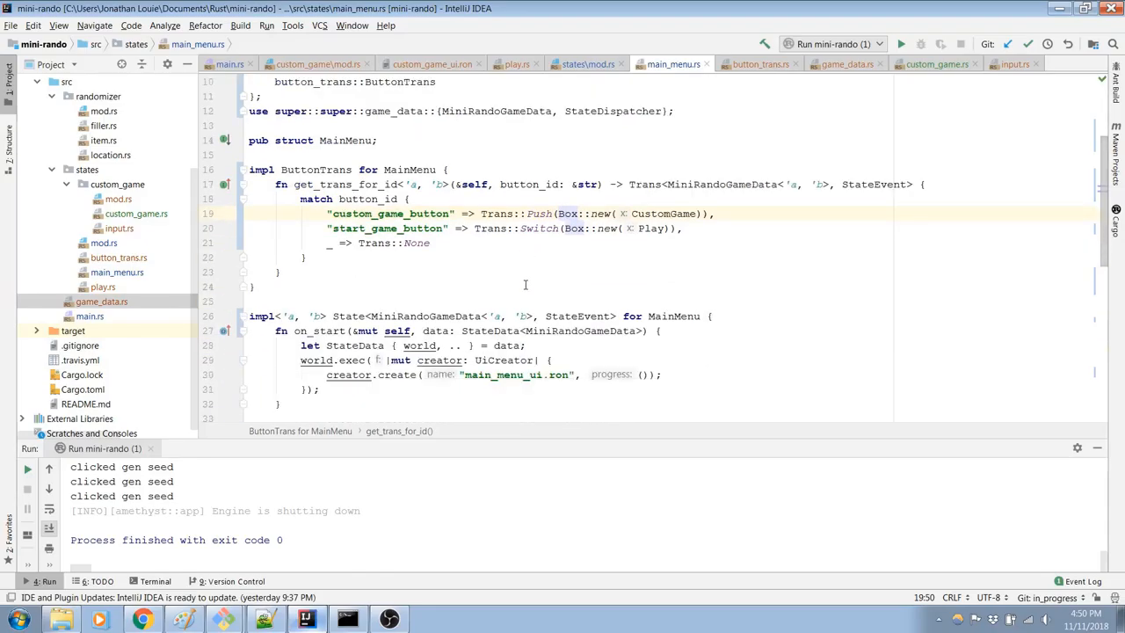
Step: Review the update dispatch code in main_menu.rs and custom_game.rs, ending back in main_menu.rs
scroll("down", 3)
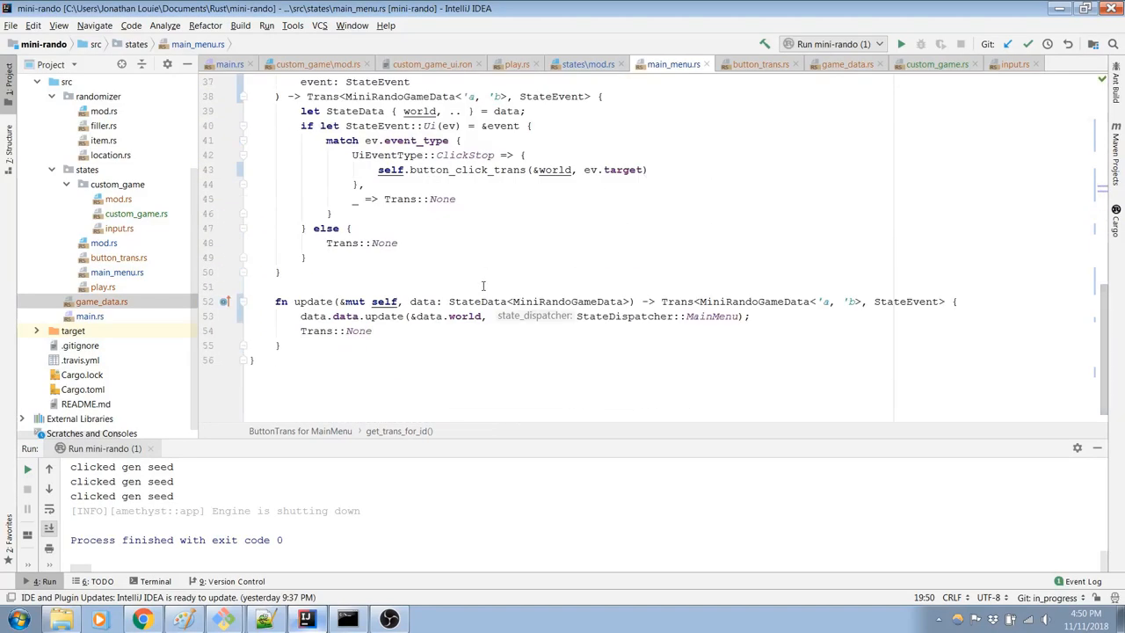
scroll("up", 3)
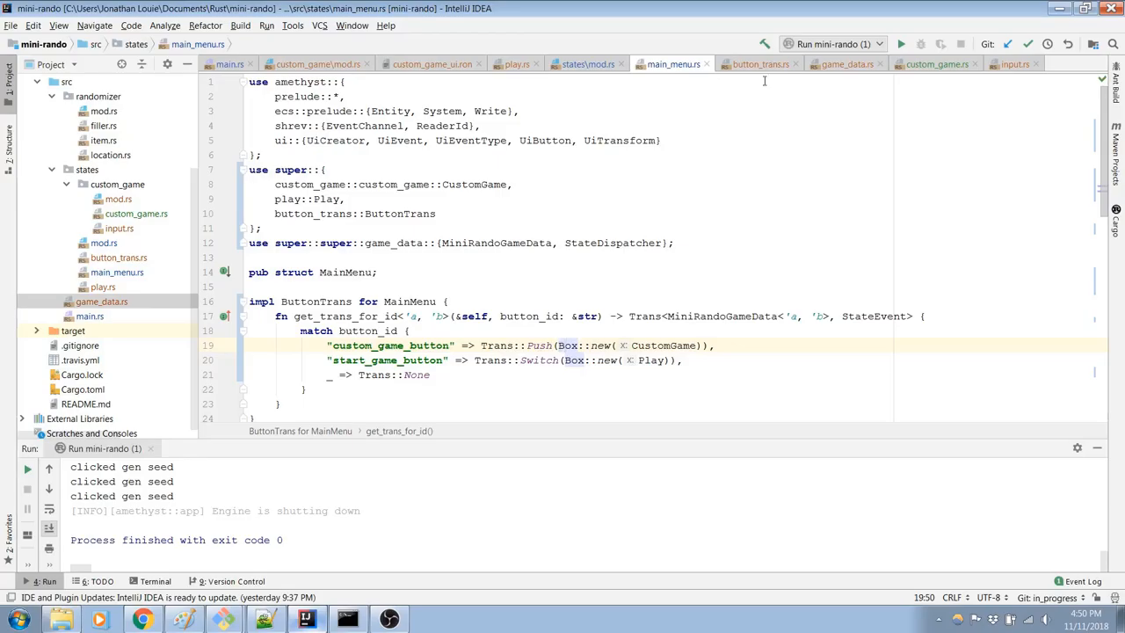
left_click(936, 63)
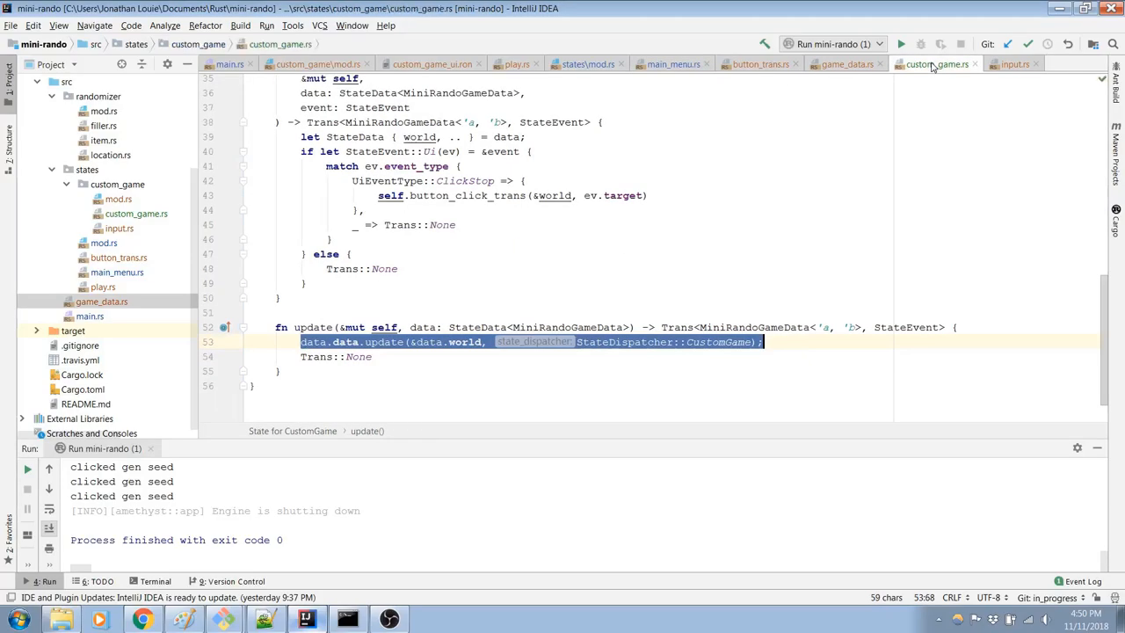
scroll("up", 3)
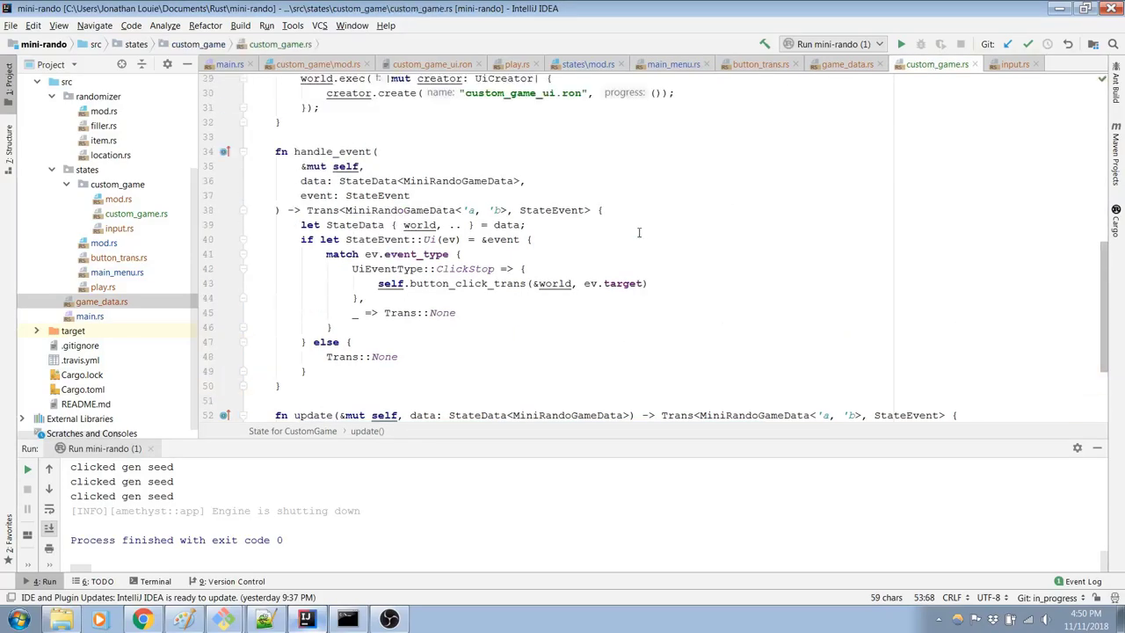
left_click(673, 63)
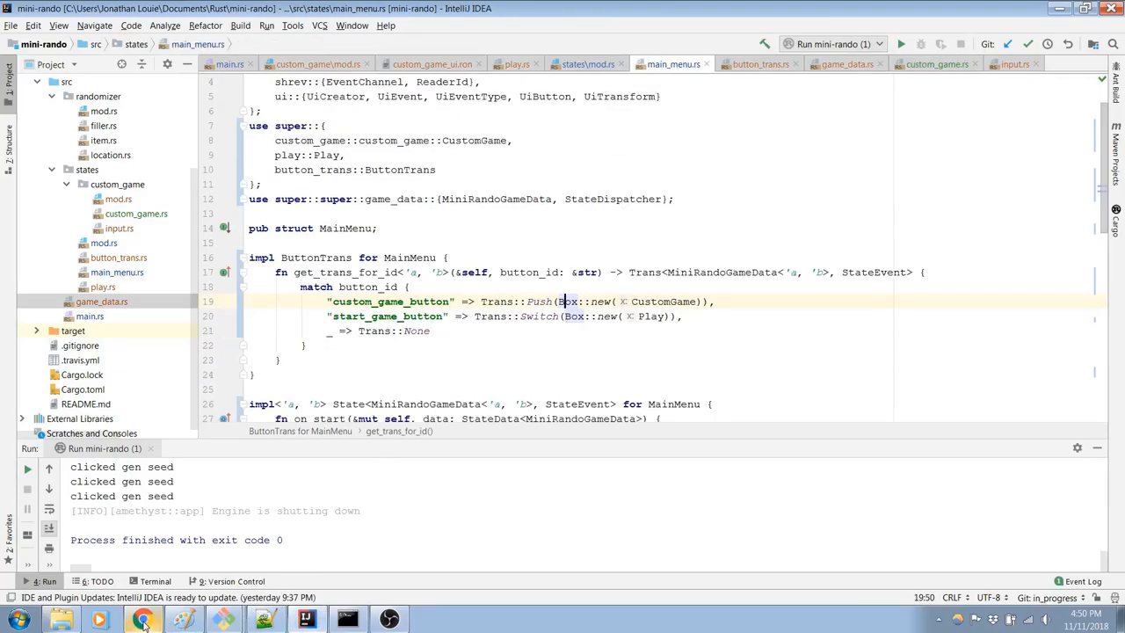
left_click(143, 620)
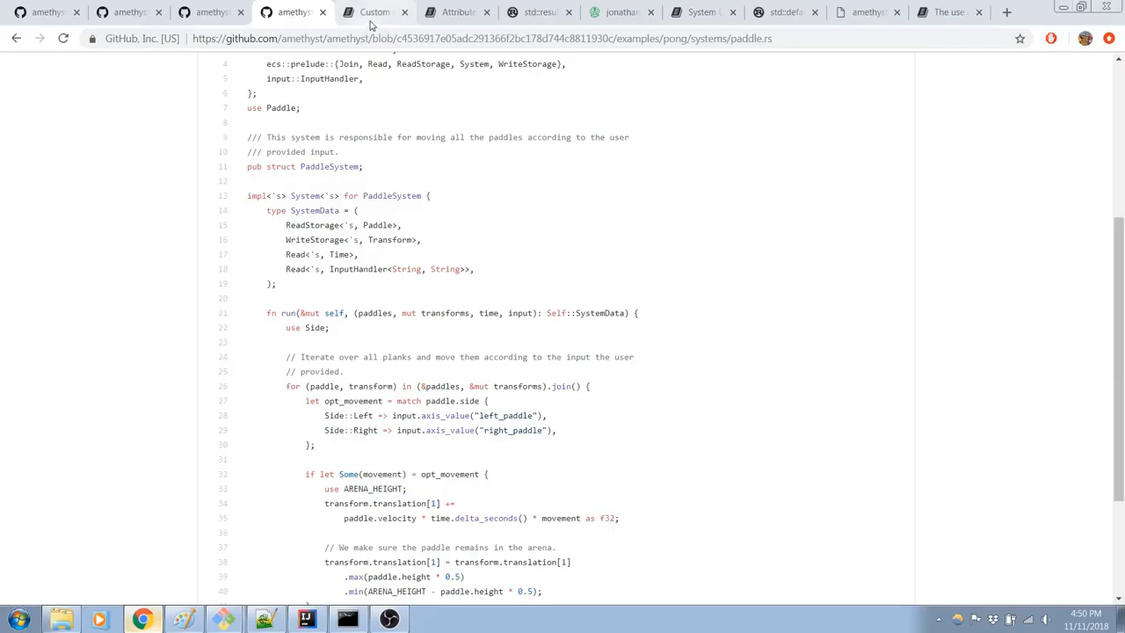
mouse_move(368, 301)
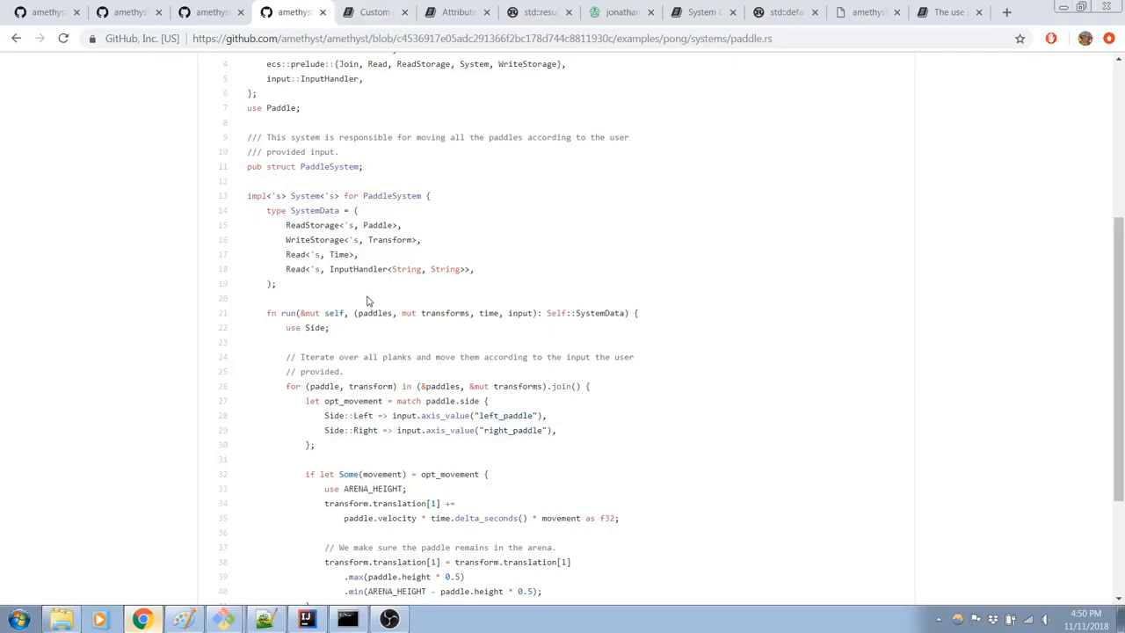
mouse_move(402, 293)
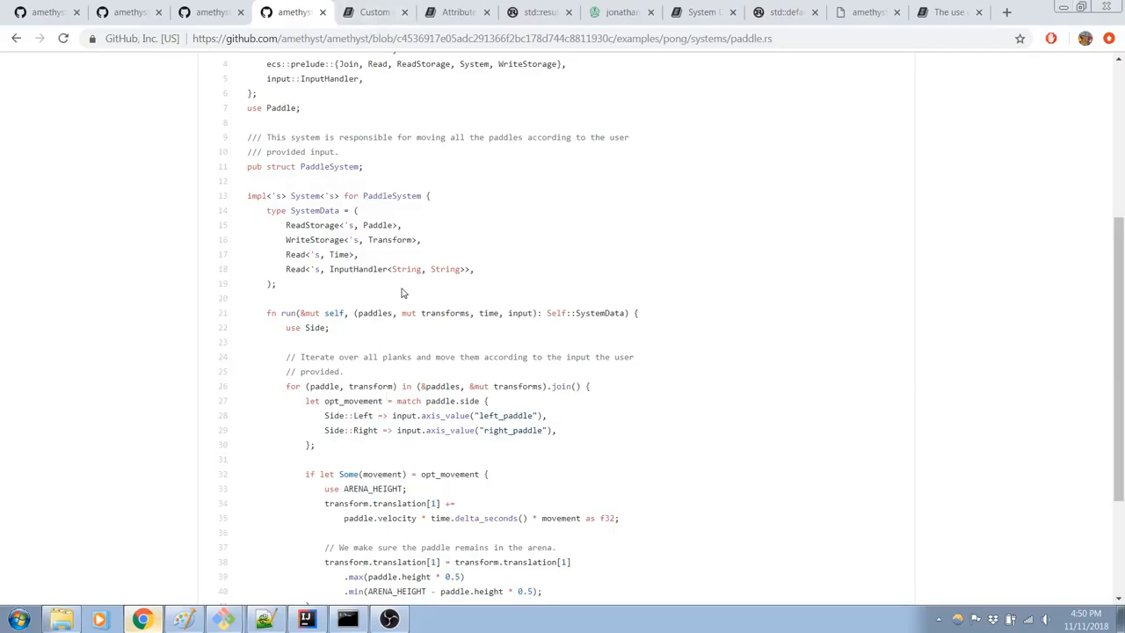
Step: Read through paddle.rs, including PaddleSystem's run method clamping paddles within the arena
scroll("down", 3)
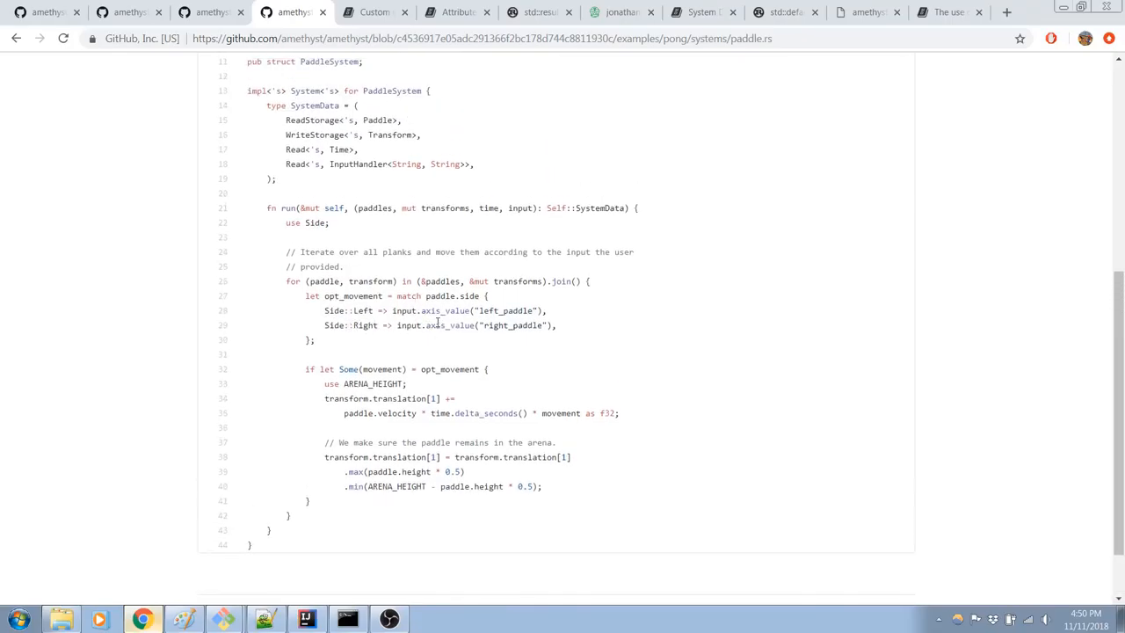
scroll("up", 3)
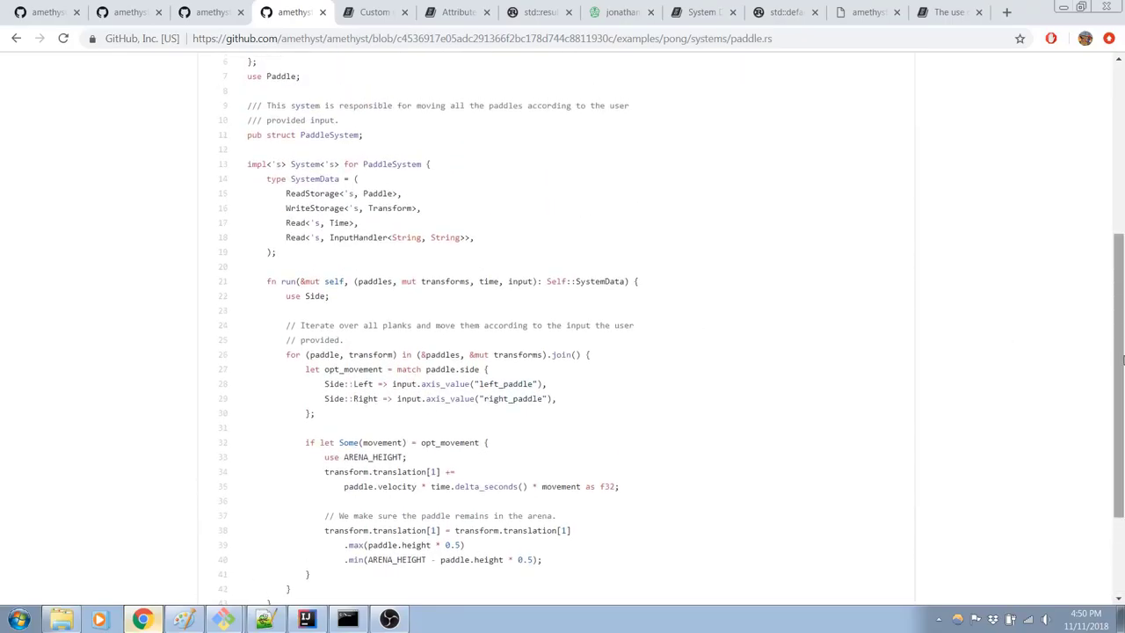
scroll("down", 3)
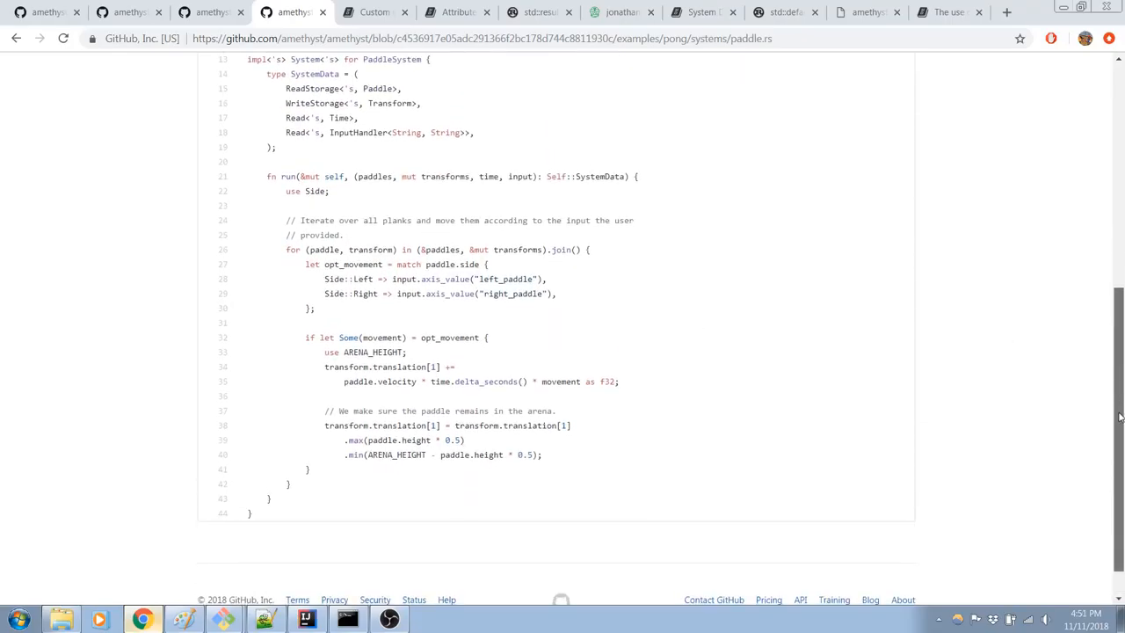
scroll("up", 3)
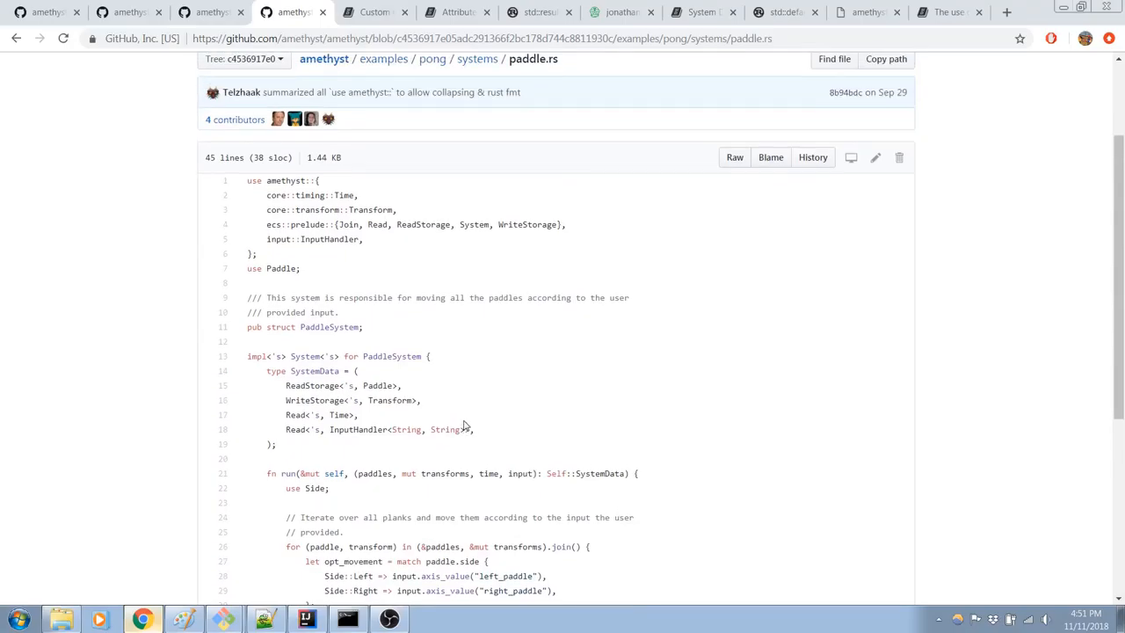
mouse_move(466, 426)
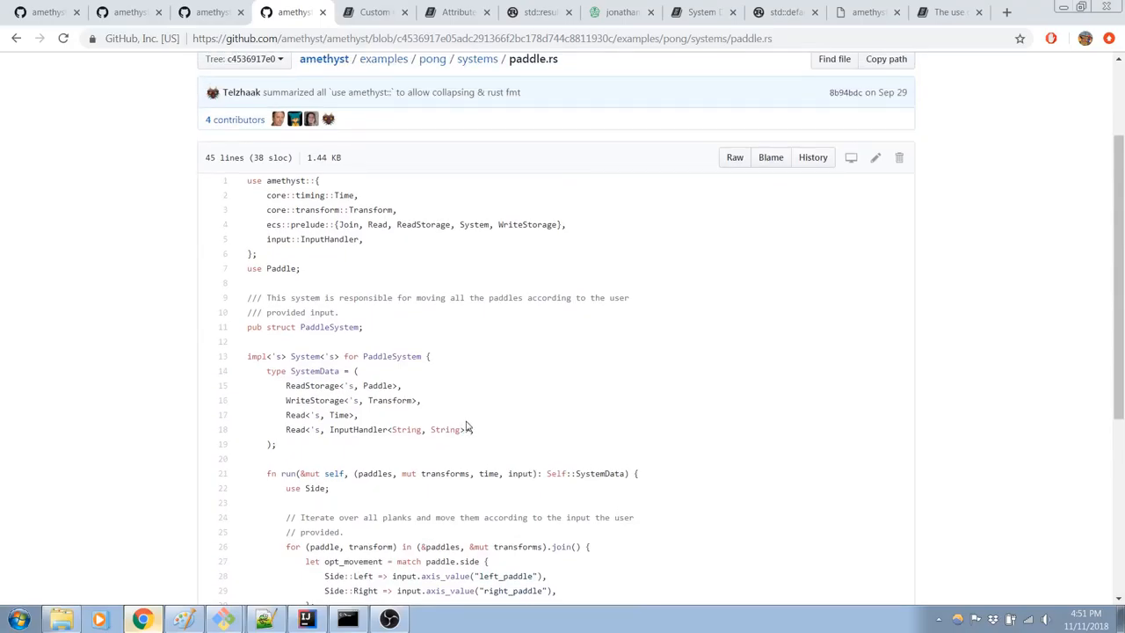
mouse_move(527, 391)
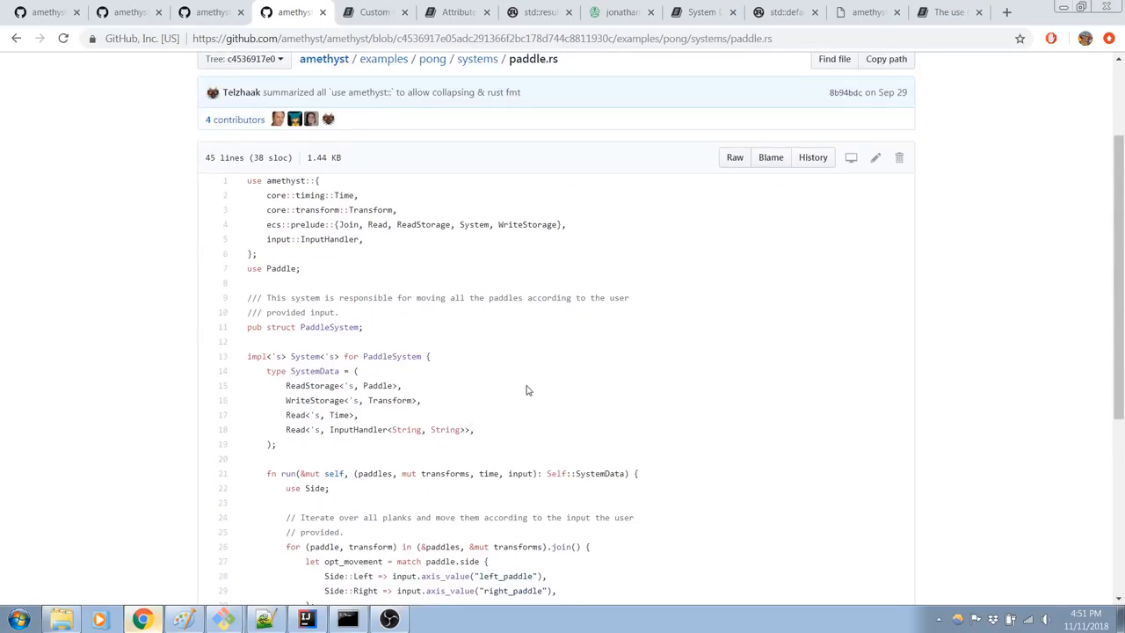
mouse_move(516, 327)
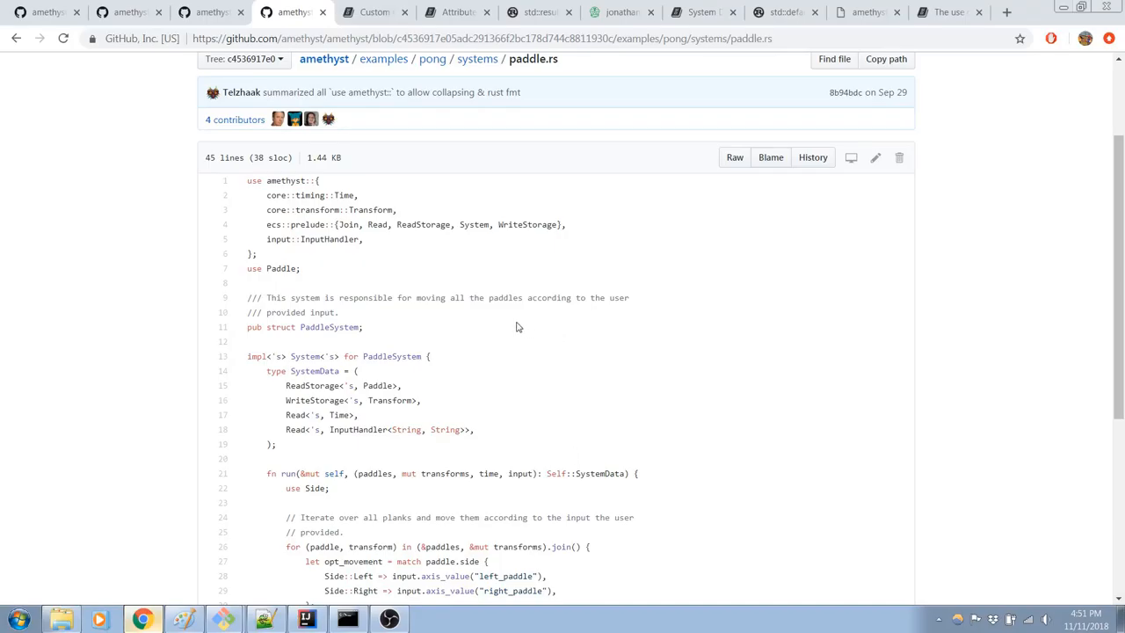
scroll("down", 3)
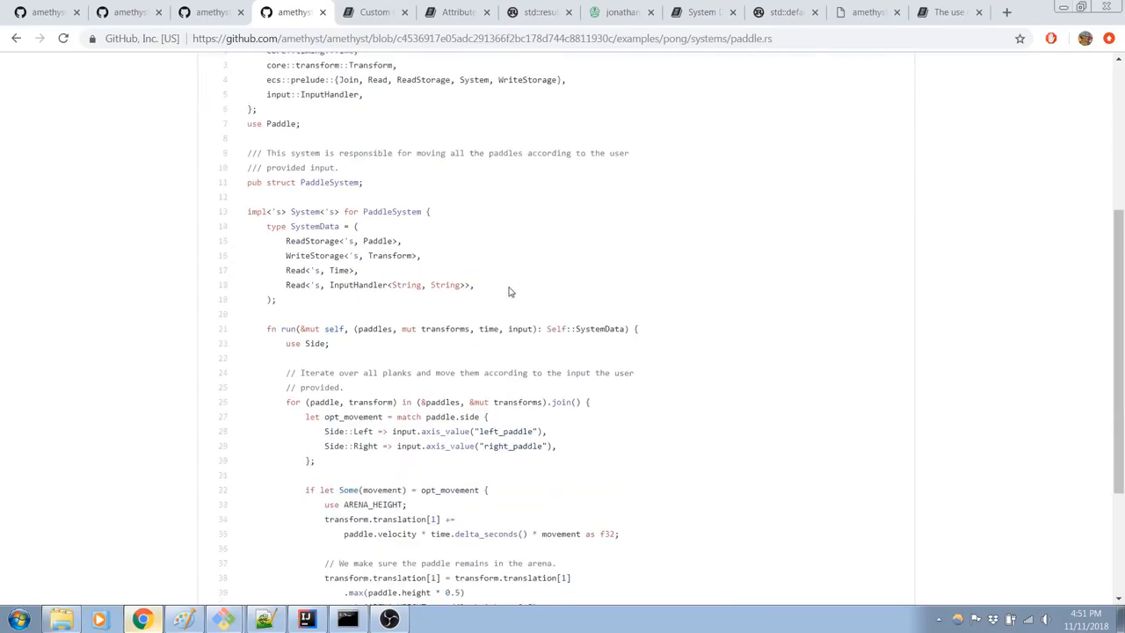
scroll("up", 3)
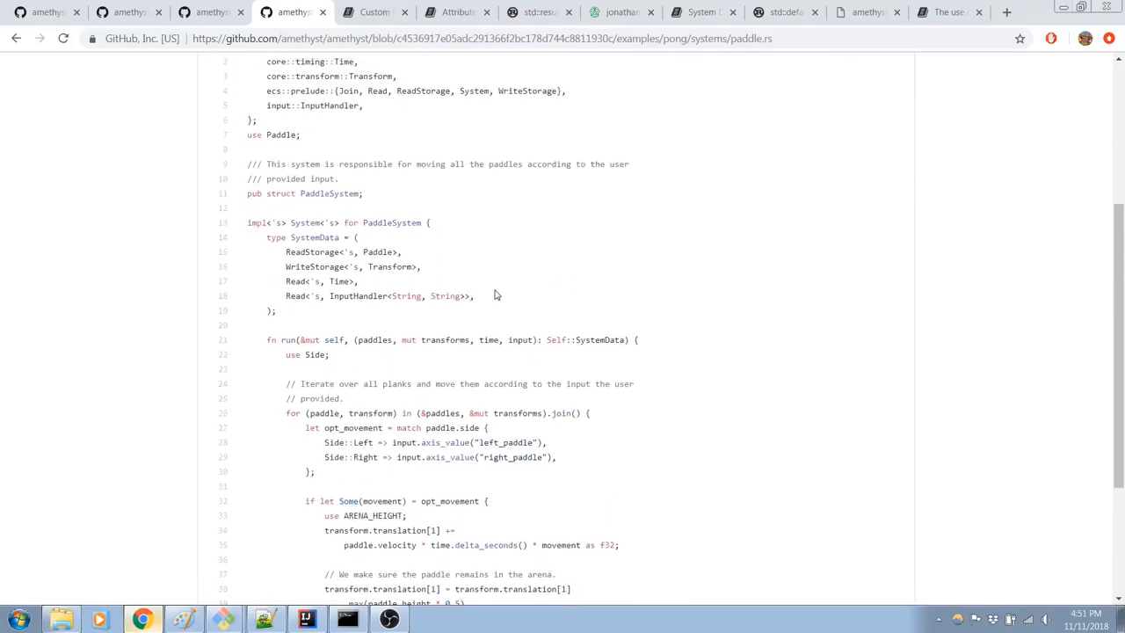
scroll("up", 3)
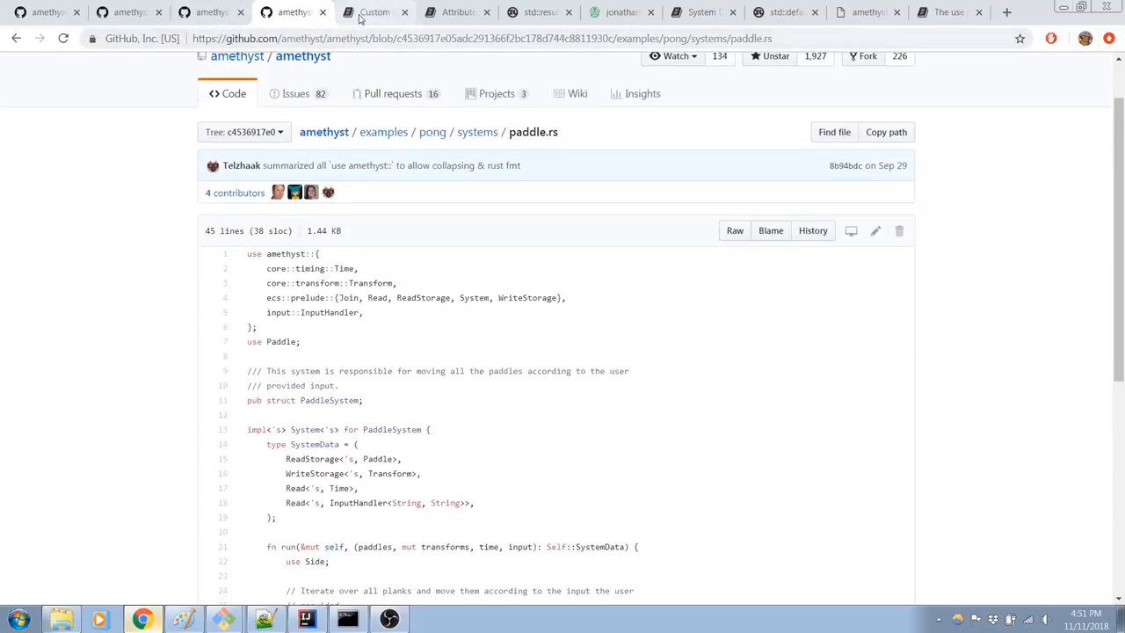
Step: Return to the Custom GameData page and read the CustomGameDataBuilder Application example
left_click(373, 12)
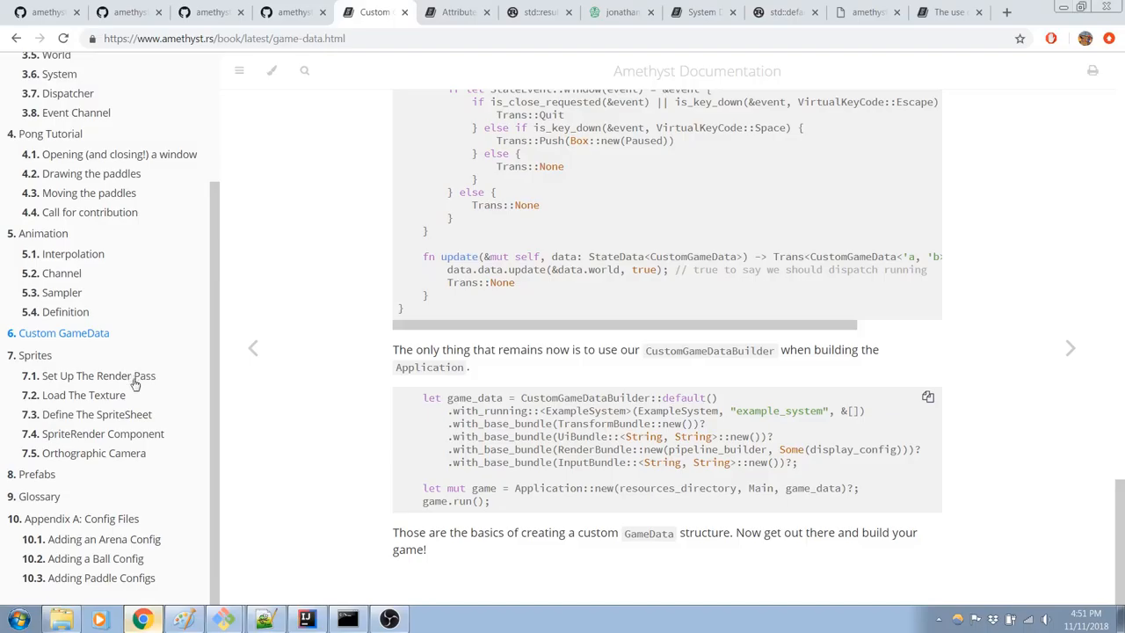
scroll("up", 3)
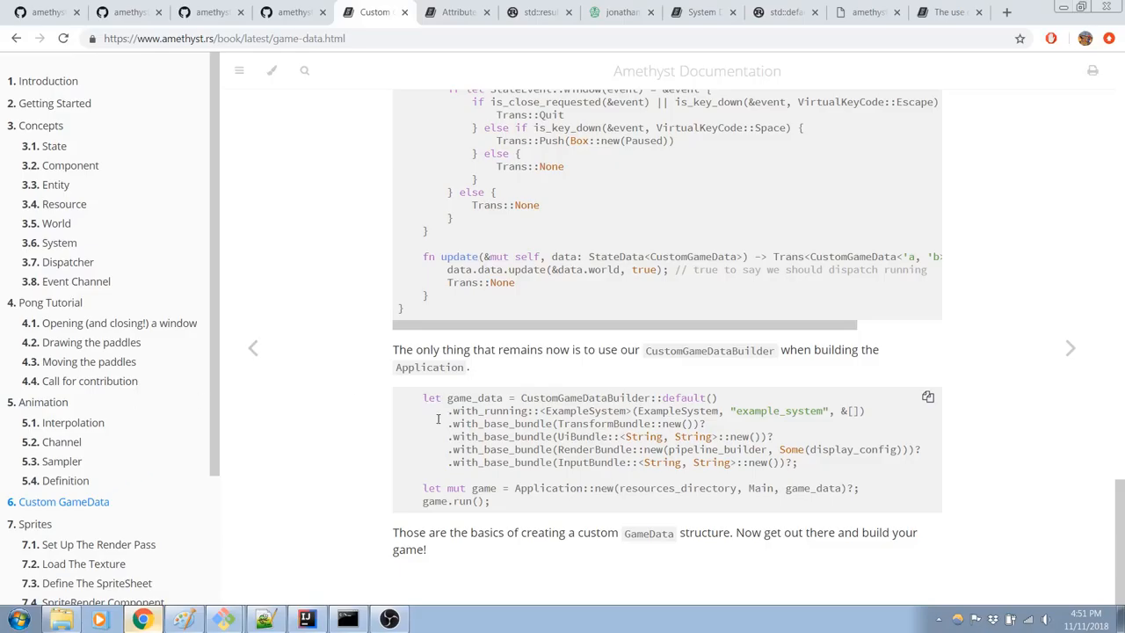
mouse_move(609, 411)
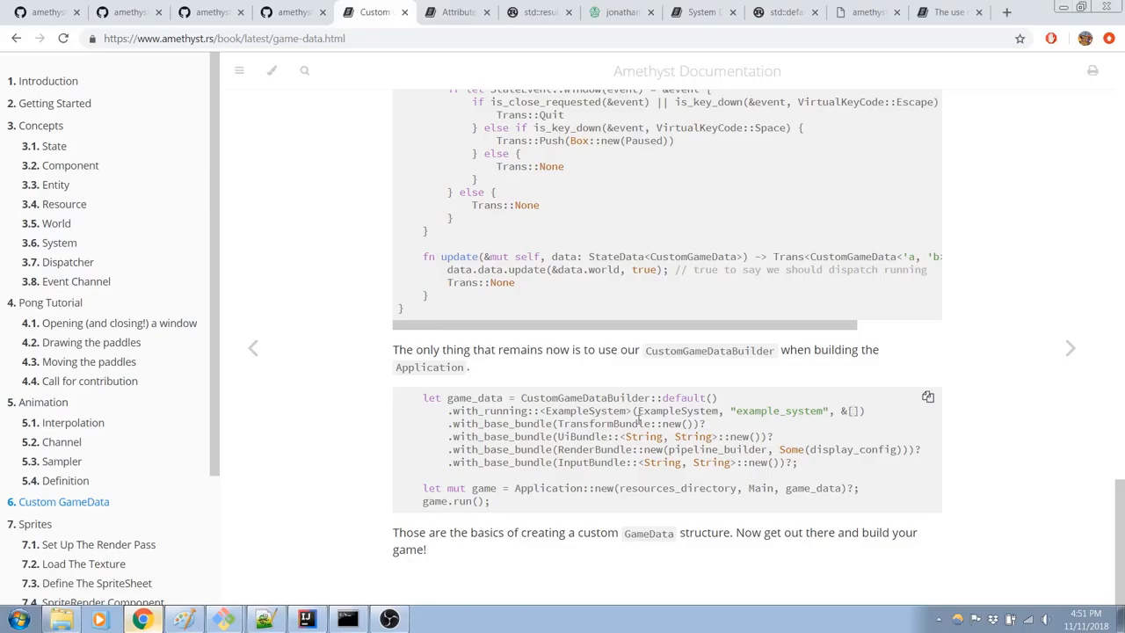
mouse_move(213, 397)
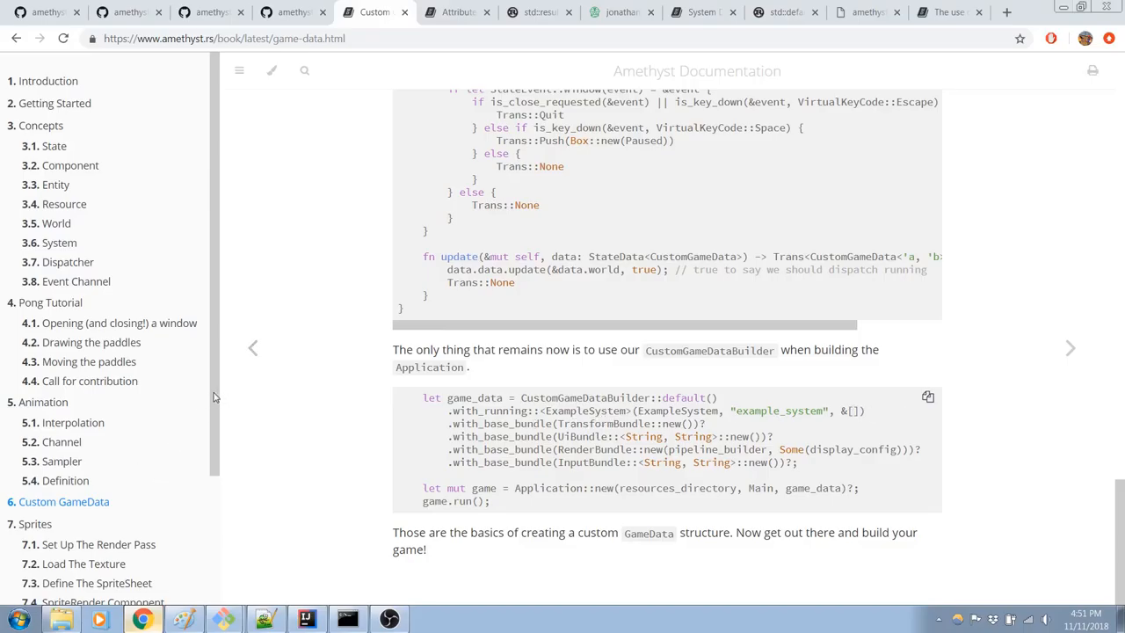
mouse_move(214, 301)
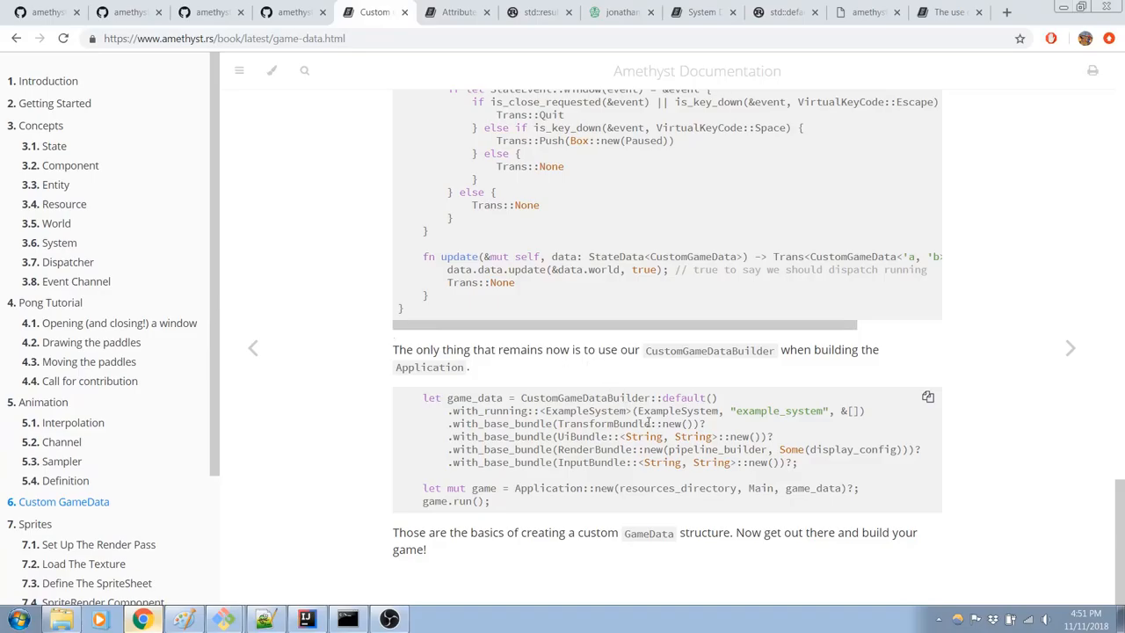
mouse_move(162, 422)
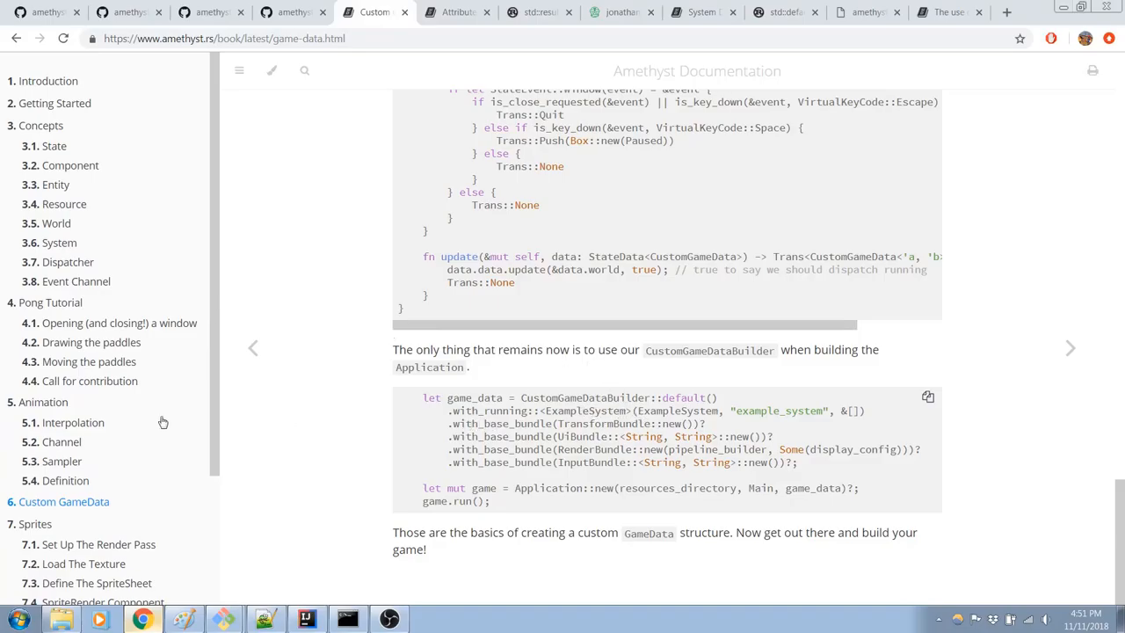
scroll("up", 3)
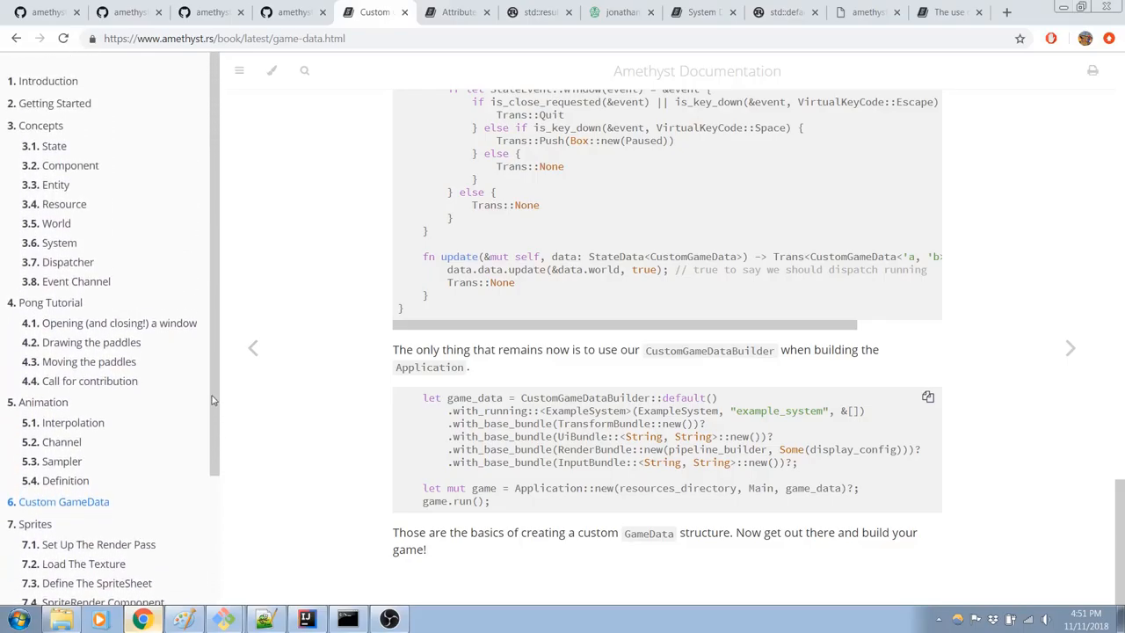
mouse_move(216, 251)
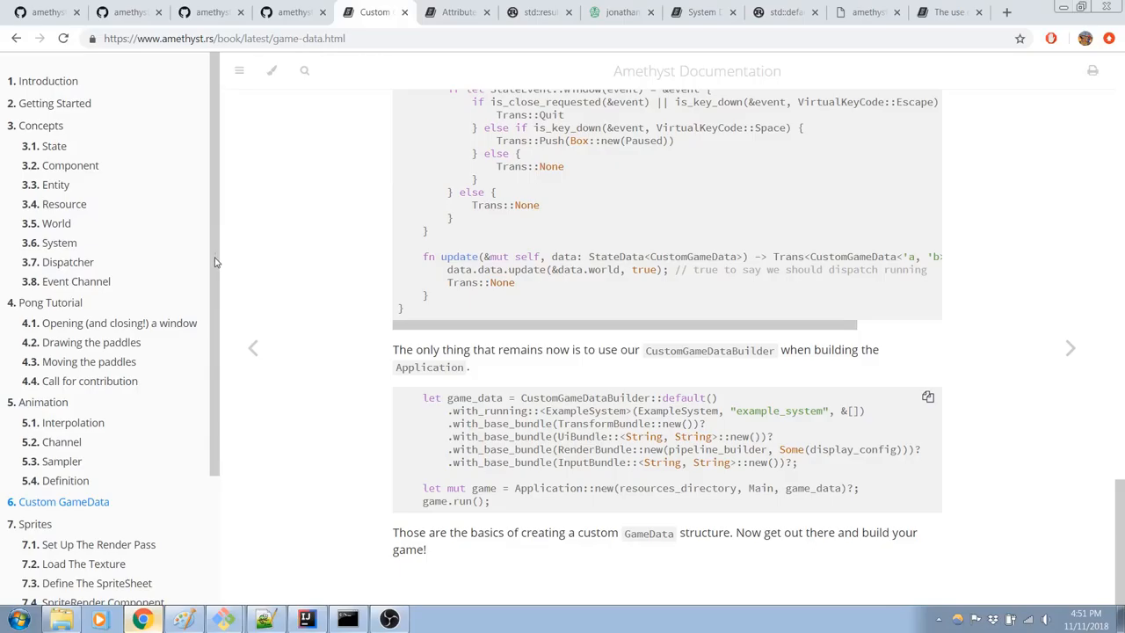
mouse_move(593, 407)
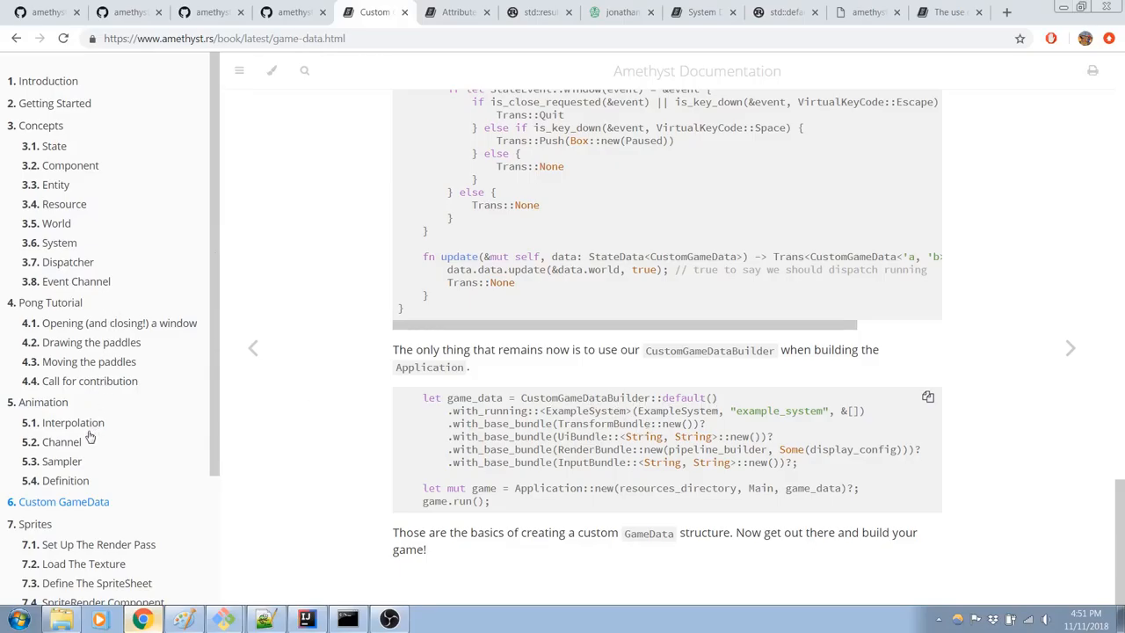
mouse_move(75, 461)
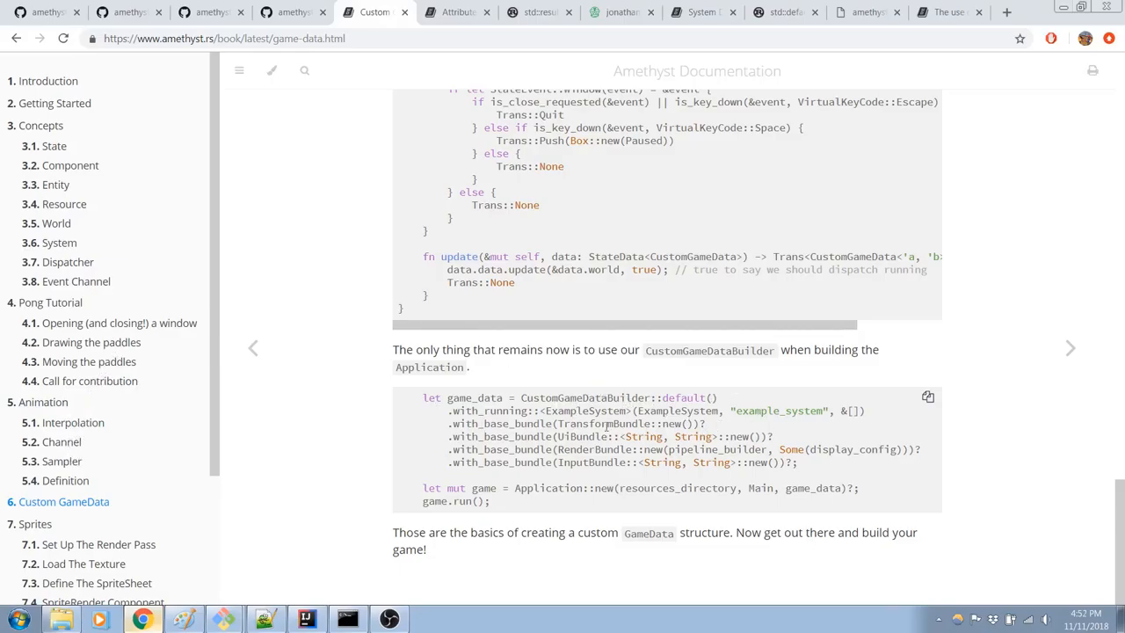
mouse_move(655, 439)
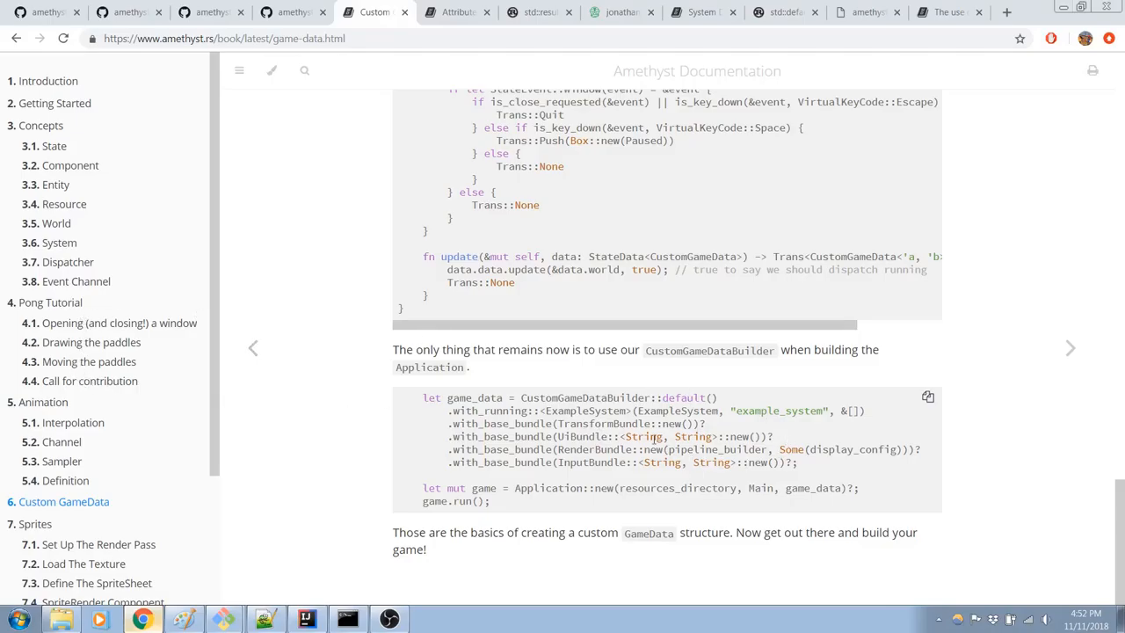
mouse_move(55, 103)
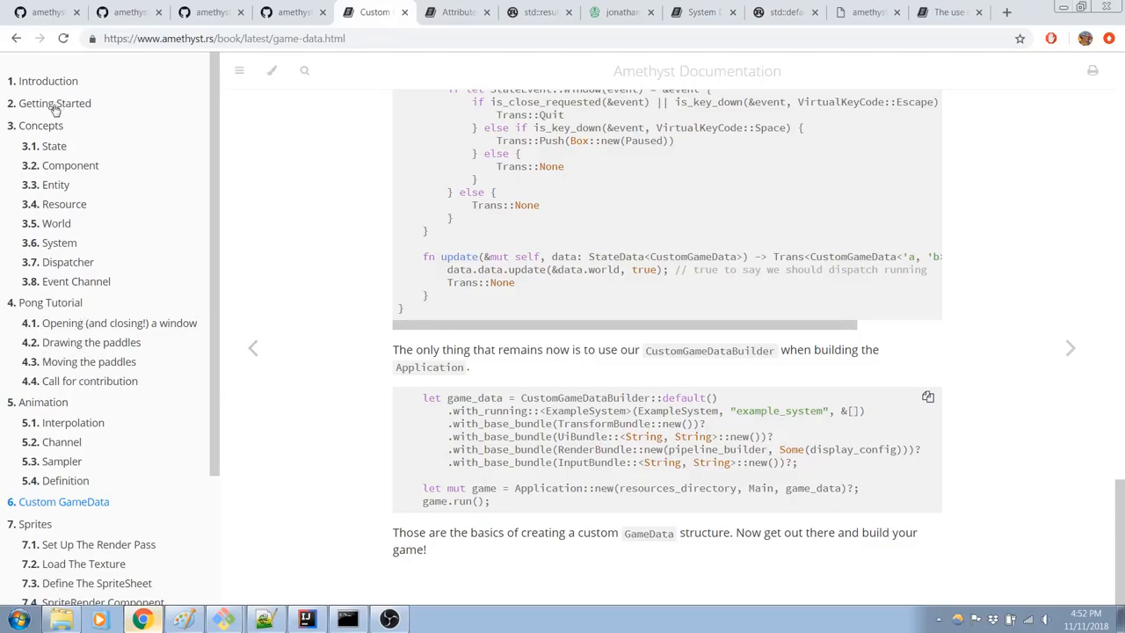
Step: Open 3.5 World and read from adding resources down to the Creating entities builder examples
left_click(56, 223)
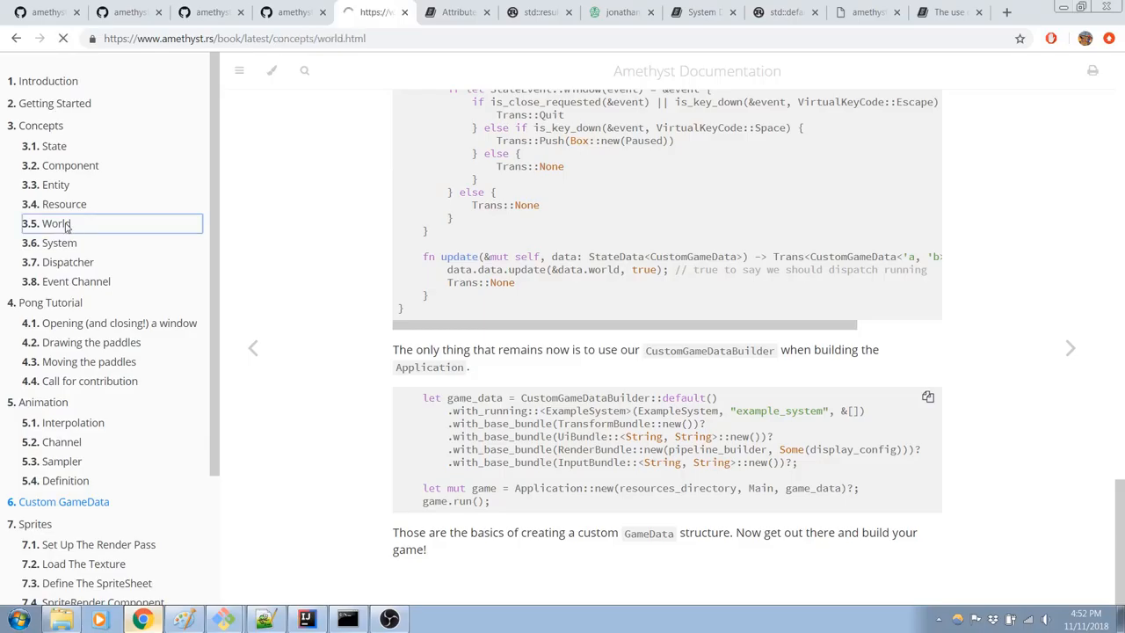
left_click(62, 222)
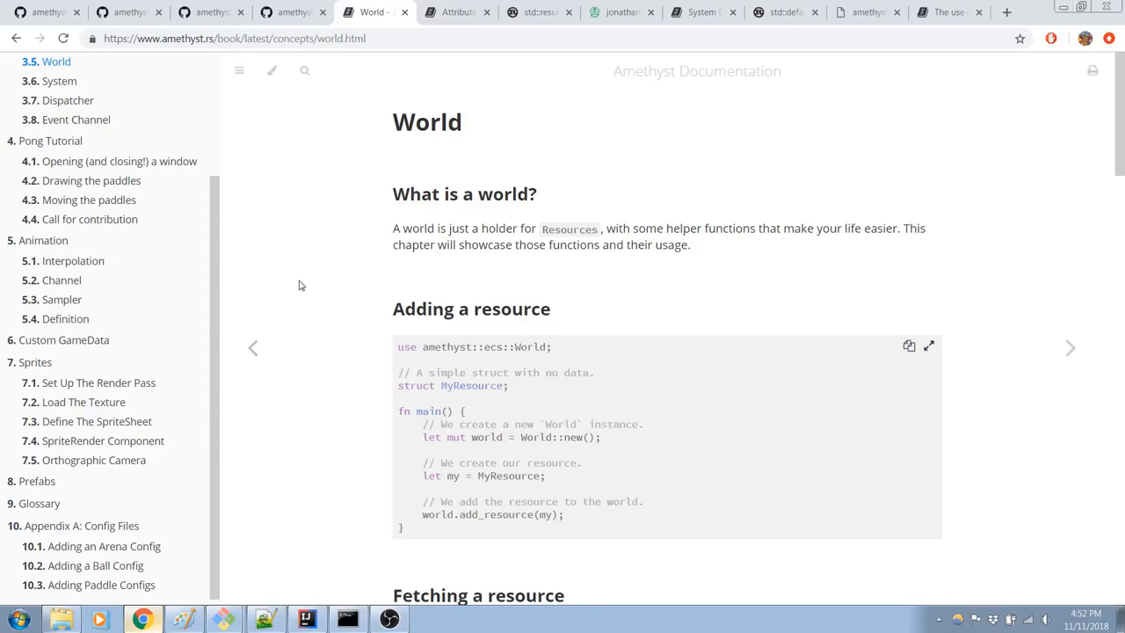
mouse_move(408, 232)
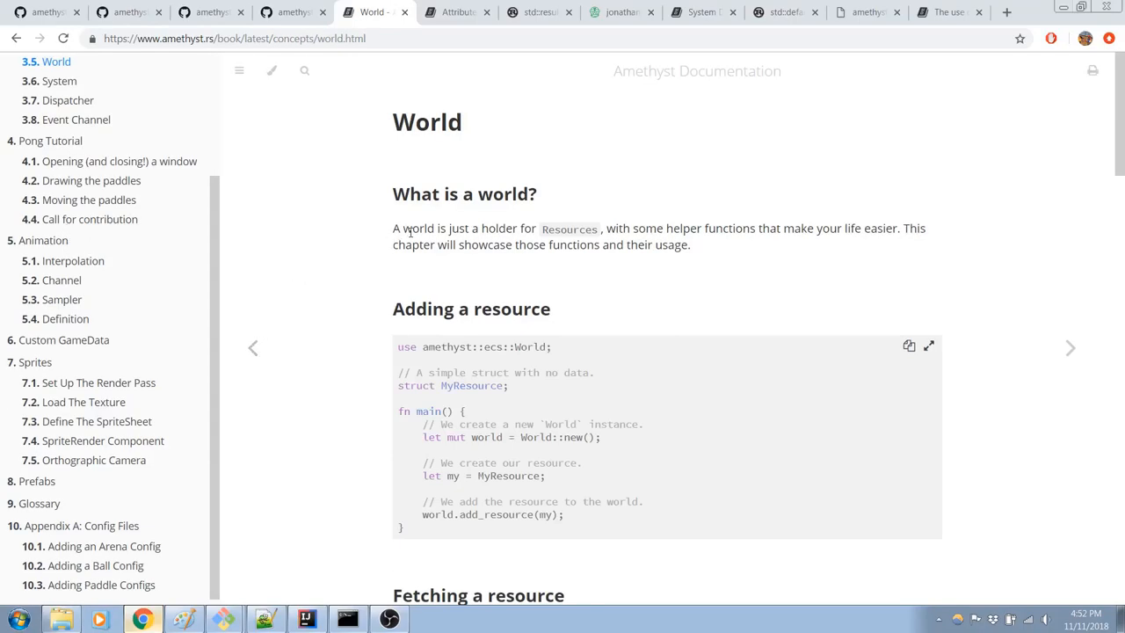
scroll("down", 3)
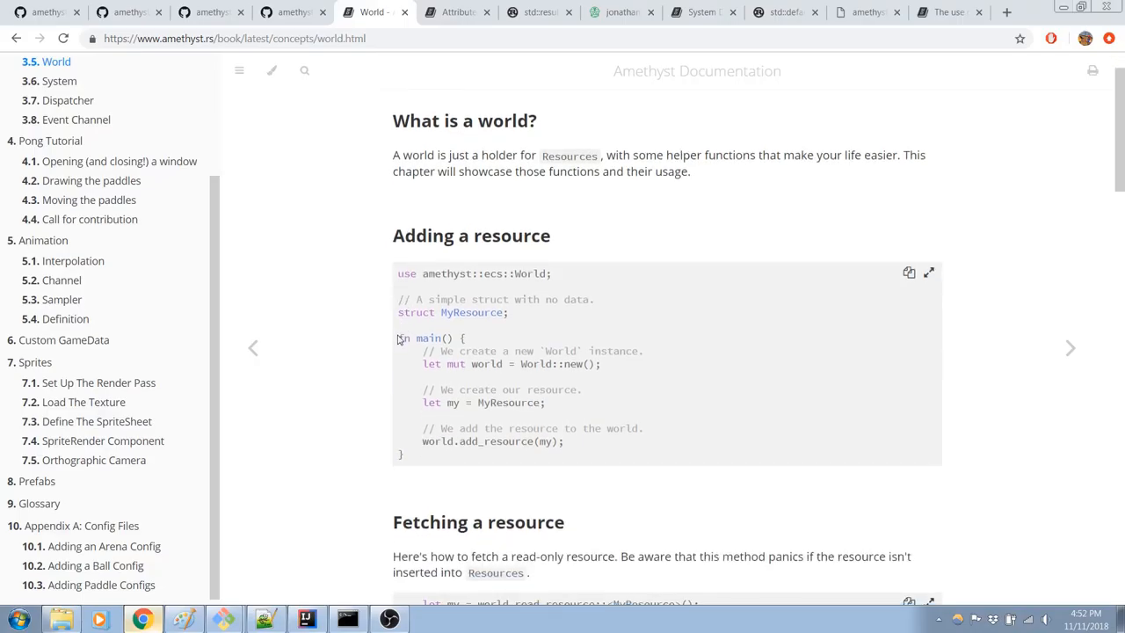
scroll("down", 3)
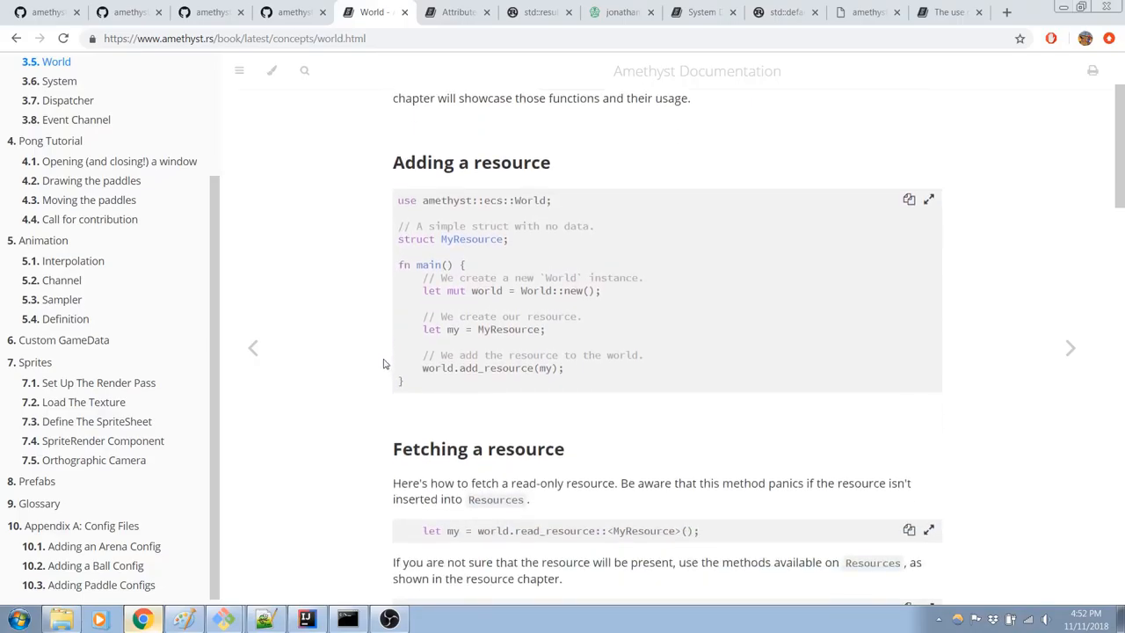
scroll("down", 3)
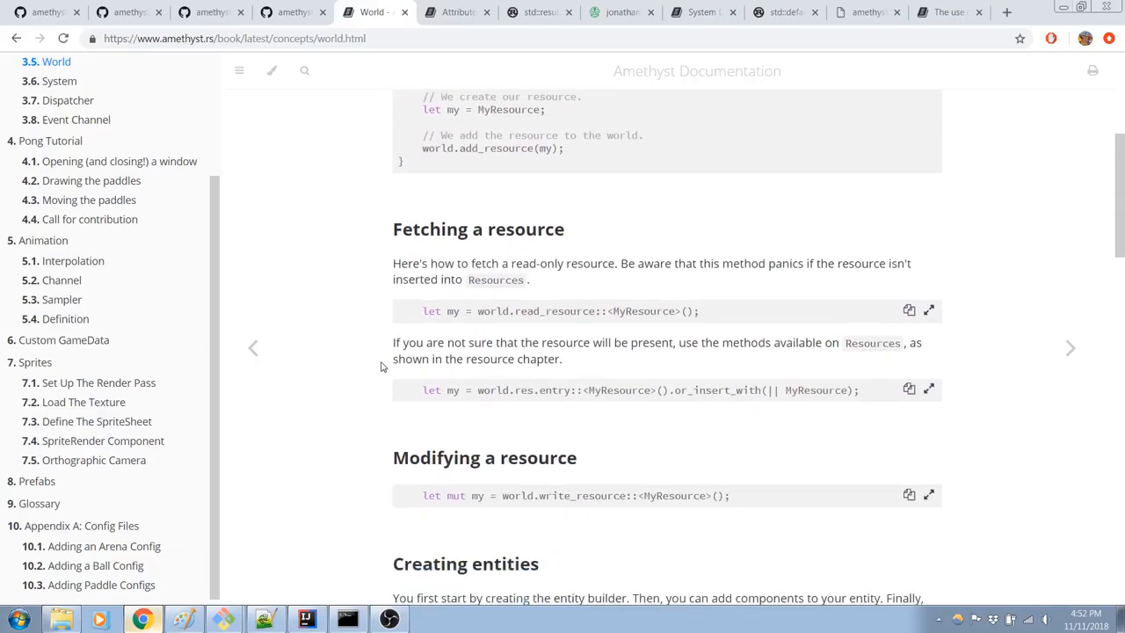
scroll("down", 3)
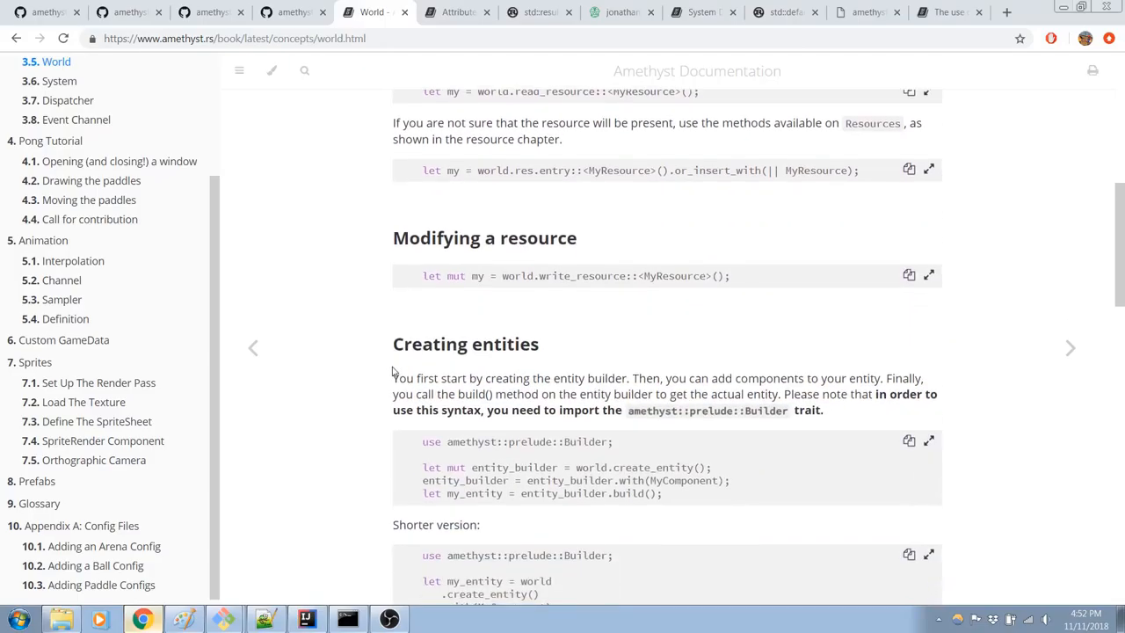
scroll("down", 3)
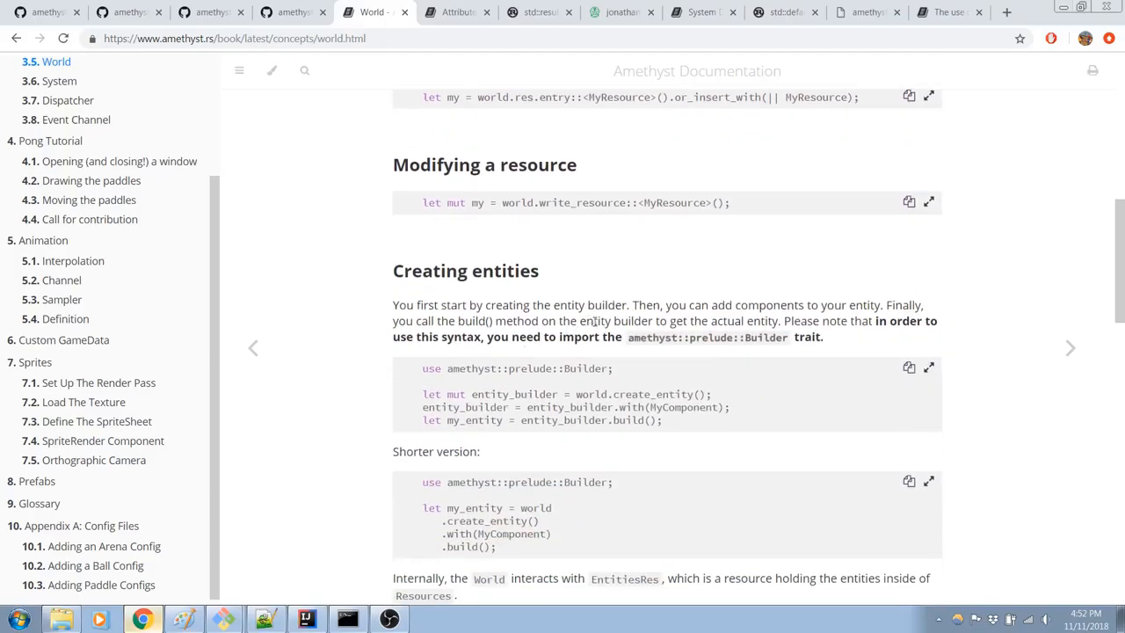
scroll("up", 3)
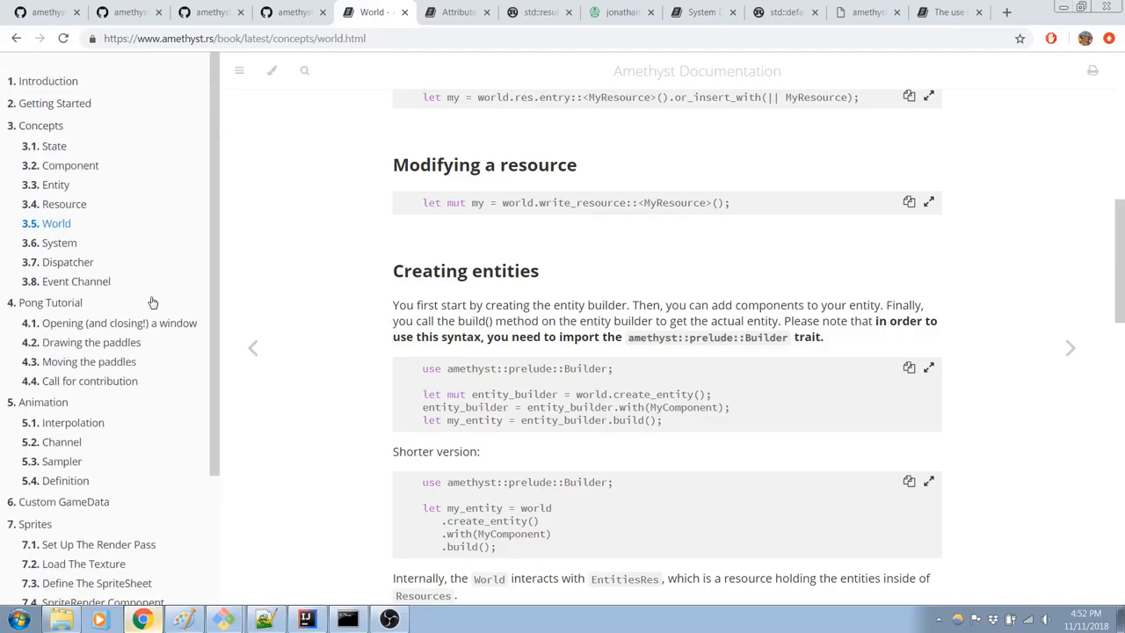
mouse_move(114, 382)
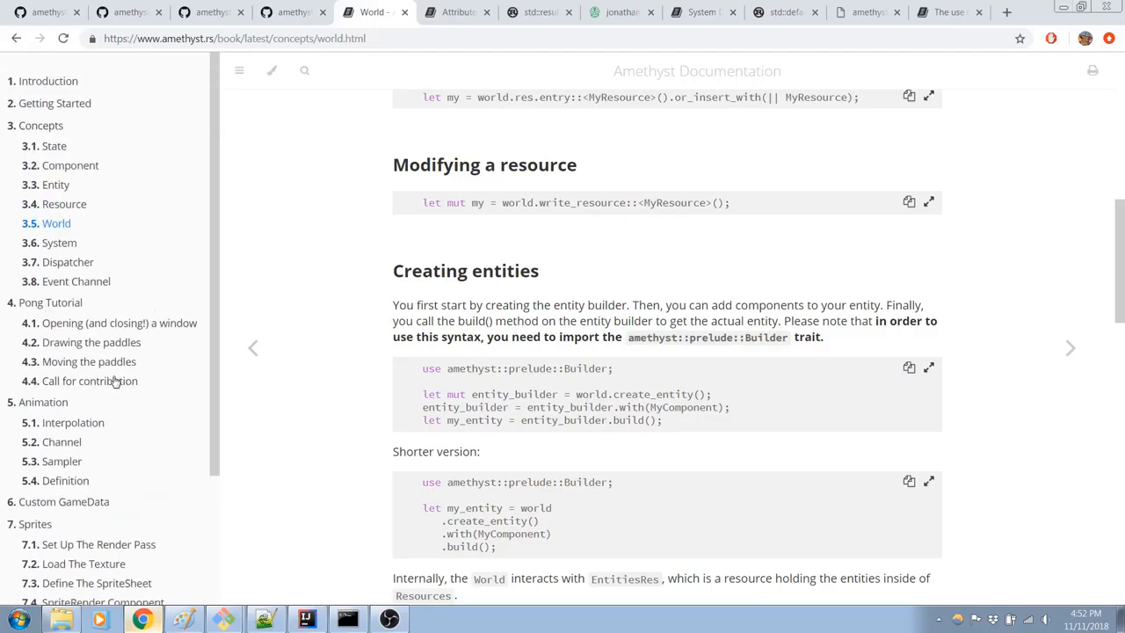
scroll("down", 3)
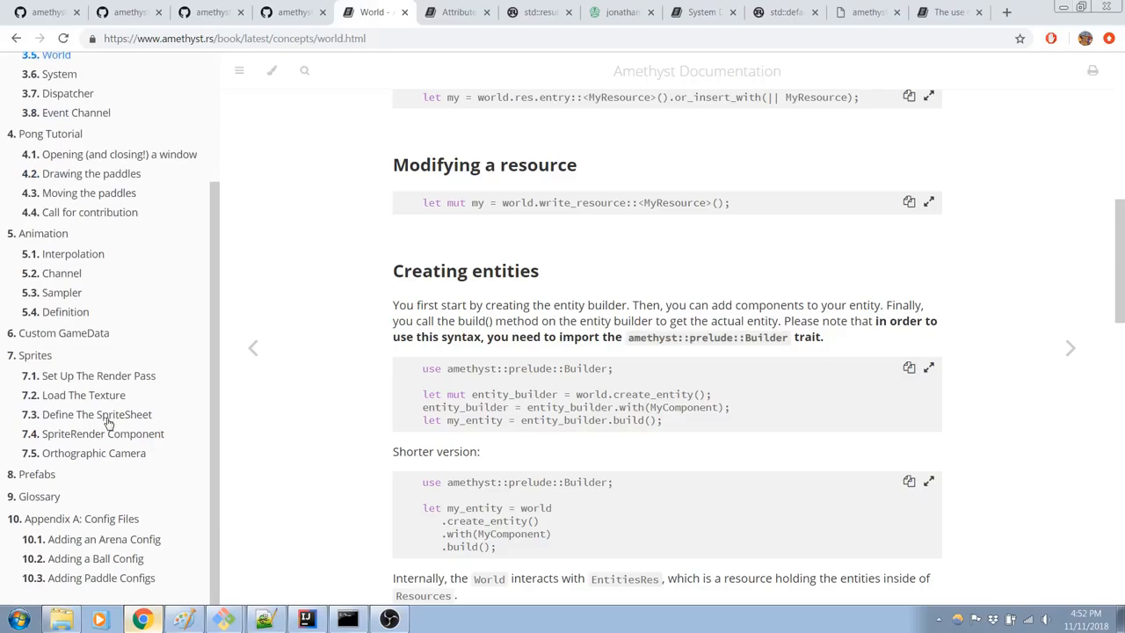
scroll("up", 3)
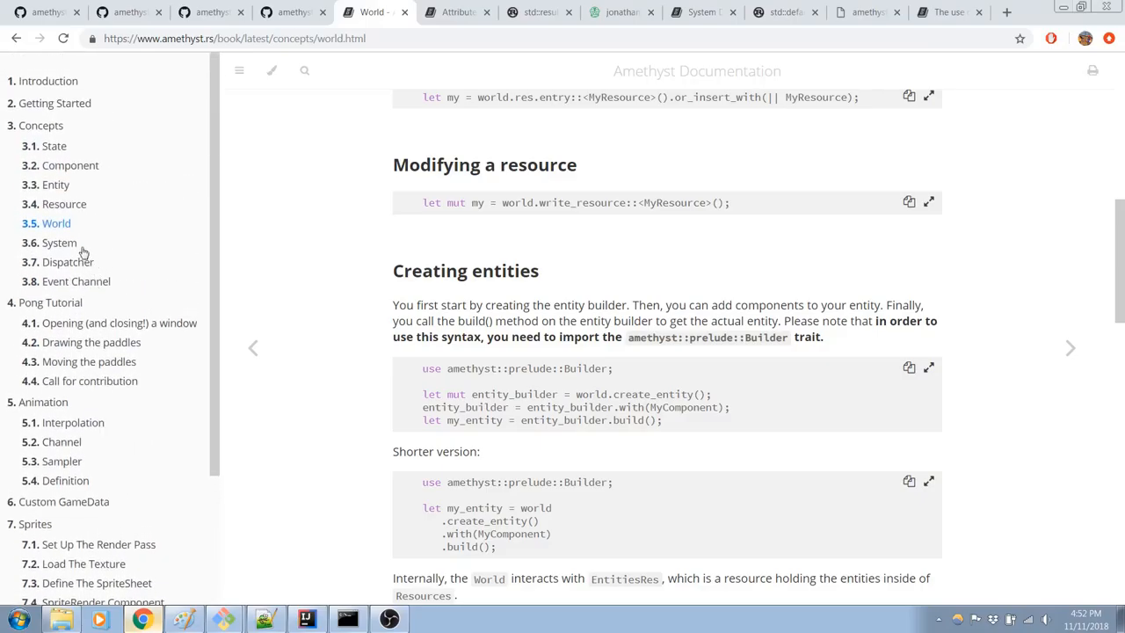
Step: Skim 3.3 Entity, then read 3.4 Resource down to Deleting a resource and Storages
left_click(56, 185)
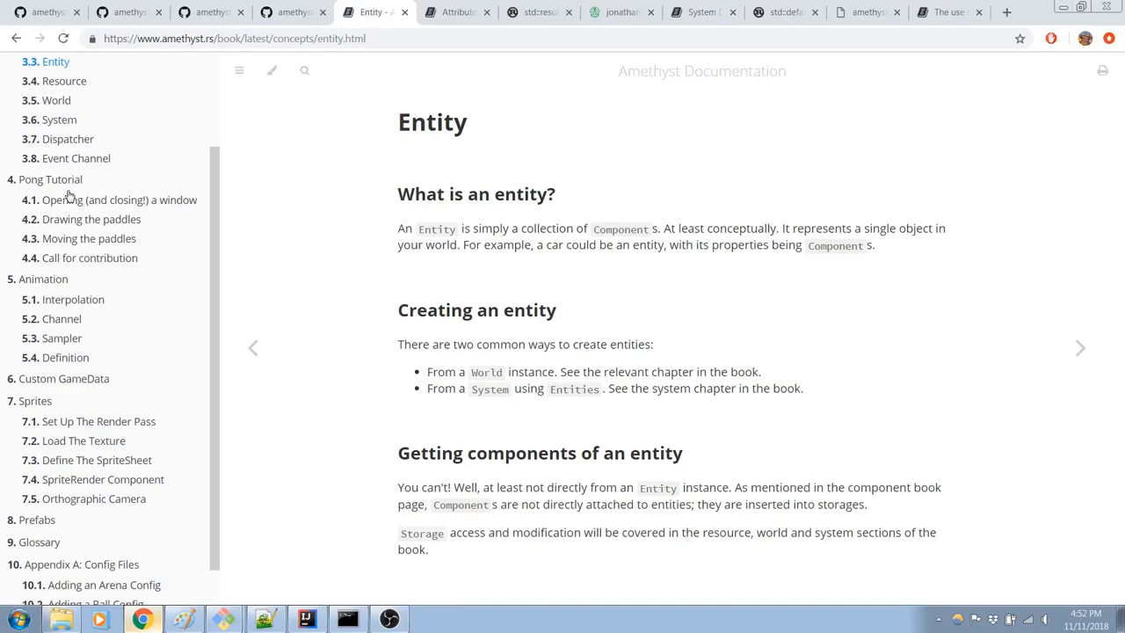
mouse_move(587, 327)
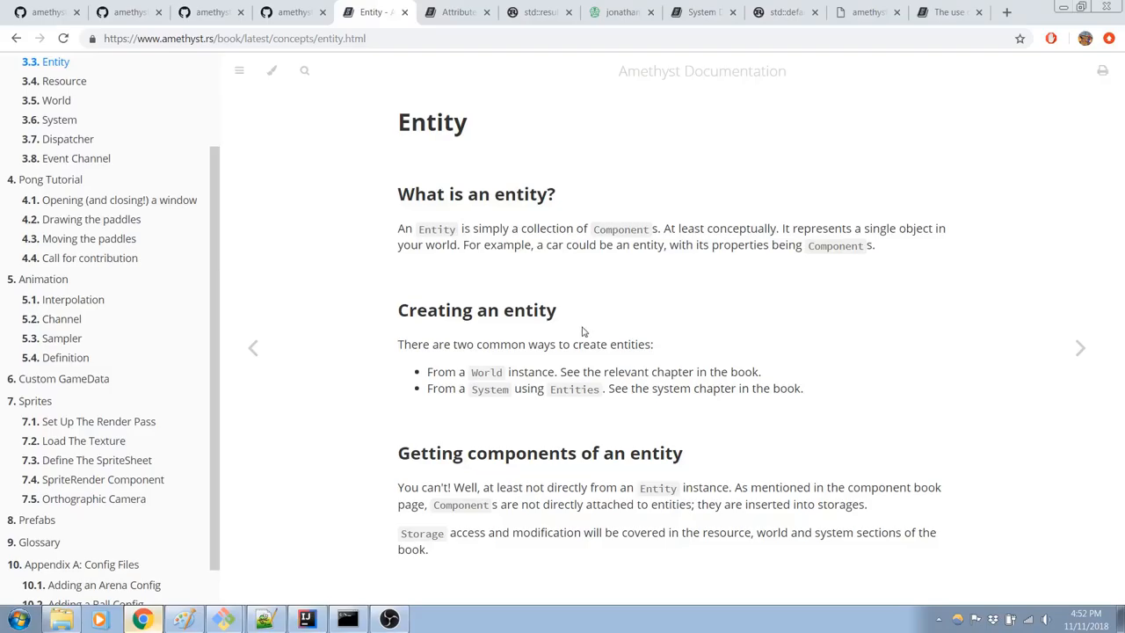
mouse_move(220, 351)
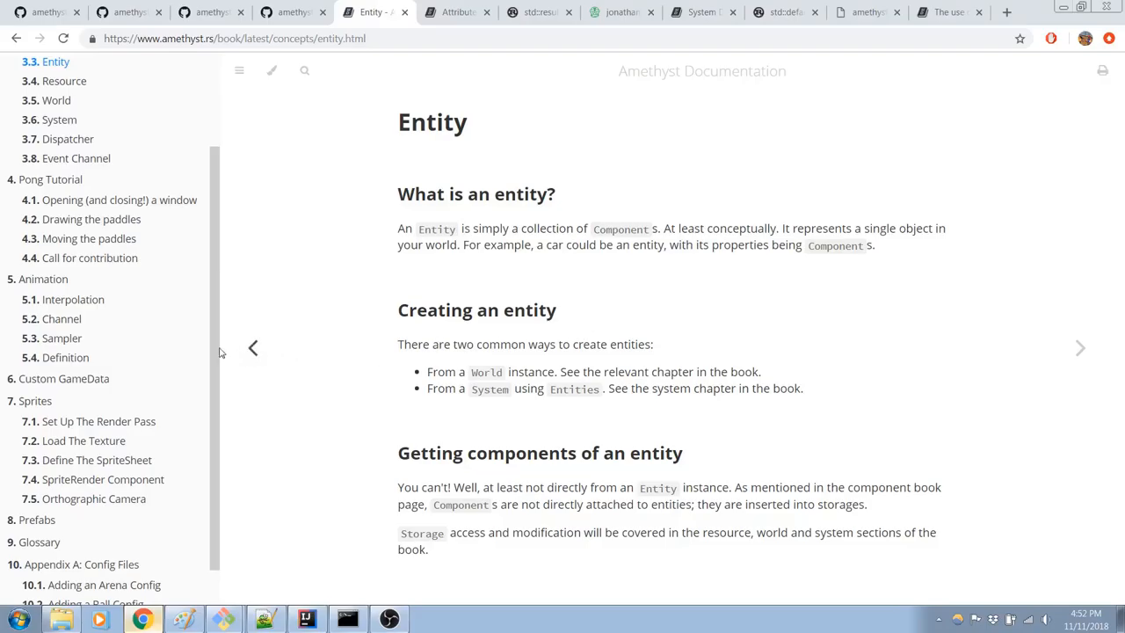
mouse_move(42, 213)
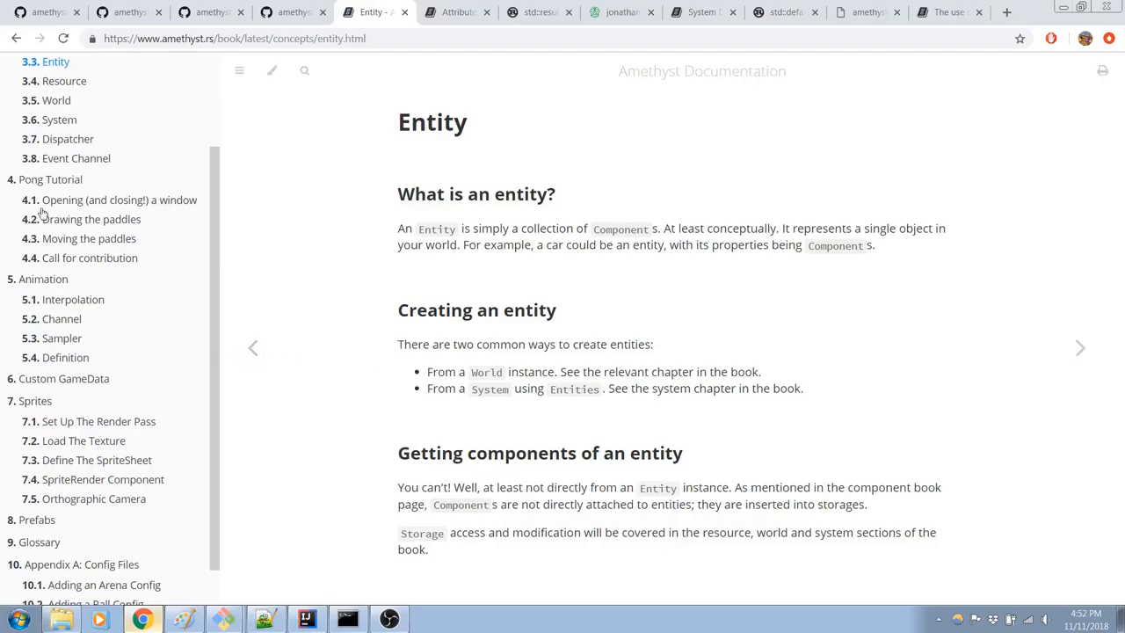
scroll("up", 3)
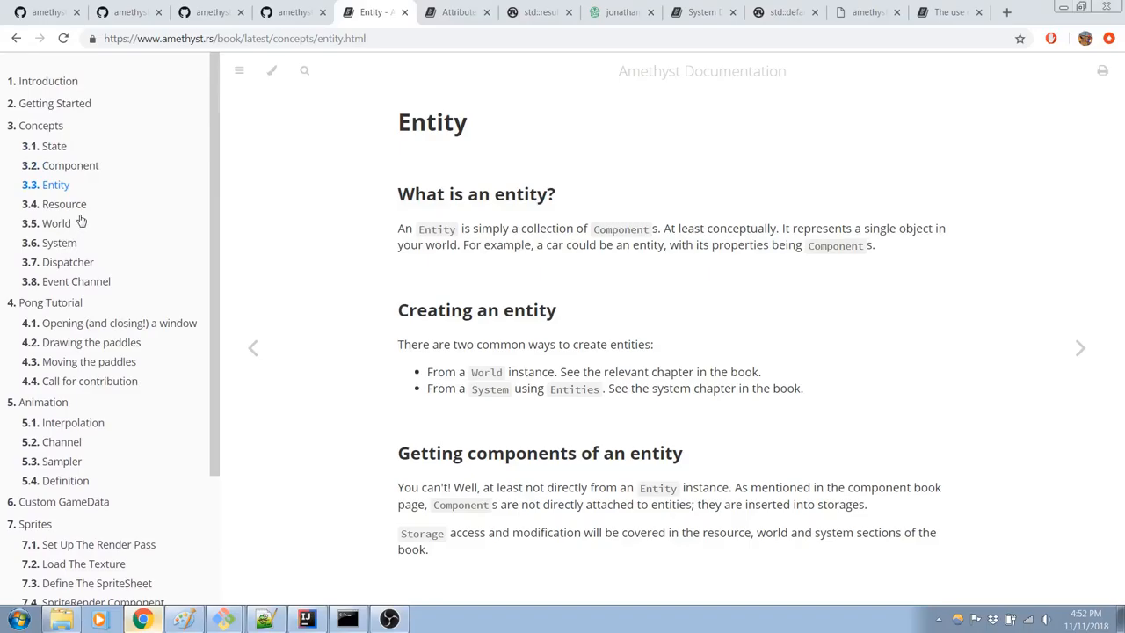
mouse_move(75, 211)
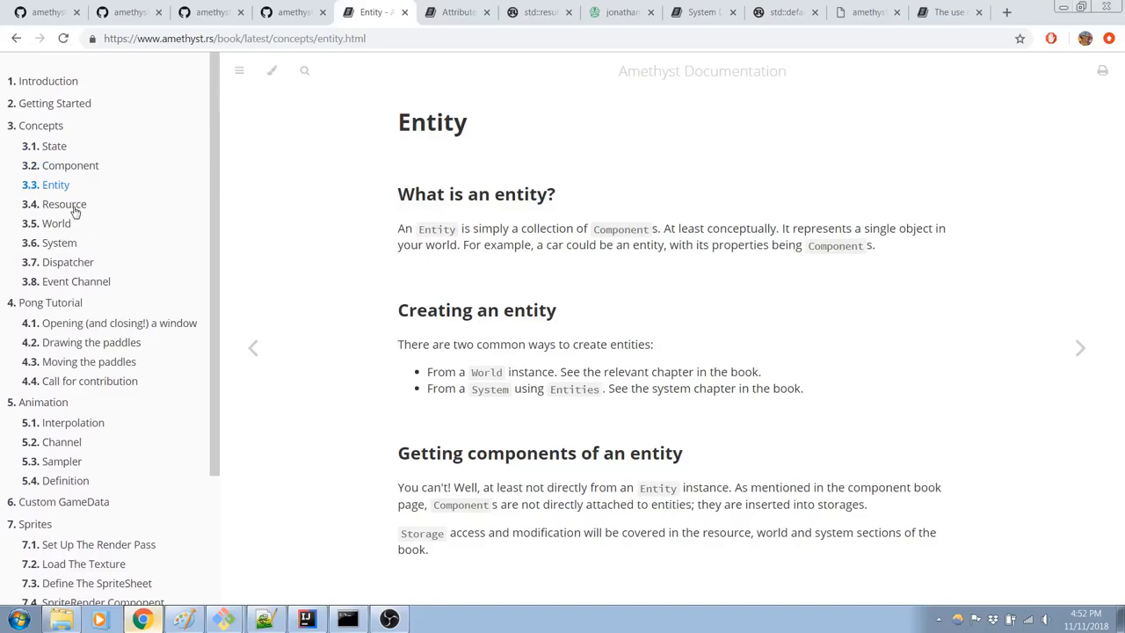
left_click(64, 204)
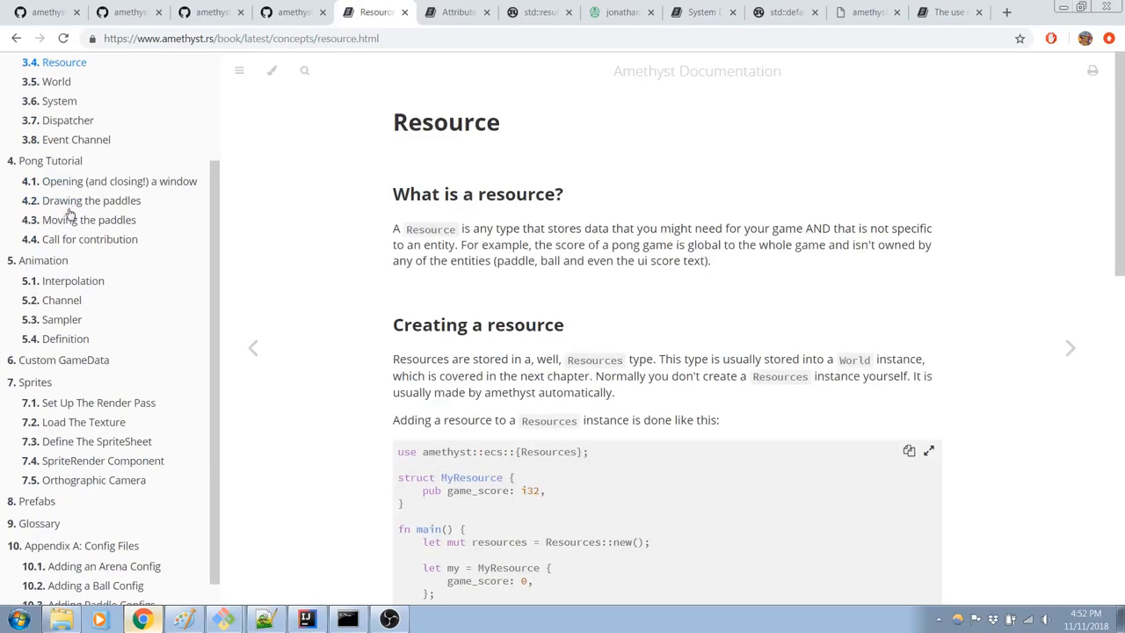
scroll("down", 3)
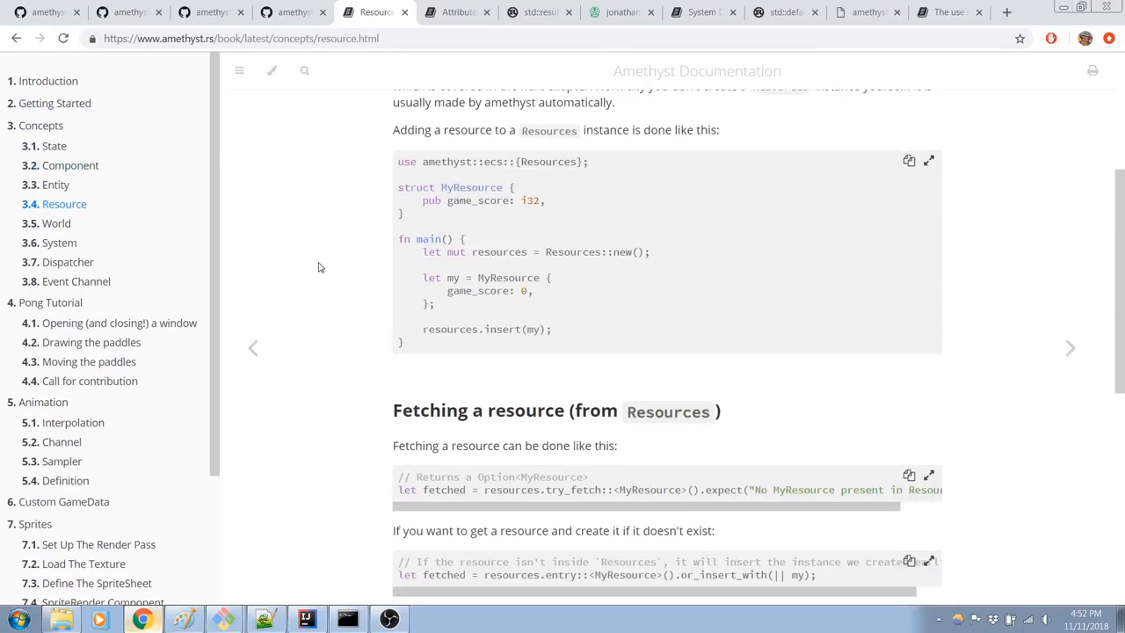
scroll("down", 3)
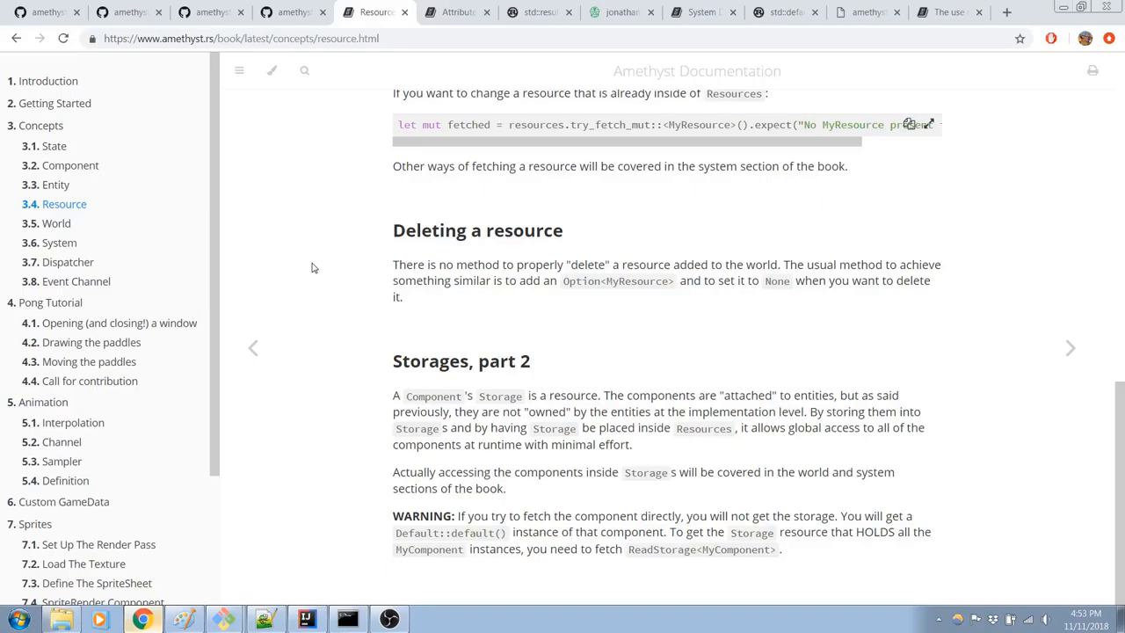
mouse_move(223, 256)
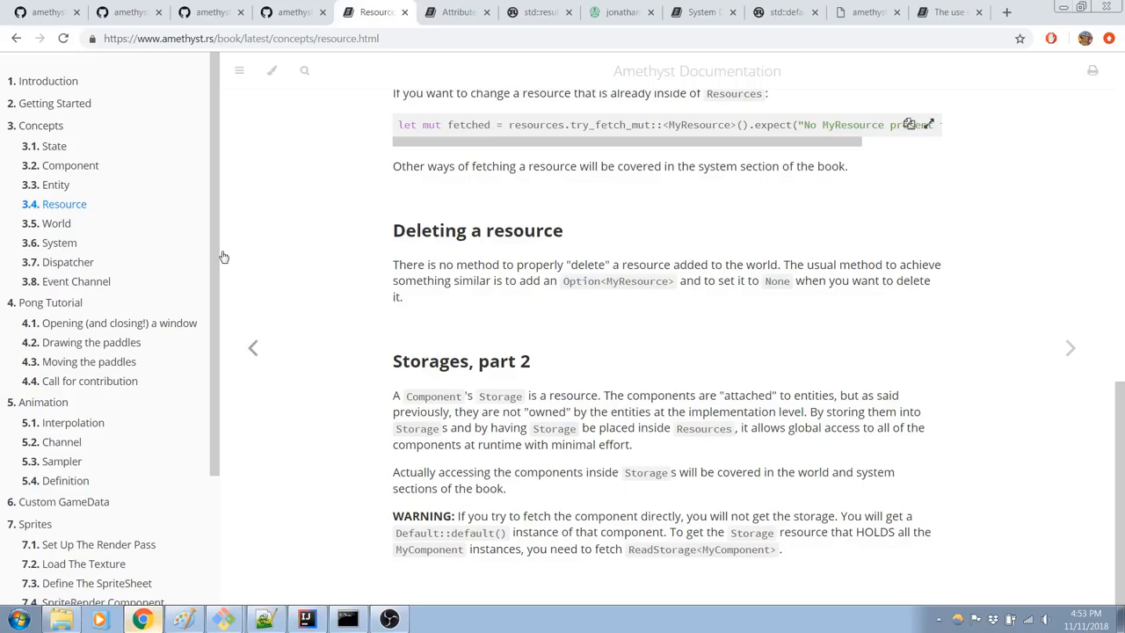
mouse_move(63, 170)
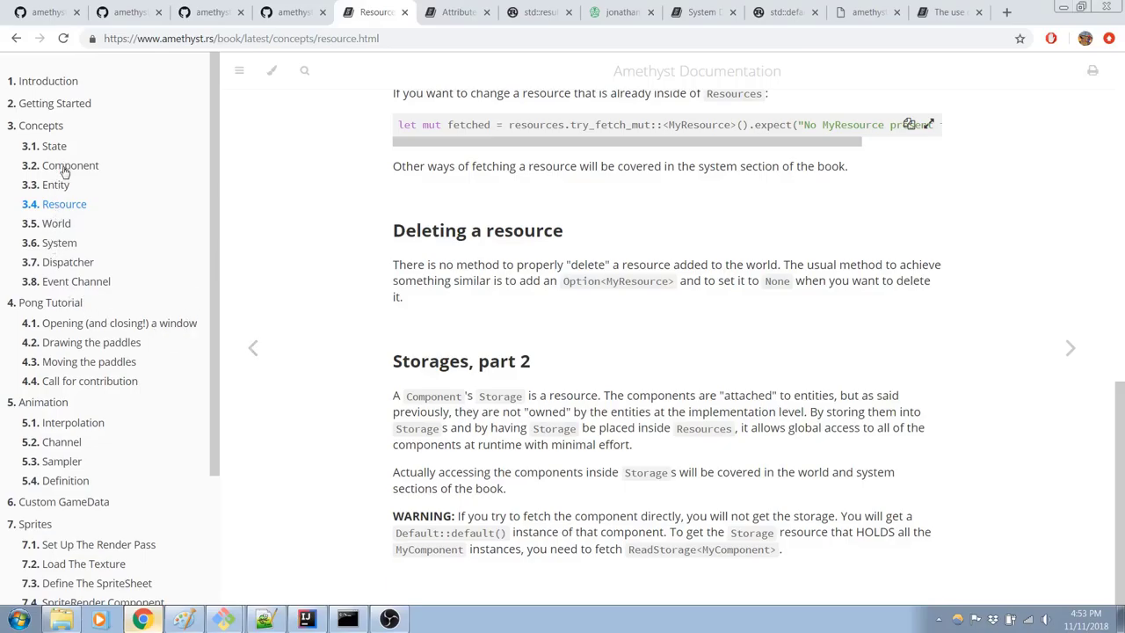
Step: Open 3.2 Component and read its Creating a component, Storages and Tags sections
left_click(70, 165)
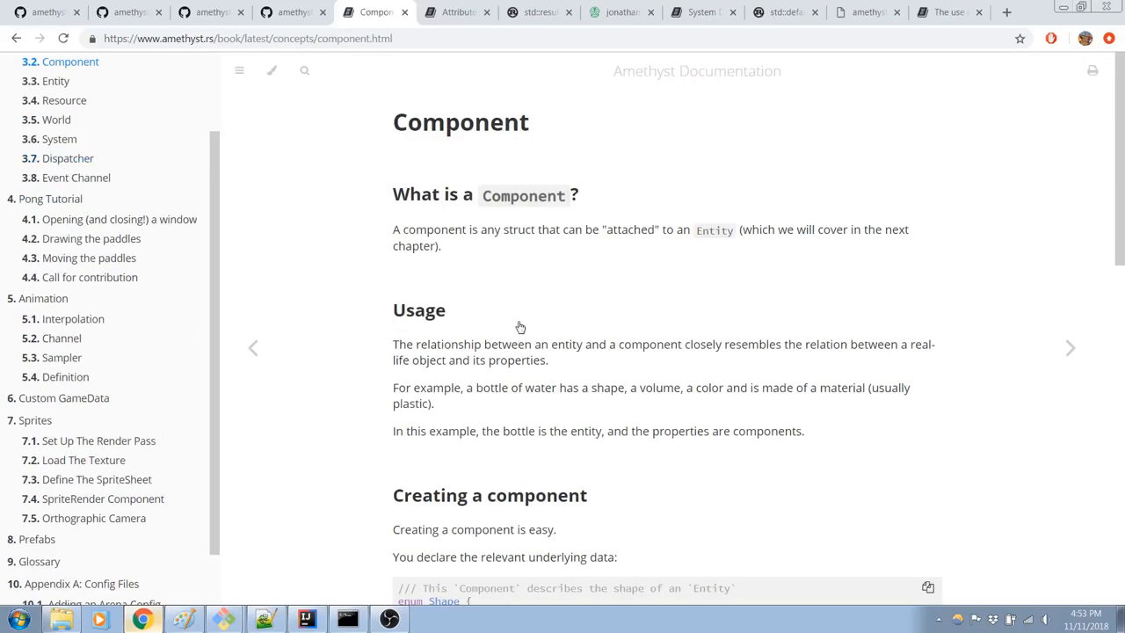
scroll("down", 3)
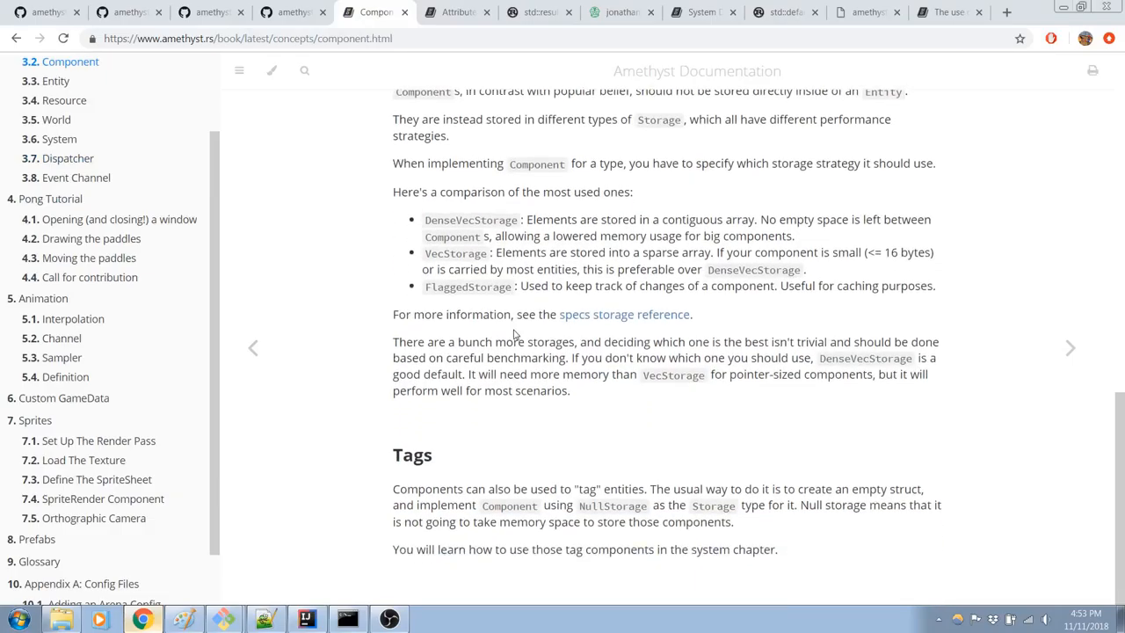
scroll("up", 3)
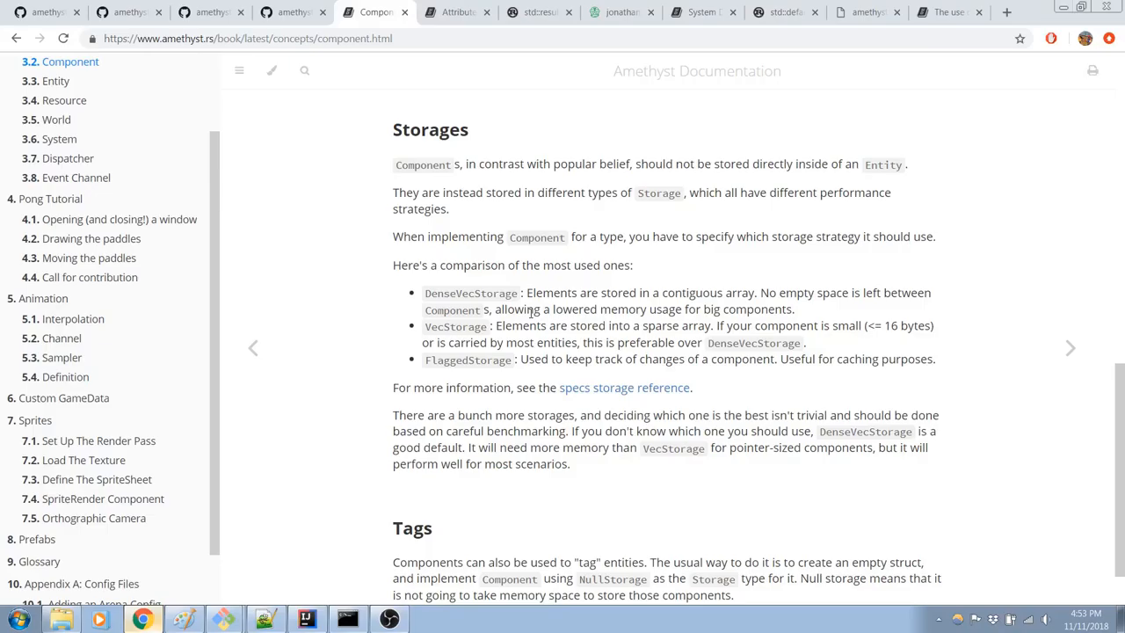
scroll("down", 3)
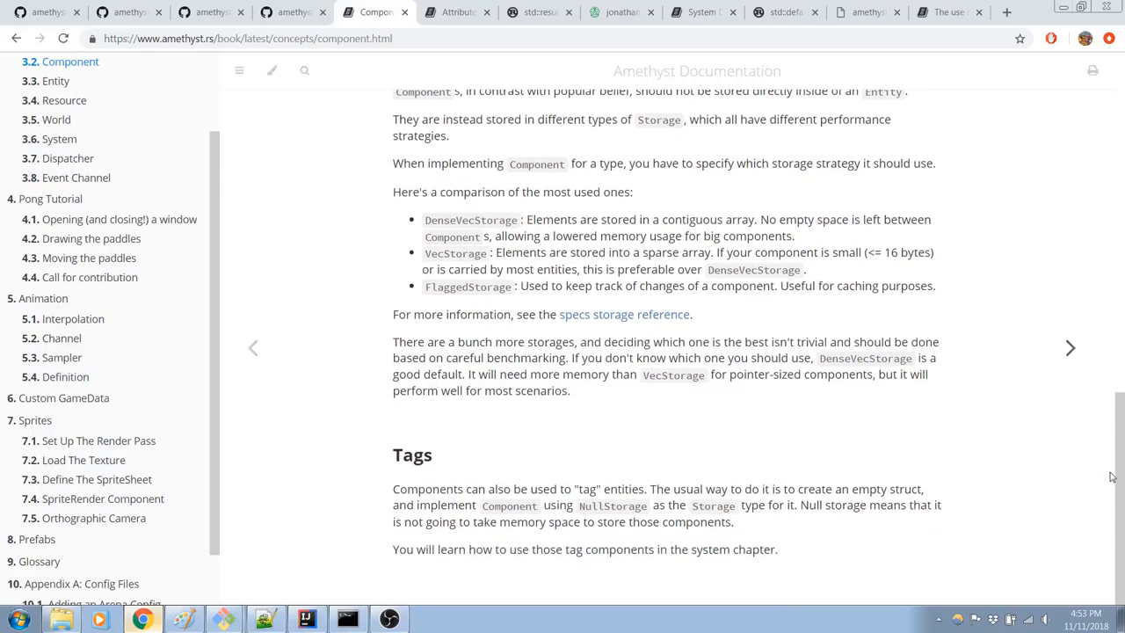
scroll("up", 3)
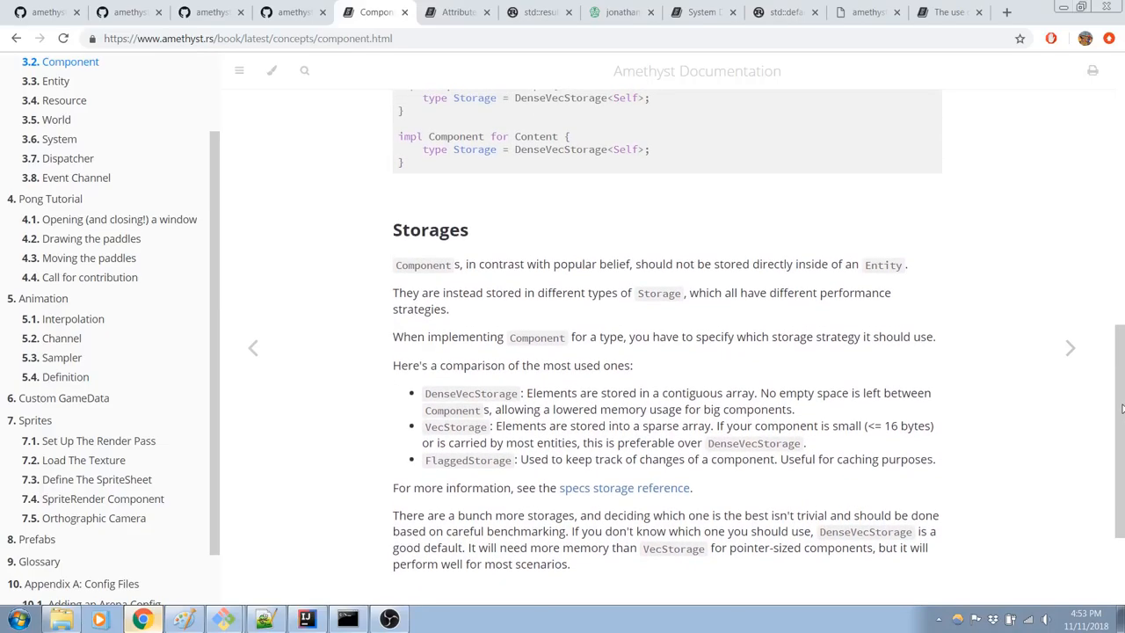
scroll("up", 3)
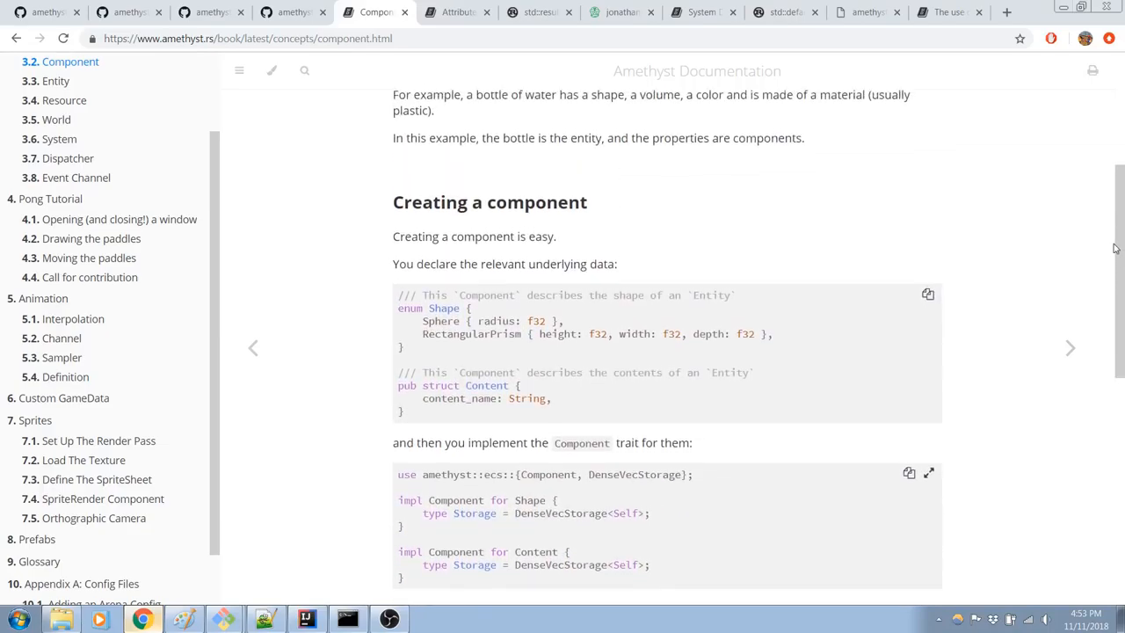
scroll("up", 3)
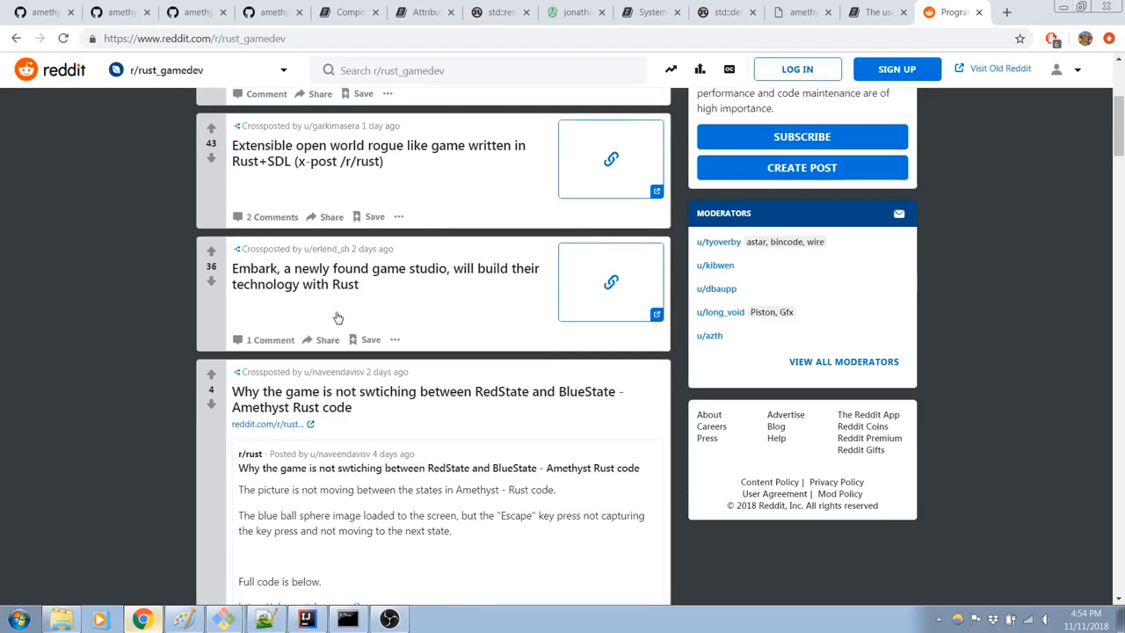
scroll("down", 3)
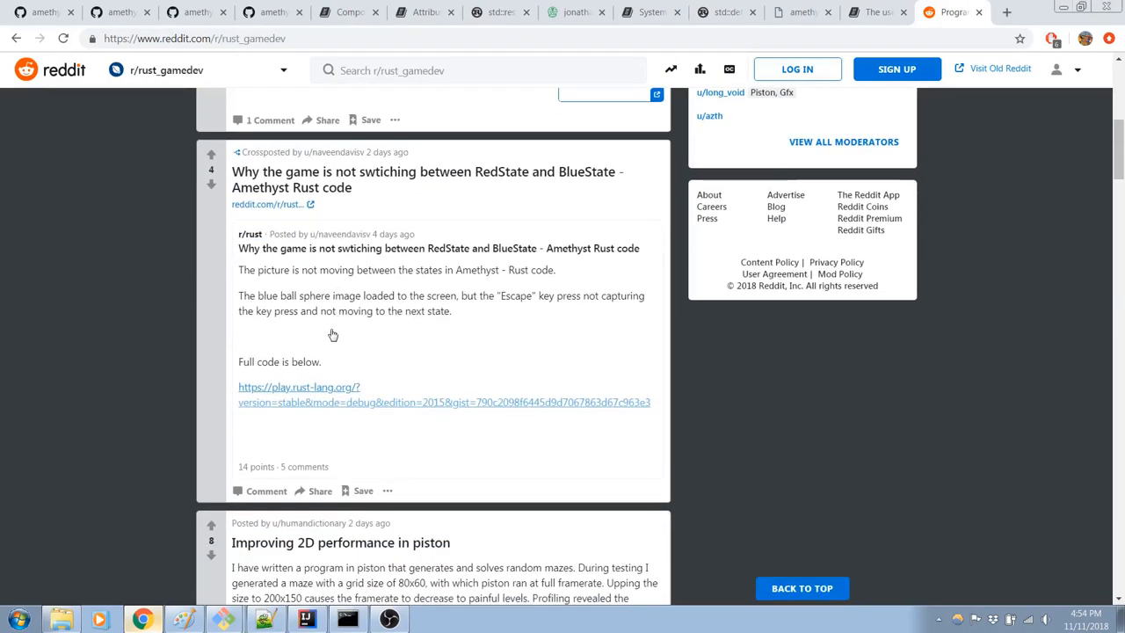
mouse_move(267, 490)
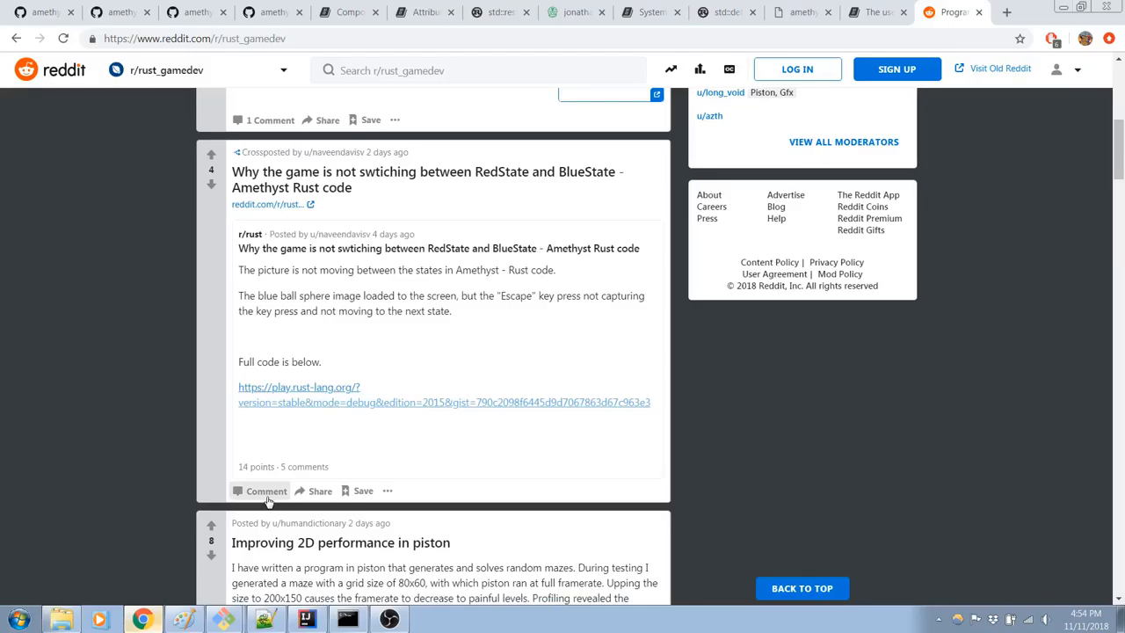
left_click(266, 490)
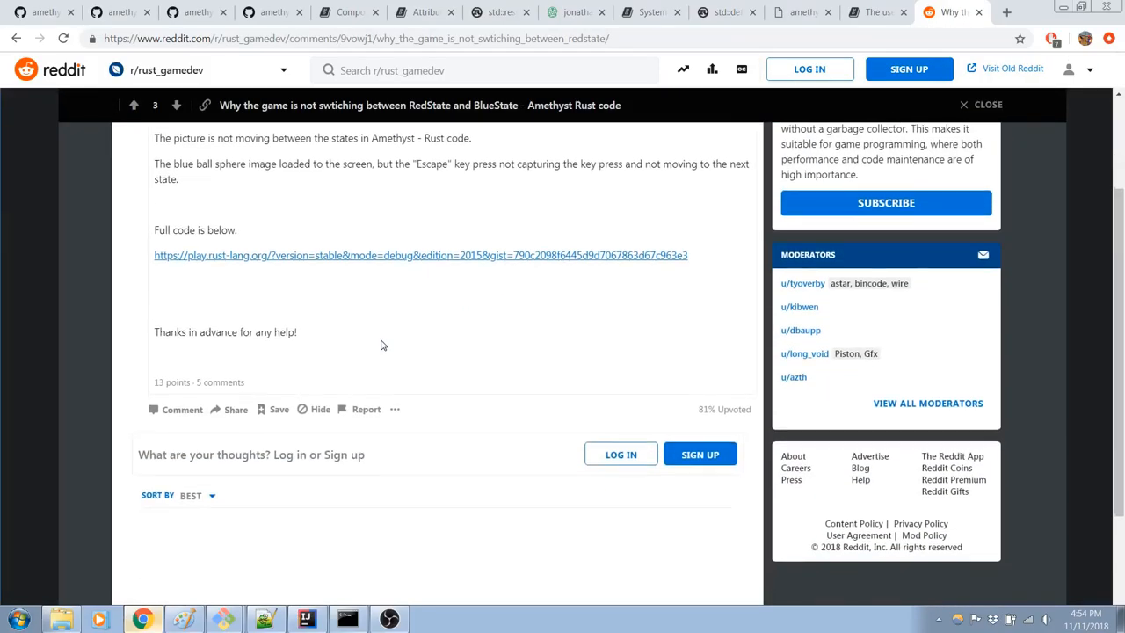
scroll("up", 3)
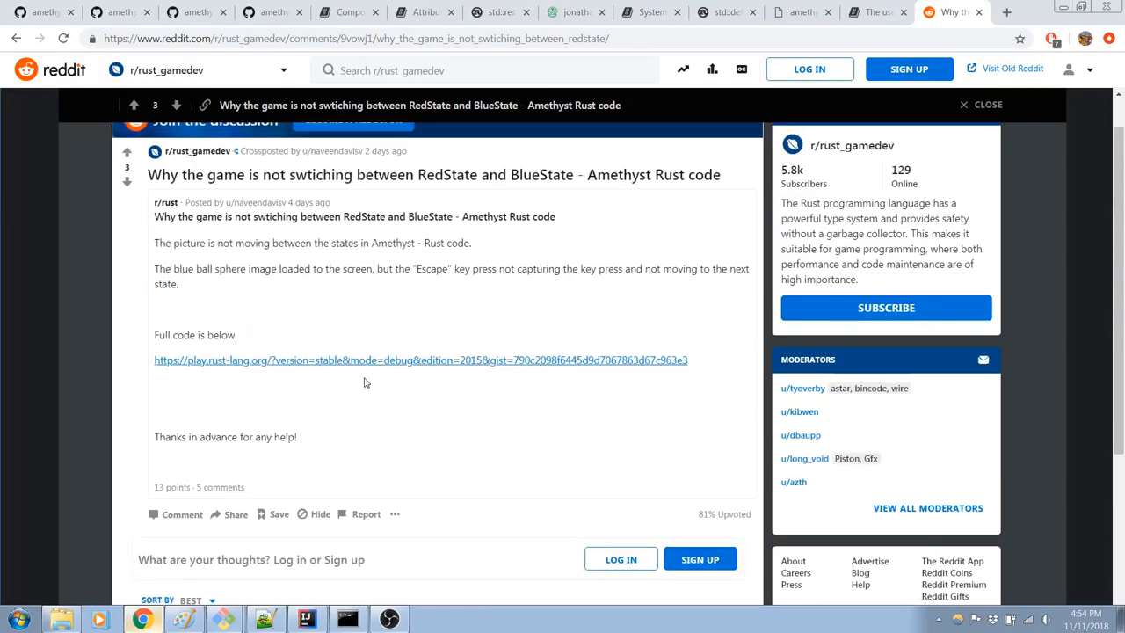
scroll("down", 3)
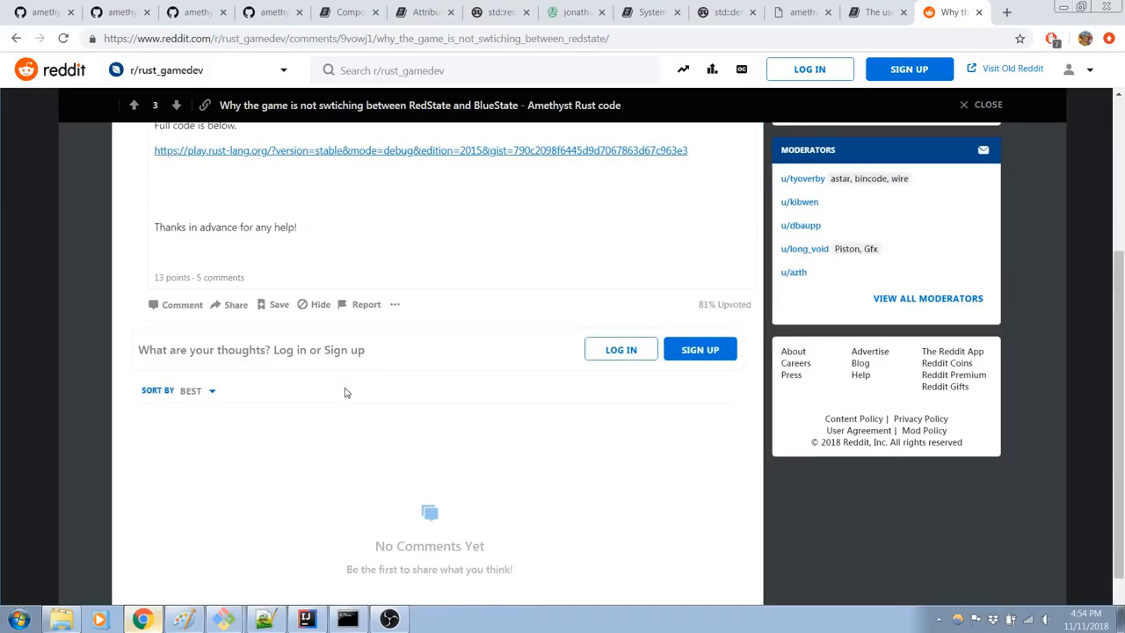
scroll("up", 3)
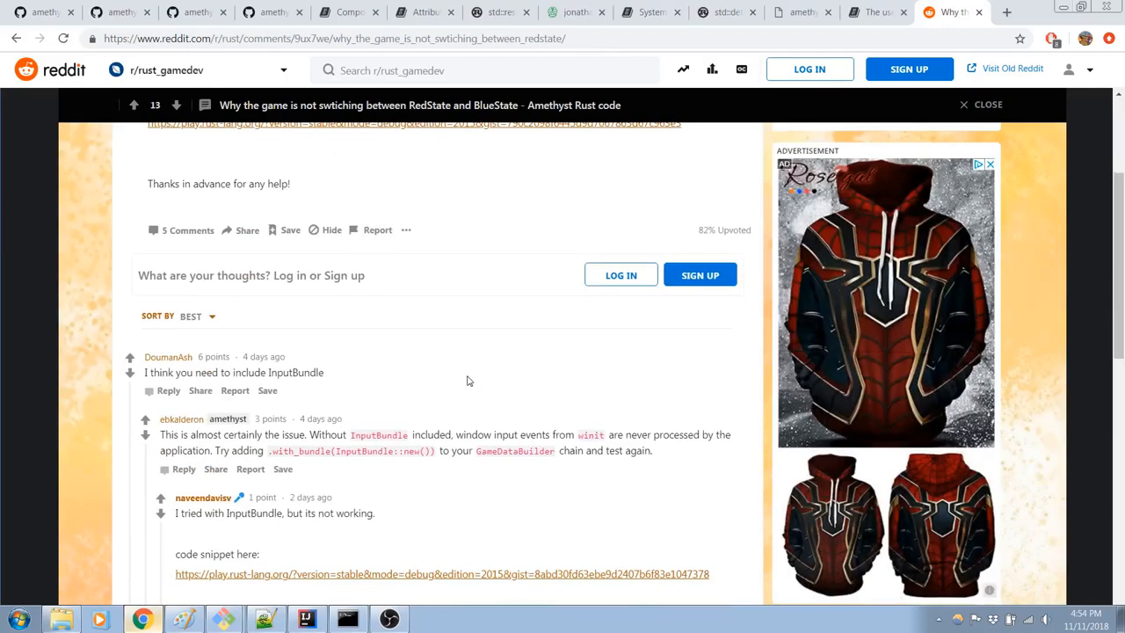
mouse_move(432, 356)
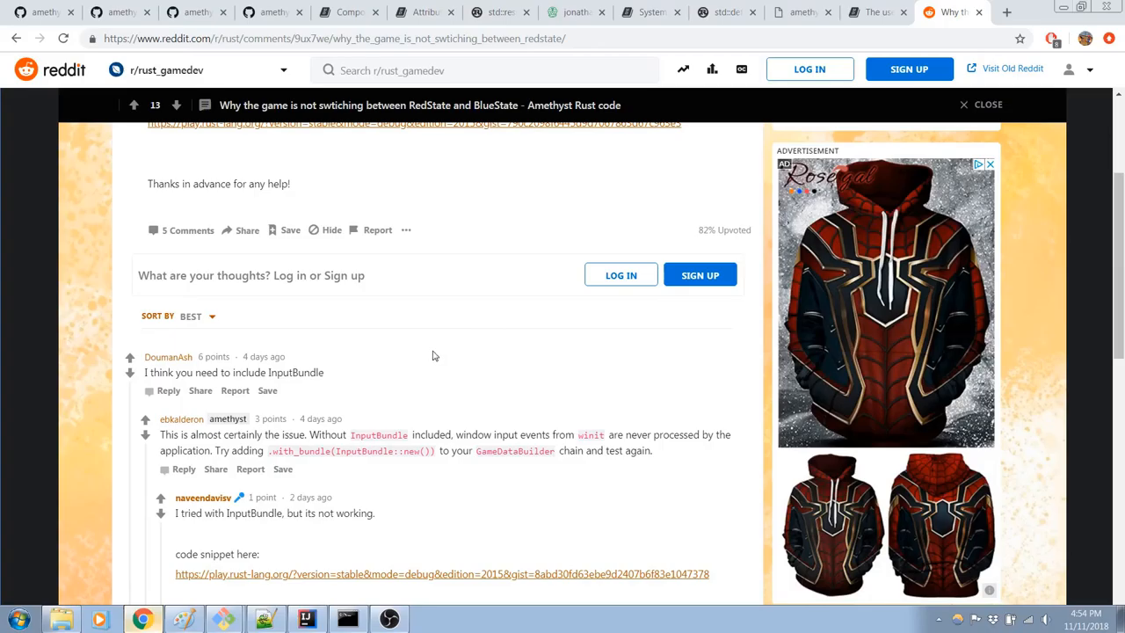
scroll("up", 3)
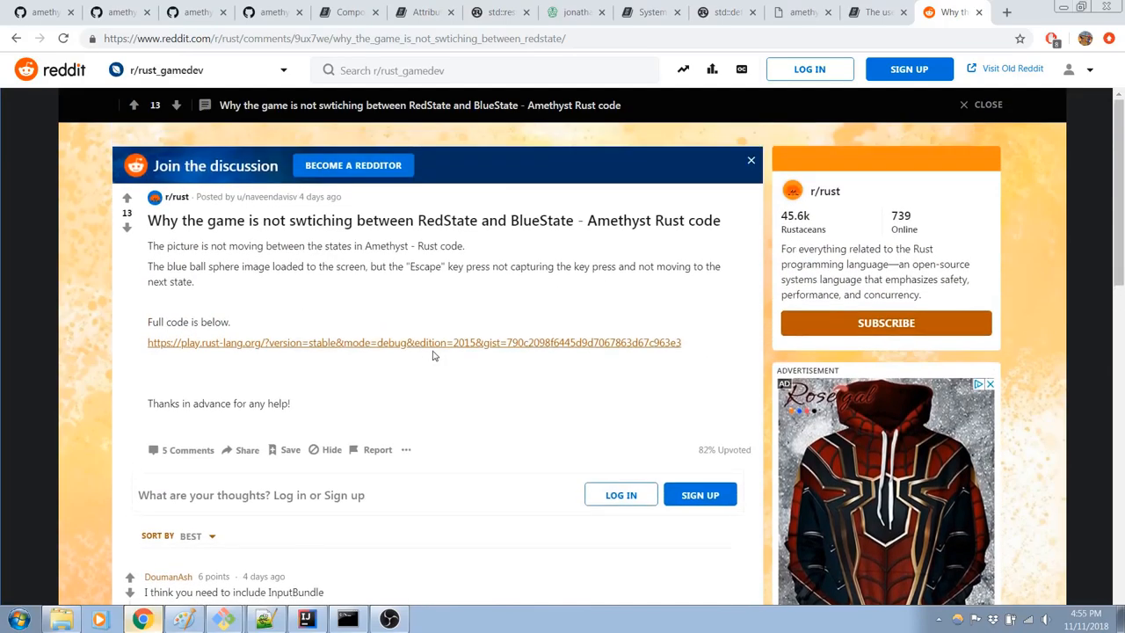
mouse_move(438, 366)
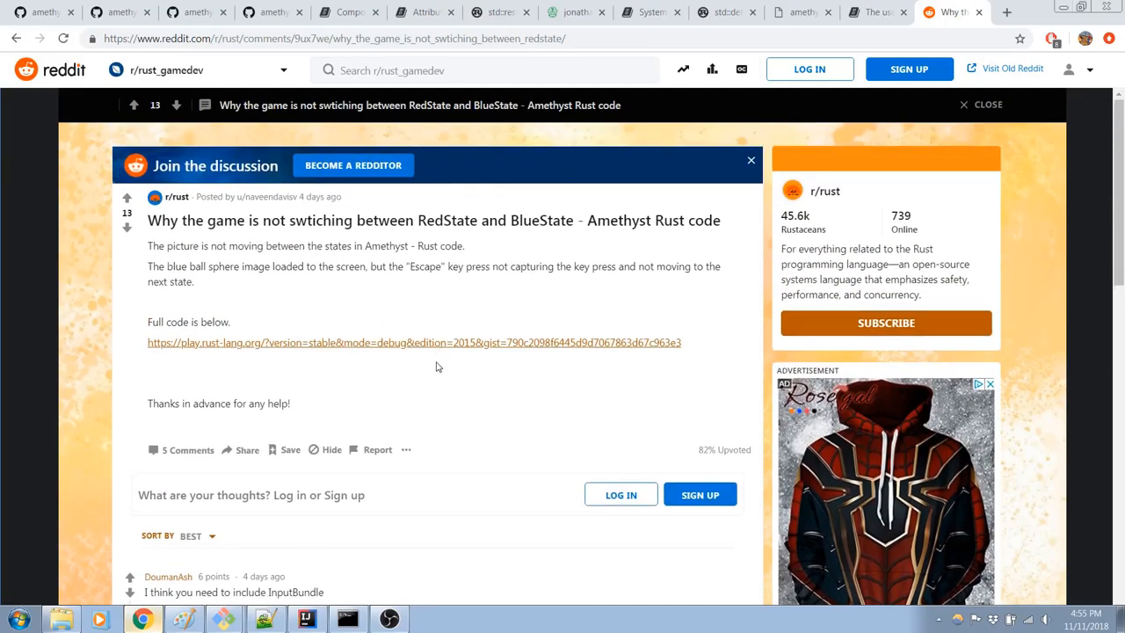
scroll("down", 3)
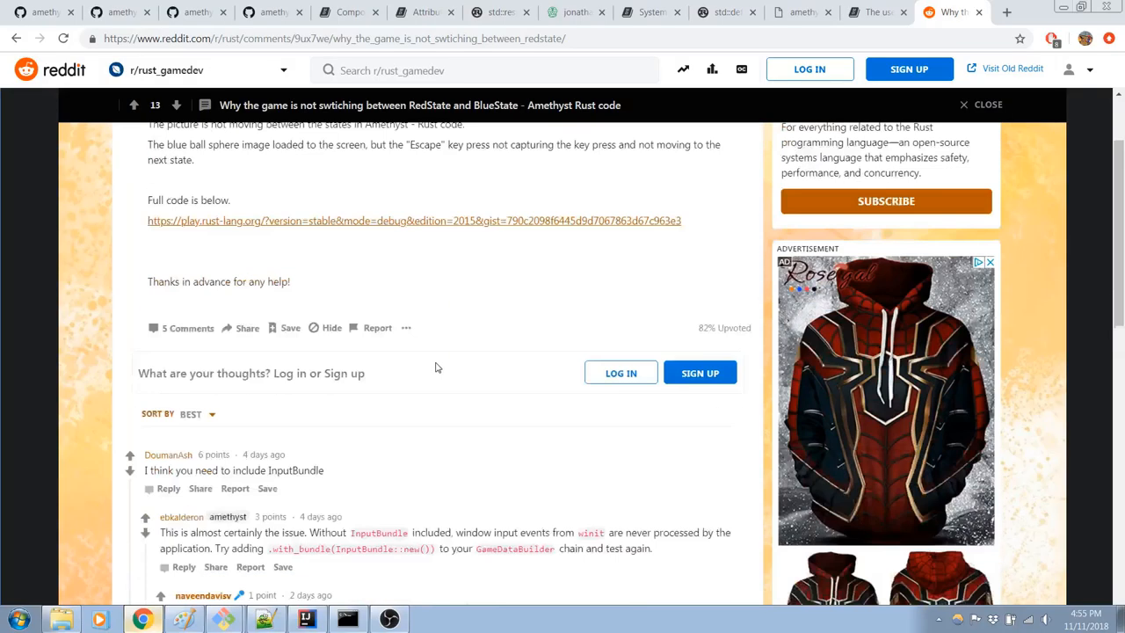
scroll("down", 3)
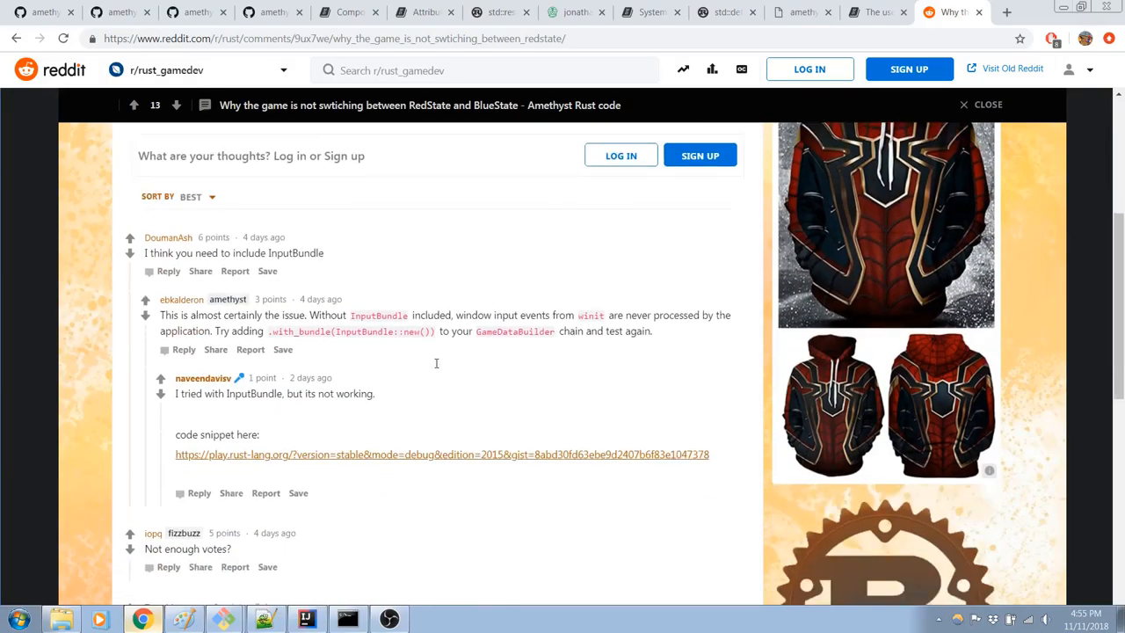
scroll("down", 3)
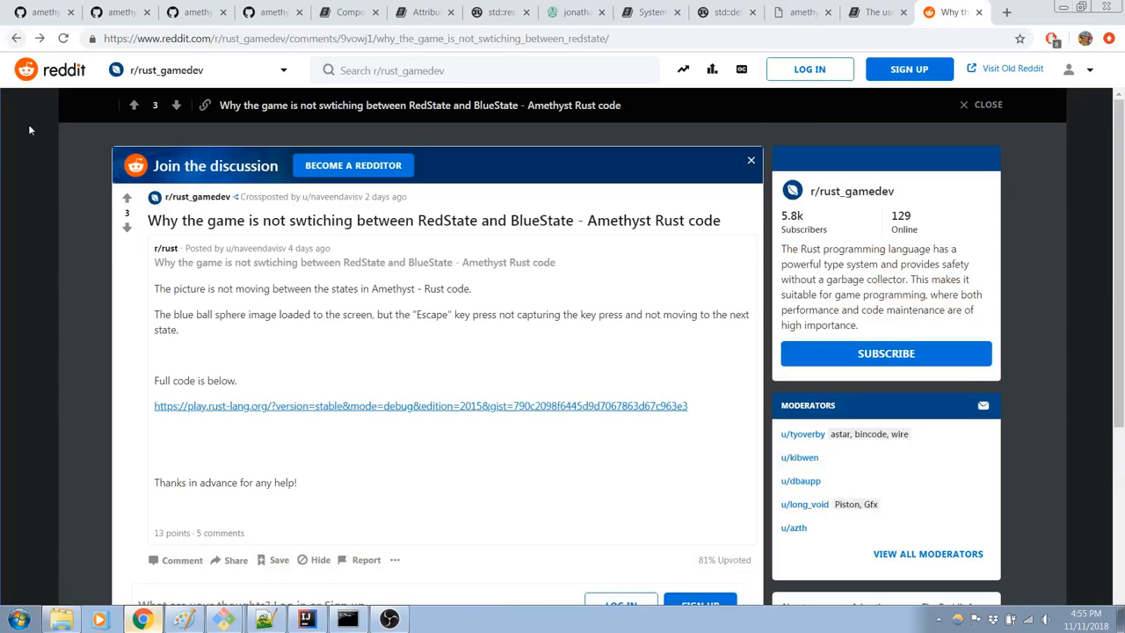
scroll("down", 3)
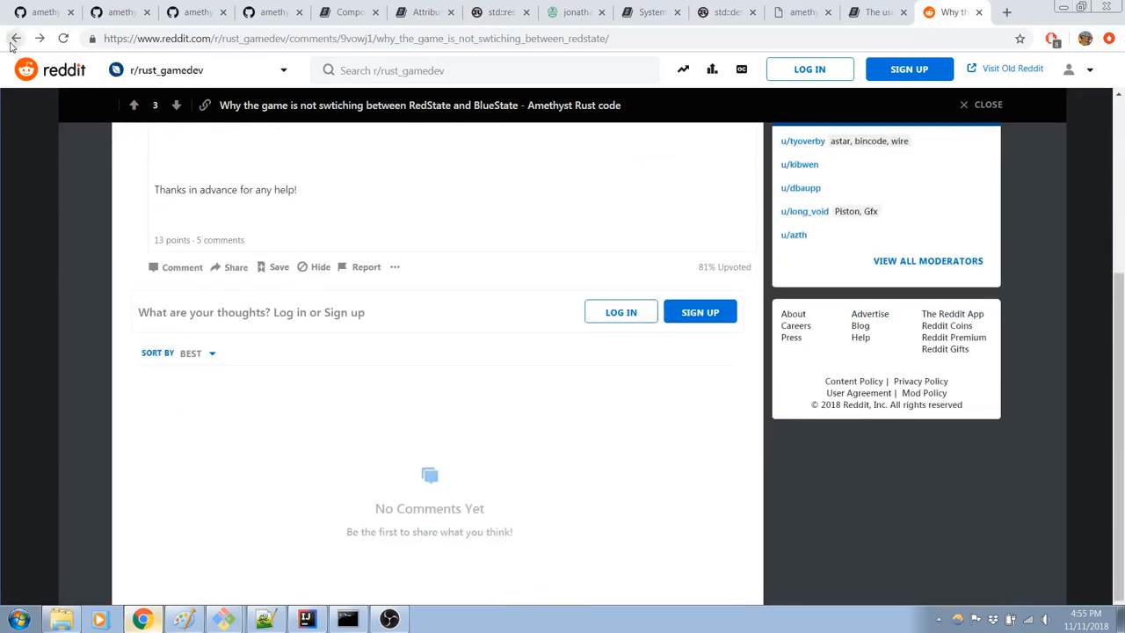
left_click(15, 38)
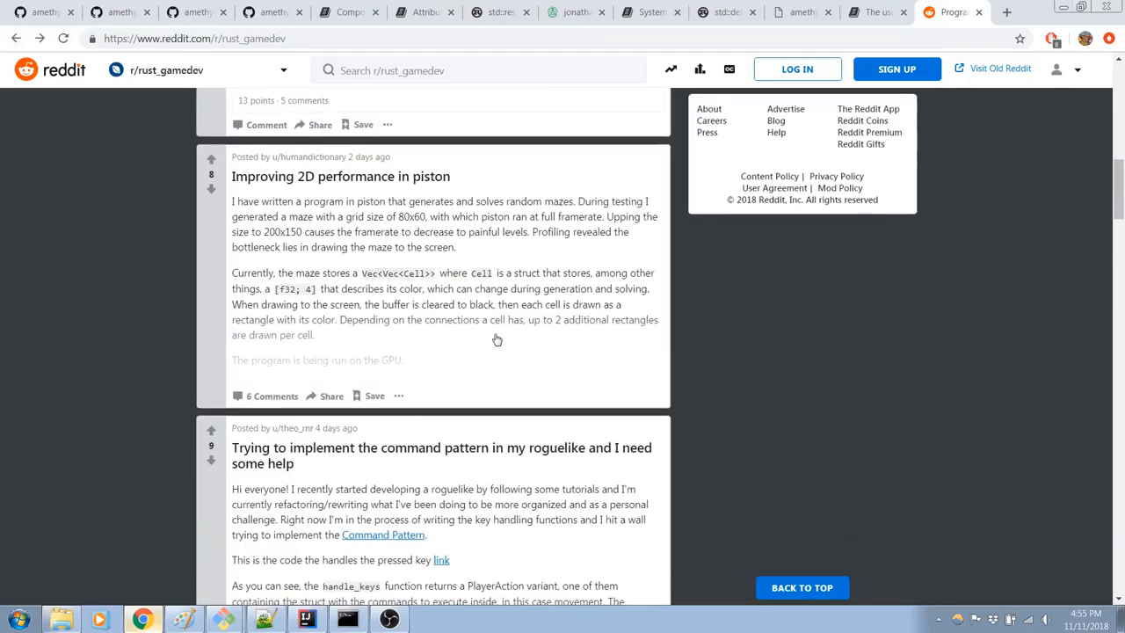
Step: Close the Reddit and Rust By Example tabs, landing on the Travis CI build page
scroll("up", 3)
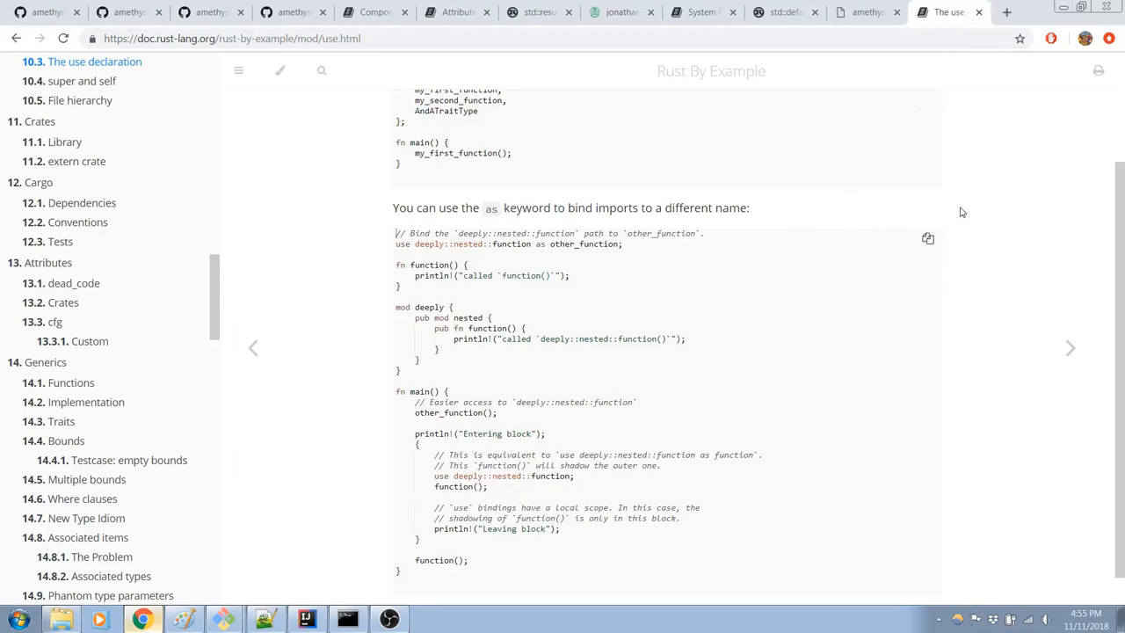
mouse_move(328, 292)
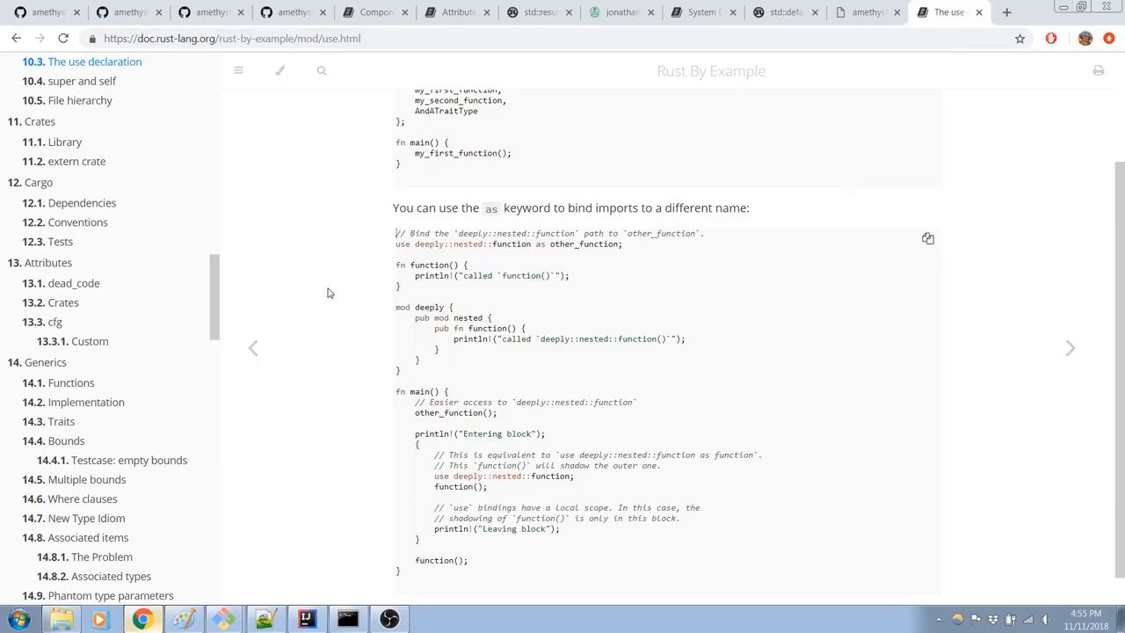
scroll("down", 3)
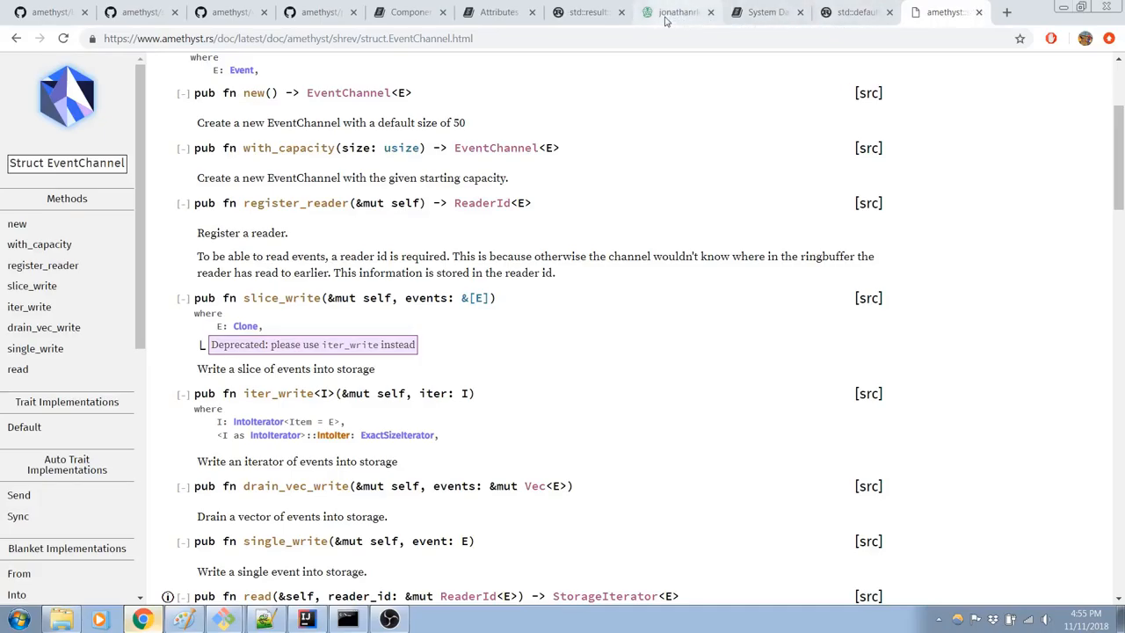
left_click(677, 11)
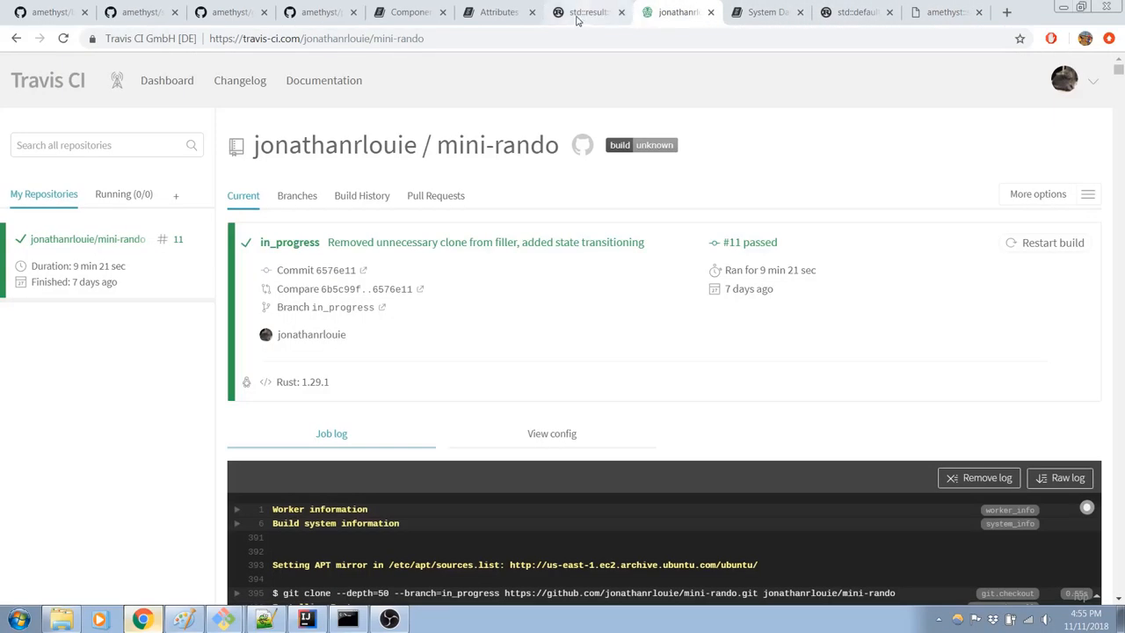
Step: Close the std::result documentation and Attributes reference tabs
left_click(589, 12)
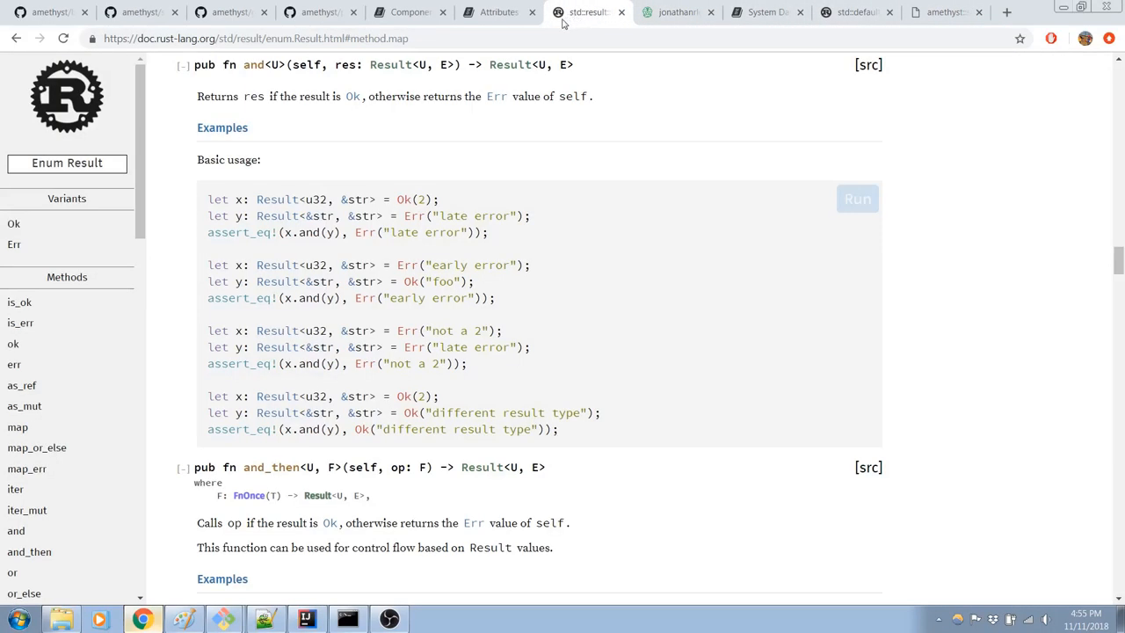
scroll("down", 3)
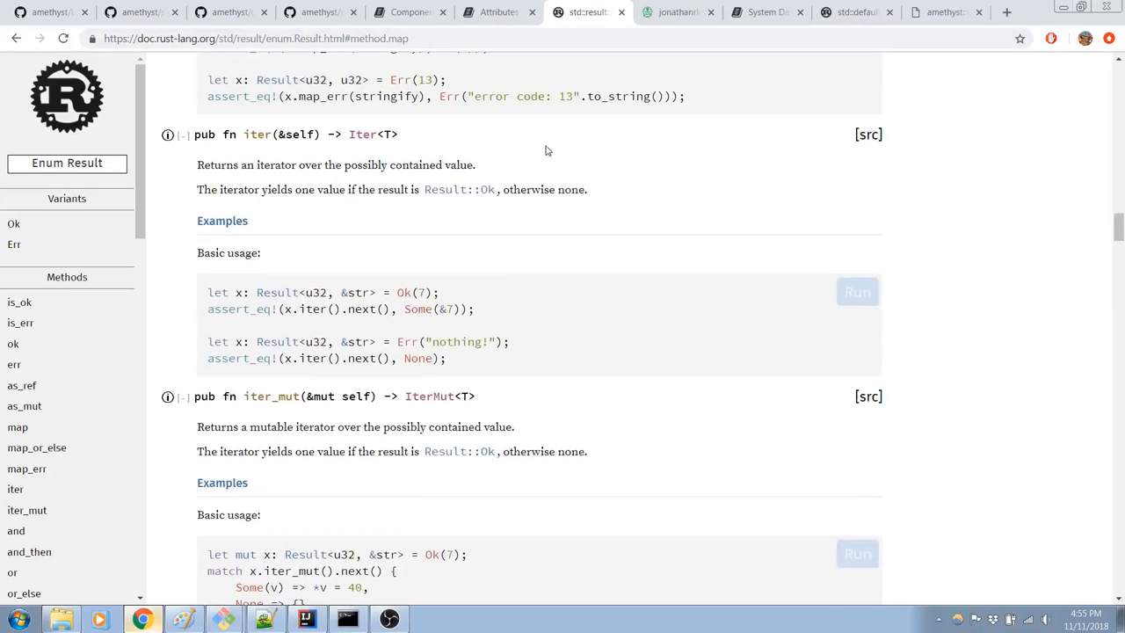
scroll("down", 3)
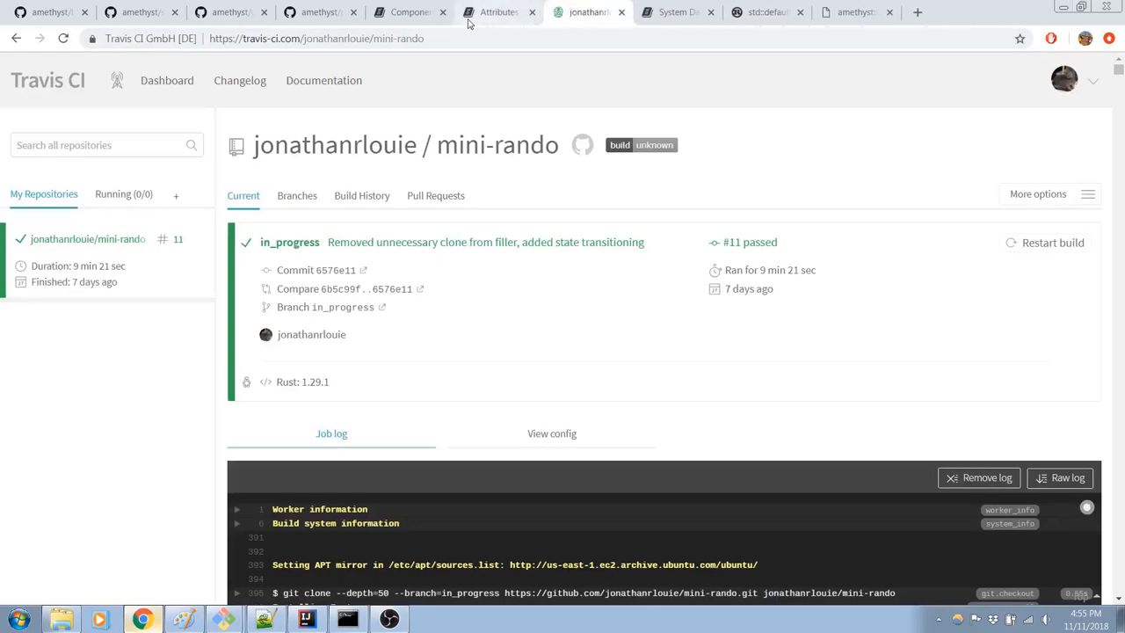
left_click(493, 12)
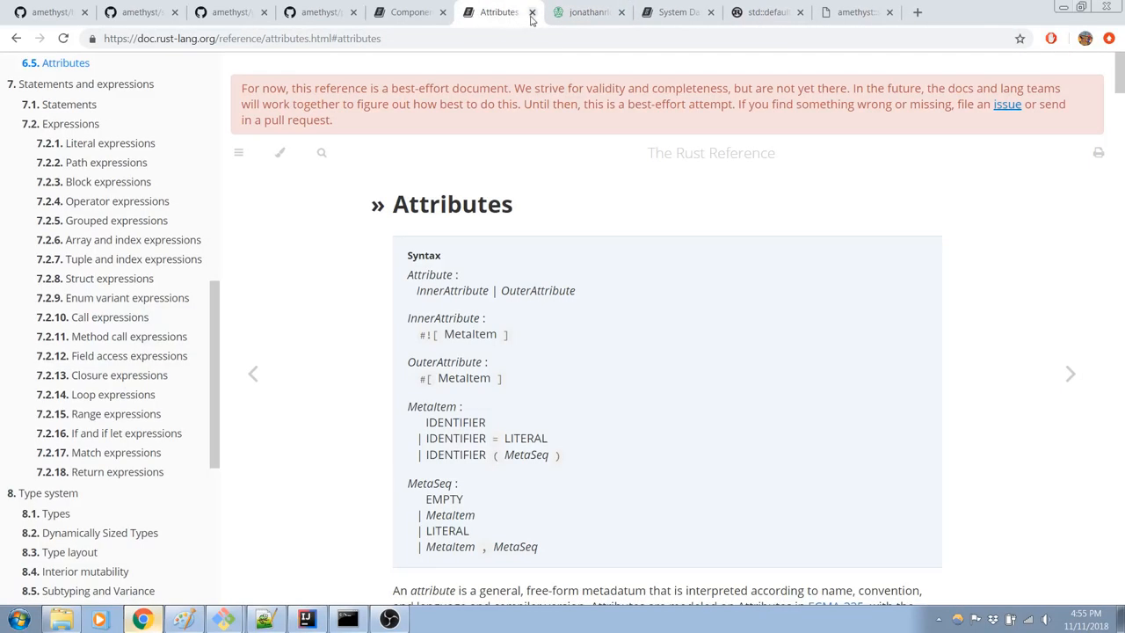
left_click(532, 11)
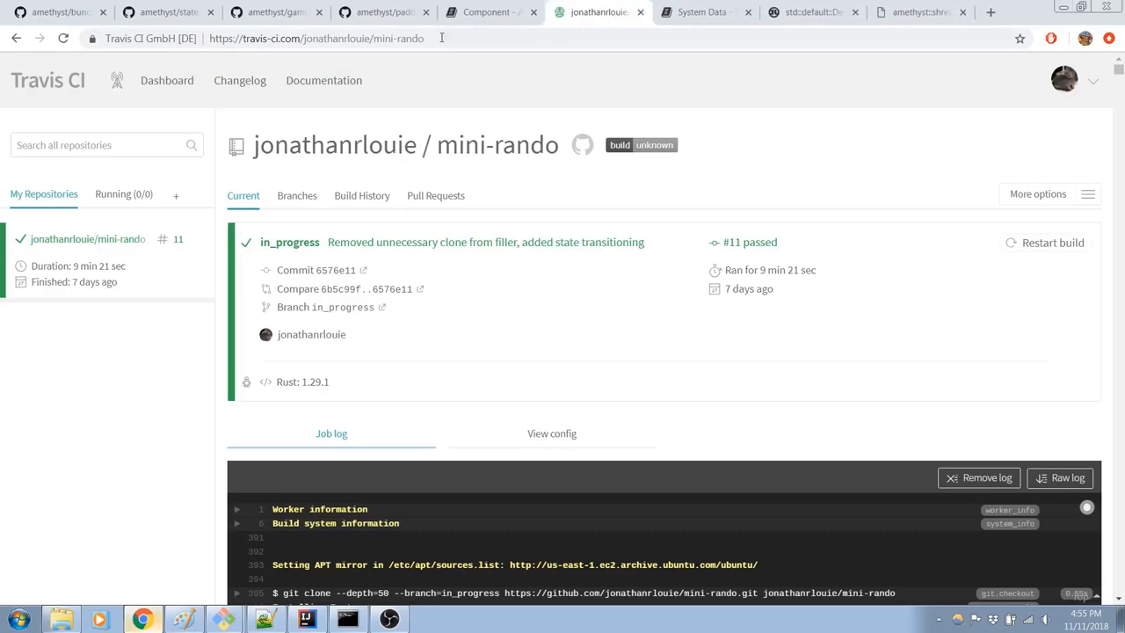
Step: Bring up the Component chapter tab and read from creating a component through Storages to Tags
left_click(492, 11)
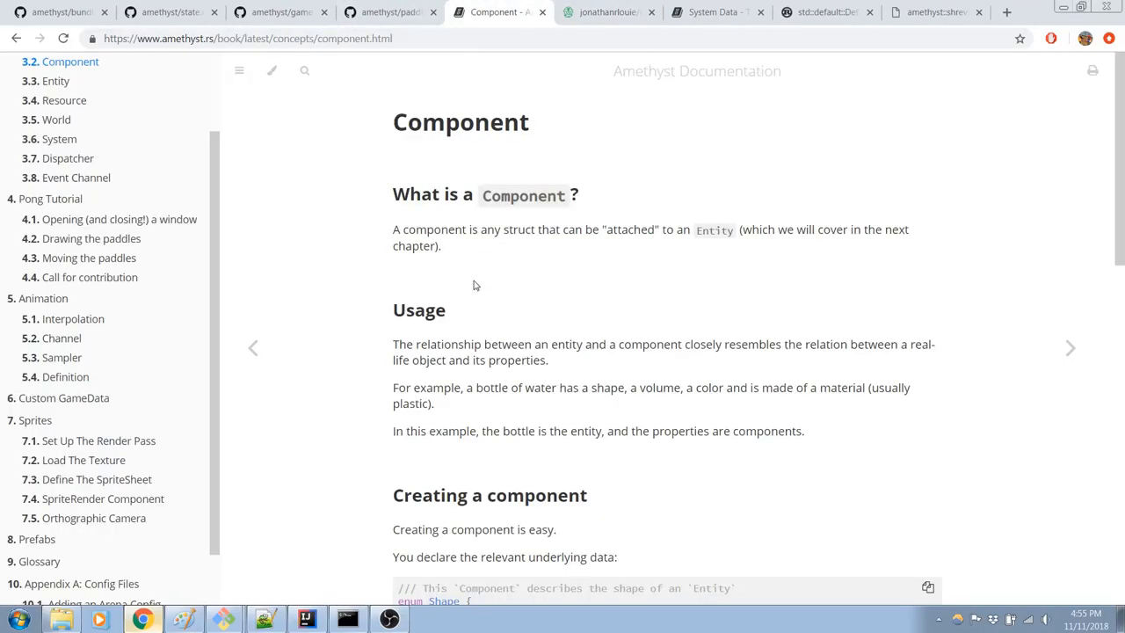
mouse_move(490, 368)
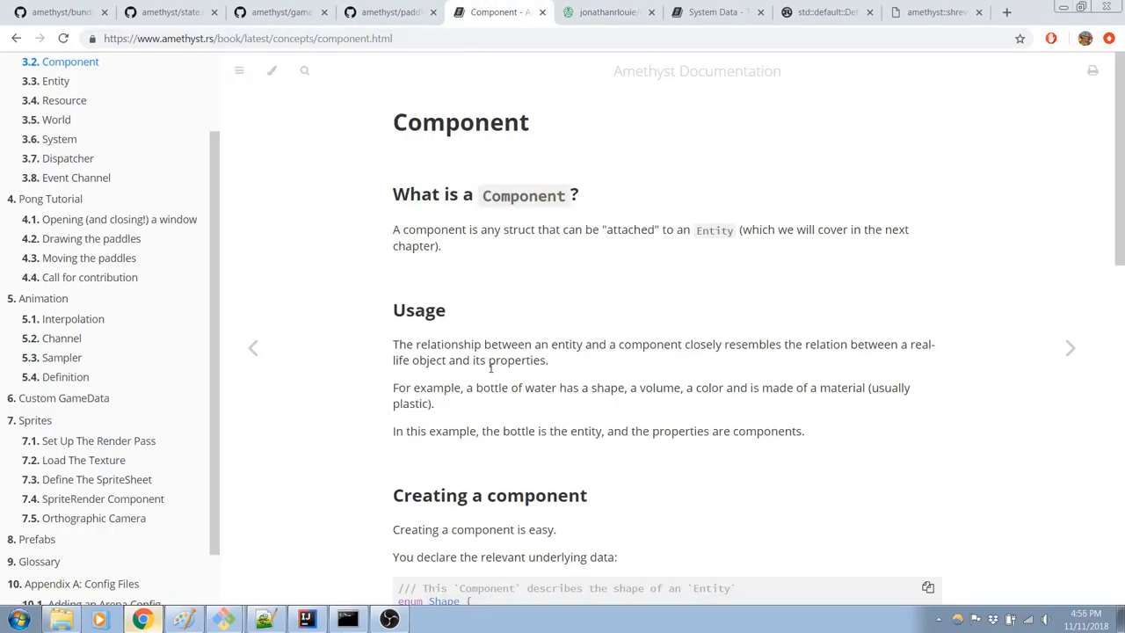
scroll("down", 3)
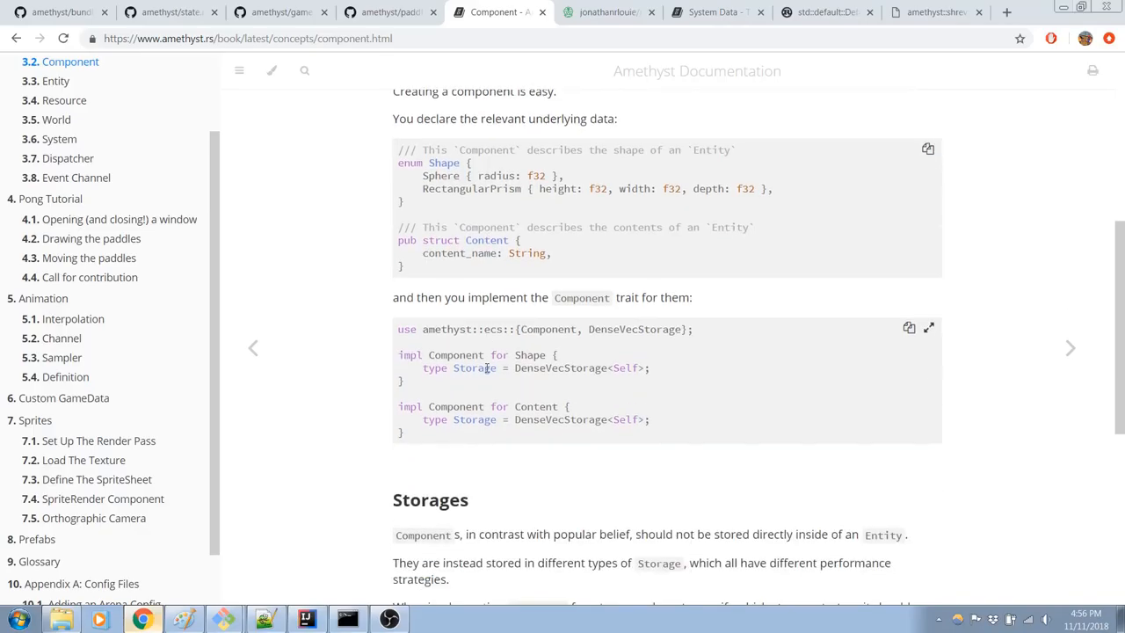
scroll("down", 3)
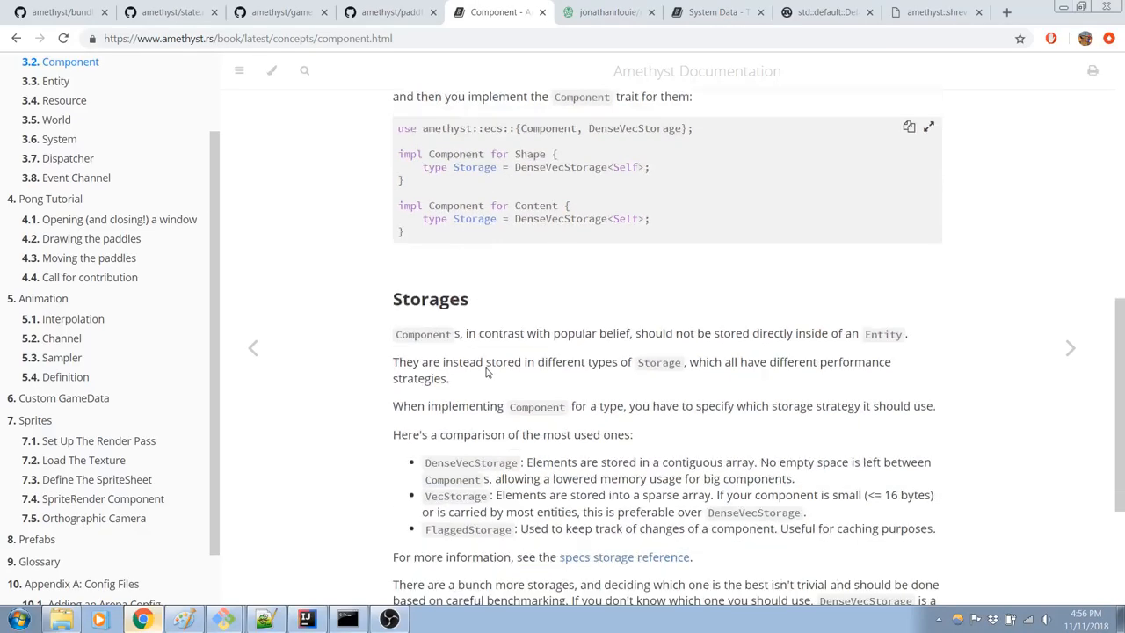
scroll("down", 3)
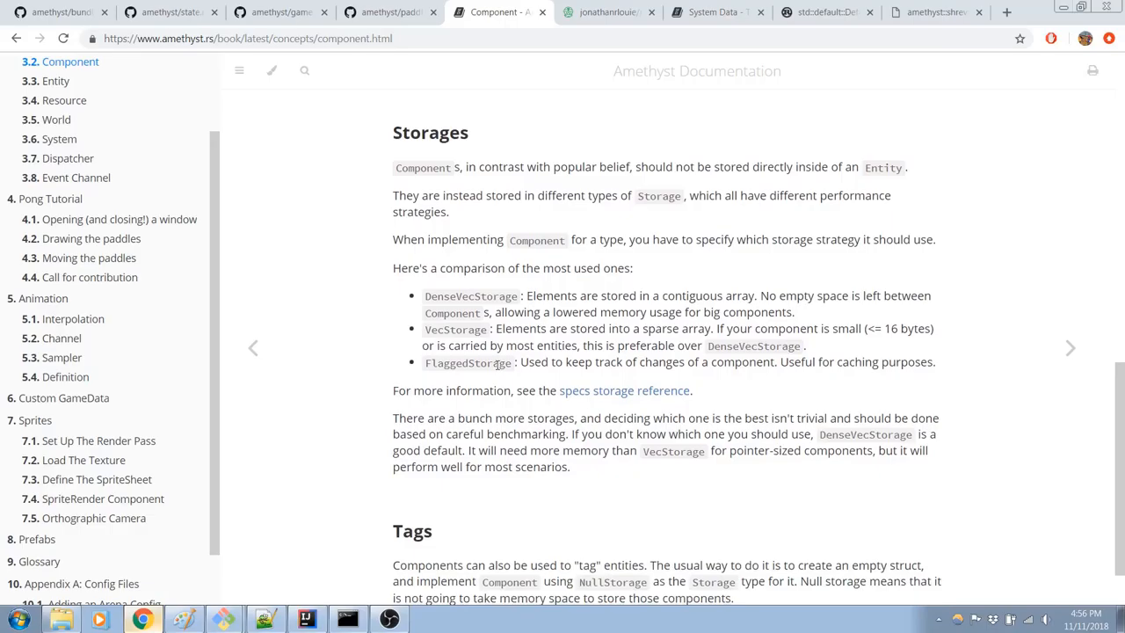
scroll("down", 3)
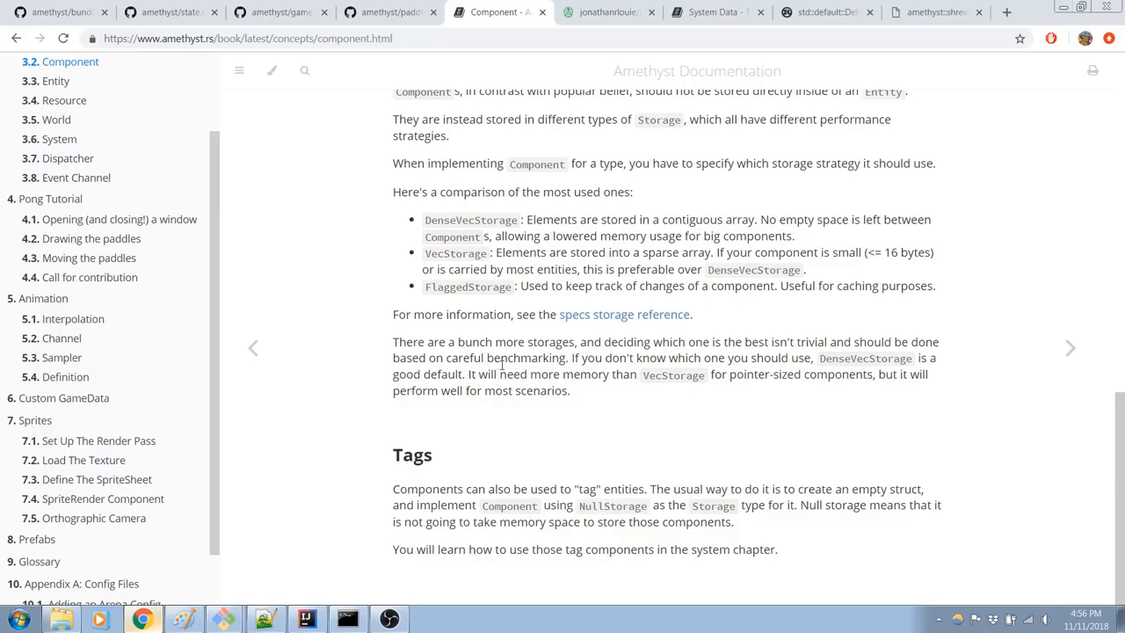
scroll("up", 3)
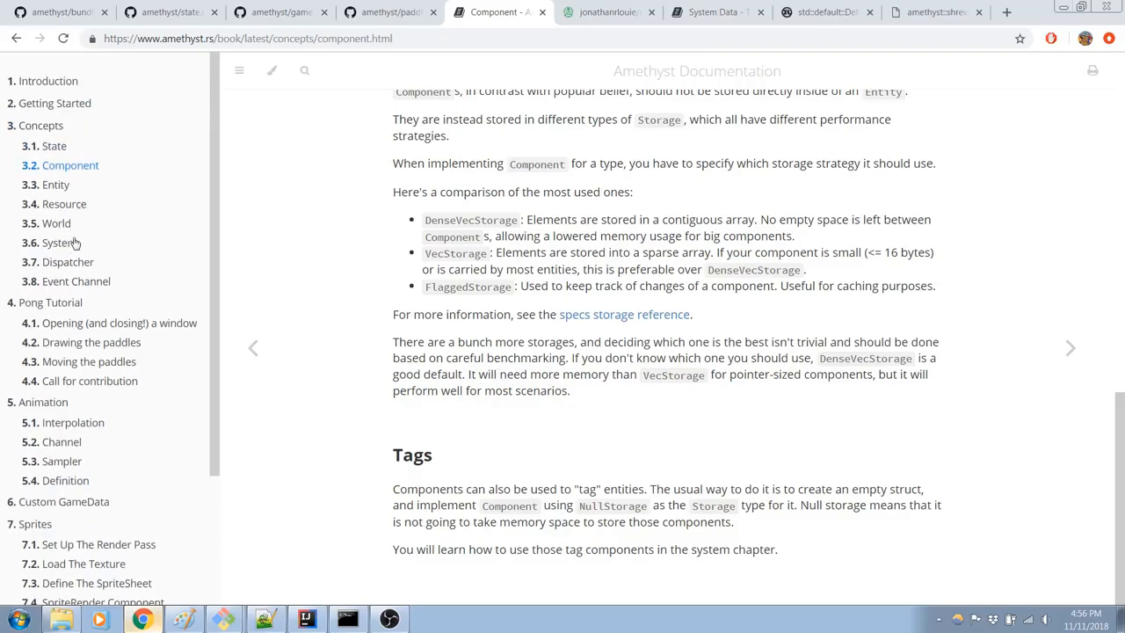
left_click(67, 243)
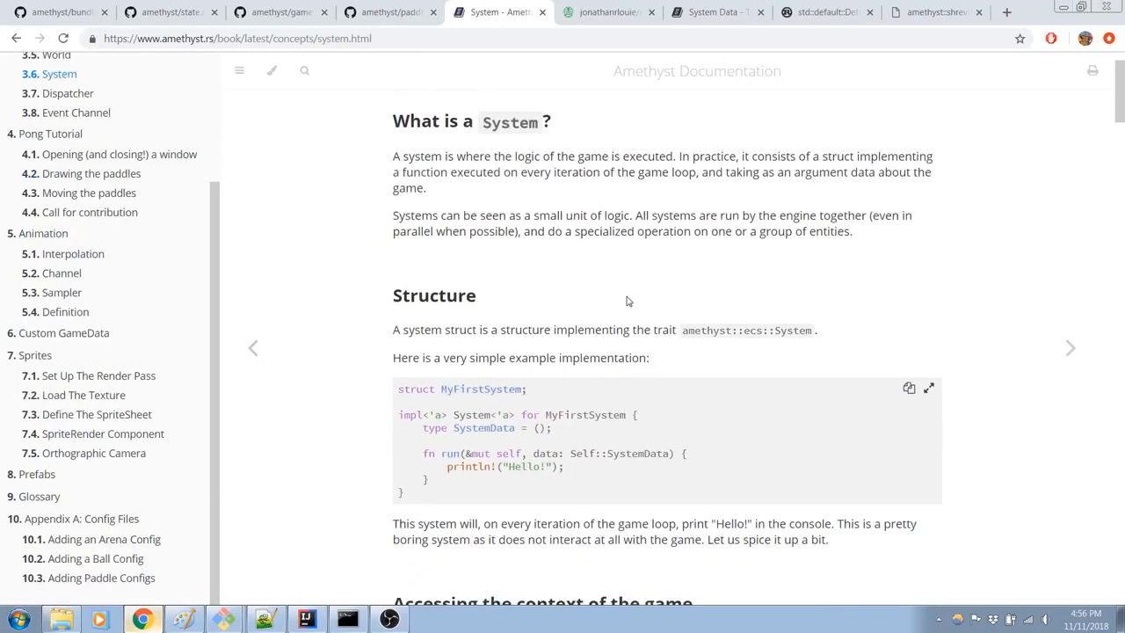
scroll("down", 3)
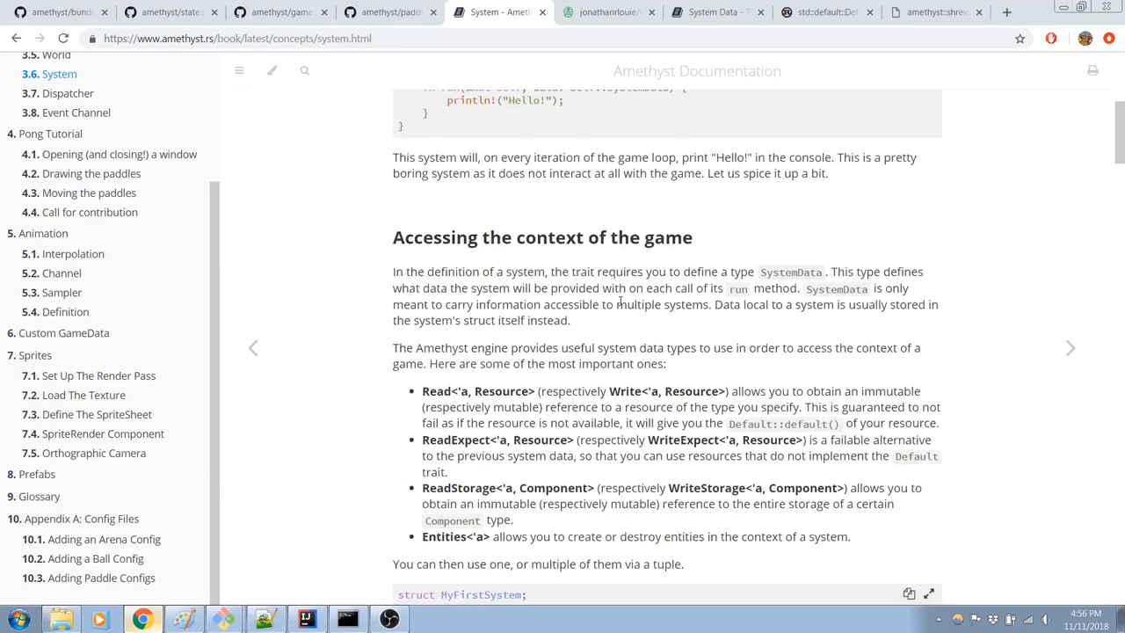
scroll("down", 3)
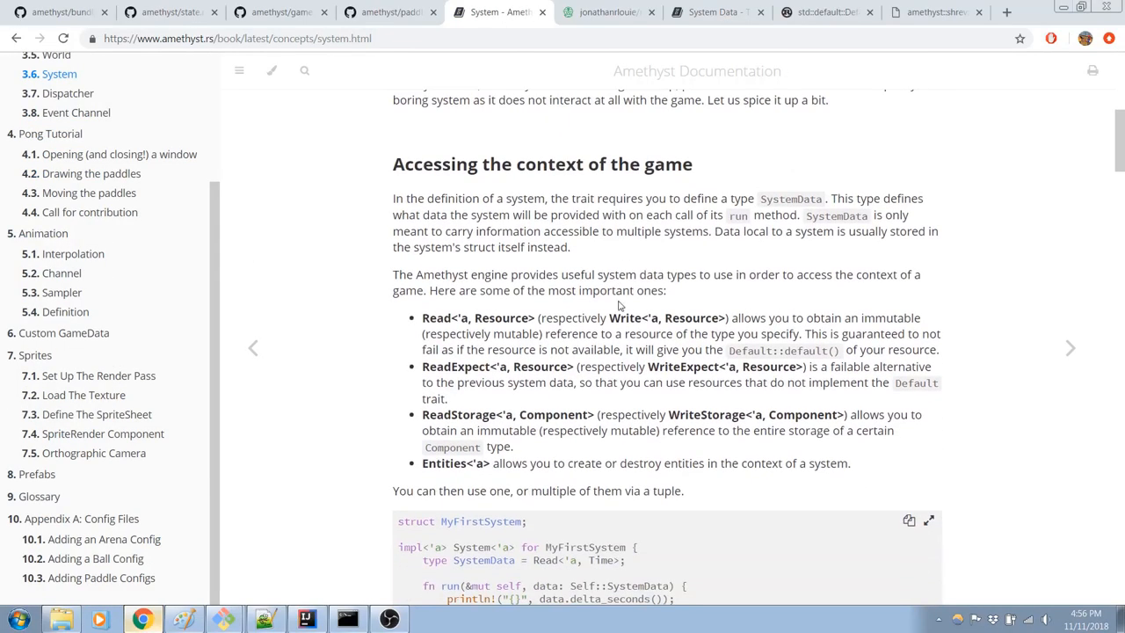
scroll("down", 3)
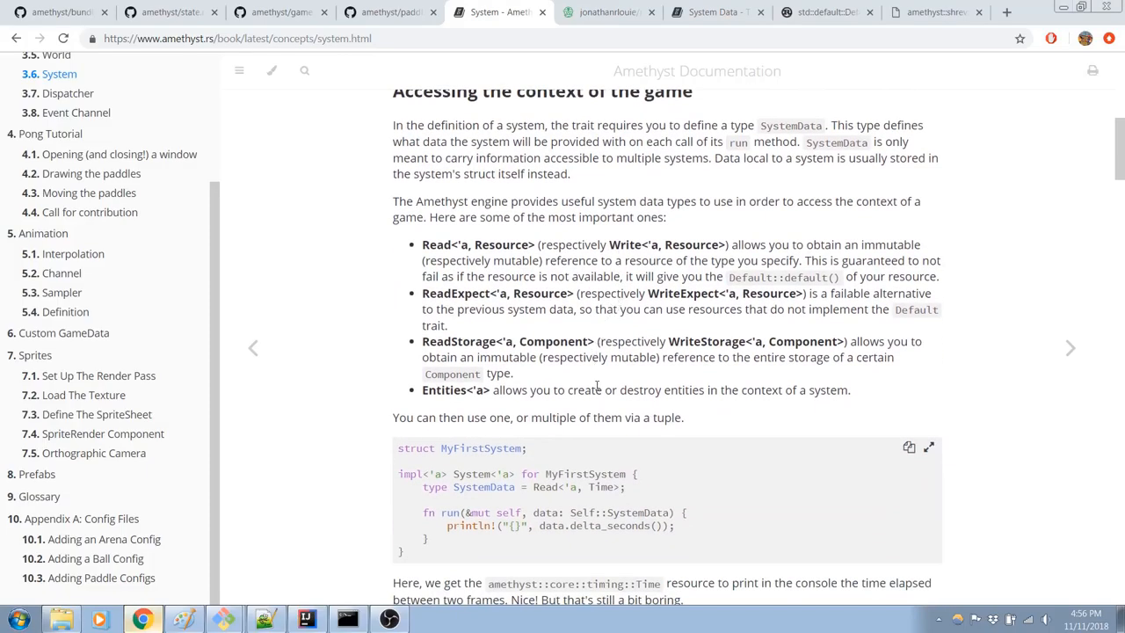
scroll("down", 3)
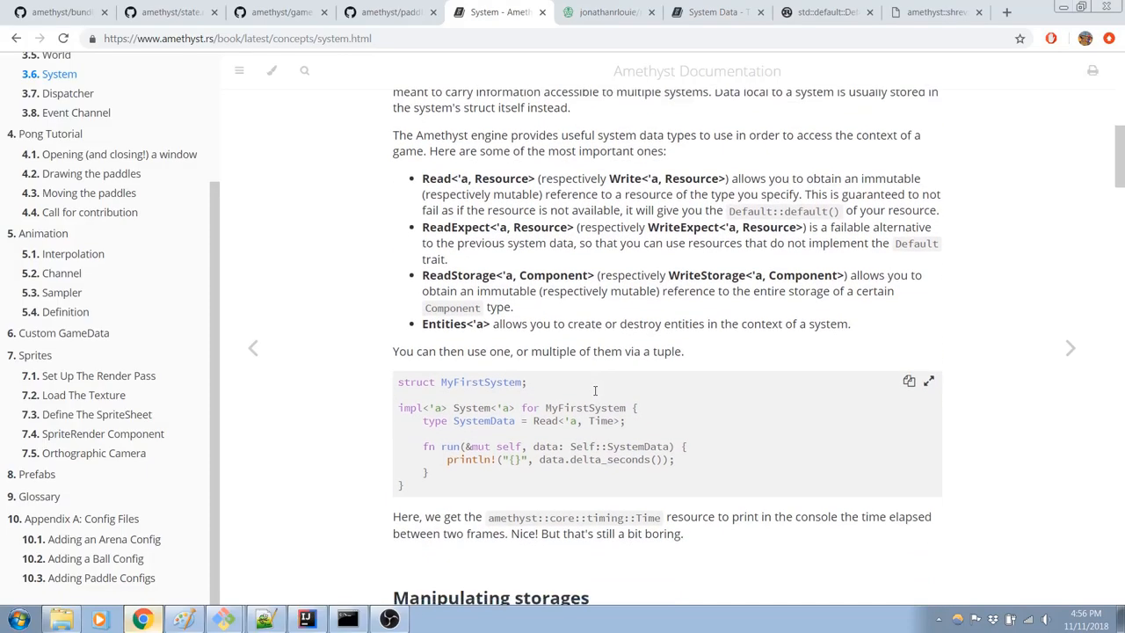
scroll("up", 3)
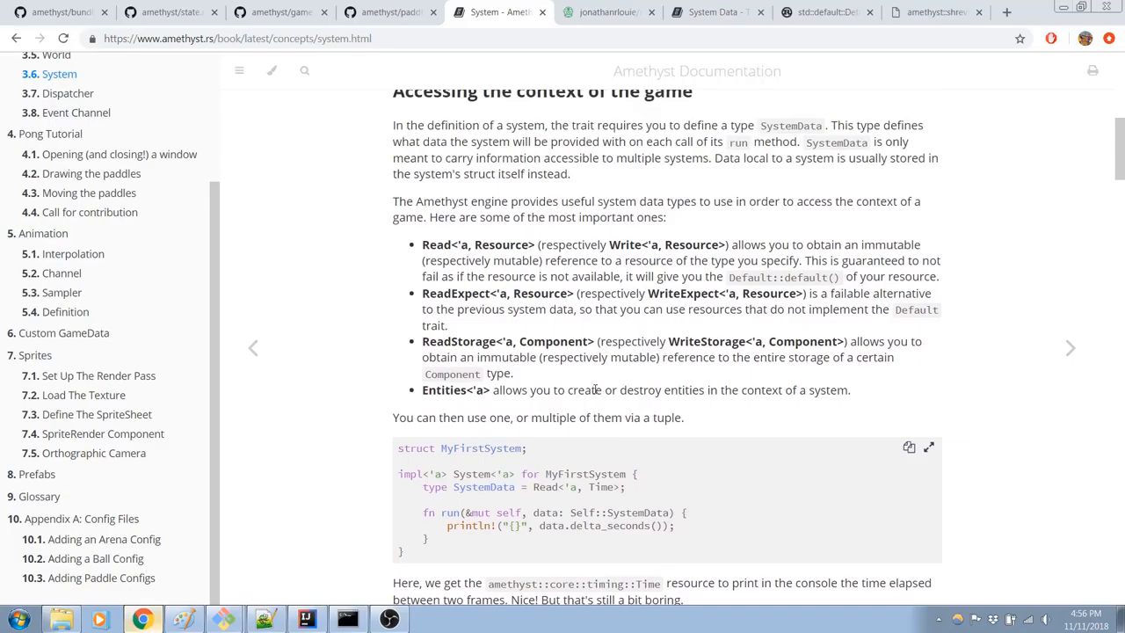
mouse_move(580, 384)
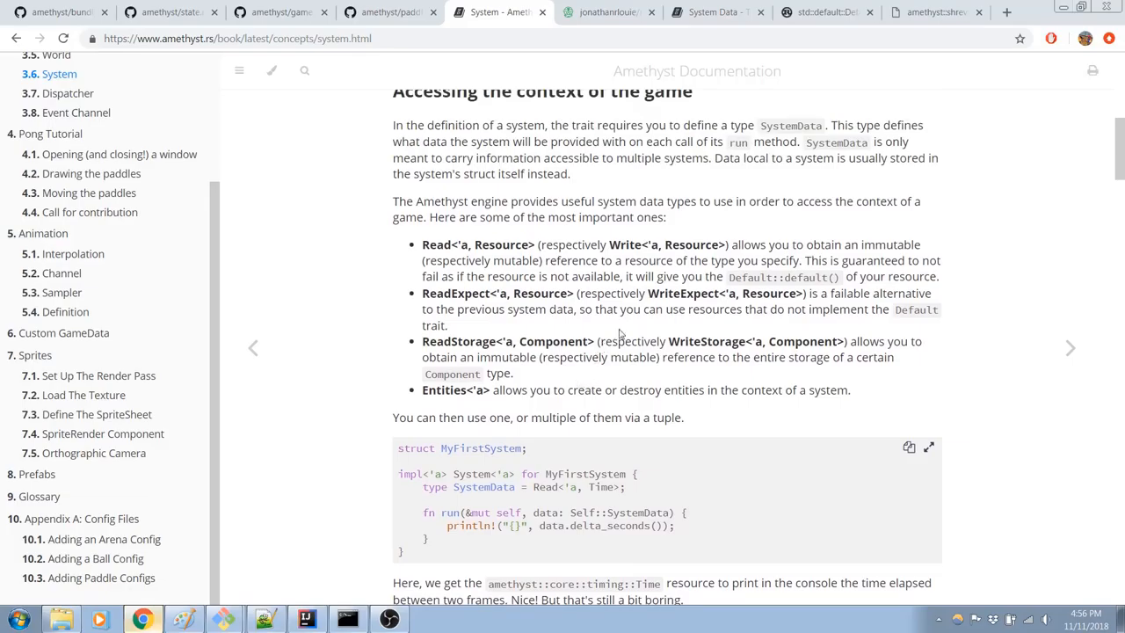
scroll("down", 3)
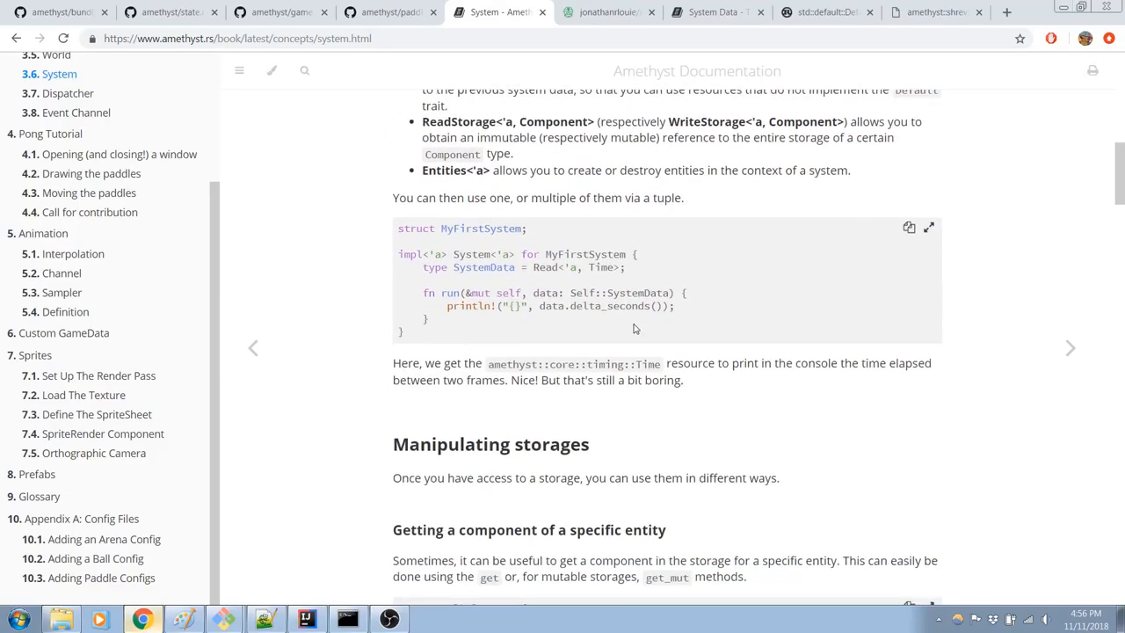
scroll("up", 3)
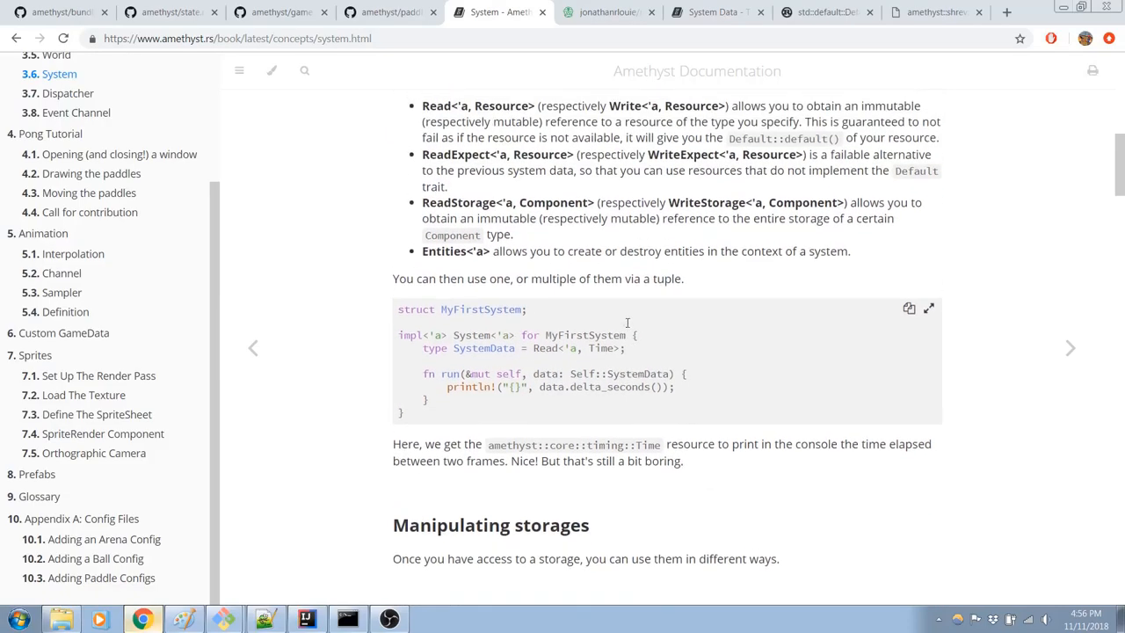
scroll("up", 3)
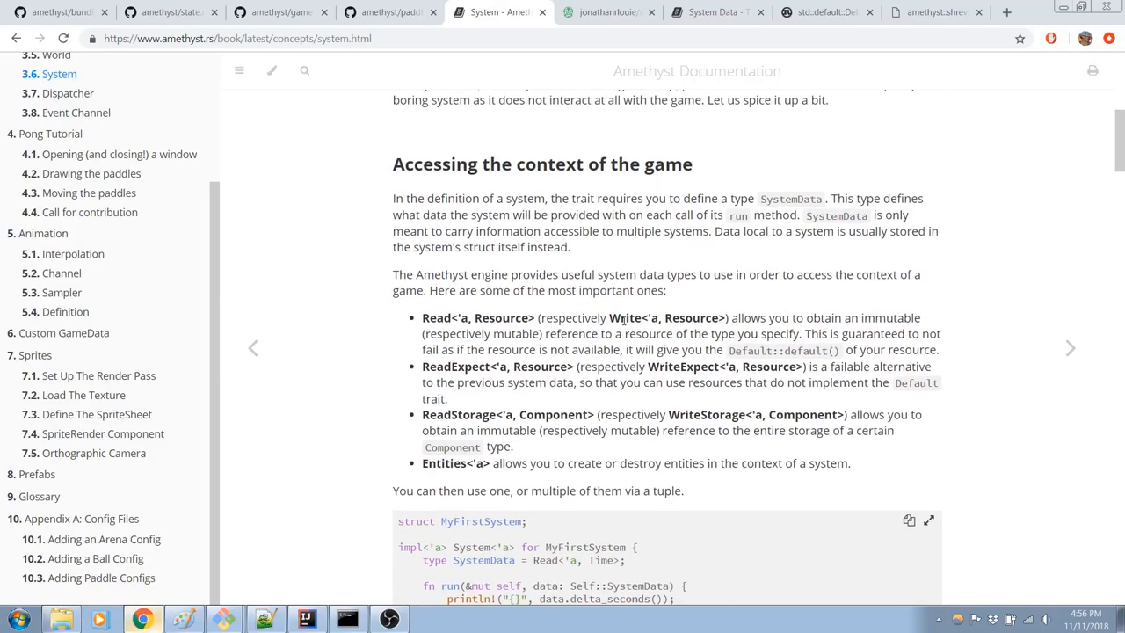
scroll("down", 3)
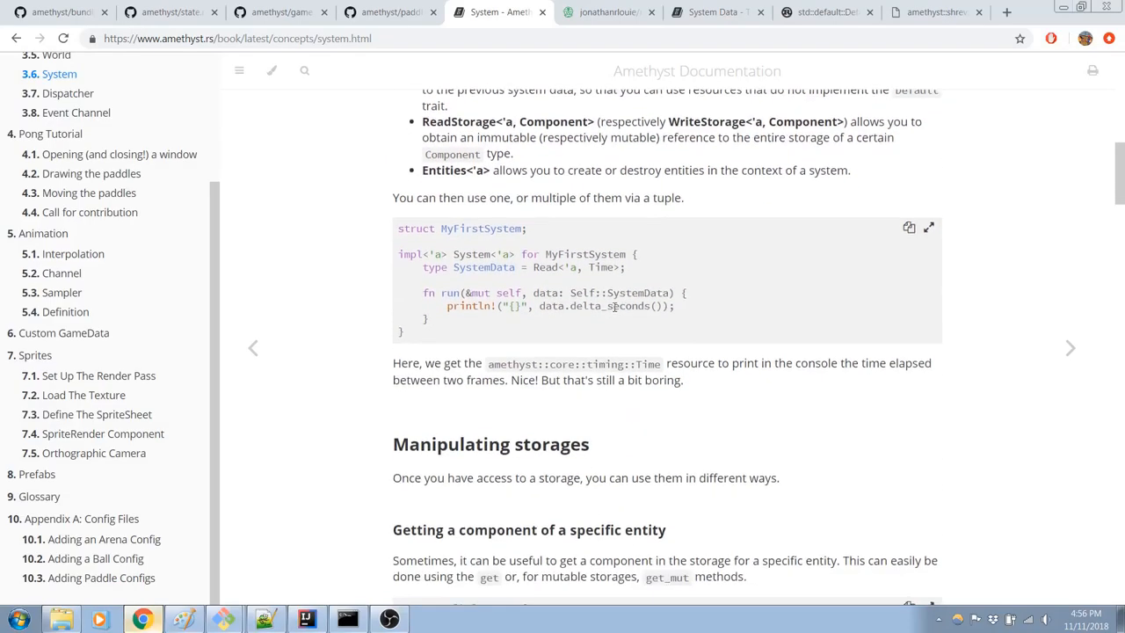
scroll("down", 3)
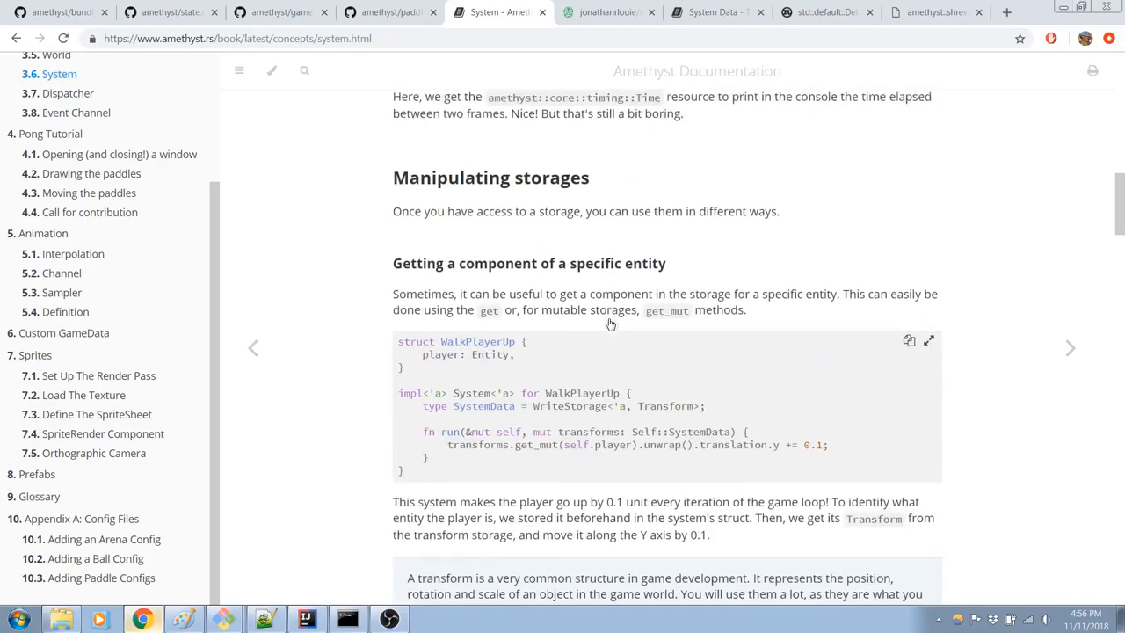
scroll("down", 3)
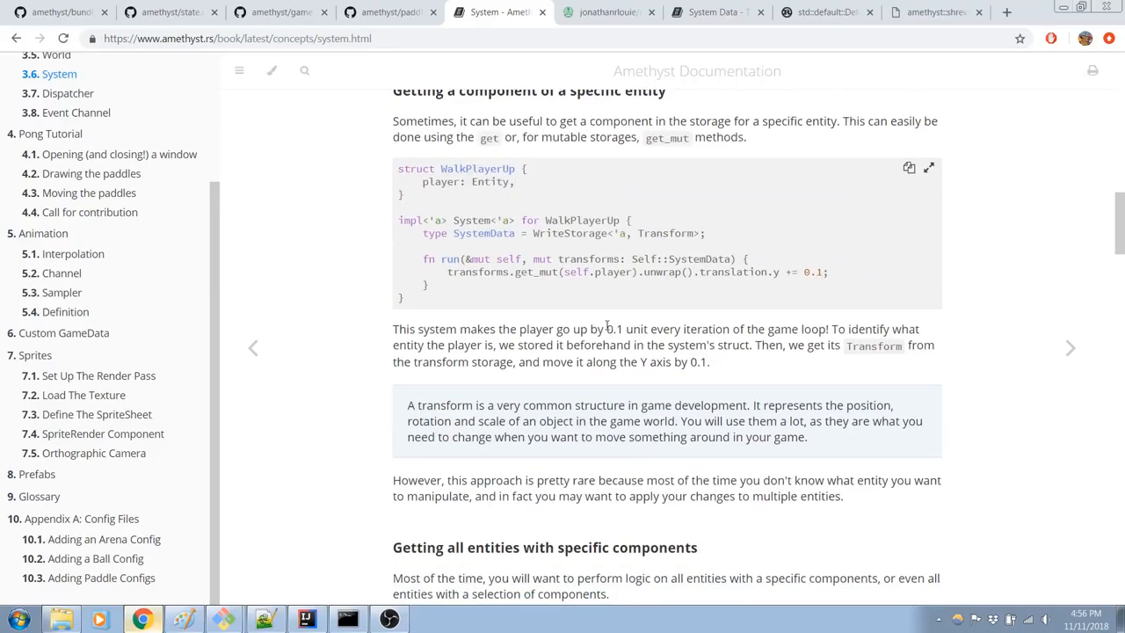
scroll("down", 3)
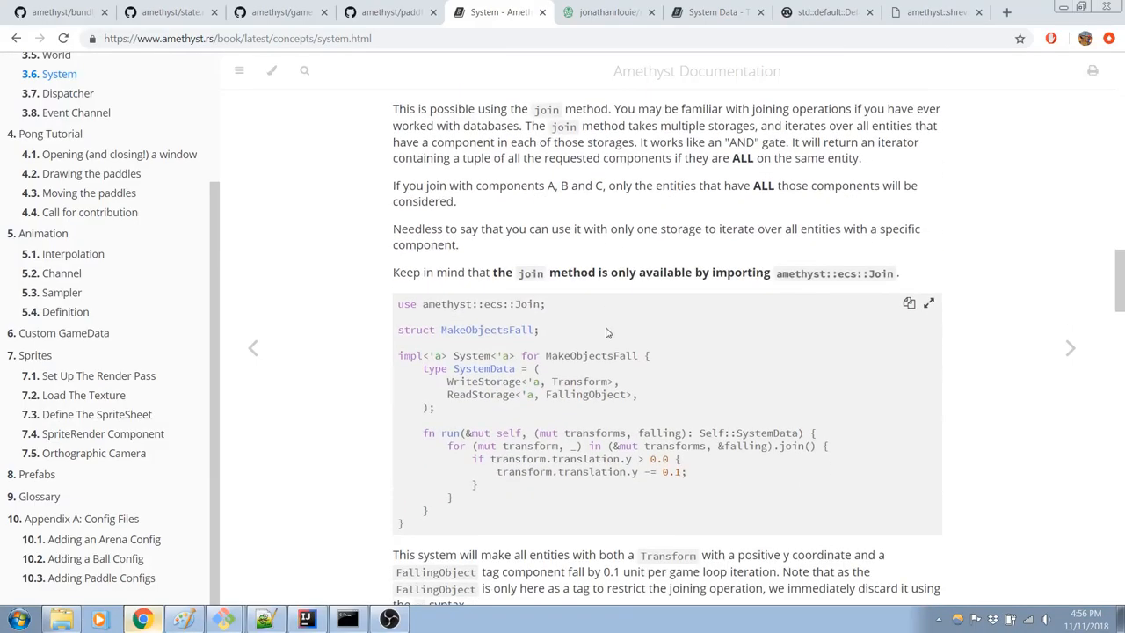
scroll("down", 3)
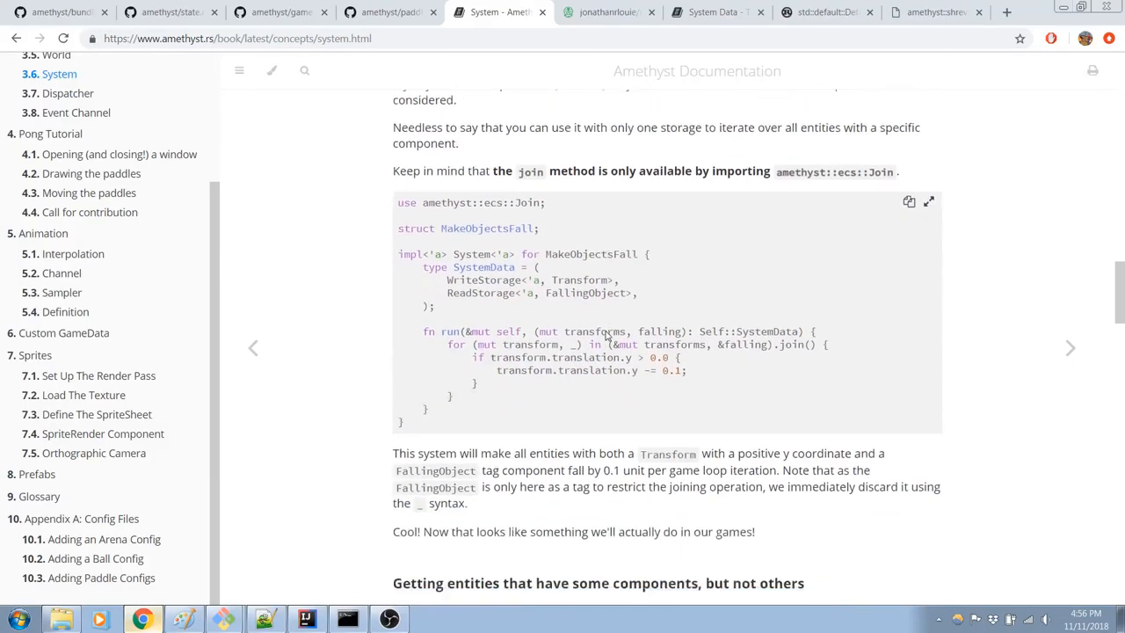
scroll("down", 3)
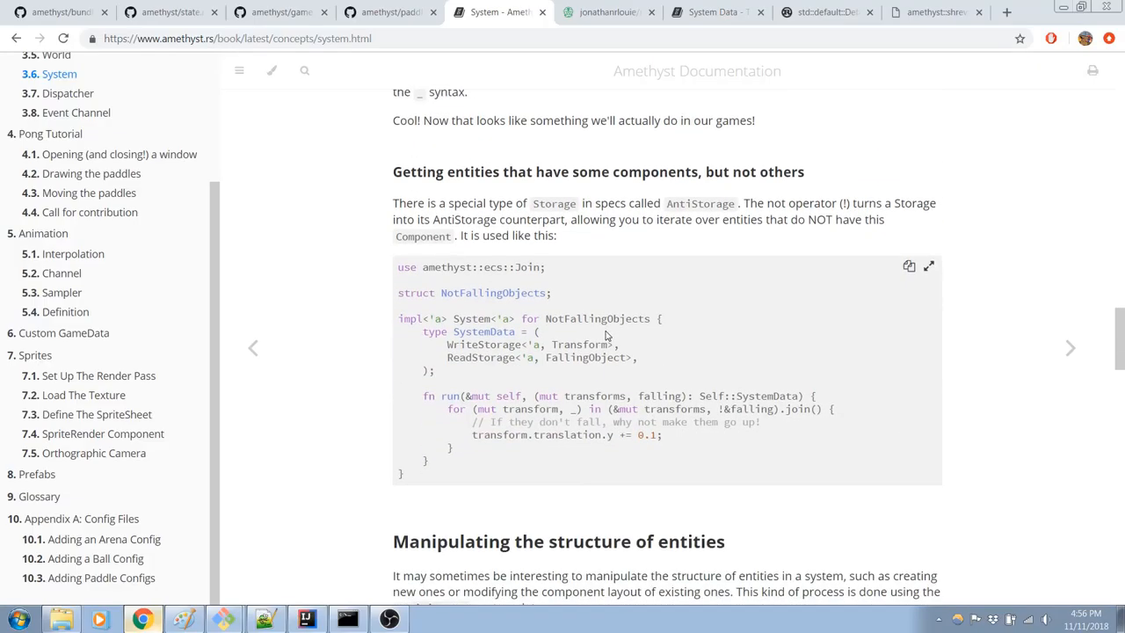
scroll("down", 3)
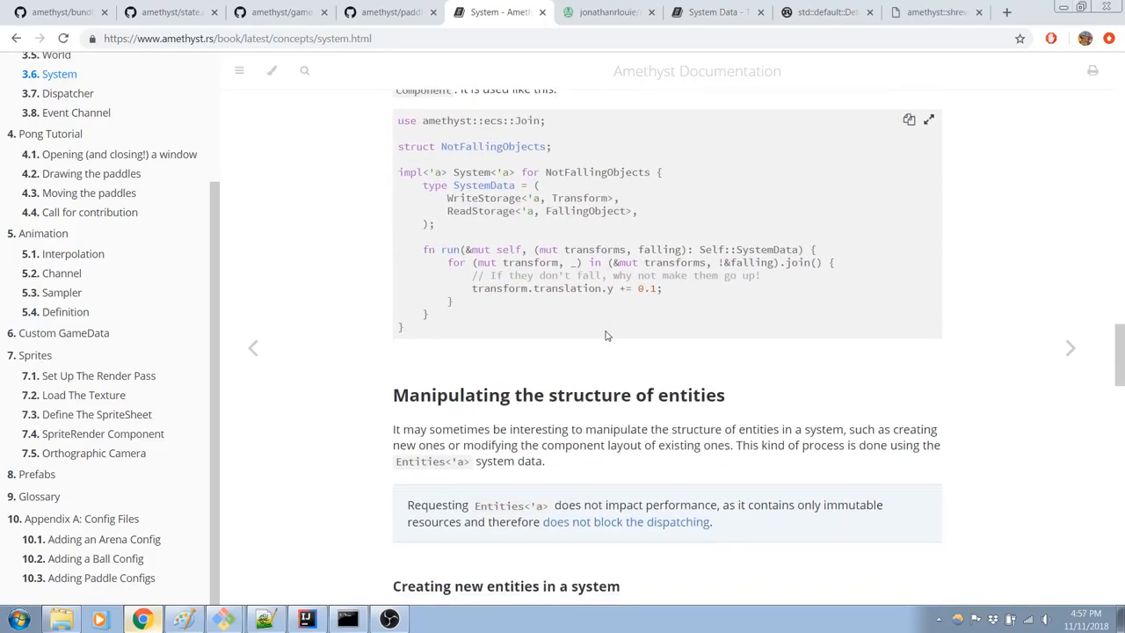
scroll("down", 3)
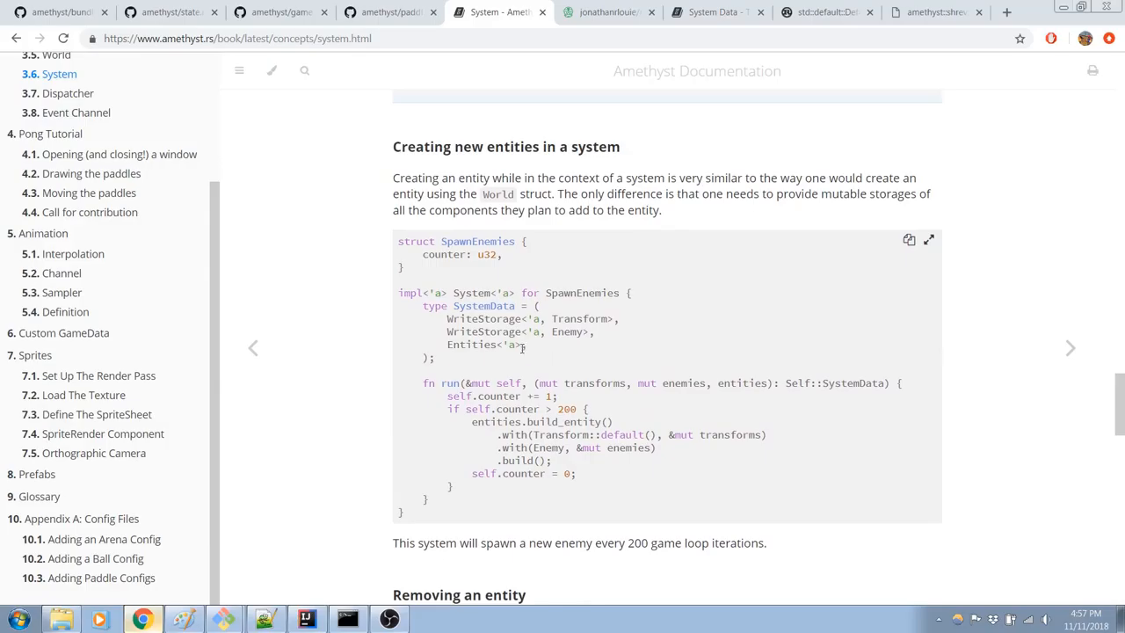
double_click(471, 344)
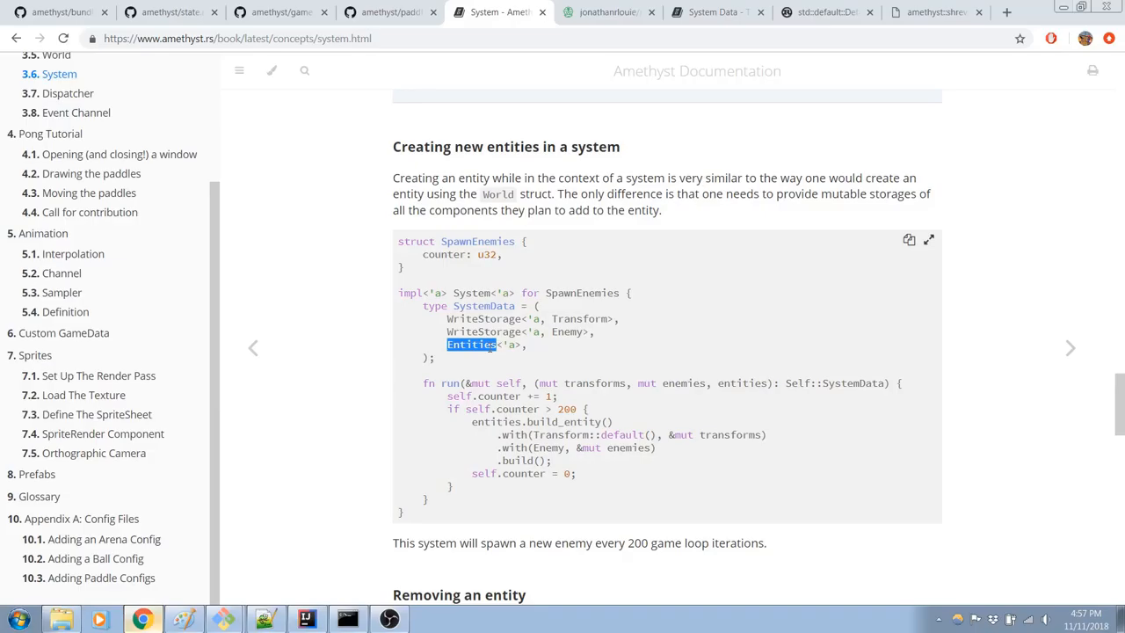
mouse_move(679, 287)
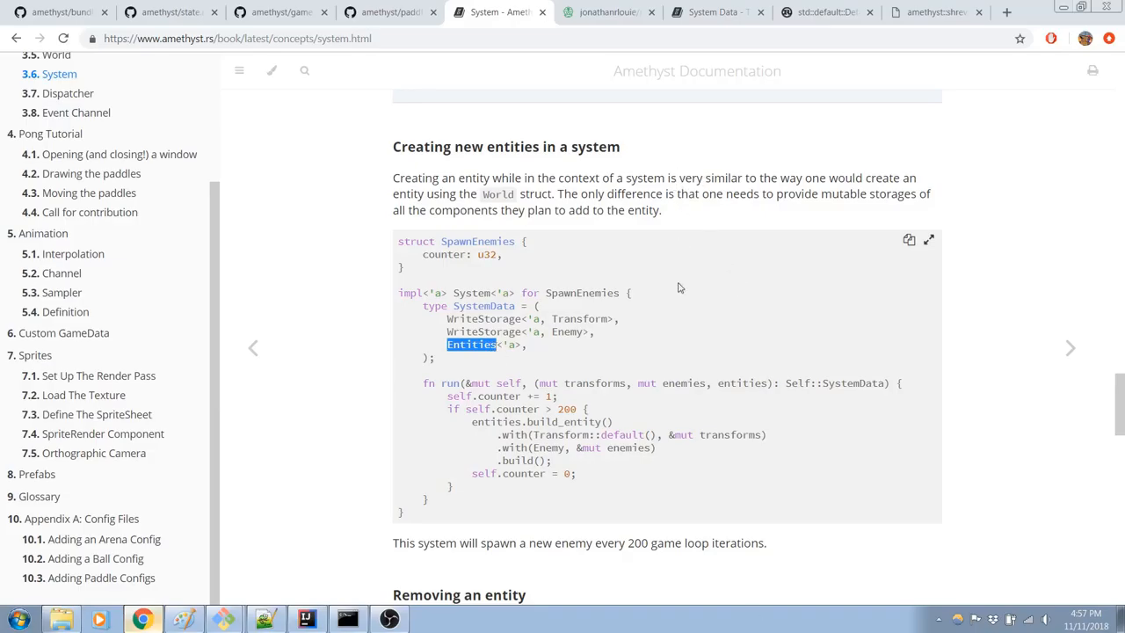
scroll("down", 3)
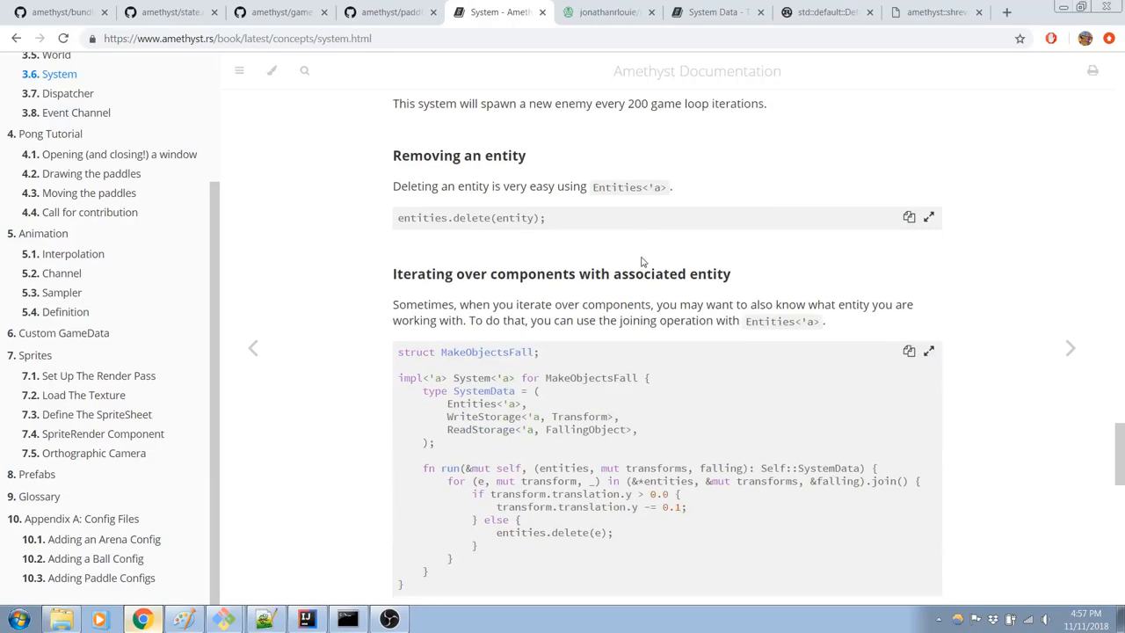
mouse_move(544, 237)
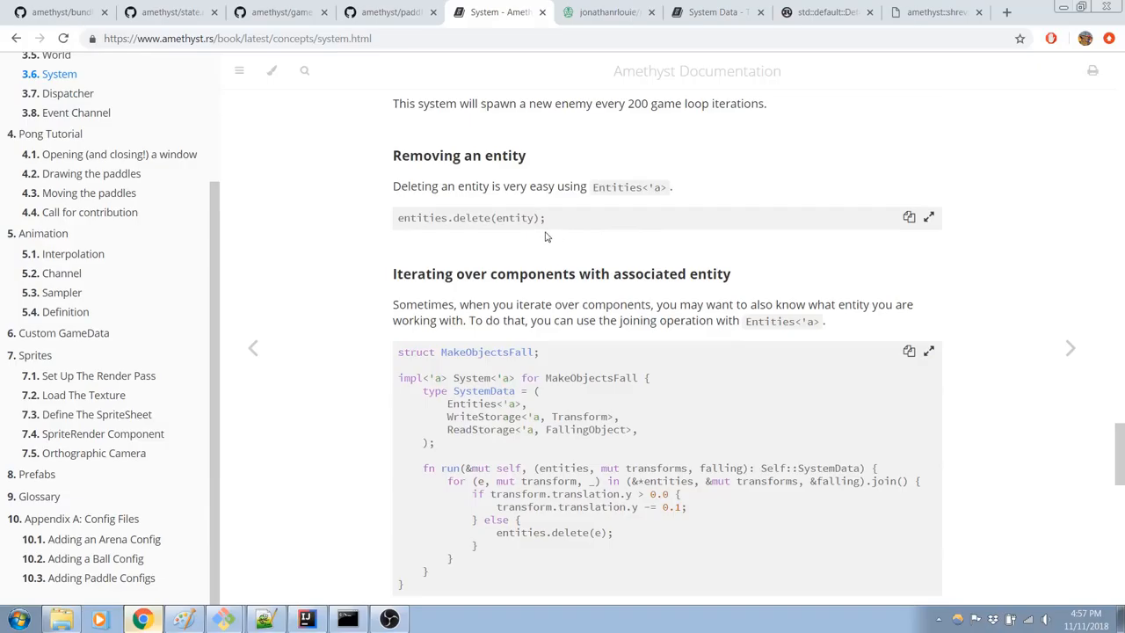
mouse_move(555, 235)
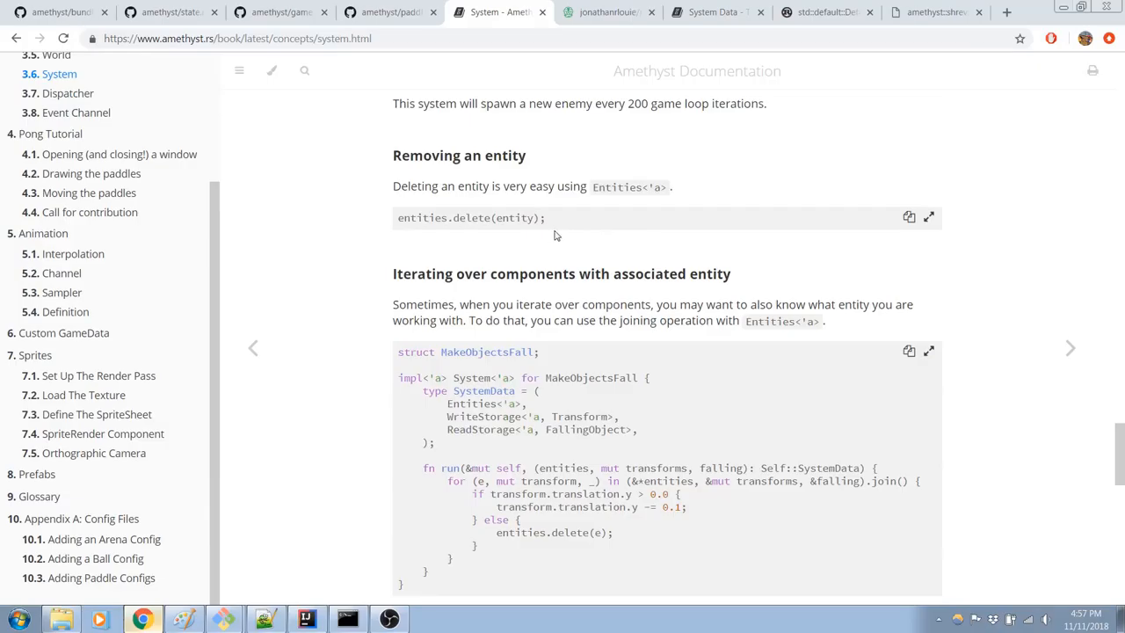
mouse_move(548, 244)
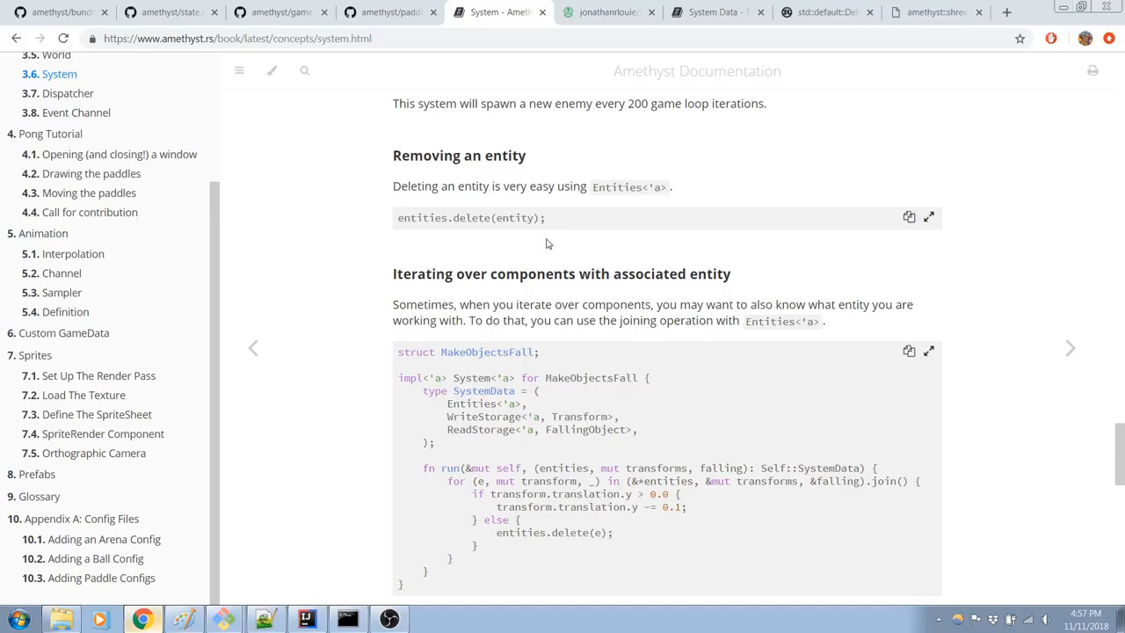
mouse_move(551, 352)
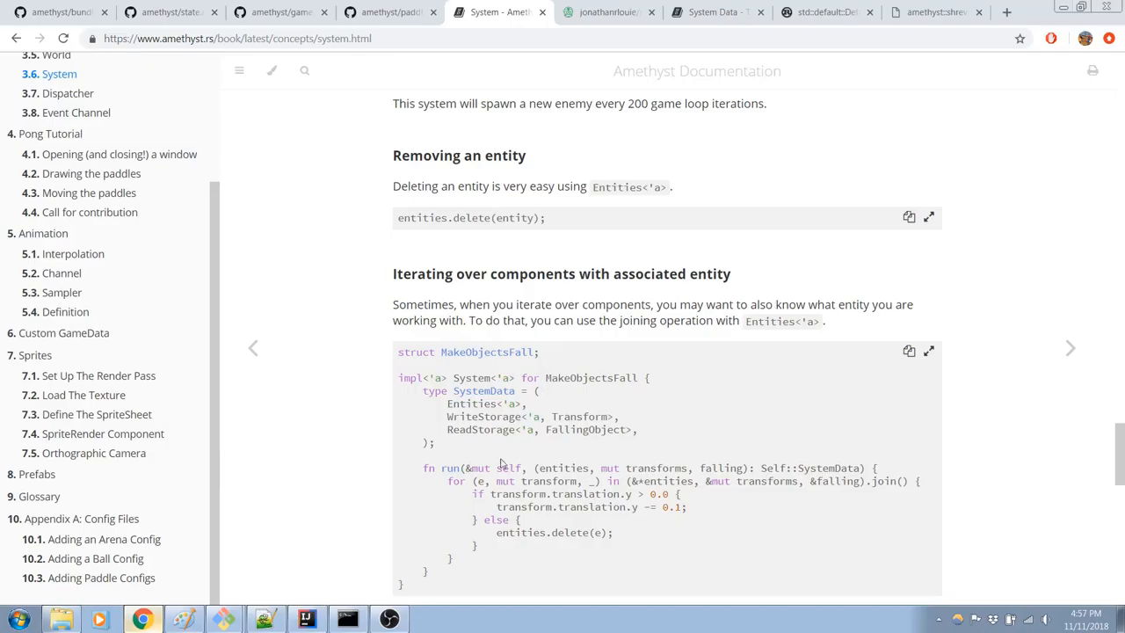
scroll("down", 3)
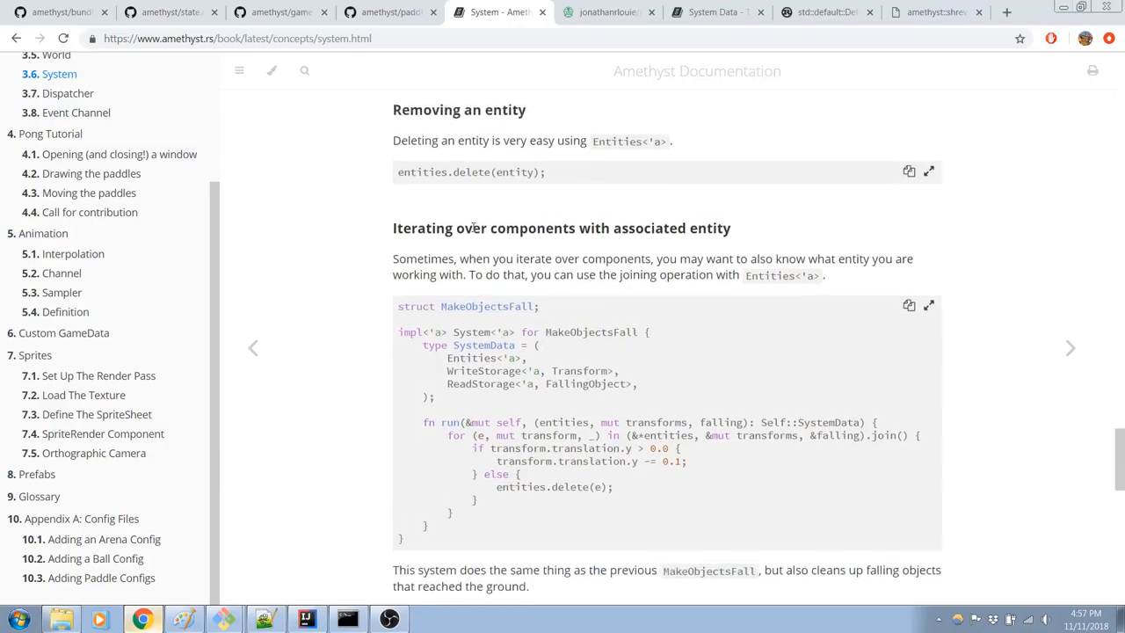
scroll("down", 3)
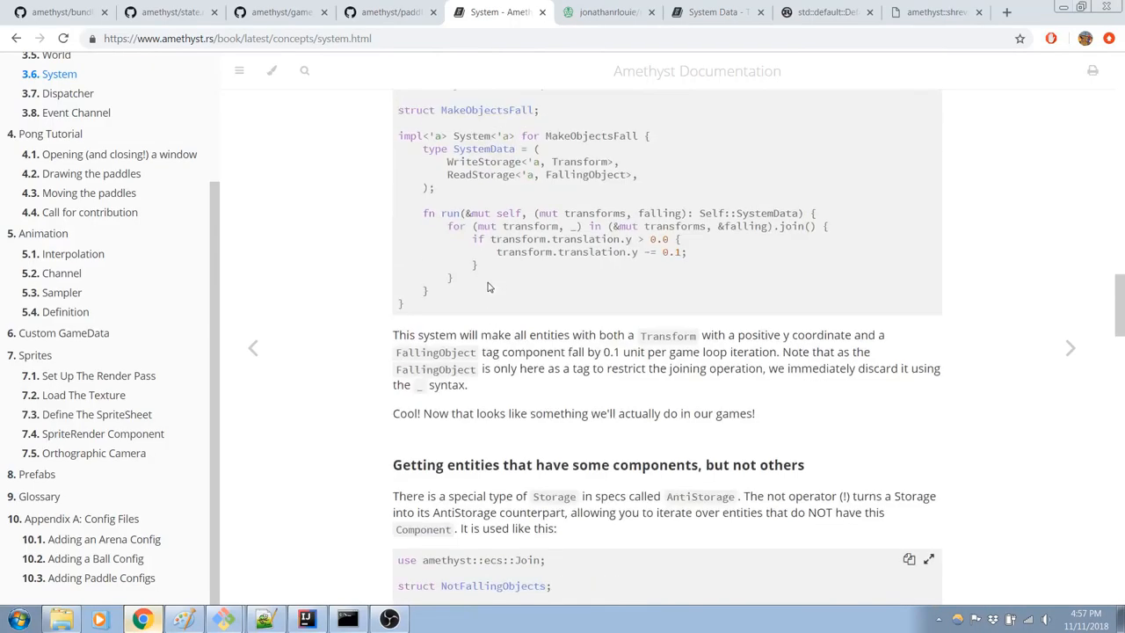
scroll("up", 3)
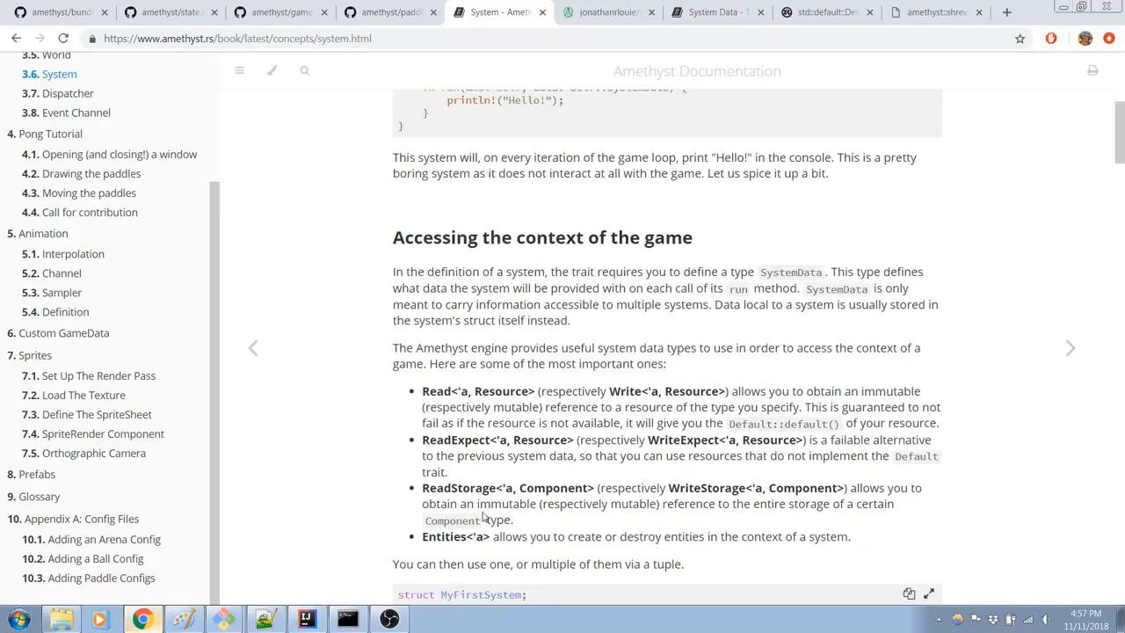
scroll("up", 3)
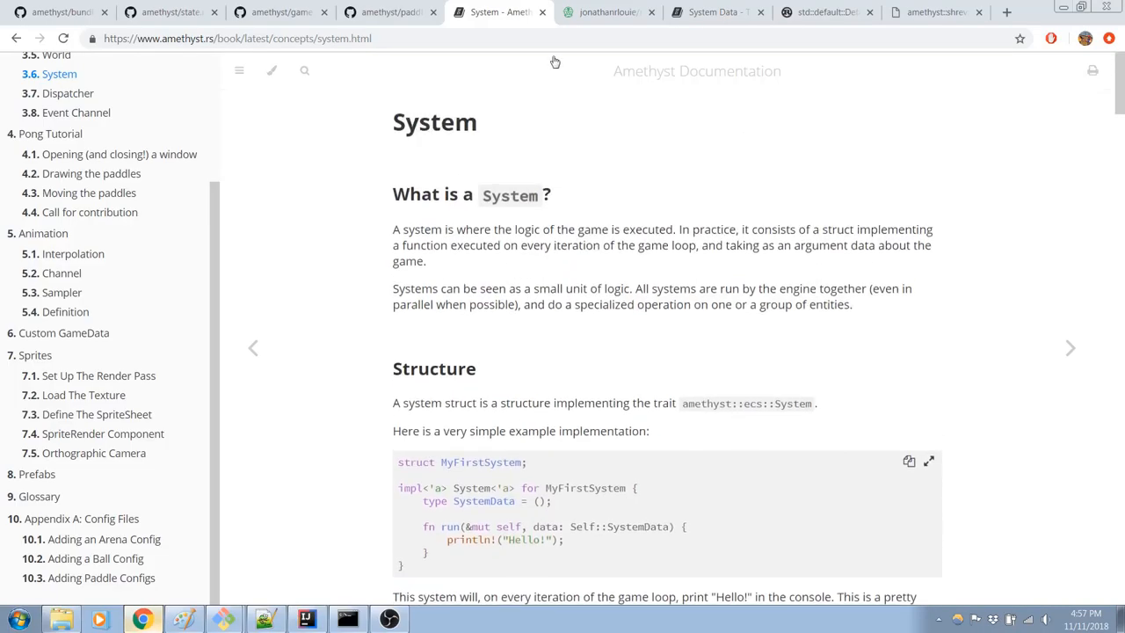
Step: Glance at the Specs System Data, std Default and EventChannel pages, then reach the amethyst crate root
left_click(712, 11)
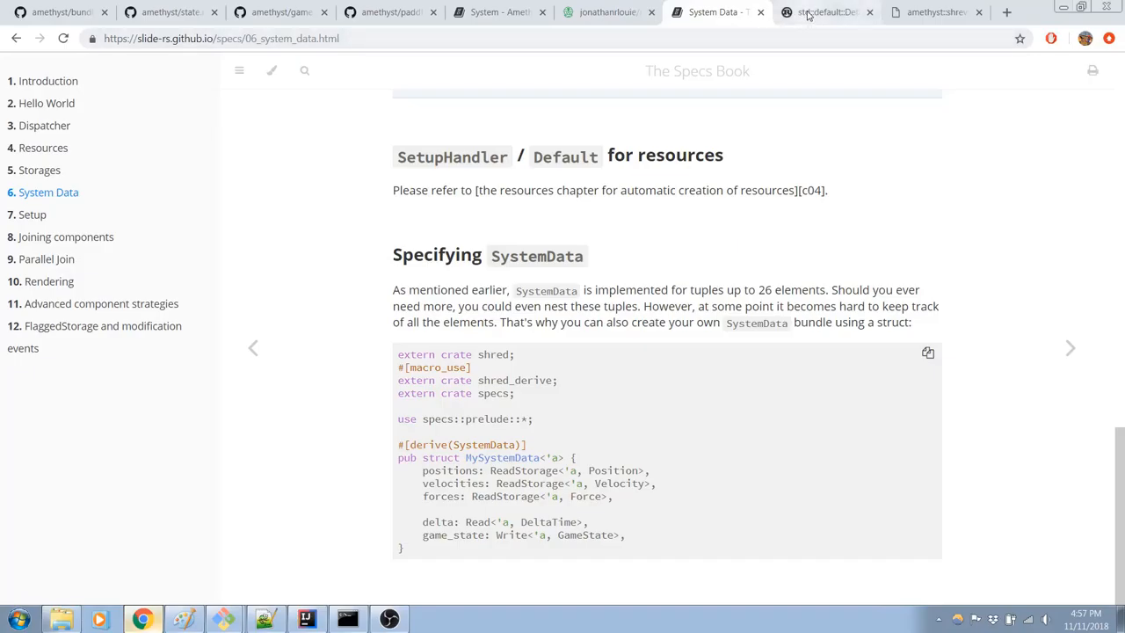
left_click(822, 12)
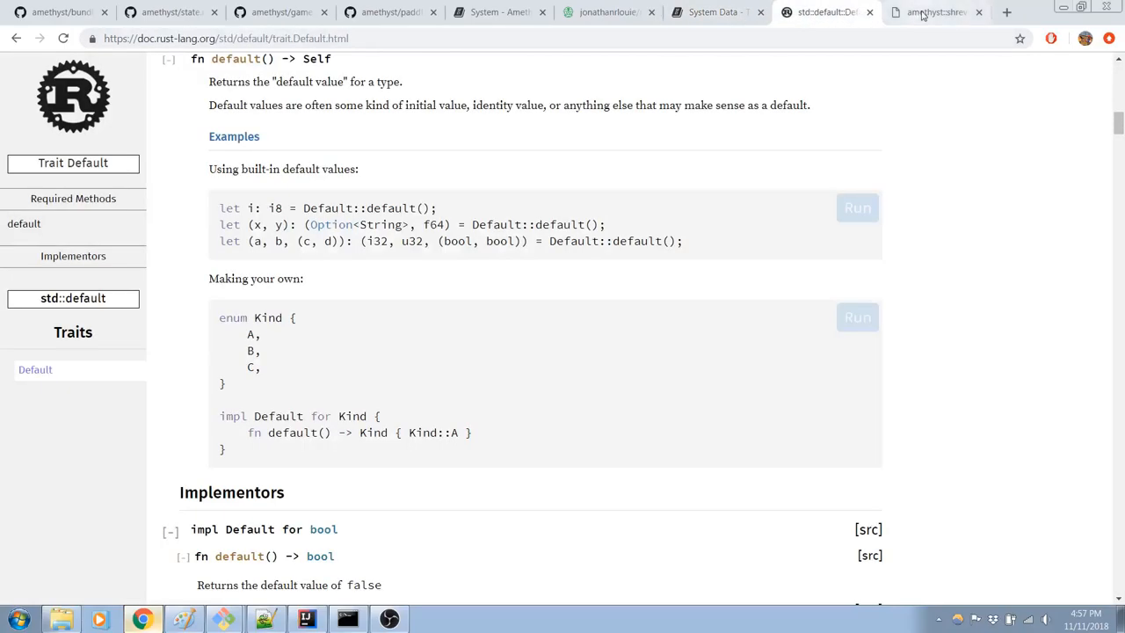
left_click(931, 12)
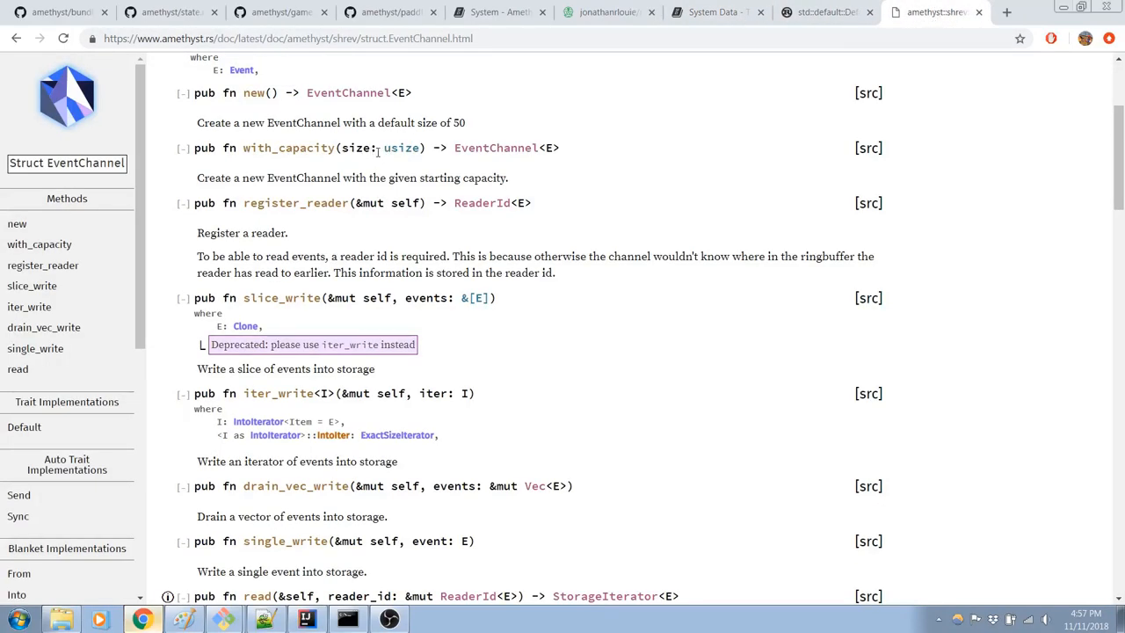
scroll("up", 3)
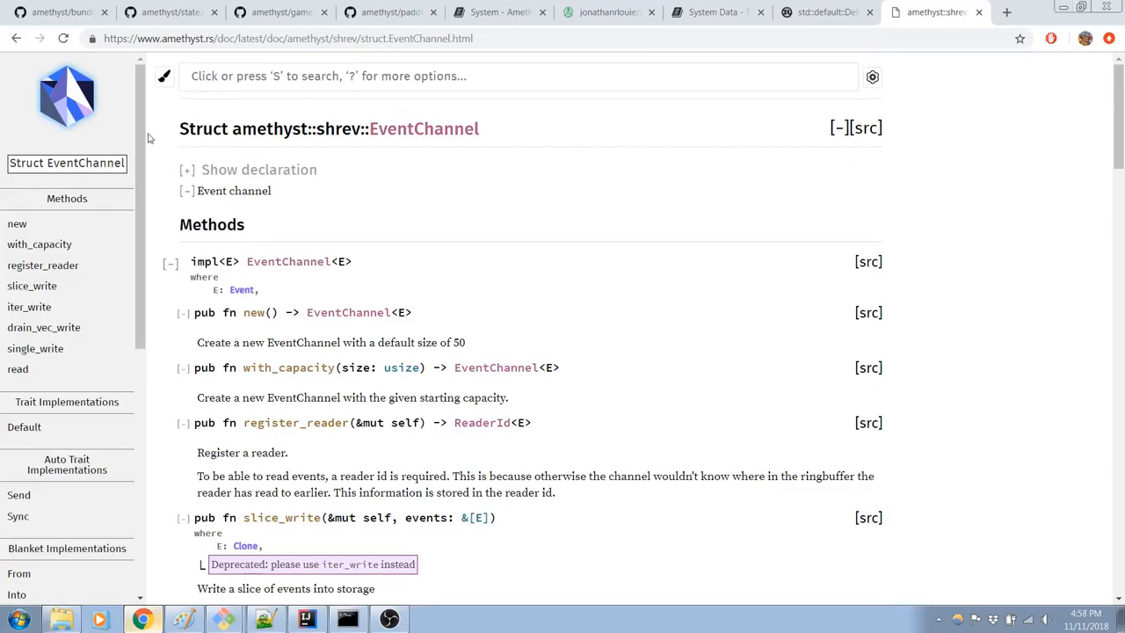
mouse_move(76, 286)
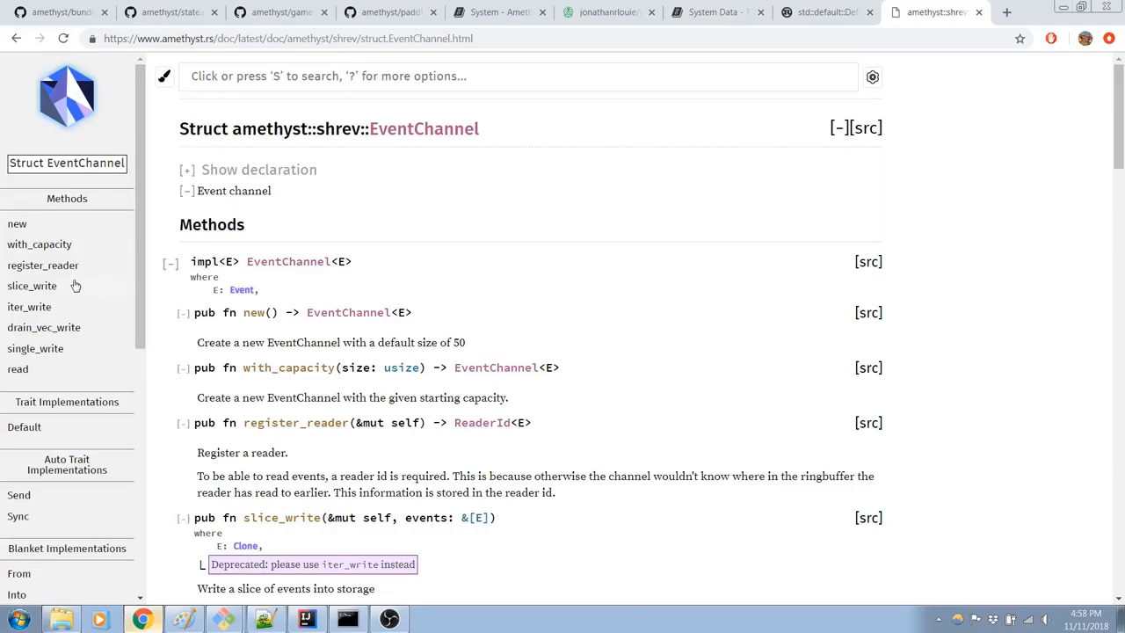
scroll("down", 3)
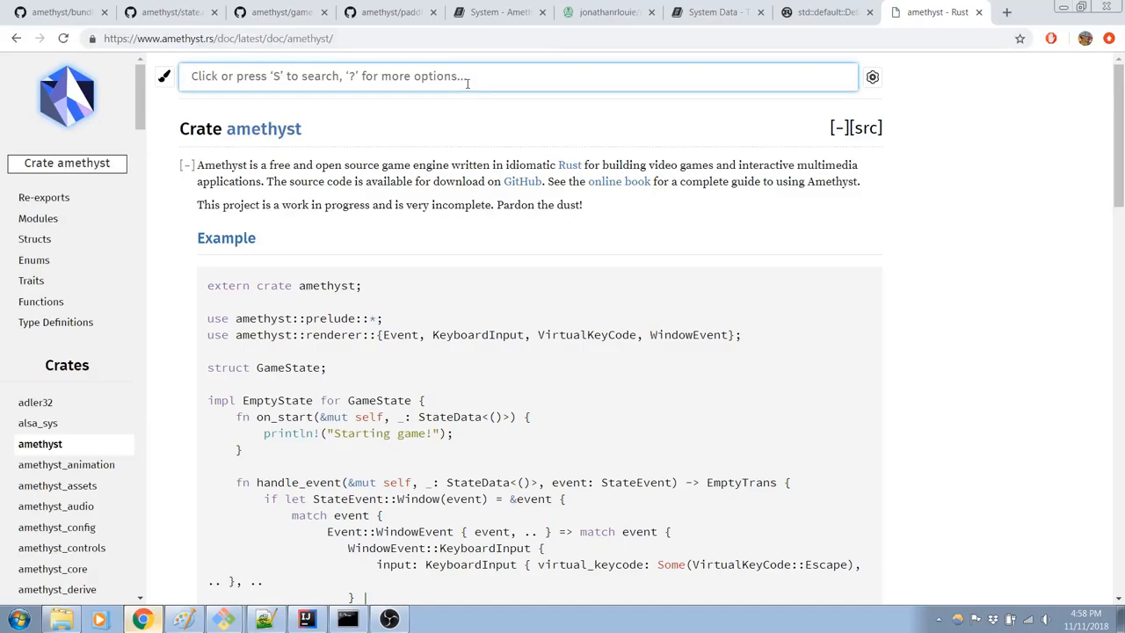
Step: Search the docs for 'Entities' and open the amethyst::ecs::prelude::Entities type definition
type("Entities")
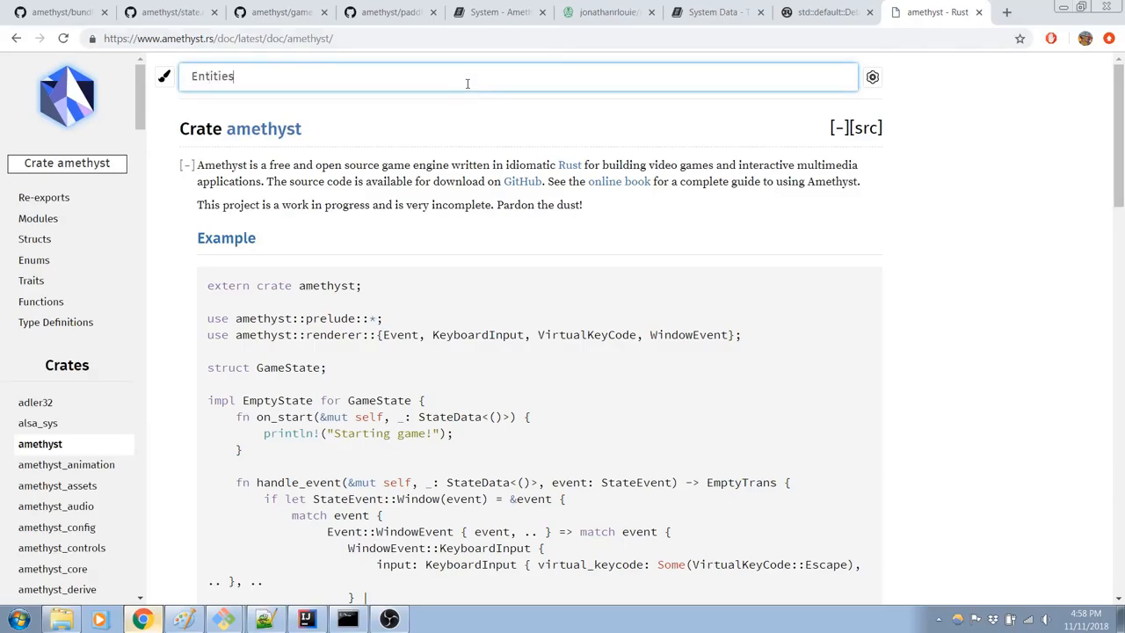
key("Return")
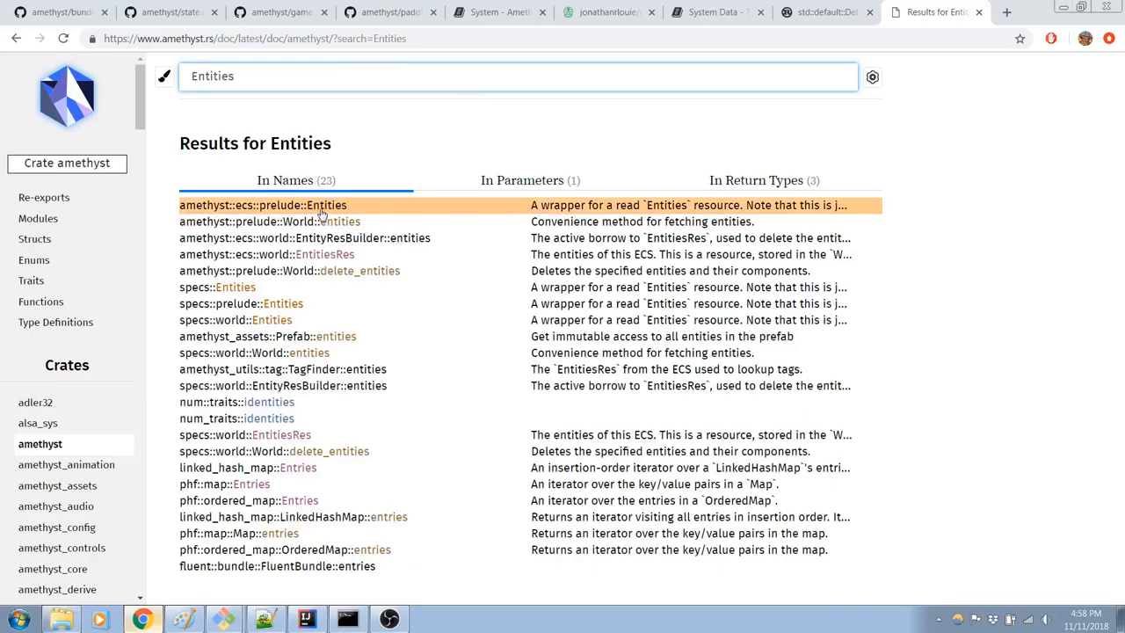
left_click(262, 205)
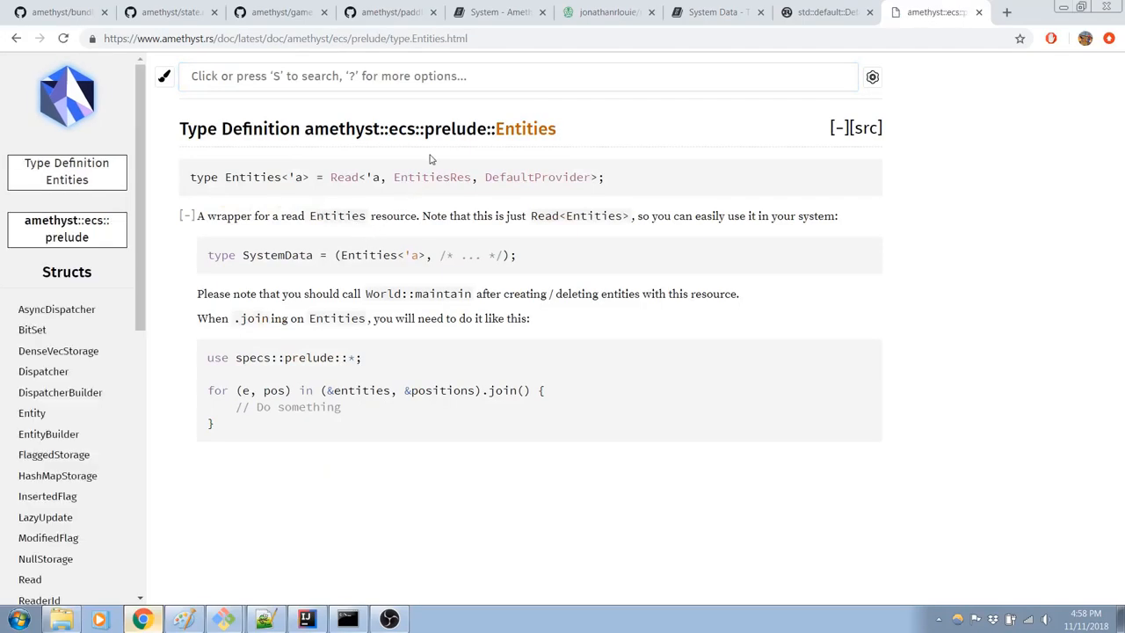
mouse_move(432, 158)
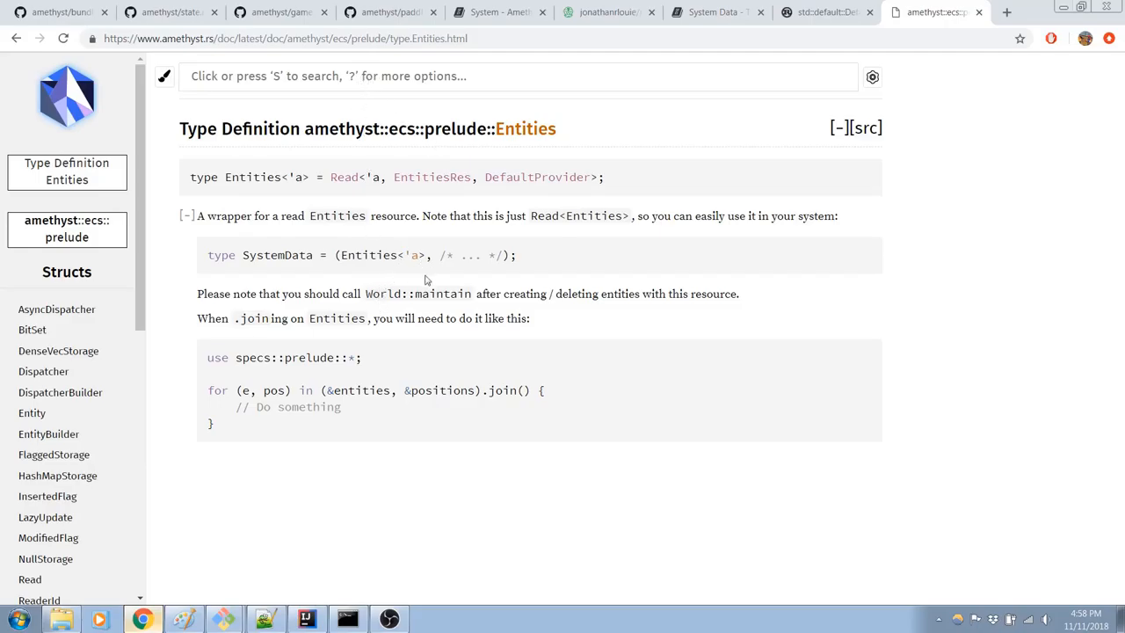
mouse_move(375, 425)
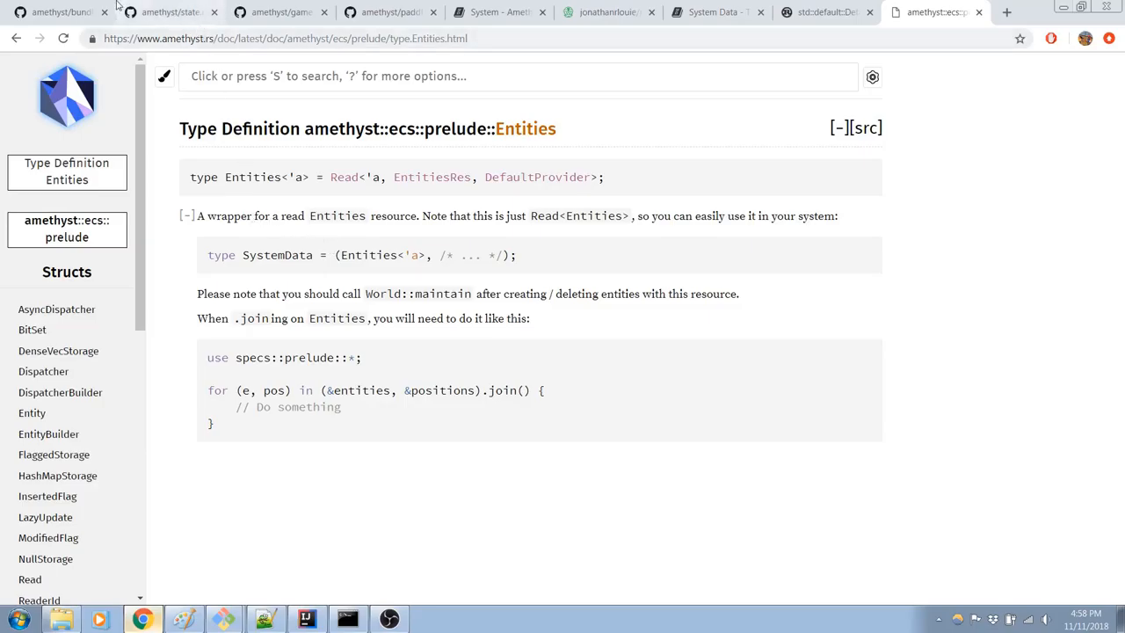
Step: From the state.rs GitHub tab, search the amethyst repository for 'Entities'
left_click(53, 11)
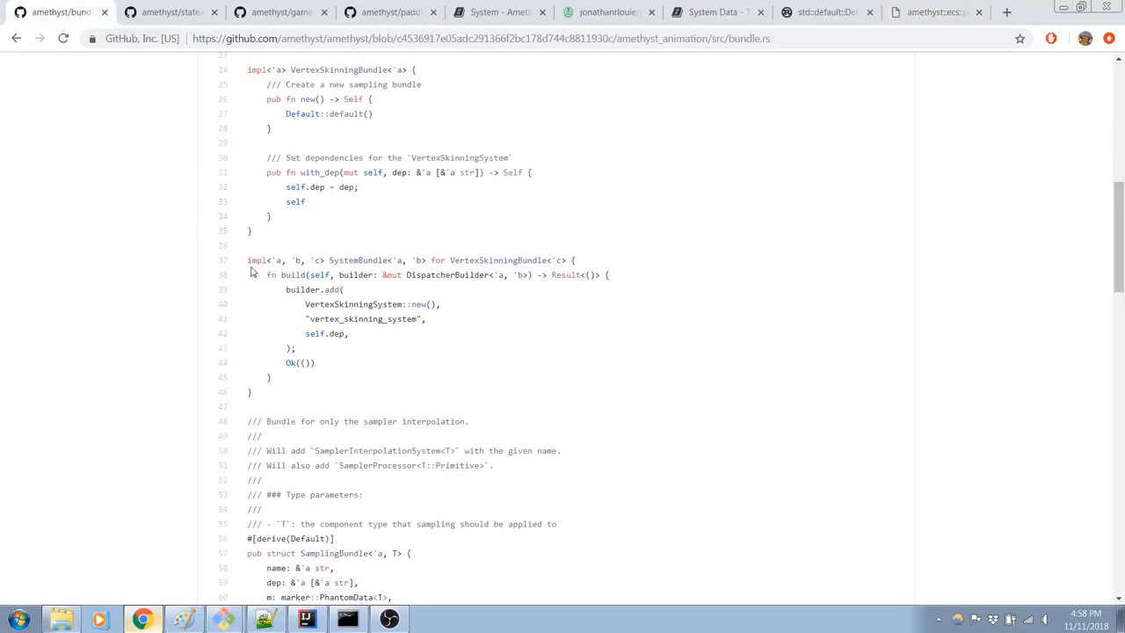
left_click(167, 11)
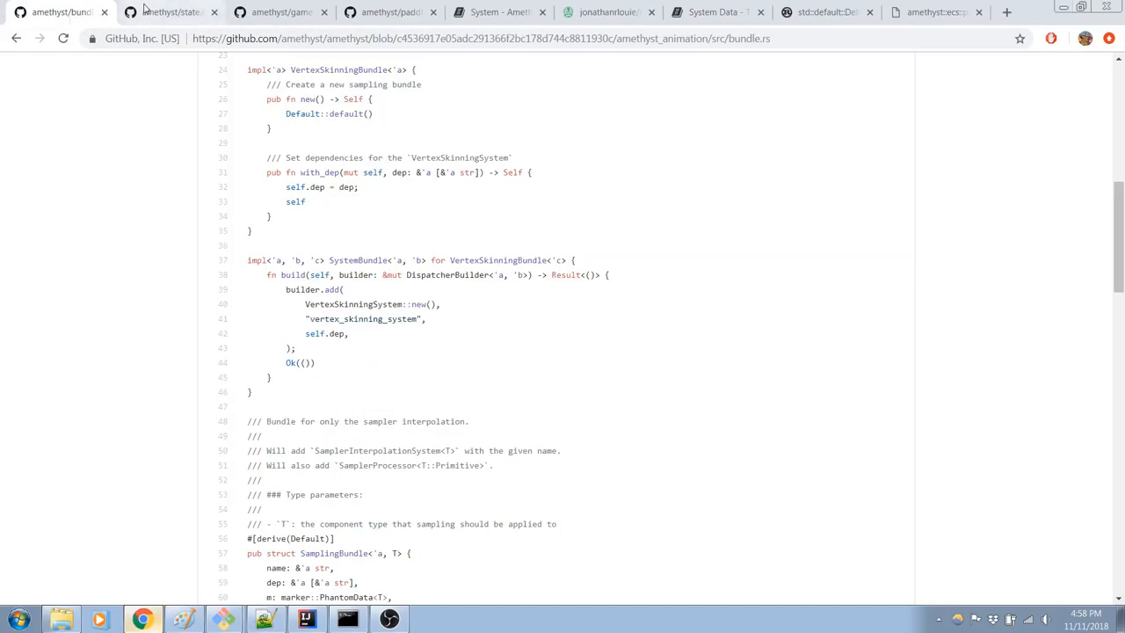
left_click(167, 12)
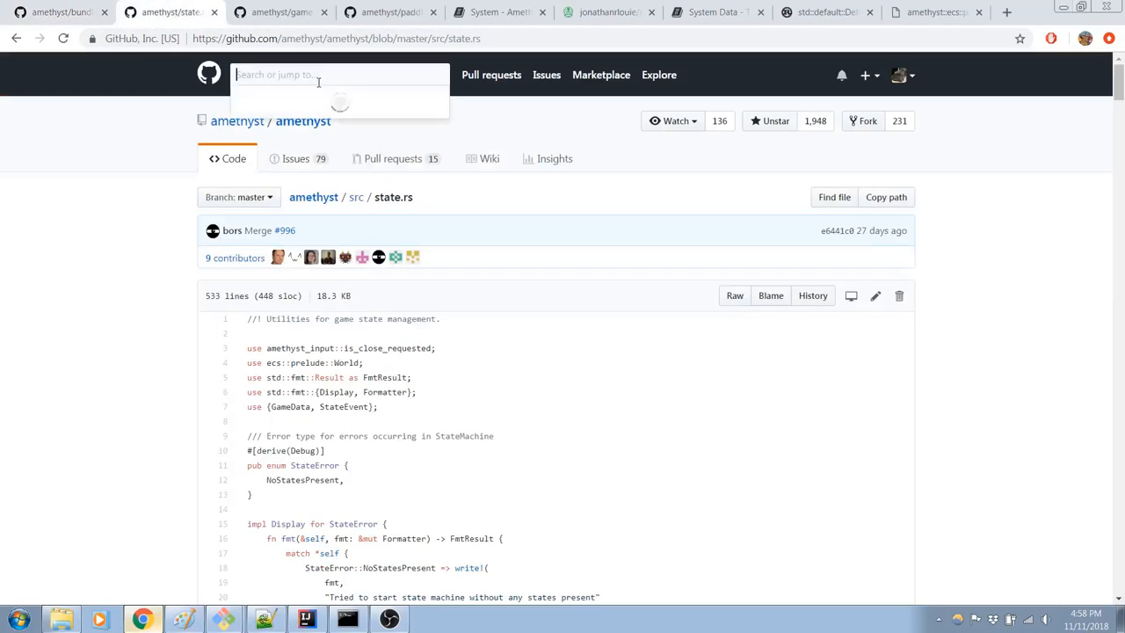
type("Entities")
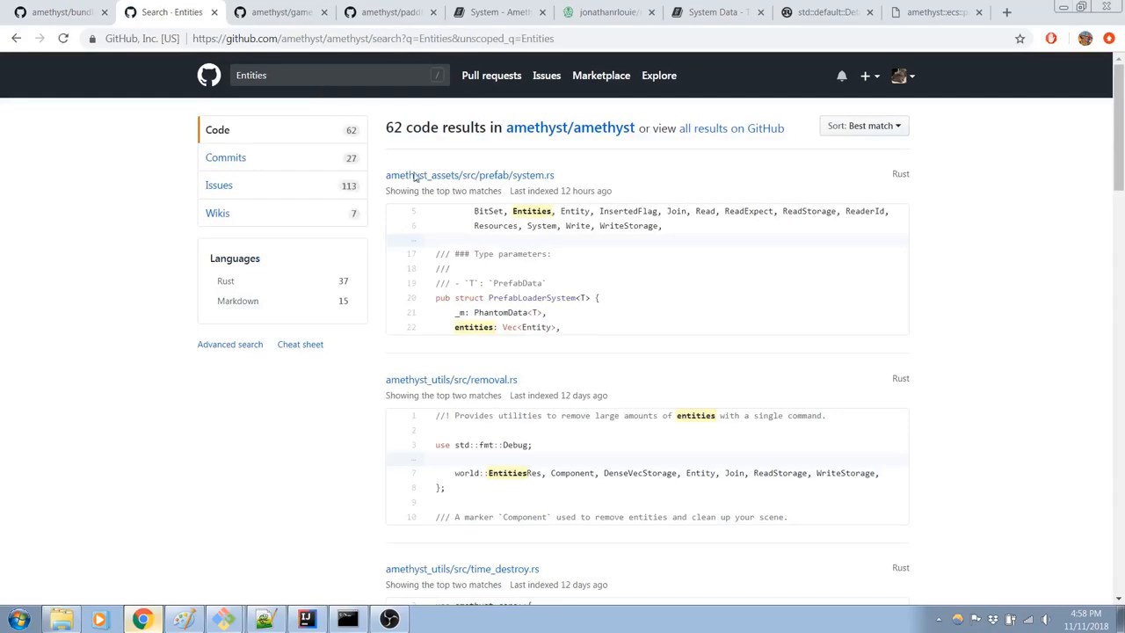
mouse_move(558, 309)
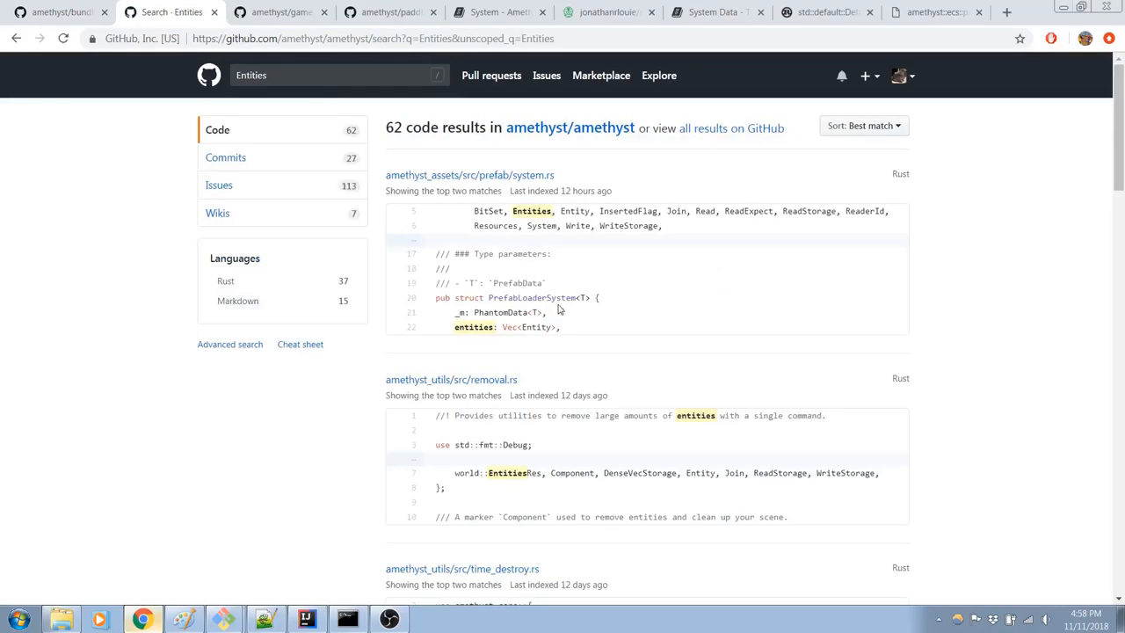
mouse_move(519, 231)
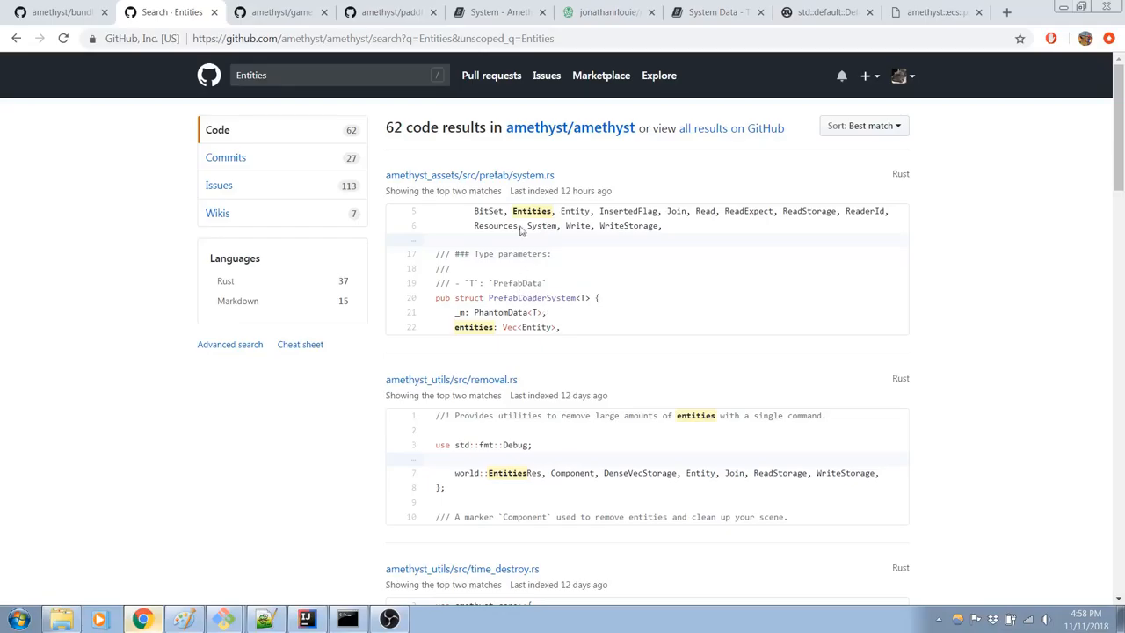
Step: Scroll through the 62 Entities code results to the bottom of the first page
scroll("down", 3)
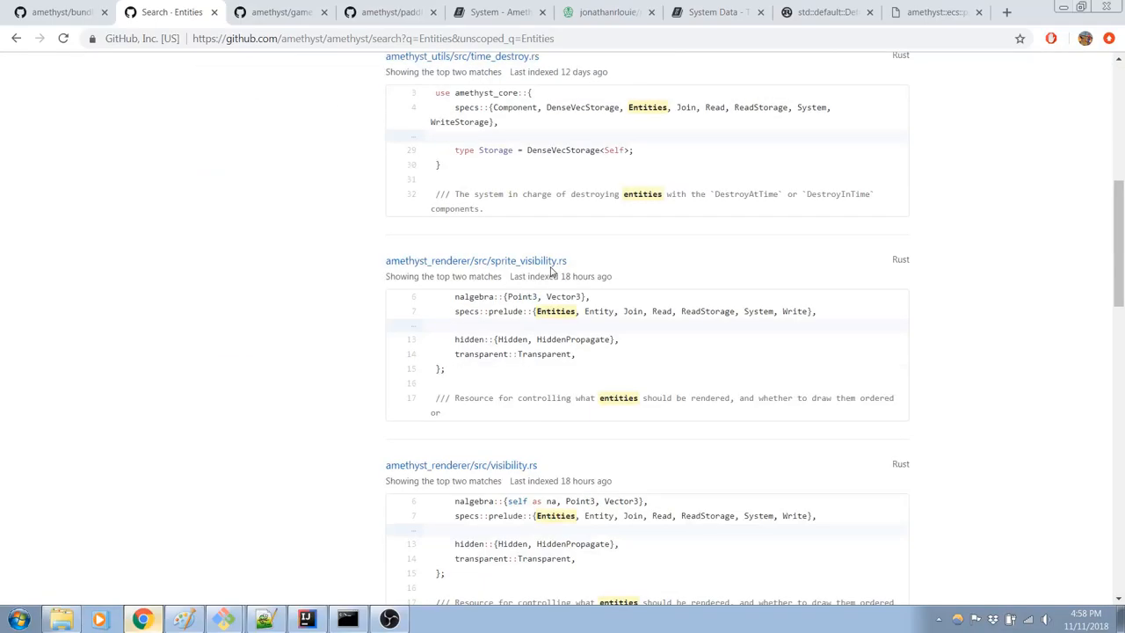
scroll("up", 3)
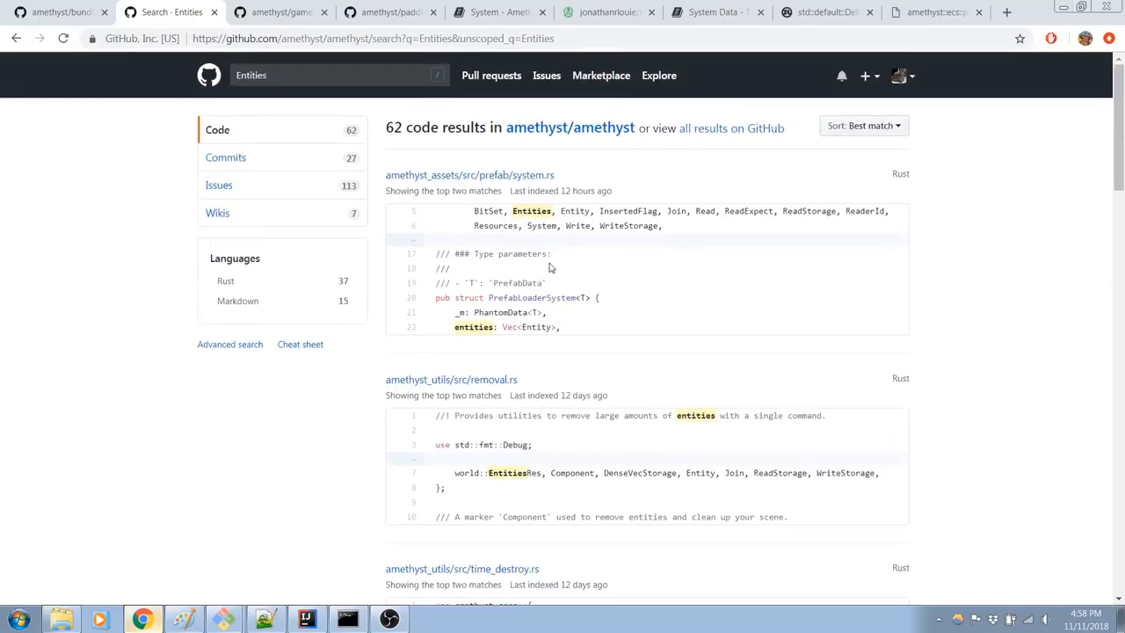
mouse_move(527, 179)
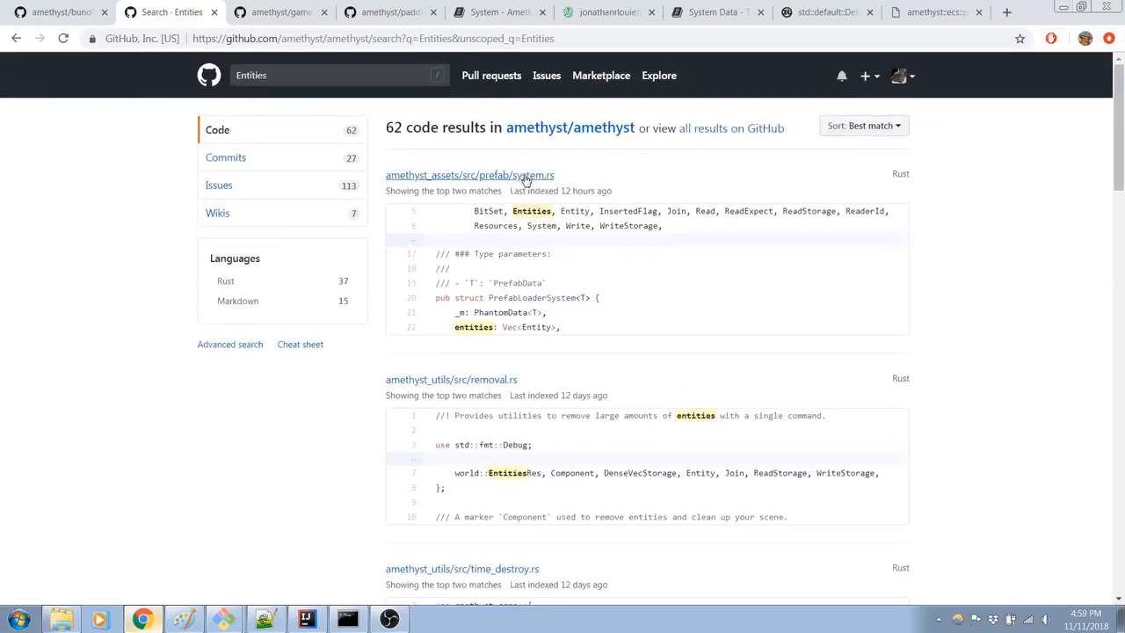
scroll("down", 3)
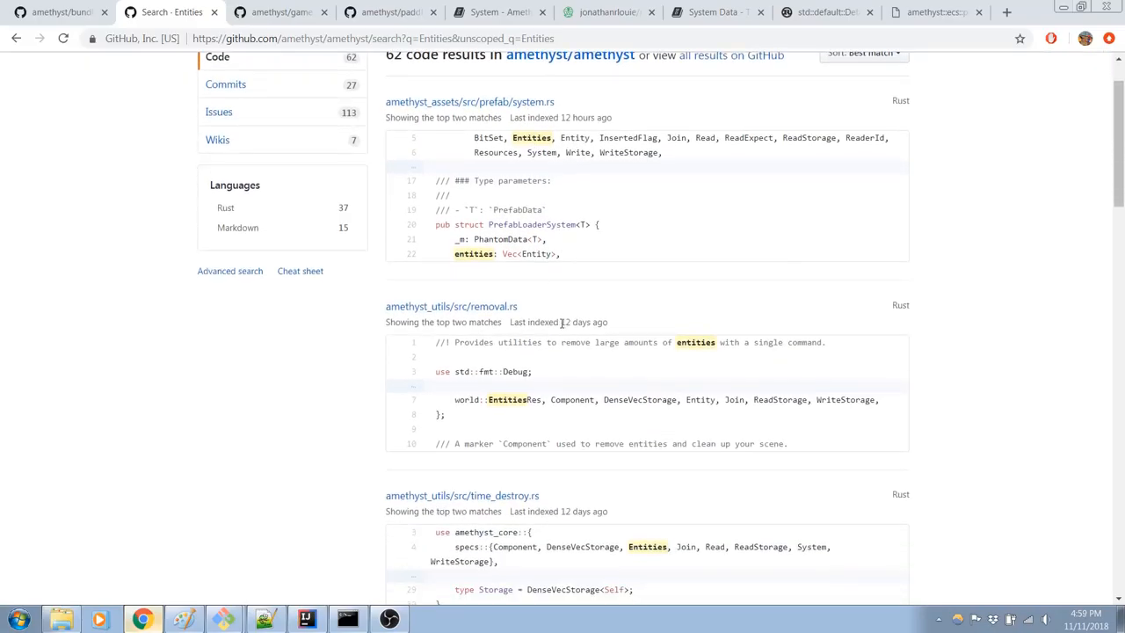
scroll("down", 3)
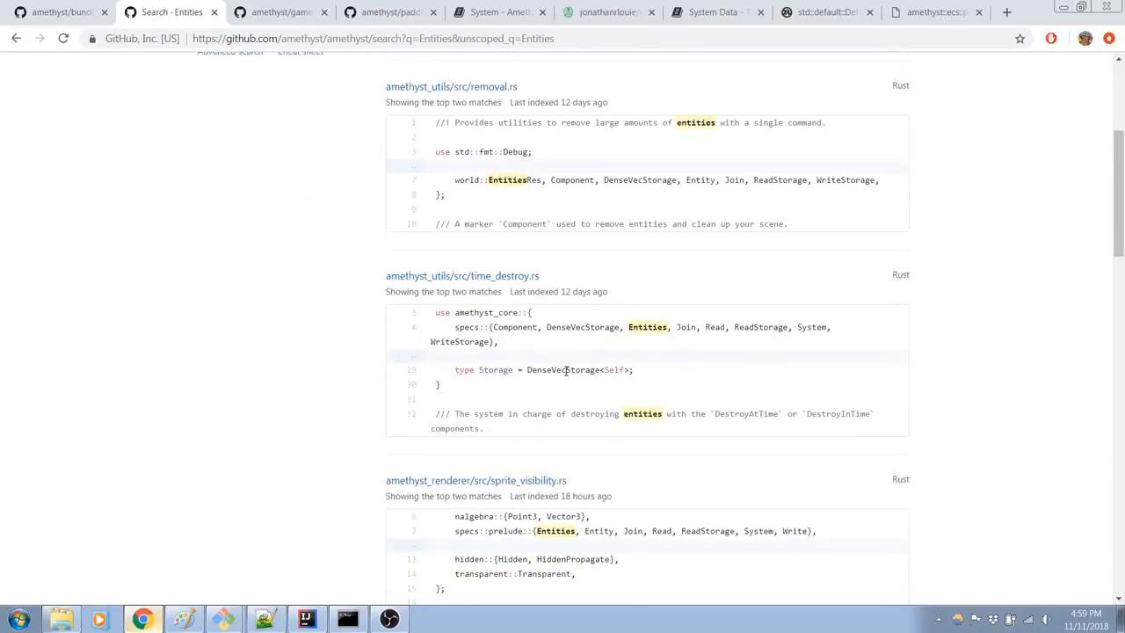
scroll("down", 3)
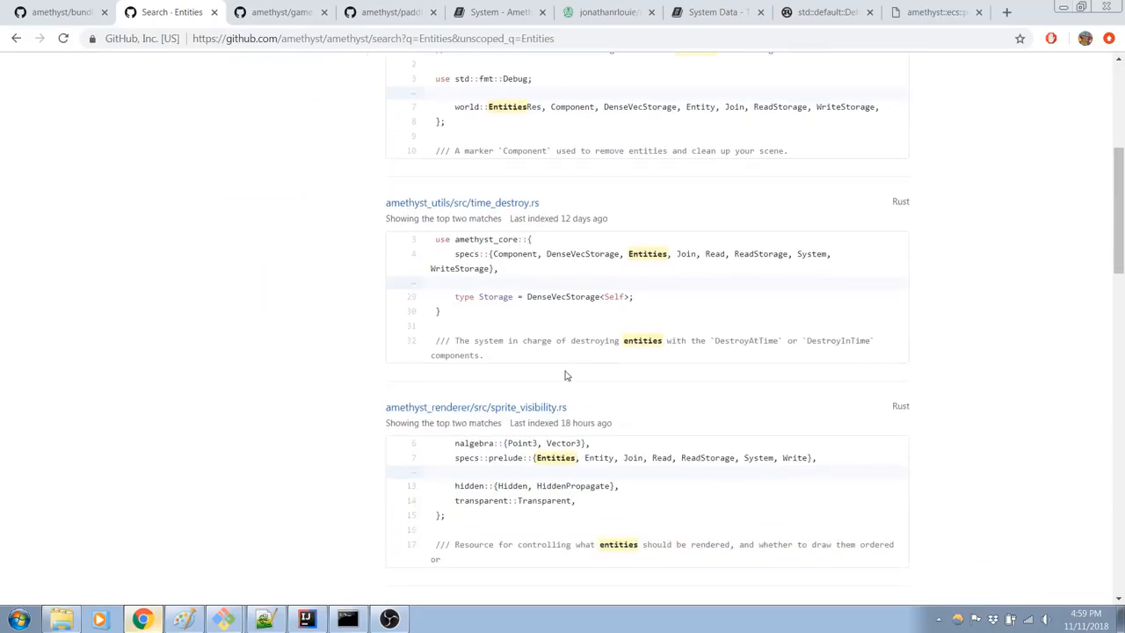
scroll("down", 3)
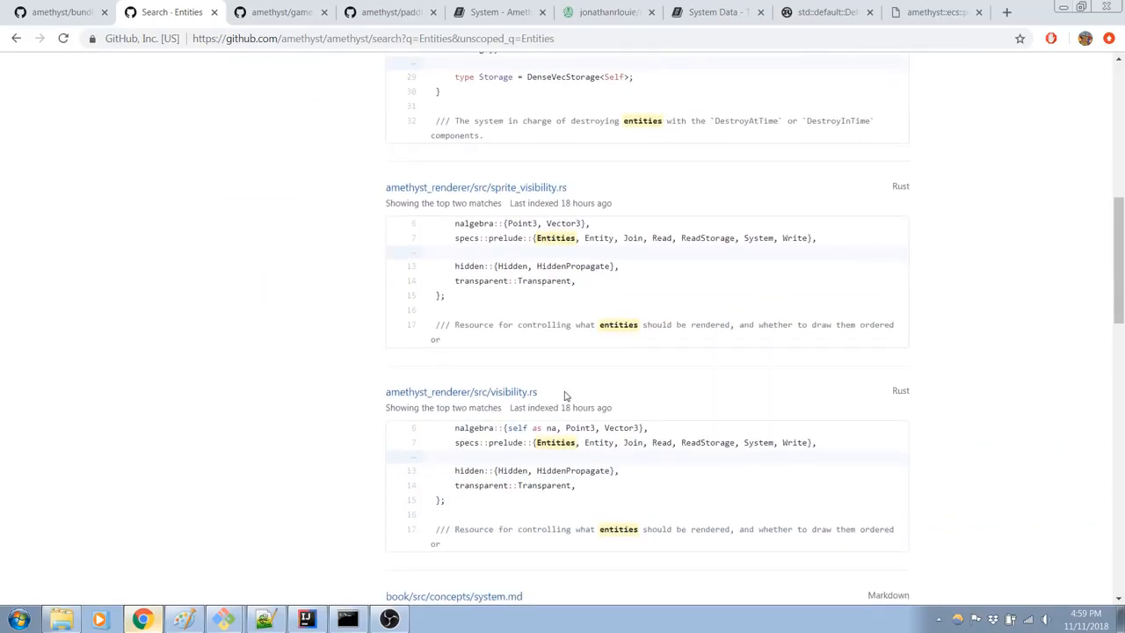
scroll("down", 3)
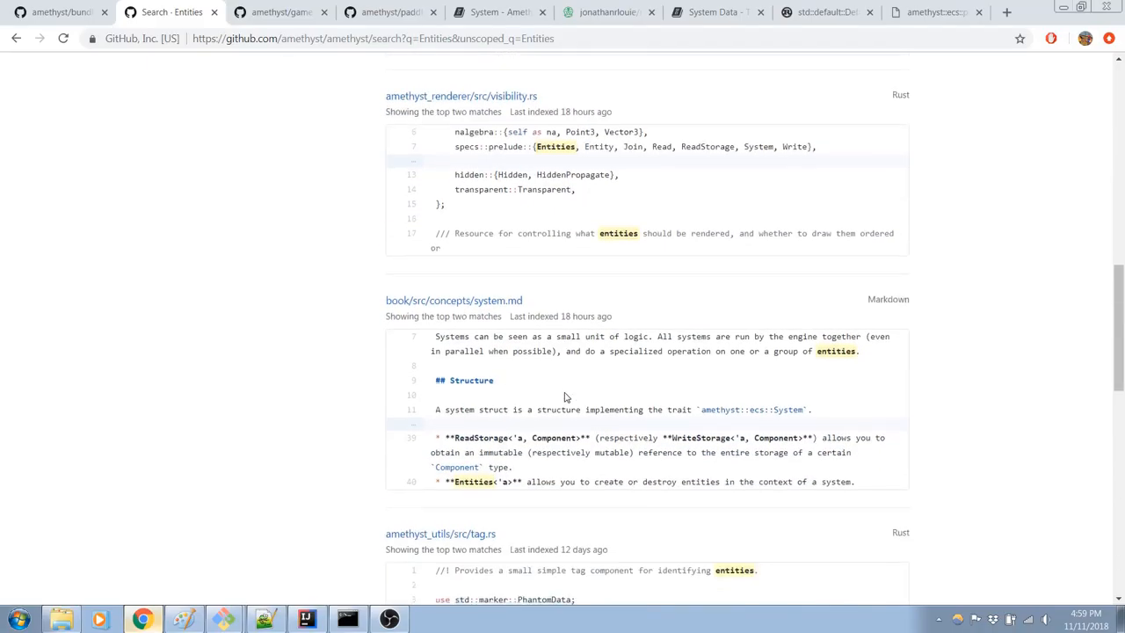
scroll("down", 3)
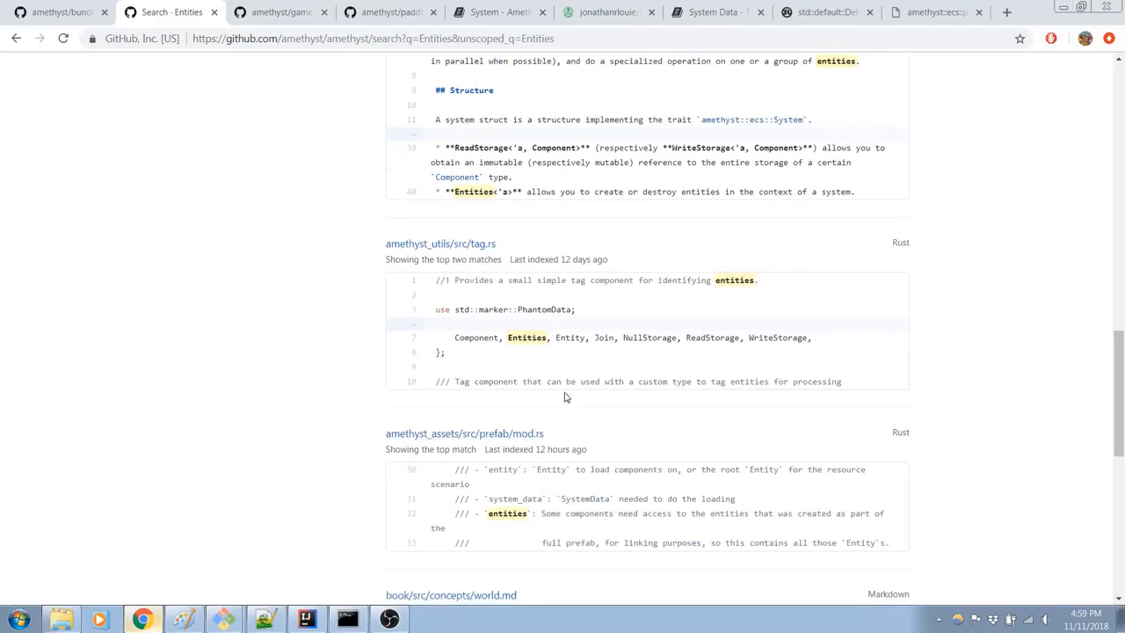
scroll("down", 3)
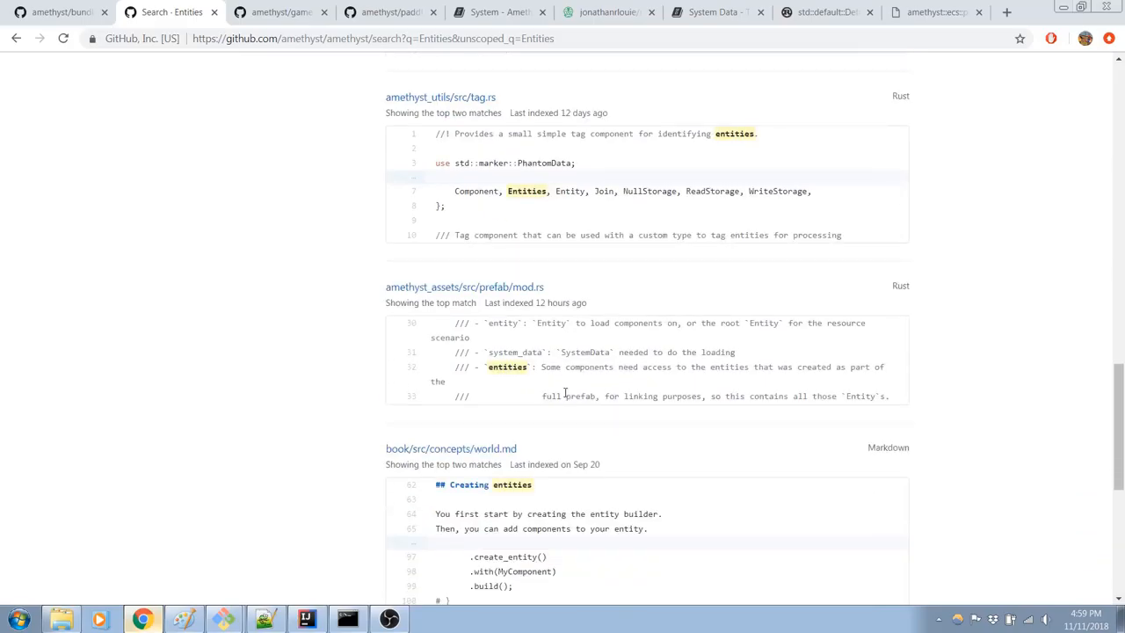
scroll("down", 3)
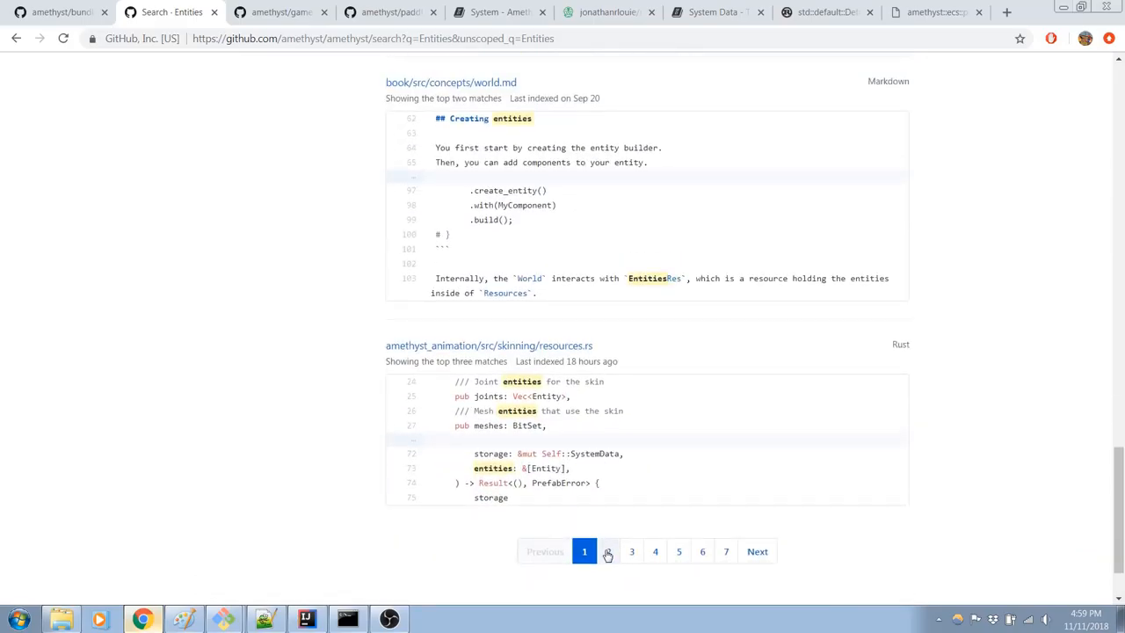
Step: Go to the second page of Entities search results and skim it
left_click(608, 551)
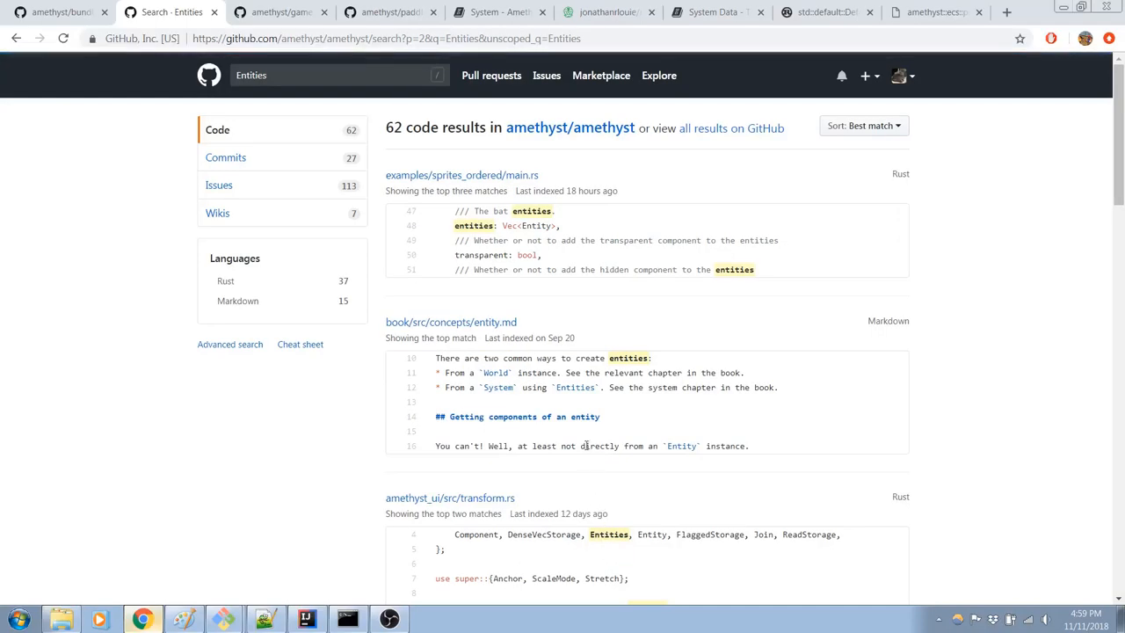
scroll("down", 3)
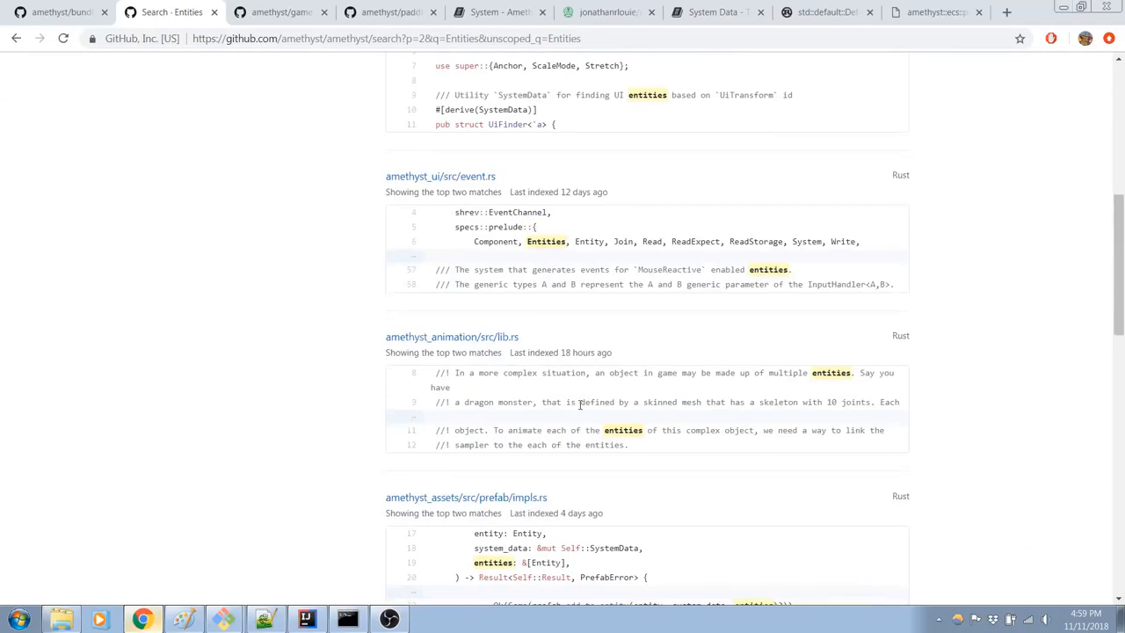
scroll("up", 3)
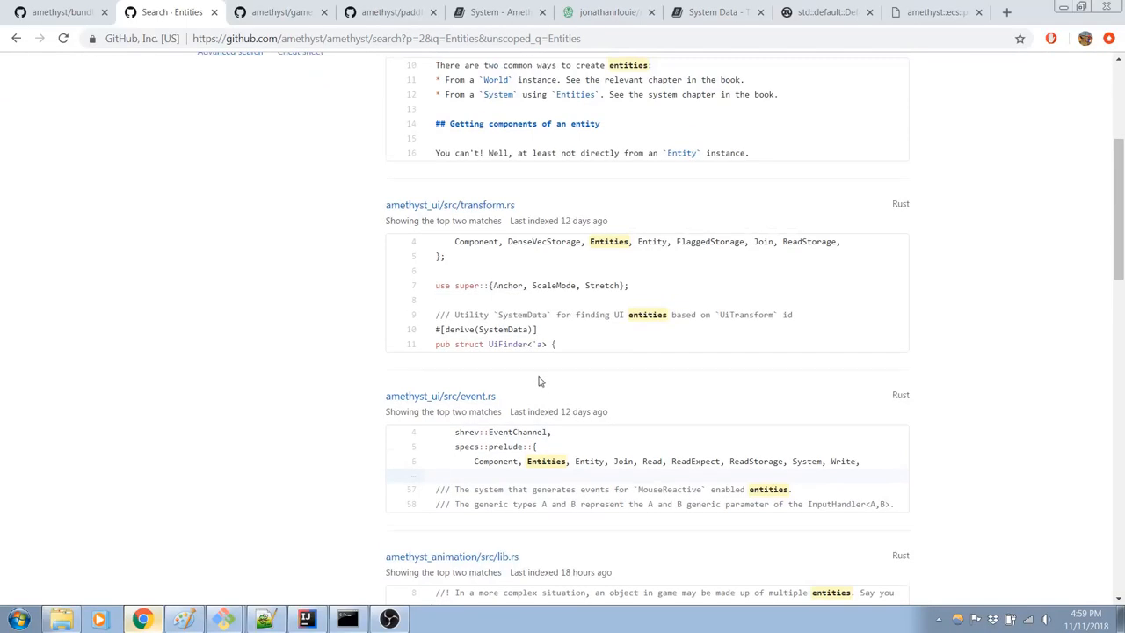
scroll("up", 3)
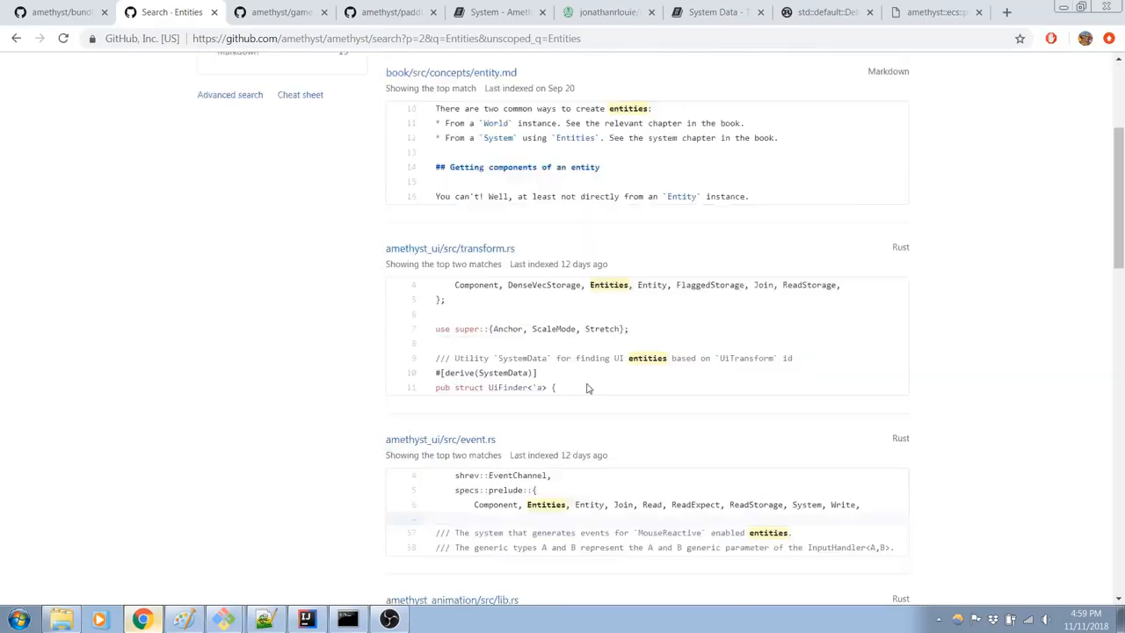
scroll("up", 3)
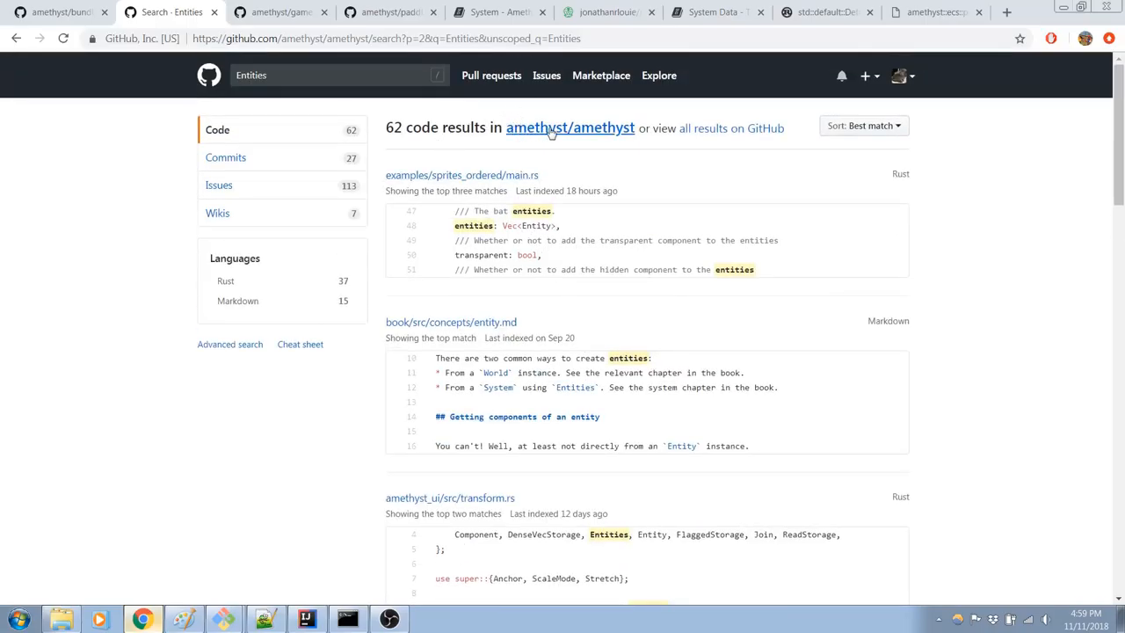
Step: Open the amethyst/amethyst repository home page and enter its src folder
left_click(570, 127)
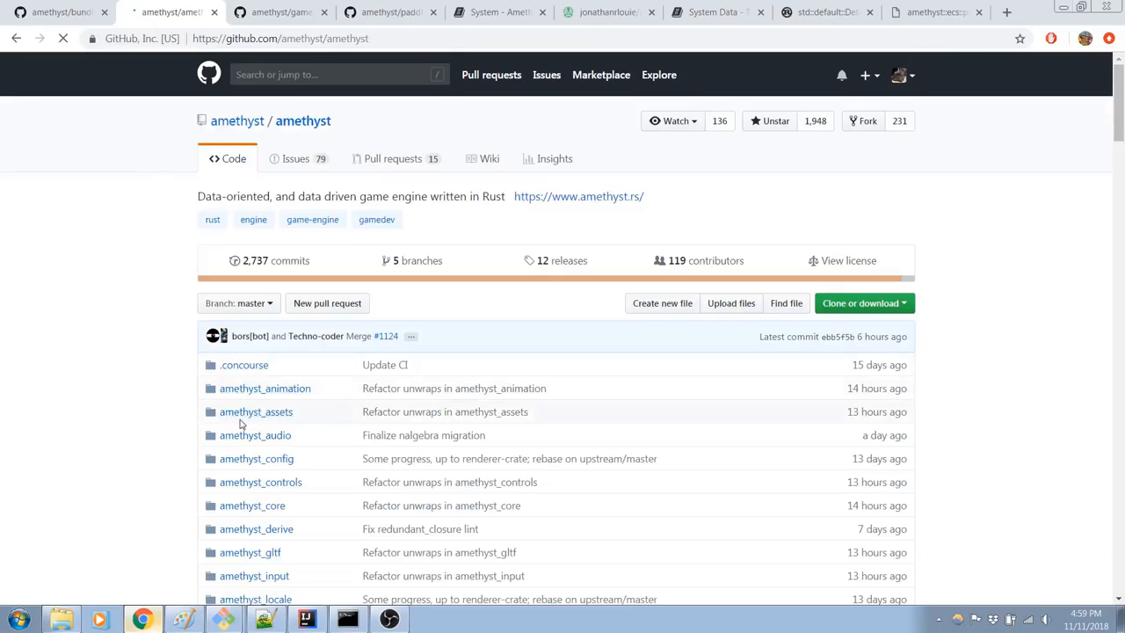
scroll("down", 3)
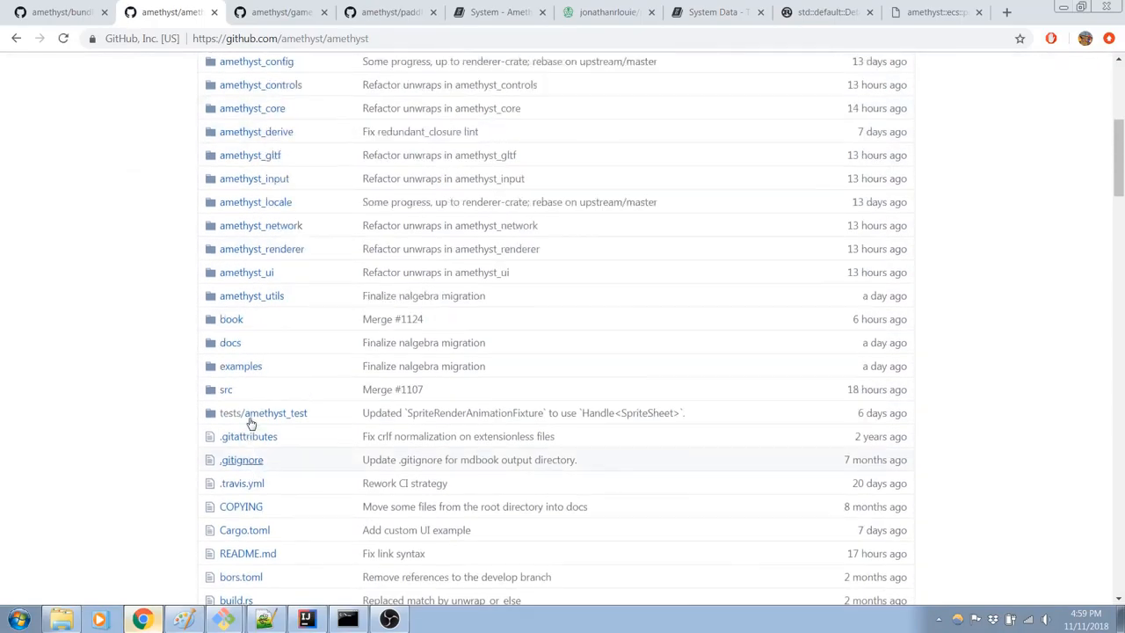
scroll("up", 3)
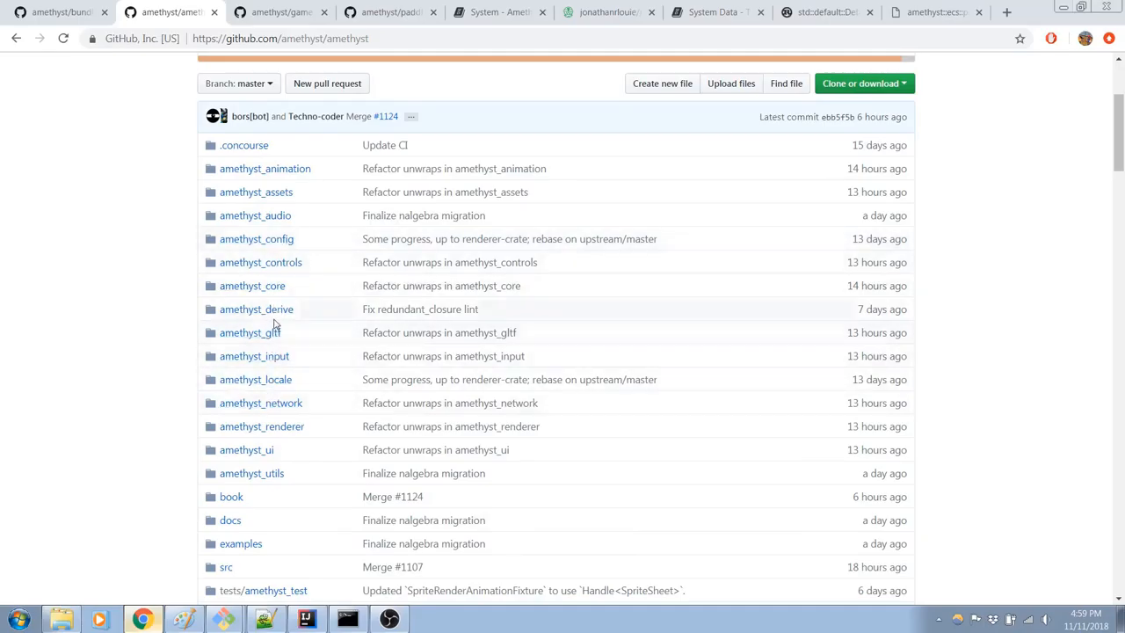
mouse_move(273, 215)
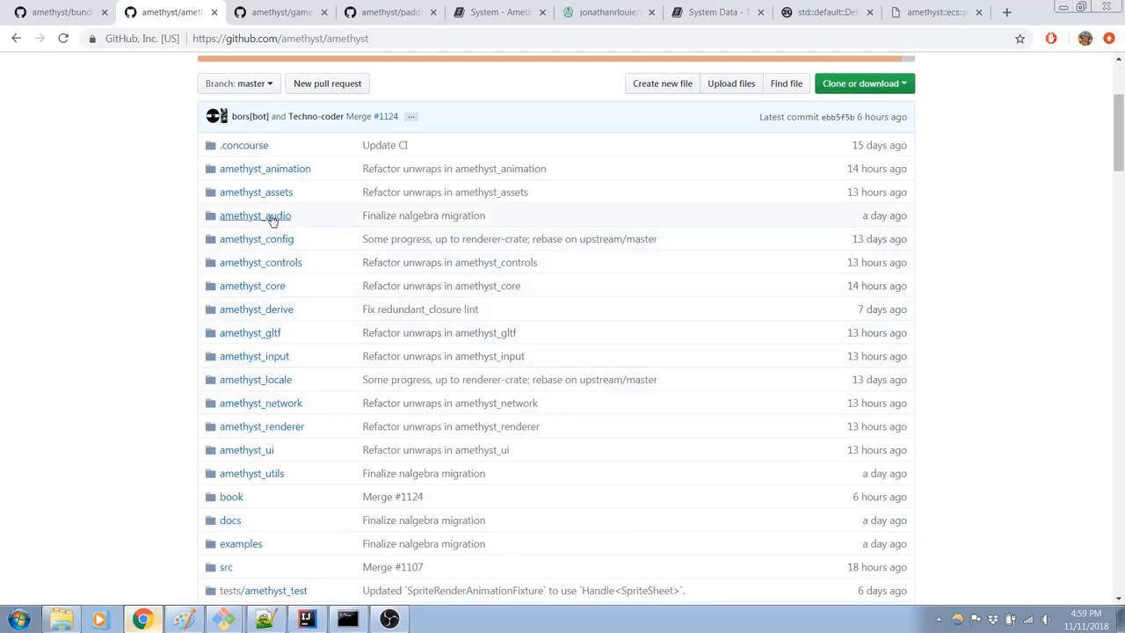
mouse_move(266, 286)
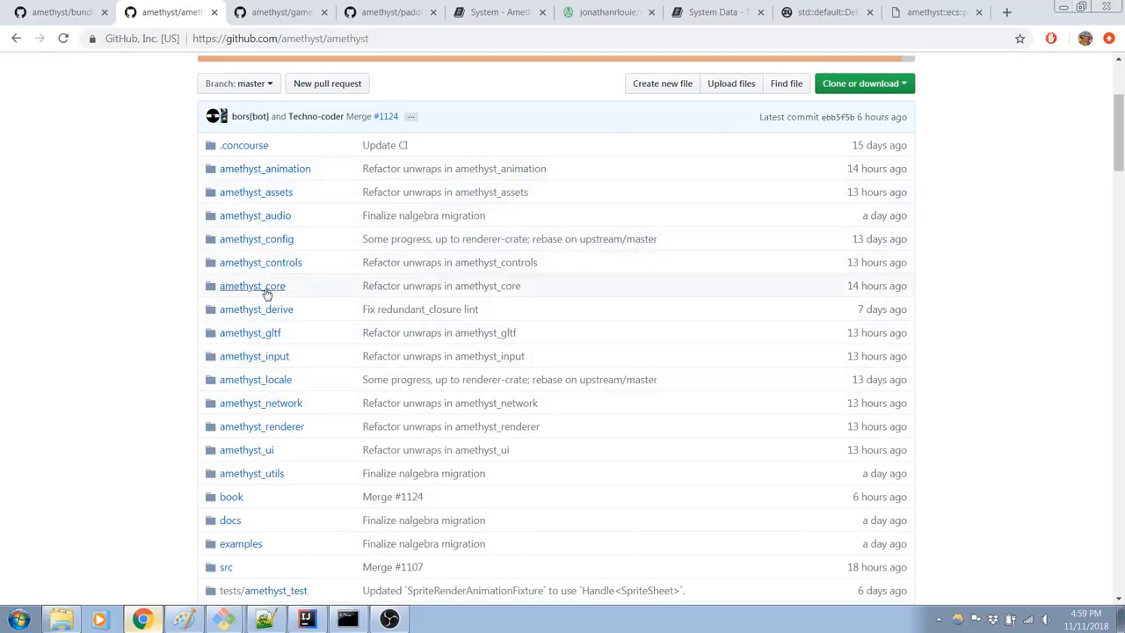
scroll("down", 3)
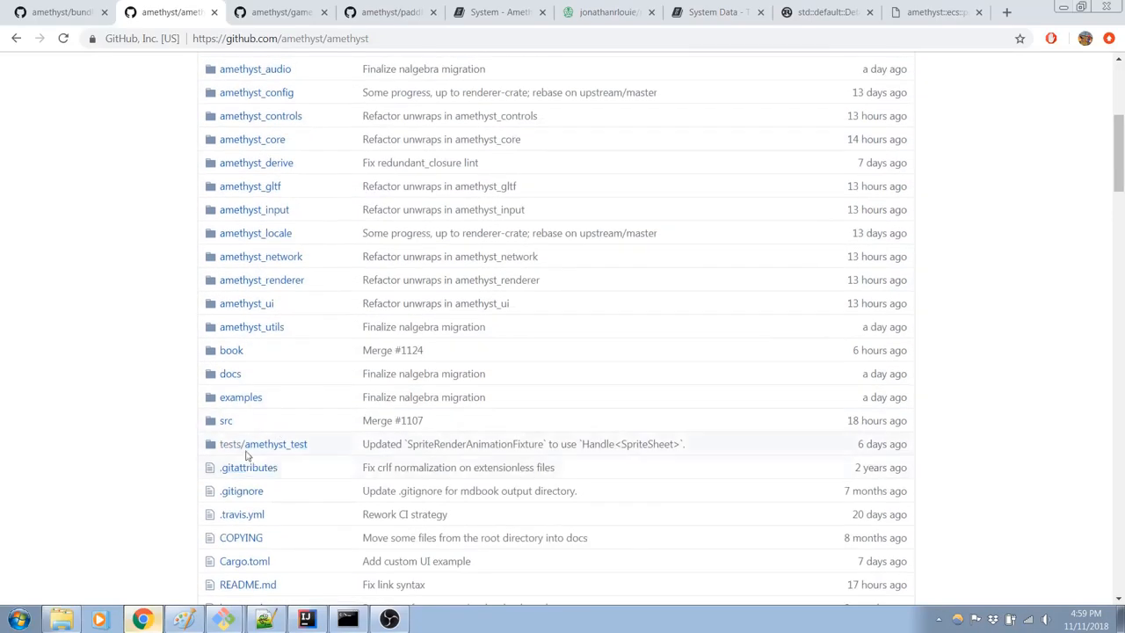
left_click(226, 420)
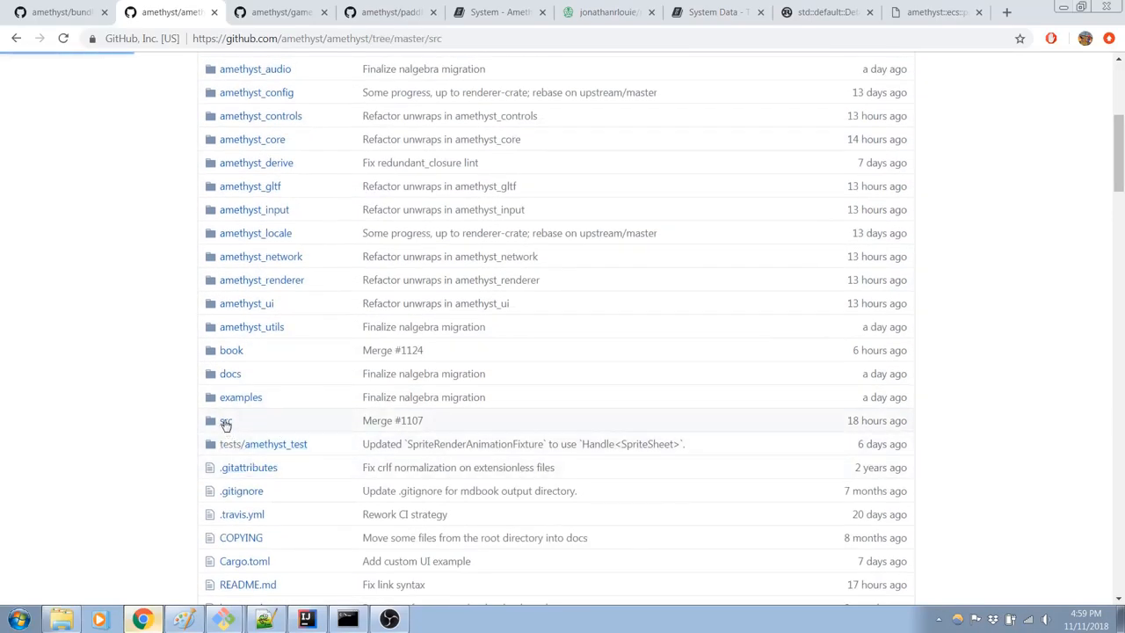
left_click(226, 421)
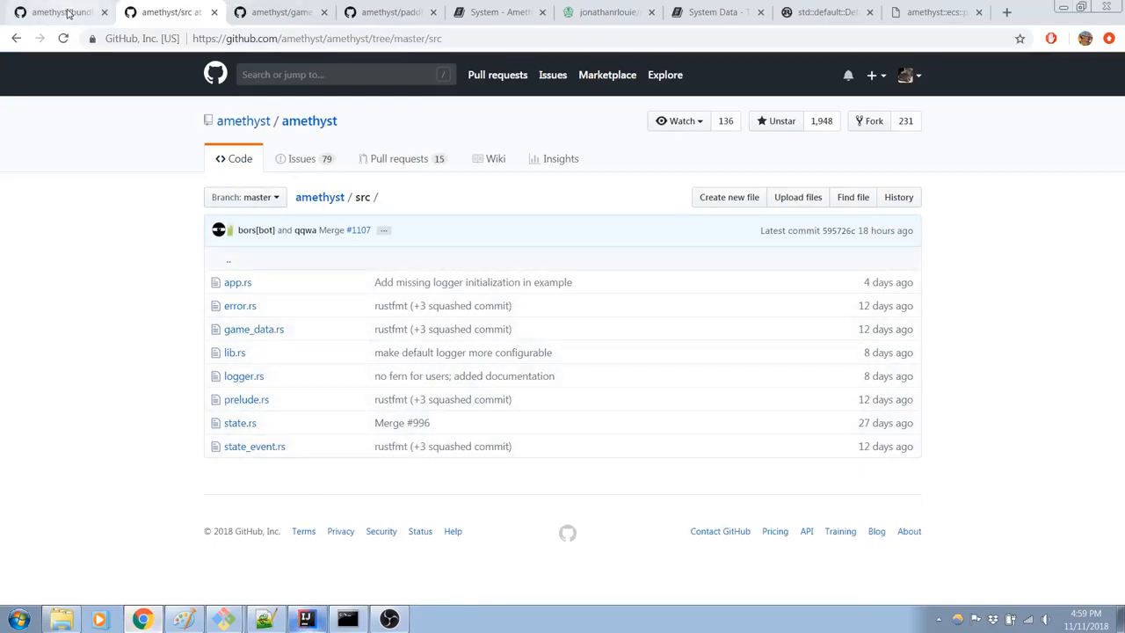
Step: Return to the repository's top-level file list, then open src again
left_click(303, 120)
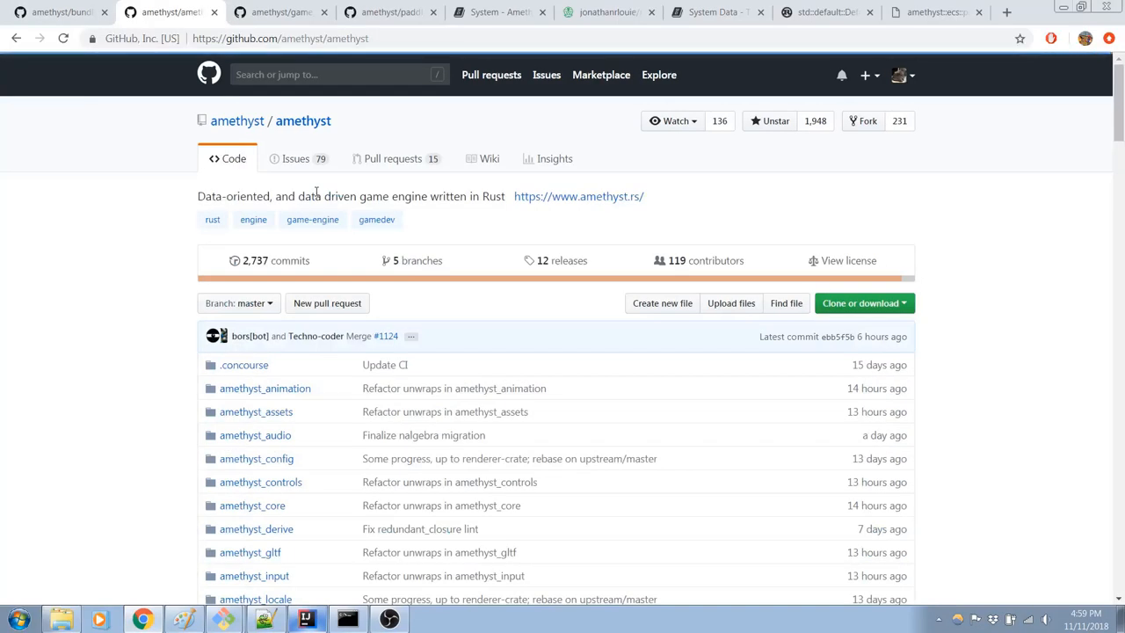
scroll("down", 3)
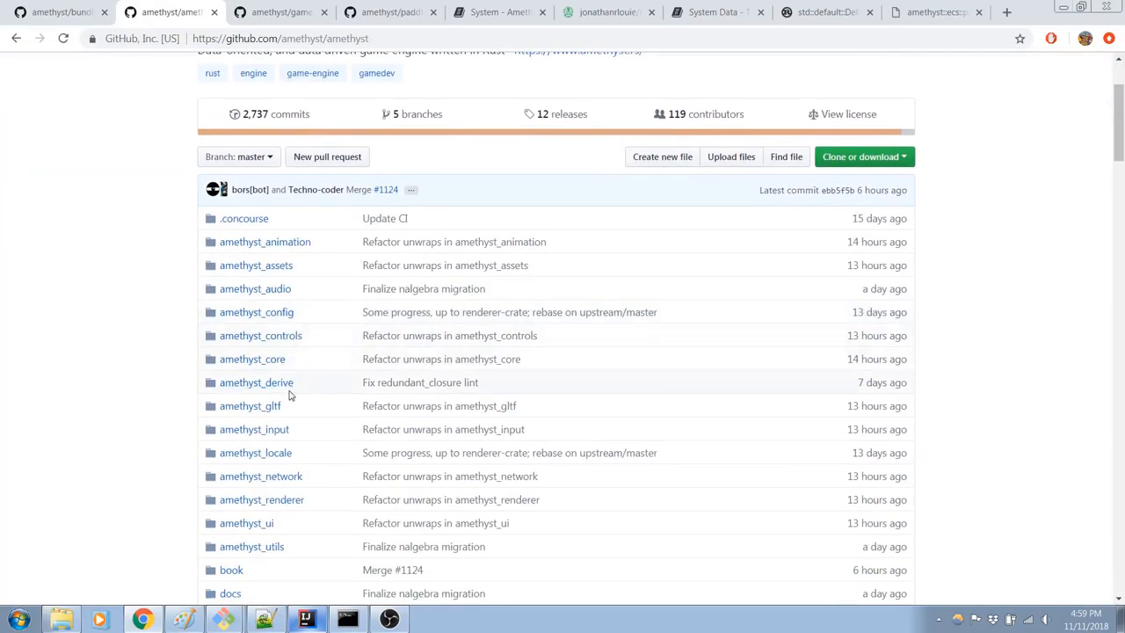
scroll("down", 3)
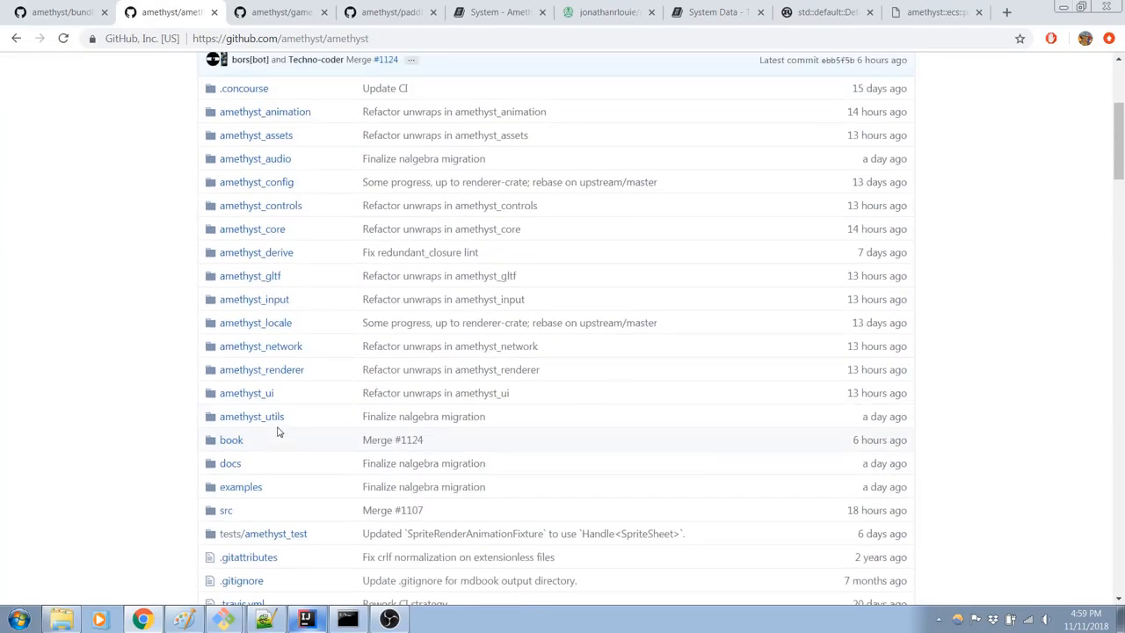
scroll("up", 3)
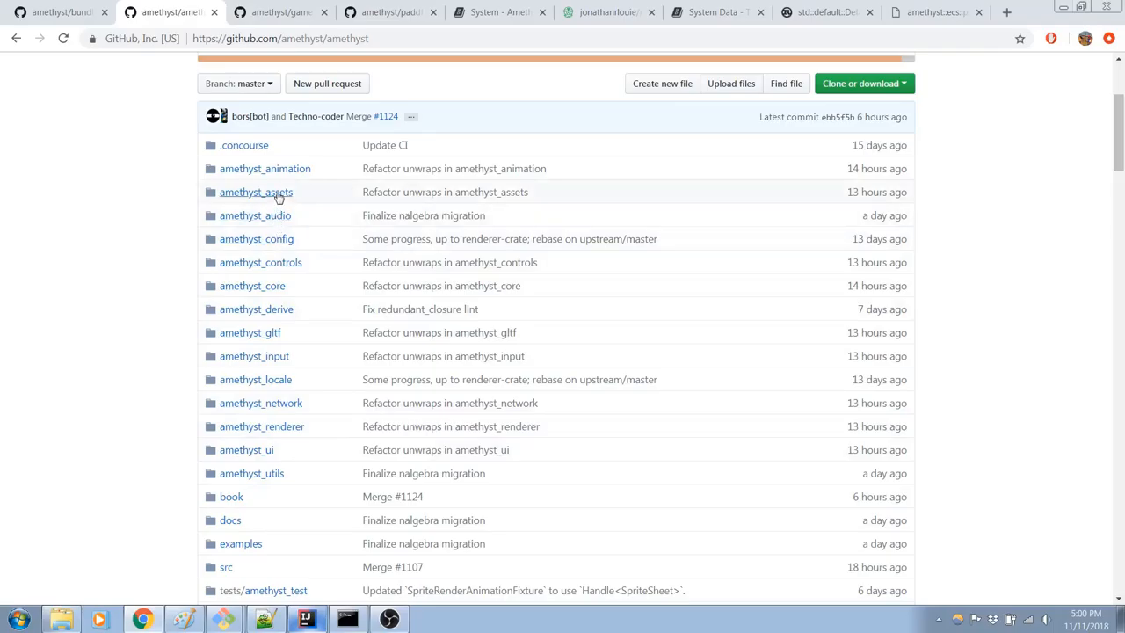
mouse_move(293, 450)
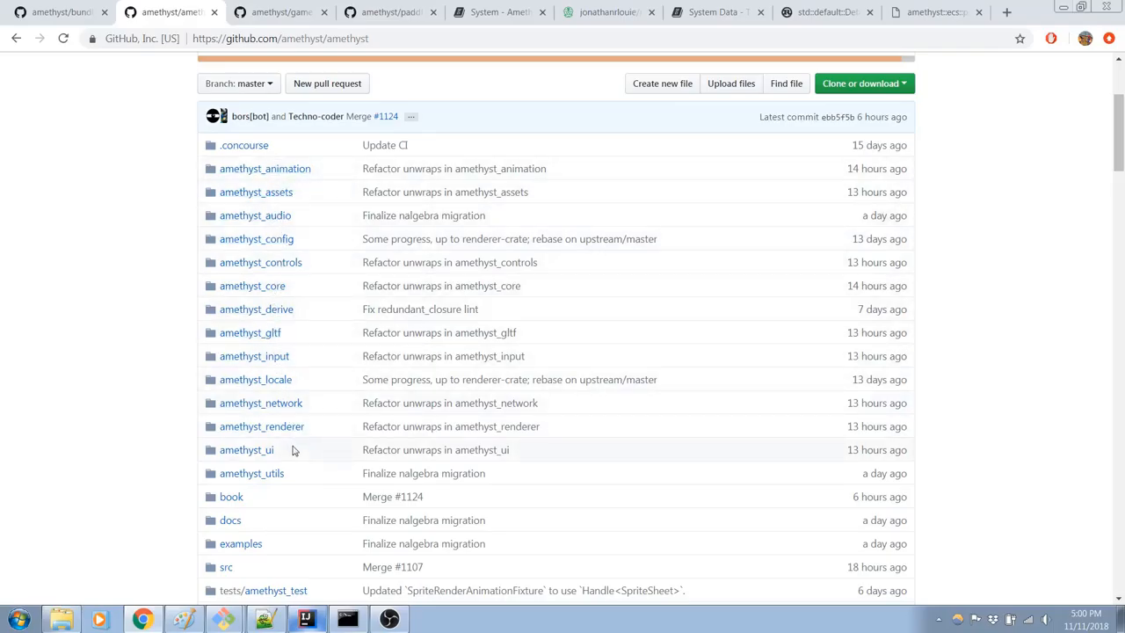
scroll("down", 3)
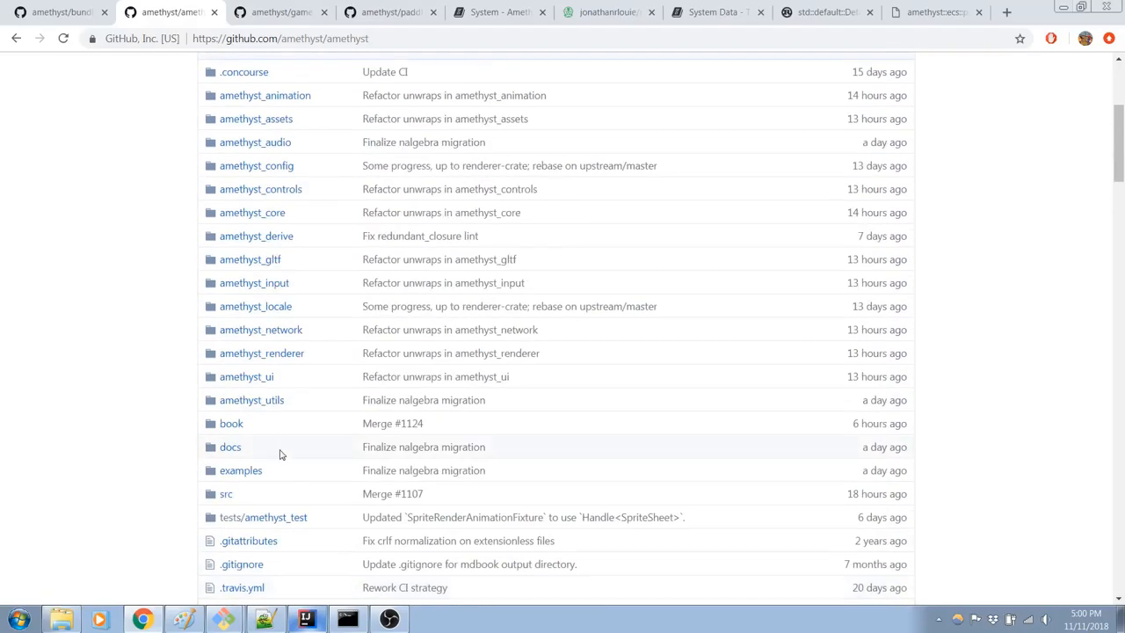
scroll("up", 3)
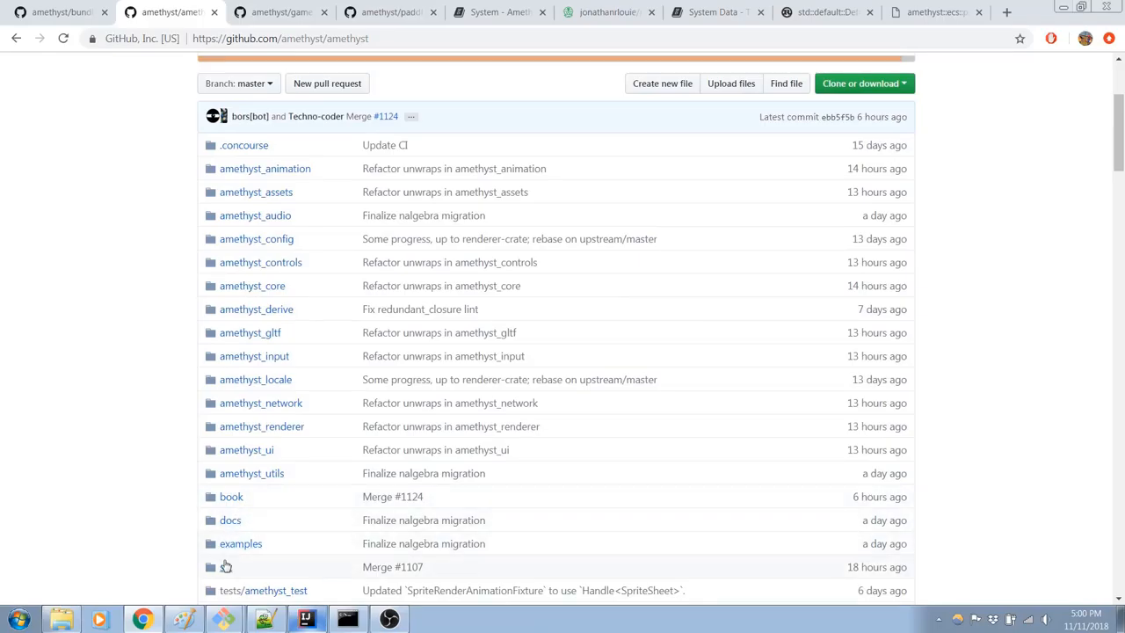
left_click(225, 567)
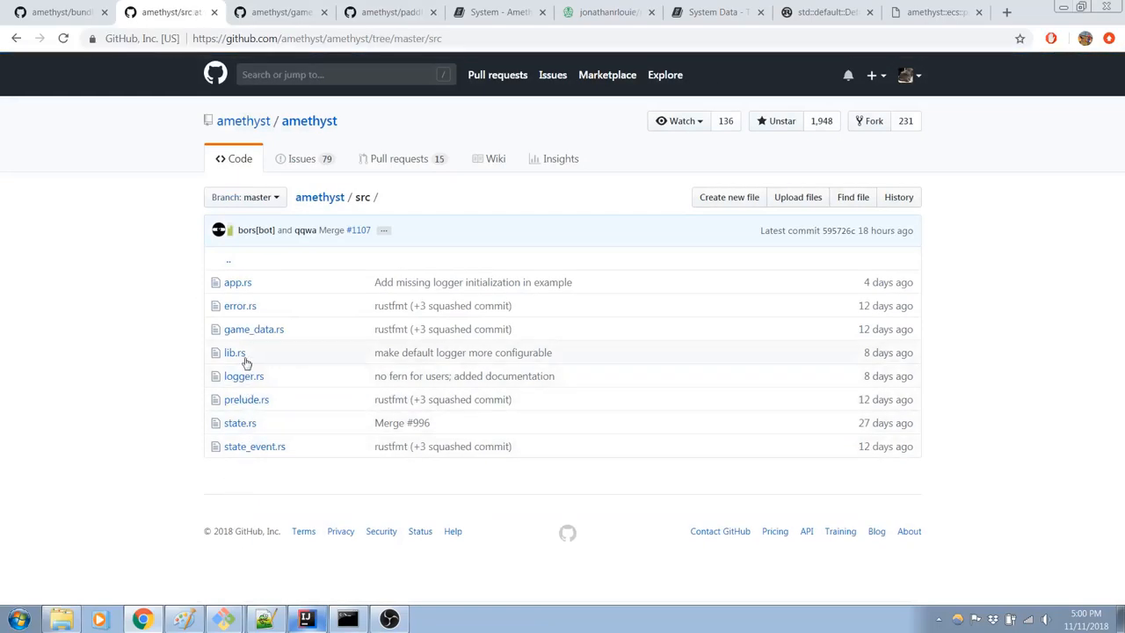
Step: Open amethyst's lib.rs and scroll through its contents
left_click(234, 352)
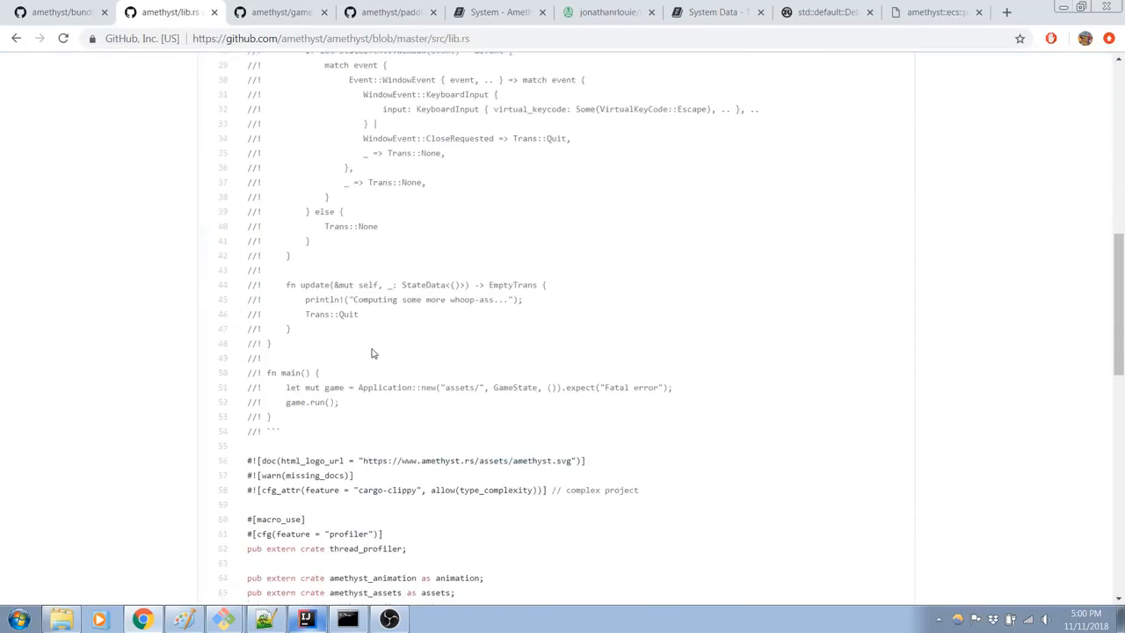
scroll("down", 3)
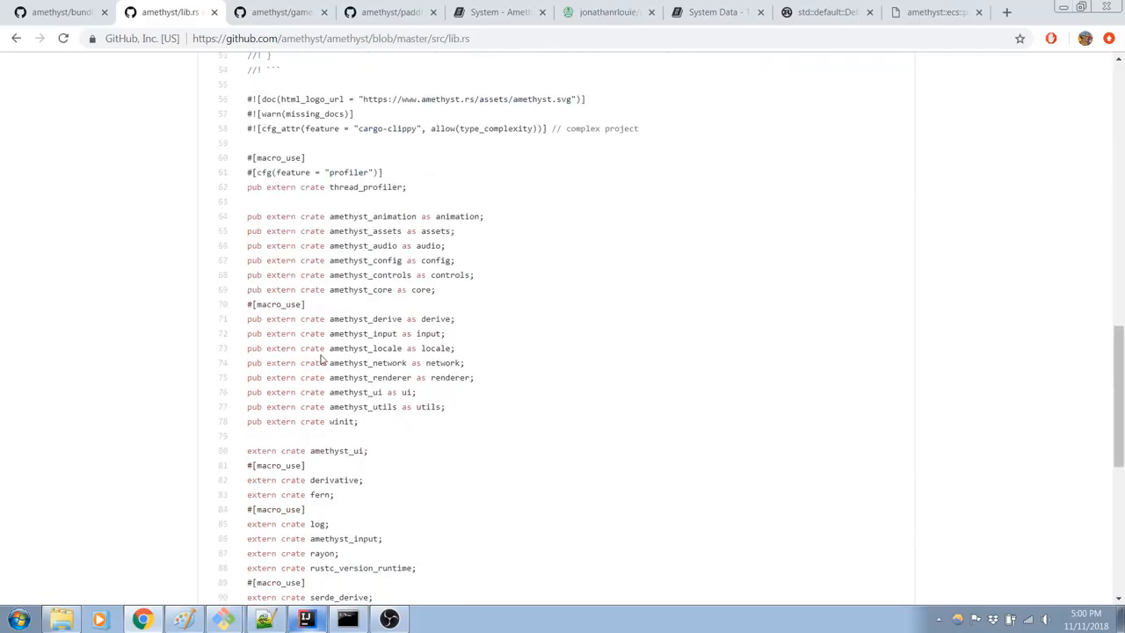
scroll("down", 3)
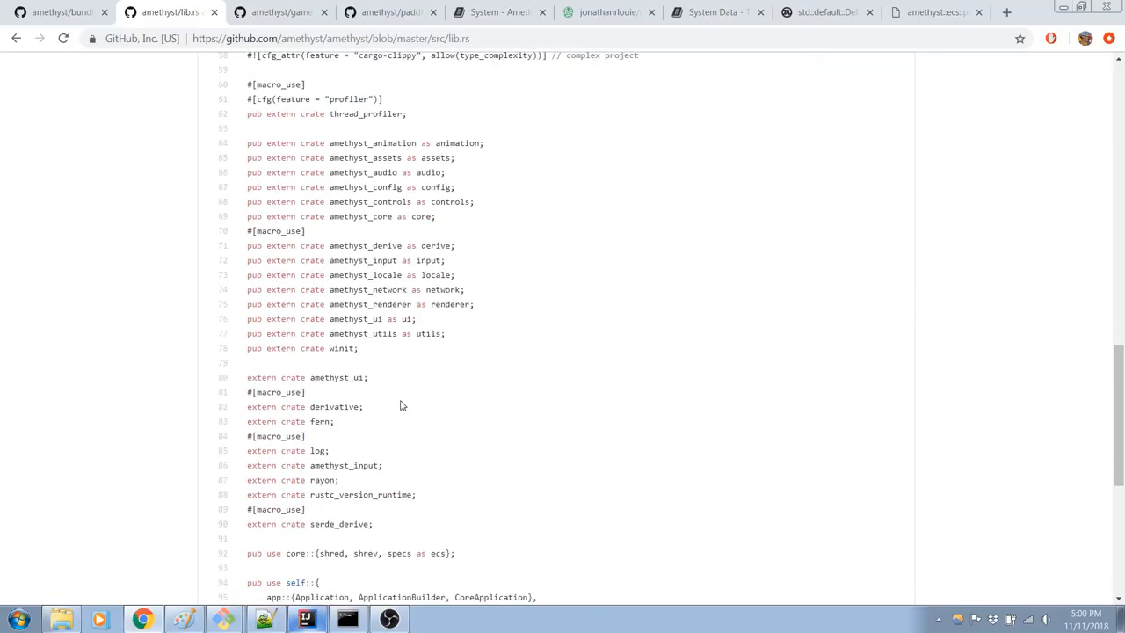
scroll("down", 3)
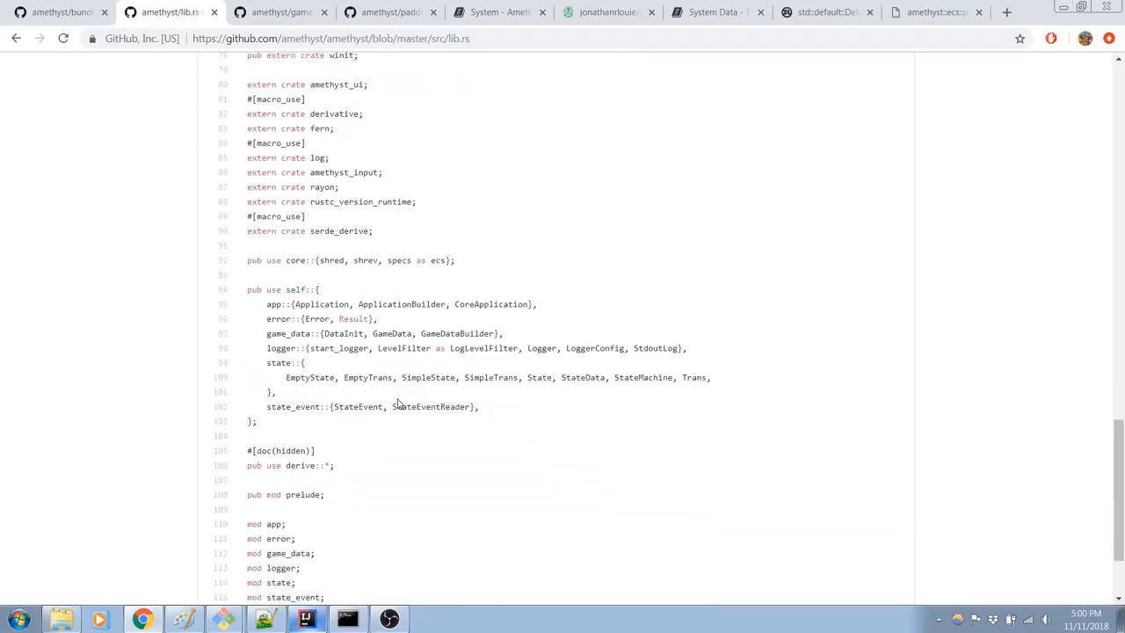
scroll("down", 3)
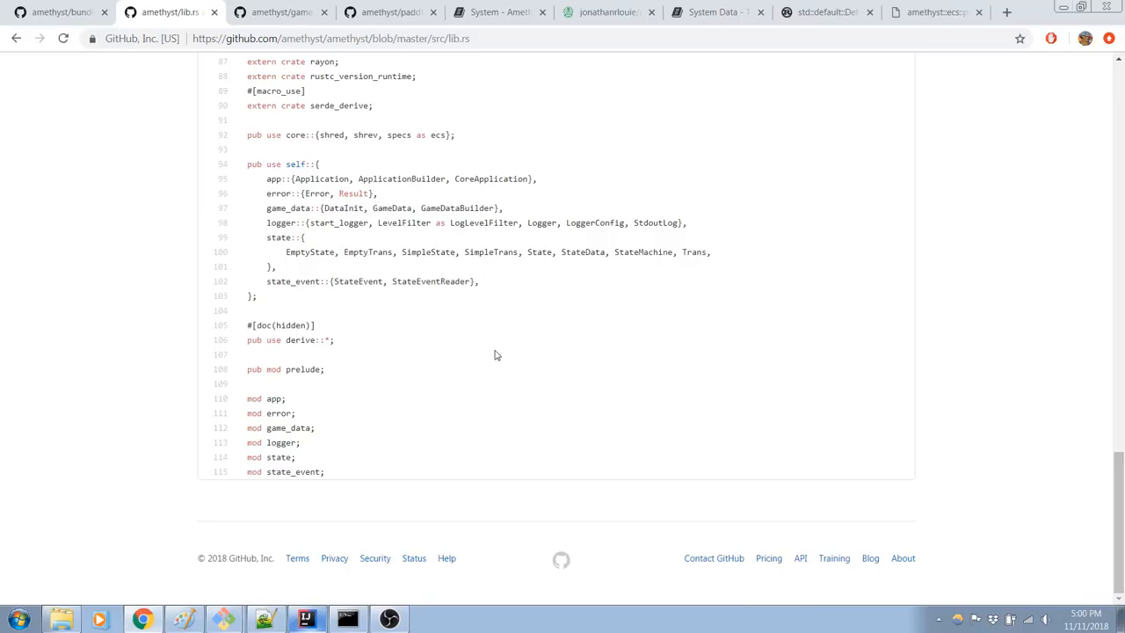
scroll("up", 3)
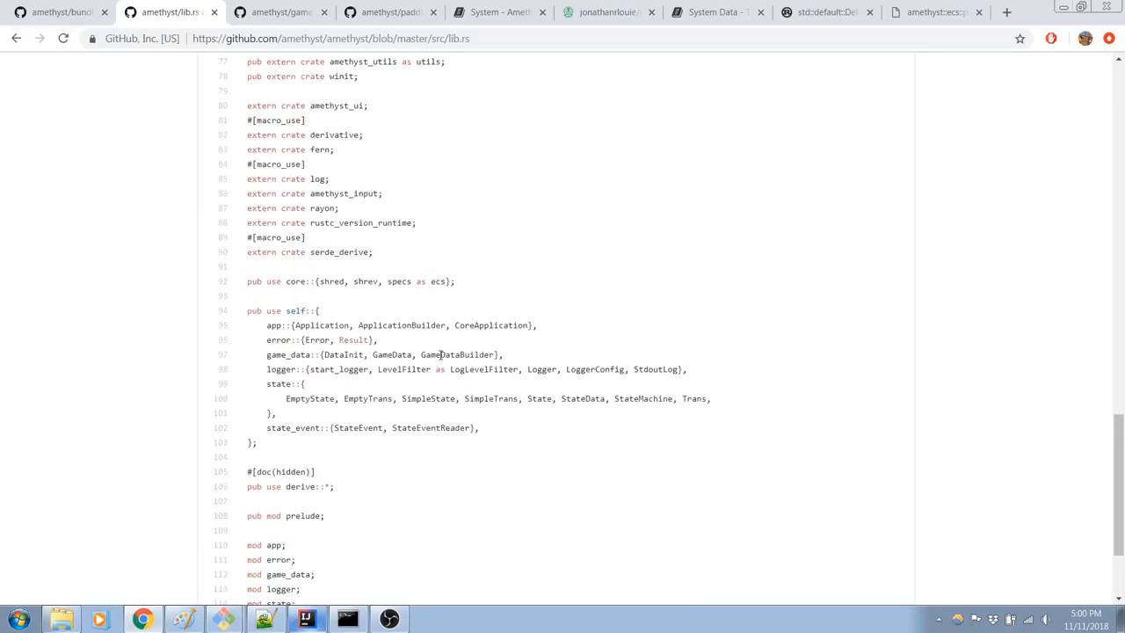
scroll("down", 3)
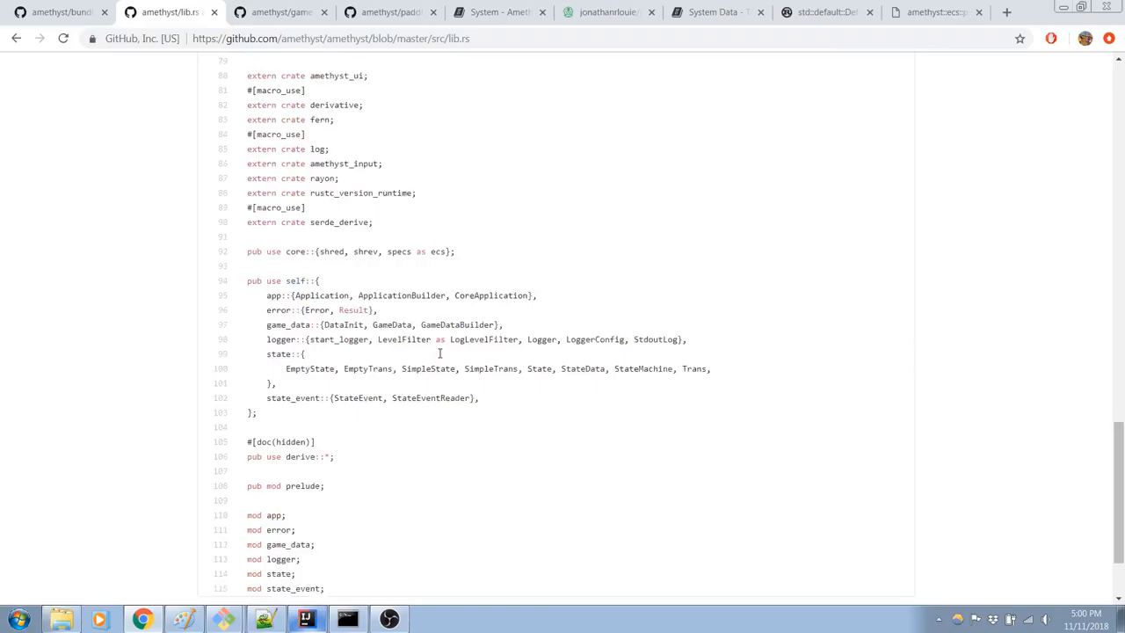
scroll("up", 3)
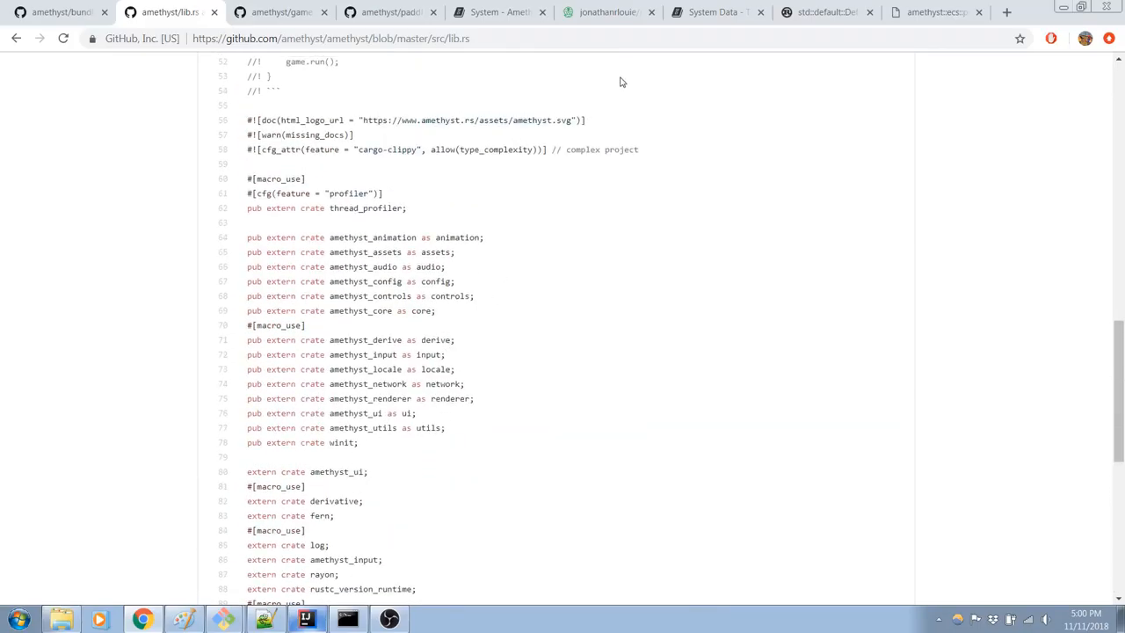
Step: Glance at the std Default docs, then select the 'ecs' alias for specs in lib.rs
left_click(822, 11)
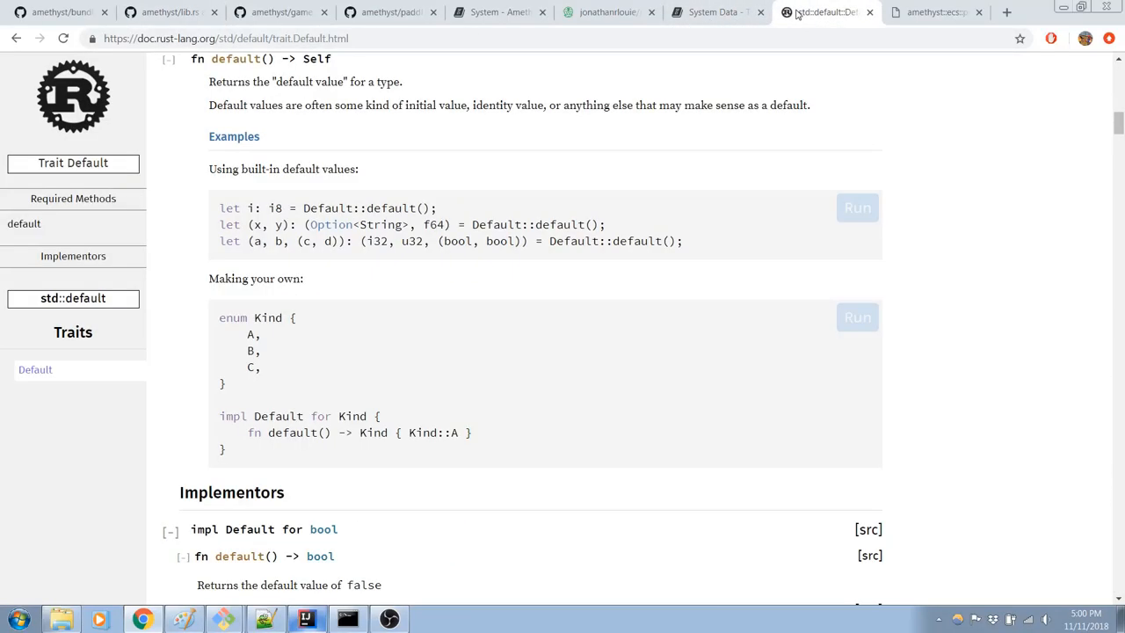
scroll("up", 3)
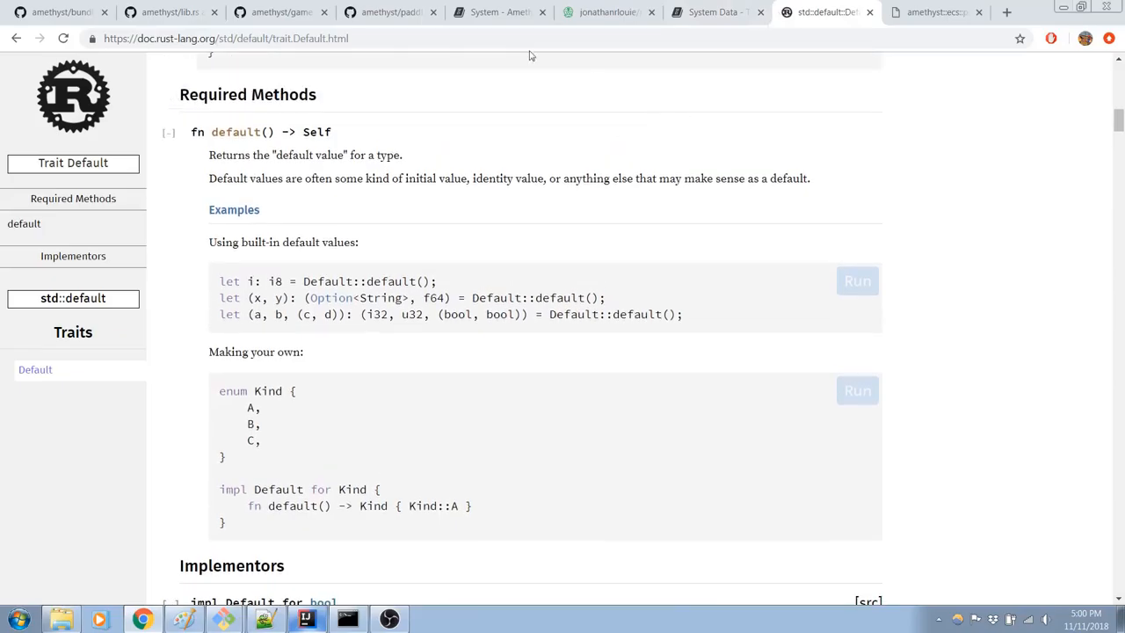
left_click(167, 11)
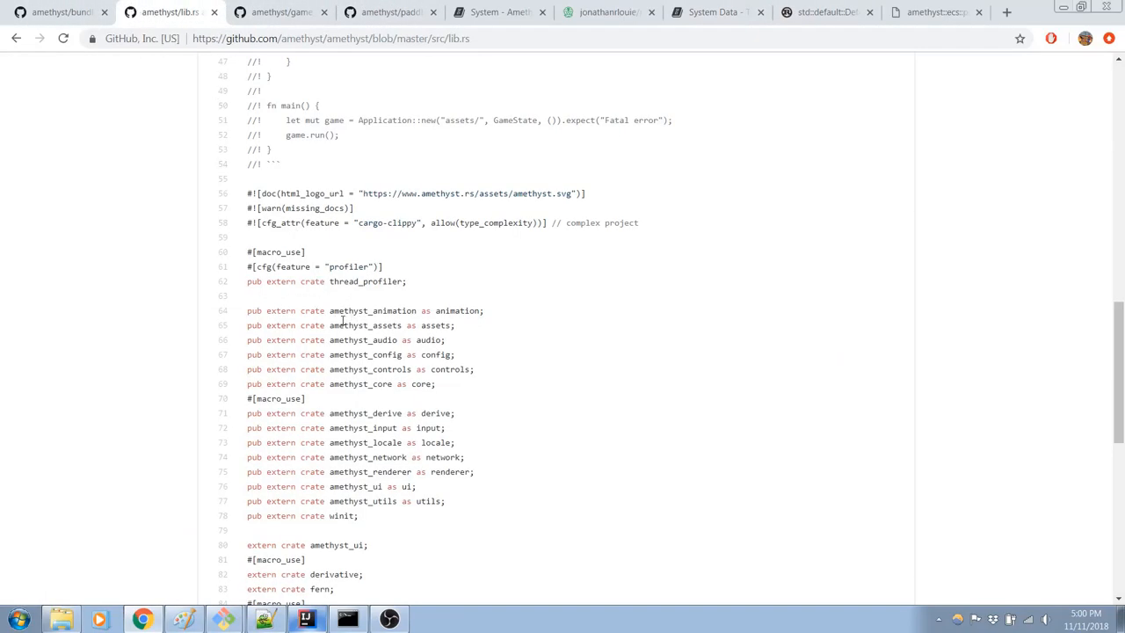
scroll("down", 3)
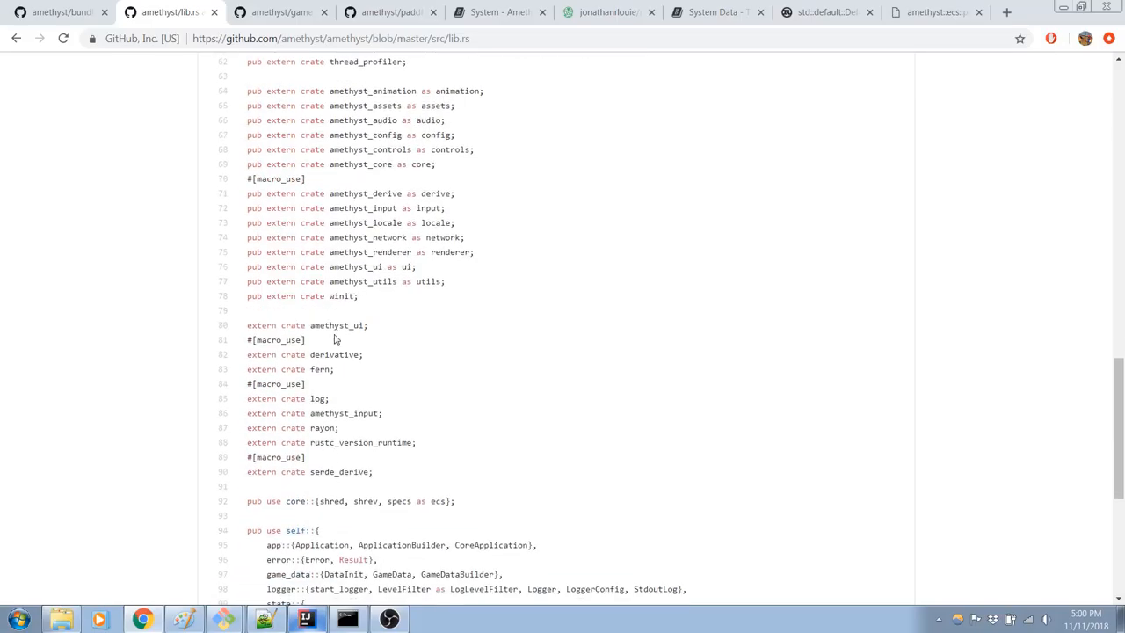
scroll("down", 3)
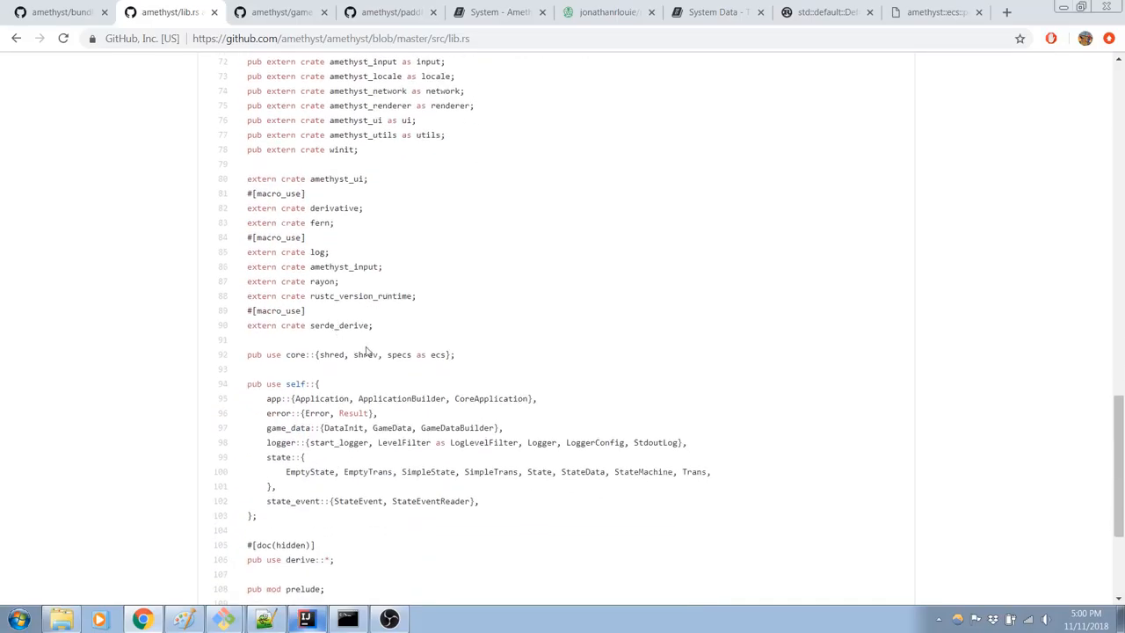
double_click(438, 355)
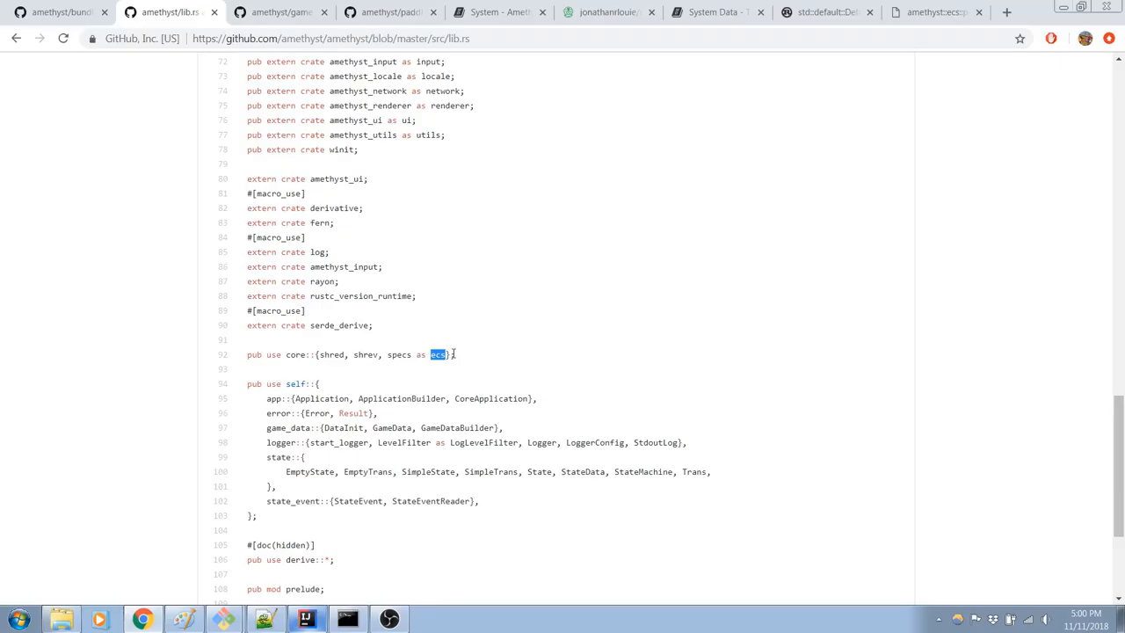
scroll("up", 3)
type("spe")
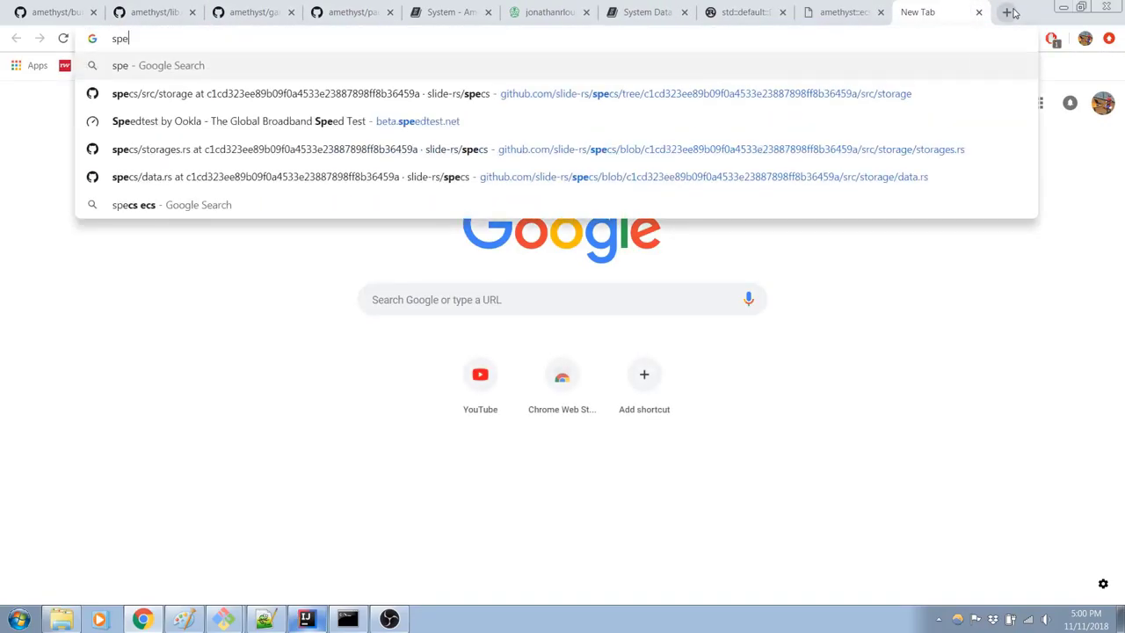
Step: Google 'specs rust' and scroll to the slide-rs/specs GitHub result
type("cs rust")
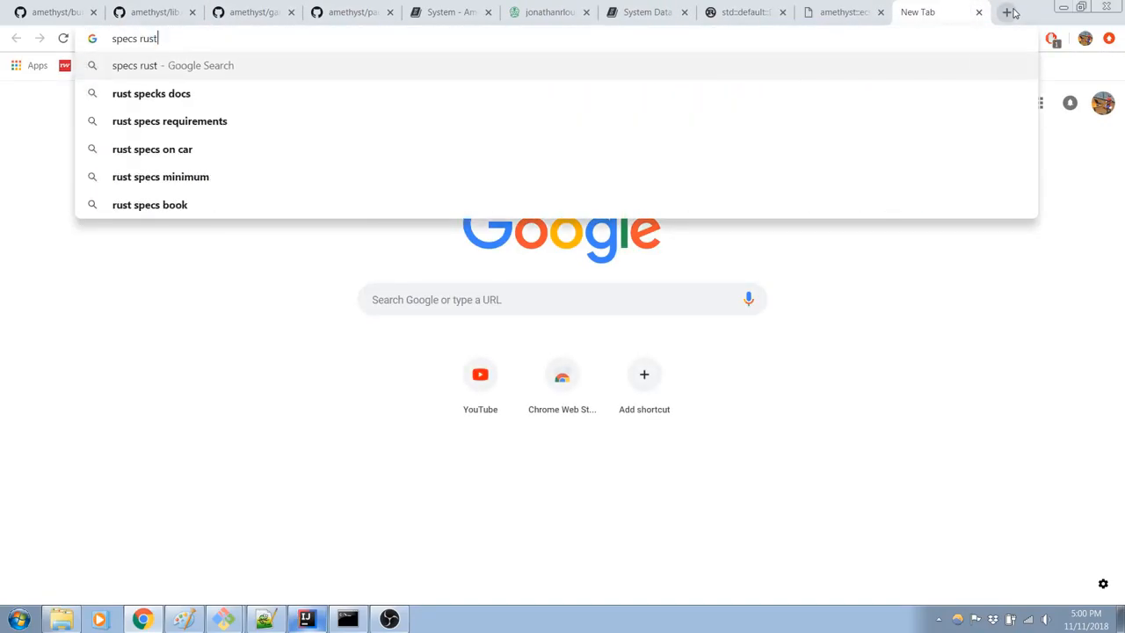
key("Return")
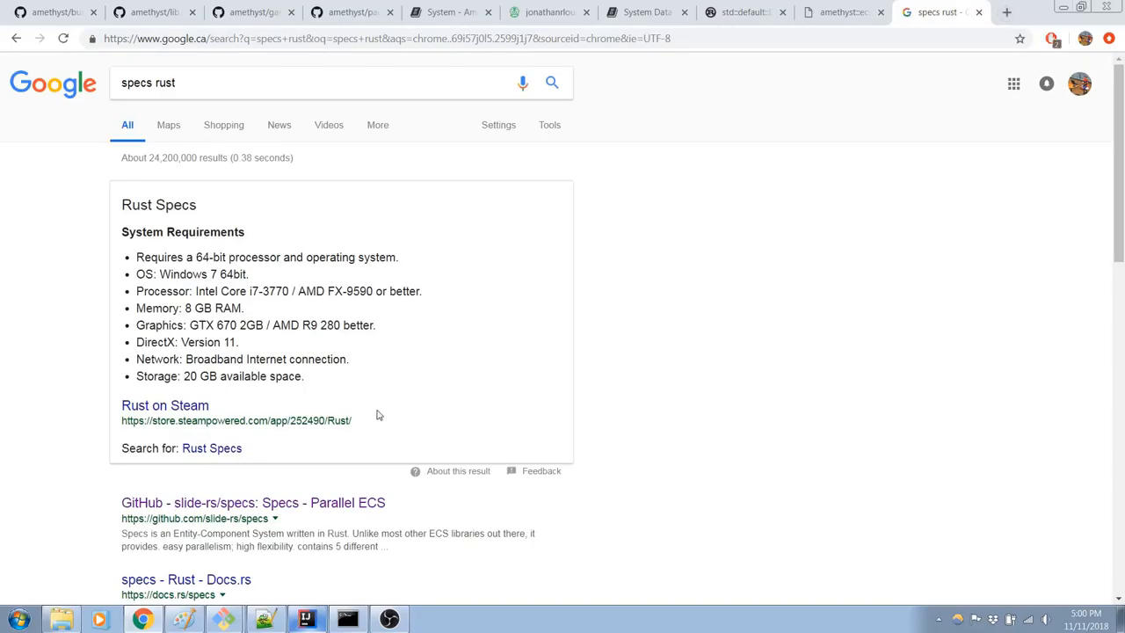
scroll("down", 3)
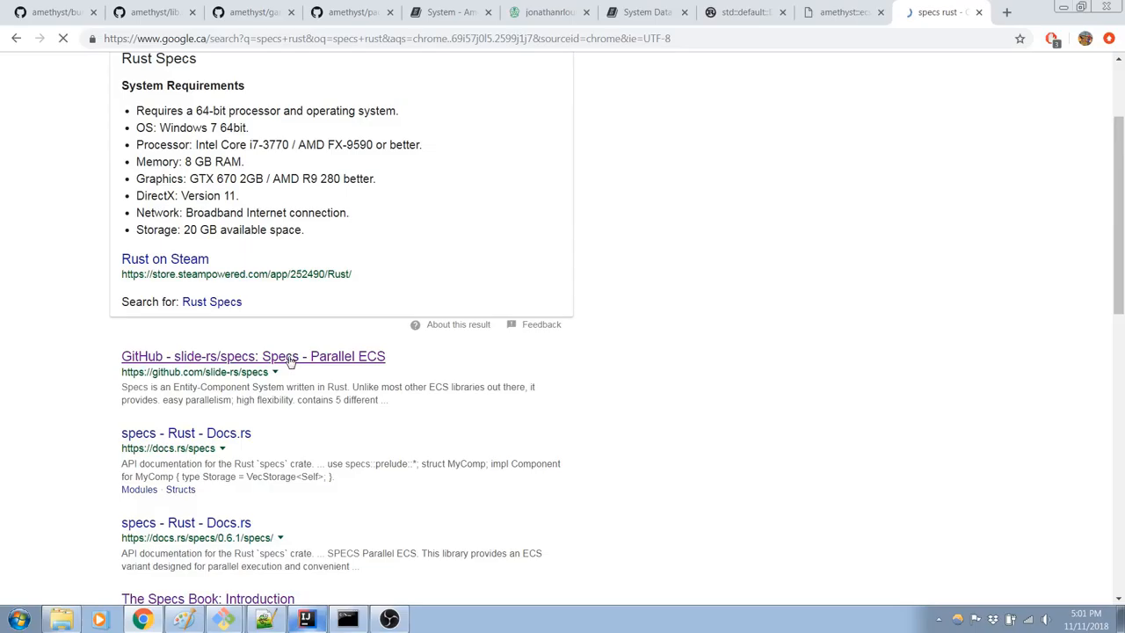
Step: Open slide-rs/specs on GitHub, read its README Example code, and scroll back to the files
left_click(253, 356)
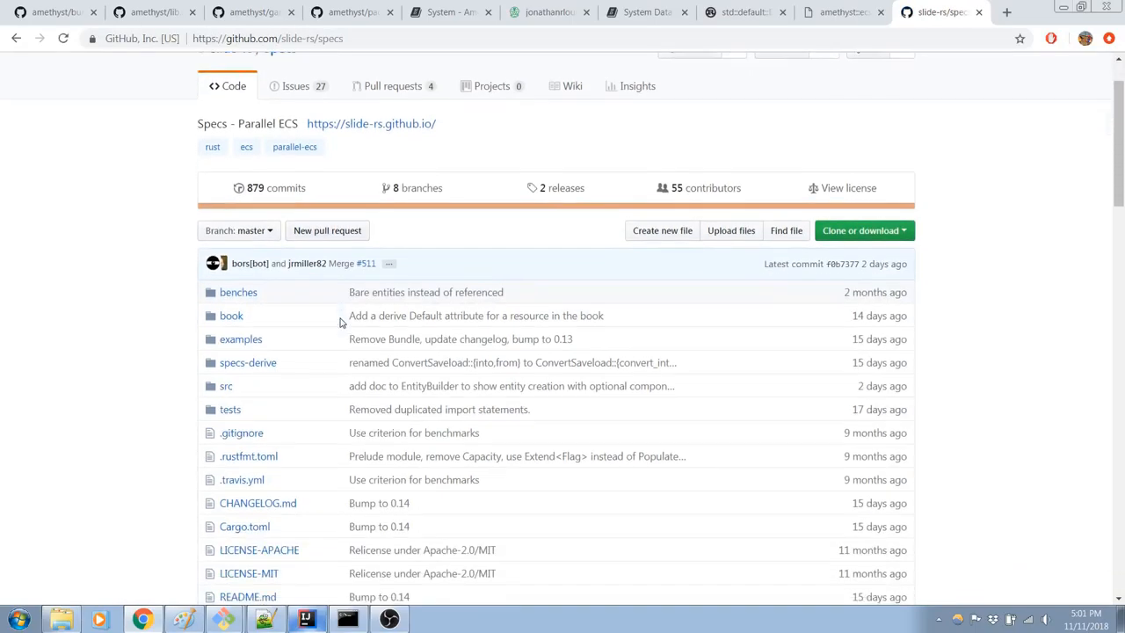
scroll("down", 3)
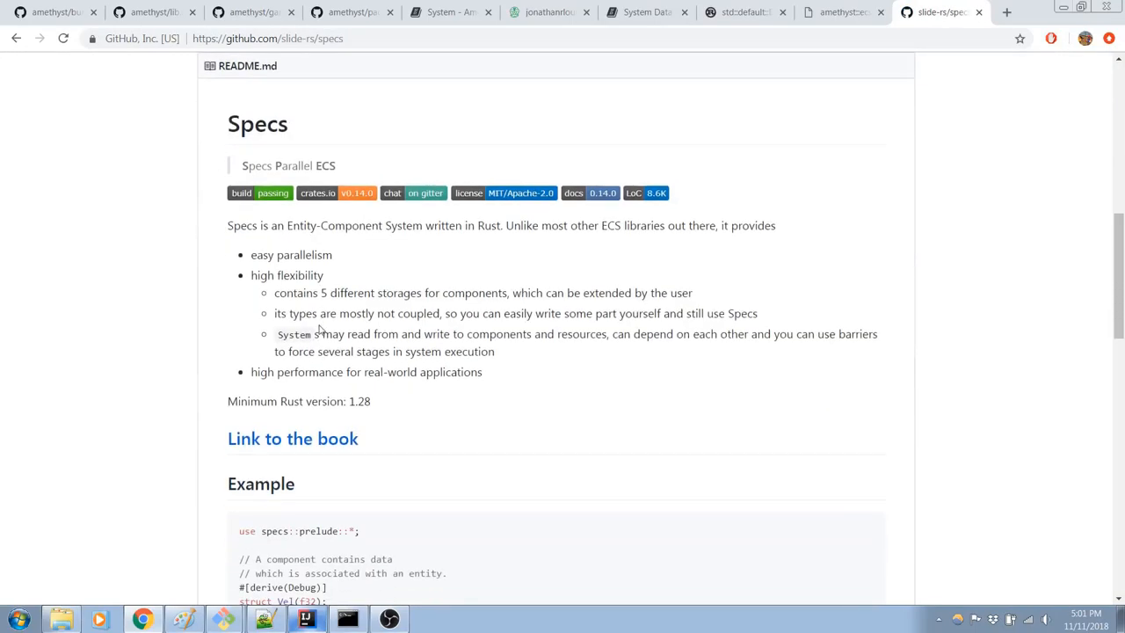
scroll("down", 3)
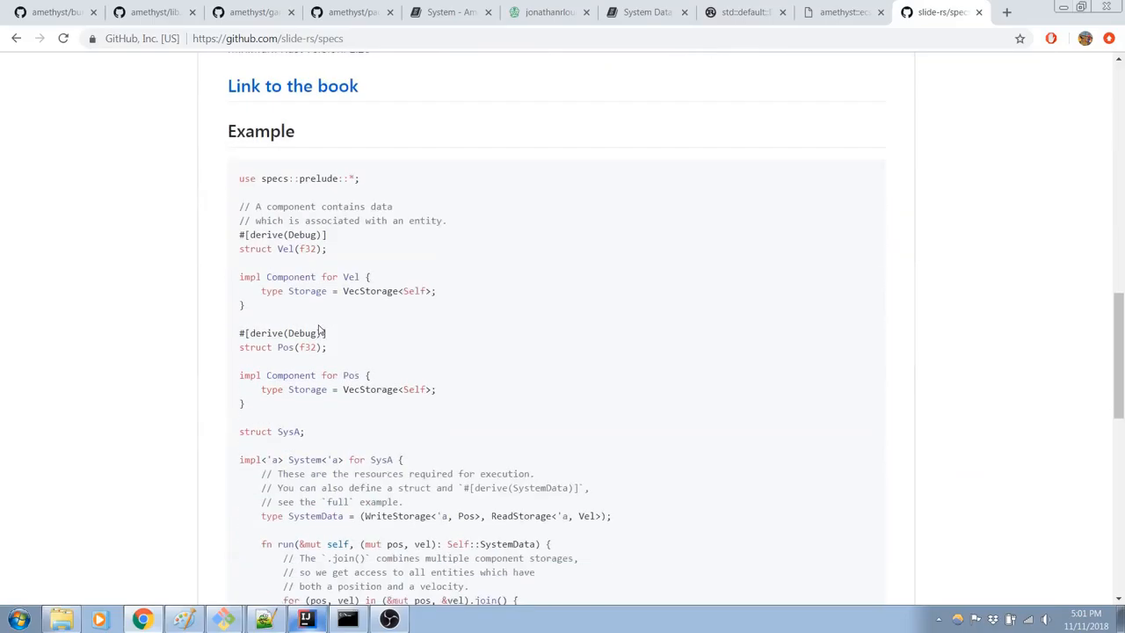
scroll("down", 3)
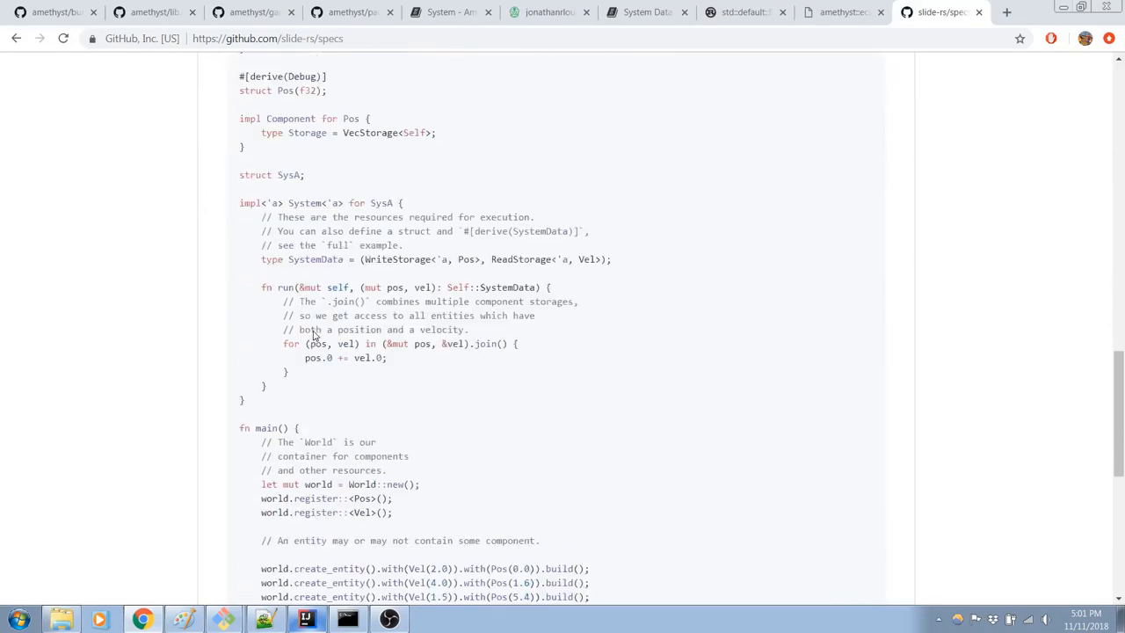
scroll("down", 3)
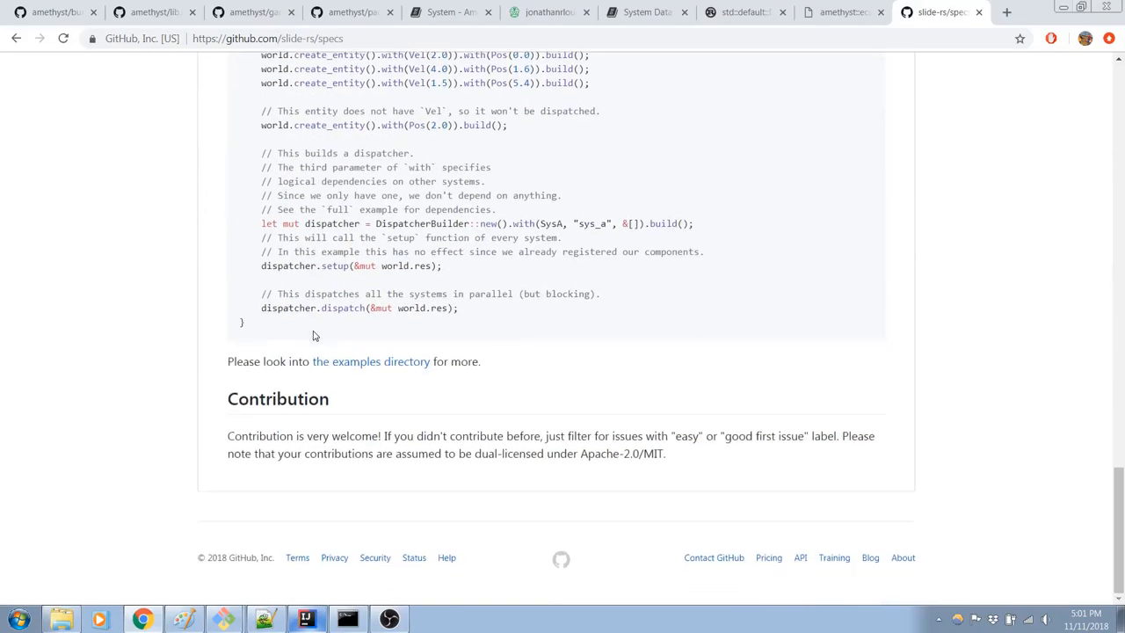
scroll("up", 3)
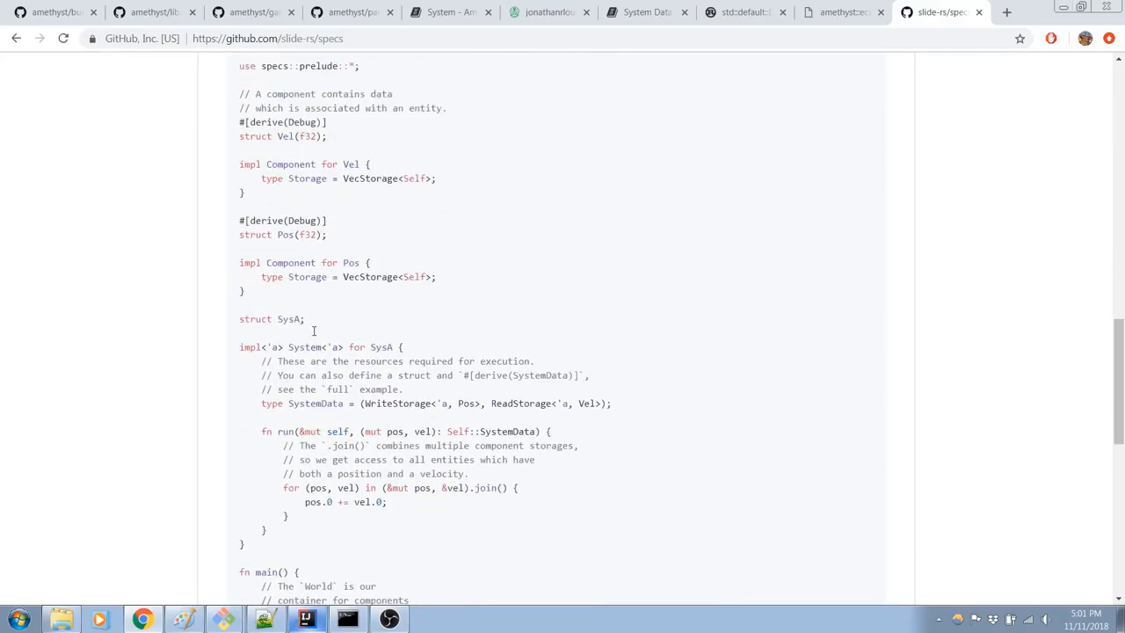
scroll("up", 3)
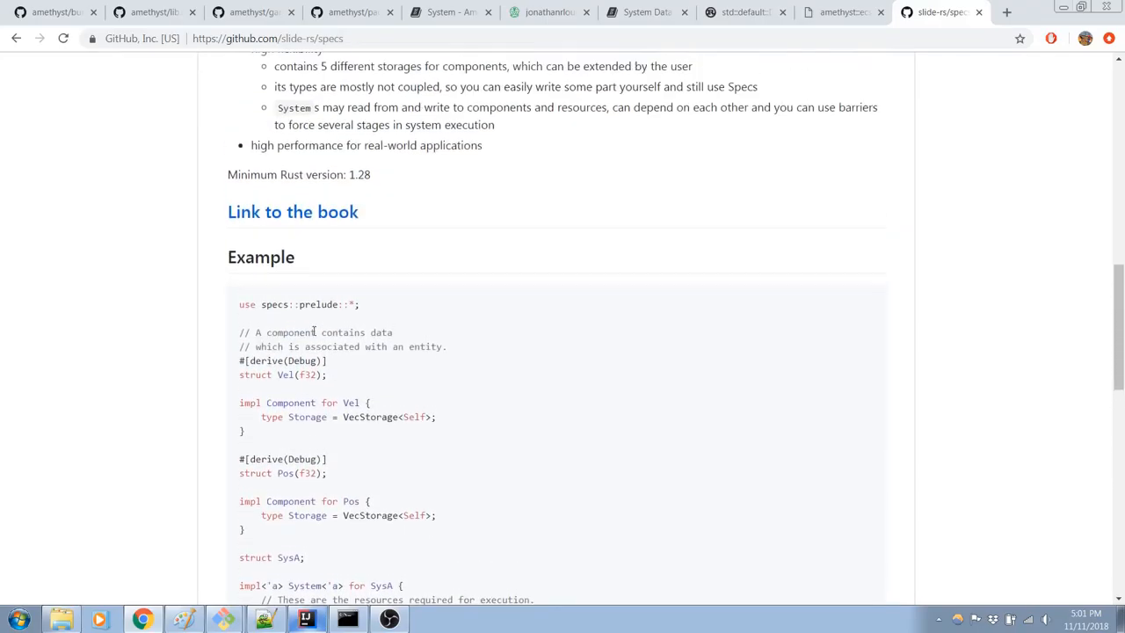
scroll("up", 3)
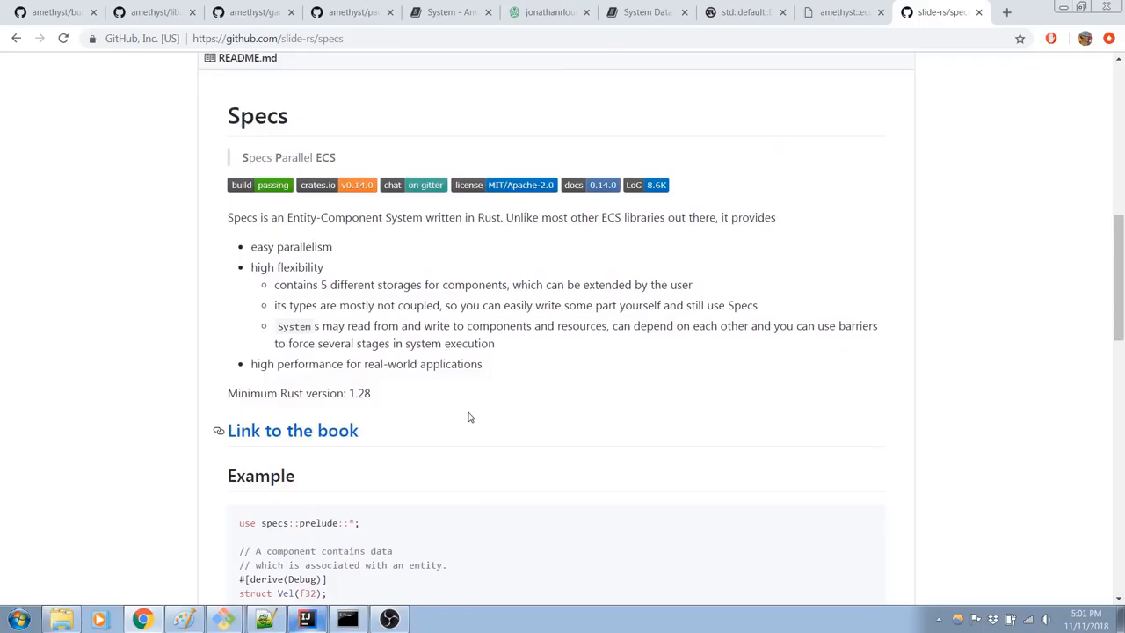
scroll("up", 3)
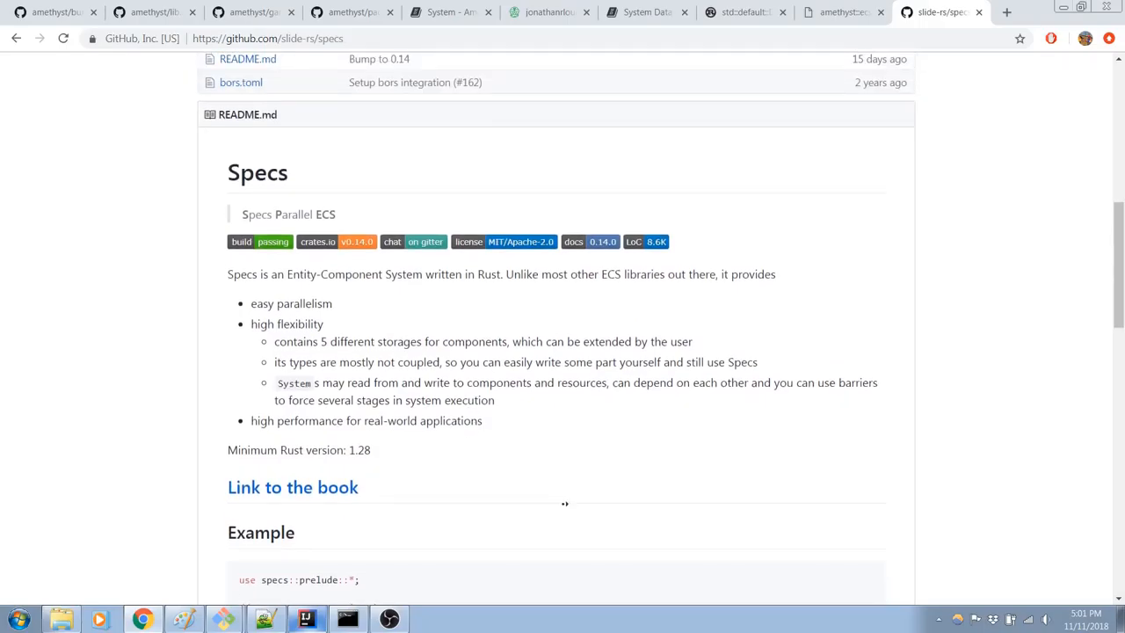
scroll("up", 3)
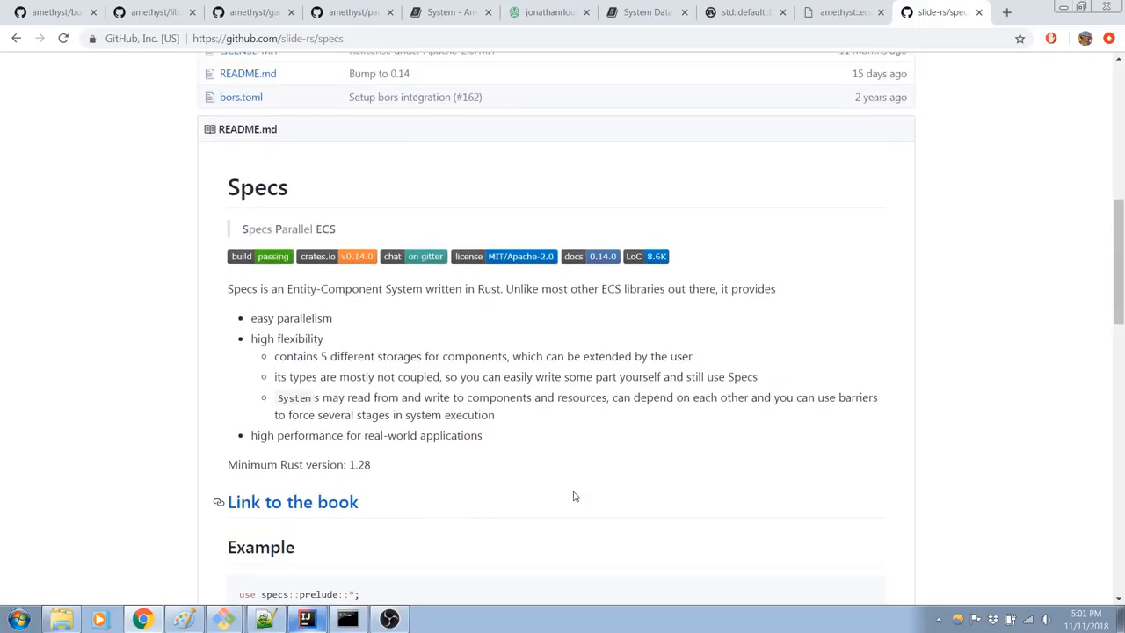
scroll("up", 3)
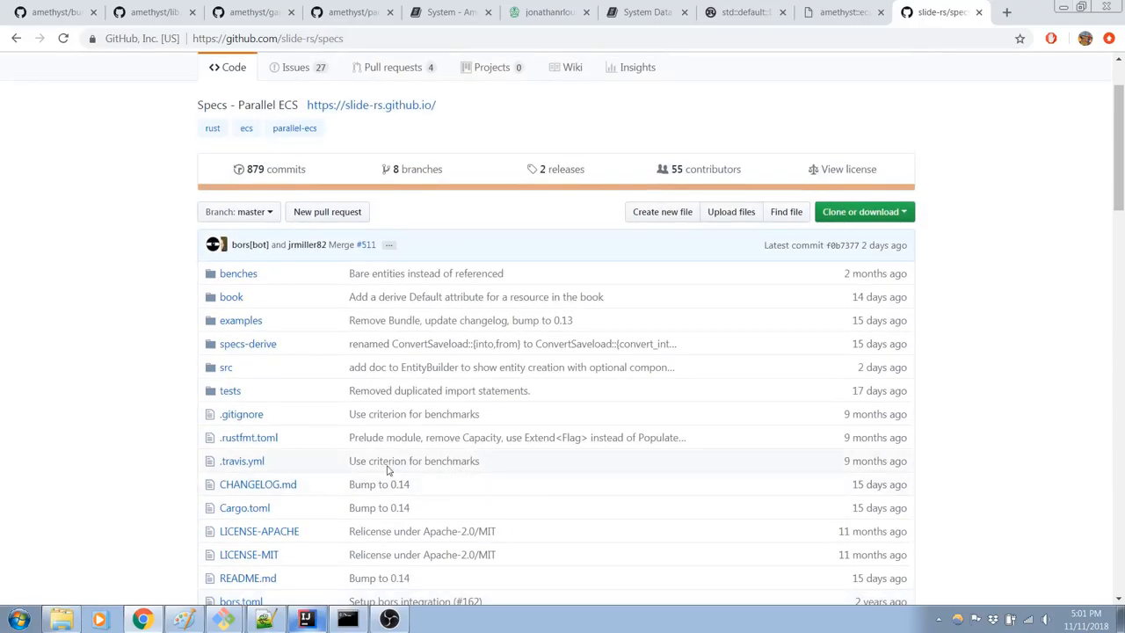
mouse_move(226, 368)
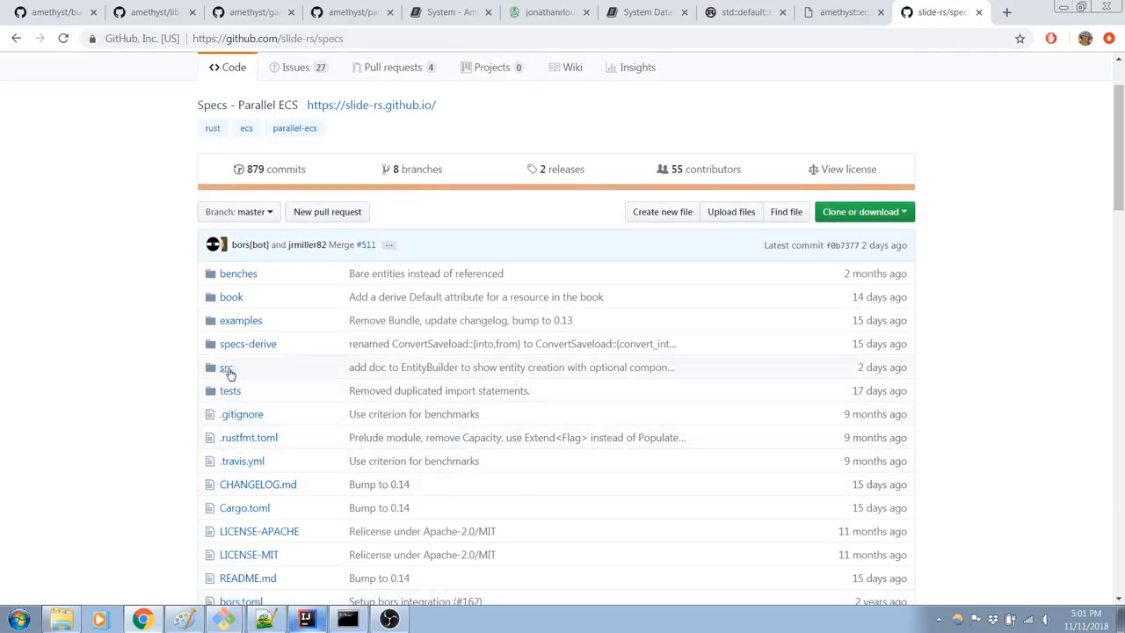
mouse_move(228, 371)
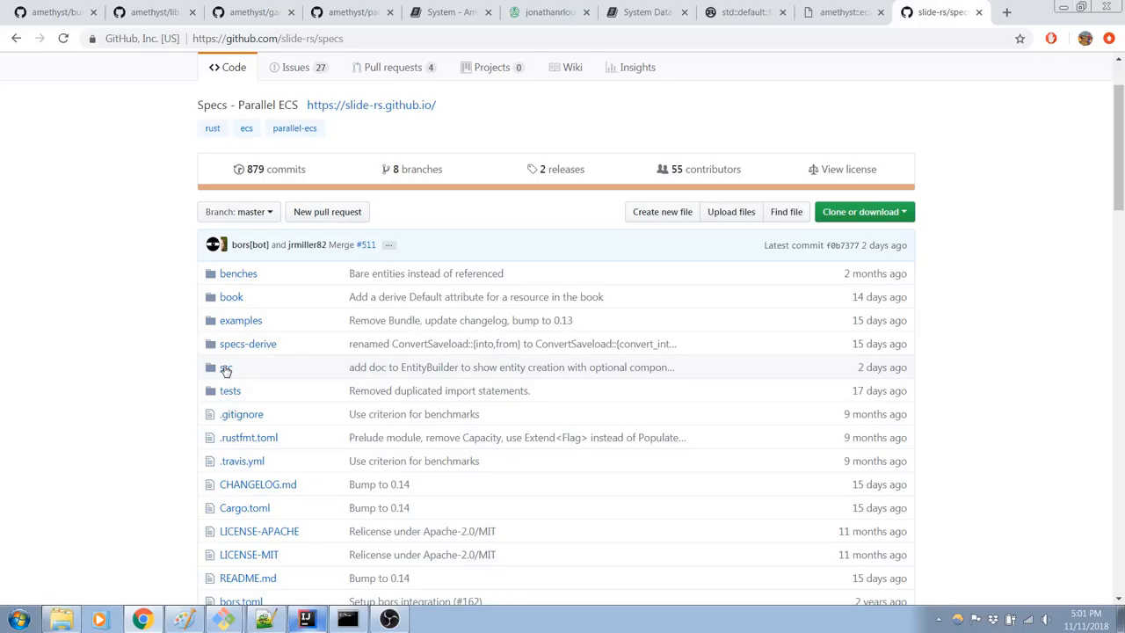
mouse_move(241, 320)
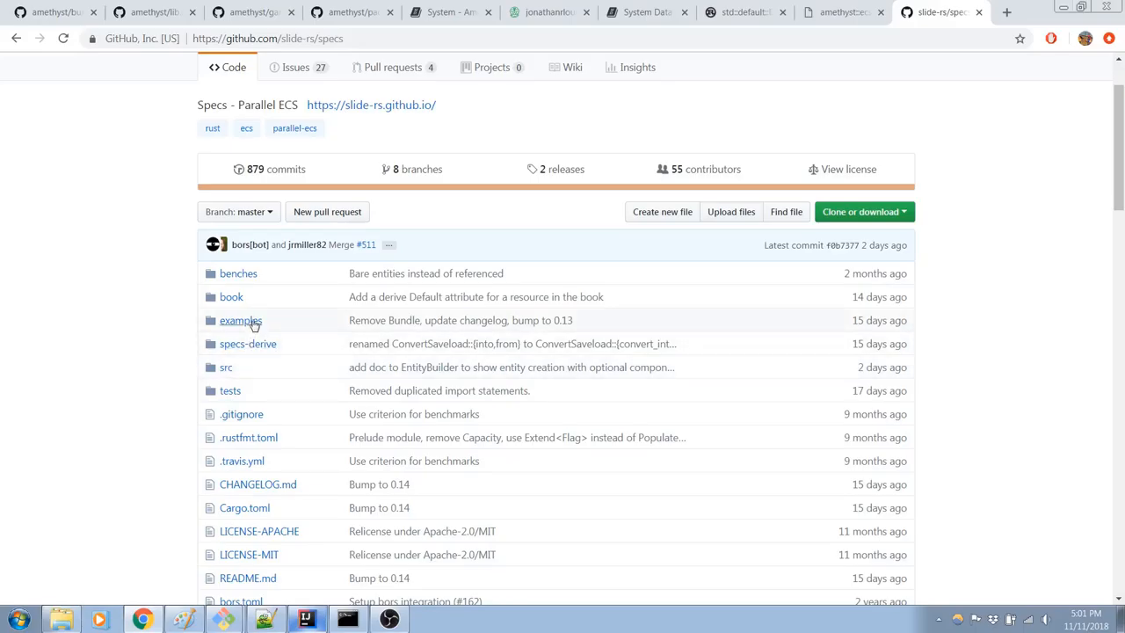
mouse_move(226, 368)
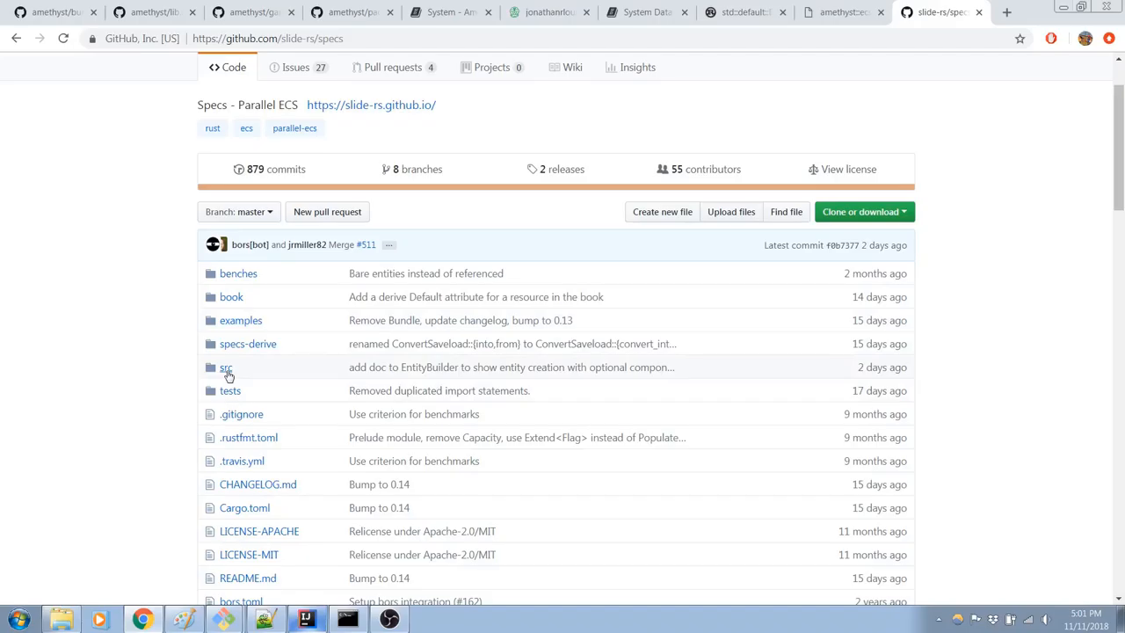
Step: Read specs' src/prelude.rs re-exports, then go back to the src folder
left_click(226, 366)
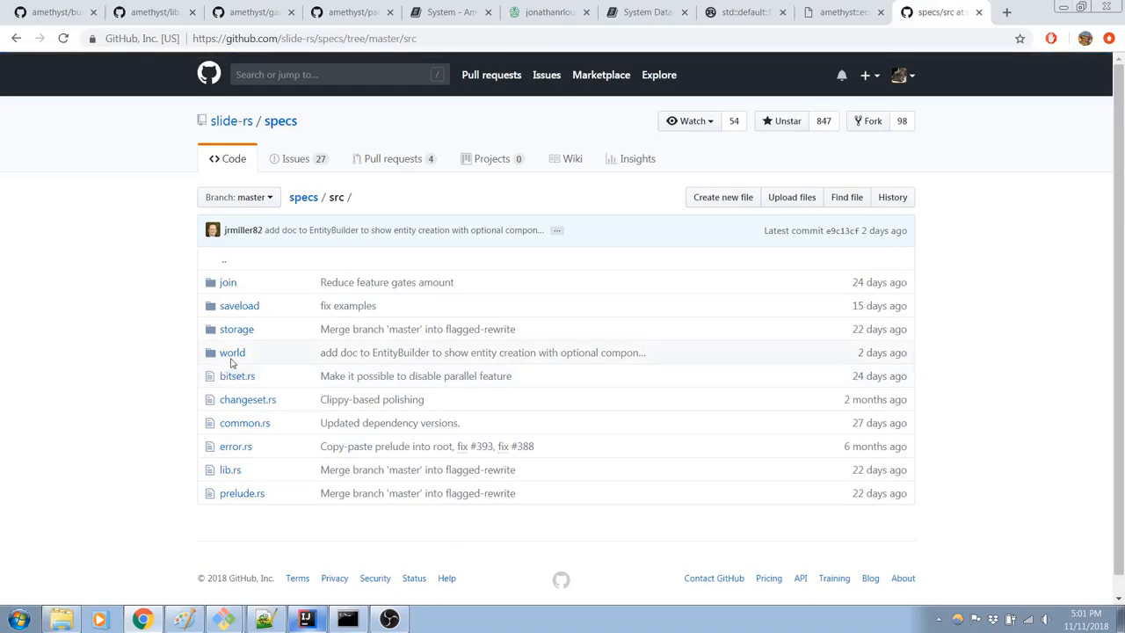
scroll("down", 3)
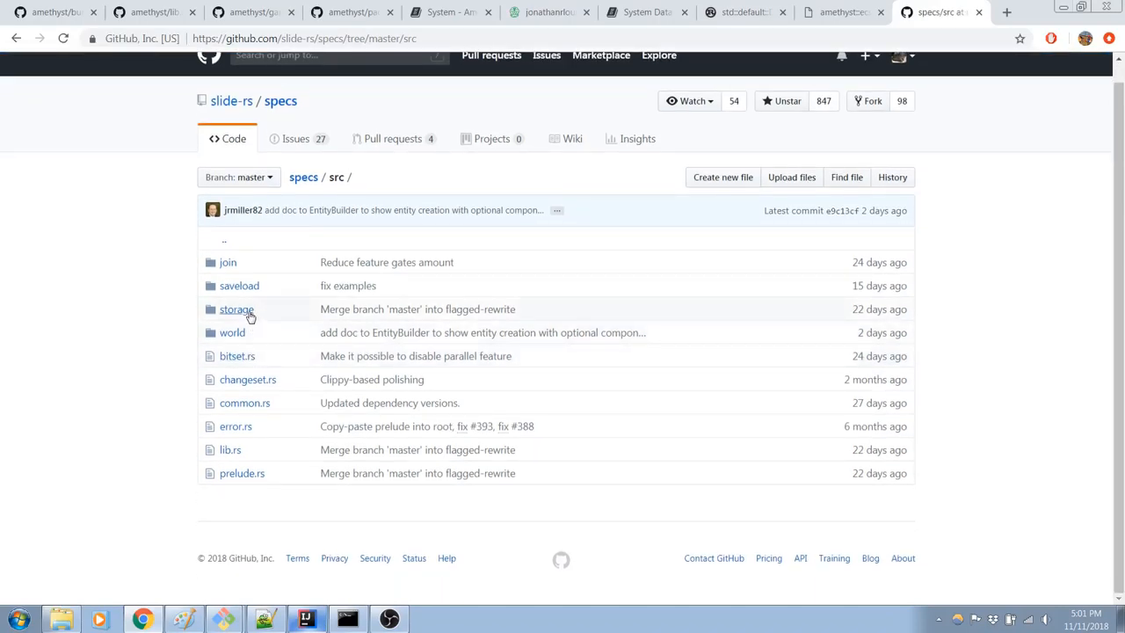
mouse_move(235, 355)
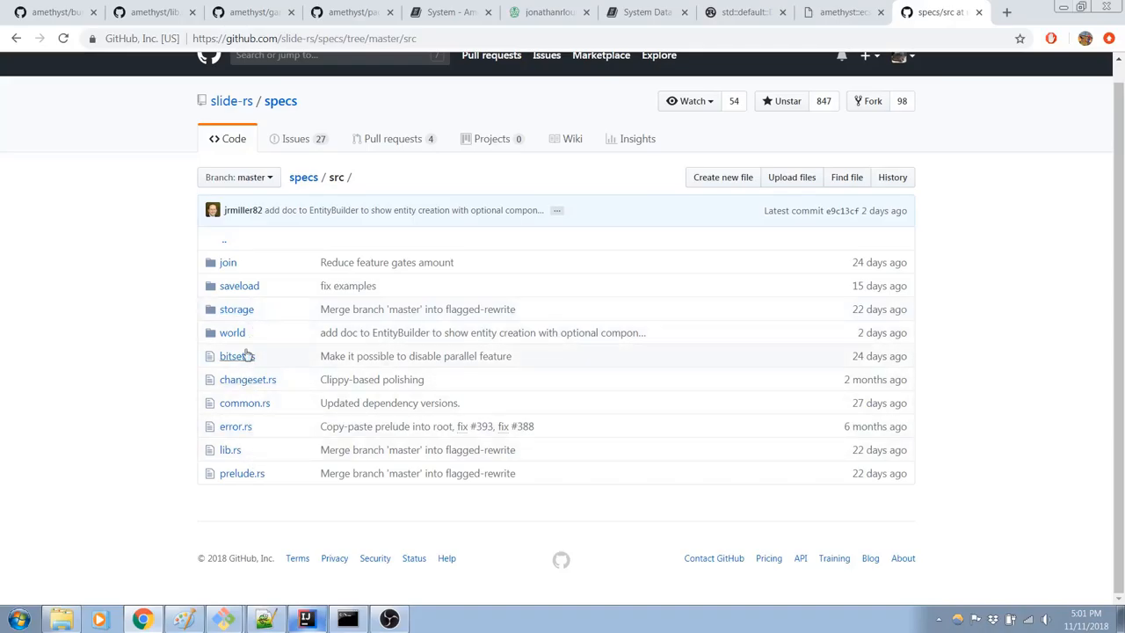
left_click(242, 473)
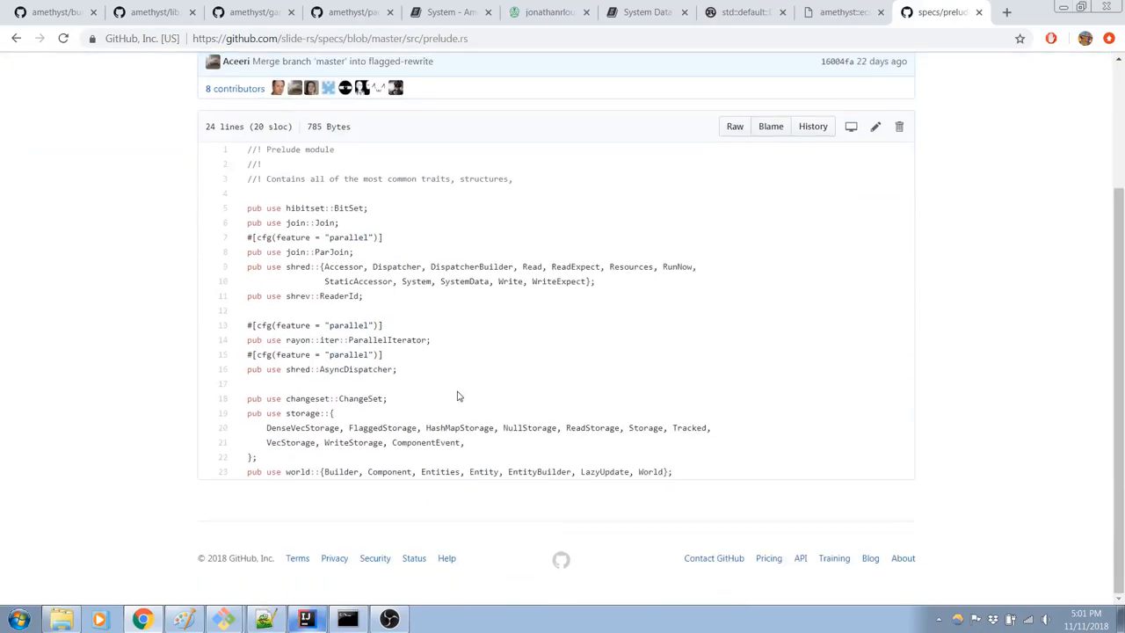
scroll("up", 3)
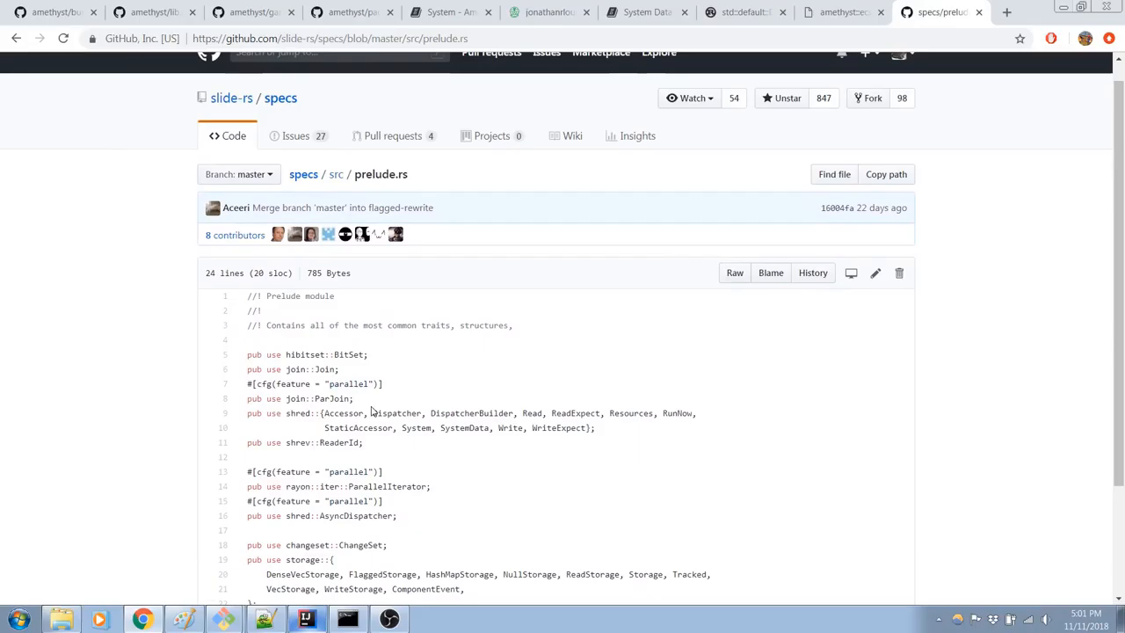
scroll("down", 3)
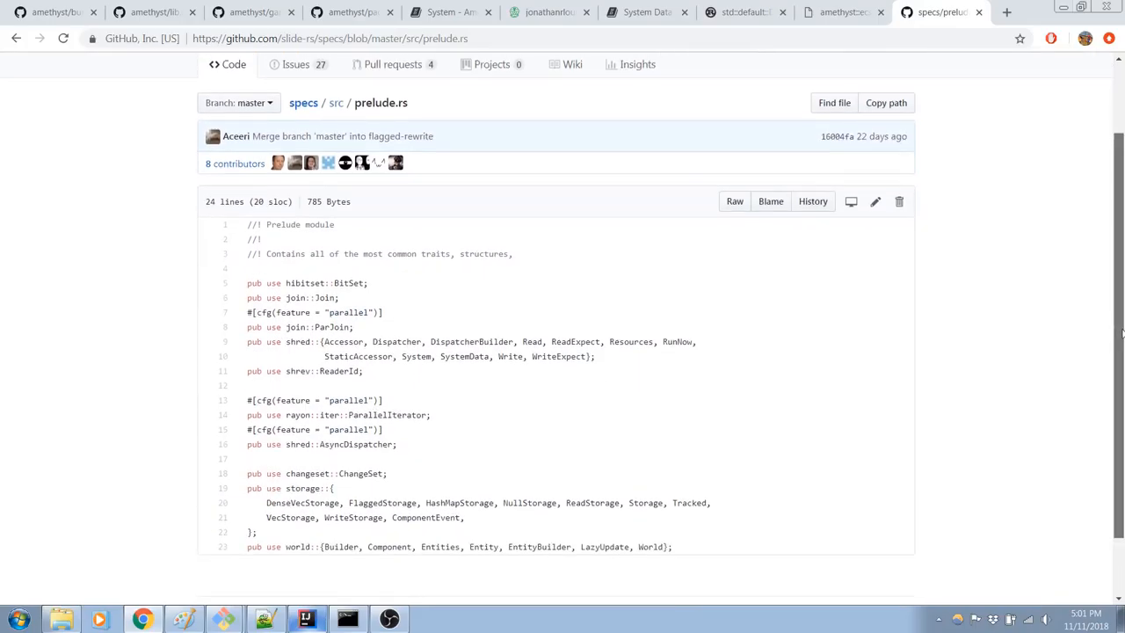
scroll("up", 3)
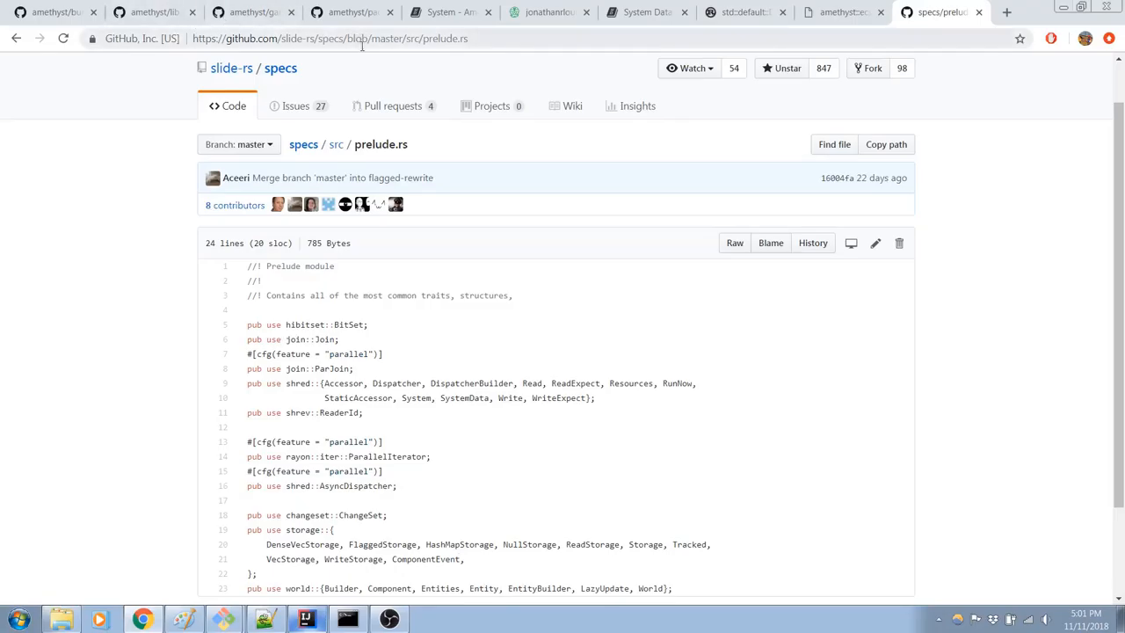
left_click(336, 144)
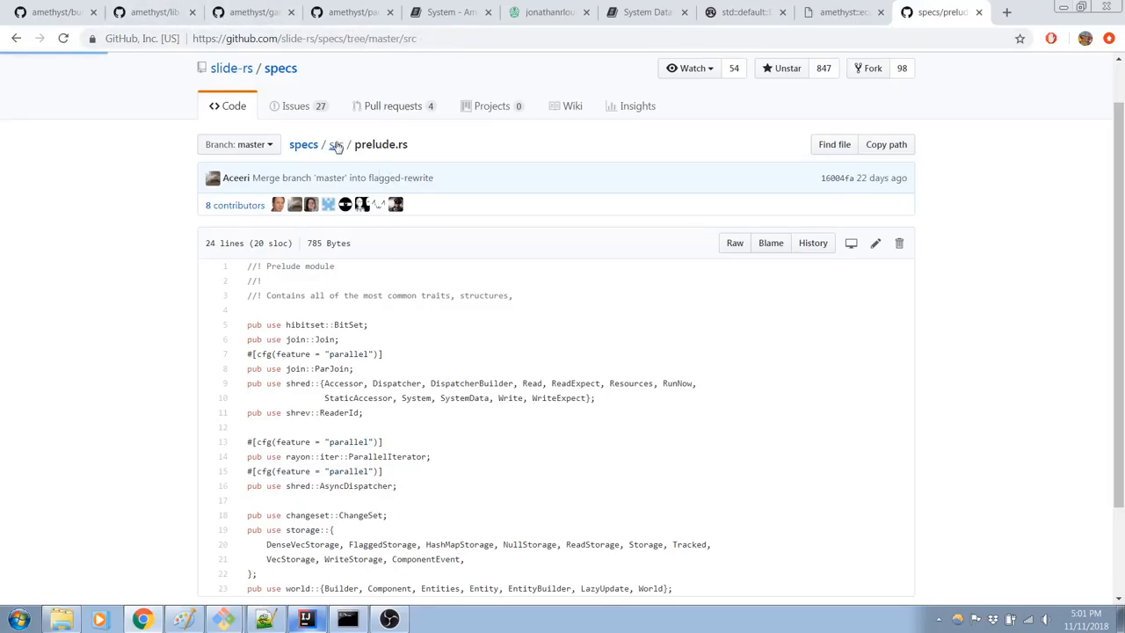
Step: Read specs' world/entity.rs, select 'entities' in the doc example, then return to paddle.rs
left_click(335, 144)
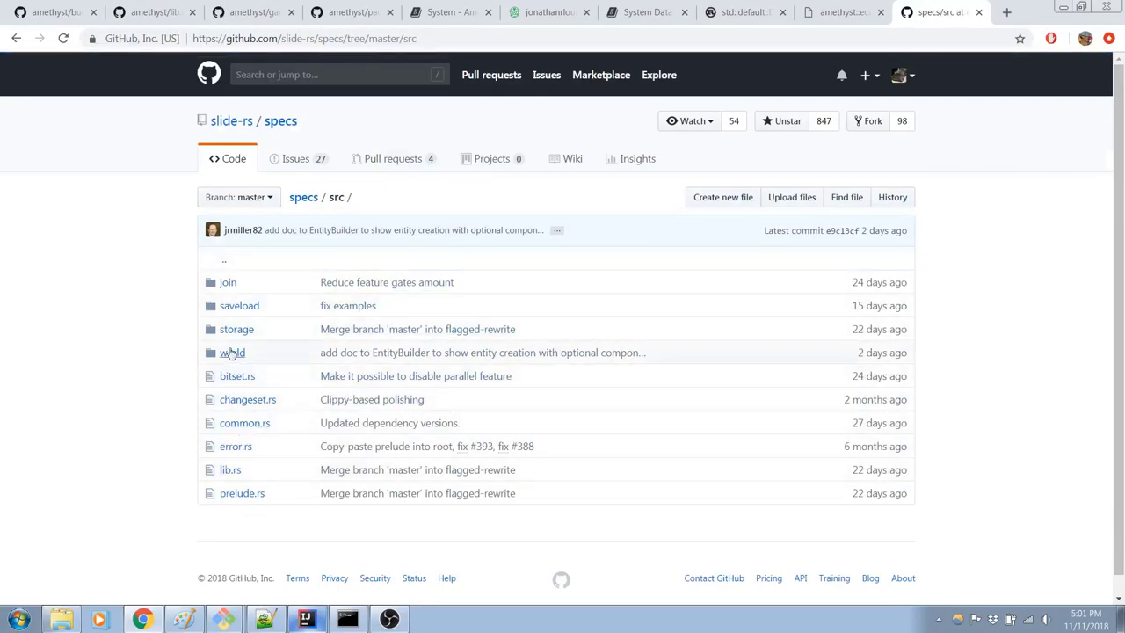
left_click(232, 352)
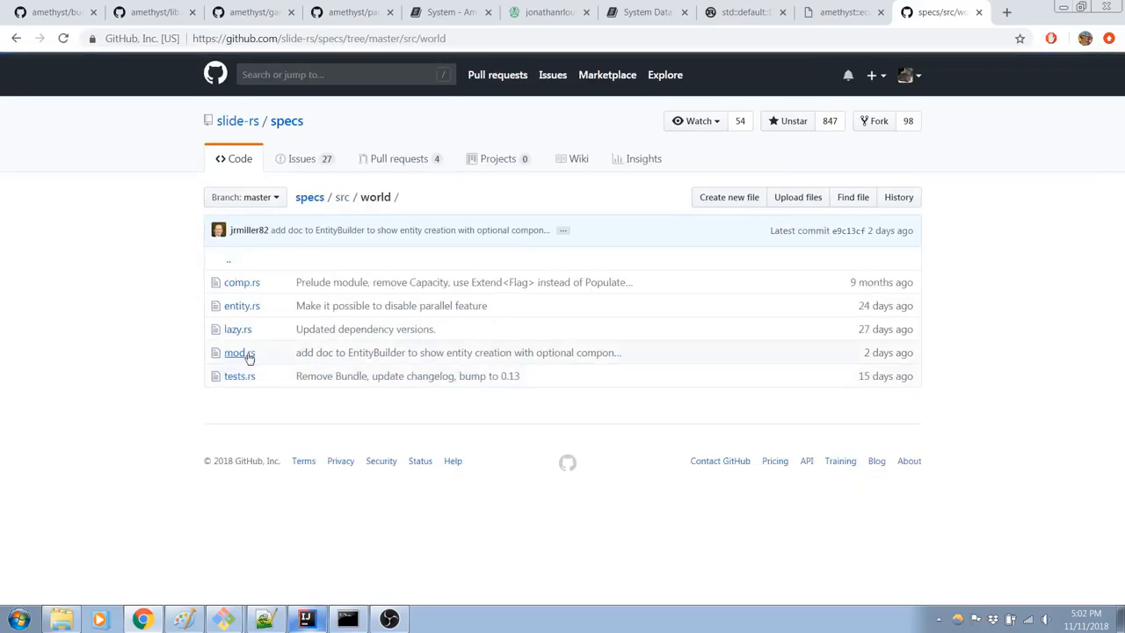
left_click(241, 305)
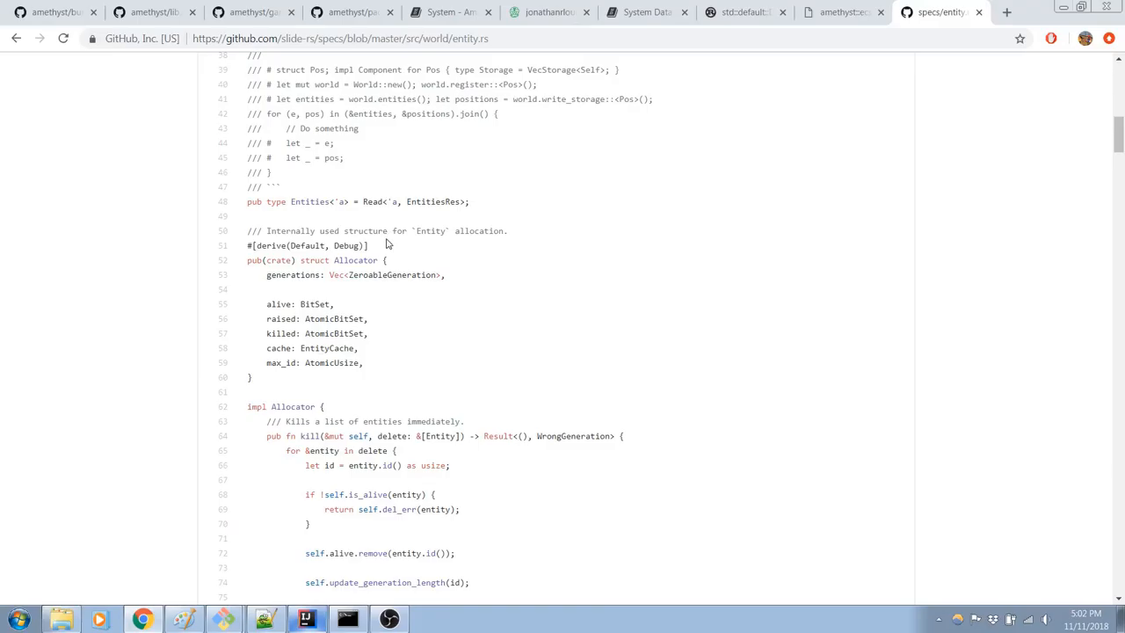
scroll("up", 3)
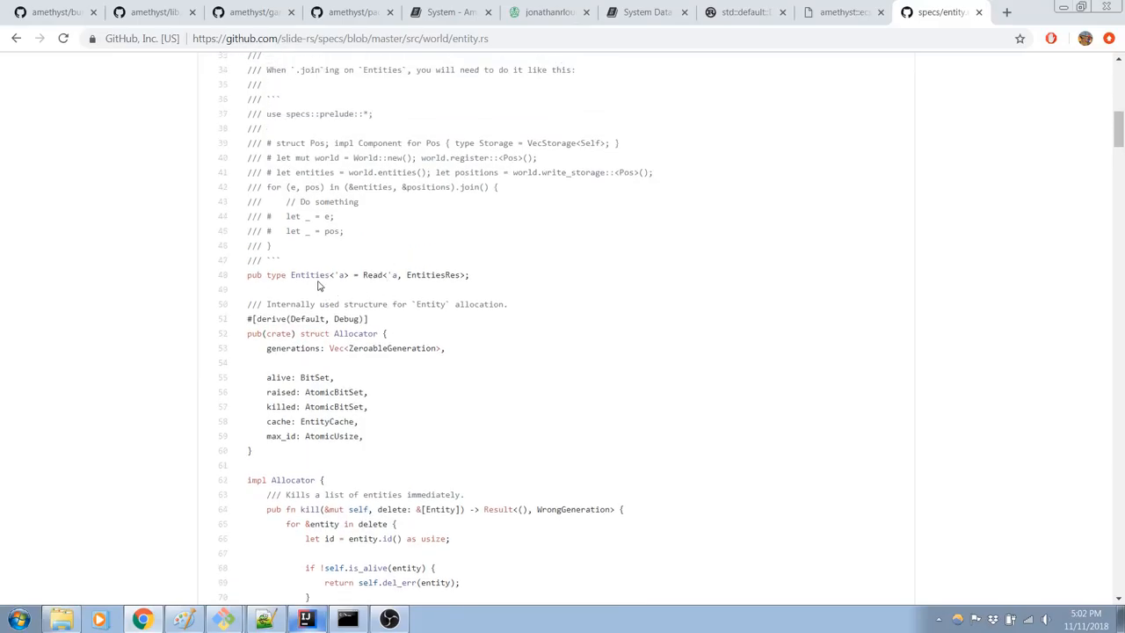
scroll("up", 3)
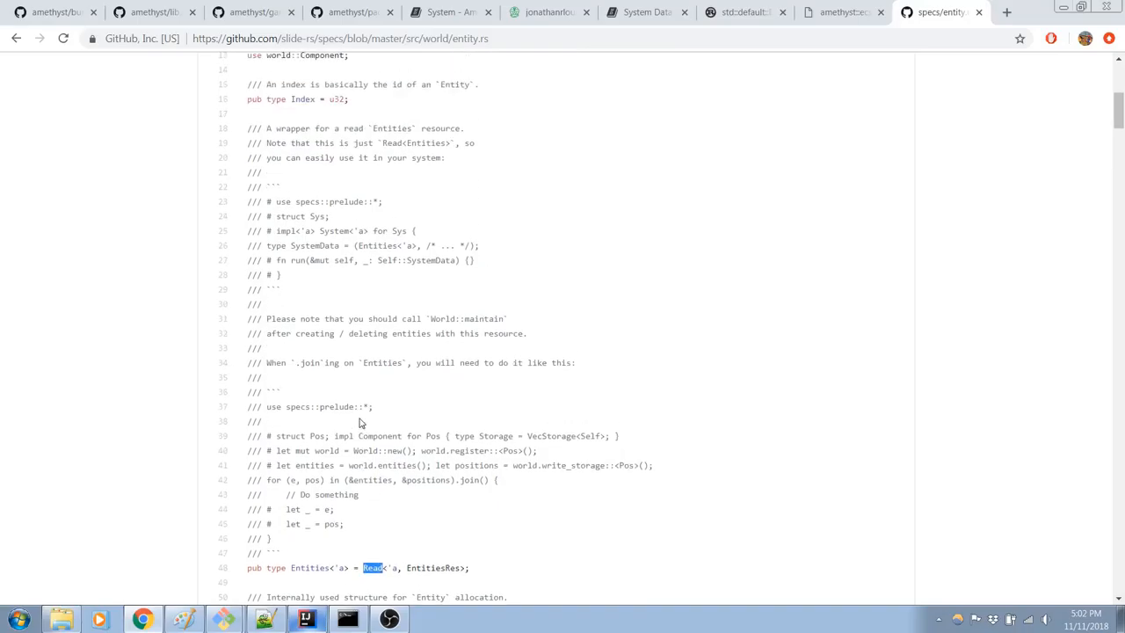
scroll("down", 3)
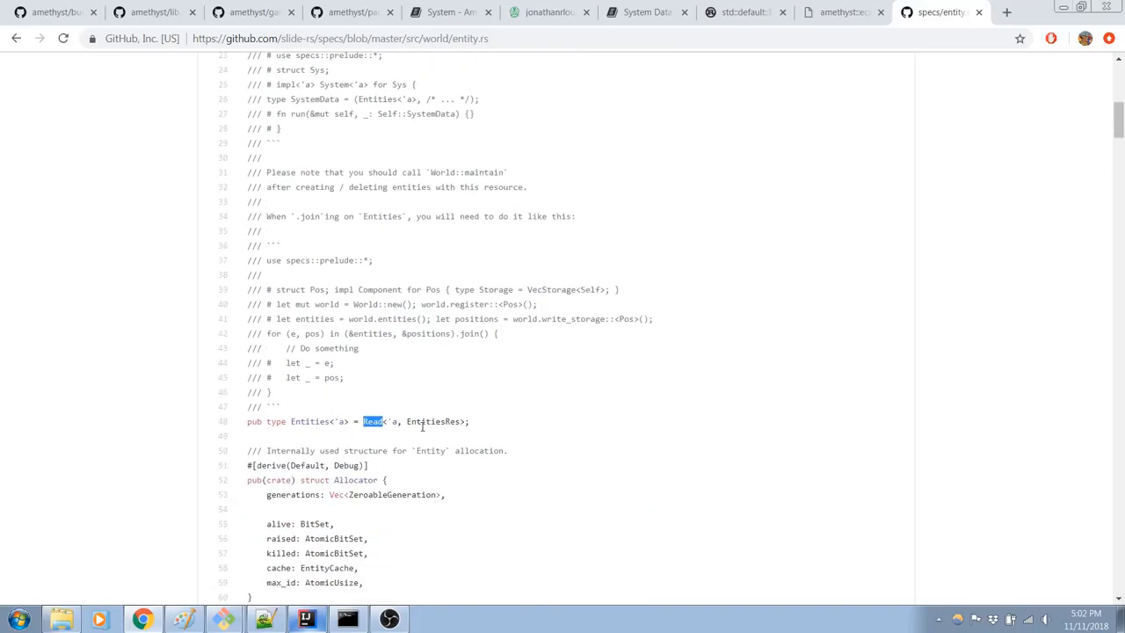
mouse_move(170, 192)
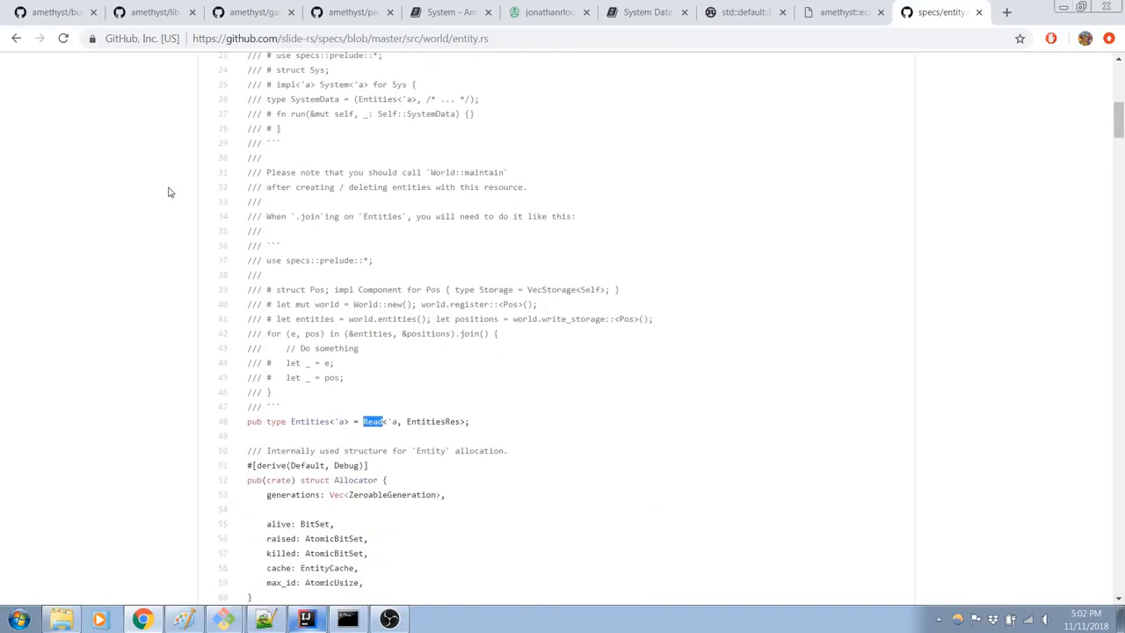
scroll("up", 3)
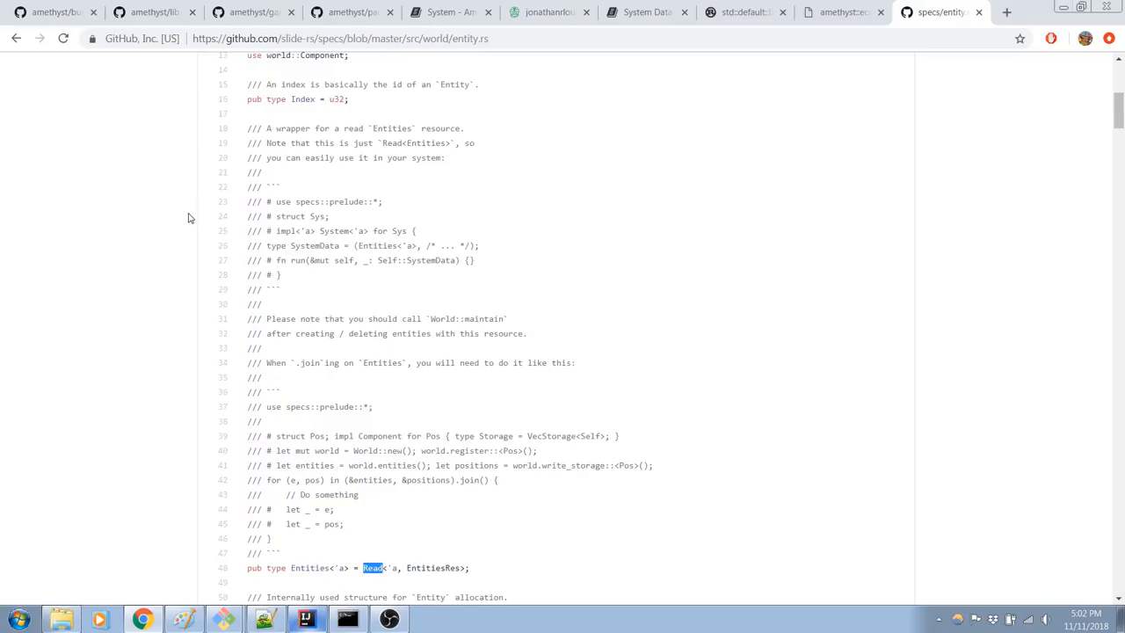
mouse_move(391, 432)
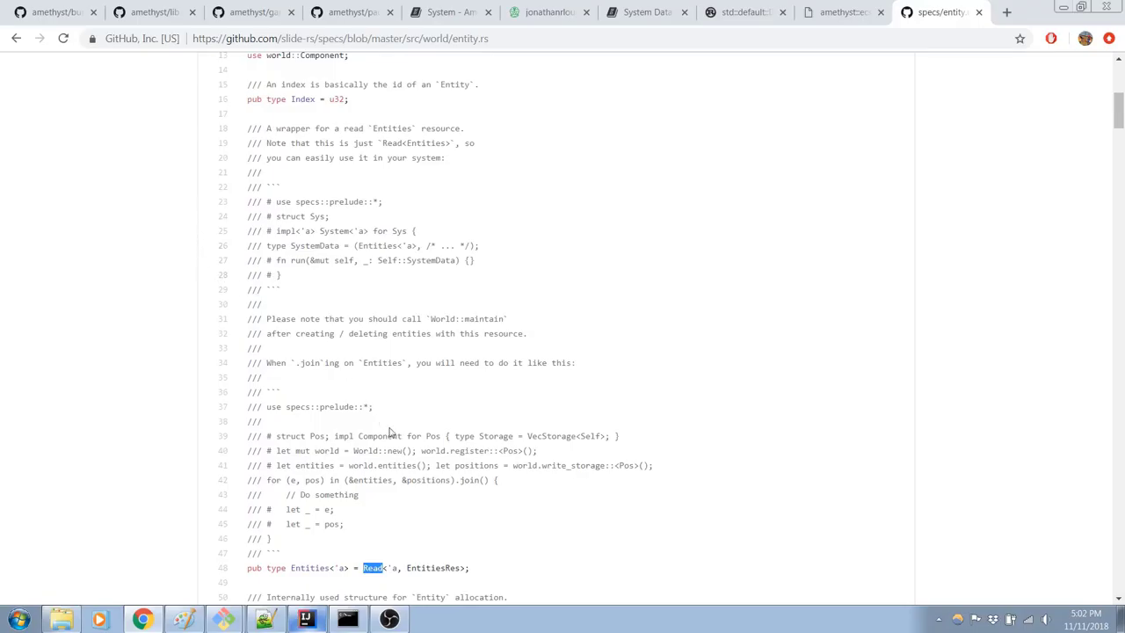
double_click(397, 465)
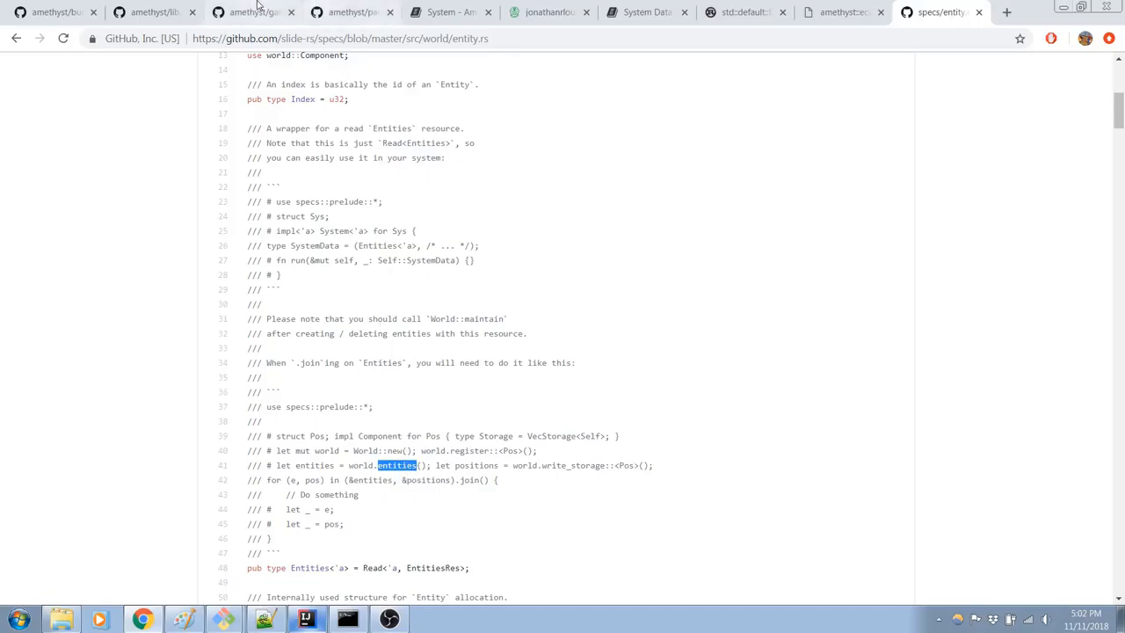
left_click(247, 12)
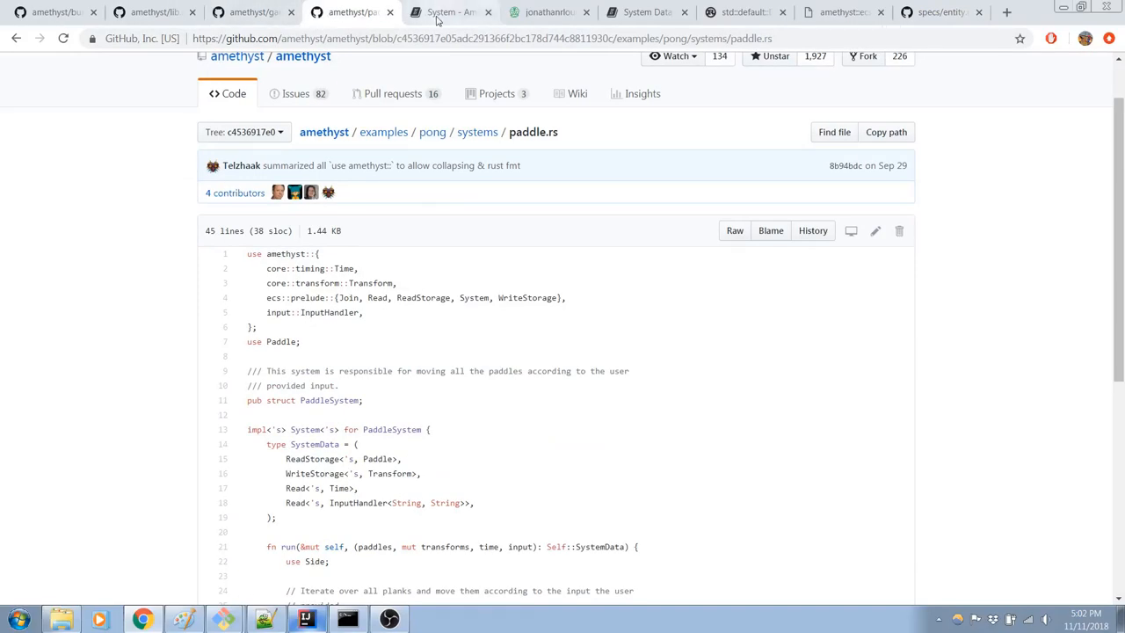
Step: Scroll the Amethyst System chapter past joins and entity creation to 'Removing an entity'
left_click(448, 12)
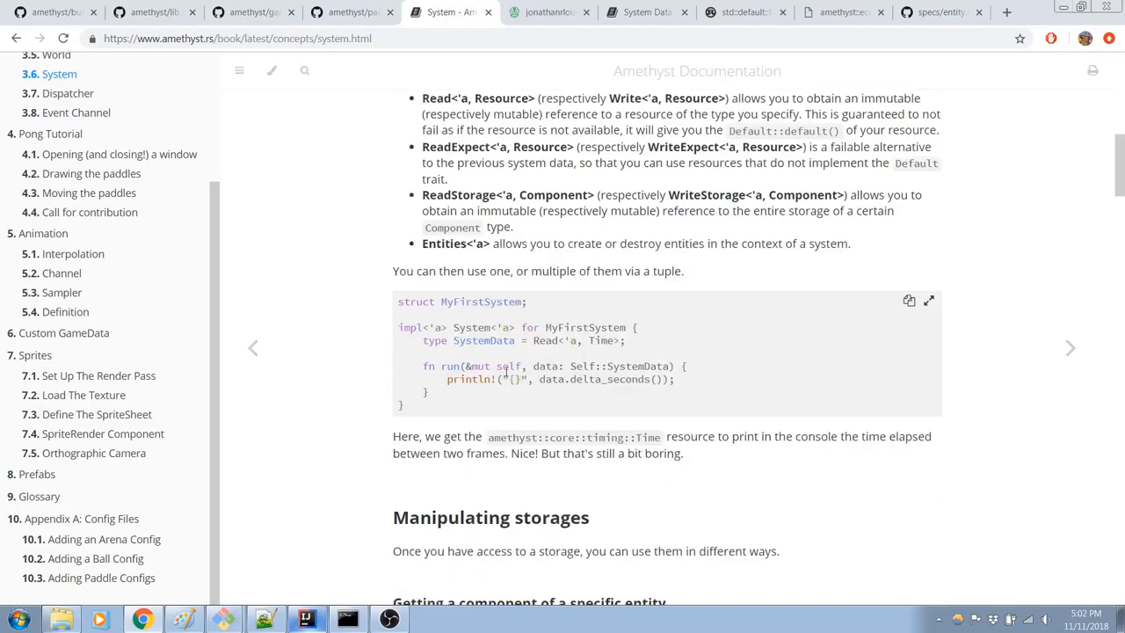
scroll("down", 3)
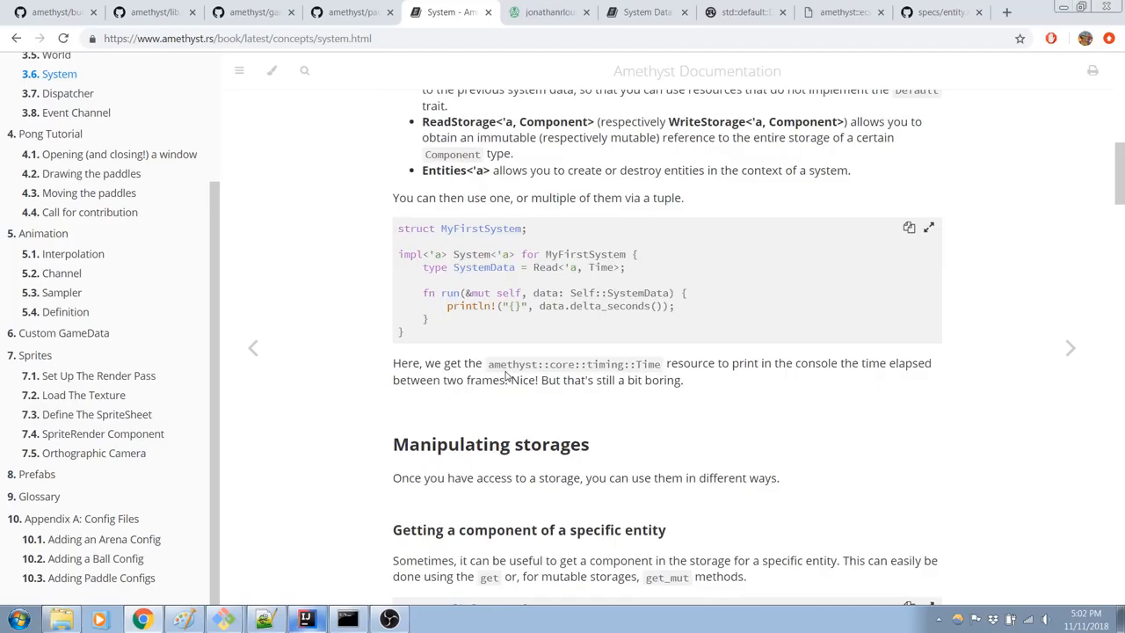
scroll("down", 3)
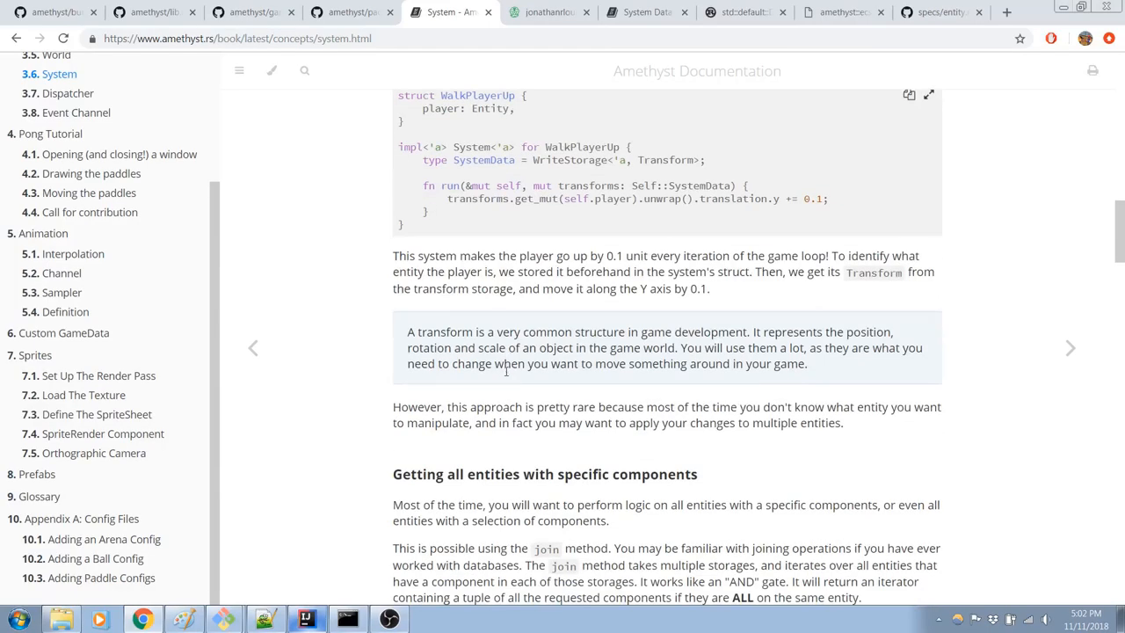
scroll("up", 3)
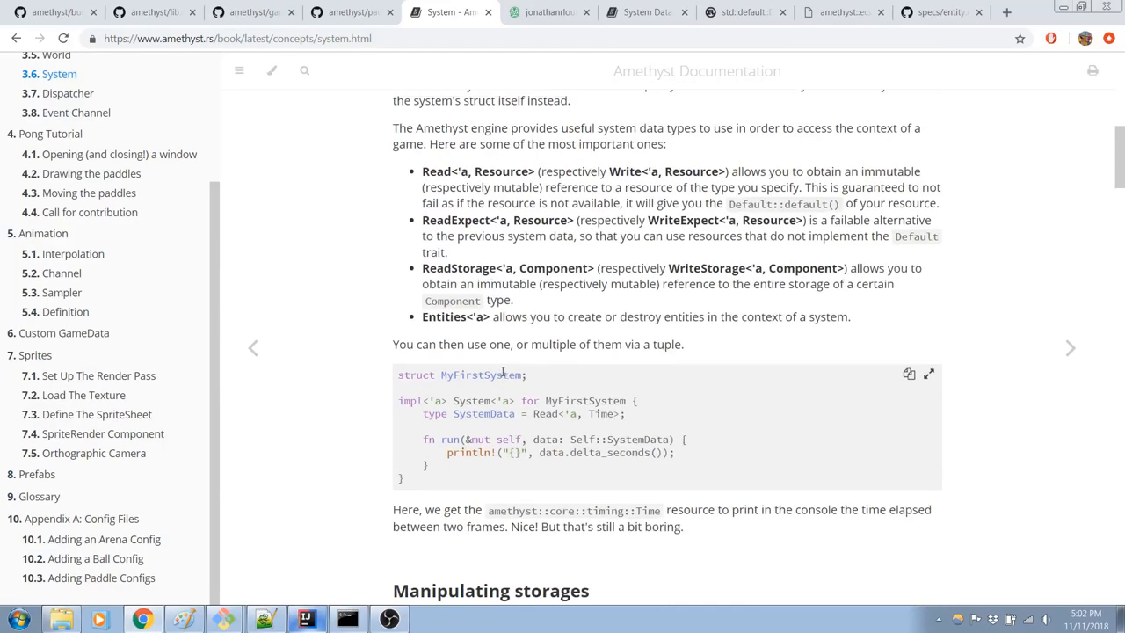
scroll("up", 3)
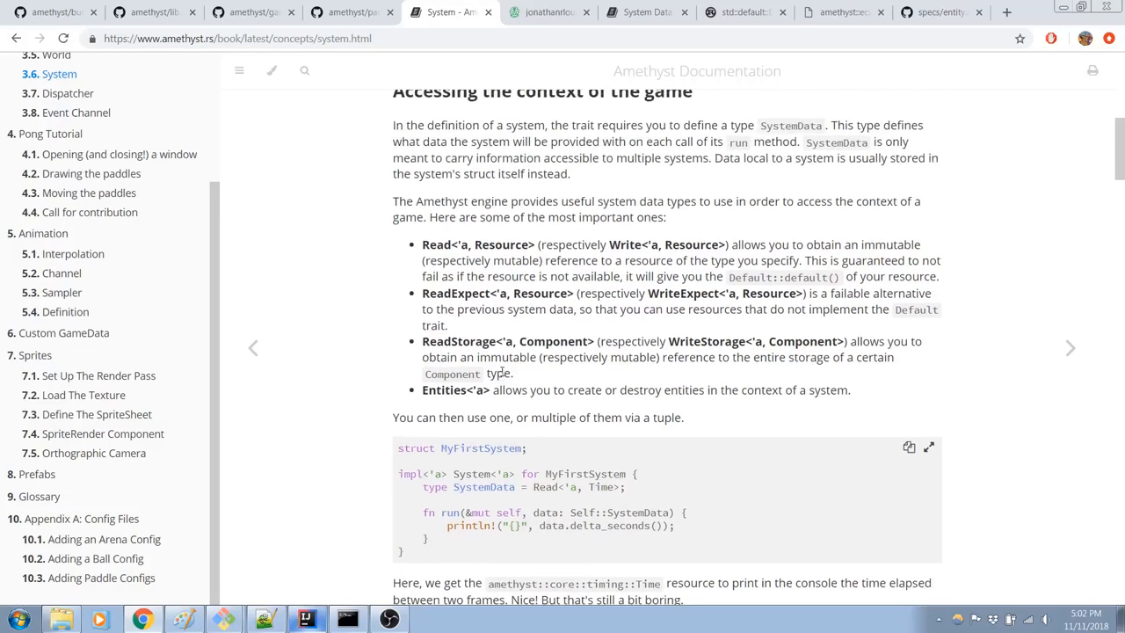
scroll("up", 3)
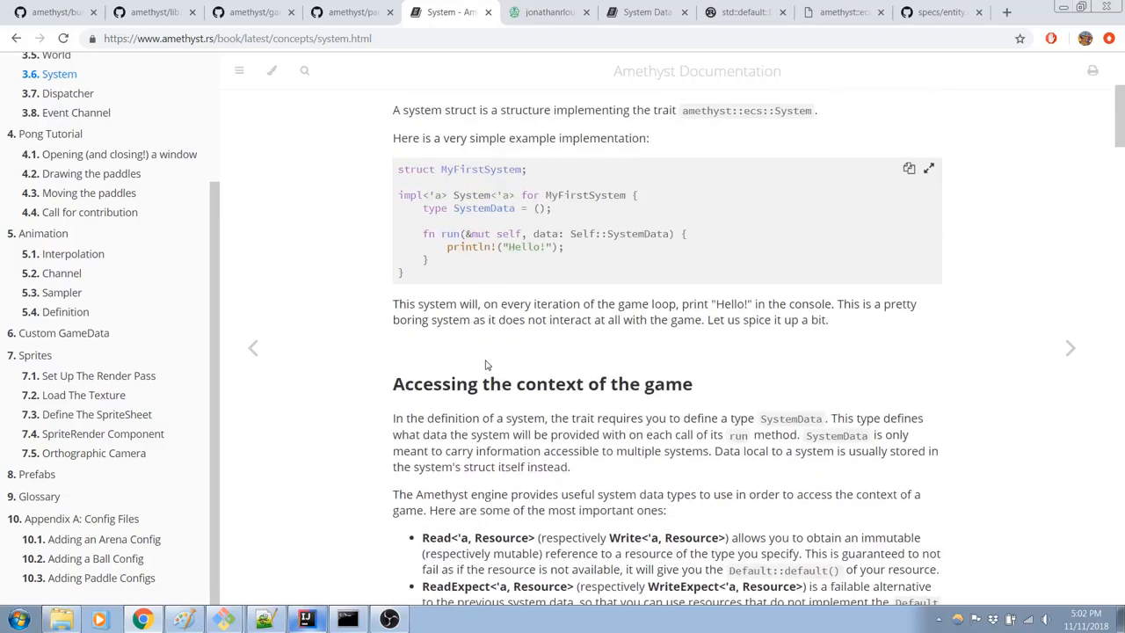
scroll("down", 3)
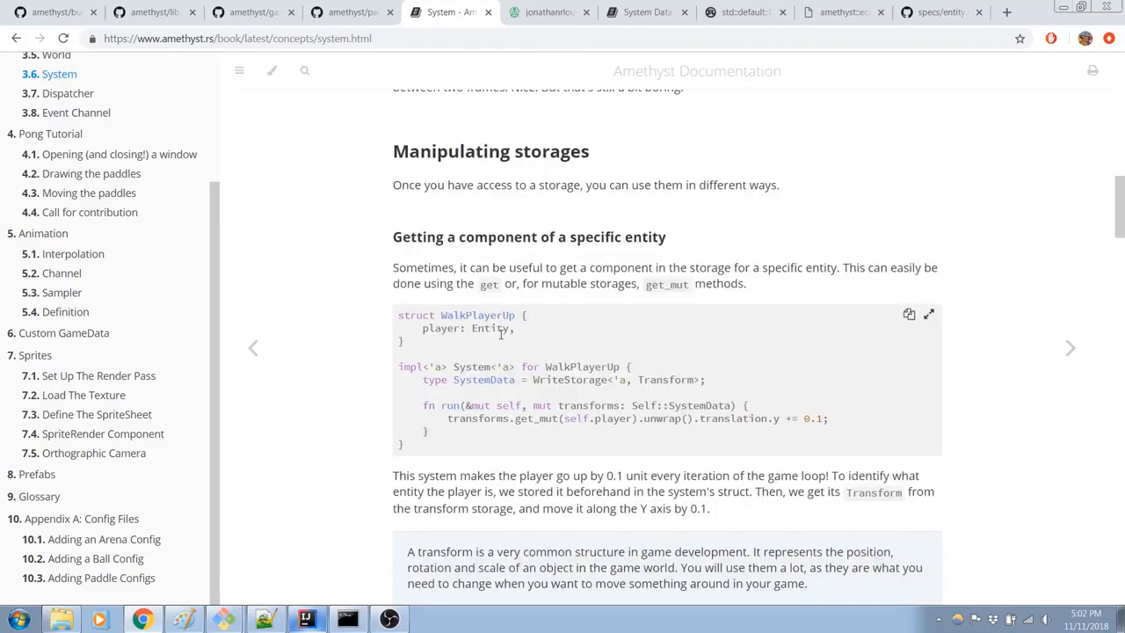
scroll("down", 3)
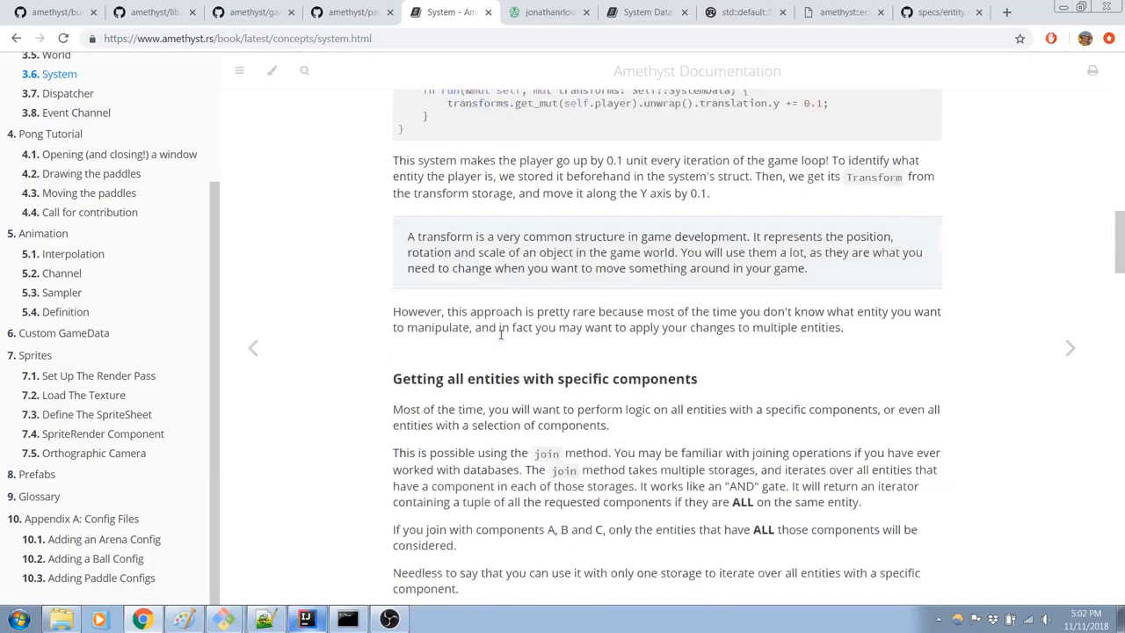
scroll("down", 3)
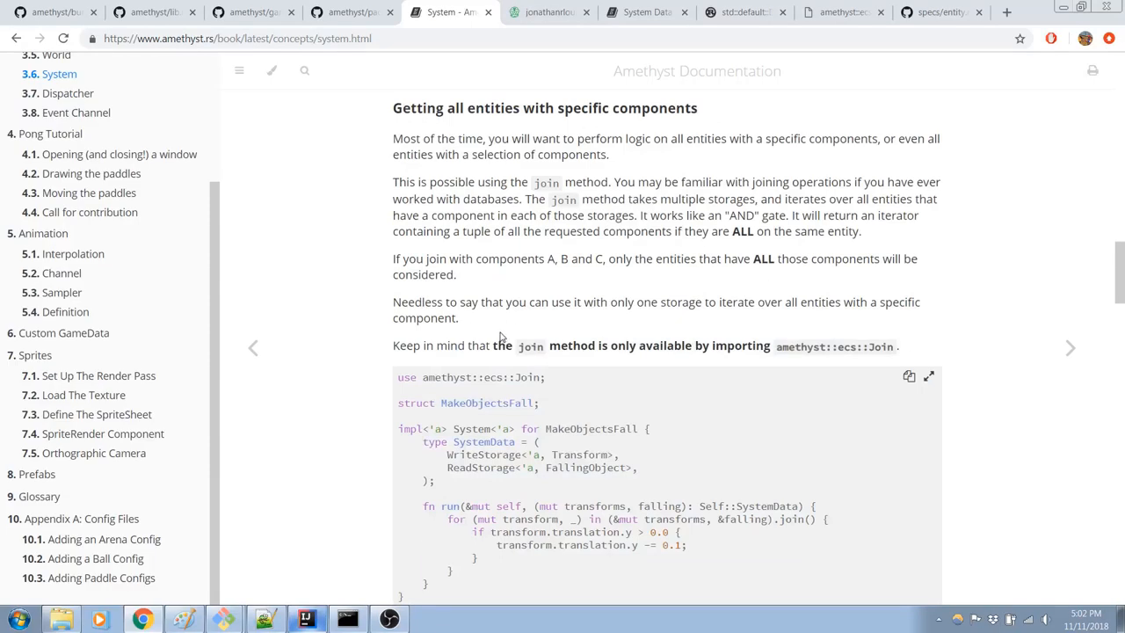
scroll("down", 3)
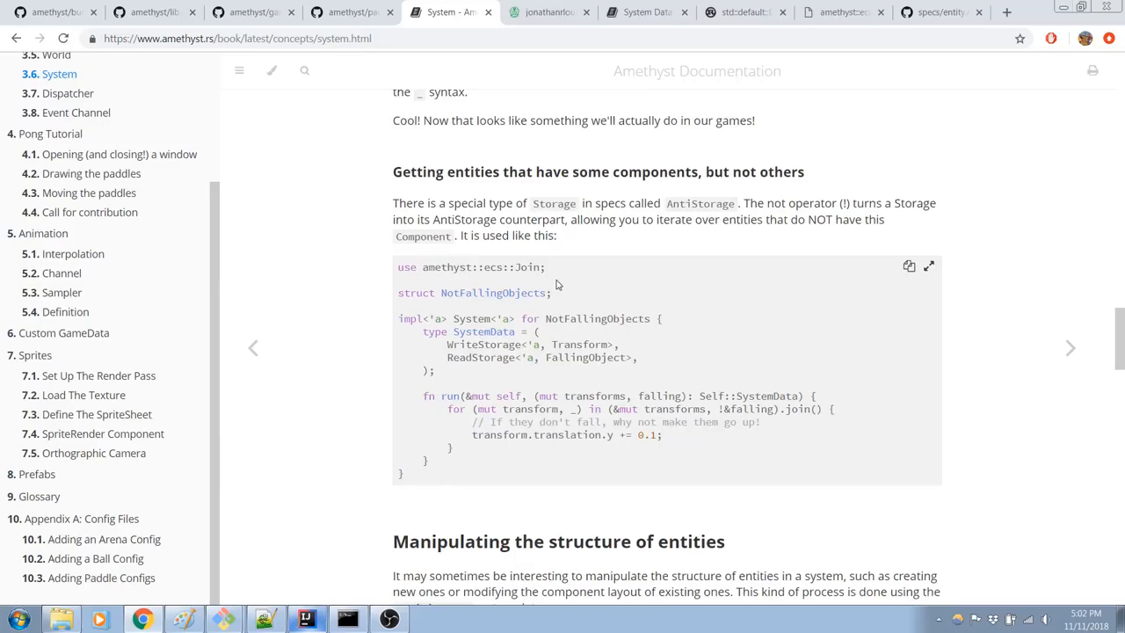
scroll("down", 3)
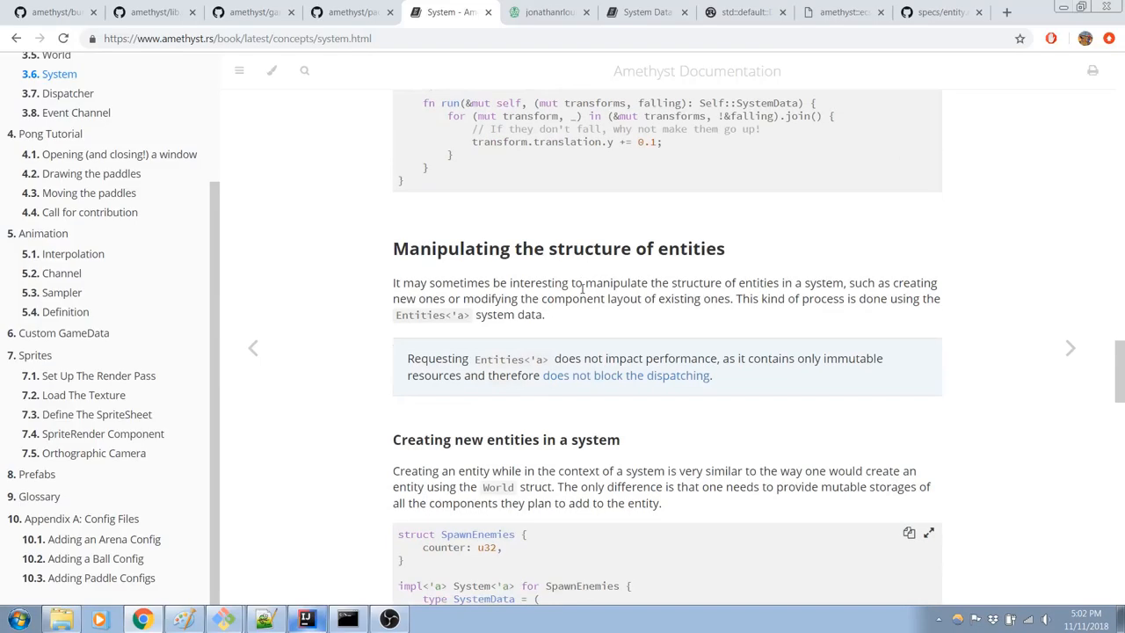
scroll("down", 3)
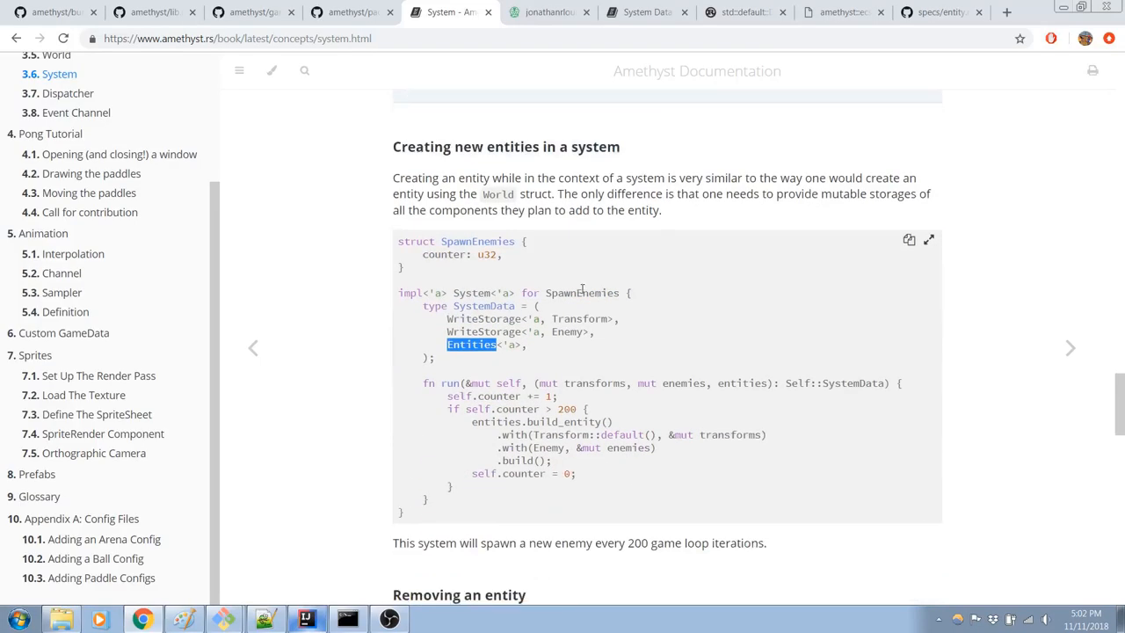
scroll("down", 3)
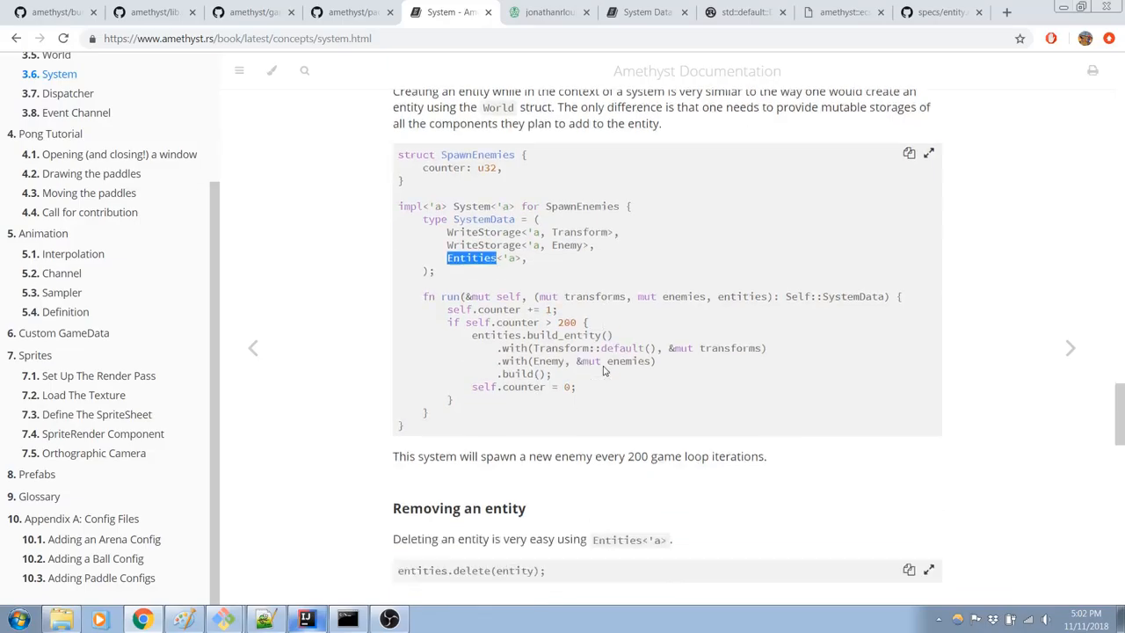
scroll("down", 3)
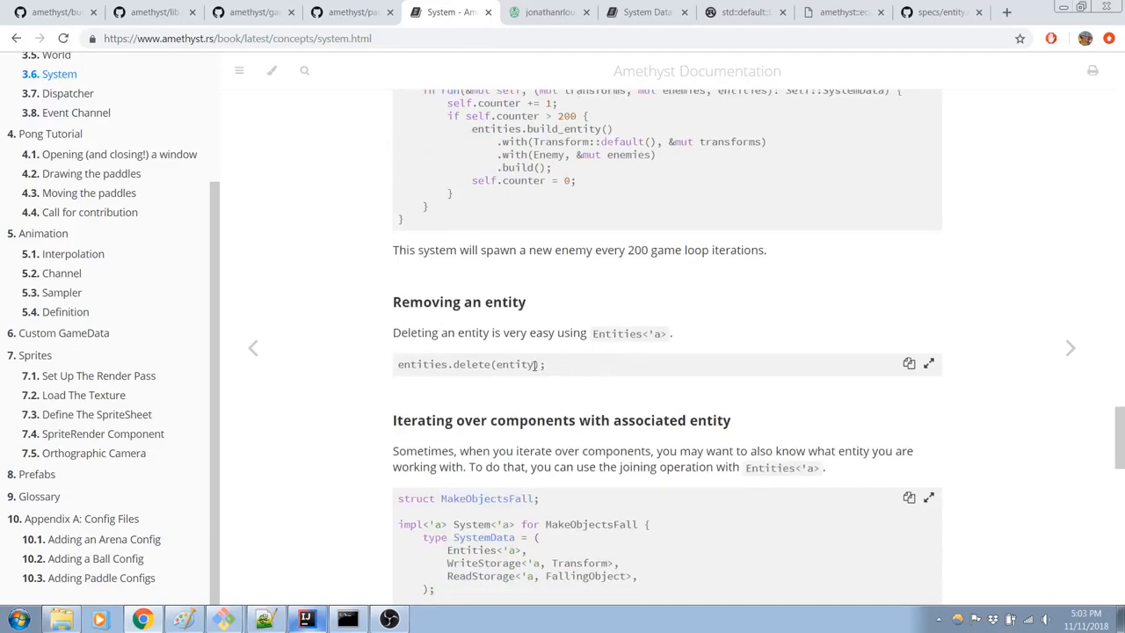
scroll("up", 3)
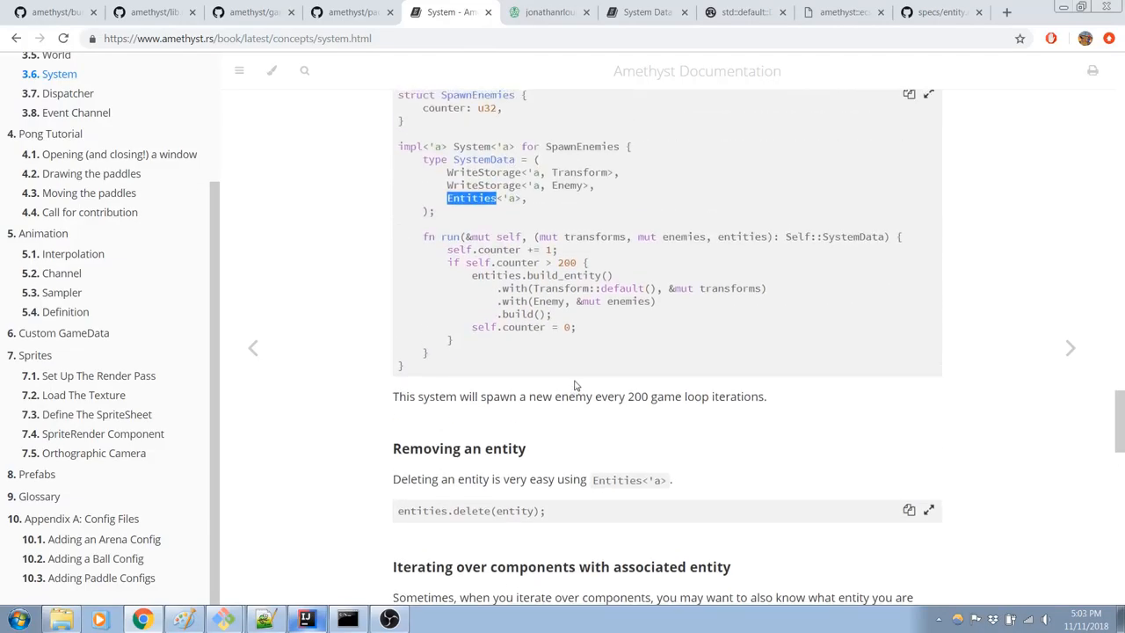
mouse_move(490, 512)
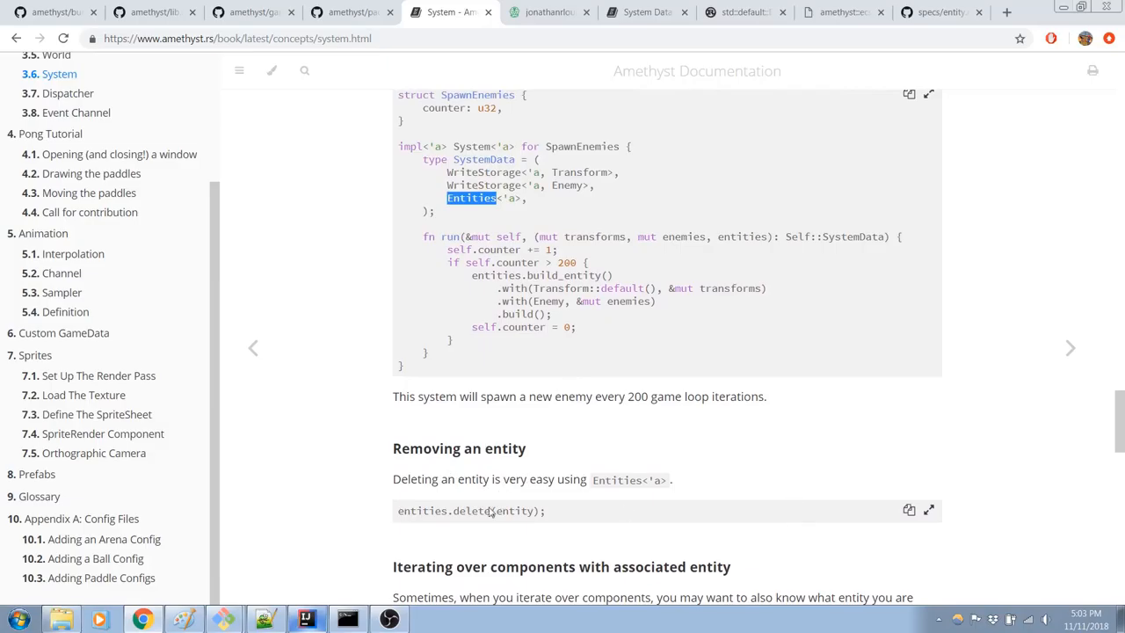
mouse_move(333, 575)
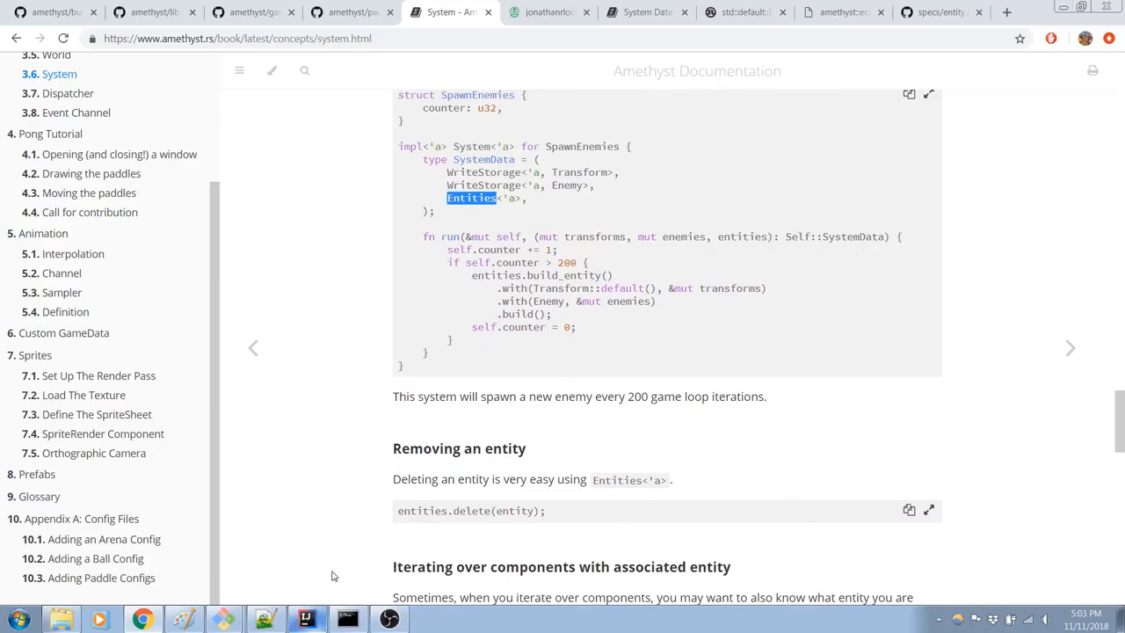
left_click(306, 620)
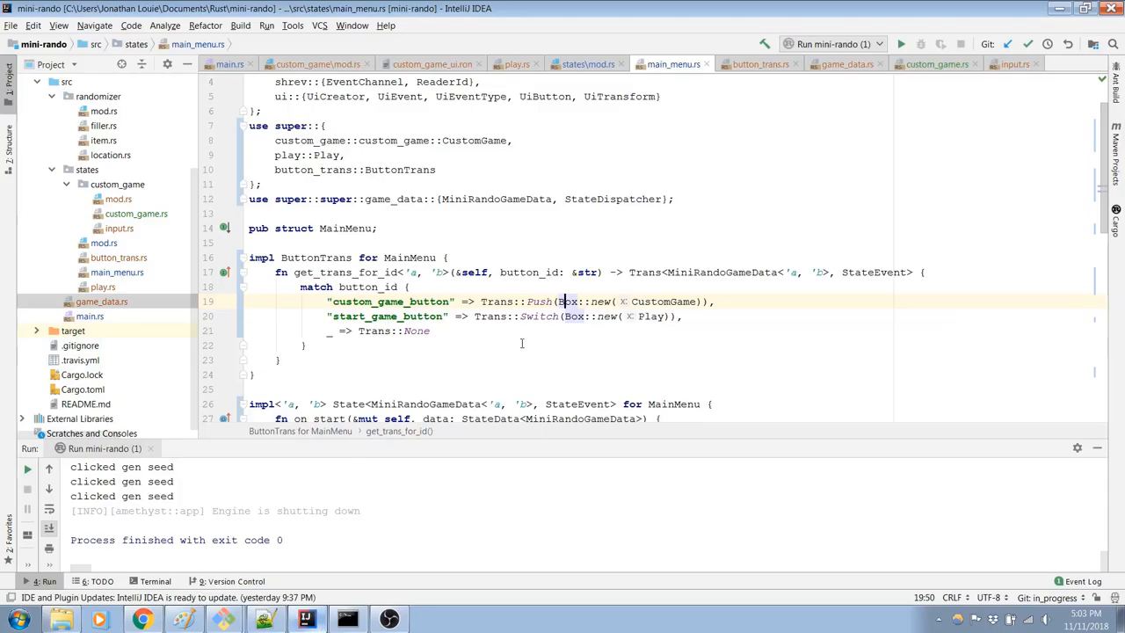
left_click(304, 345)
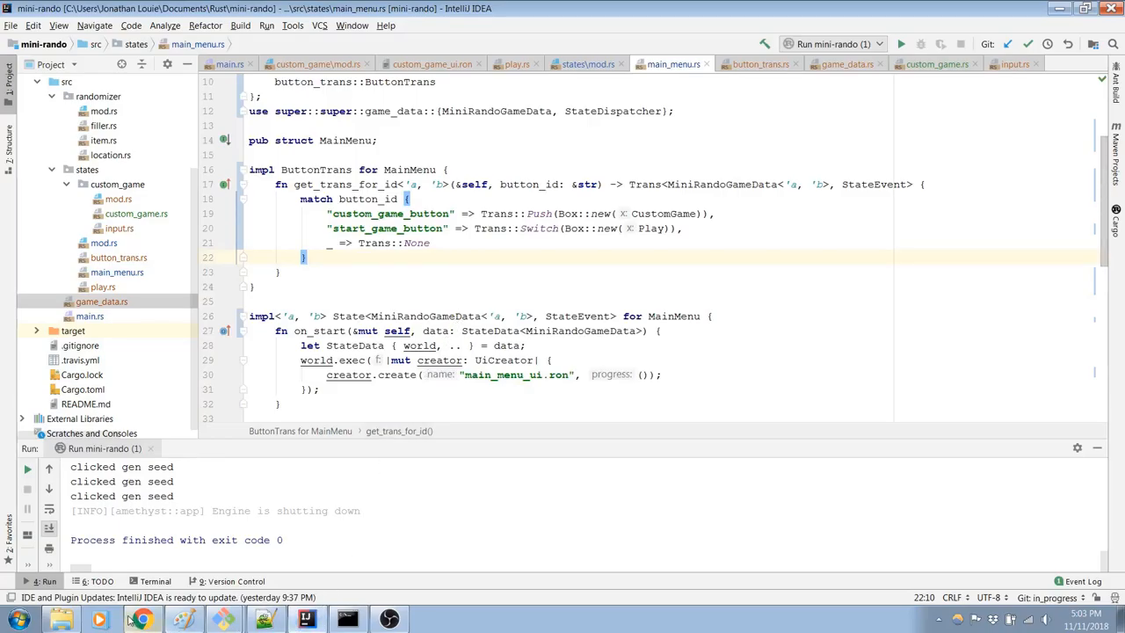
left_click(141, 620)
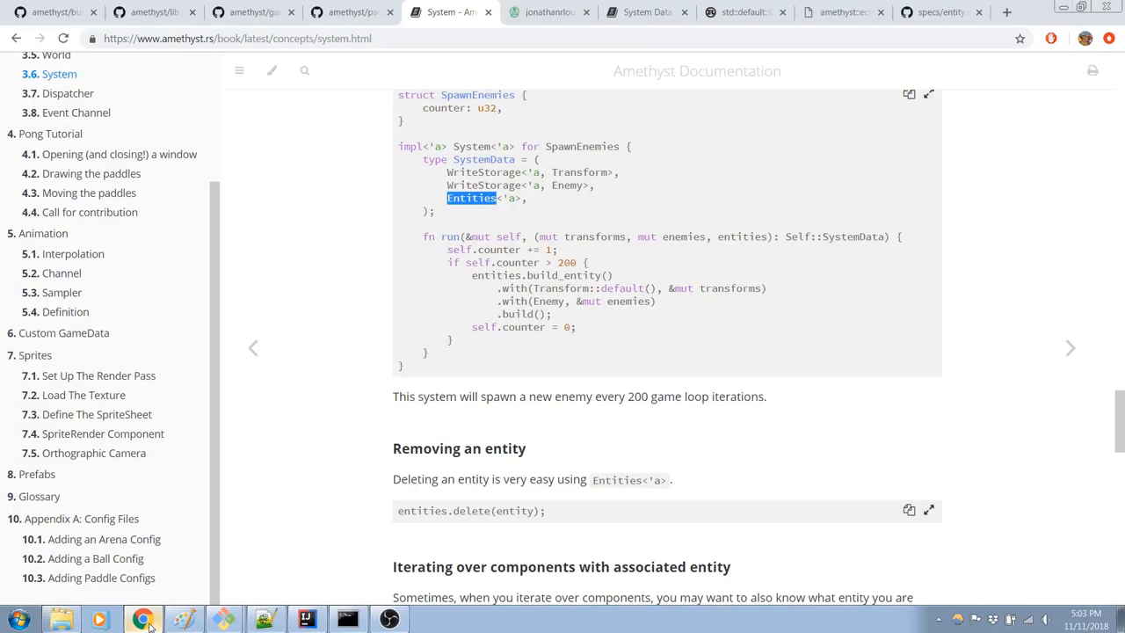